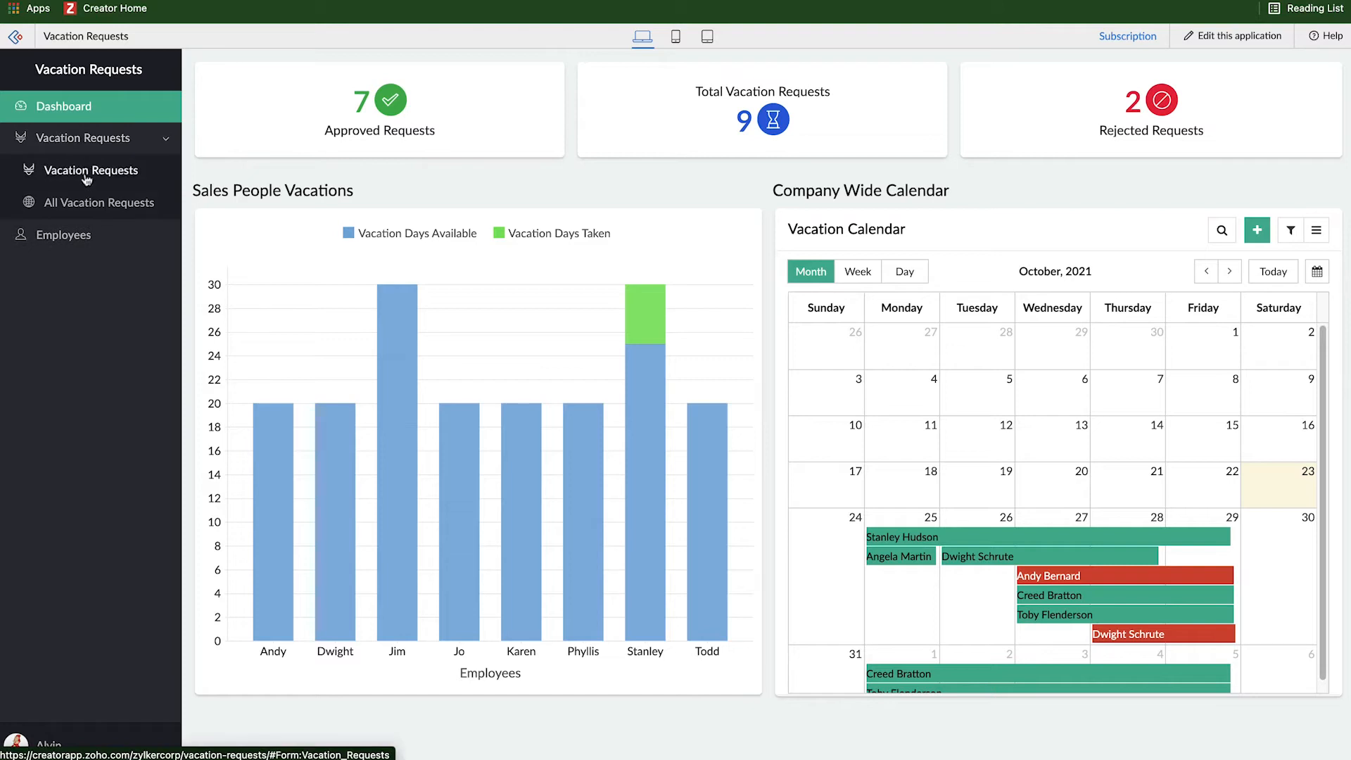
Open the Vacation Requests form and focus the Vacation Days Off field
{"action": "left_click", "coordinate": [90, 171]}
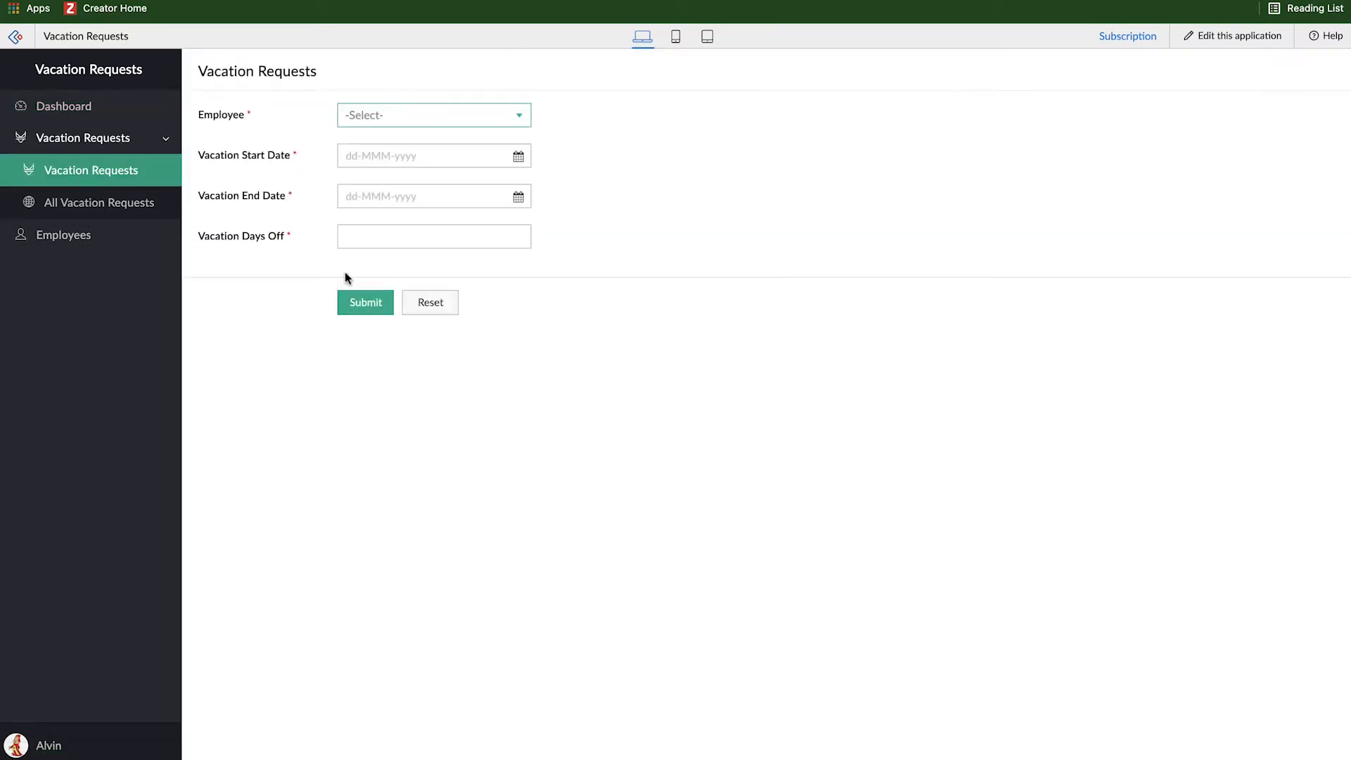
{"action": "left_click", "coordinate": [434, 235]}
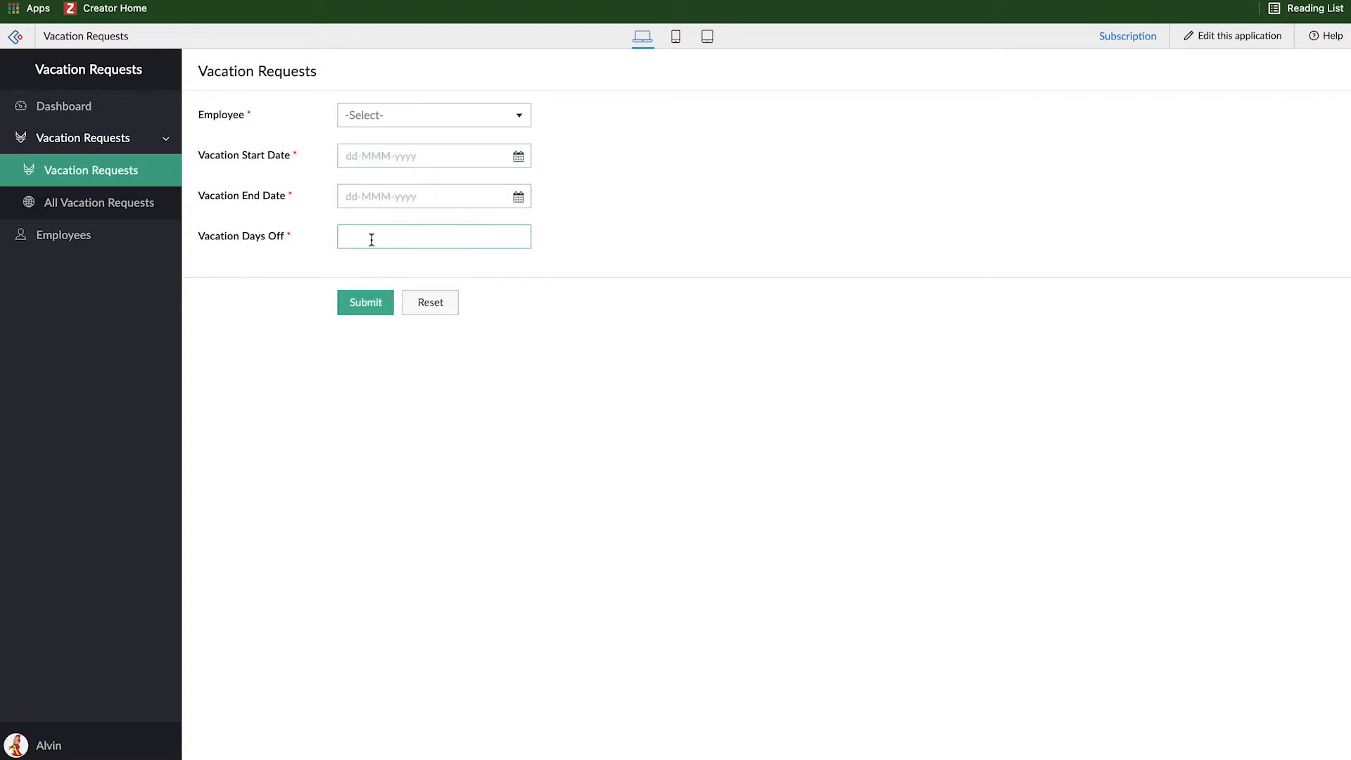
{"action": "mouse_move", "coordinate": [414, 139]}
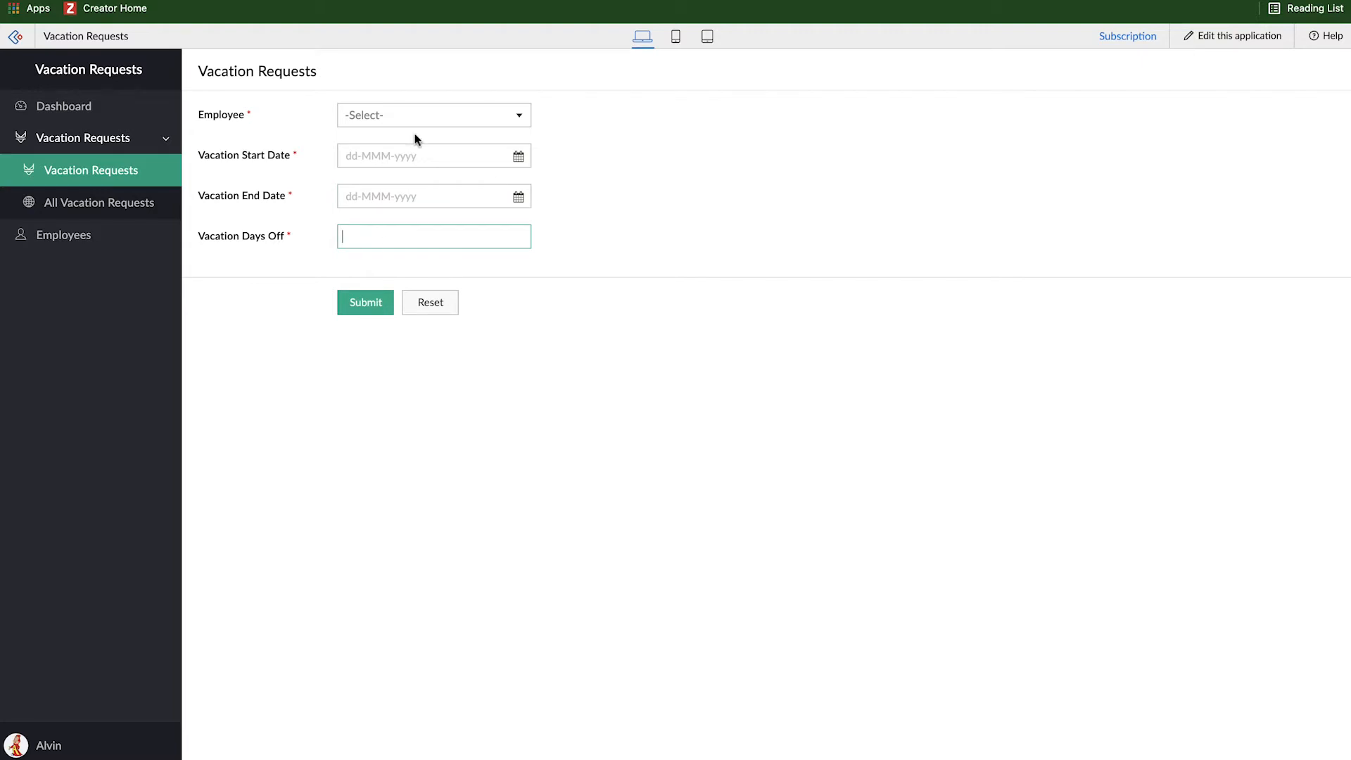
{"action": "mouse_move", "coordinate": [1238, 36]}
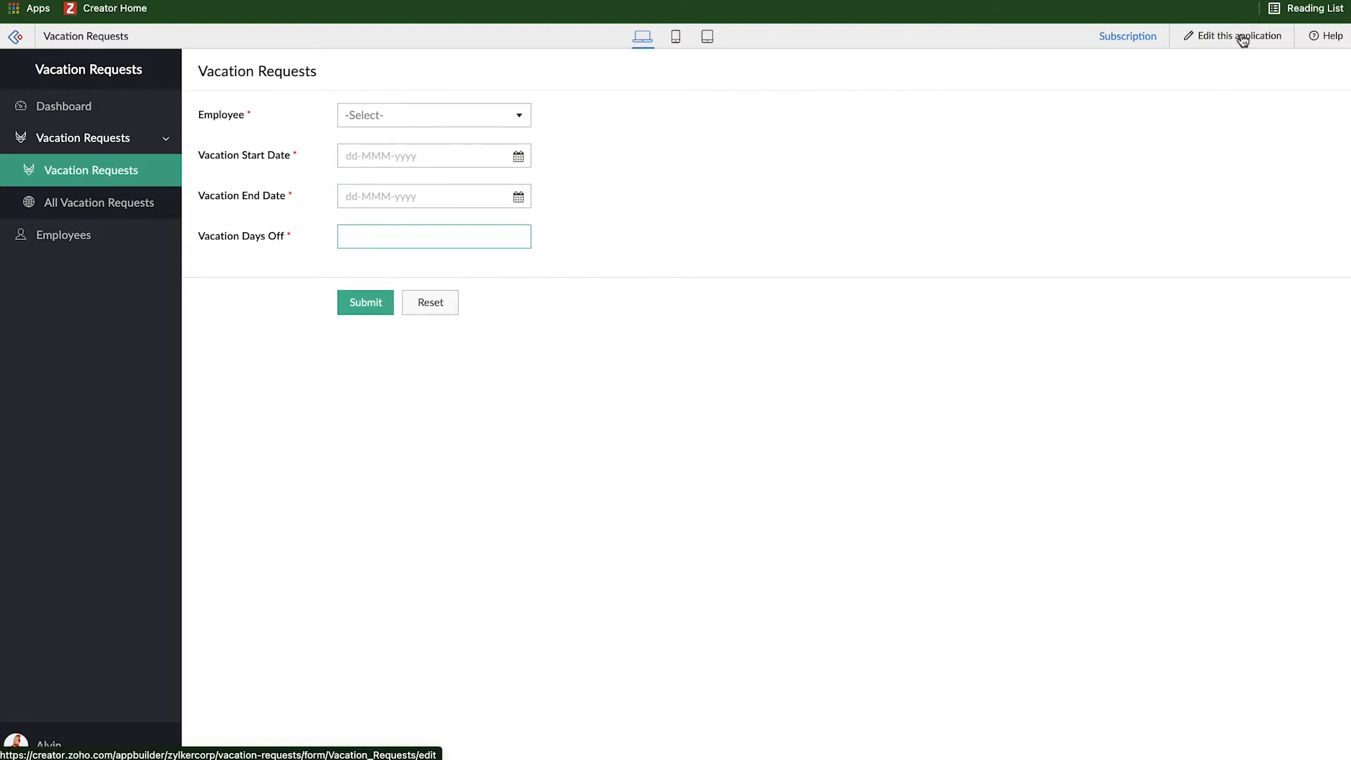
Edit the application and show its Workflow list with the Hide Status rule
{"action": "left_click", "coordinate": [1238, 35]}
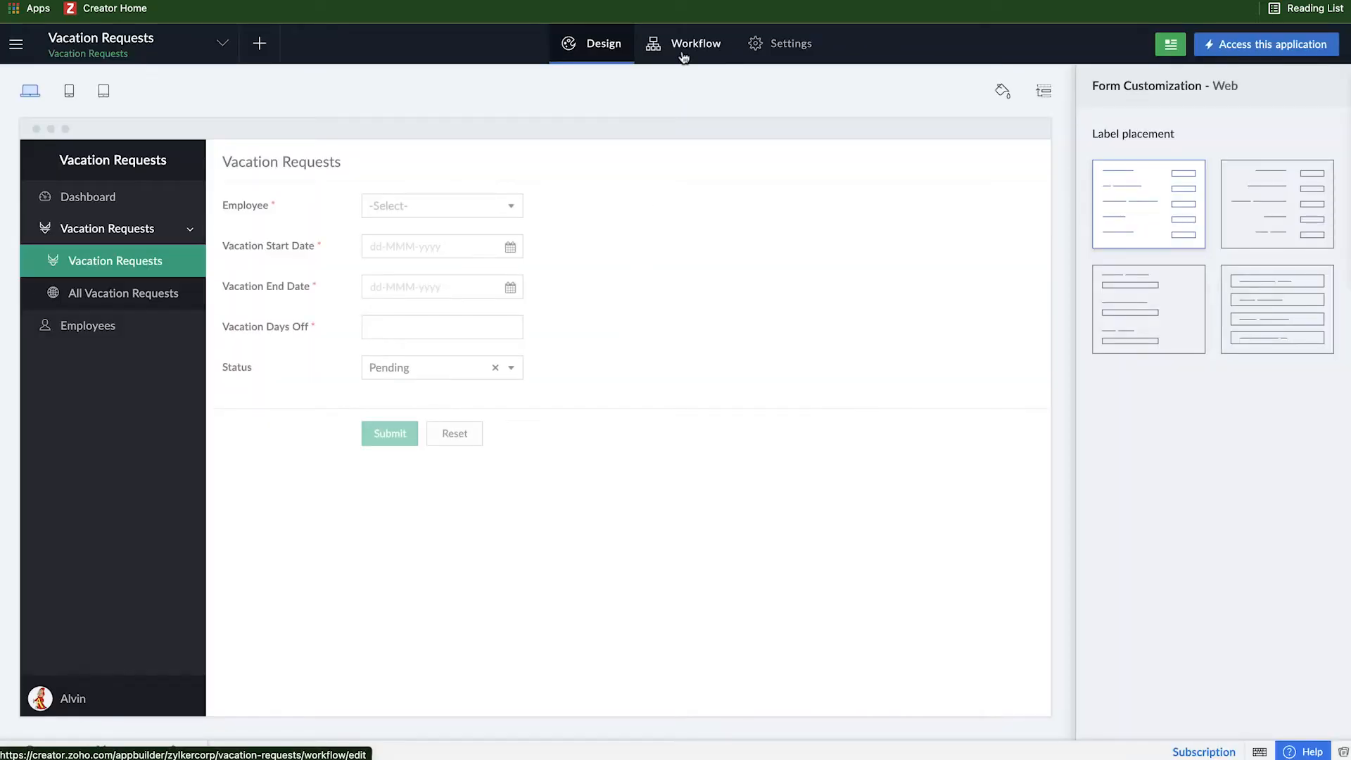
{"action": "left_click", "coordinate": [695, 44]}
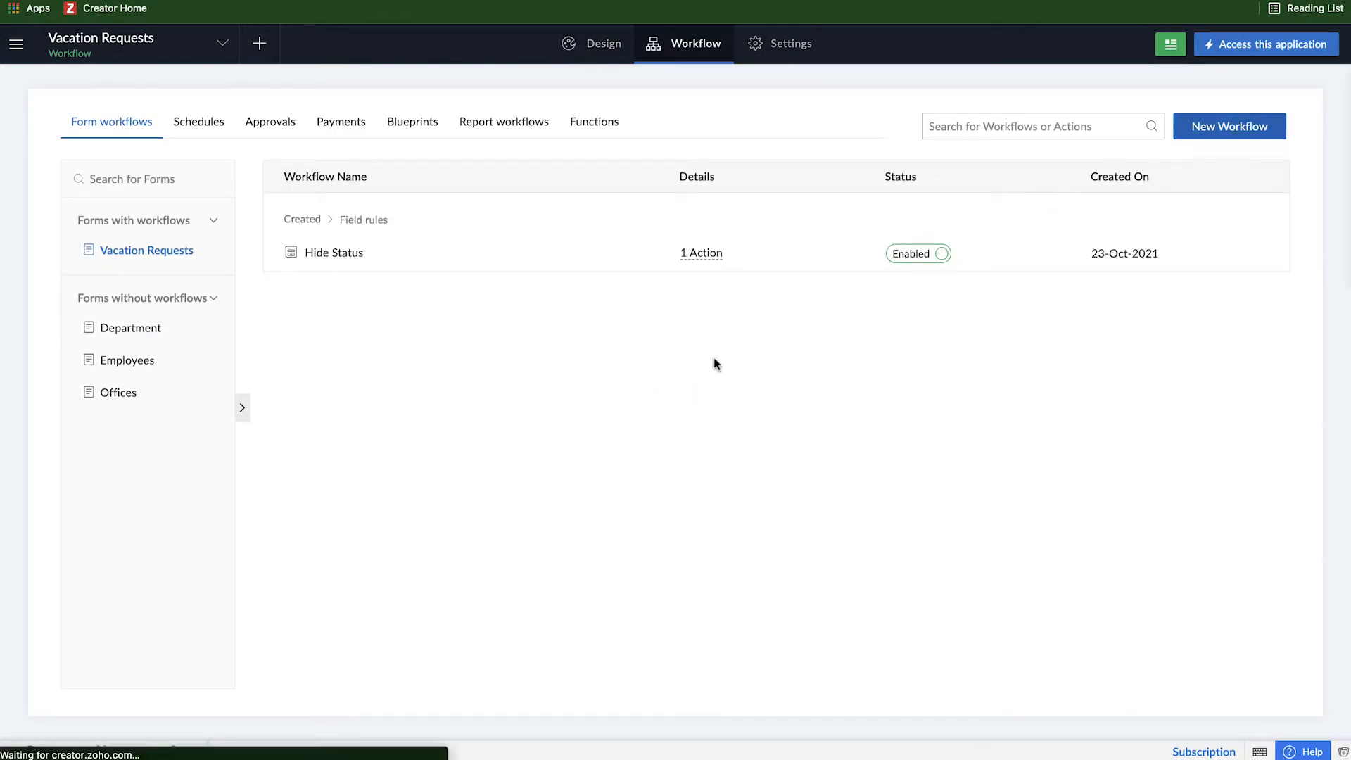
Create workflow 'Calculate Days Off' on record creation, triggered by user input of Vacation End Date
{"action": "left_click", "coordinate": [1228, 125]}
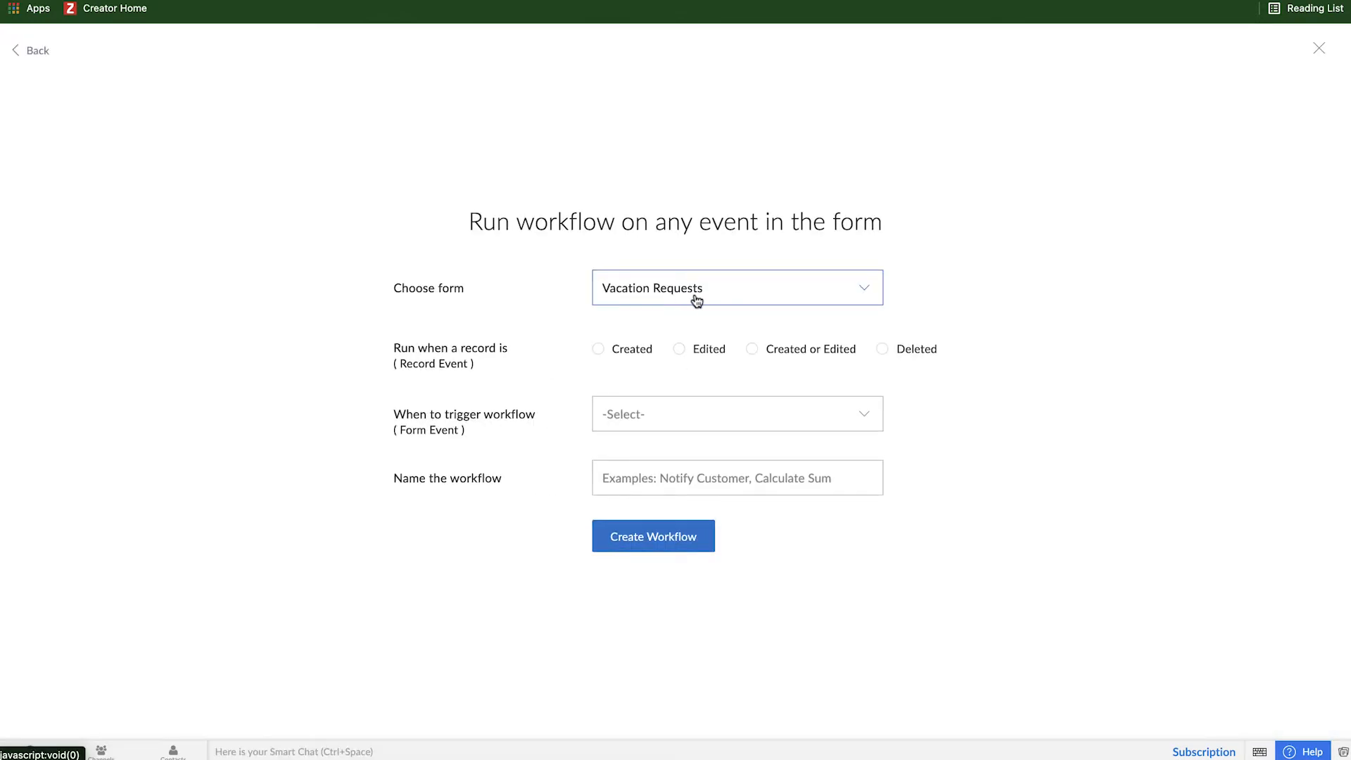
{"action": "left_click", "coordinate": [599, 349]}
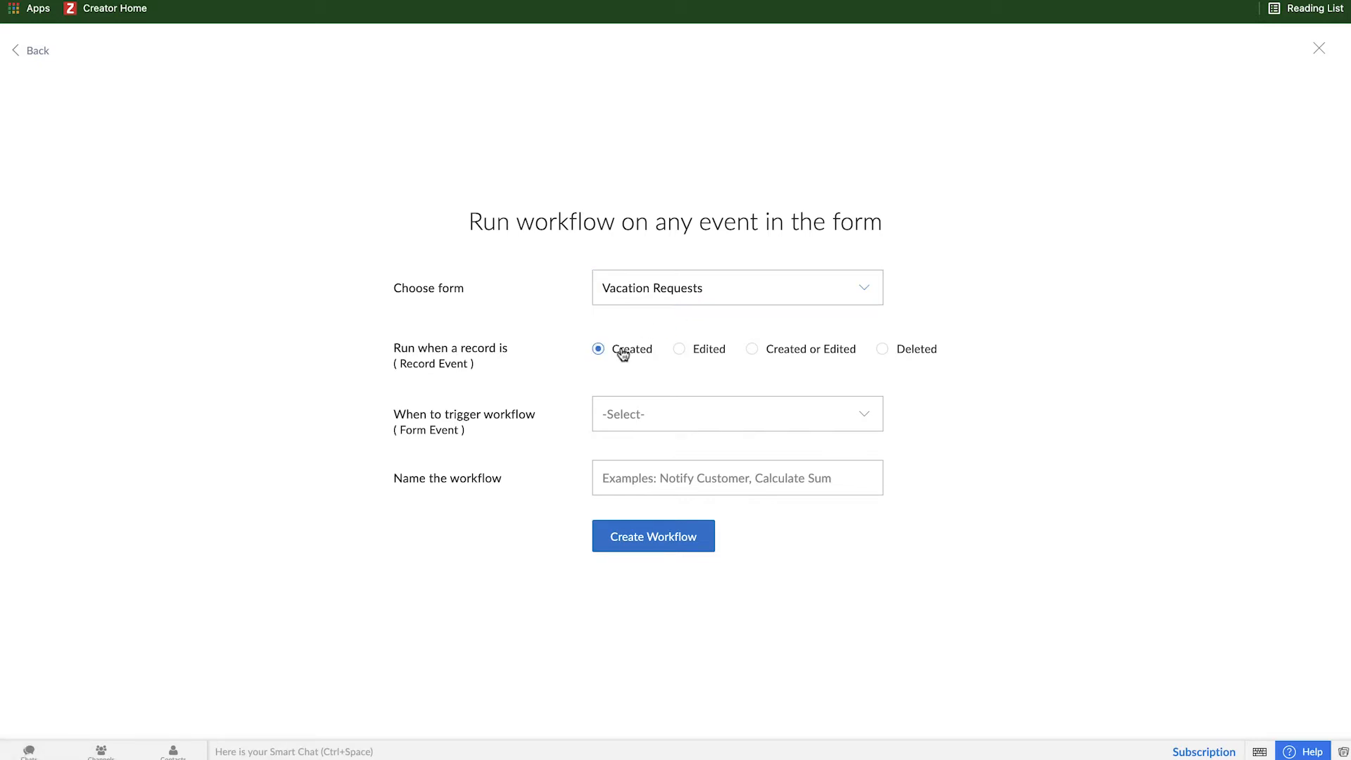
{"action": "left_click", "coordinate": [736, 414]}
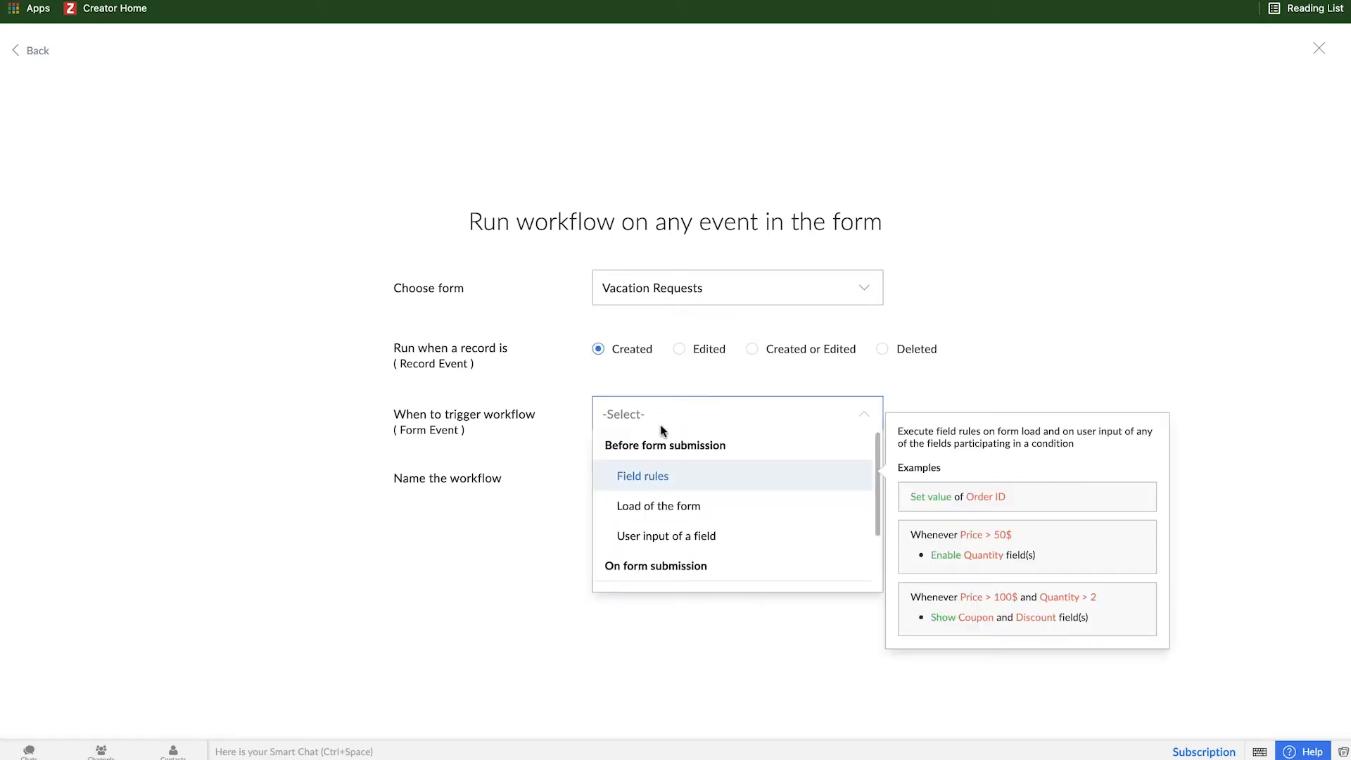
{"action": "mouse_move", "coordinate": [708, 493]}
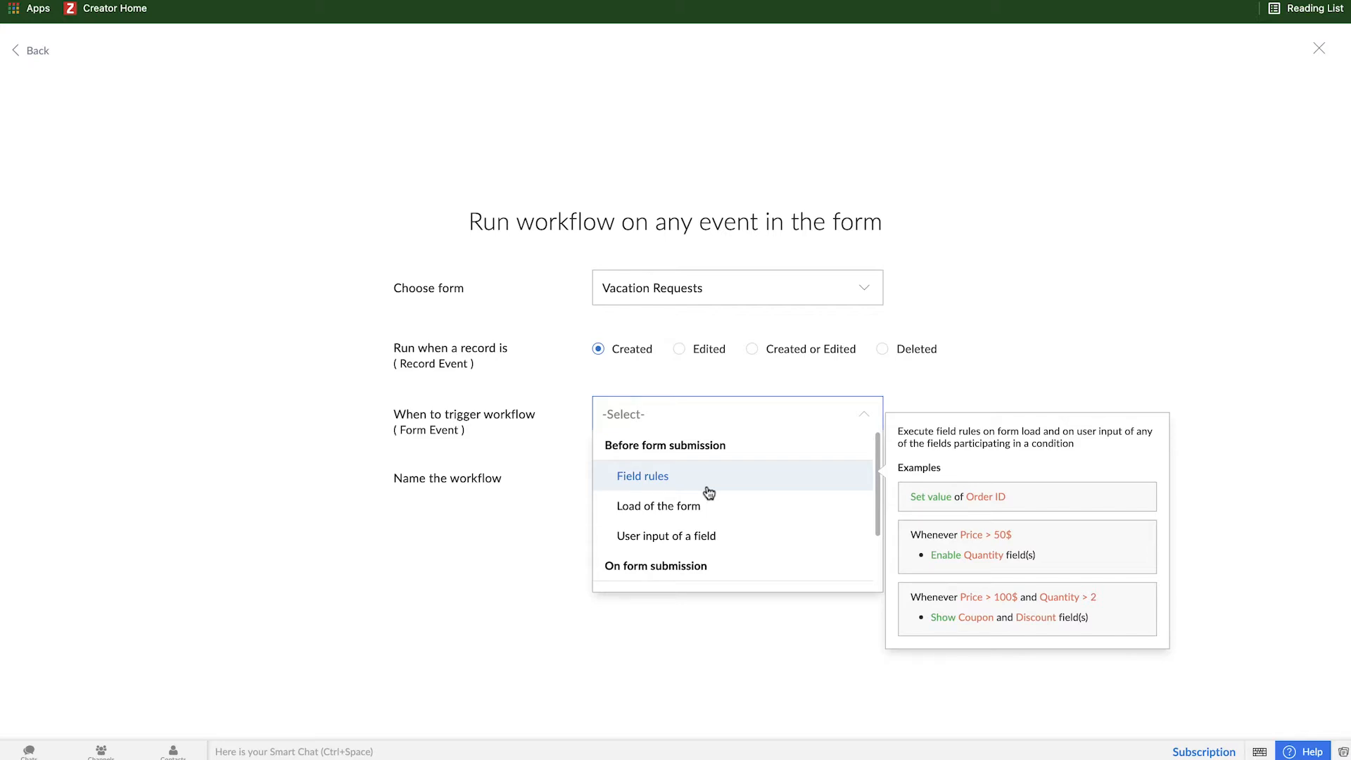
{"action": "mouse_move", "coordinate": [666, 535]}
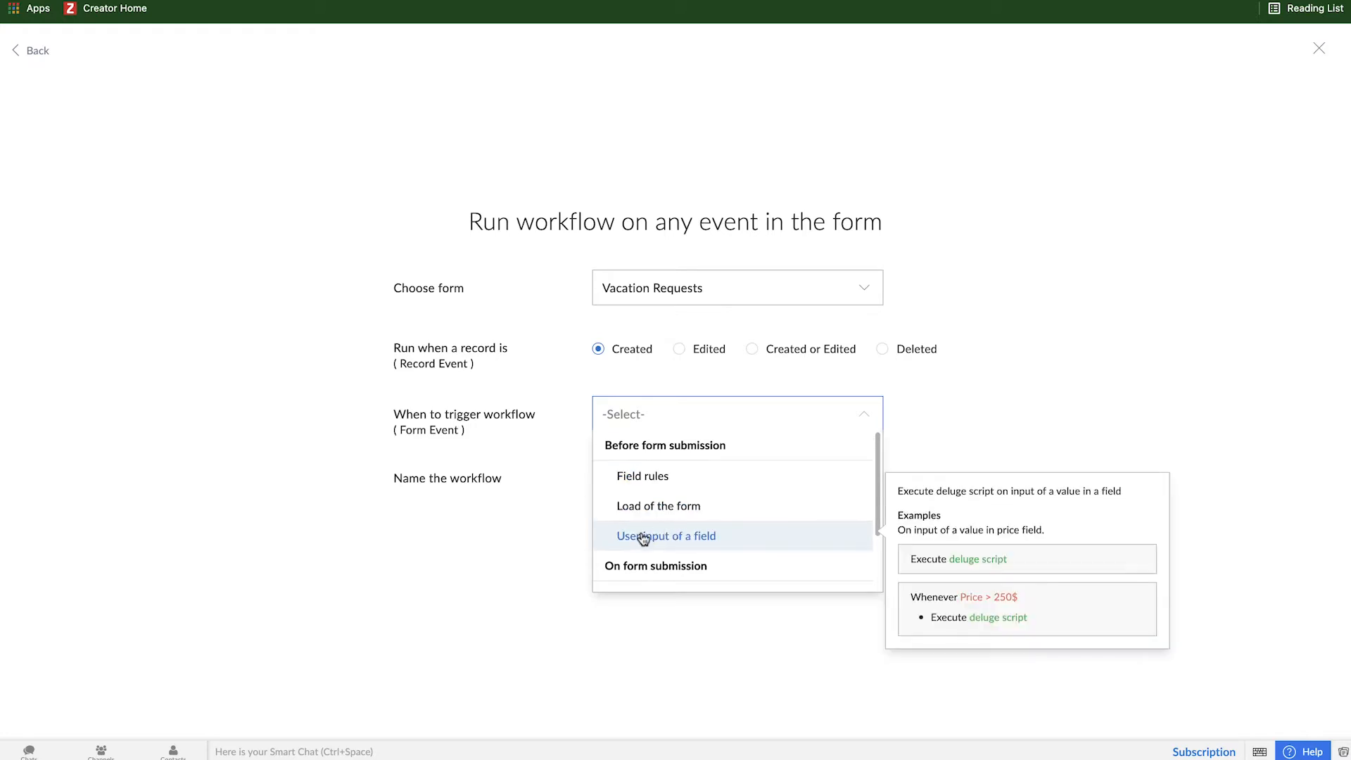
{"action": "left_click", "coordinate": [665, 535]}
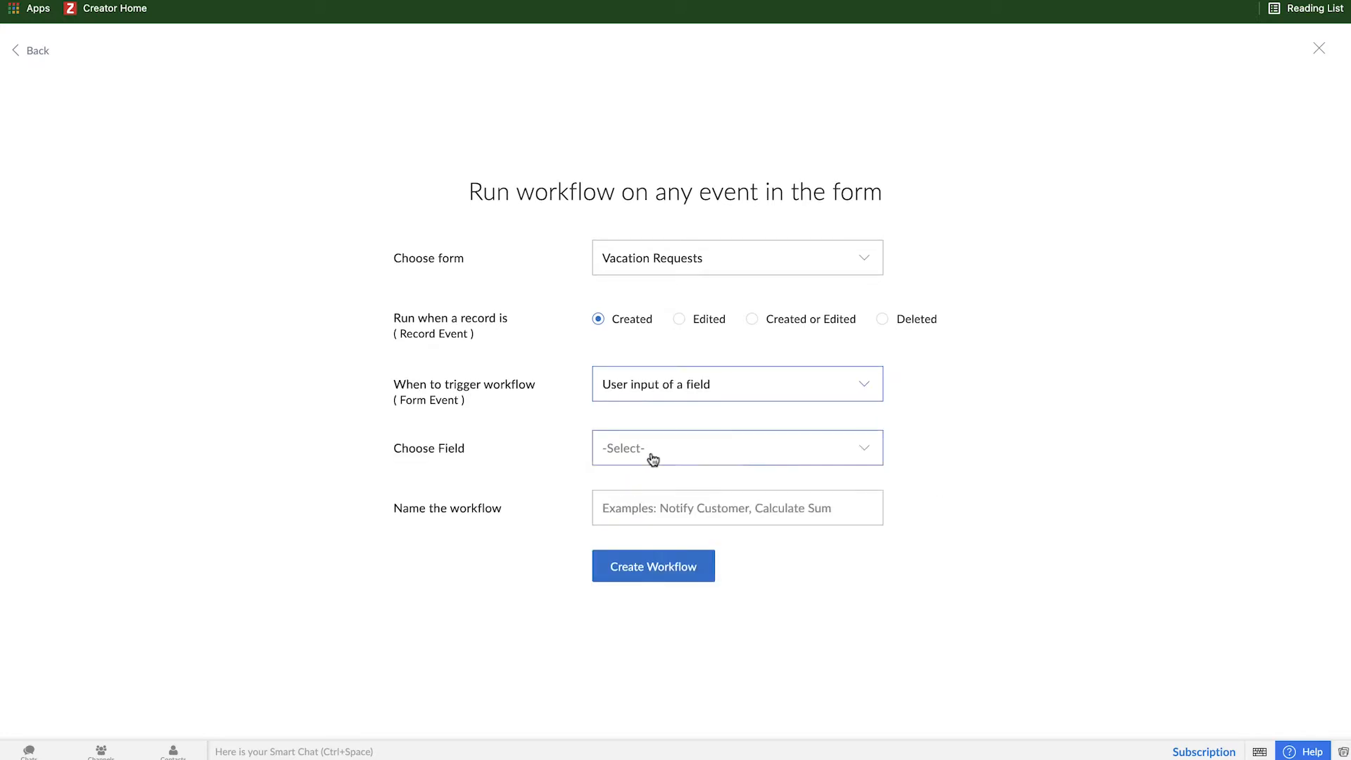
{"action": "left_click", "coordinate": [736, 448]}
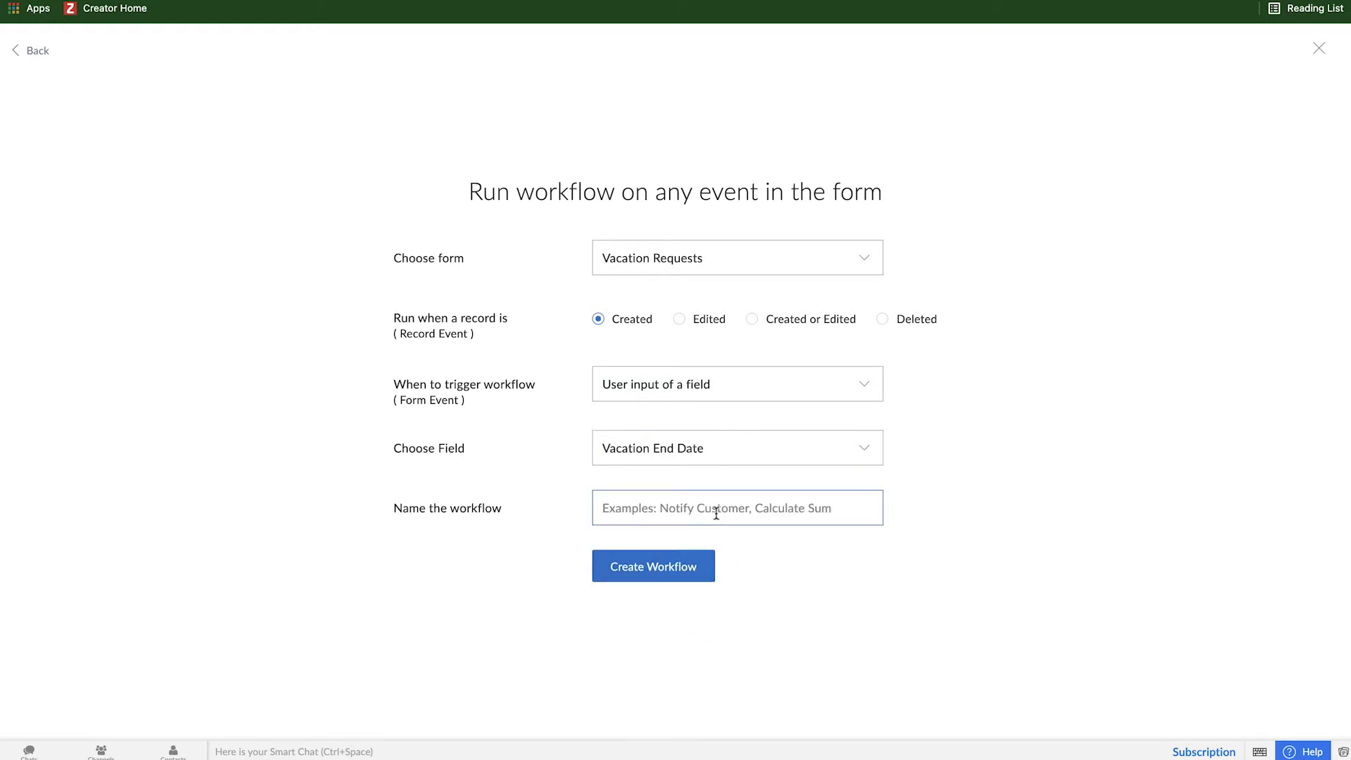
{"action": "type", "text": "Calculate"}
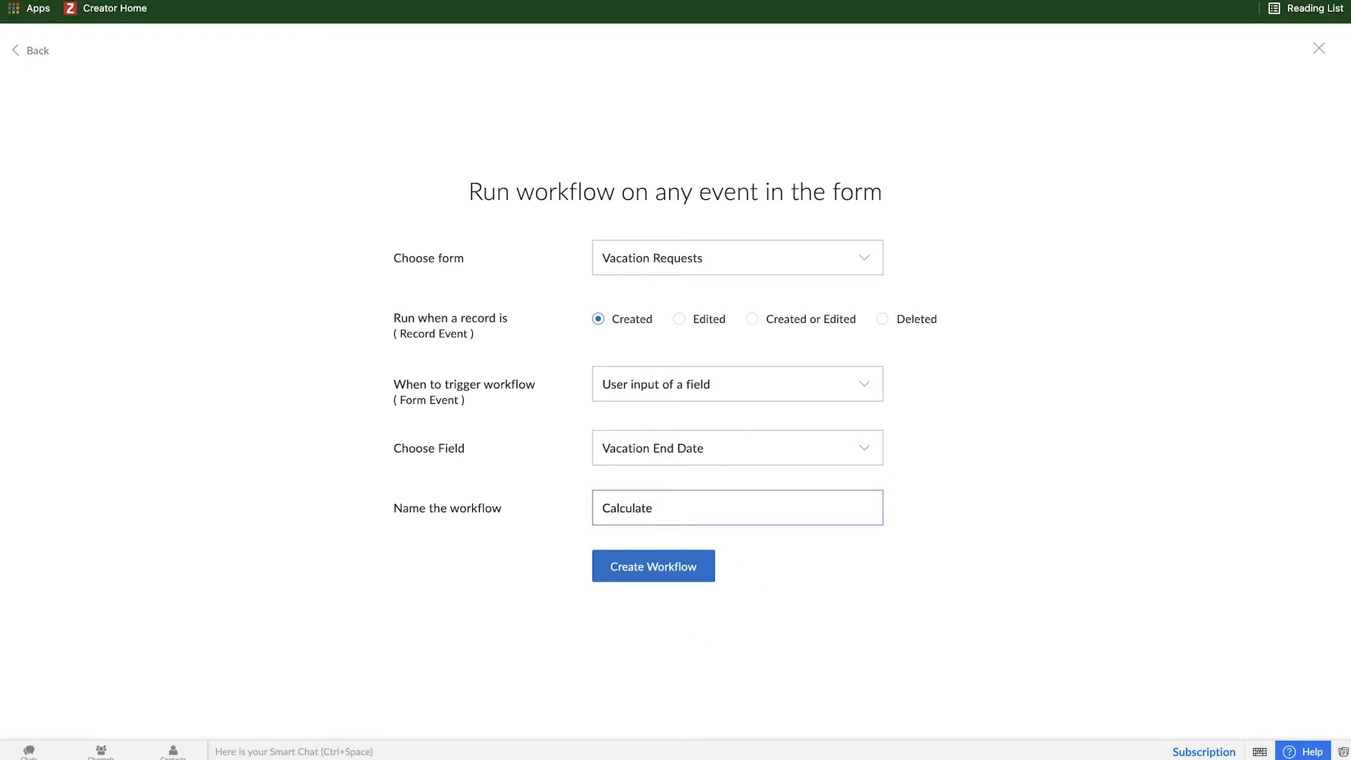
{"action": "type", "text": "Days Off"}
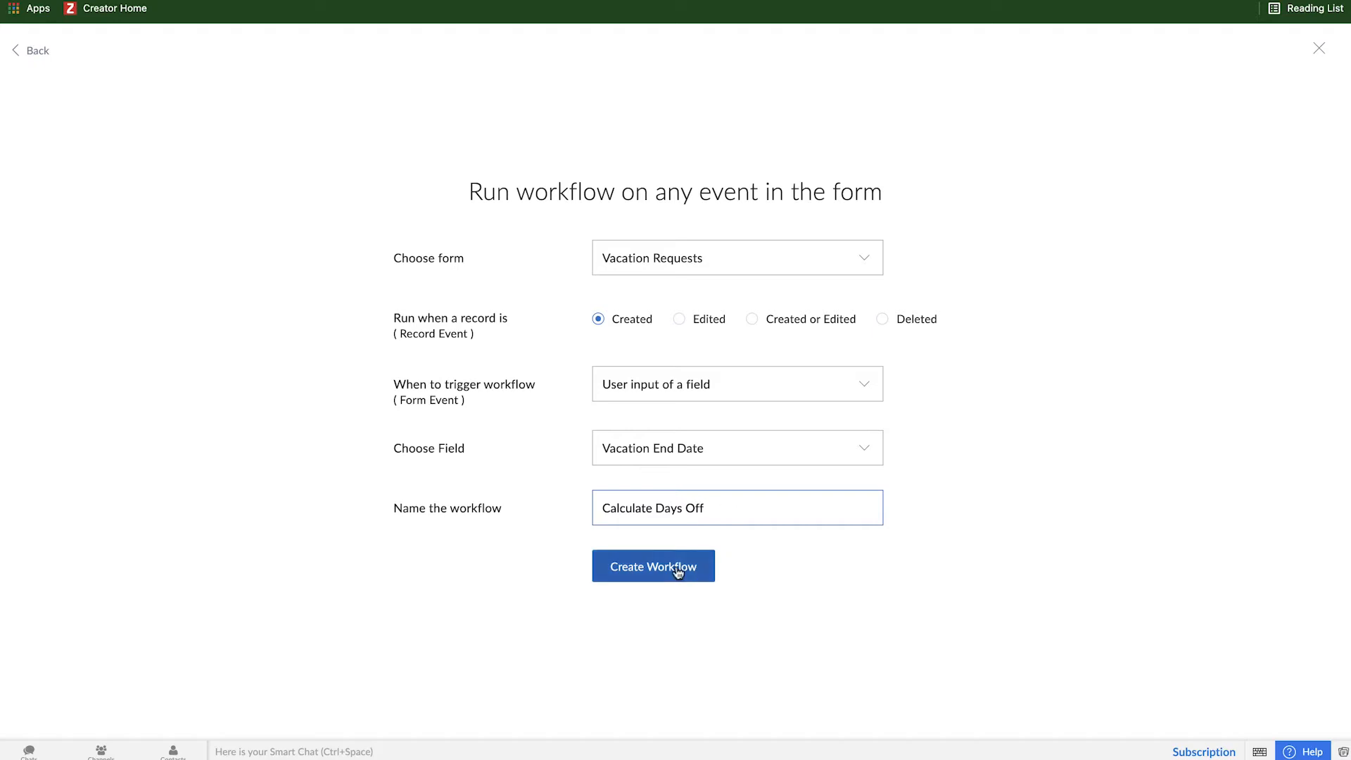
{"action": "left_click", "coordinate": [653, 566]}
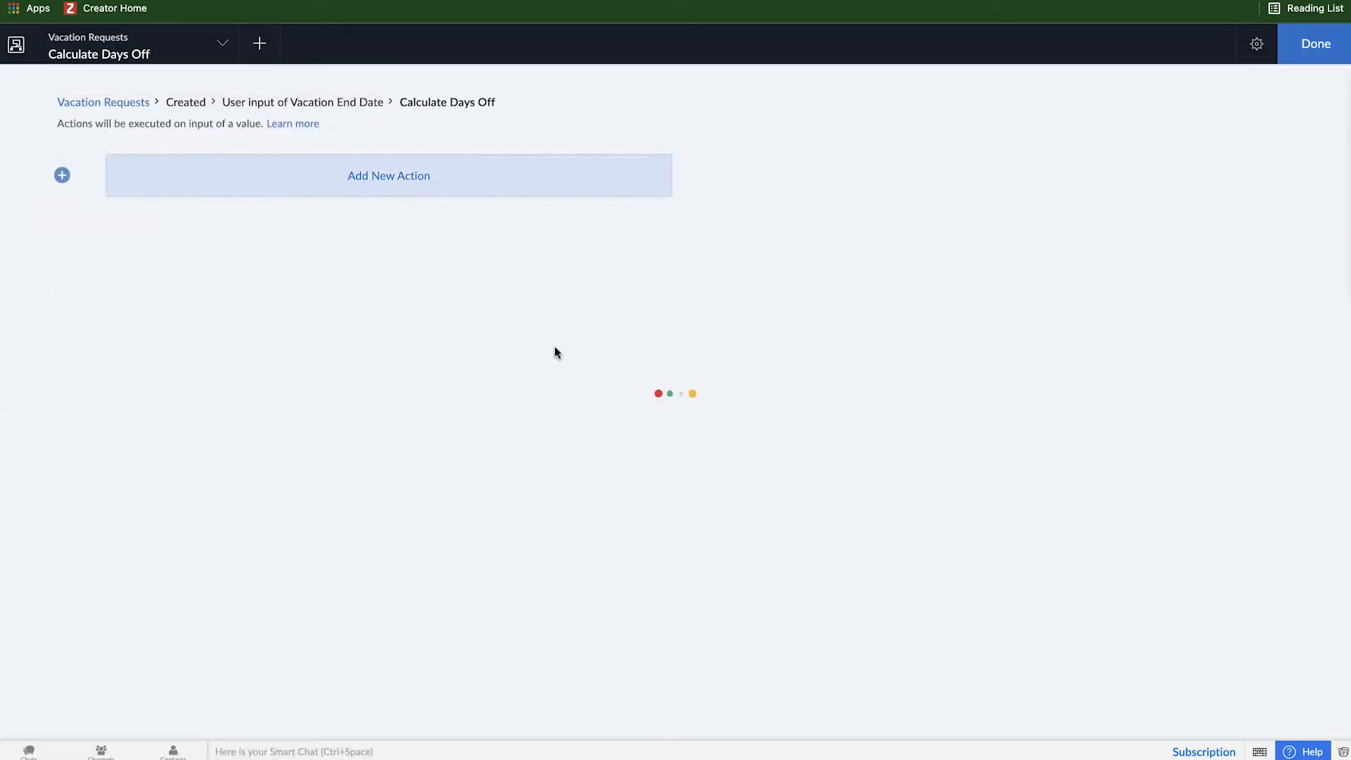
Add a Deluge script action beginning with a comment about calculating days between start and end dates
{"action": "left_click", "coordinate": [388, 175]}
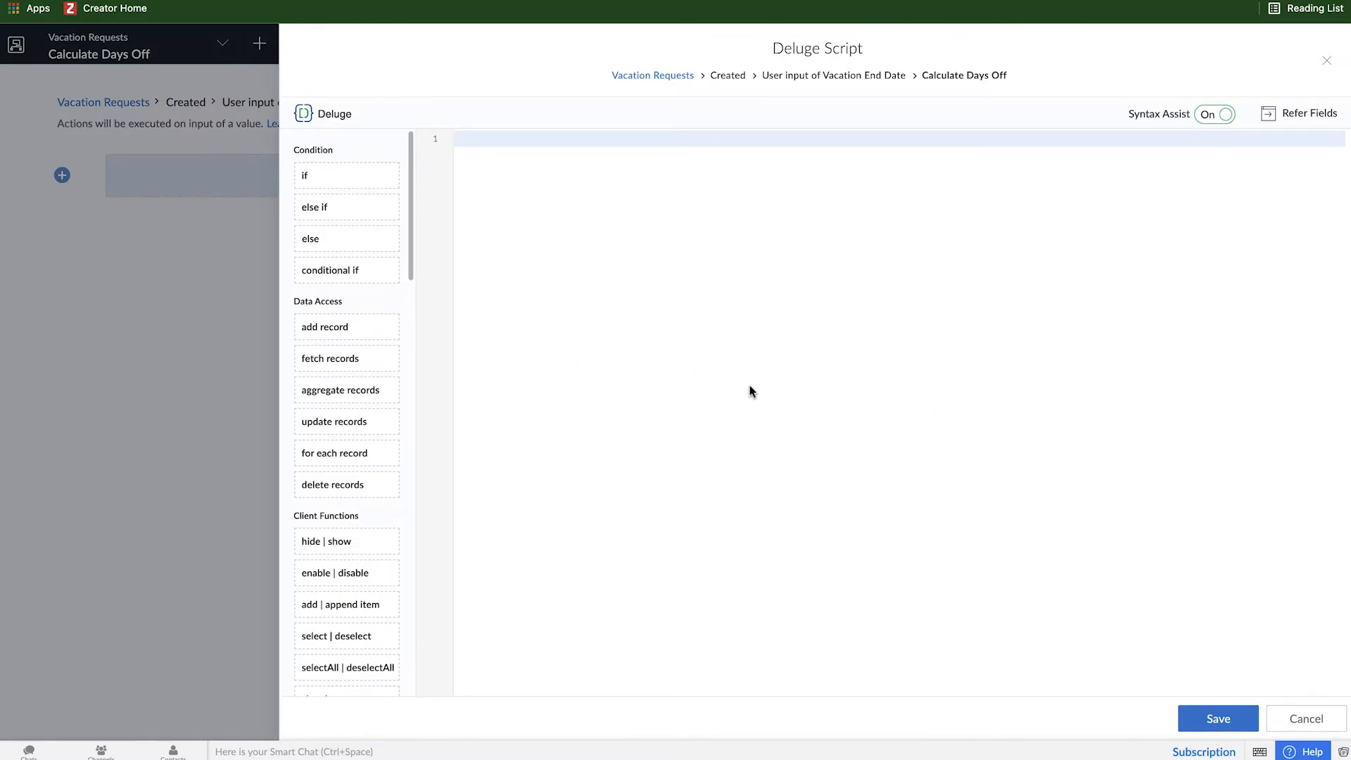
{"action": "mouse_move", "coordinate": [681, 342]}
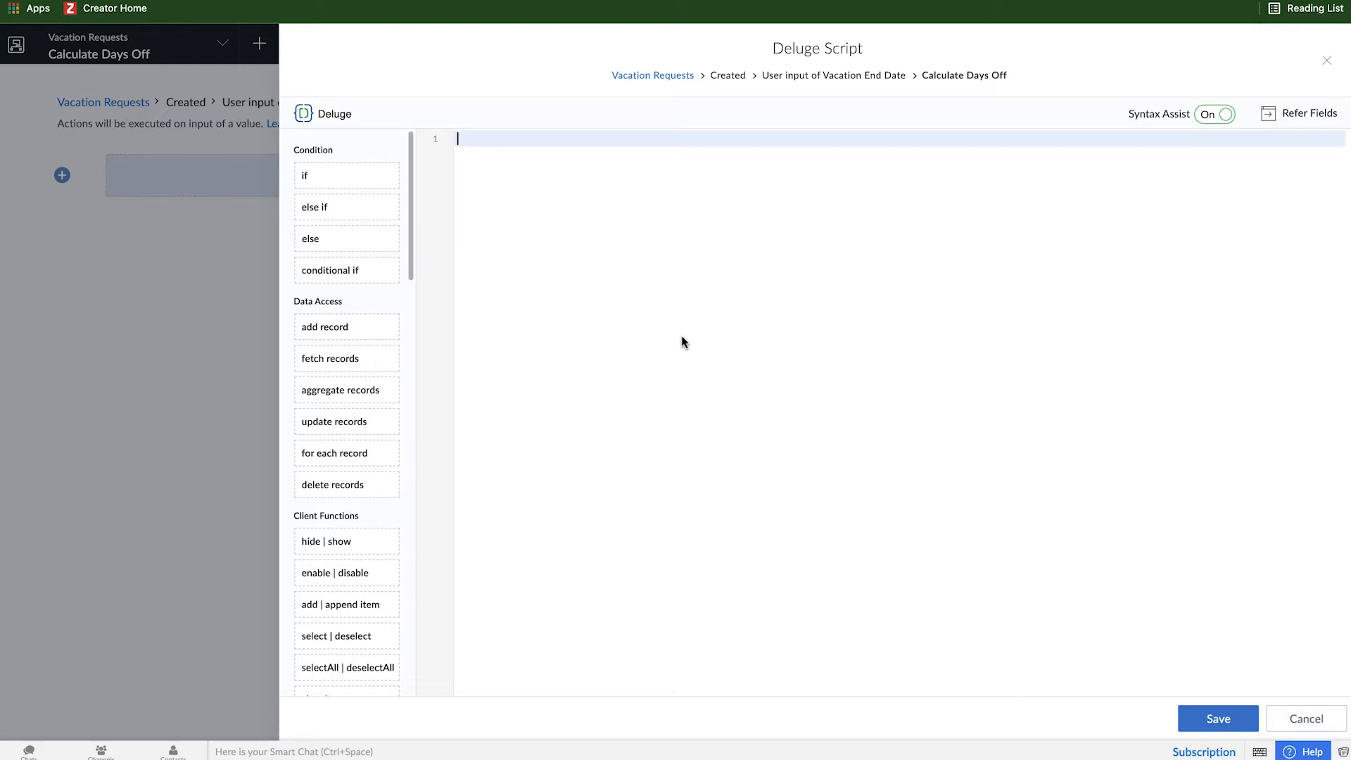
{"action": "type", "text": "//"}
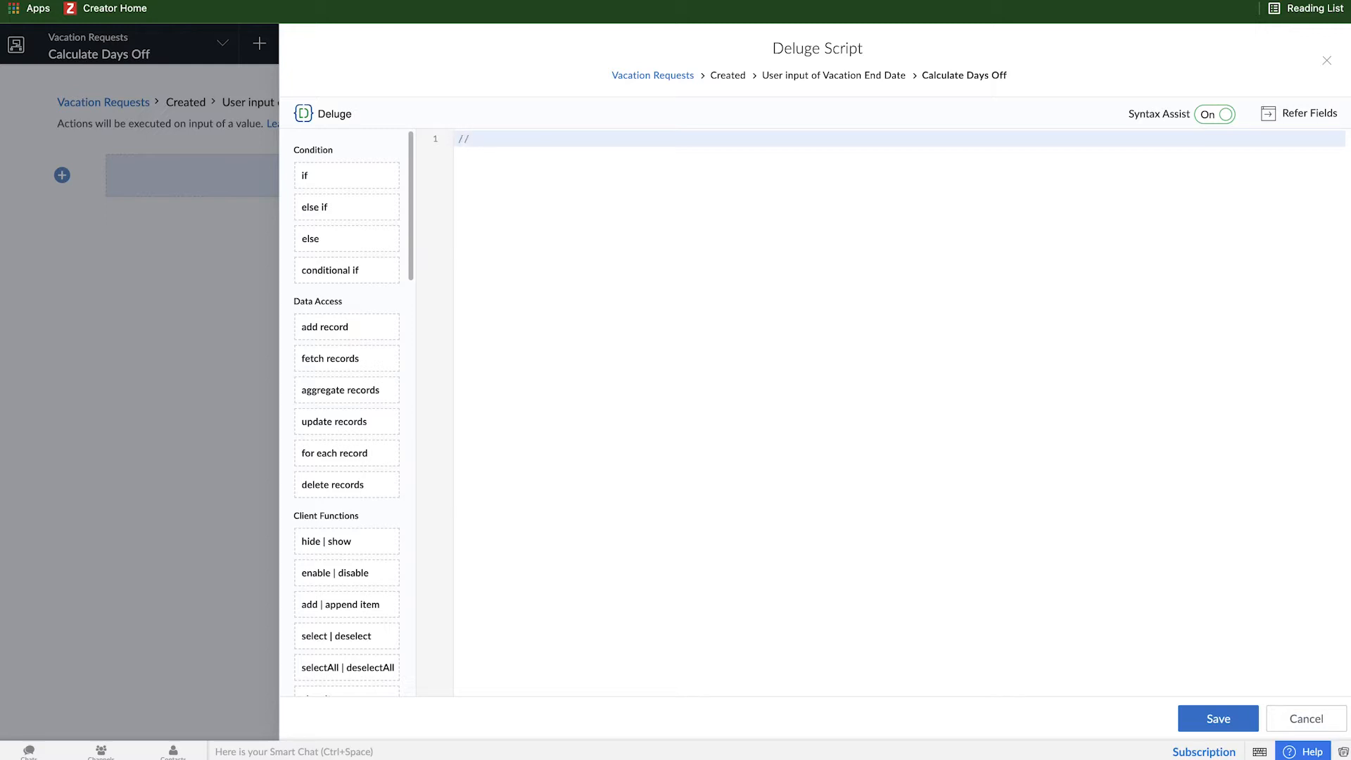
{"action": "type", "text": "Calculate the number of days between the star"}
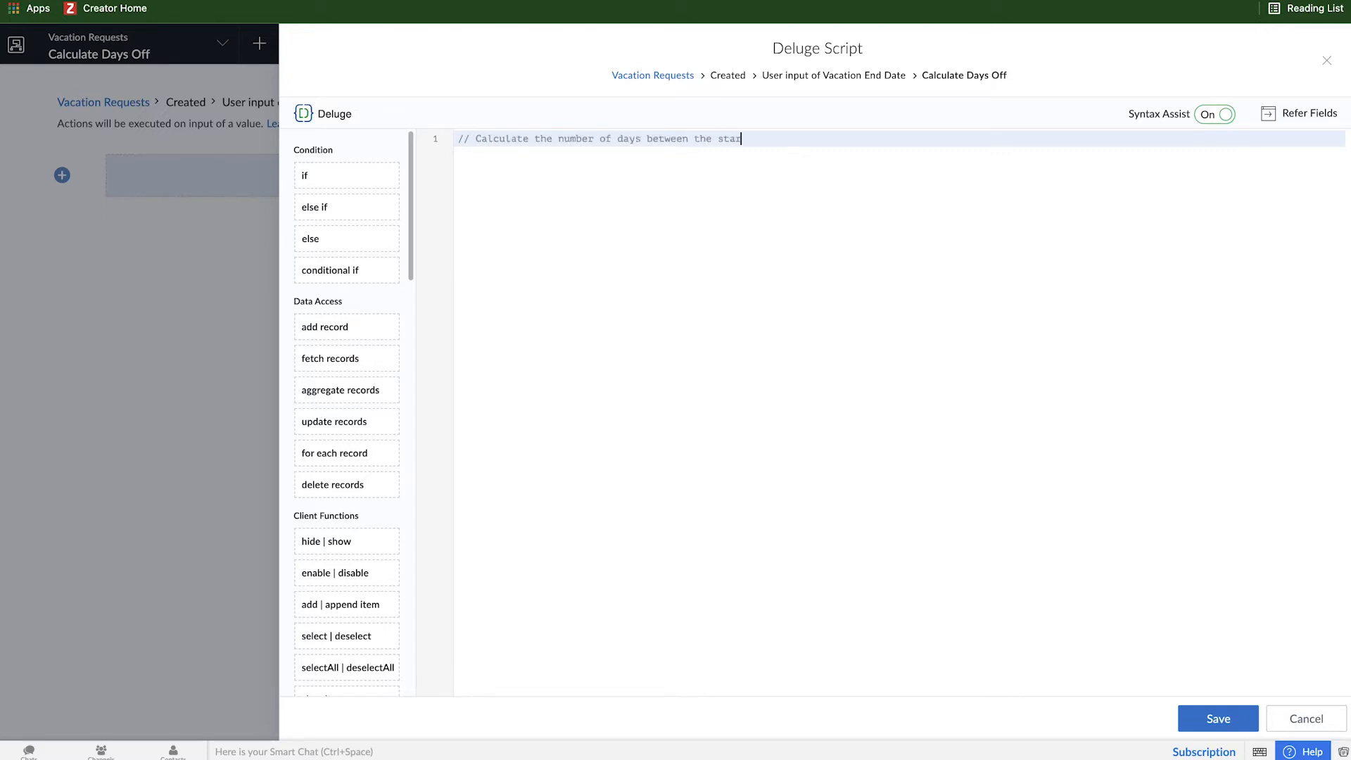
{"action": "type", "text": "t and end date of the vacation request."}
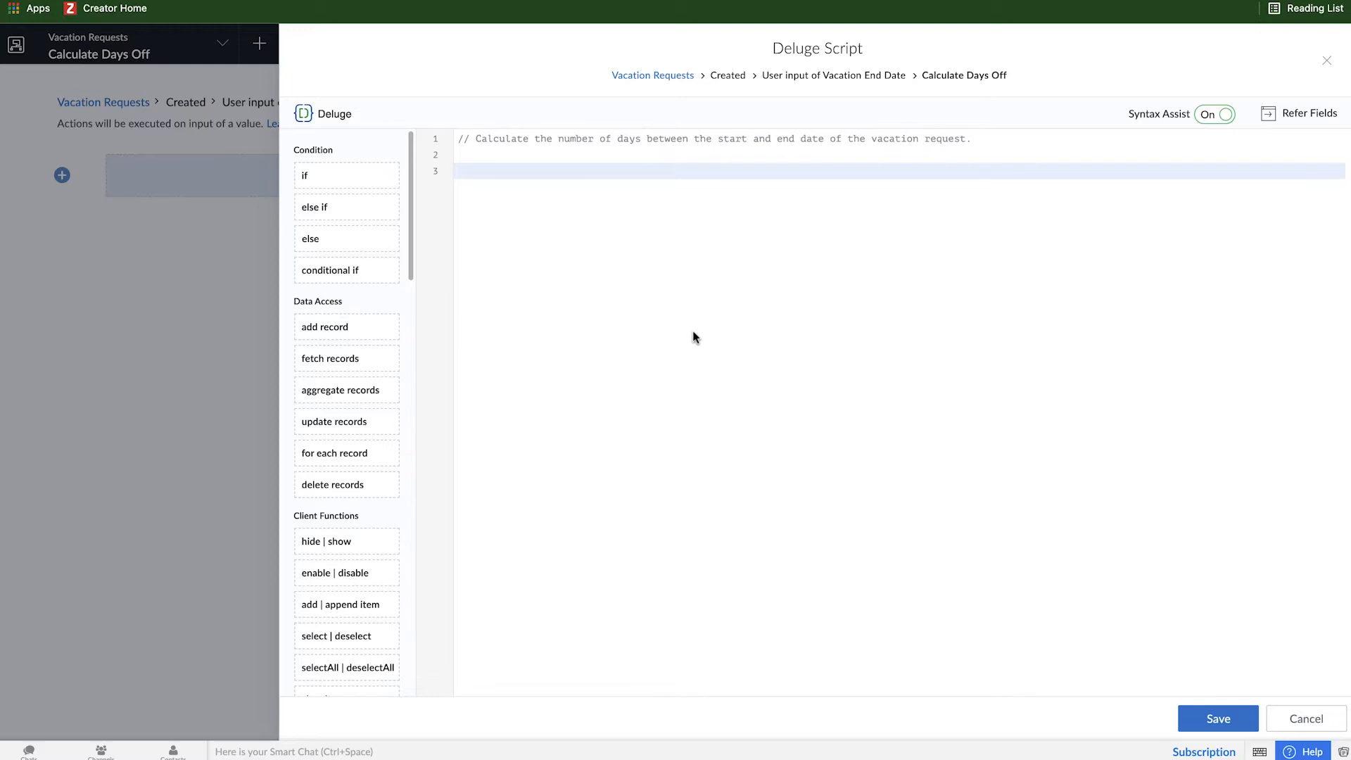
Write Vacation_Days_Off = Vacation_Start_Date.daysBetween(Vacation_End_Date); and save the script
{"action": "left_click", "coordinate": [1306, 112]}
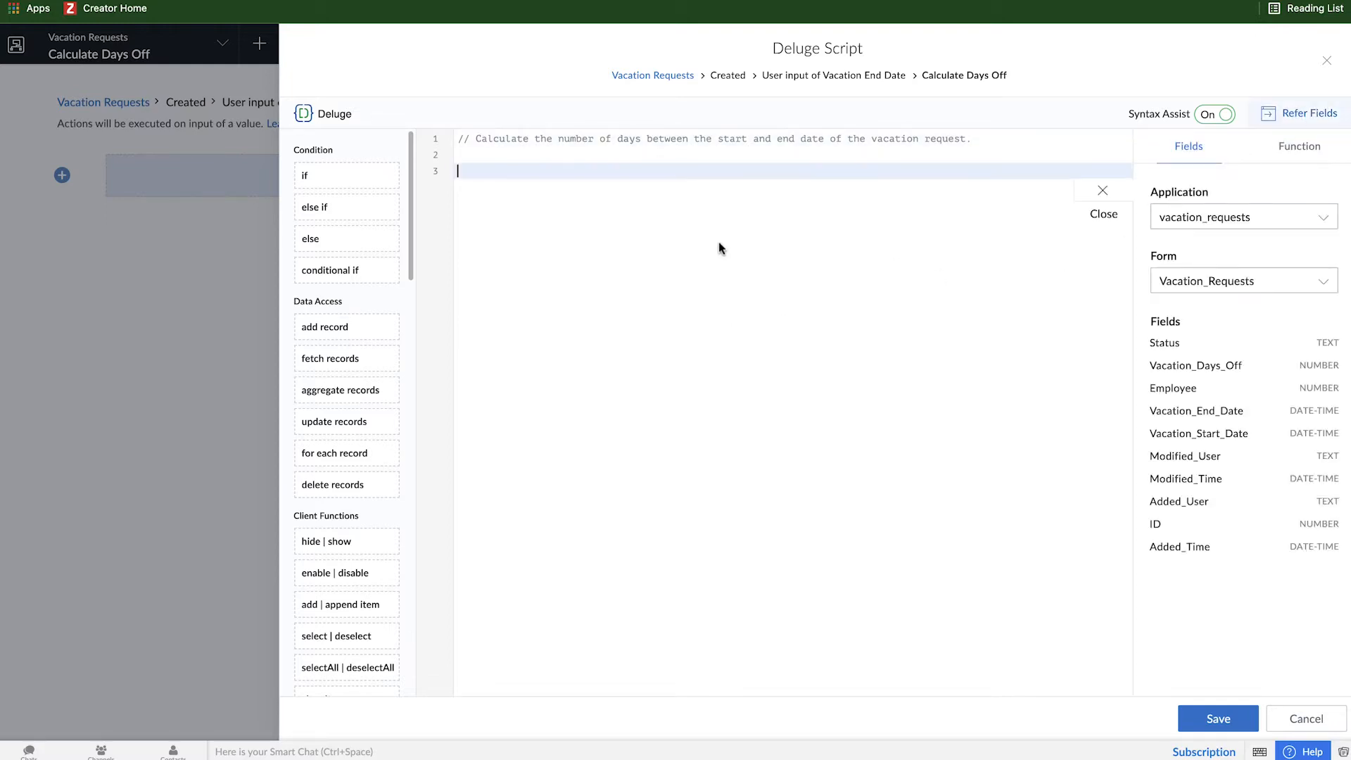
{"action": "mouse_move", "coordinate": [1168, 442]}
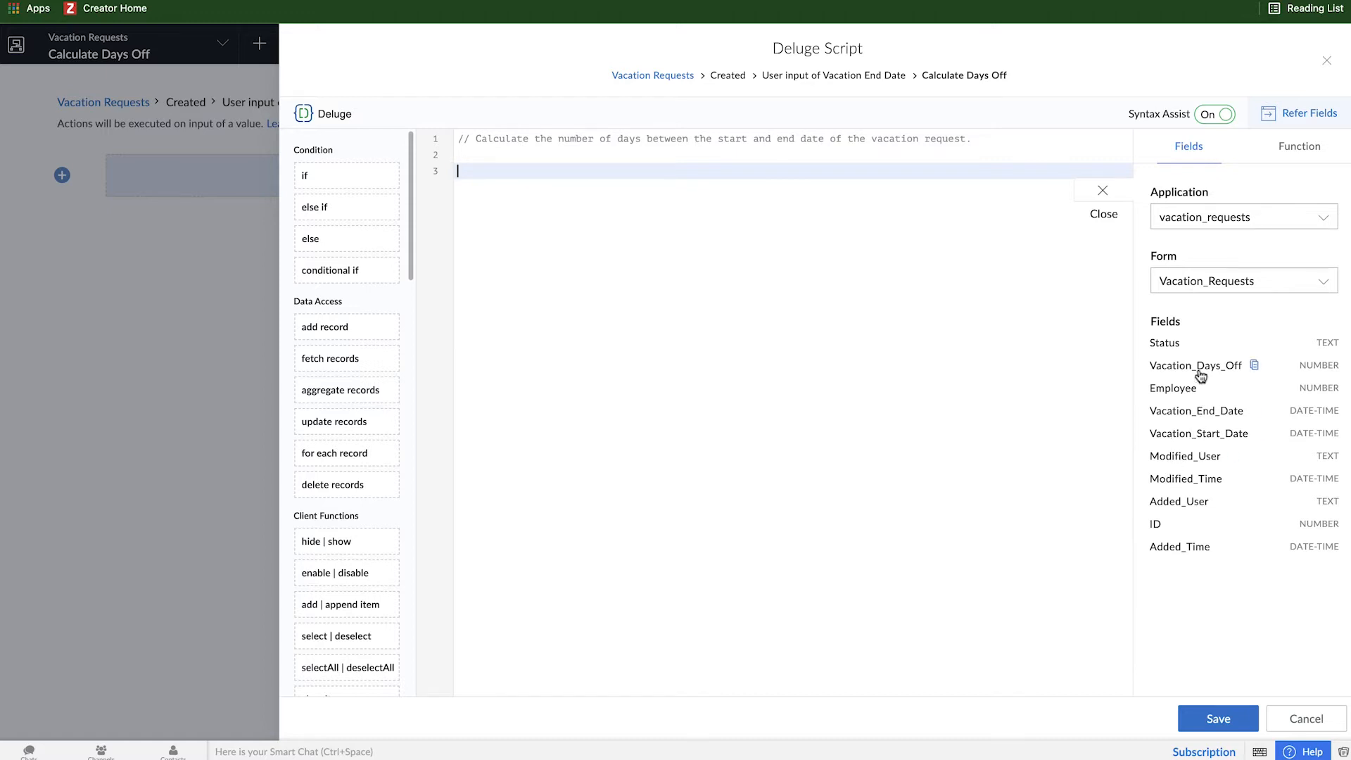
{"action": "left_click", "coordinate": [1254, 364]}
{"action": "type", "text": "Vacation_Days_Off ="}
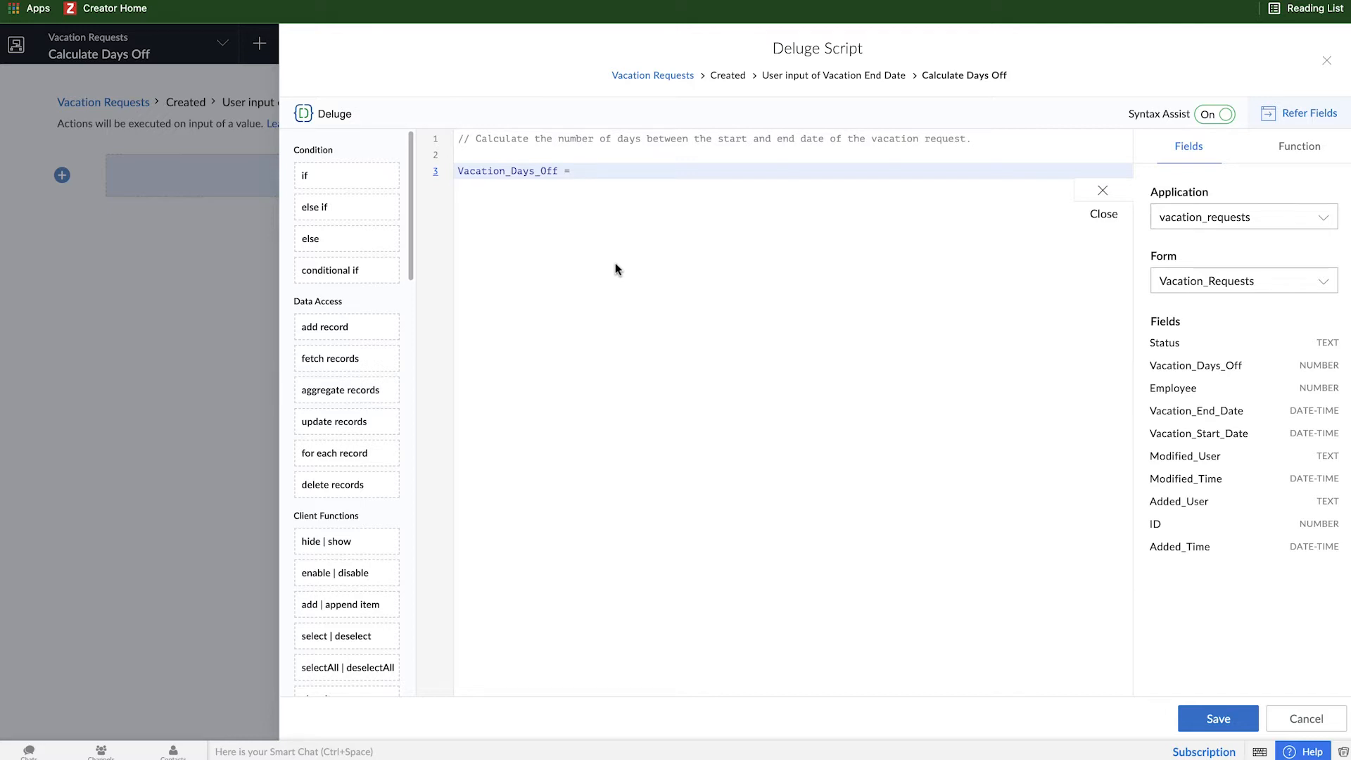
{"action": "mouse_move", "coordinate": [663, 329]}
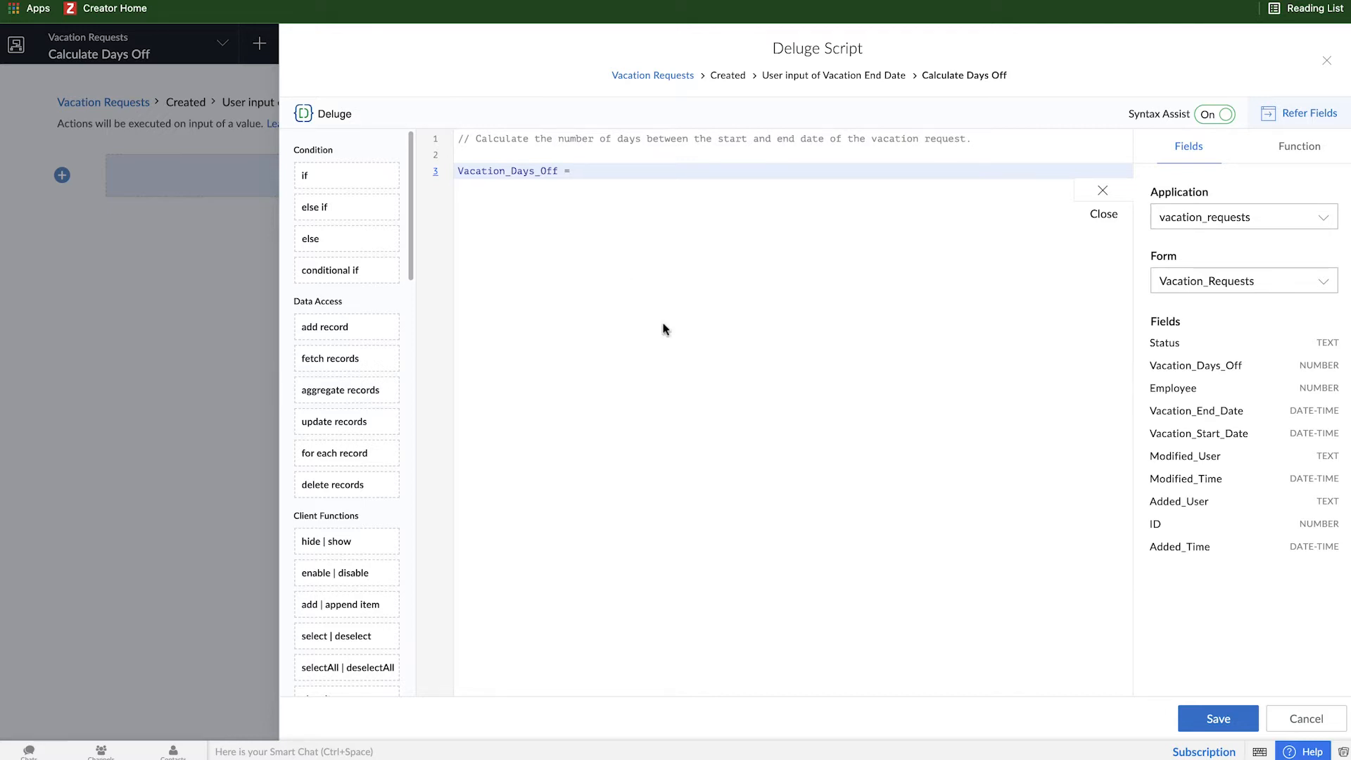
{"action": "left_click", "coordinate": [1199, 432]}
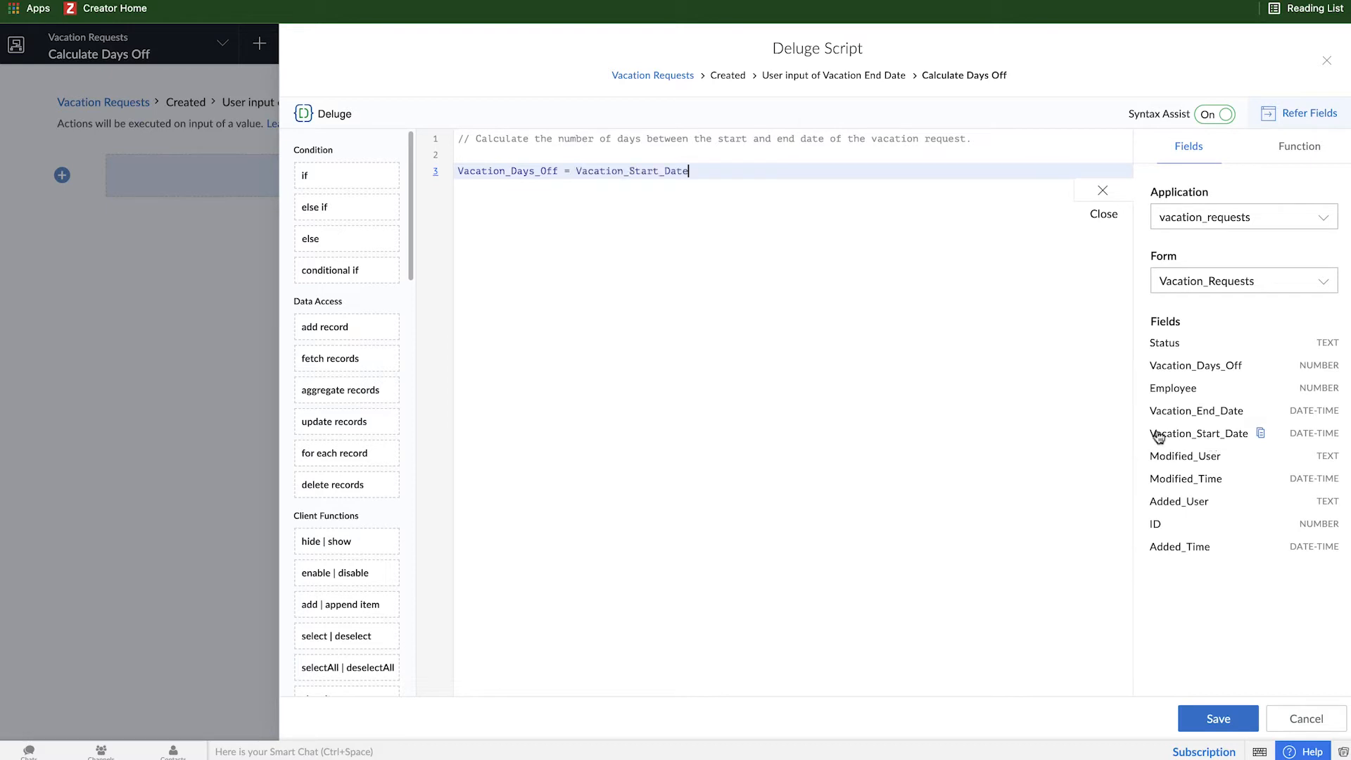
{"action": "type", "text": "."}
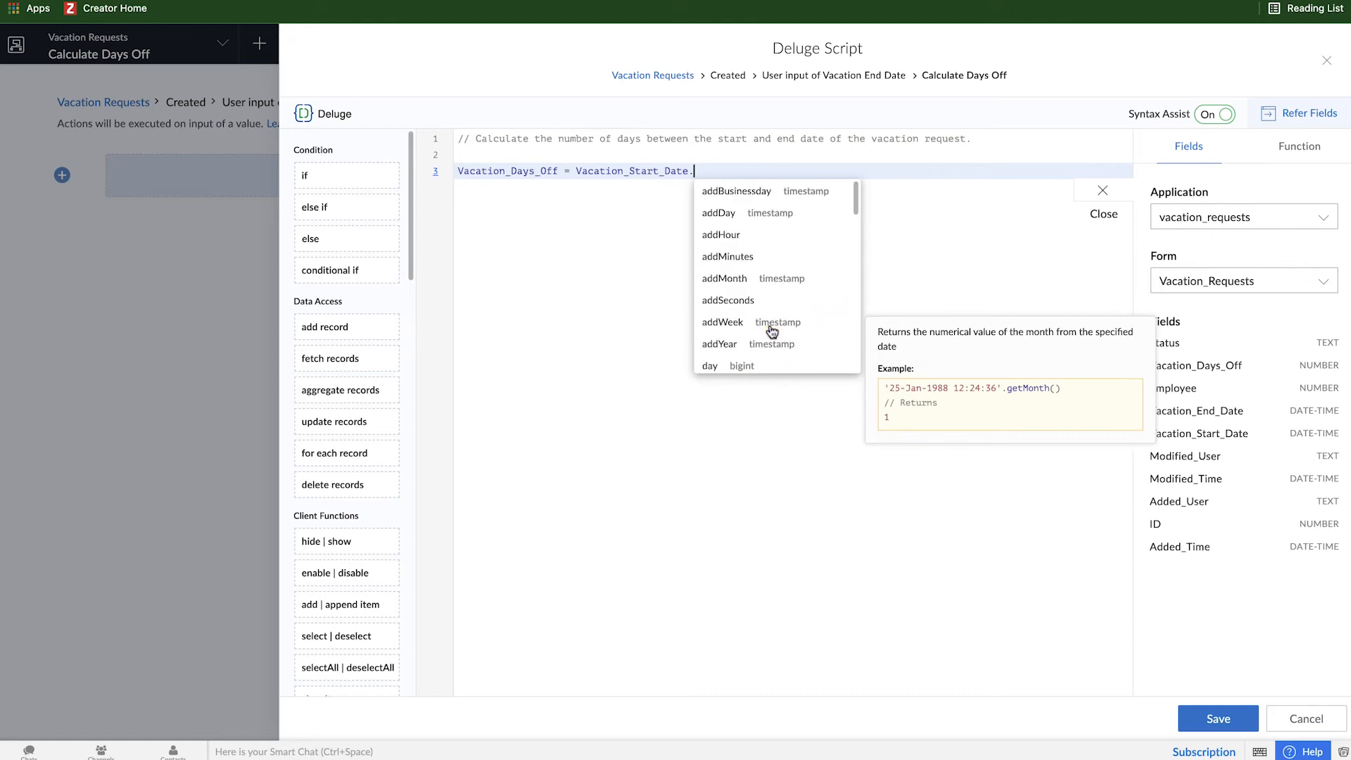
{"action": "mouse_move", "coordinate": [773, 321]}
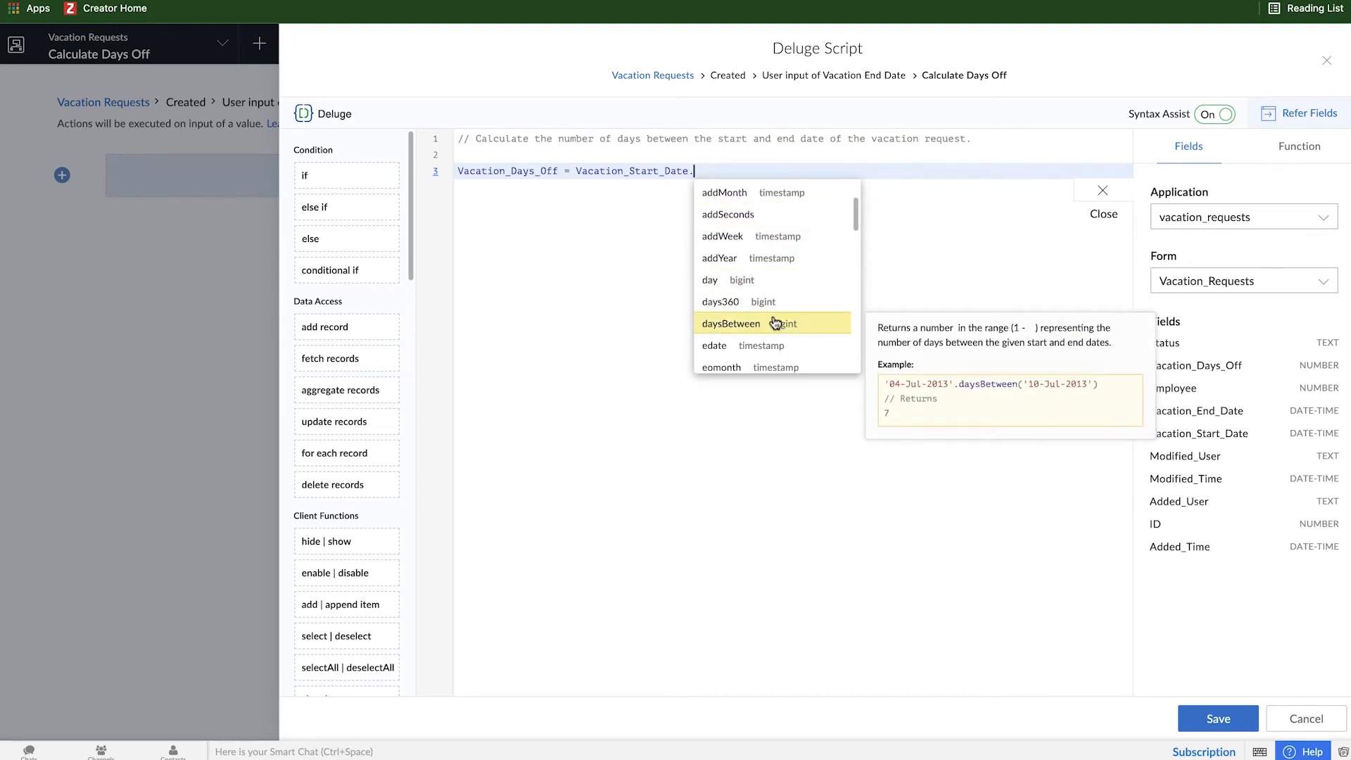
{"action": "mouse_move", "coordinate": [768, 335]}
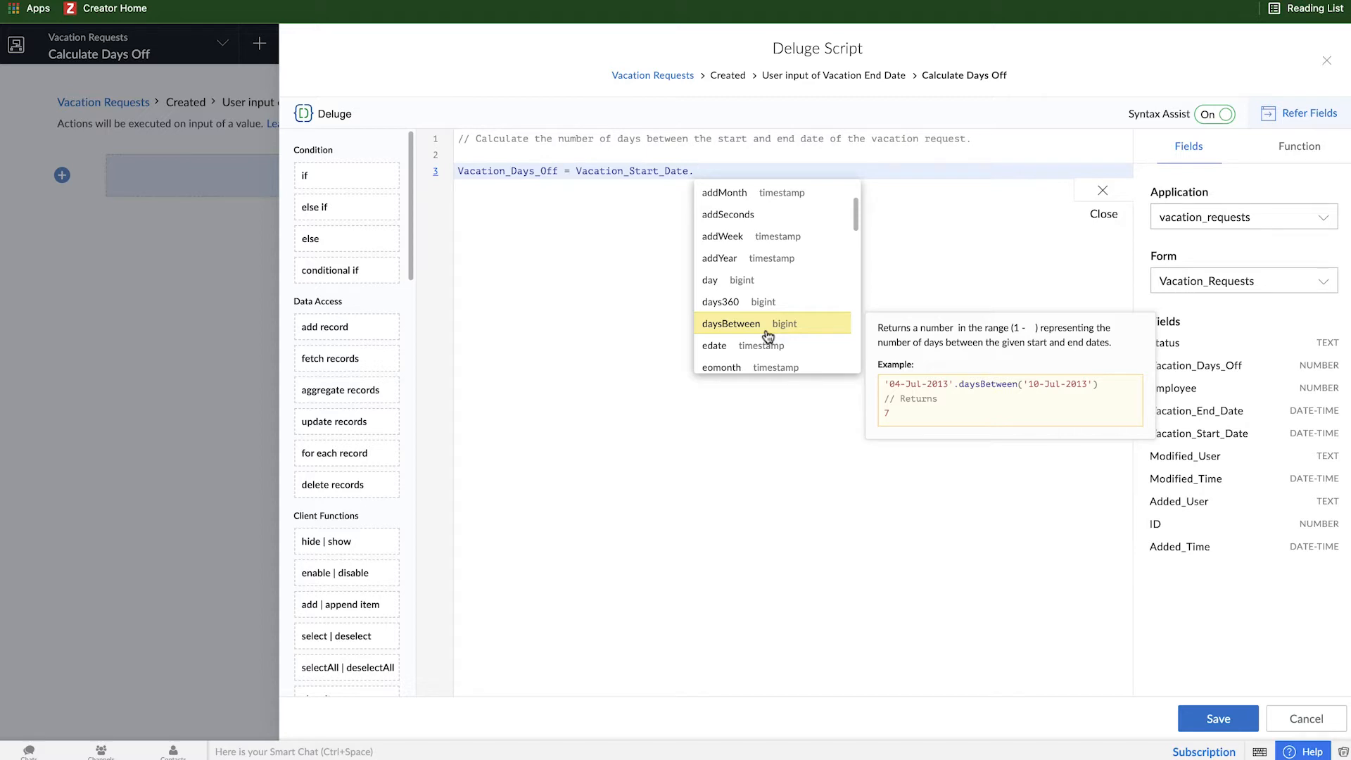
{"action": "left_click", "coordinate": [731, 324]}
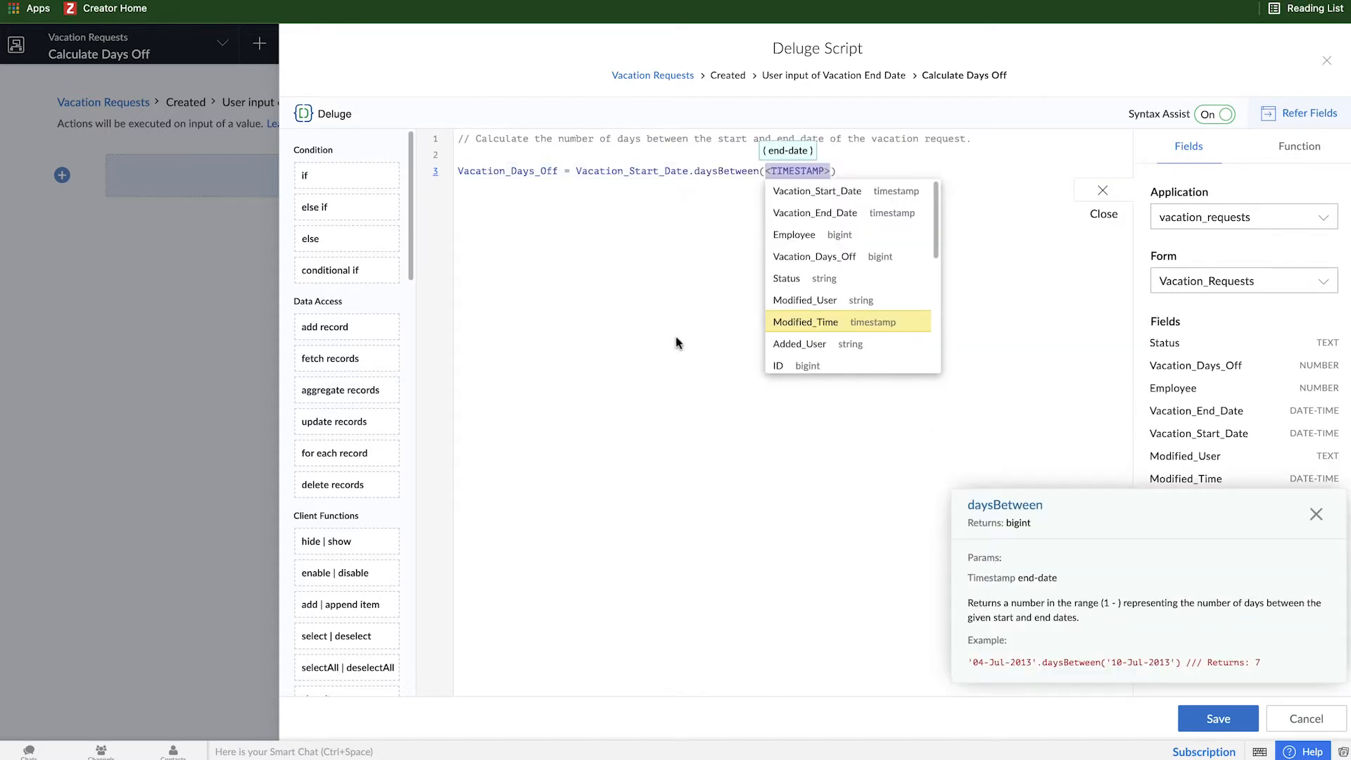
{"action": "mouse_move", "coordinate": [815, 212]}
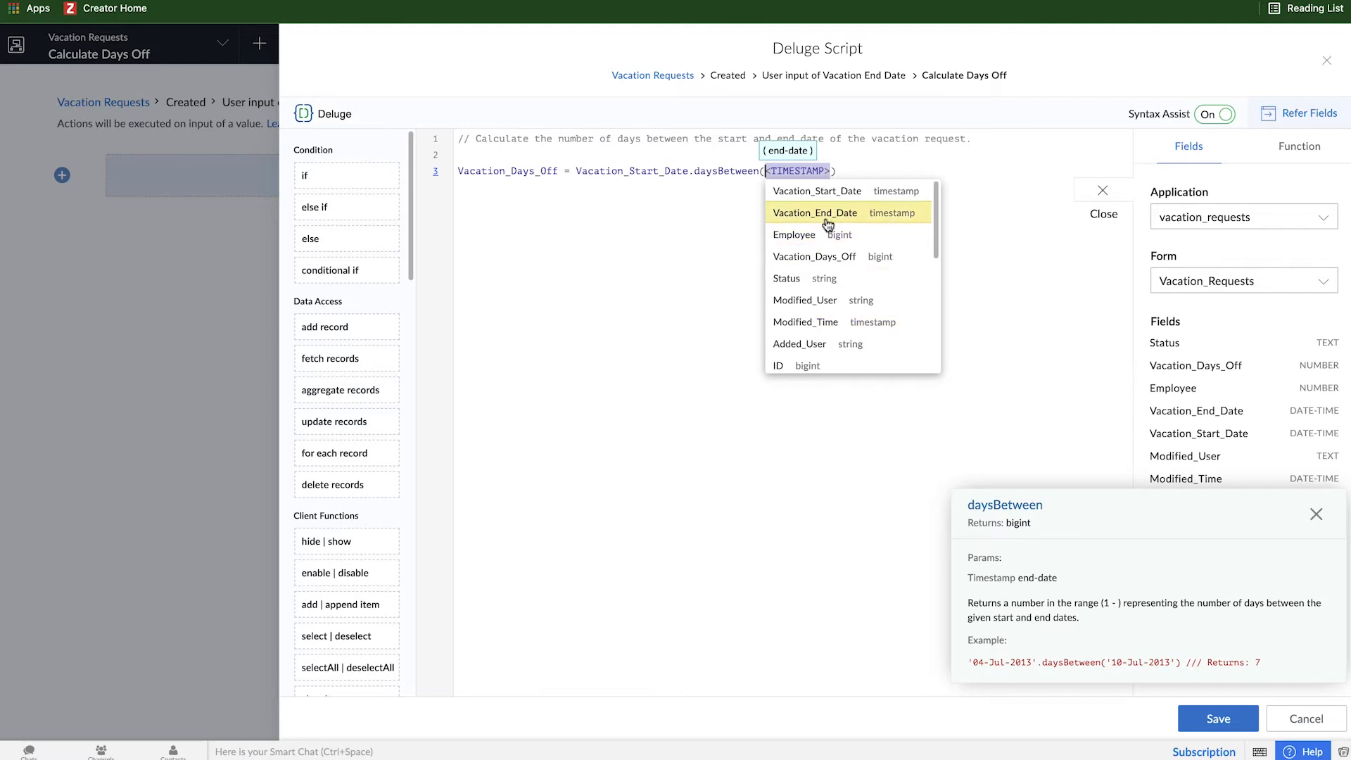
{"action": "left_click", "coordinate": [815, 212]}
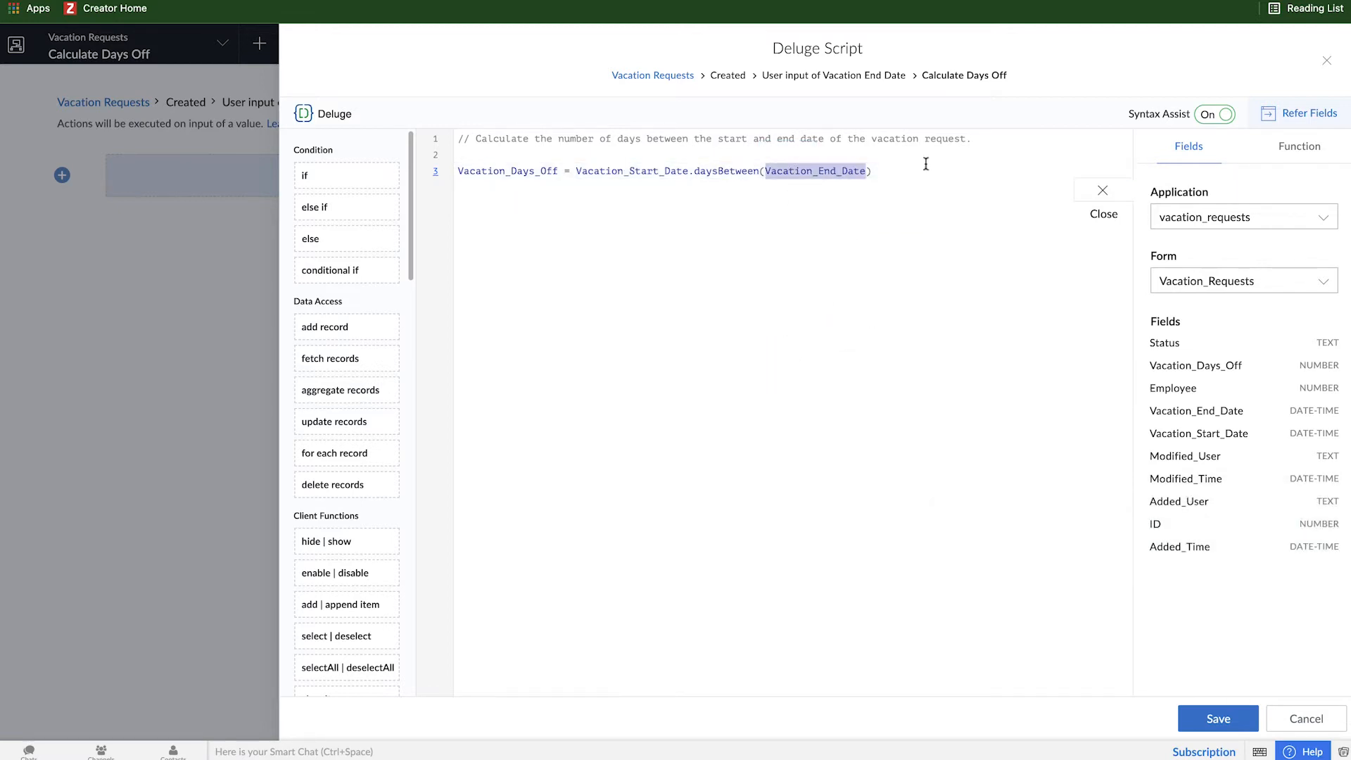
{"action": "type", "text": ";"}
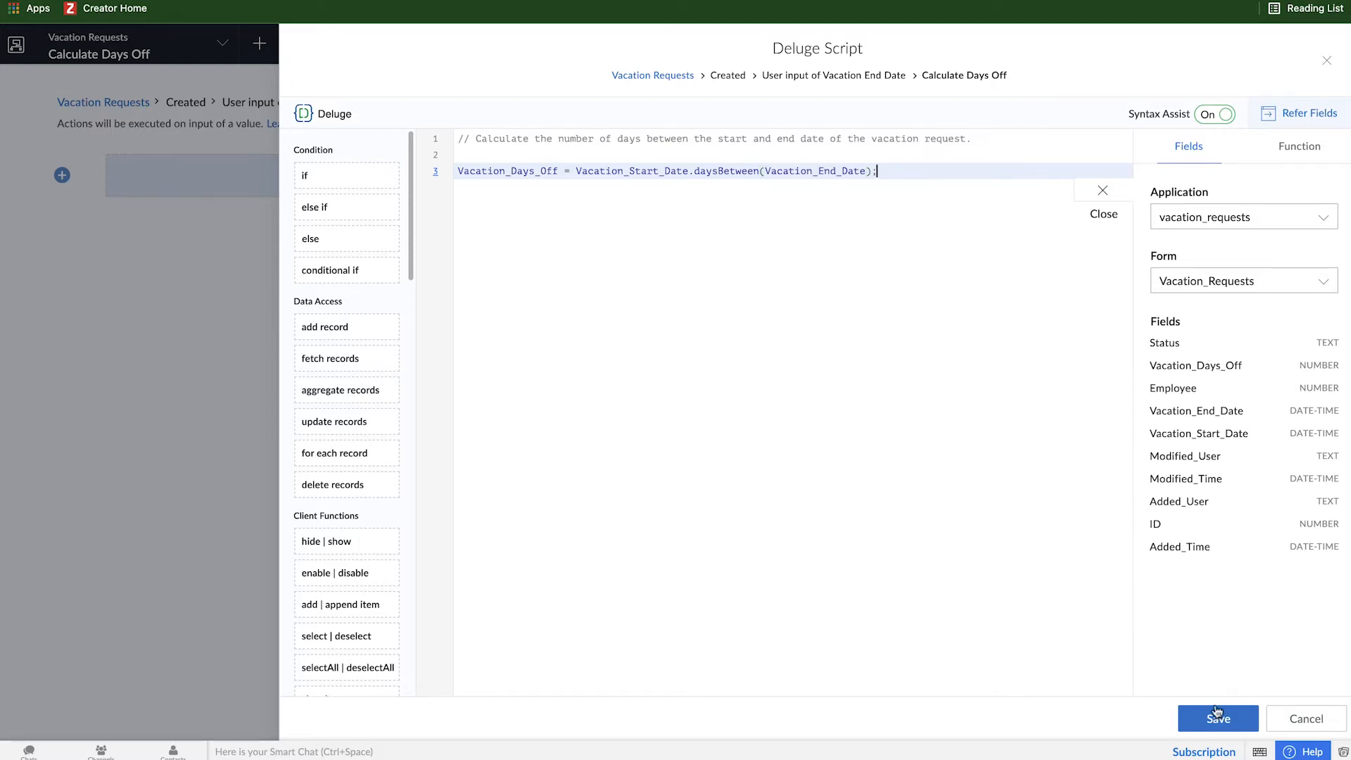
{"action": "left_click", "coordinate": [1218, 718]}
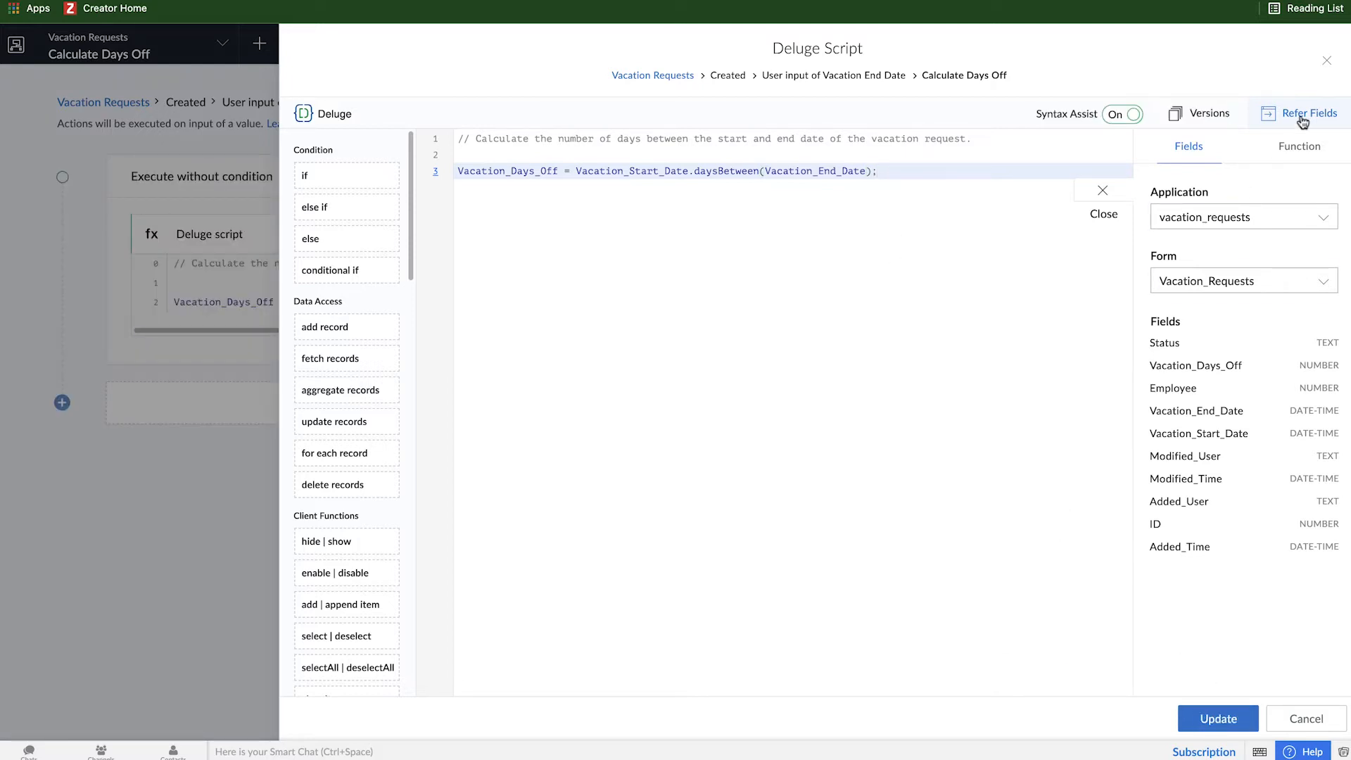
In the live form, enter 25-Oct-2021 to 27-Oct-2021 and see Vacation Days Off fill as 2
{"action": "left_click", "coordinate": [1304, 719]}
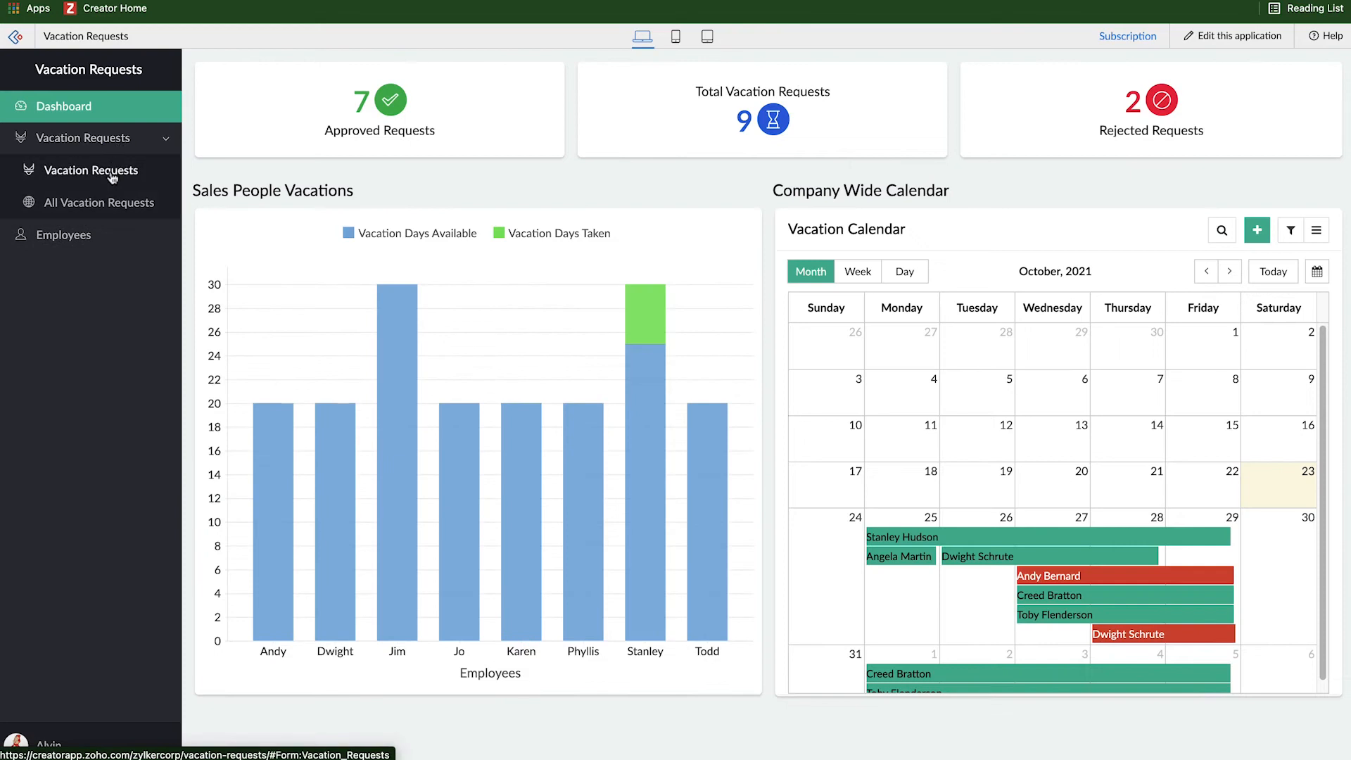
{"action": "left_click", "coordinate": [90, 170]}
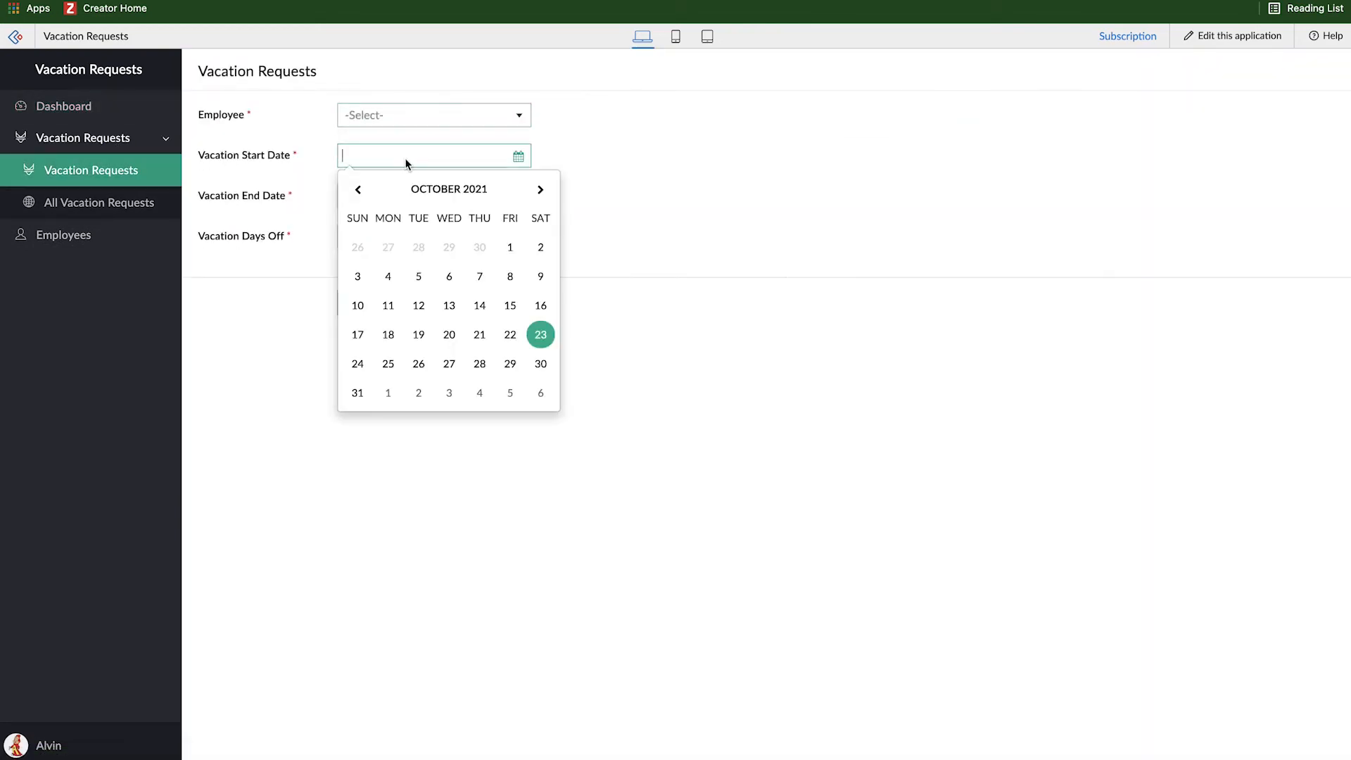
{"action": "left_click", "coordinate": [387, 363]}
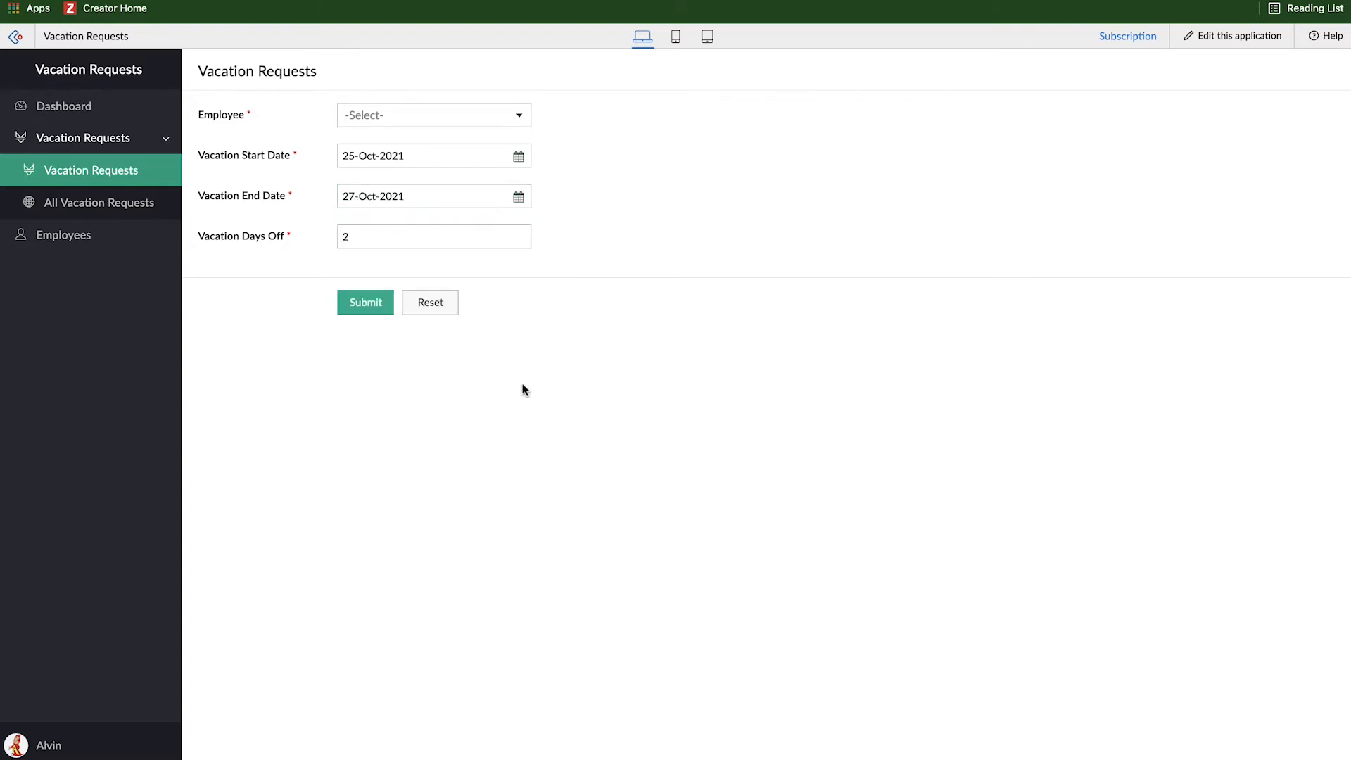
{"action": "left_click", "coordinate": [435, 236]}
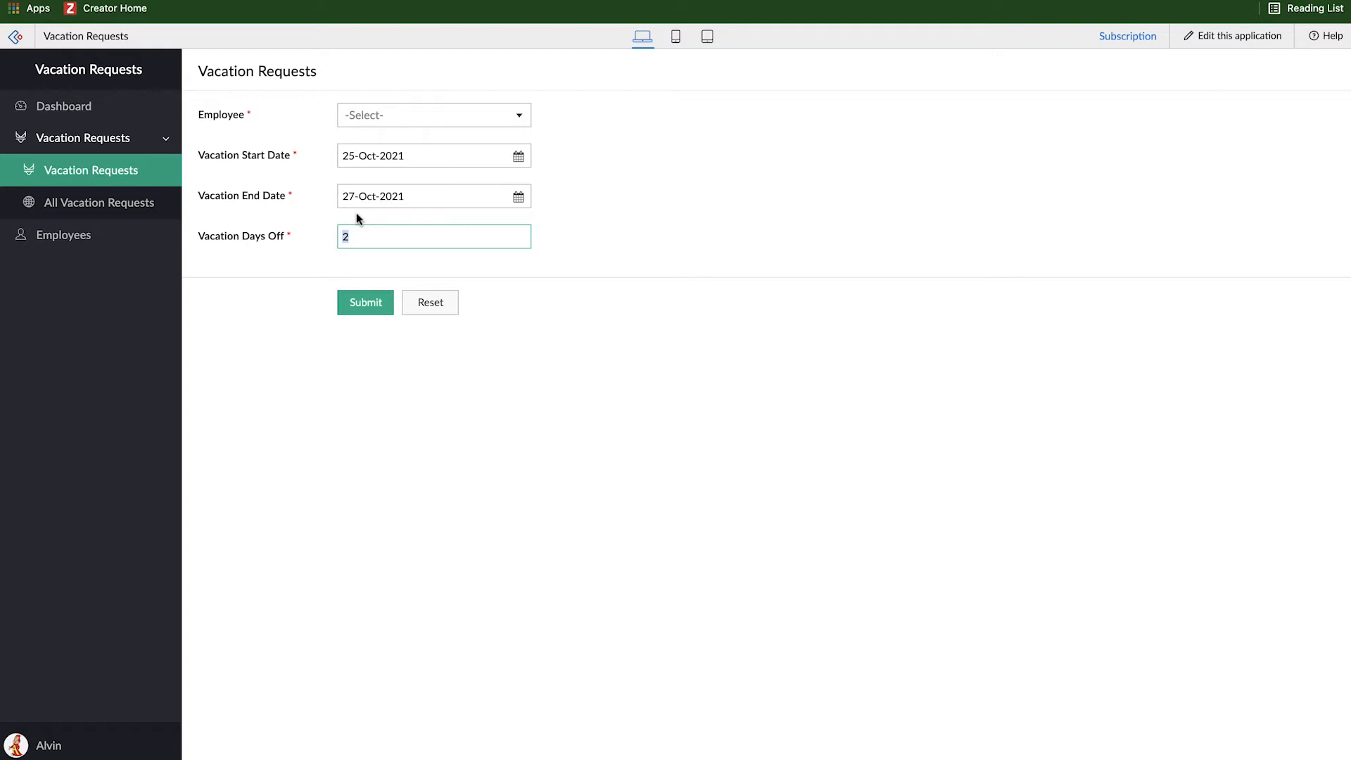
{"action": "mouse_move", "coordinate": [1244, 46]}
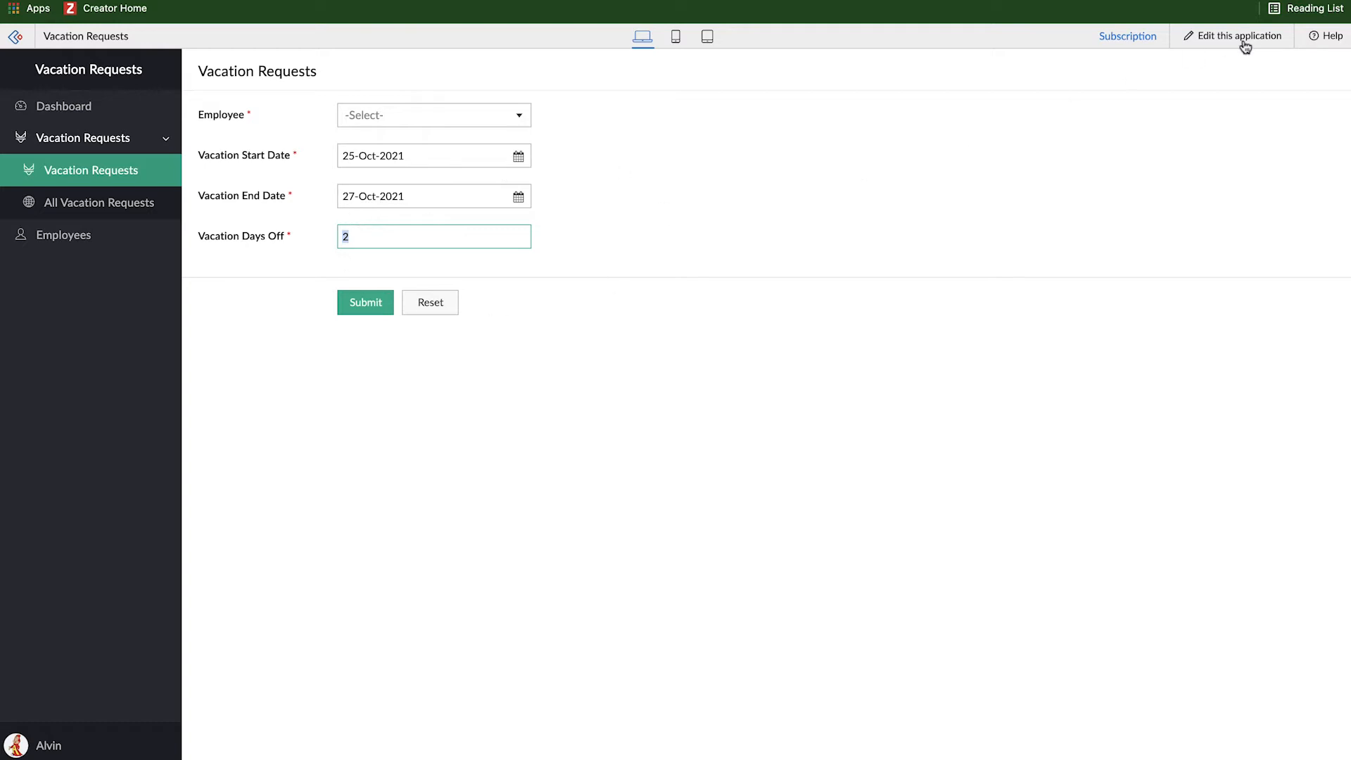
Return to the builder's Workflow list and reopen the Calculate Days Off workflow
{"action": "left_click", "coordinate": [1238, 35]}
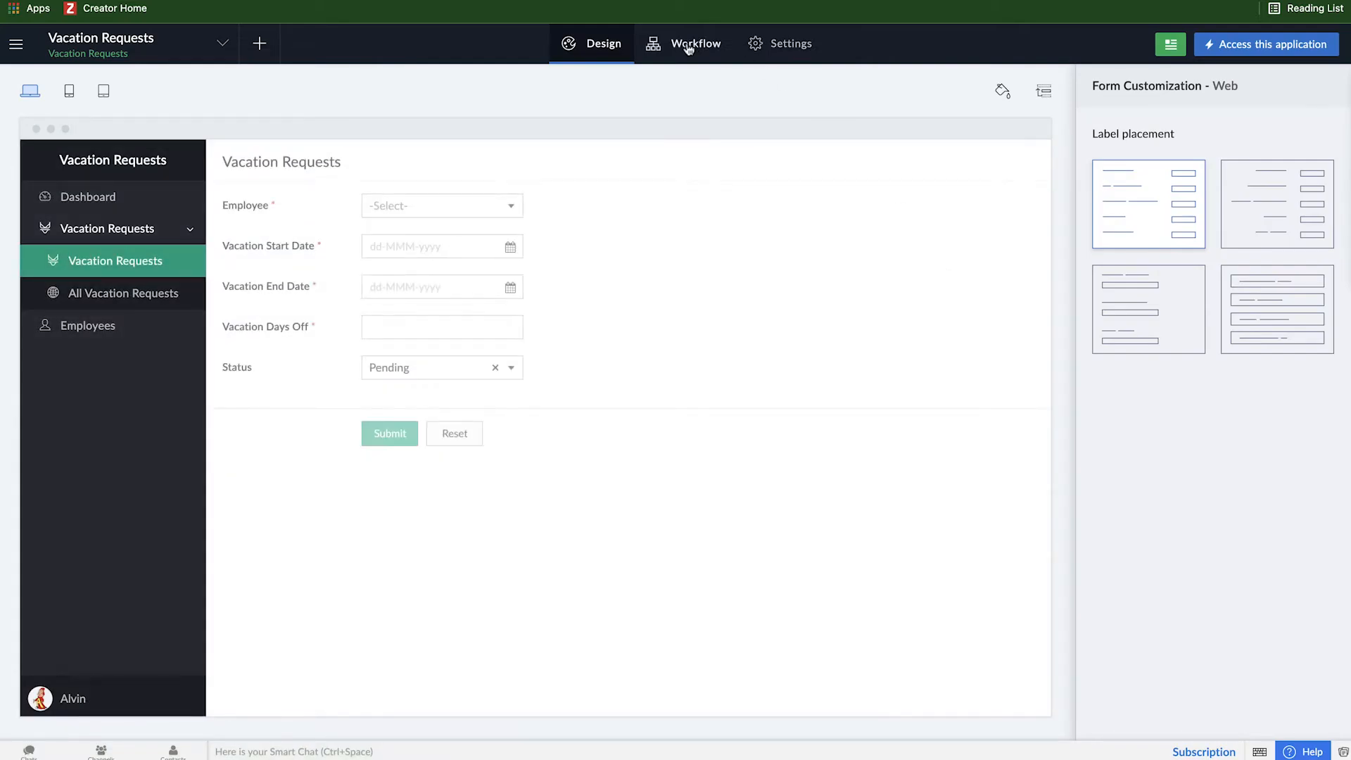
{"action": "left_click", "coordinate": [694, 43]}
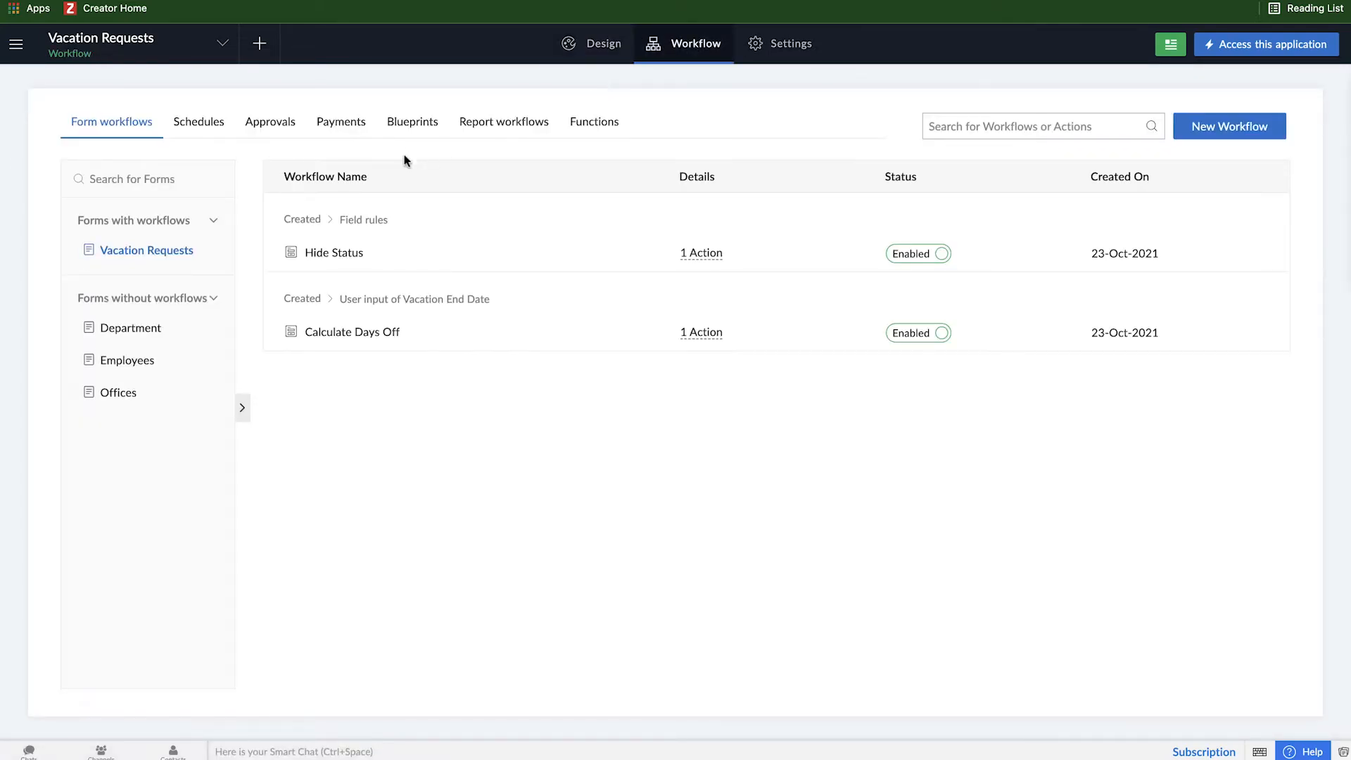
{"action": "left_click", "coordinate": [352, 332]}
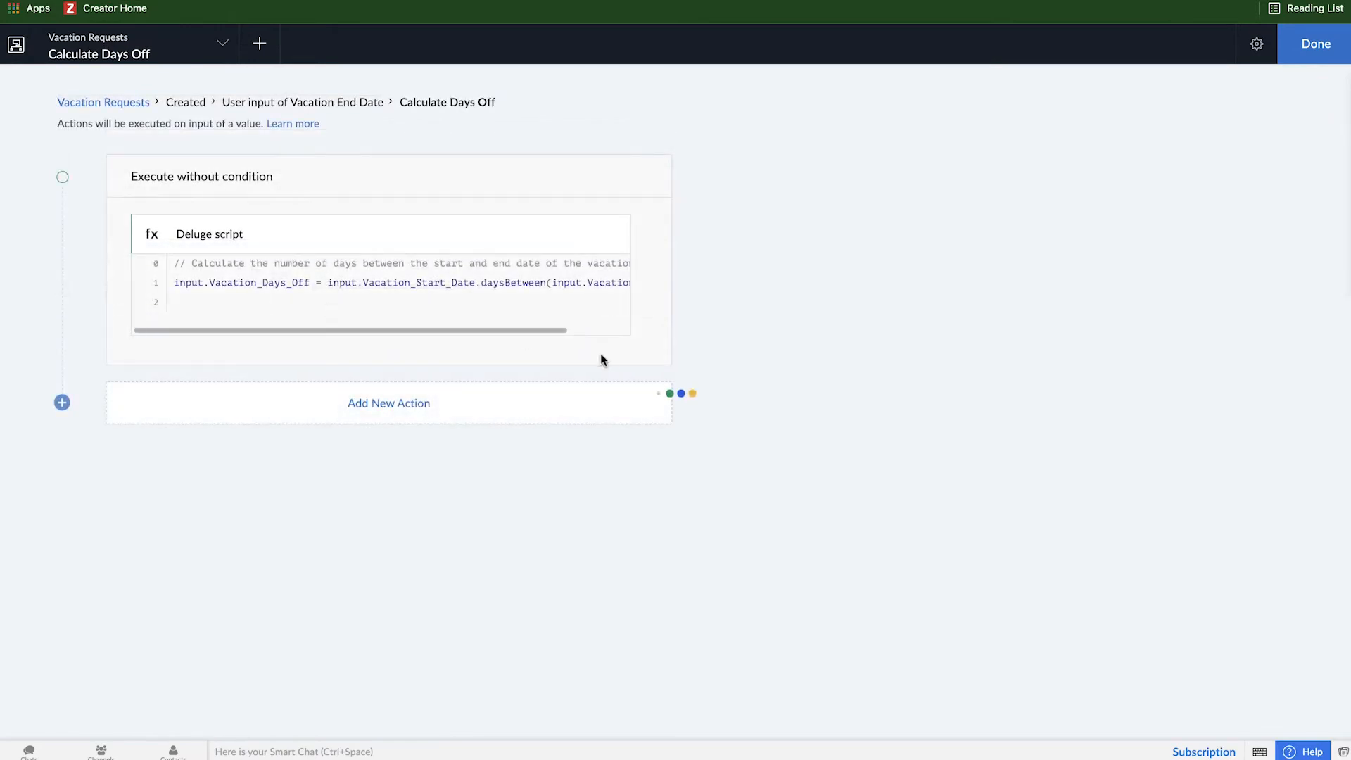
Append + 1 to the daysBetween statement on line 2 and update the script
{"action": "left_click", "coordinate": [208, 234]}
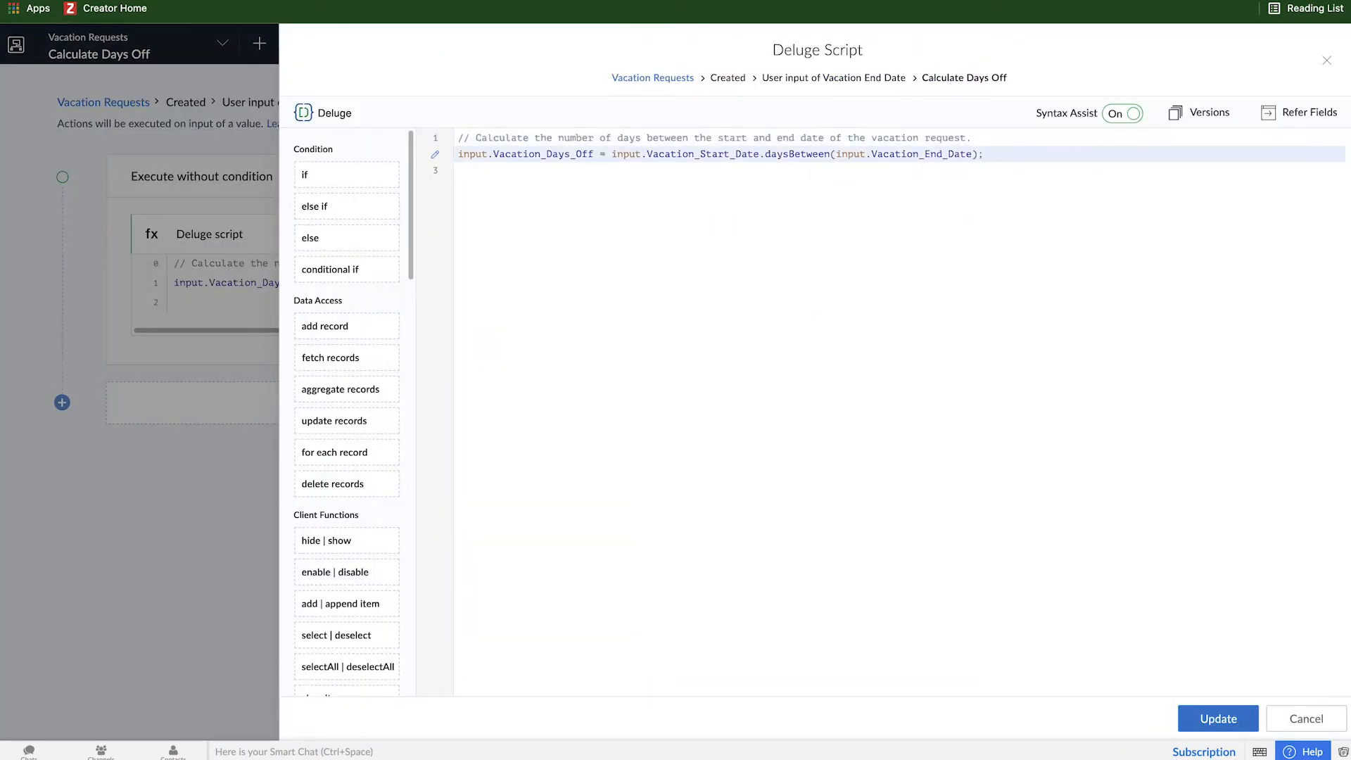
{"action": "type", "text": "+. 1"}
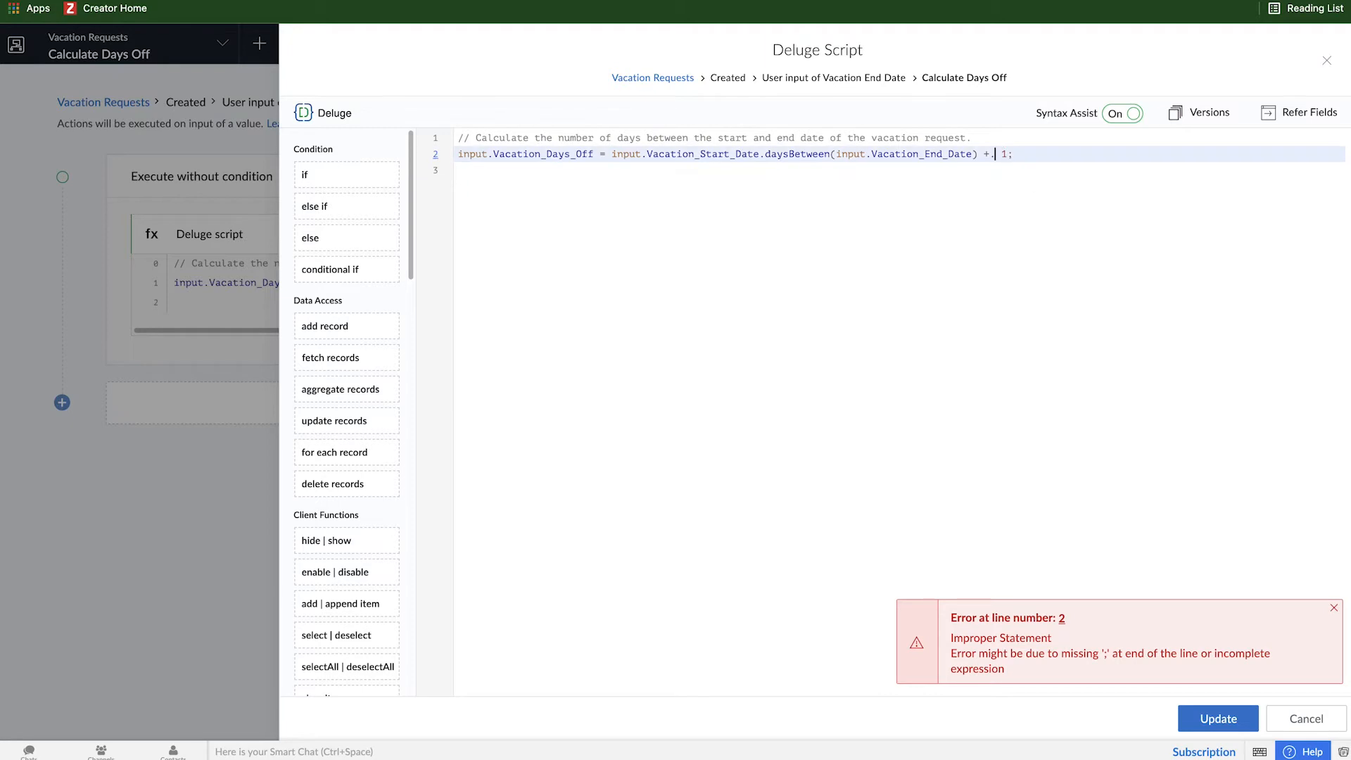
{"action": "left_click", "coordinate": [1216, 718]}
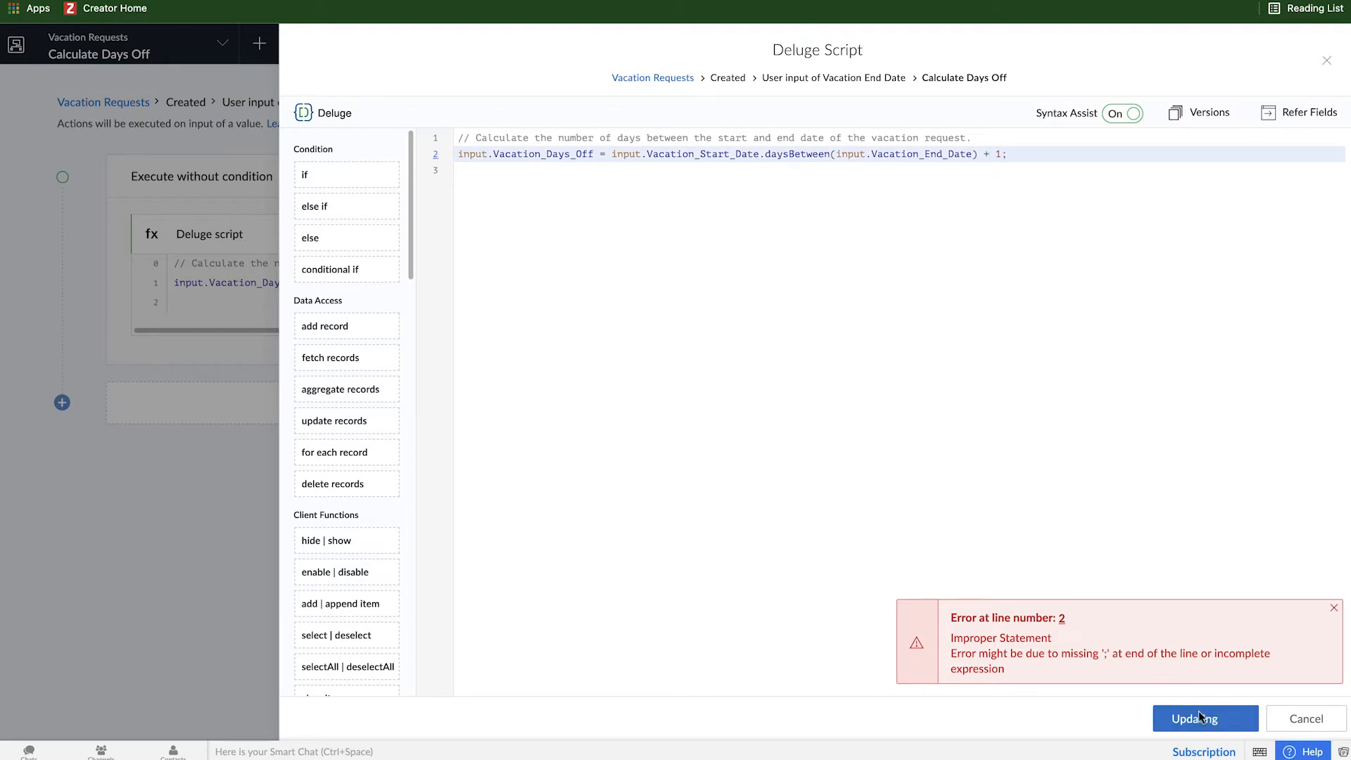
{"action": "left_click", "coordinate": [1205, 717]}
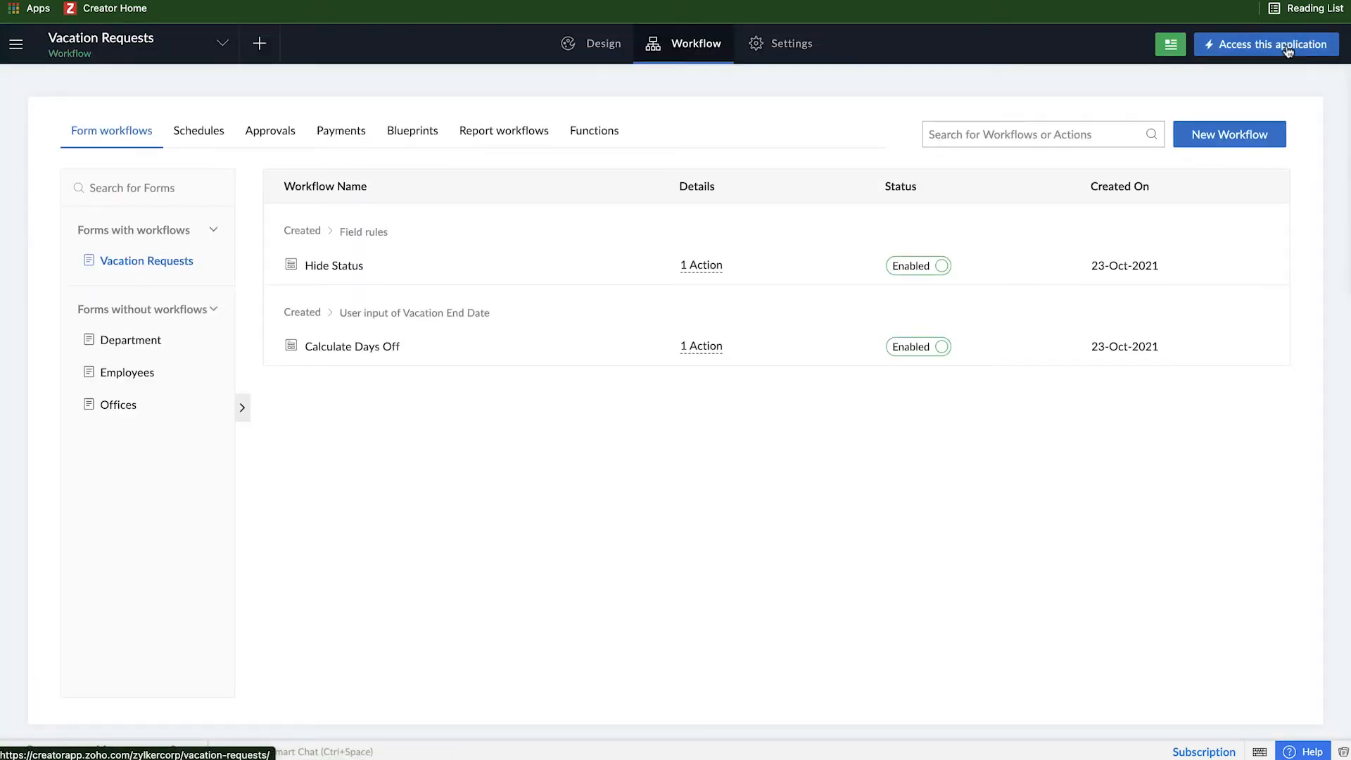
In the live form, set dates 27-Oct-2021 to 29-Oct-2021 and see Vacation Days Off fill as 5
{"action": "left_click", "coordinate": [1265, 44]}
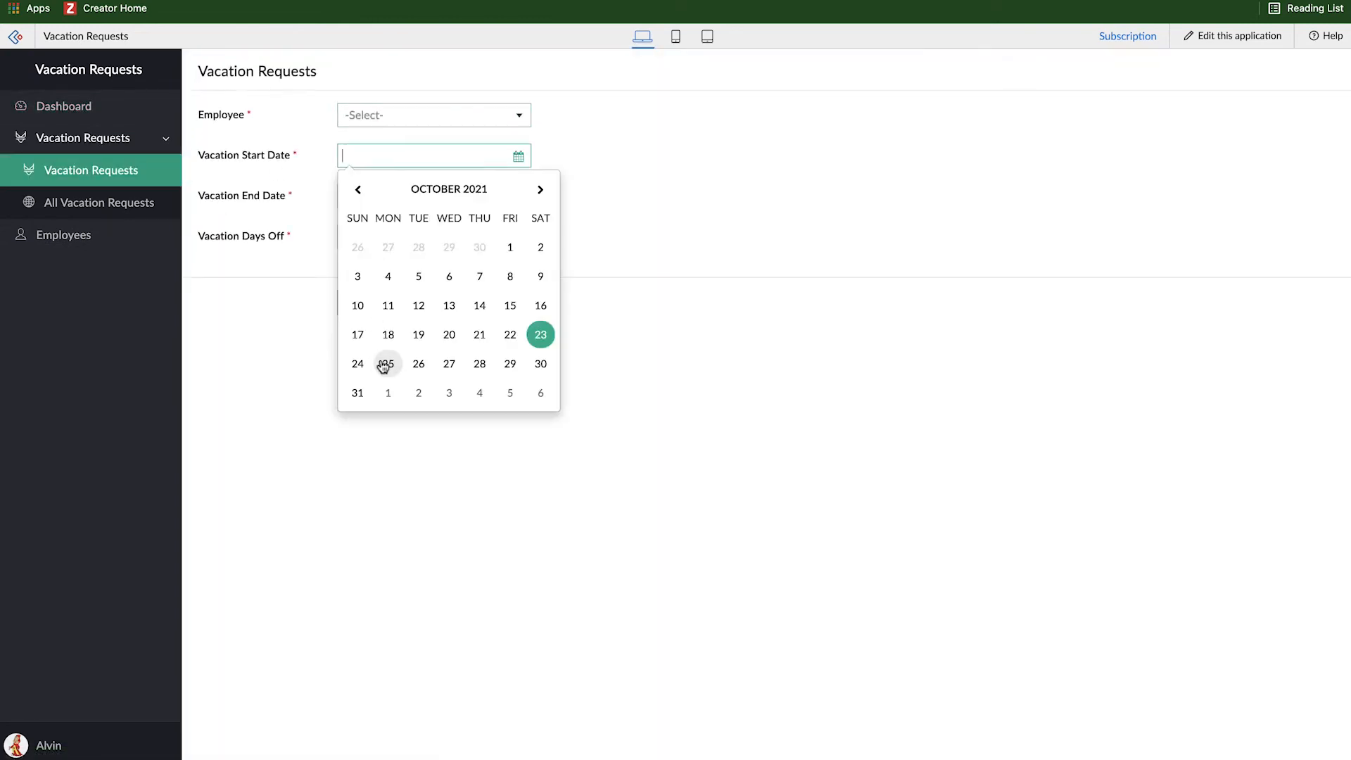
{"action": "left_click", "coordinate": [387, 363]}
{"action": "type", "text": "27-Oct-2021"}
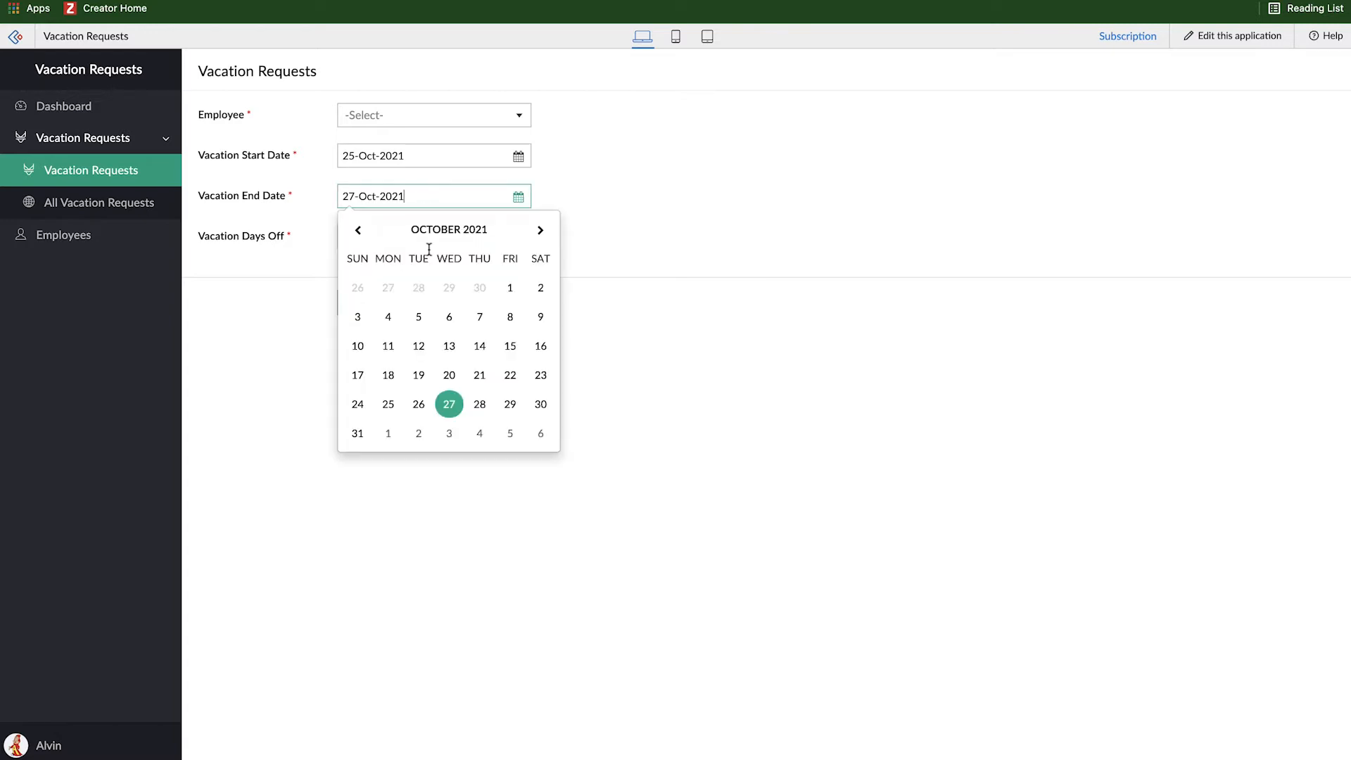
{"action": "left_click", "coordinate": [509, 403]}
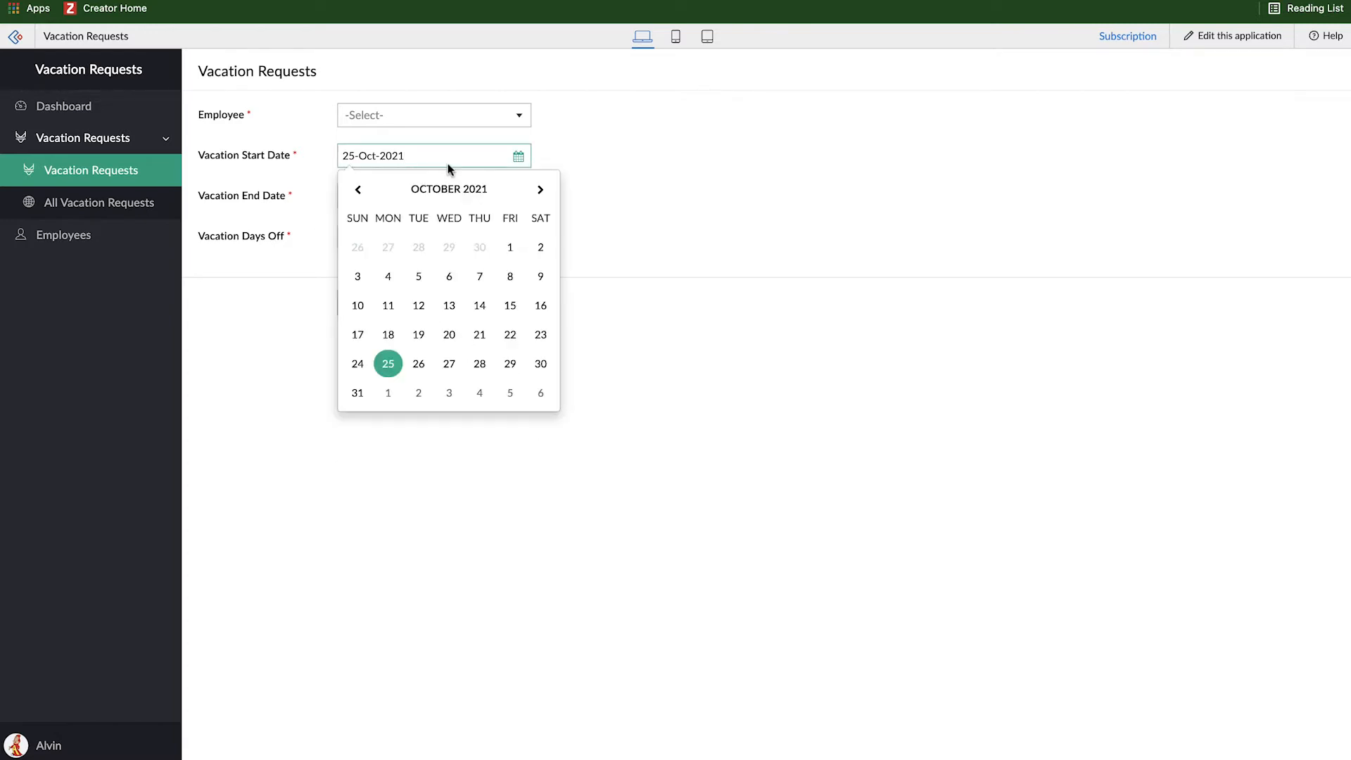
{"action": "left_click", "coordinate": [449, 363]}
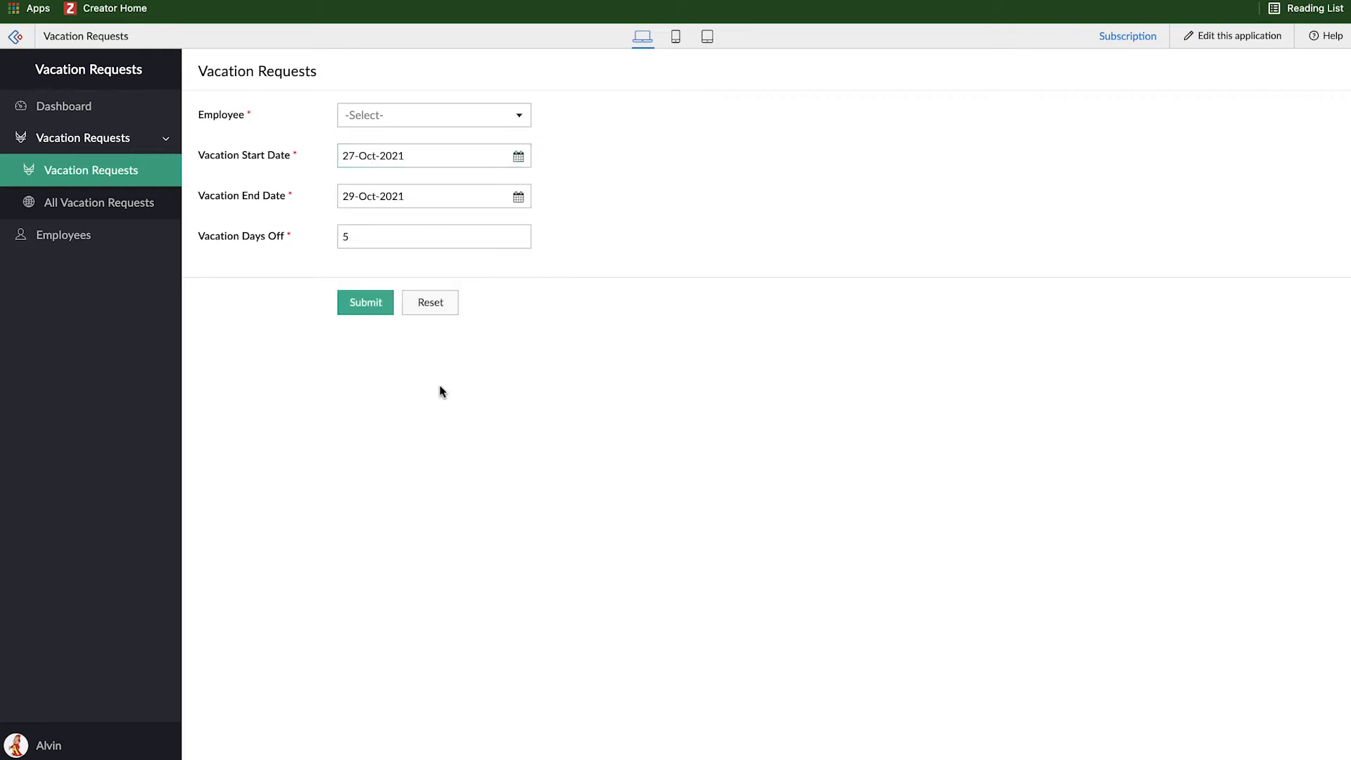
{"action": "mouse_move", "coordinate": [207, 202]}
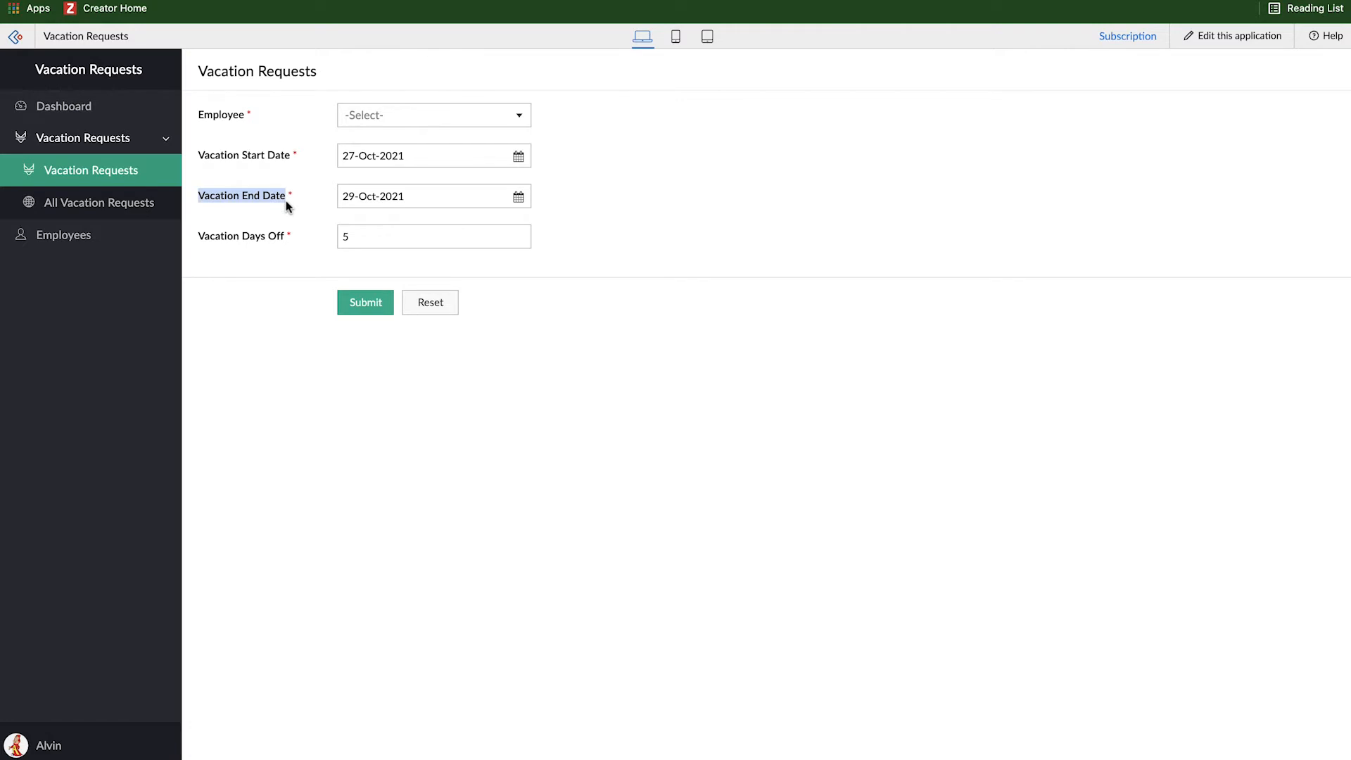
{"action": "mouse_move", "coordinate": [381, 357]}
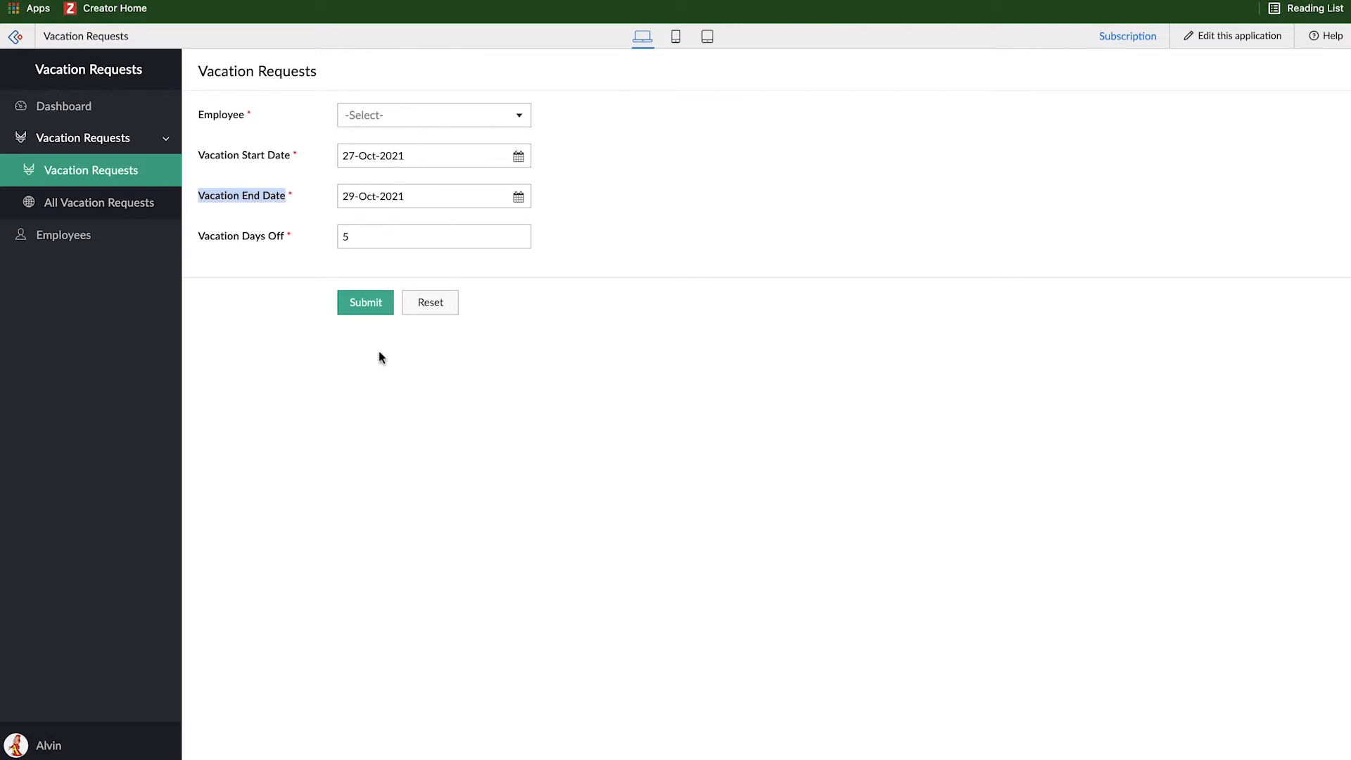
{"action": "mouse_move", "coordinate": [534, 322]}
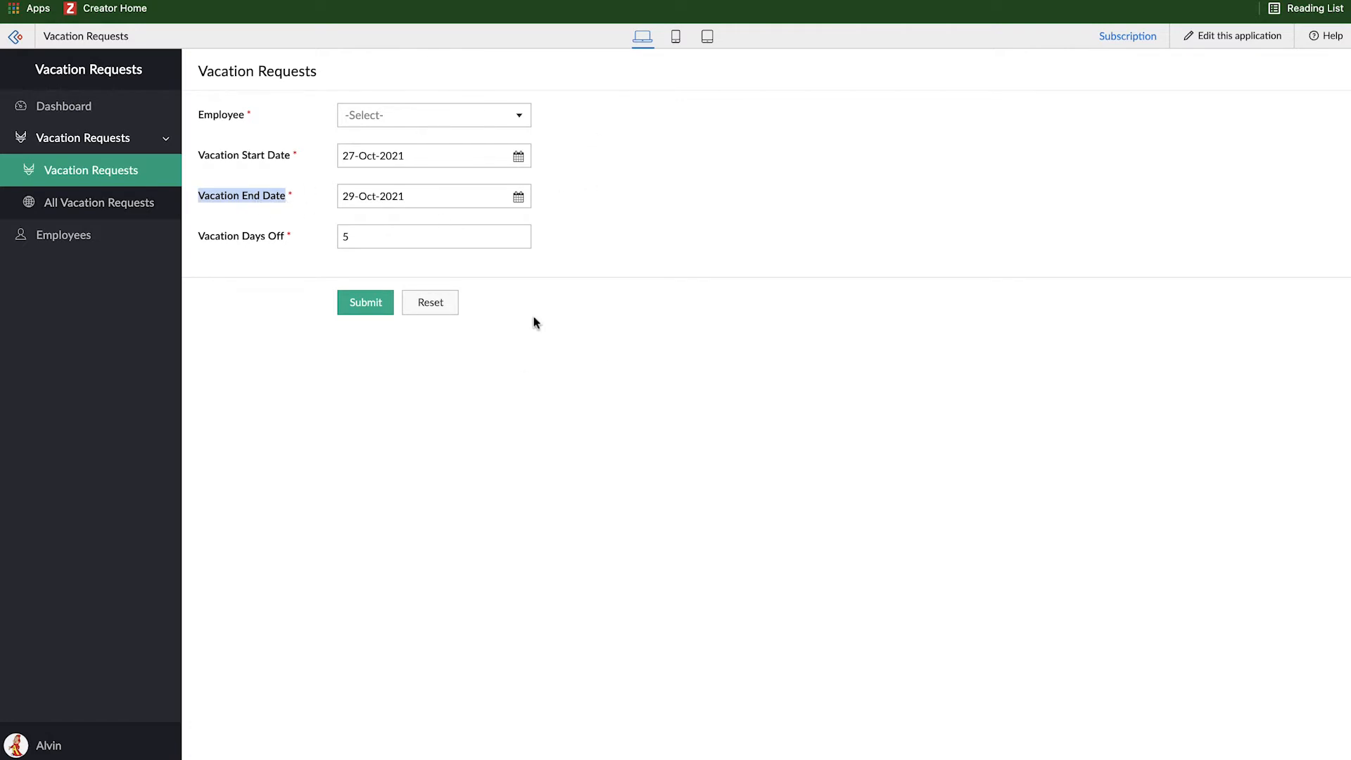
{"action": "mouse_move", "coordinate": [248, 166]}
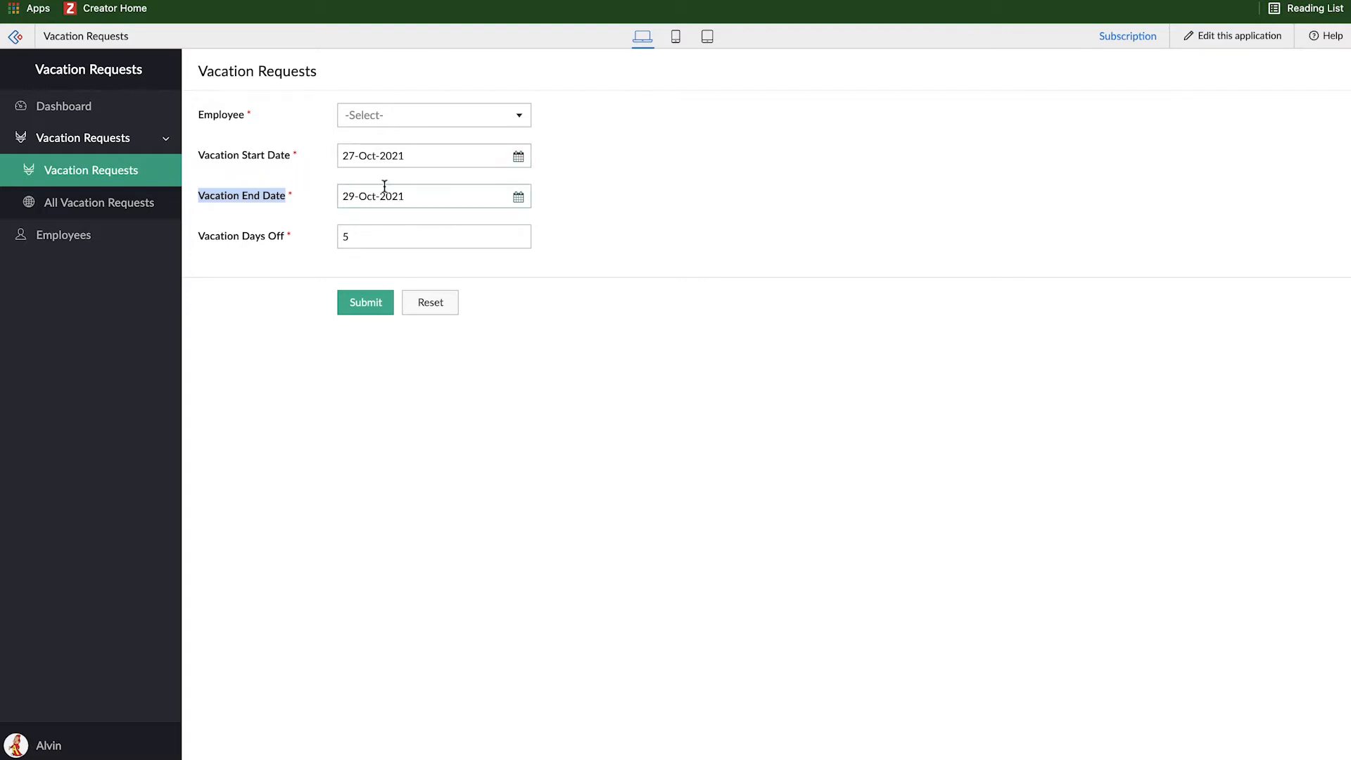
{"action": "mouse_move", "coordinate": [1246, 63]}
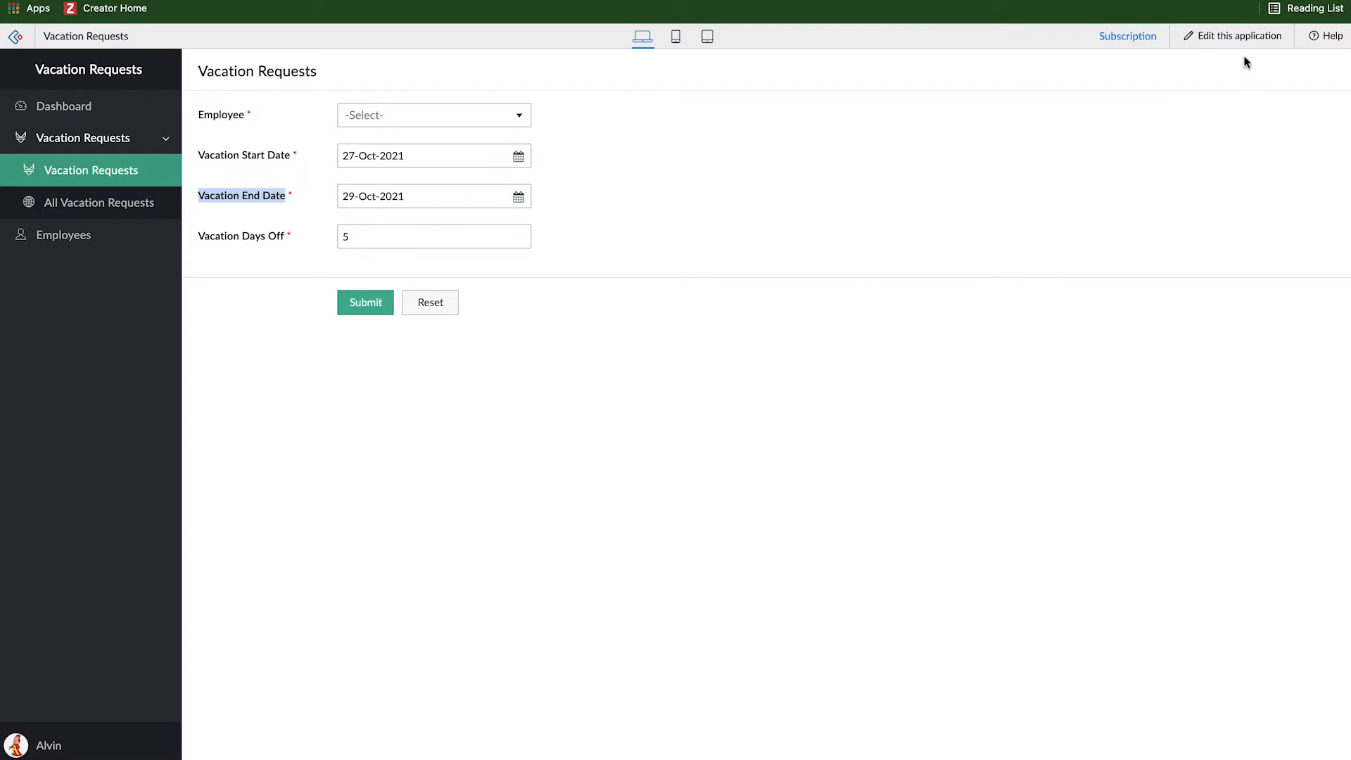
Return to the builder, reopen the script briefly, and close back to the Workflow list
{"action": "left_click", "coordinate": [1238, 37]}
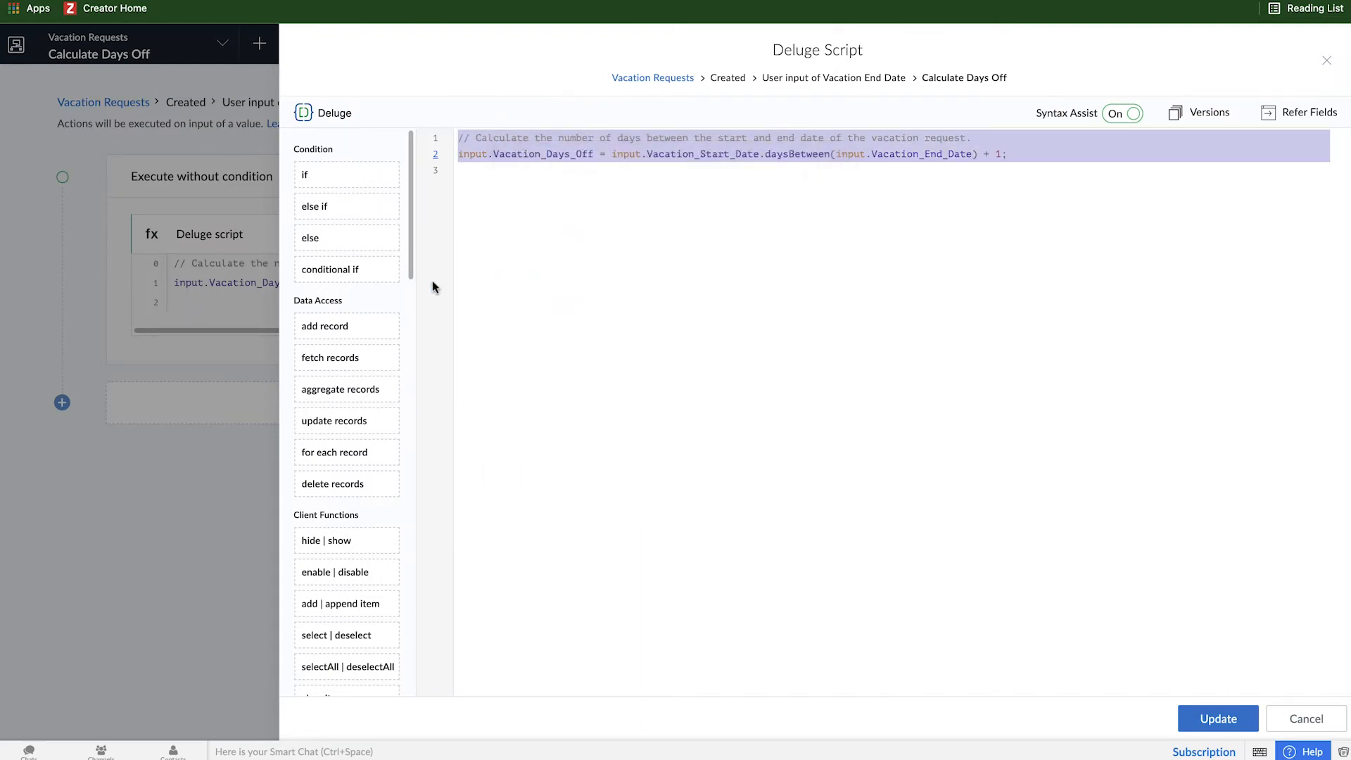
{"action": "left_click", "coordinate": [1305, 719]}
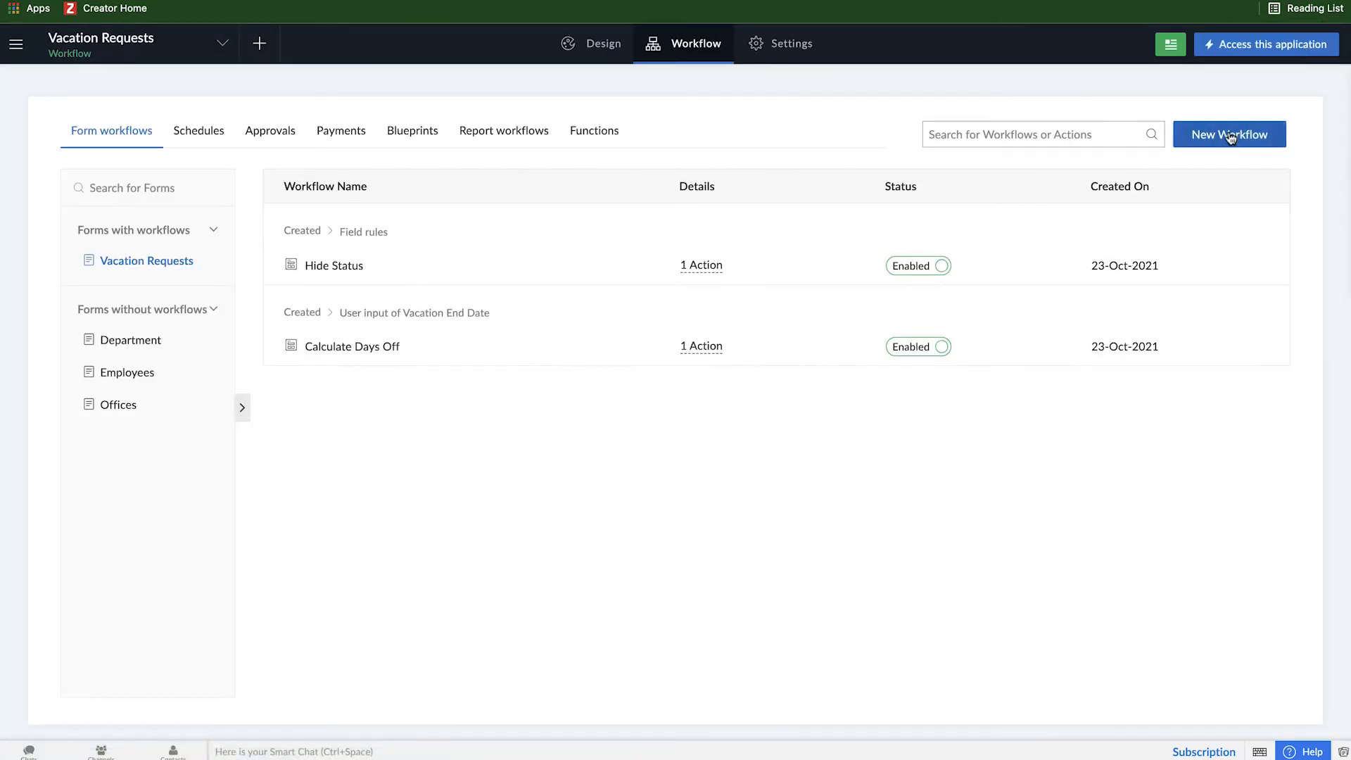
Create the Calculate Days Off workflow triggered by user input on Vacation Start Date
{"action": "left_click", "coordinate": [1229, 135]}
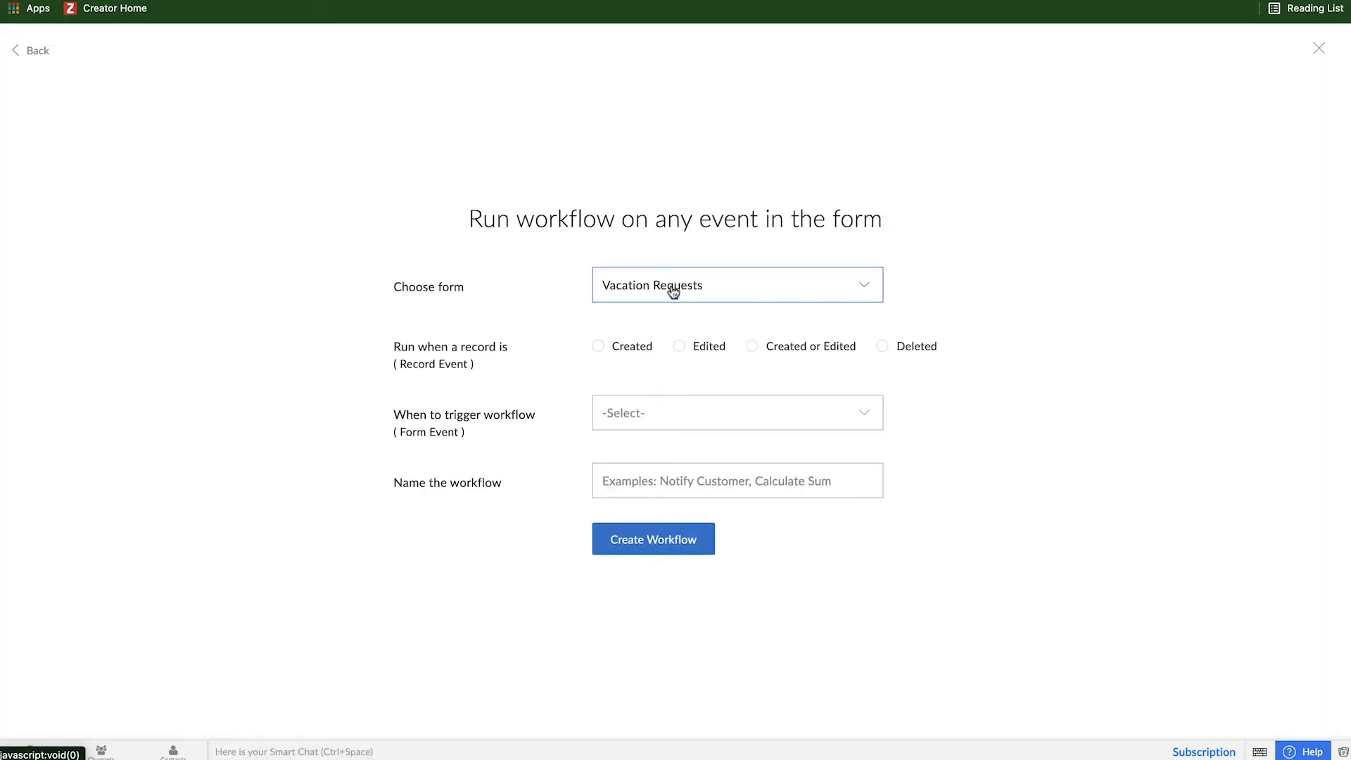
{"action": "left_click", "coordinate": [736, 412]}
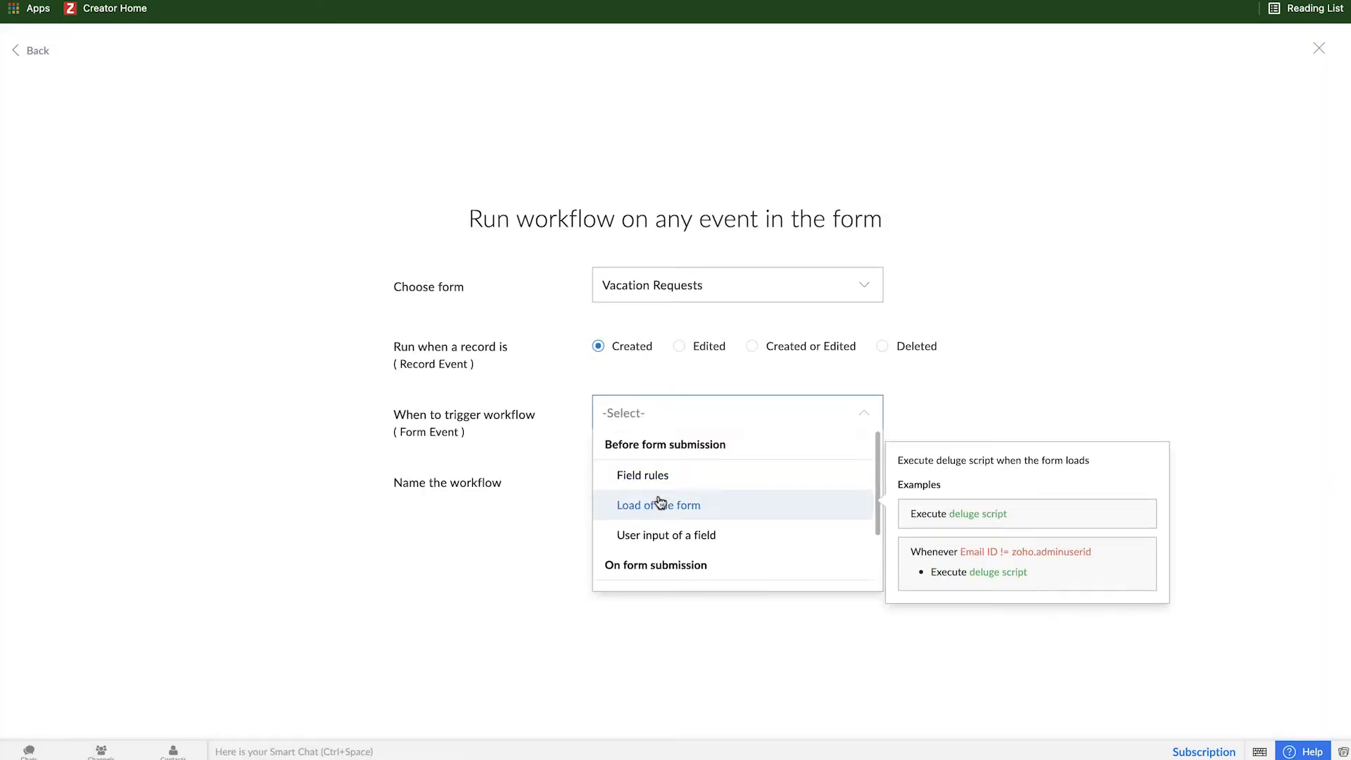
{"action": "left_click", "coordinate": [665, 535]}
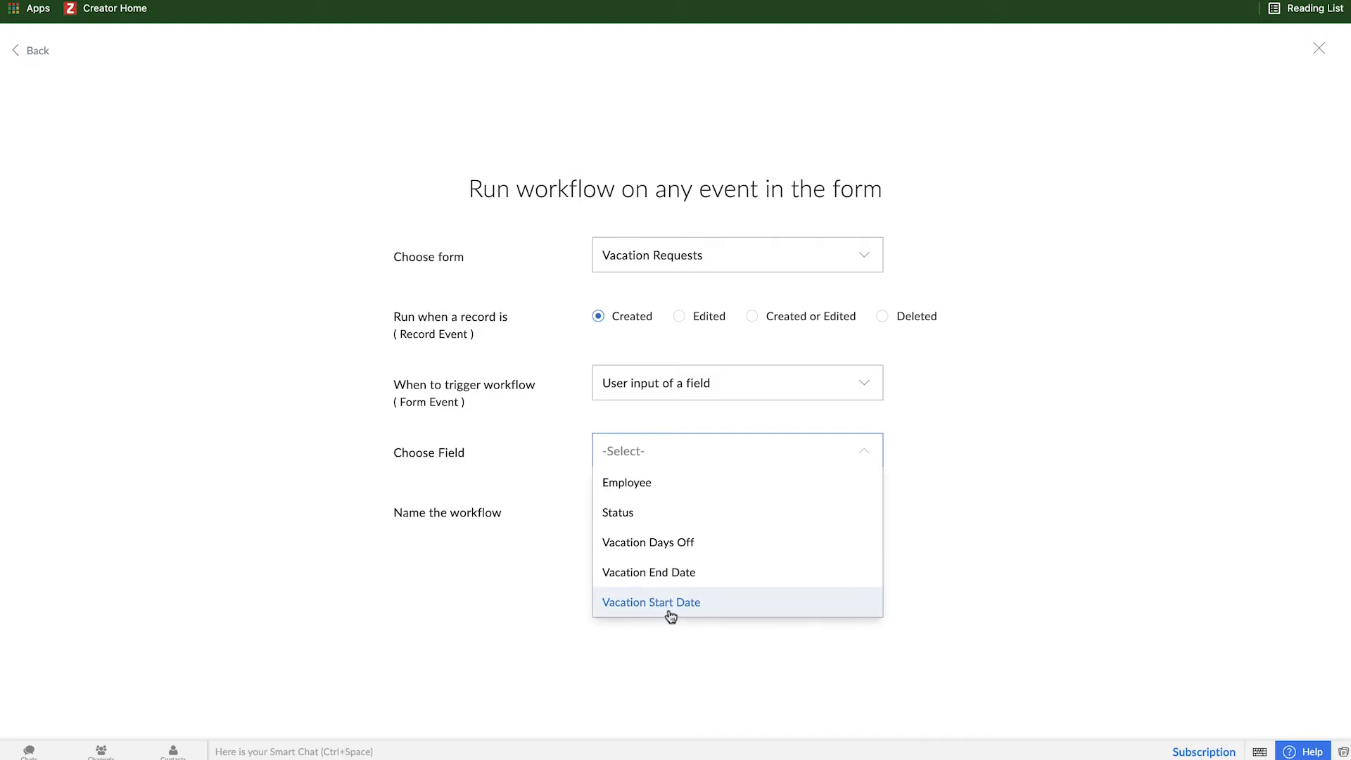
{"action": "left_click", "coordinate": [650, 601]}
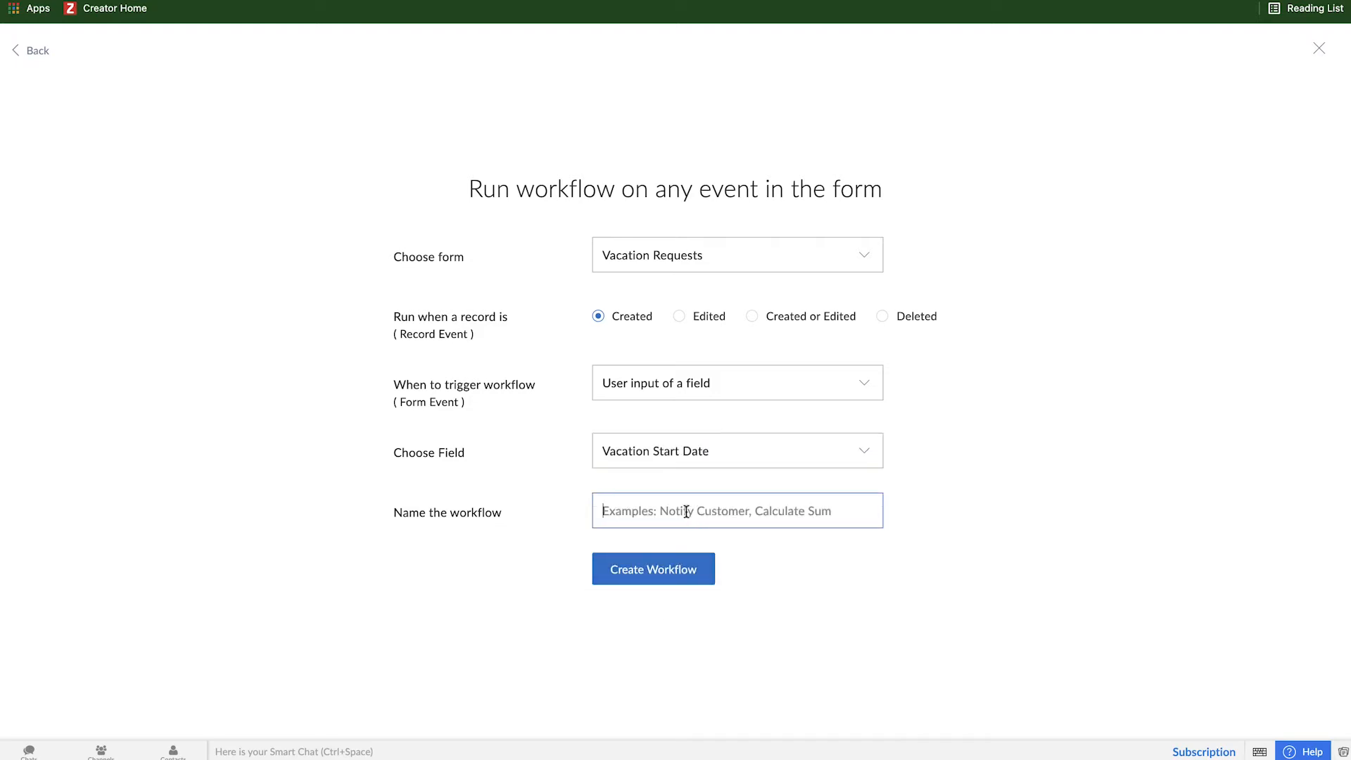
{"action": "type", "text": "Calcua"}
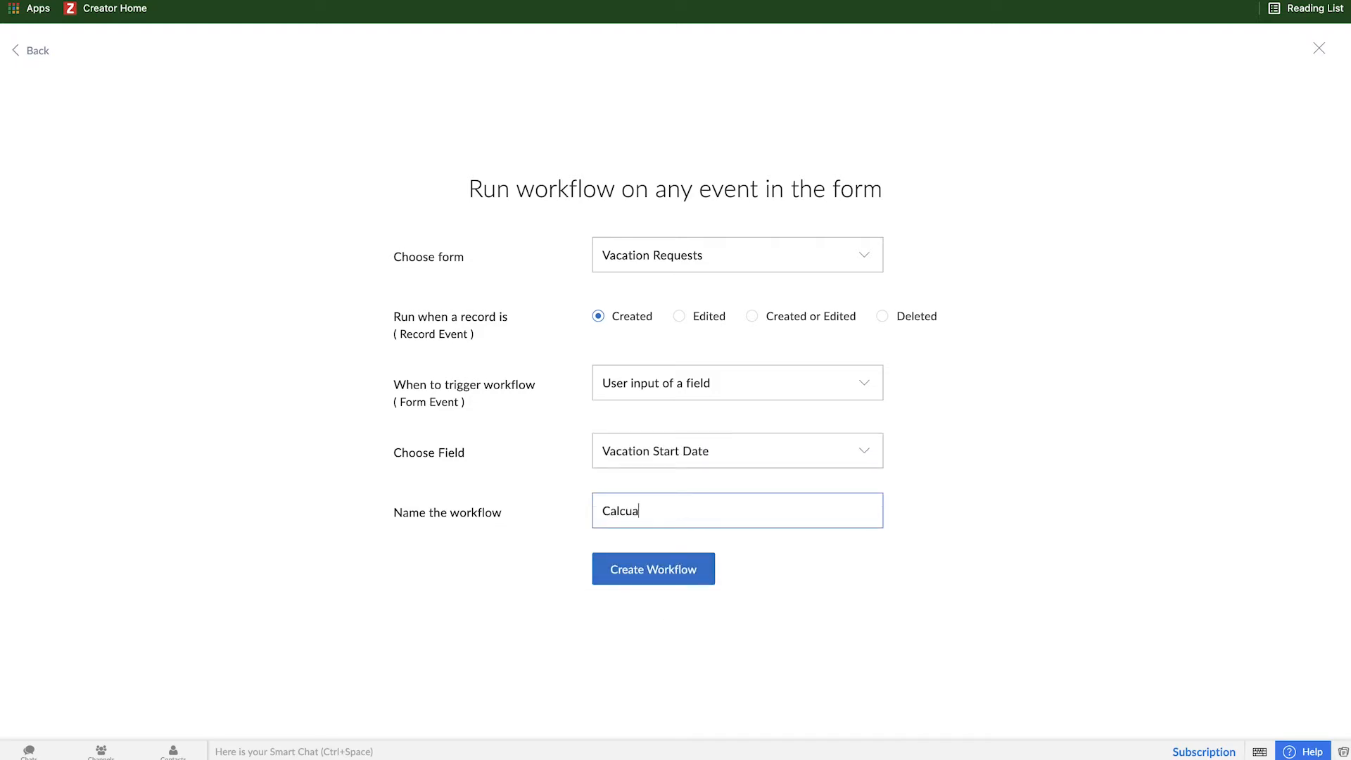
{"action": "type", "text": "te Days Off"}
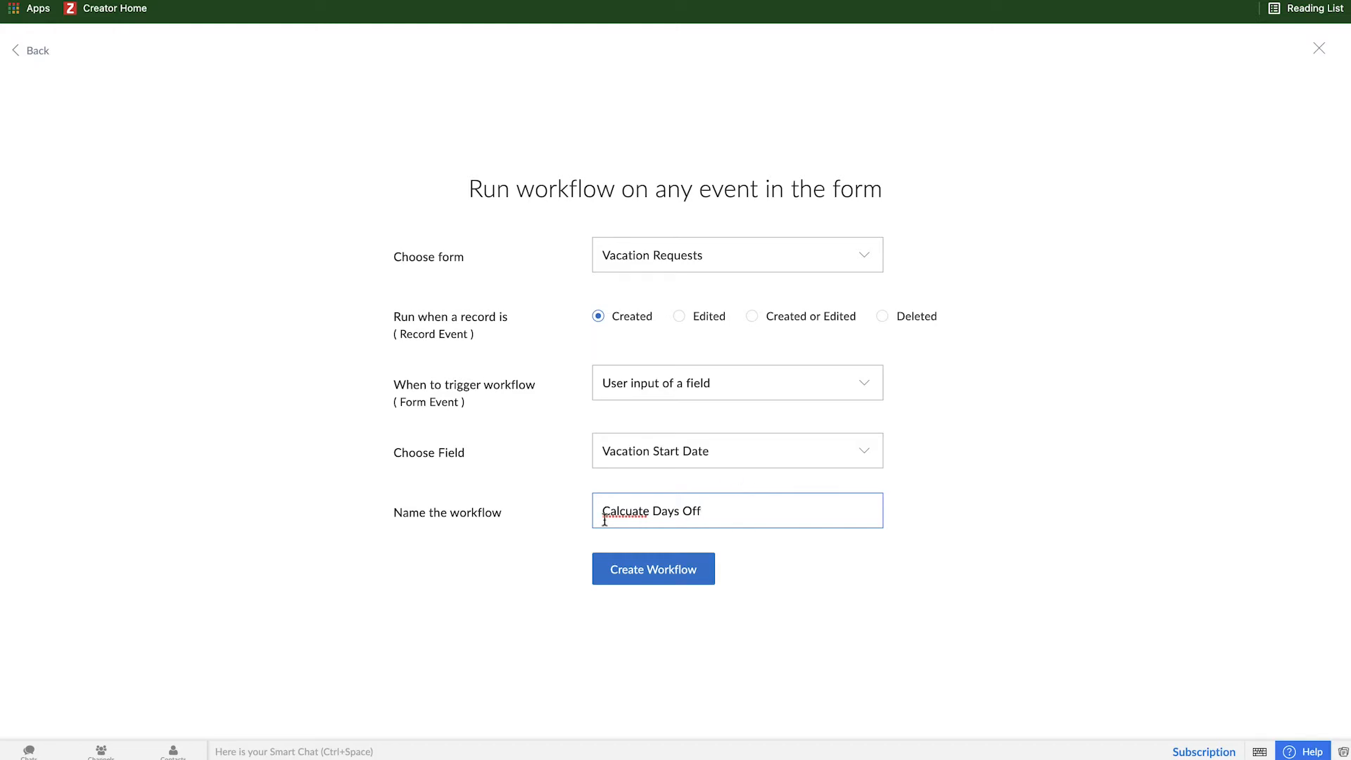
{"action": "mouse_move", "coordinate": [622, 510]}
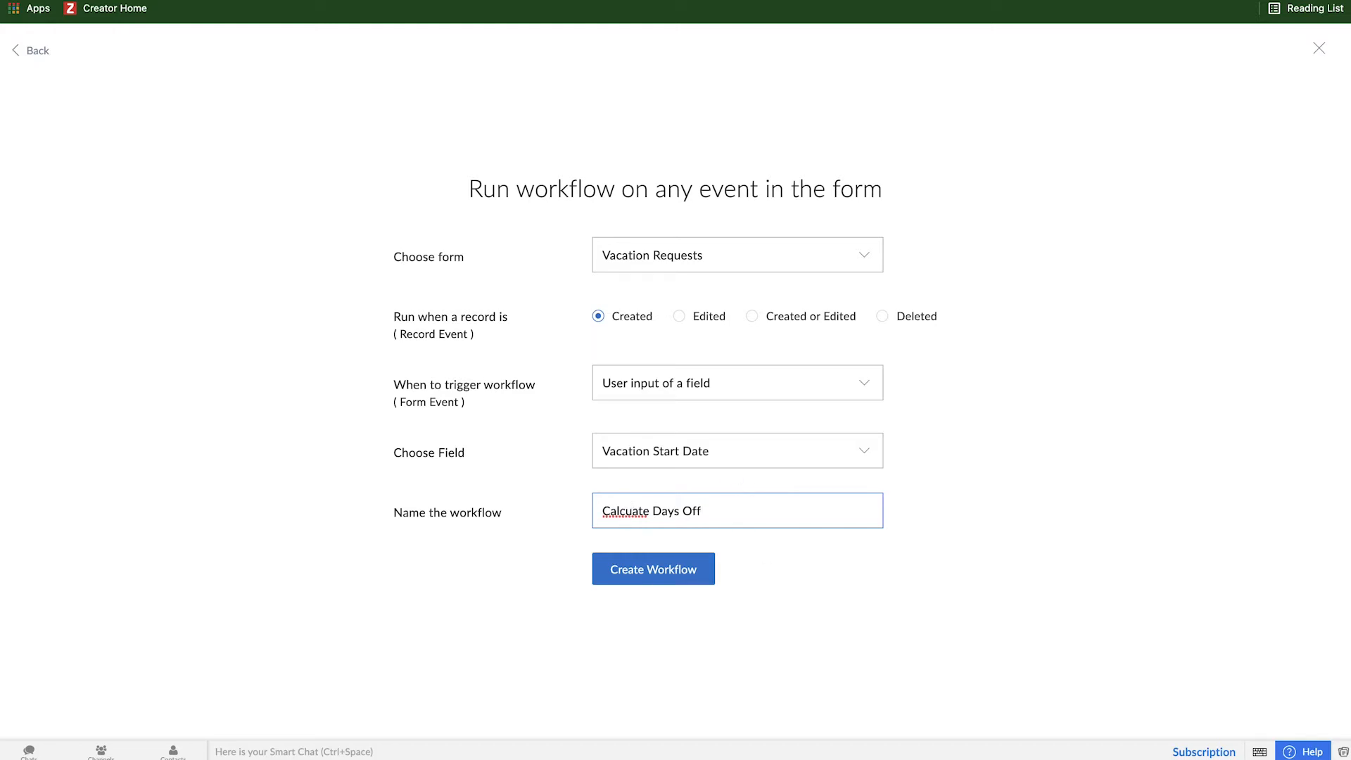
{"action": "left_click", "coordinate": [652, 568]}
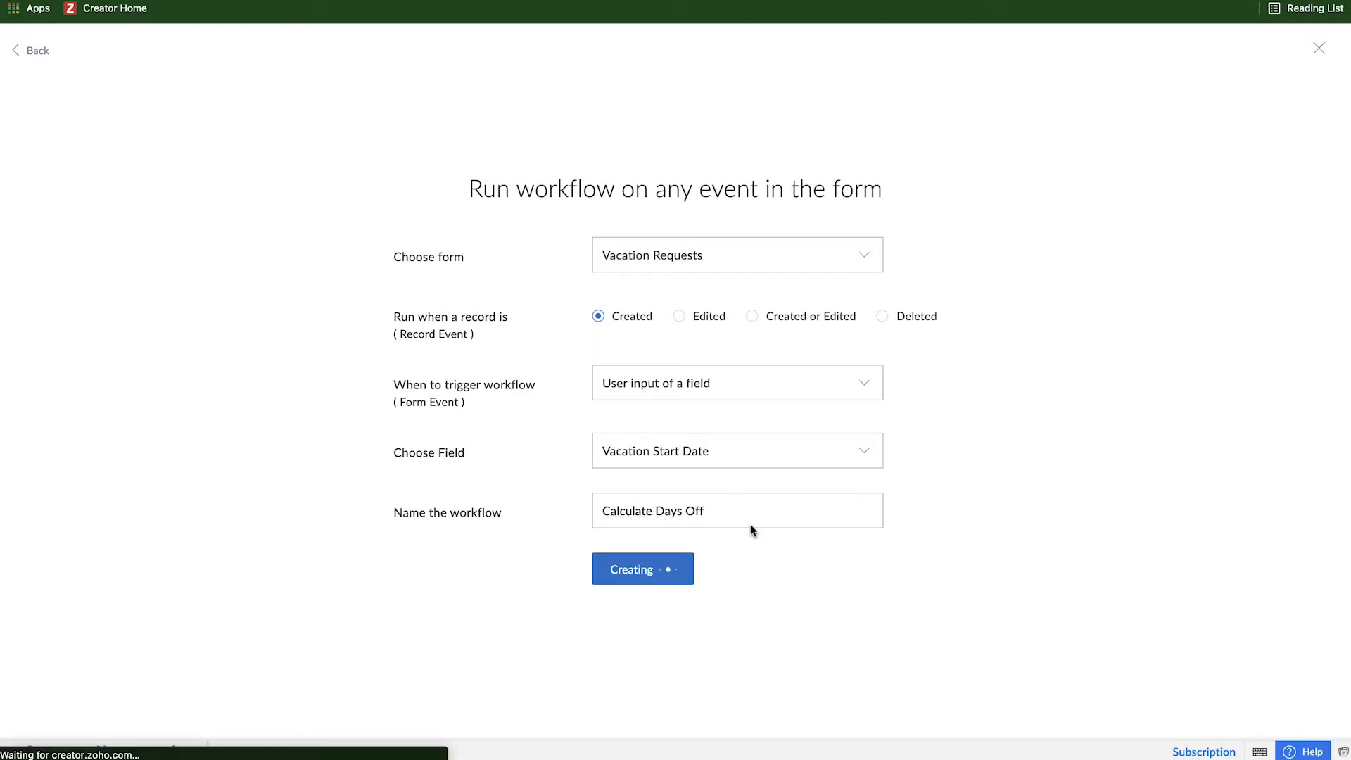
Add a Deluge script action with the daysBetween calculation and save it
{"action": "left_click", "coordinate": [641, 569]}
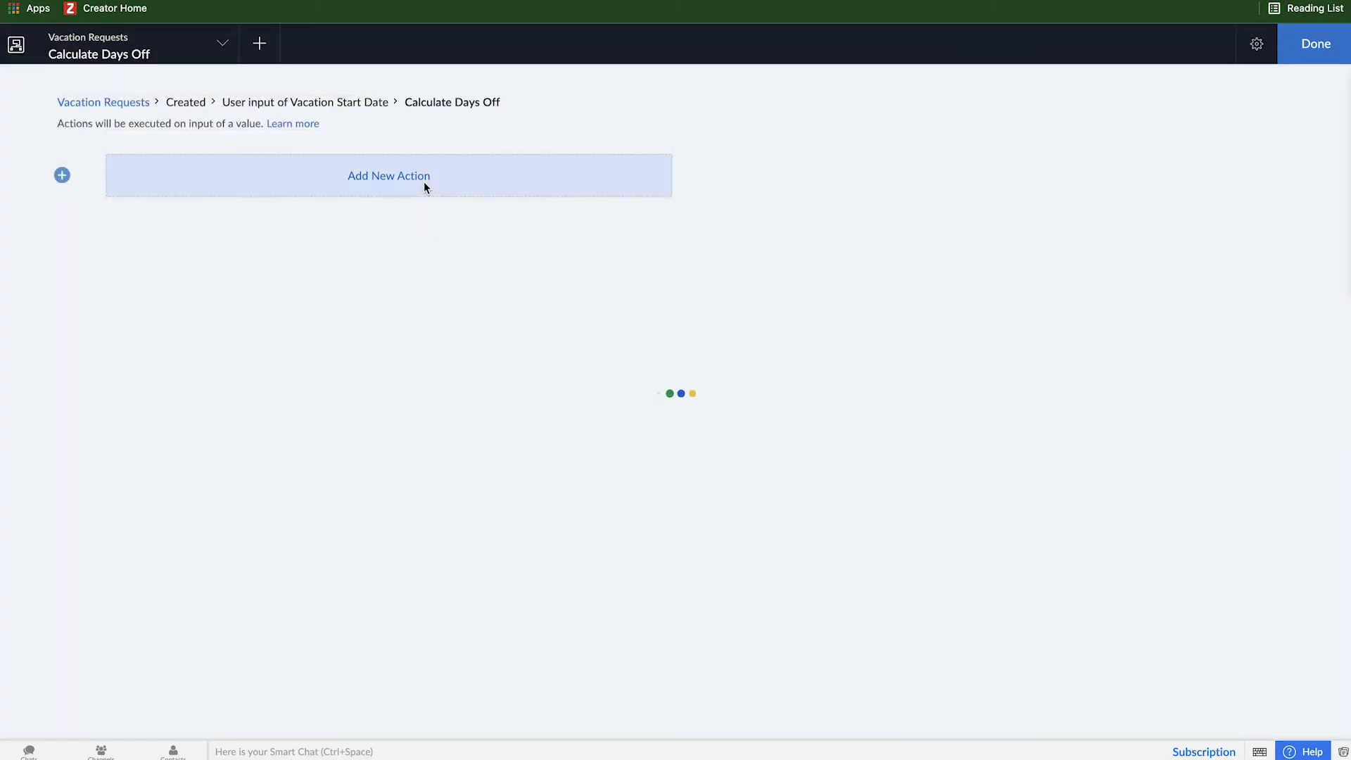
{"action": "left_click", "coordinate": [389, 176]}
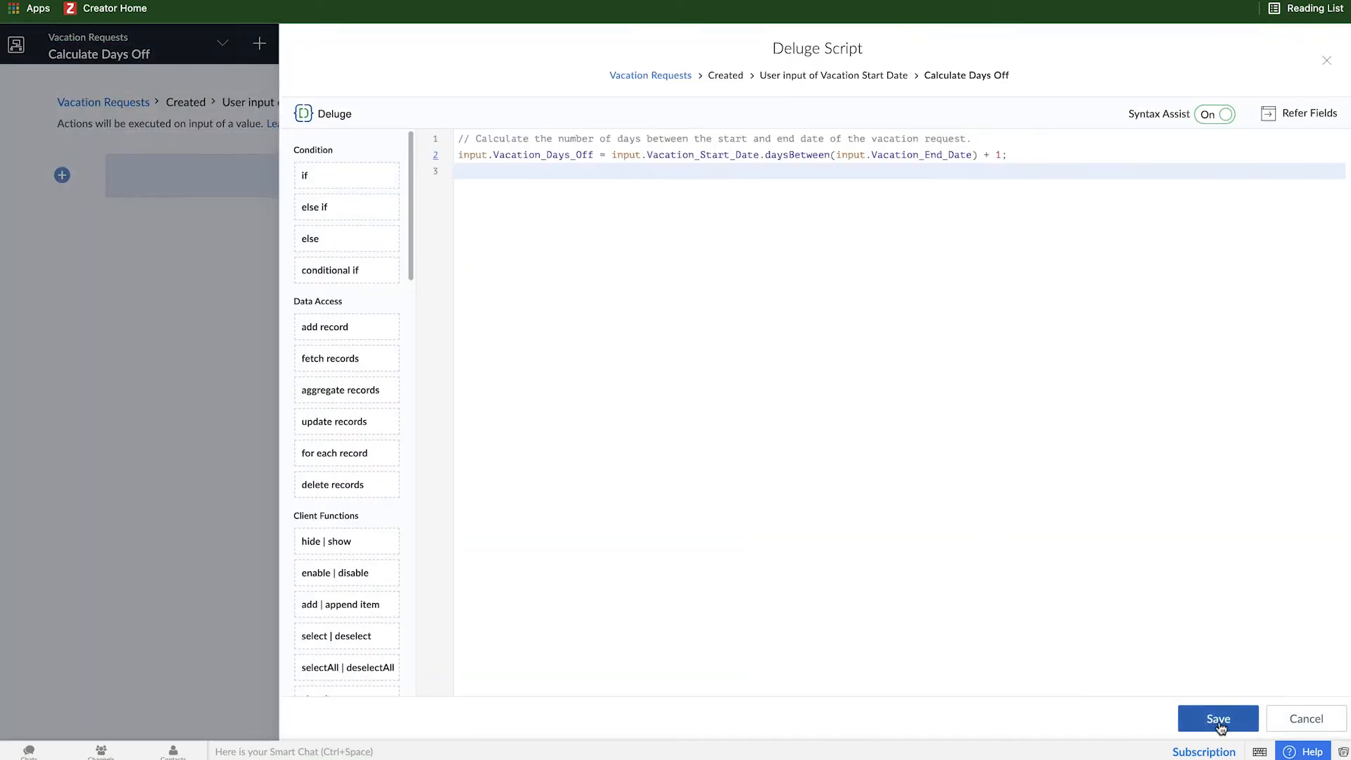
{"action": "left_click", "coordinate": [1217, 720]}
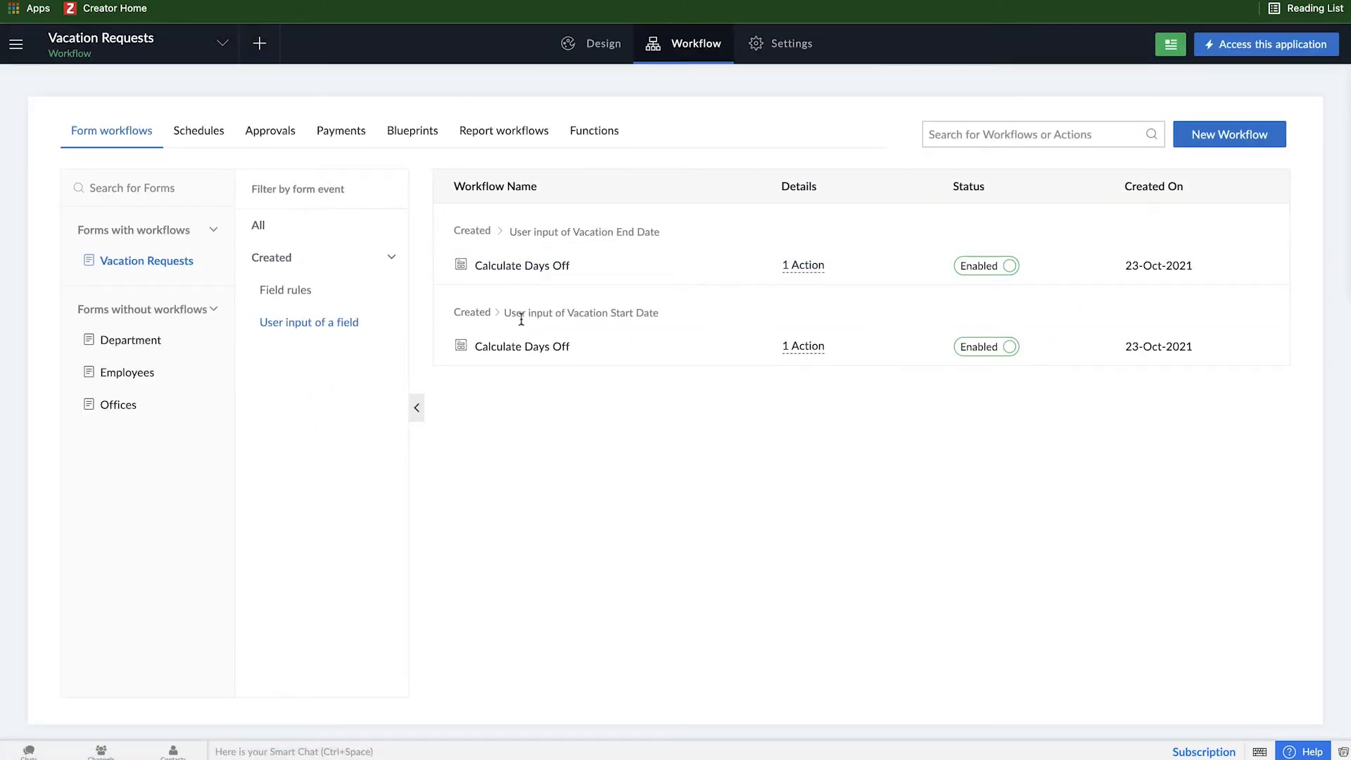
{"action": "mouse_move", "coordinate": [577, 255]}
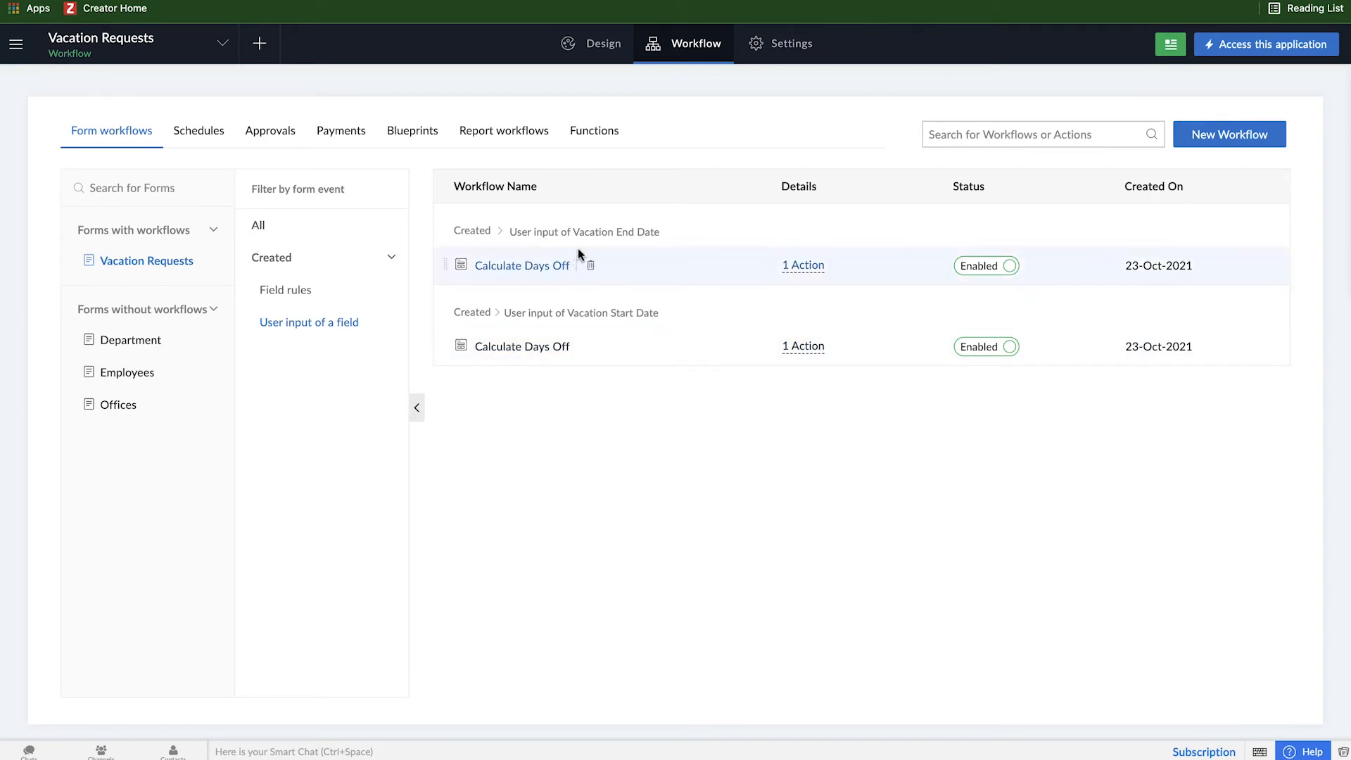
{"action": "mouse_move", "coordinate": [590, 332]}
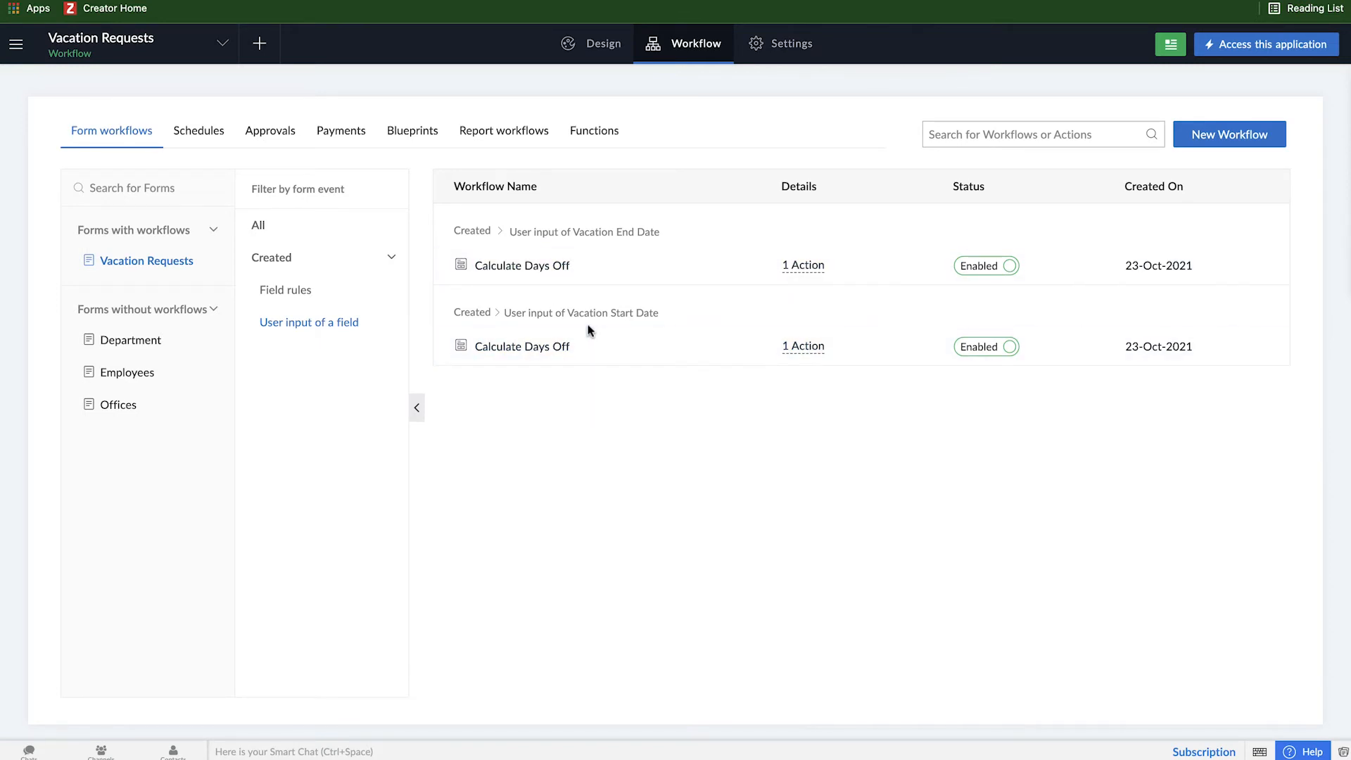
{"action": "mouse_move", "coordinate": [612, 382]}
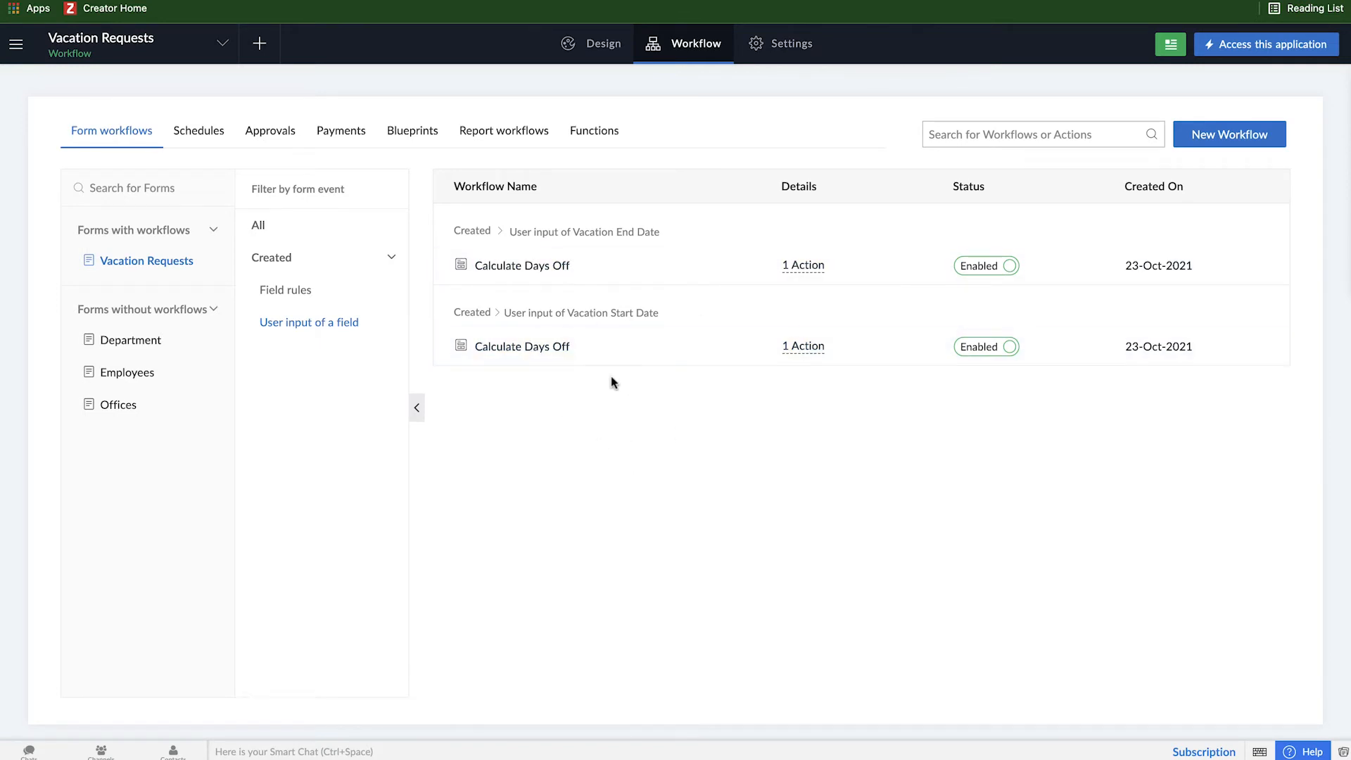
{"action": "mouse_move", "coordinate": [286, 289]}
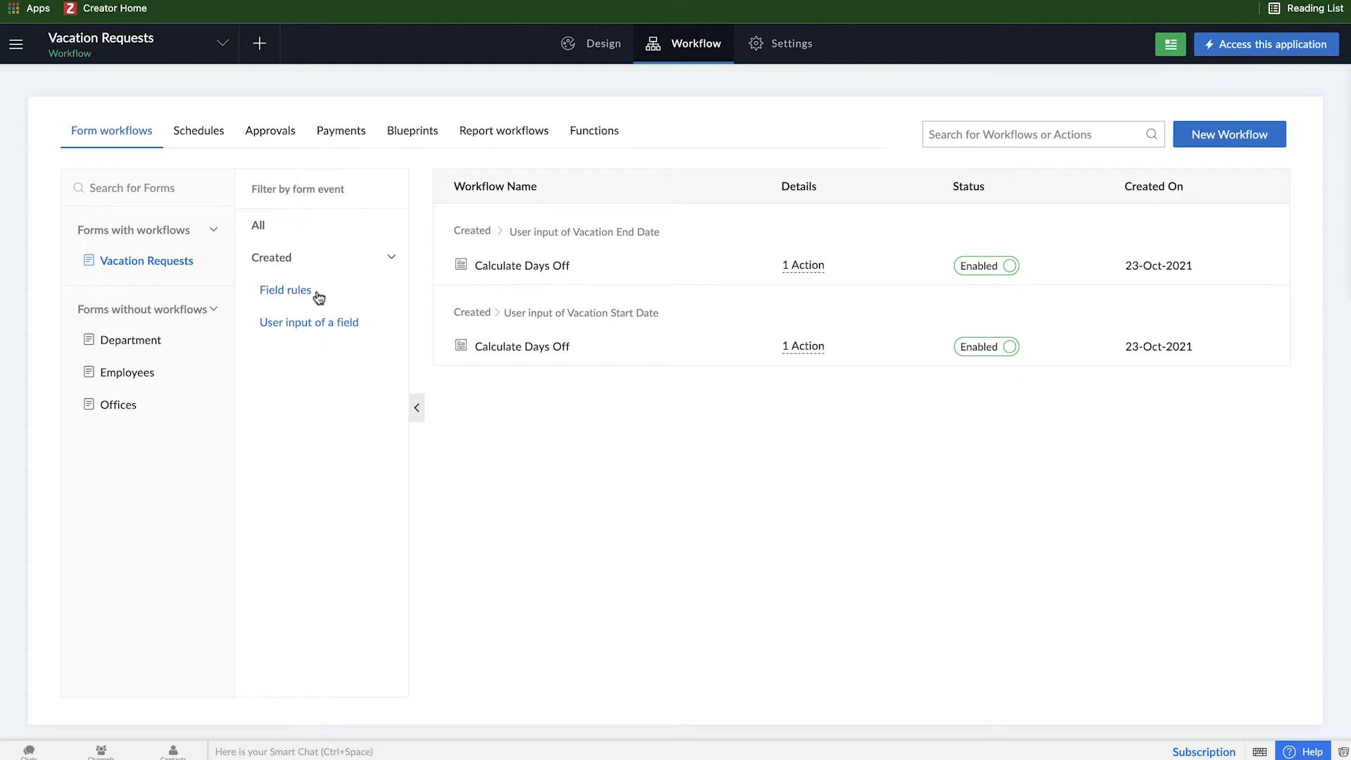
Filter to field rules and give Hide Status a Disable fields action on Vacation Days Off
{"action": "left_click", "coordinate": [286, 290]}
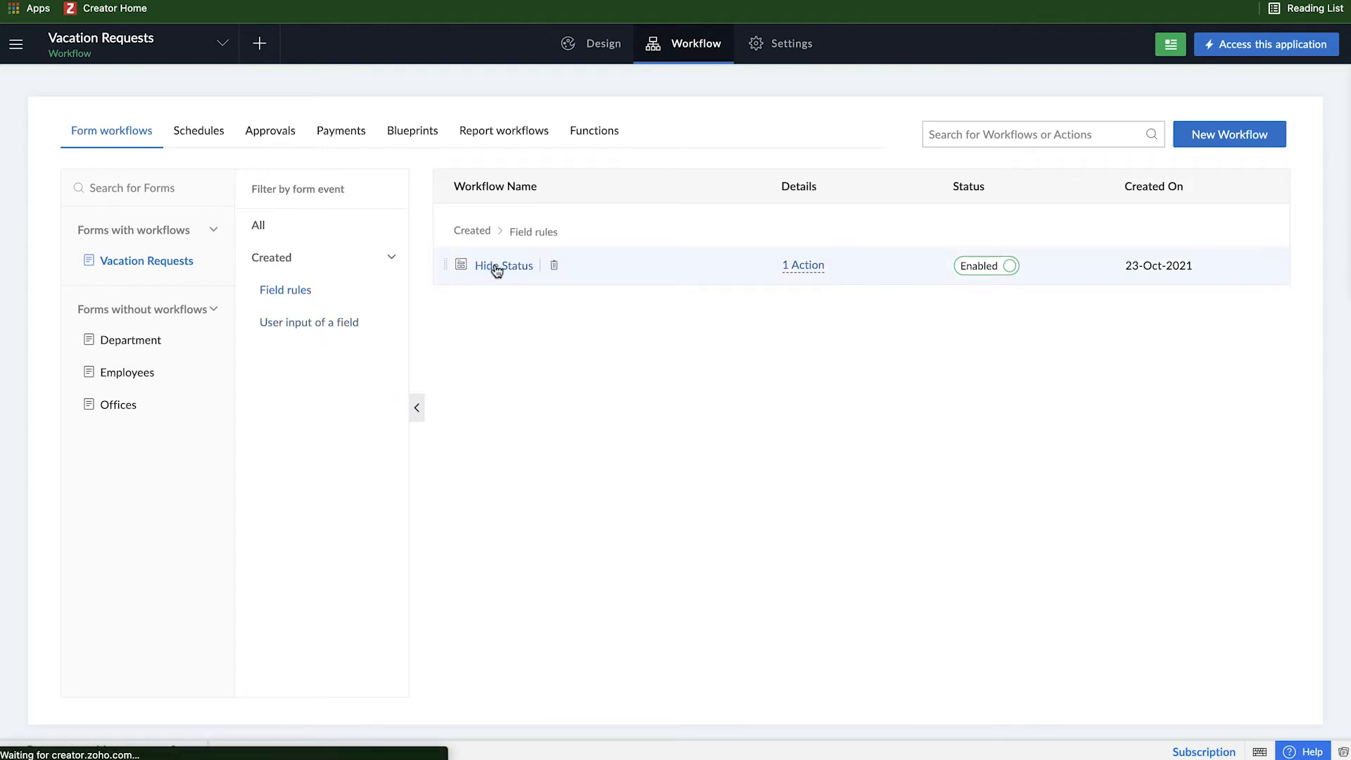
{"action": "left_click", "coordinate": [504, 266]}
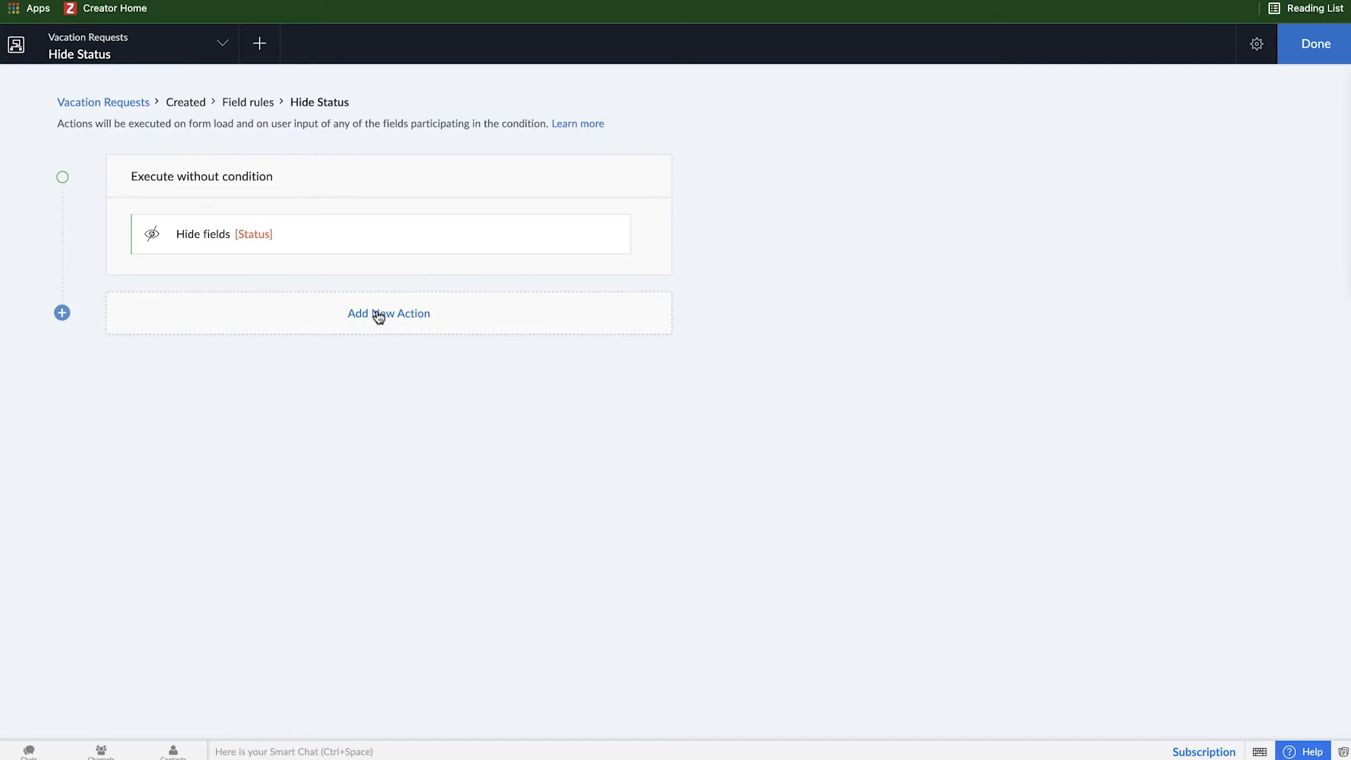
{"action": "left_click", "coordinate": [389, 313]}
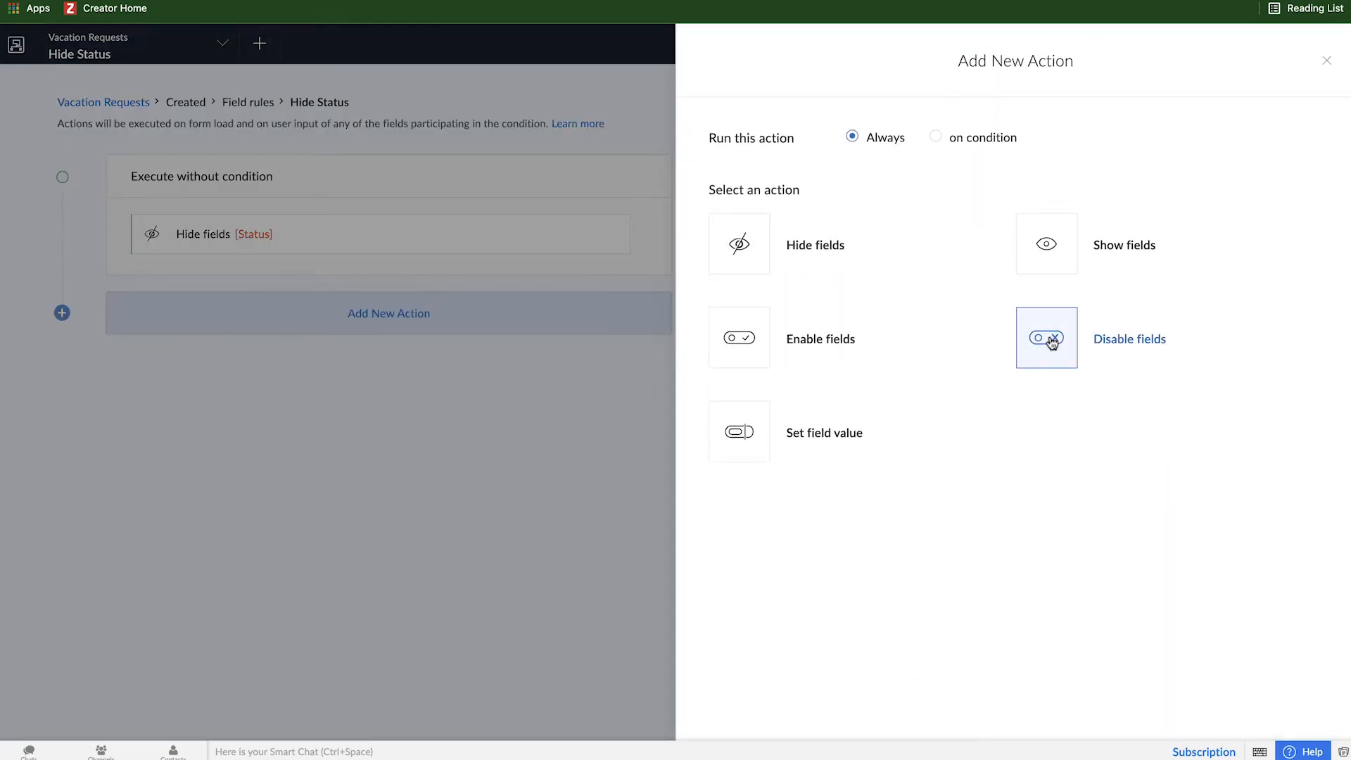
{"action": "left_click", "coordinate": [1045, 336]}
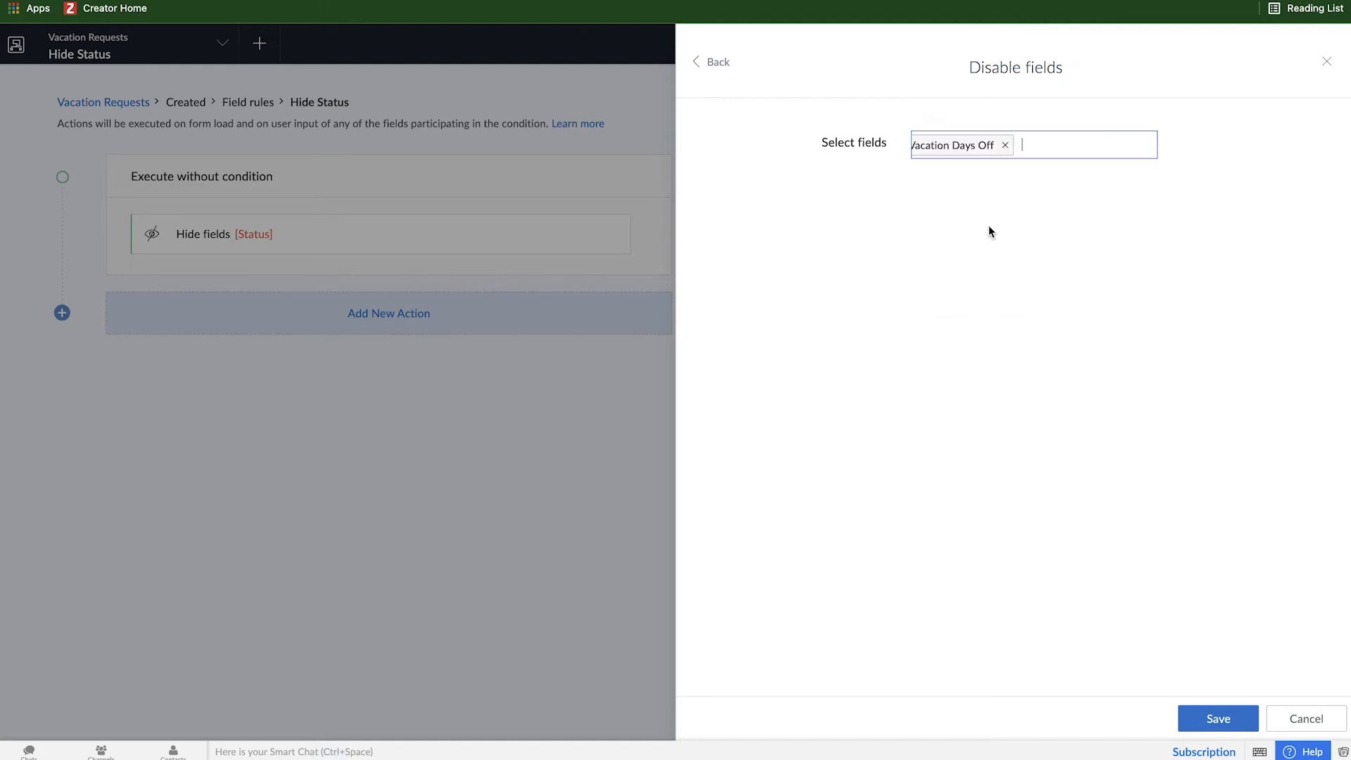
{"action": "left_click", "coordinate": [1216, 719]}
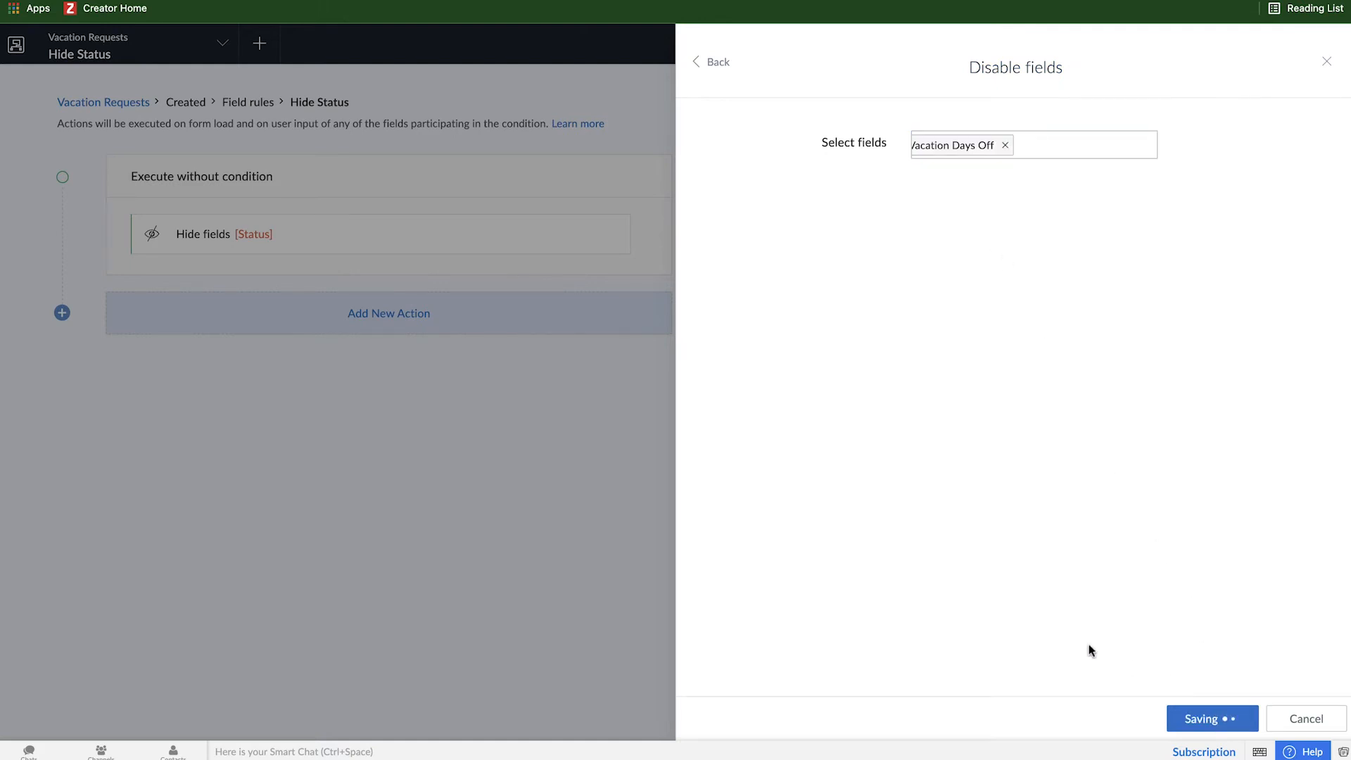
{"action": "left_click", "coordinate": [1211, 717]}
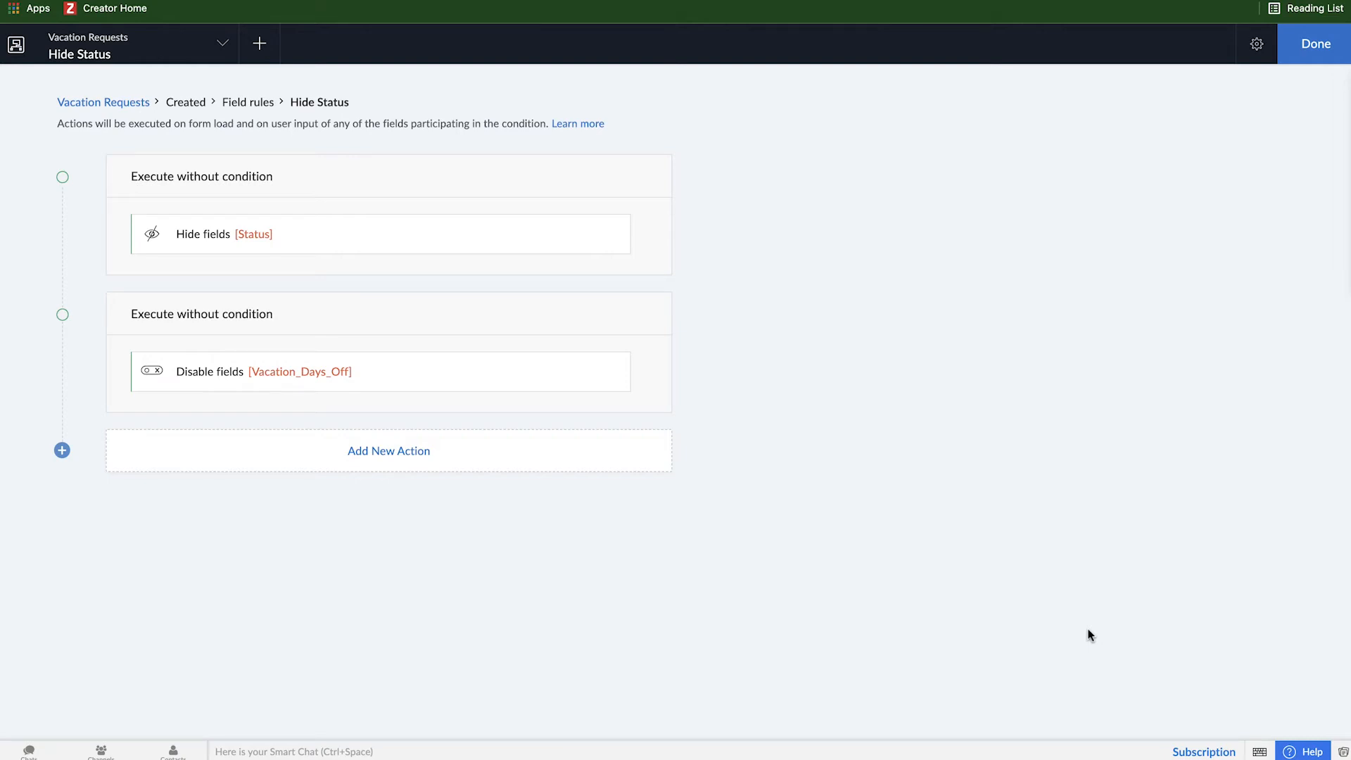
{"action": "mouse_move", "coordinate": [225, 347]}
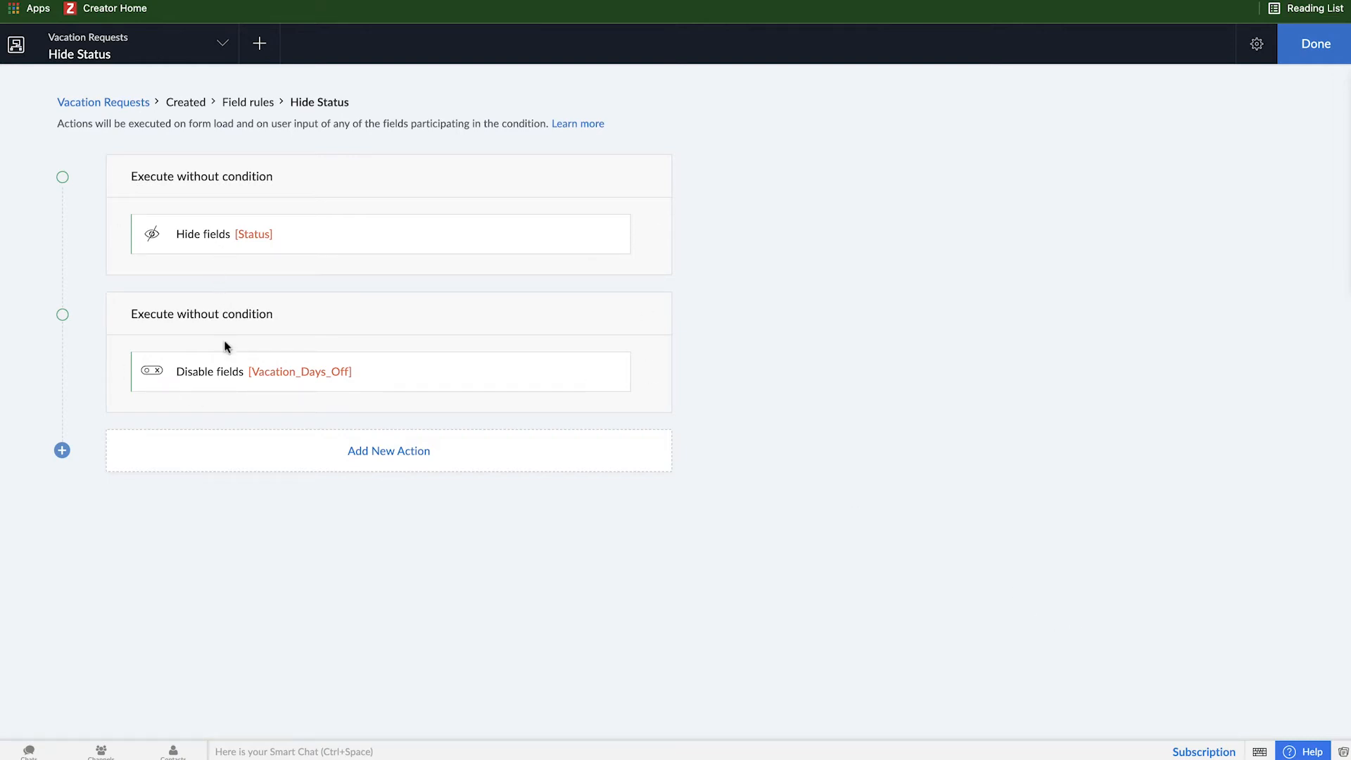
{"action": "mouse_move", "coordinate": [314, 216]}
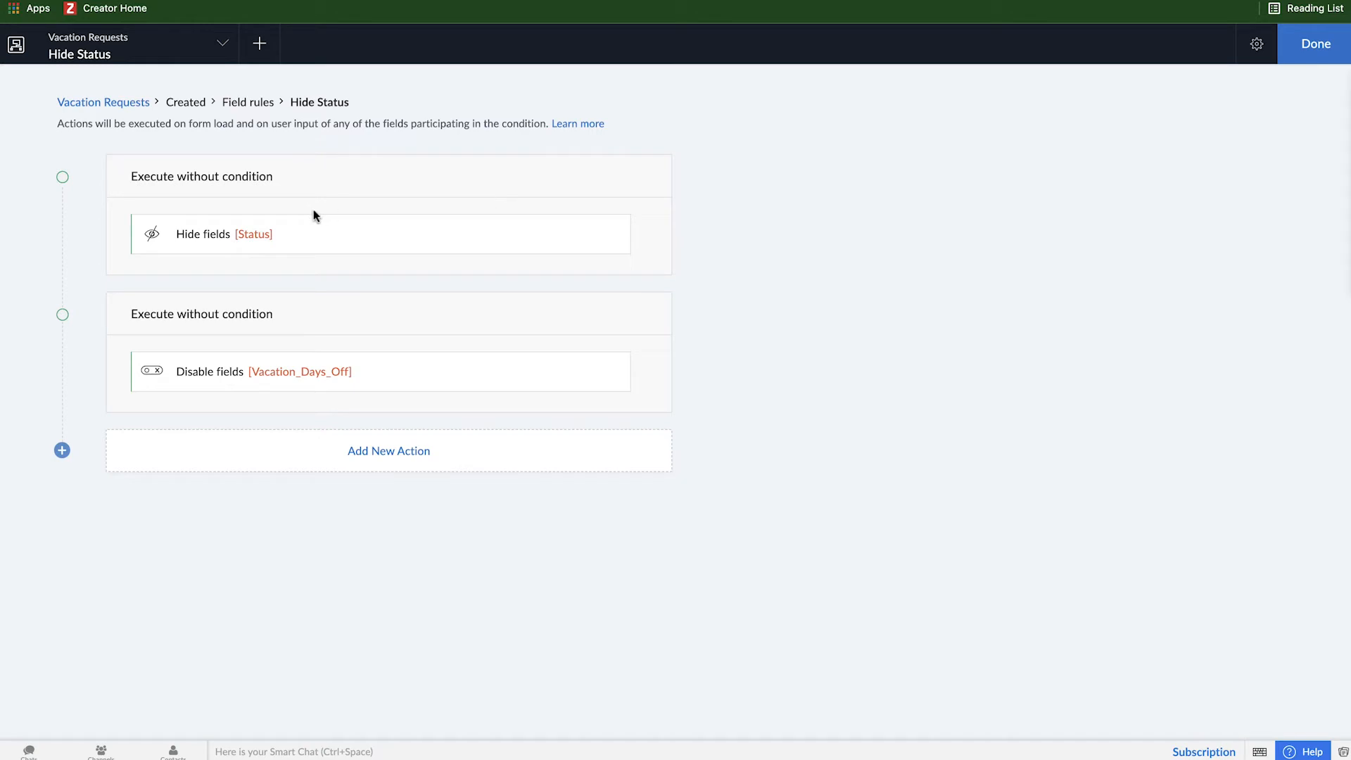
{"action": "mouse_move", "coordinate": [265, 351]}
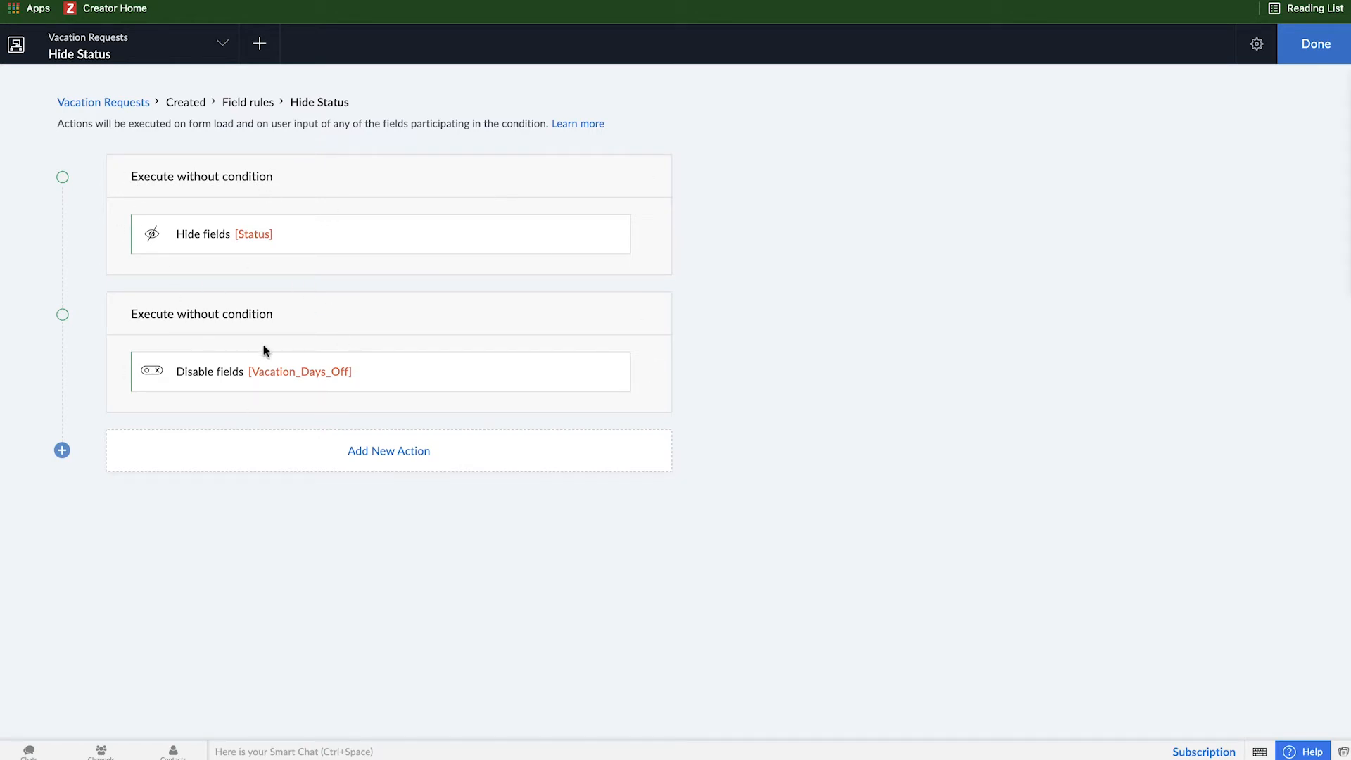
{"action": "mouse_move", "coordinate": [1273, 63]}
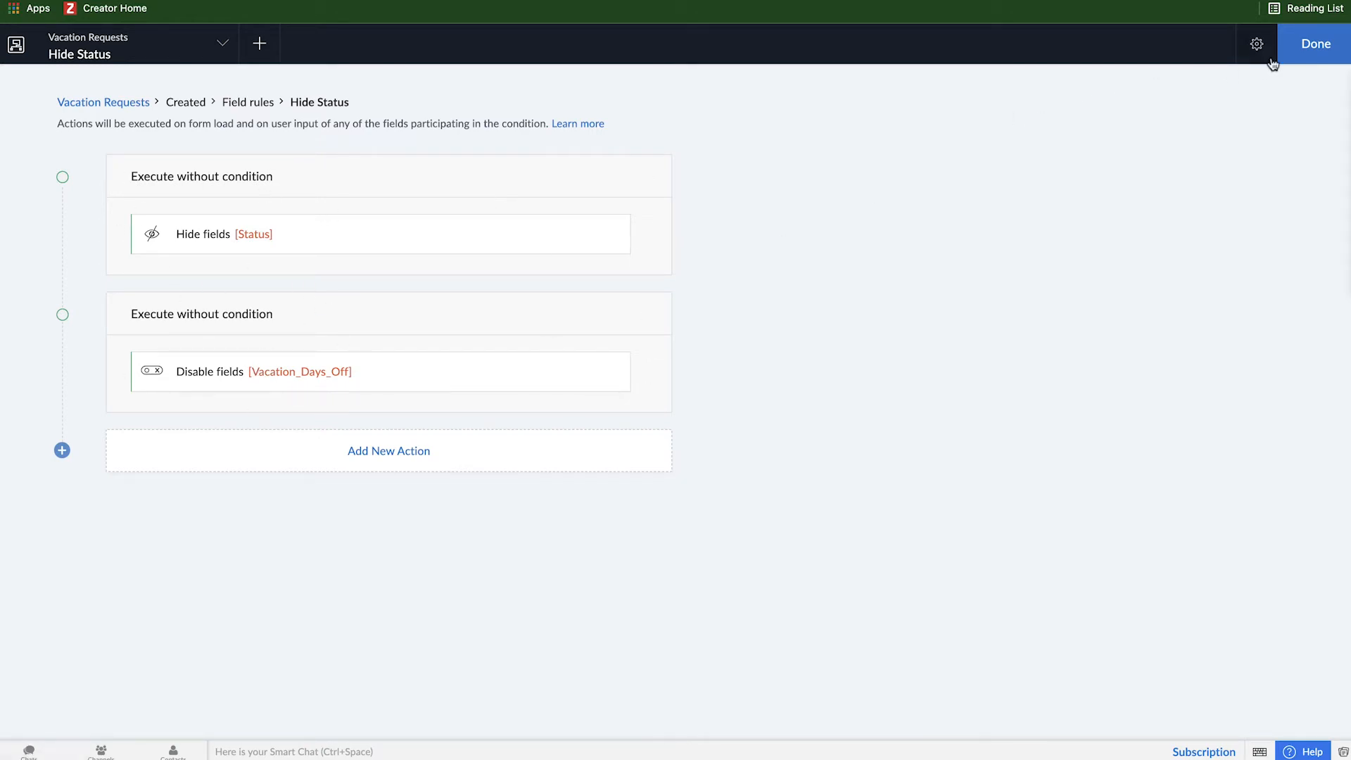
{"action": "left_click", "coordinate": [1314, 43]}
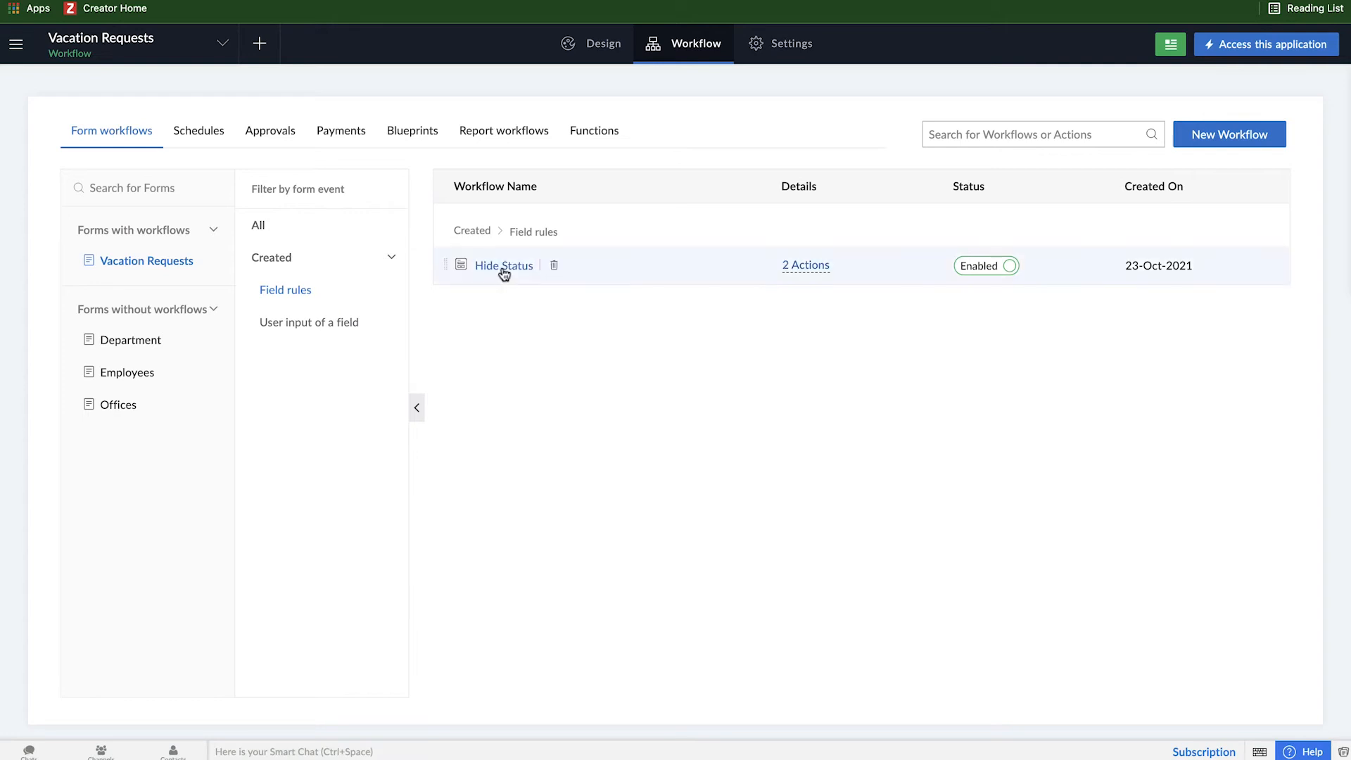
Rename the workflow to 'Hide Status and Disable Days Off' in its properties panel
{"action": "left_click", "coordinate": [504, 265]}
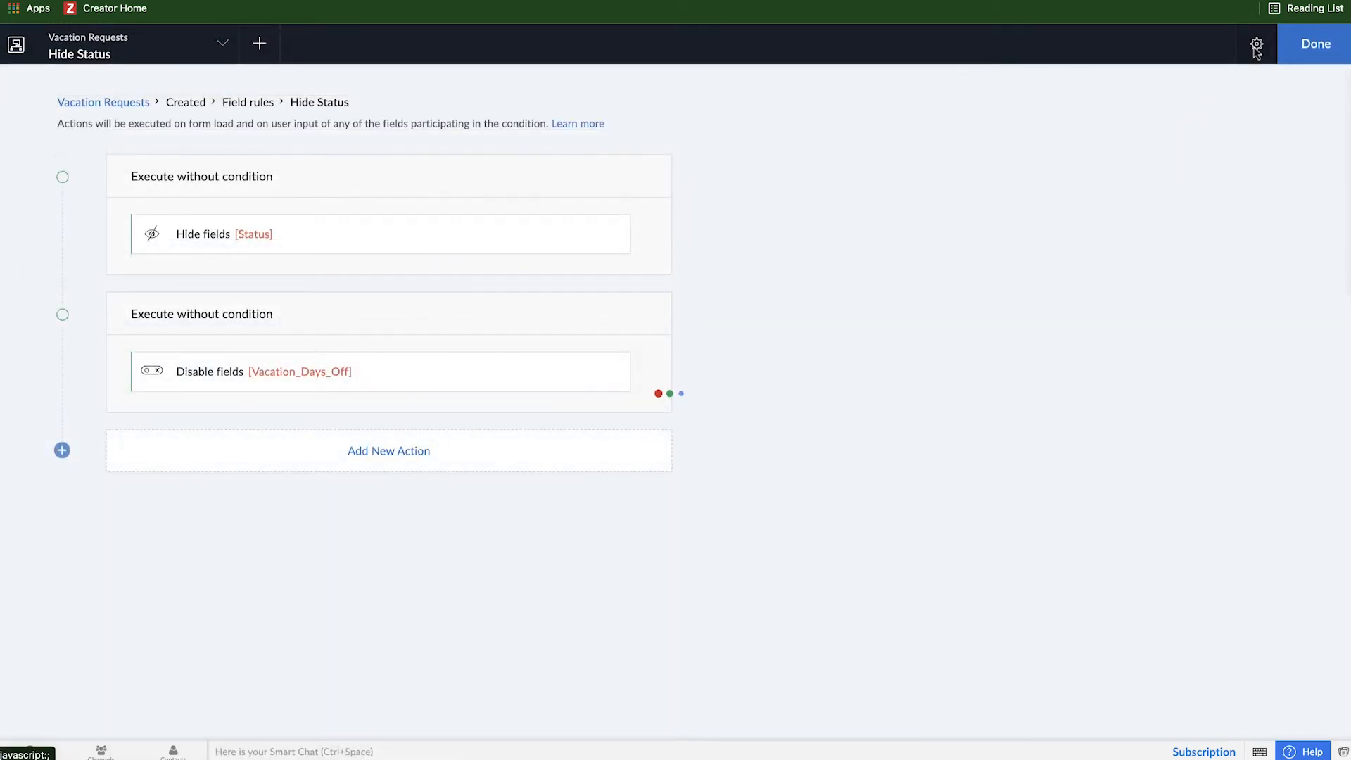
{"action": "left_click", "coordinate": [1257, 43]}
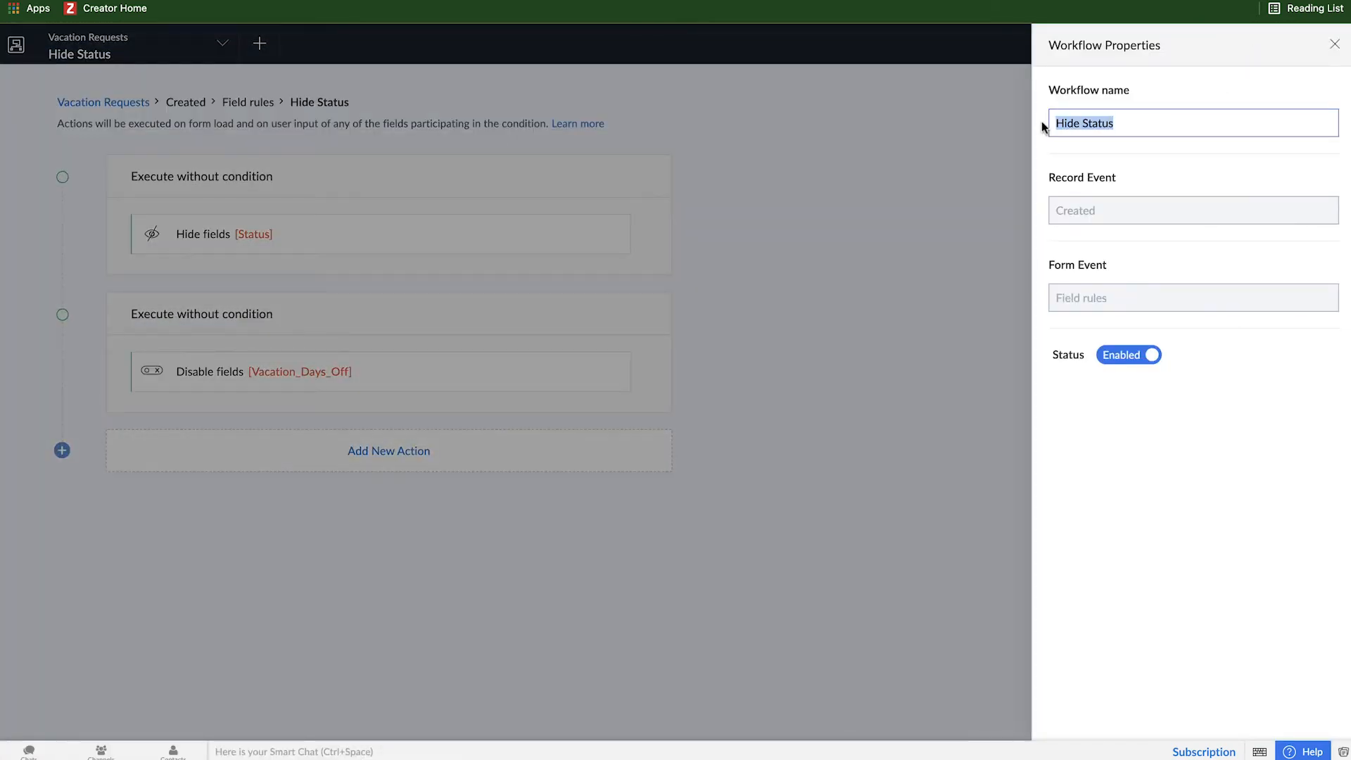
{"action": "type", "text": "On Load"}
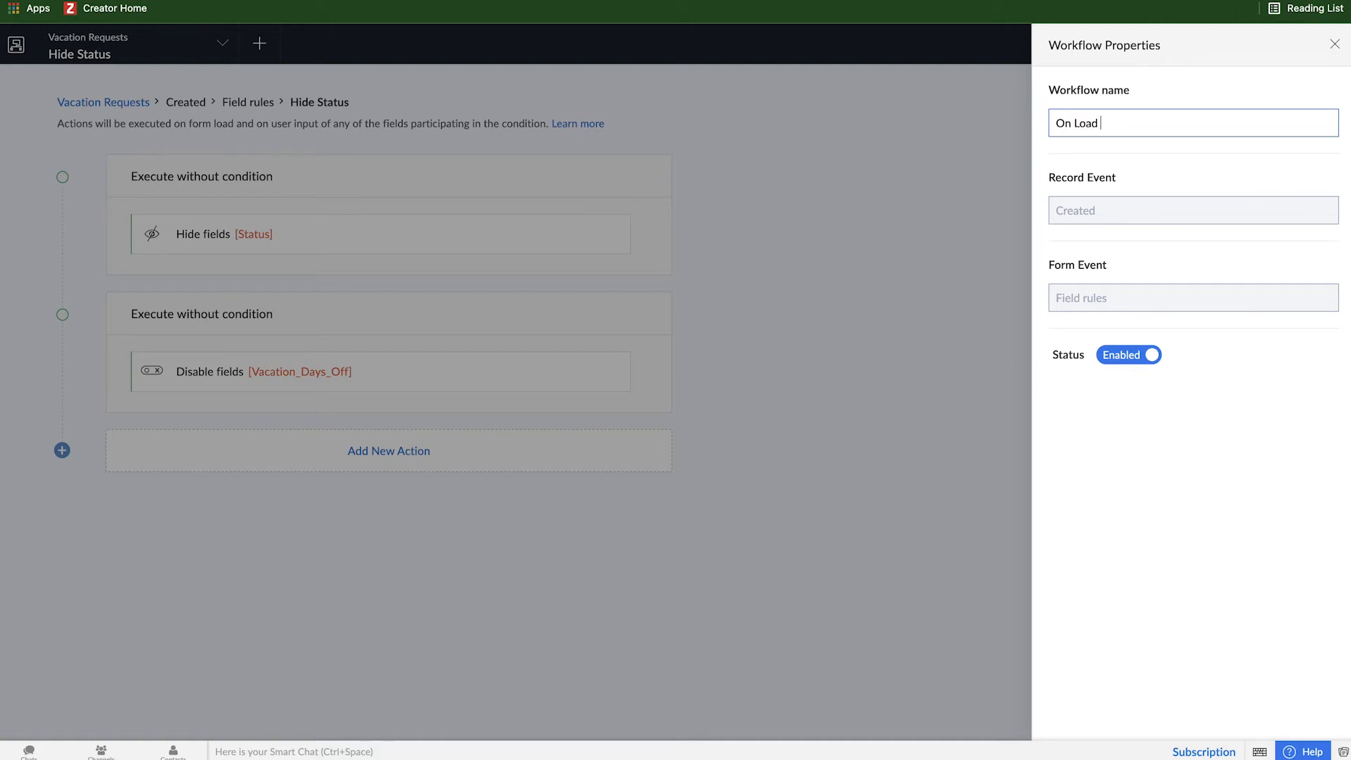
{"action": "type", "text": "Hir"}
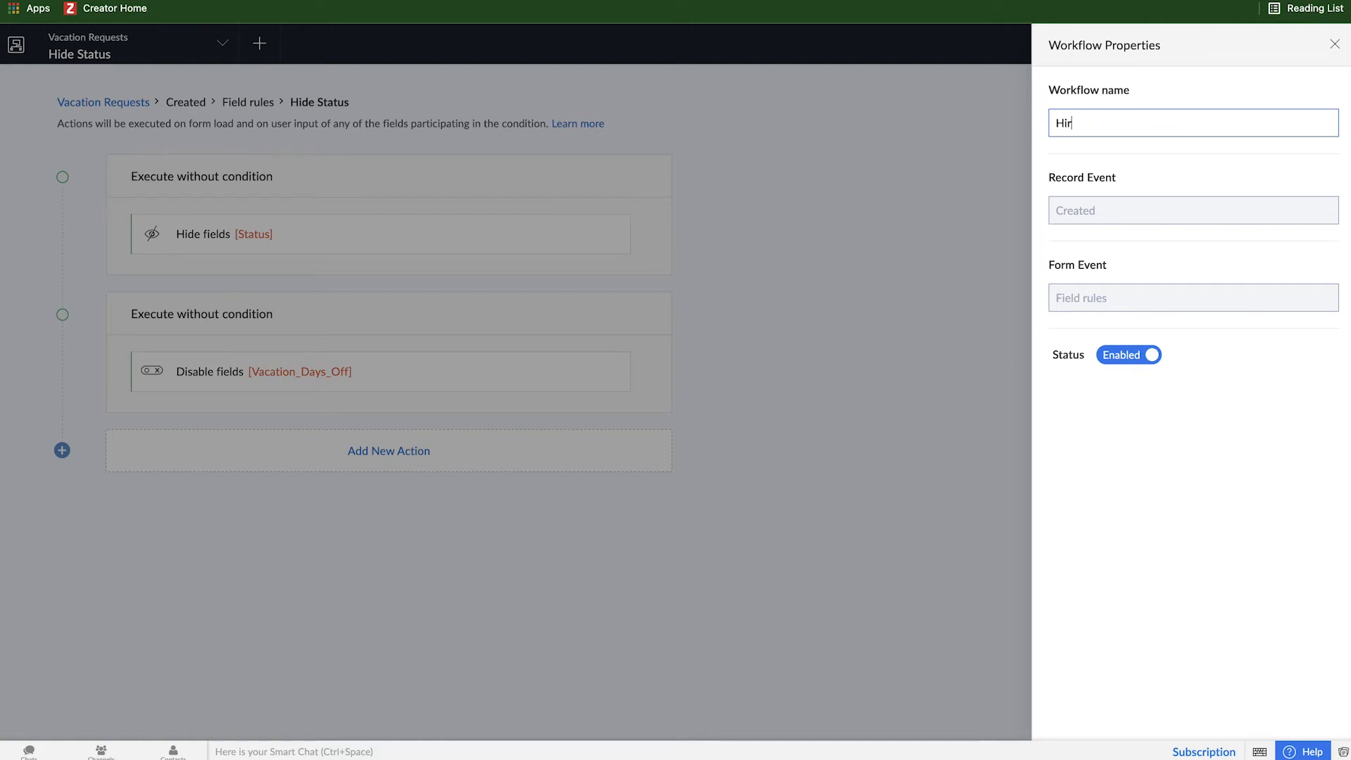
{"action": "type", "text": "Hide Status"}
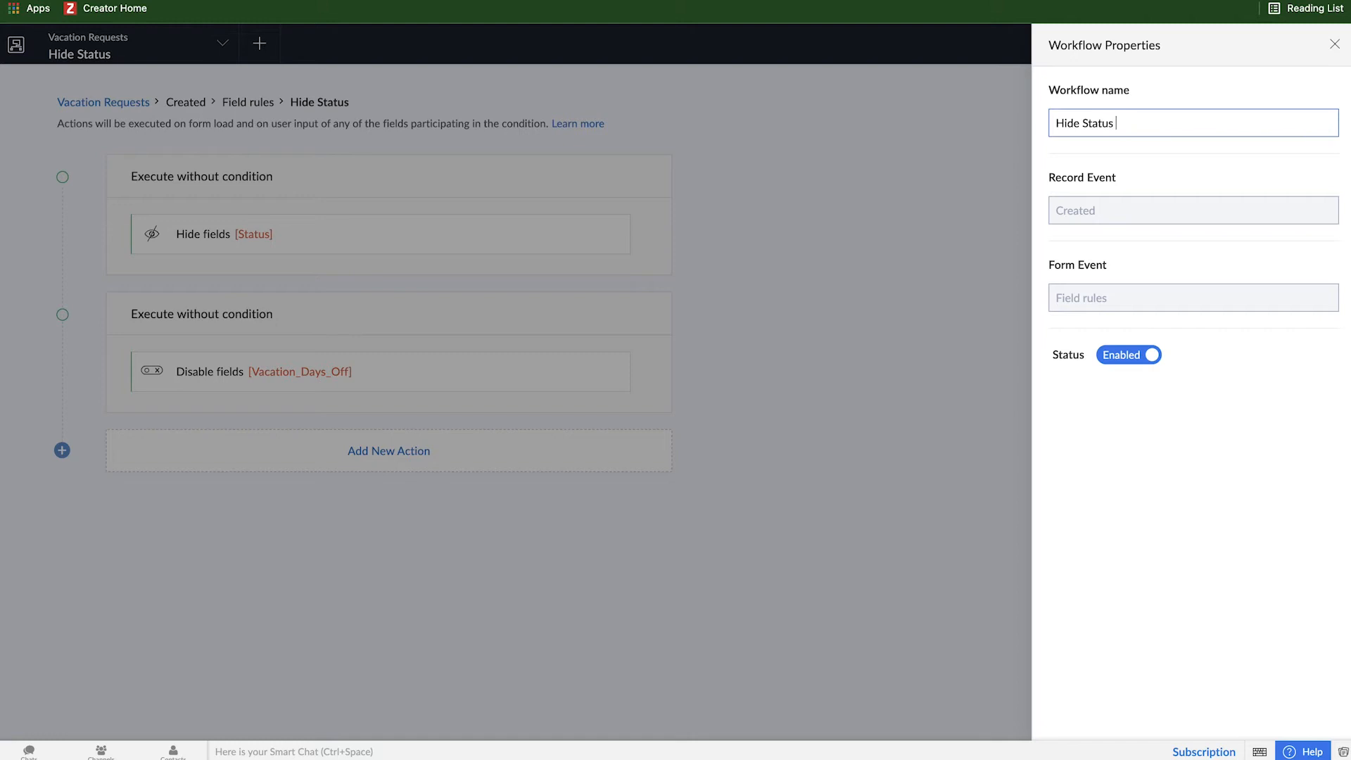
{"action": "type", "text": "and"}
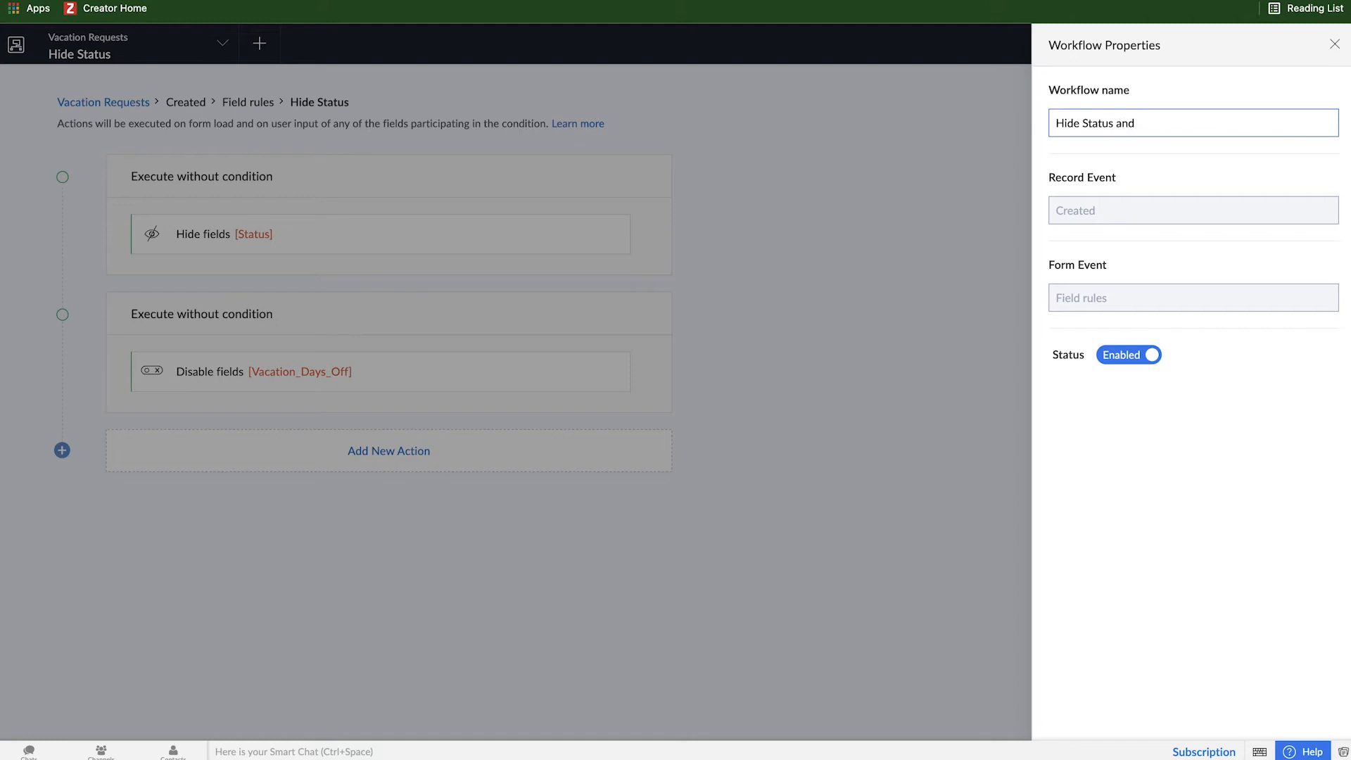
{"action": "type", "text": "Disbale D"}
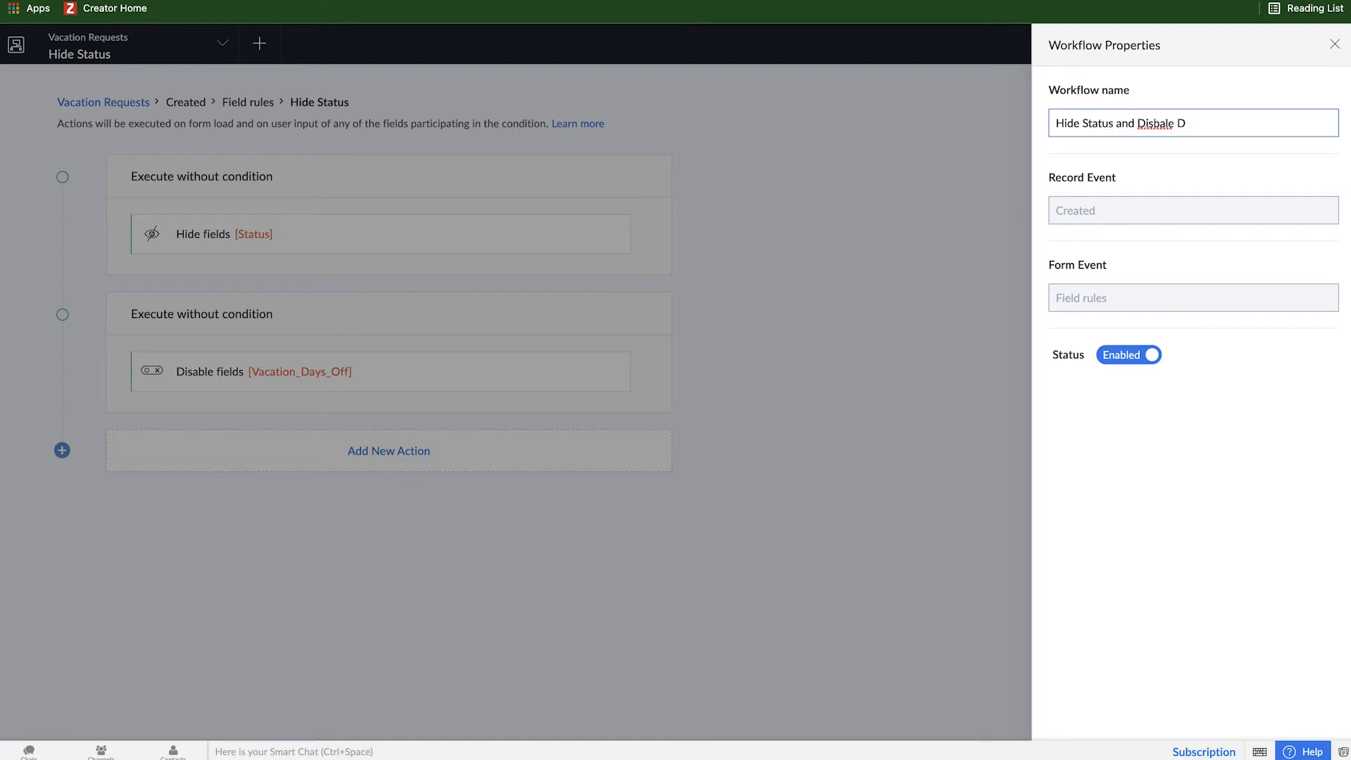
{"action": "type", "text": "Disable Da"}
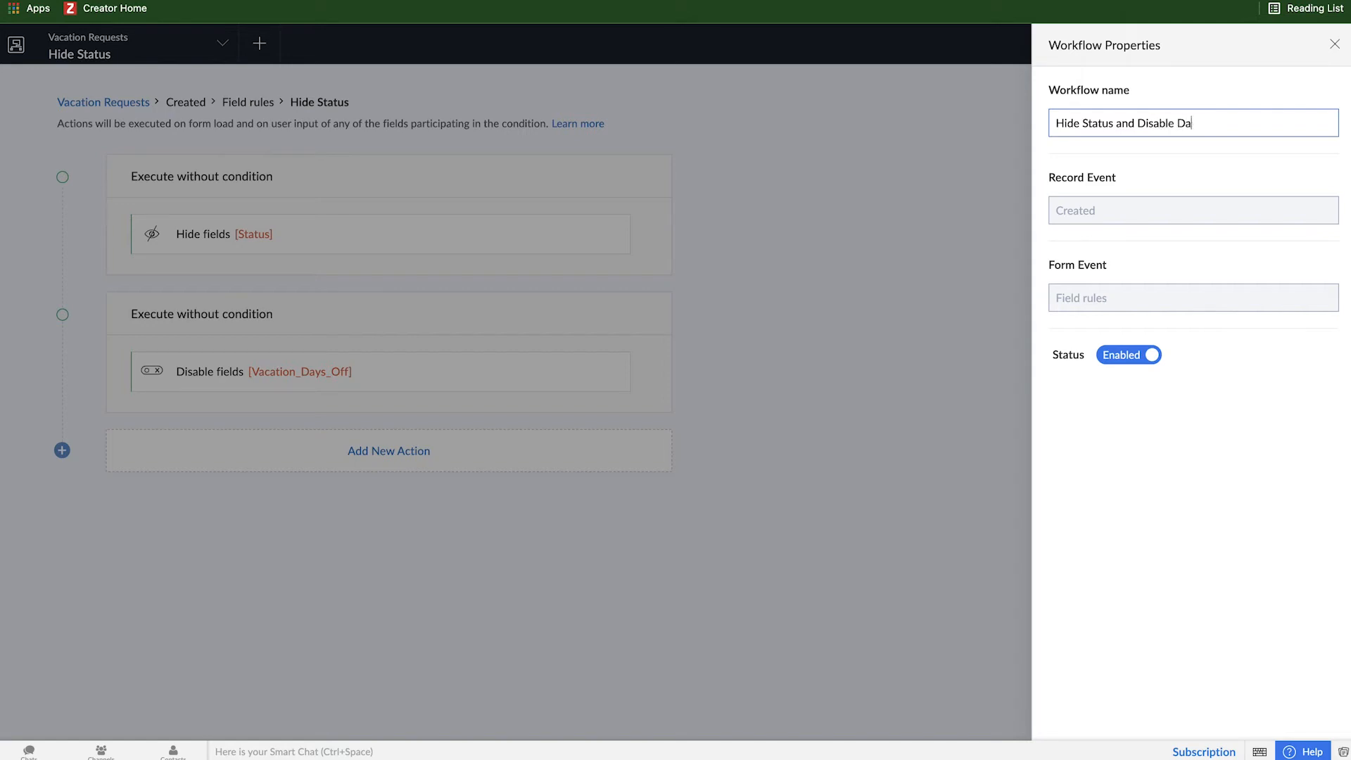
{"action": "type", "text": "ys Off"}
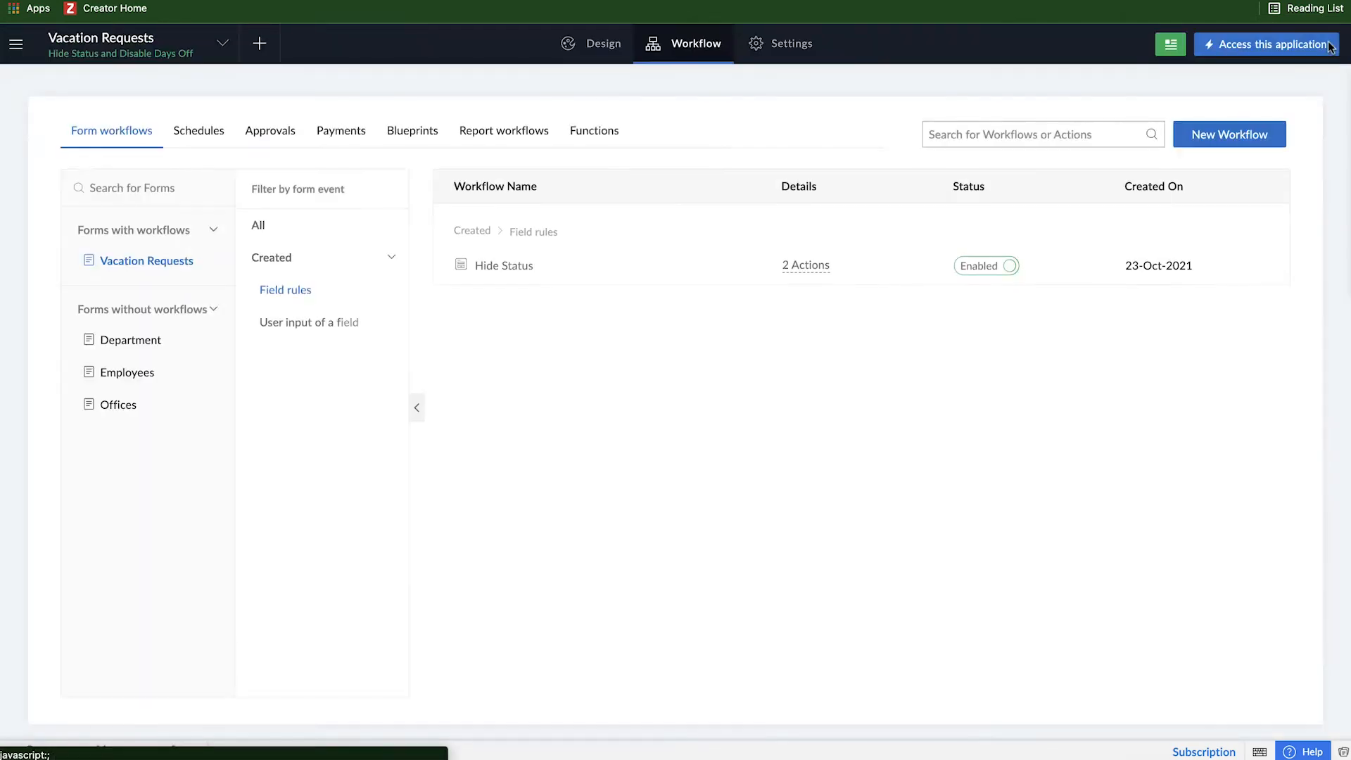
On the live Vacation Requests form, set a 25-Oct-2021 start date, raising a script data-type error
{"action": "left_click", "coordinate": [1267, 43]}
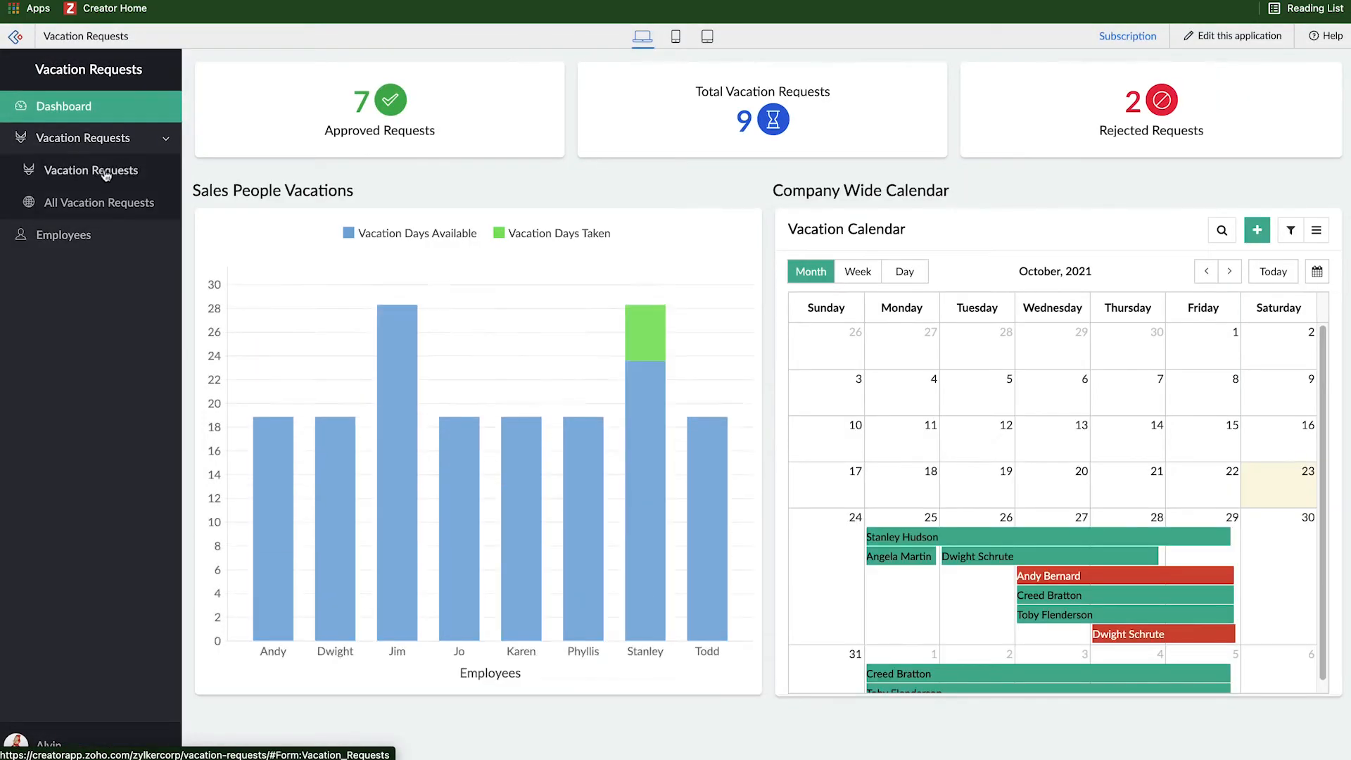
{"action": "left_click", "coordinate": [93, 170]}
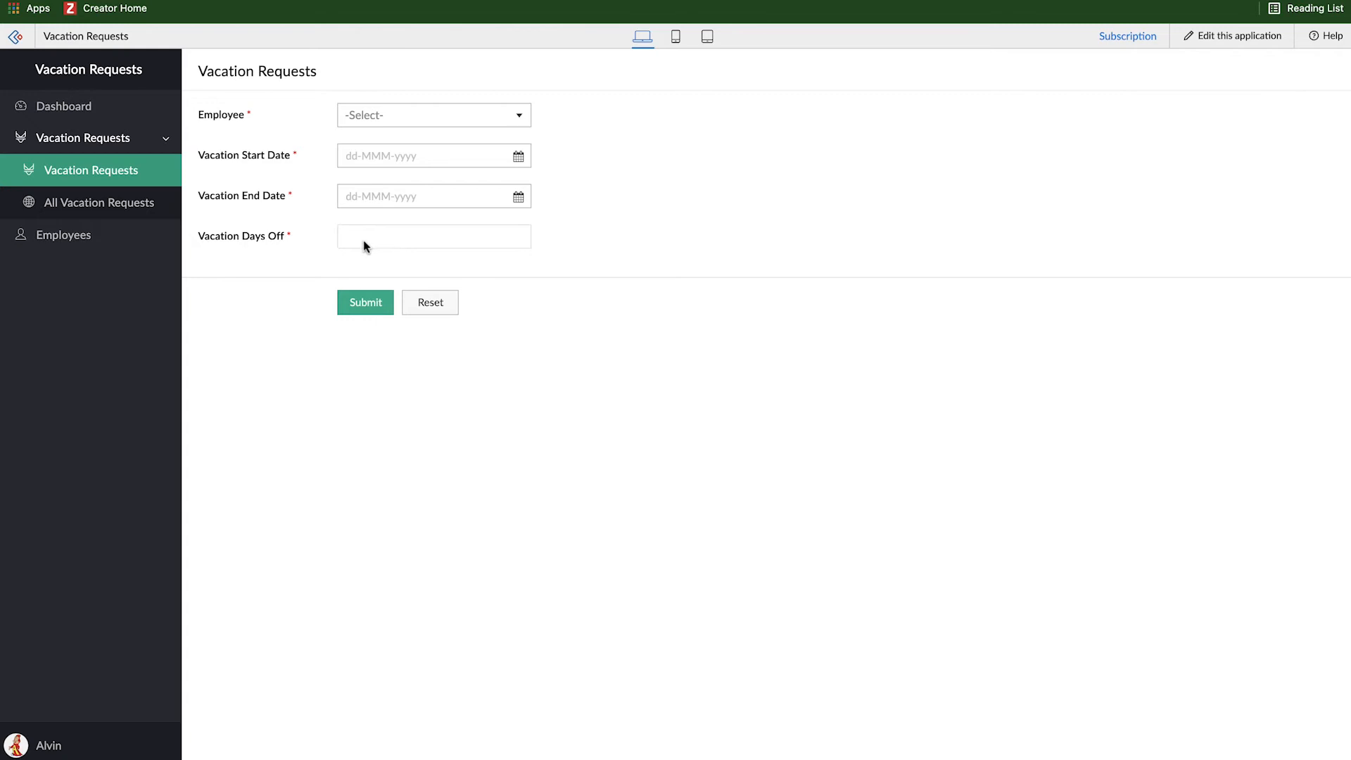
{"action": "mouse_move", "coordinate": [351, 247]}
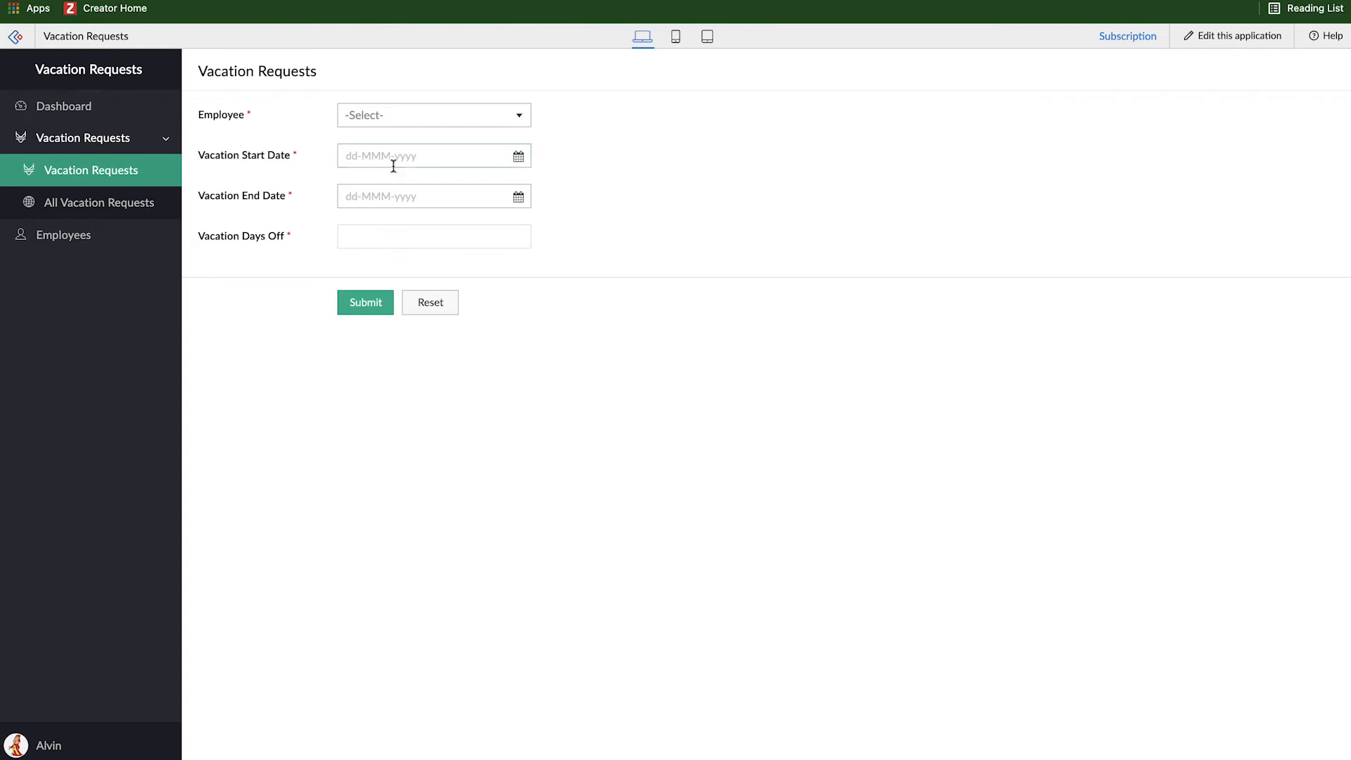
{"action": "left_click", "coordinate": [422, 155]}
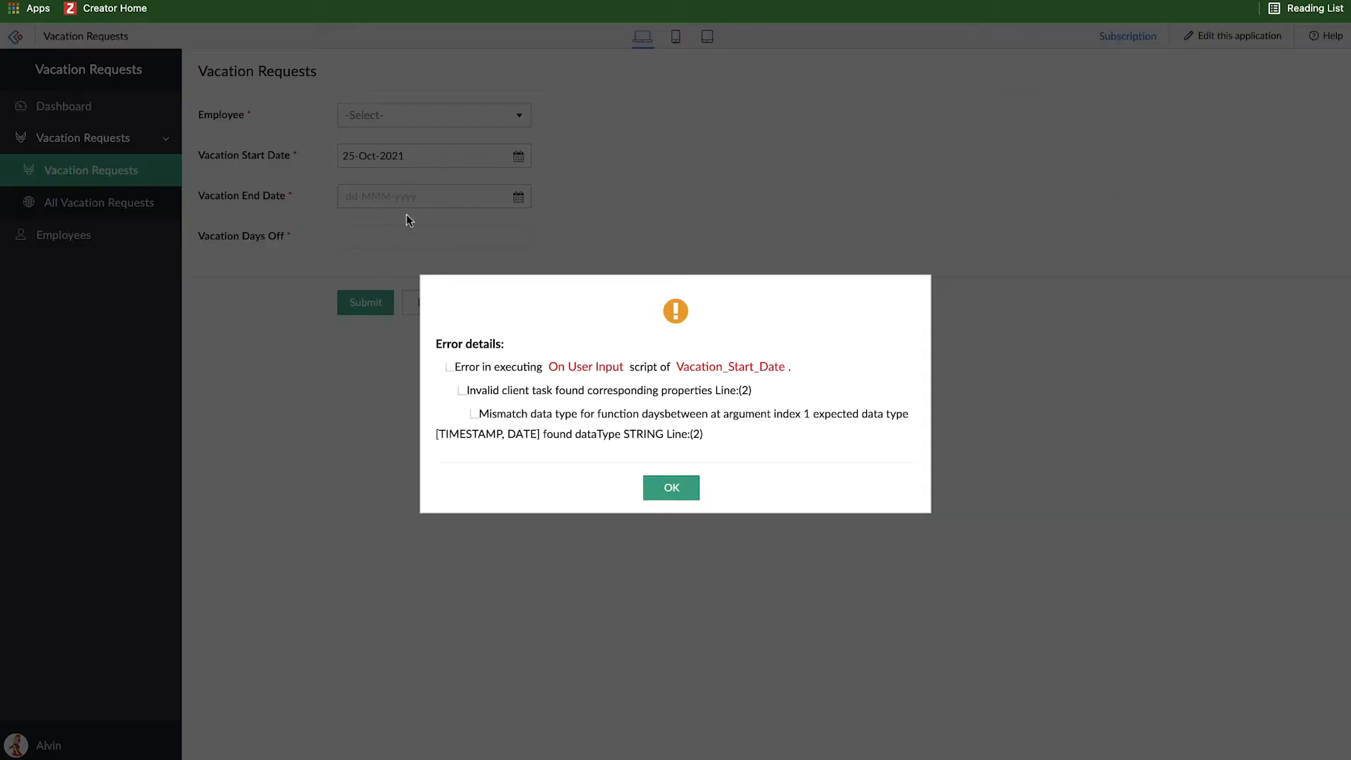
{"action": "mouse_move", "coordinate": [422, 446]}
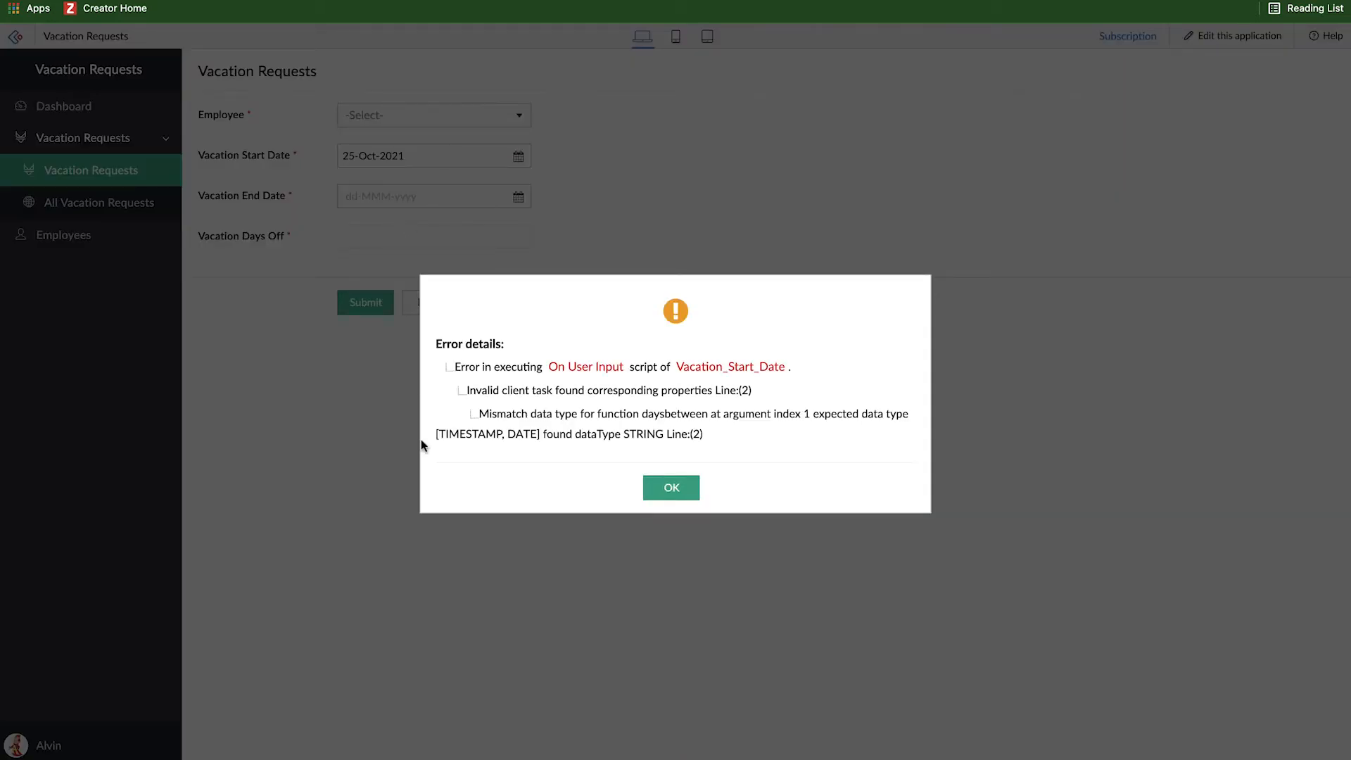
{"action": "mouse_move", "coordinate": [675, 449]}
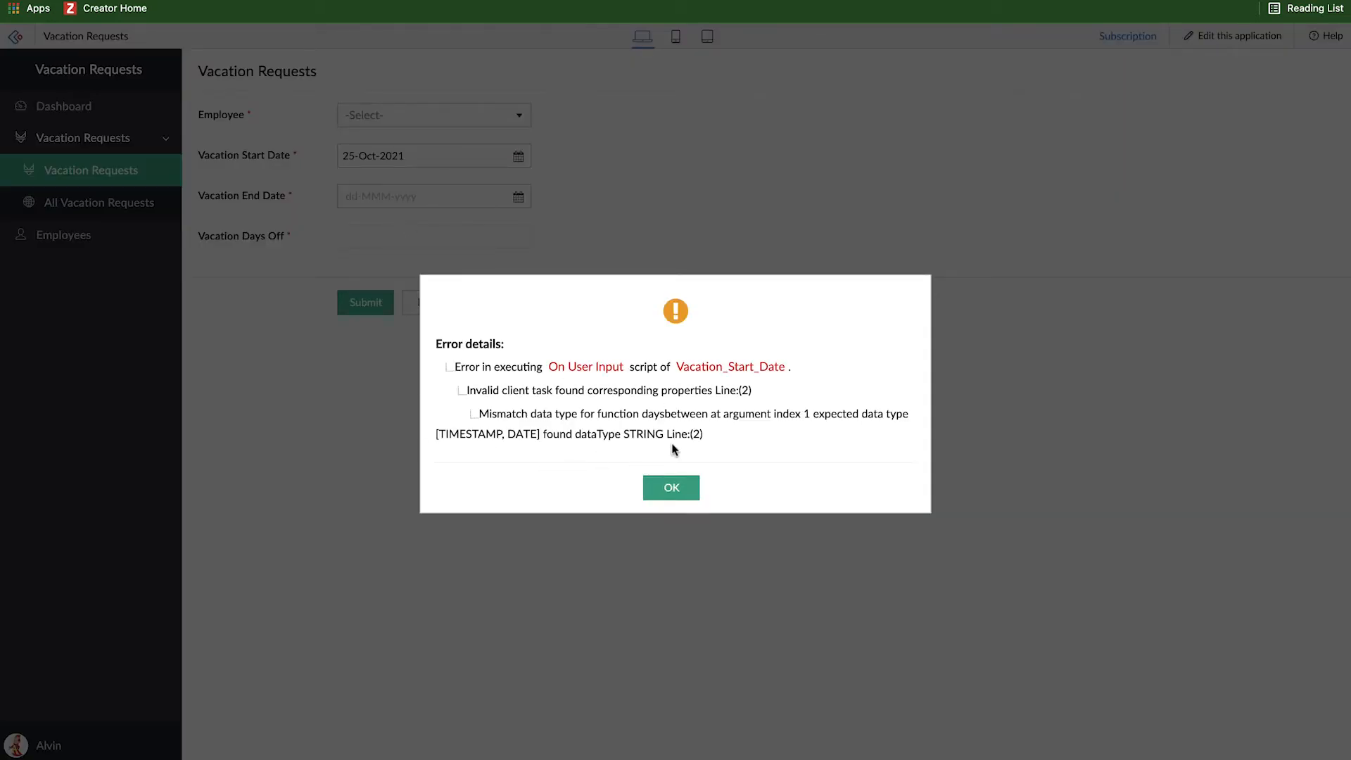
{"action": "mouse_move", "coordinate": [405, 201]}
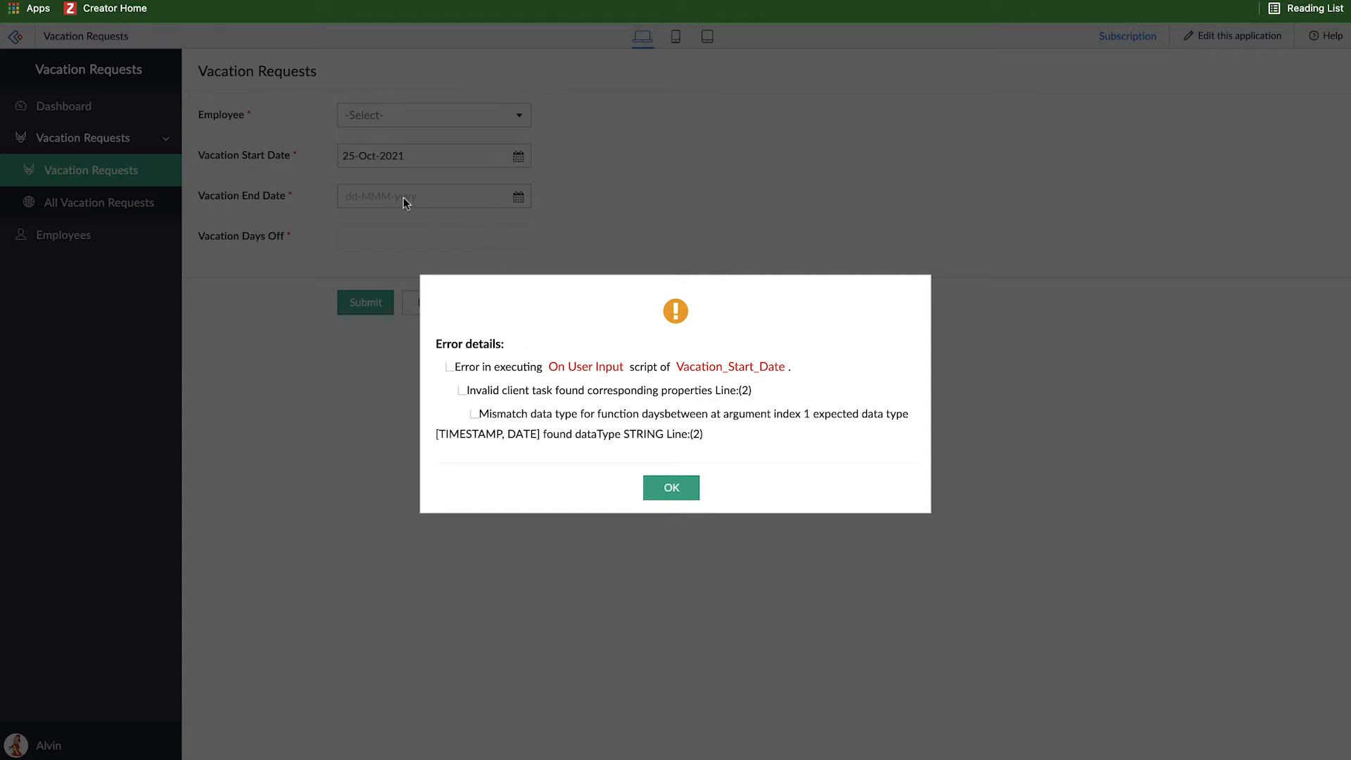
{"action": "mouse_move", "coordinate": [435, 178]}
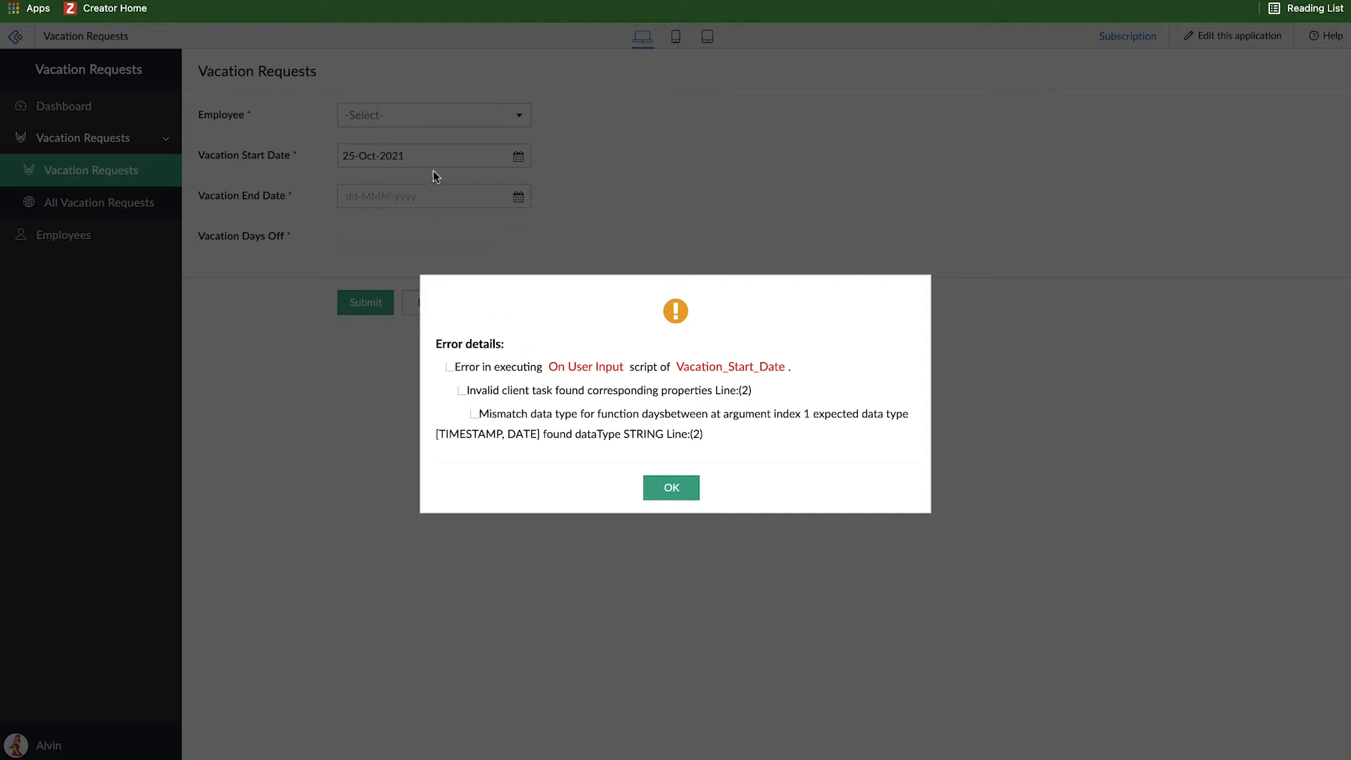
{"action": "mouse_move", "coordinate": [353, 201]}
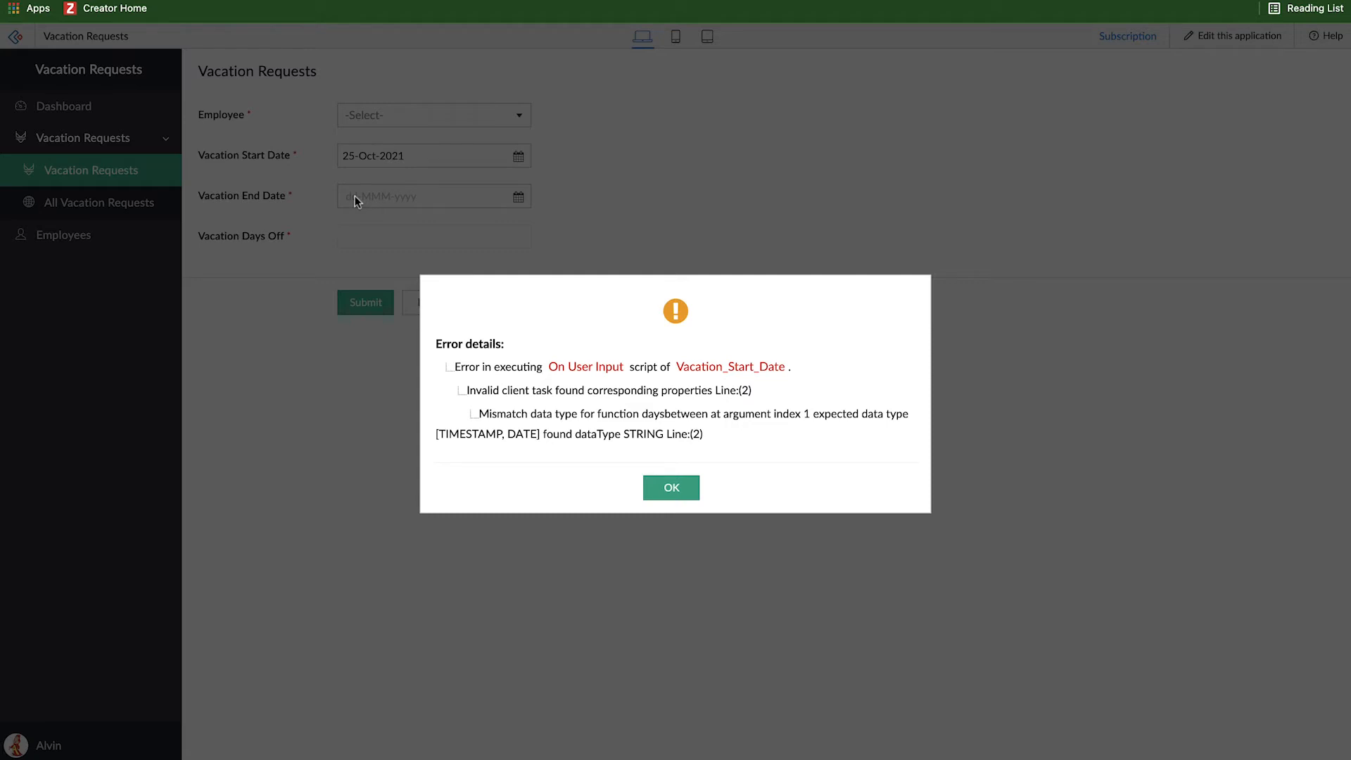
{"action": "mouse_move", "coordinate": [466, 463]}
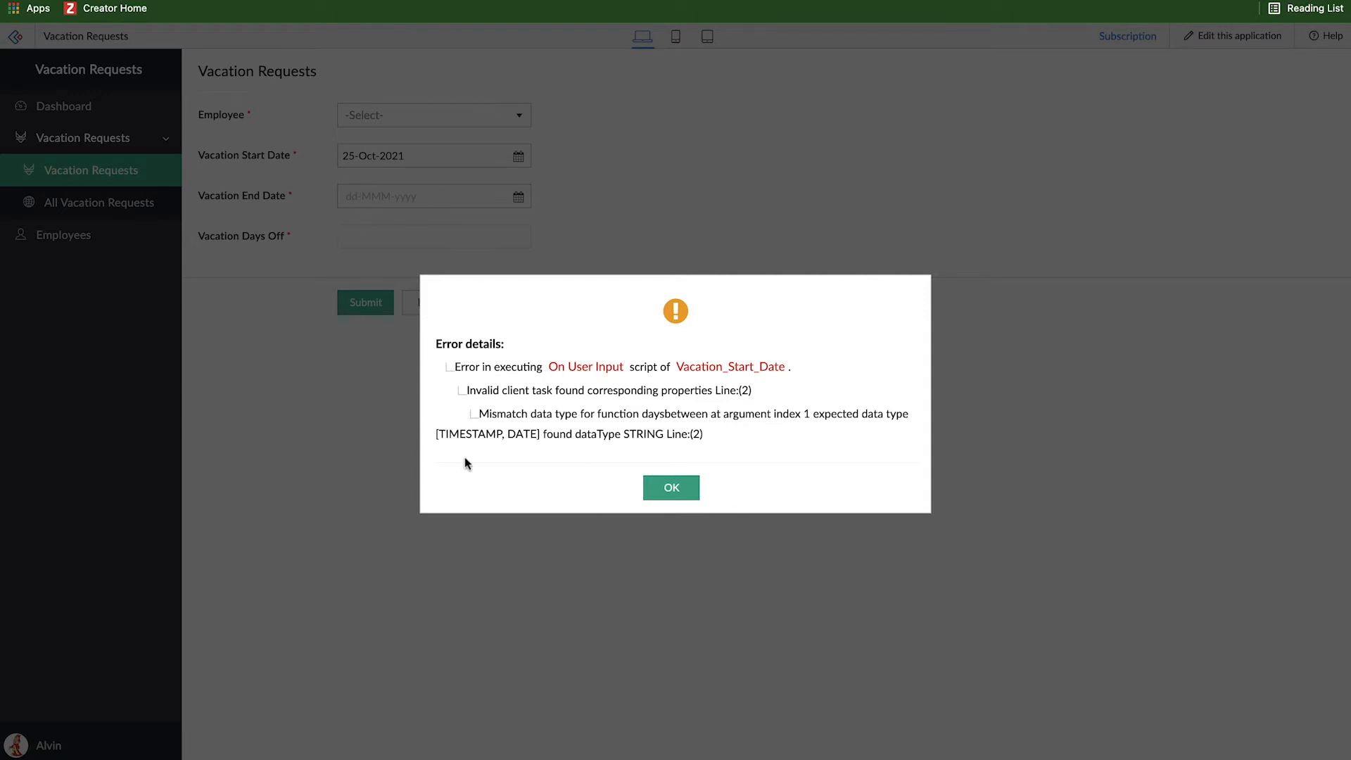
{"action": "mouse_move", "coordinate": [706, 518]}
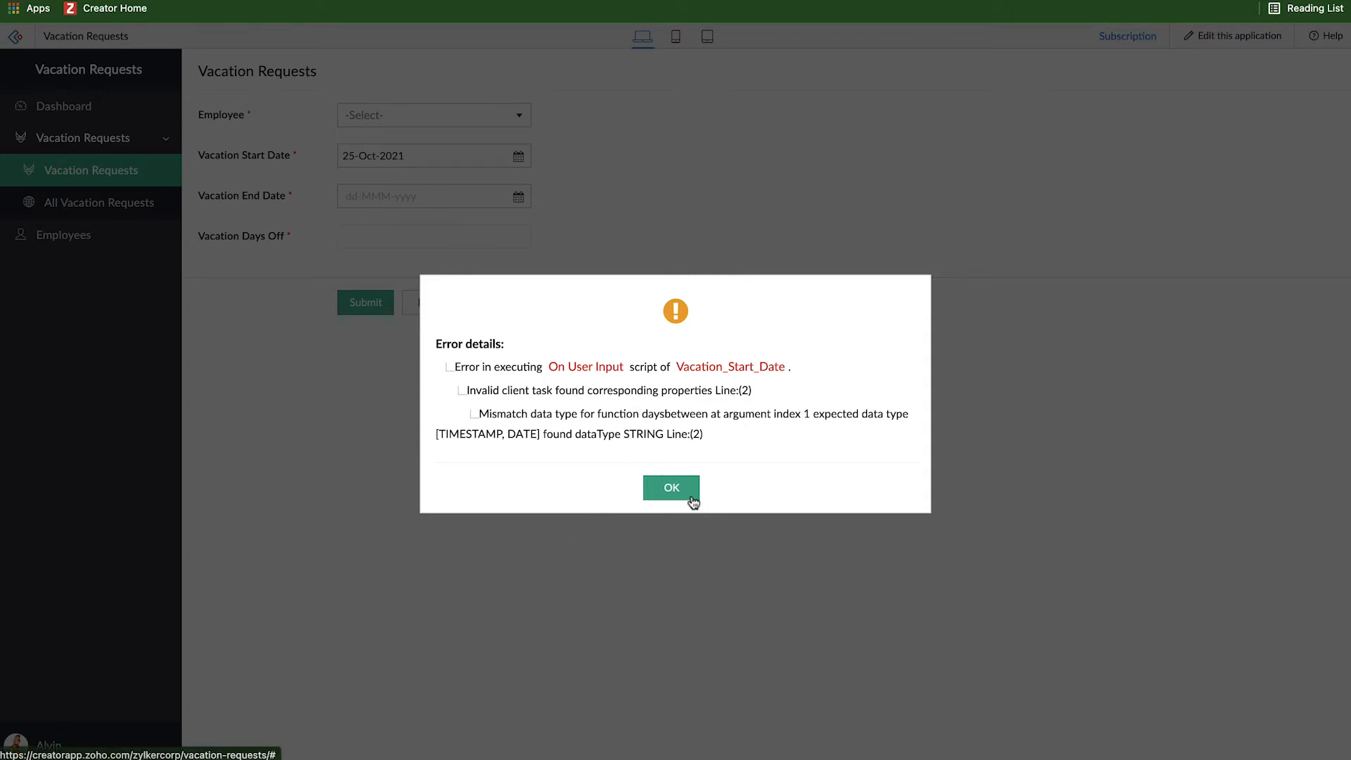
Dismiss the error, request 26-Oct to 28-Oct-2021 giving 3 days off, and return to the builder
{"action": "left_click", "coordinate": [670, 487]}
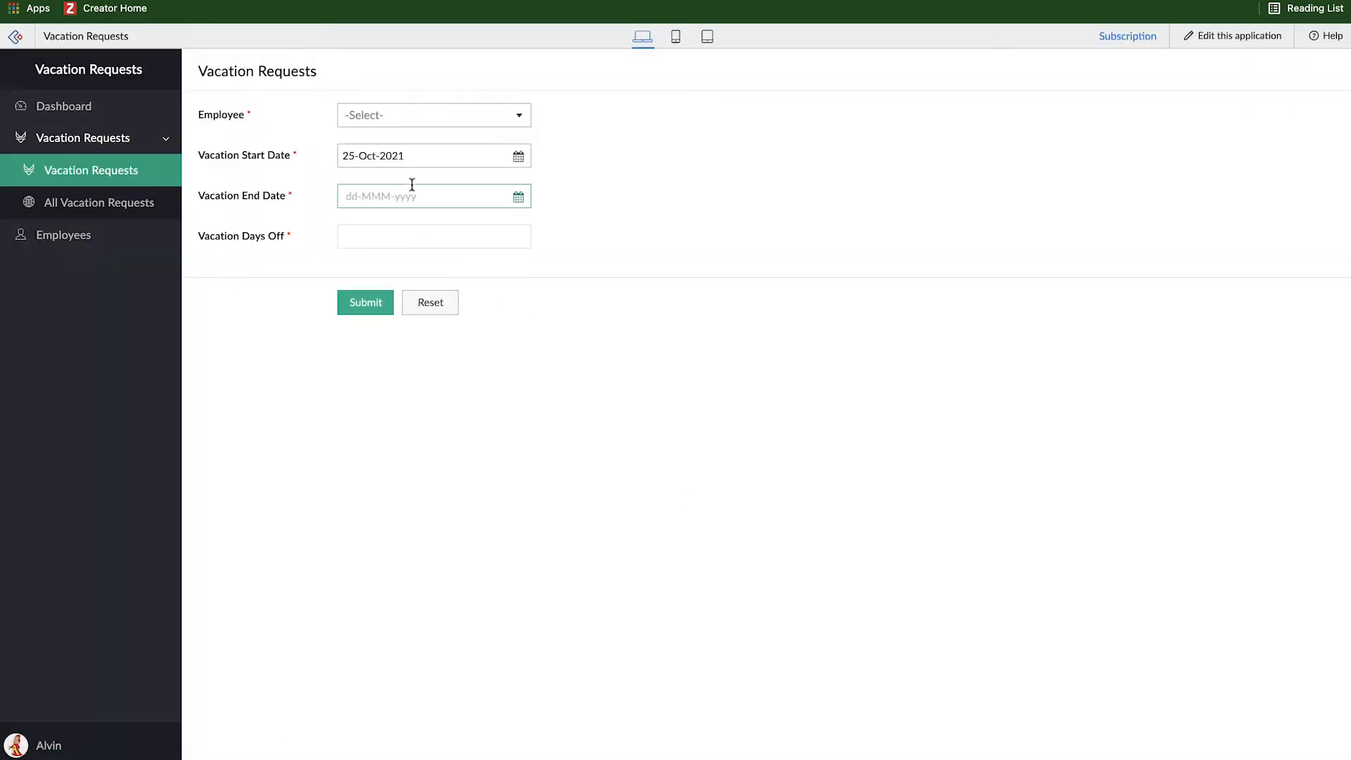
{"action": "type", "text": "27-Oct-2021"}
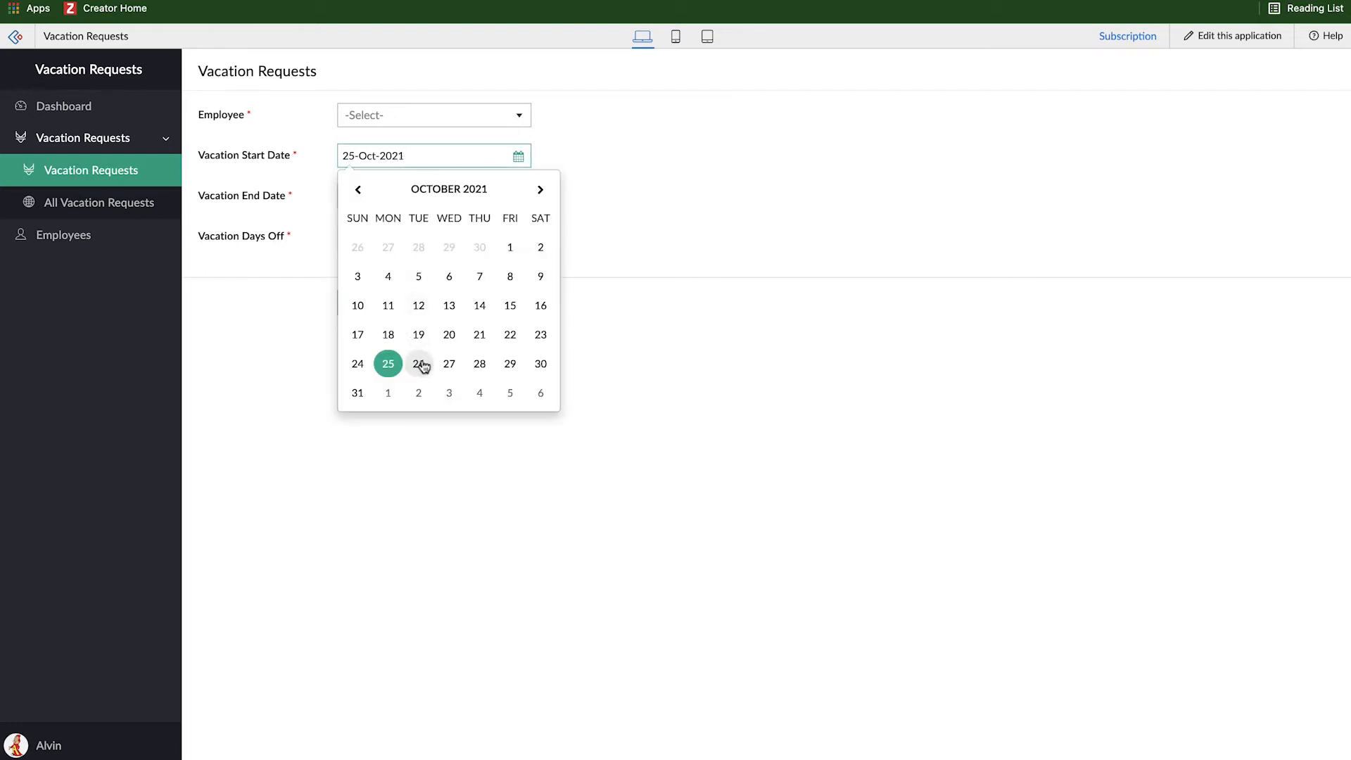
{"action": "left_click", "coordinate": [418, 364]}
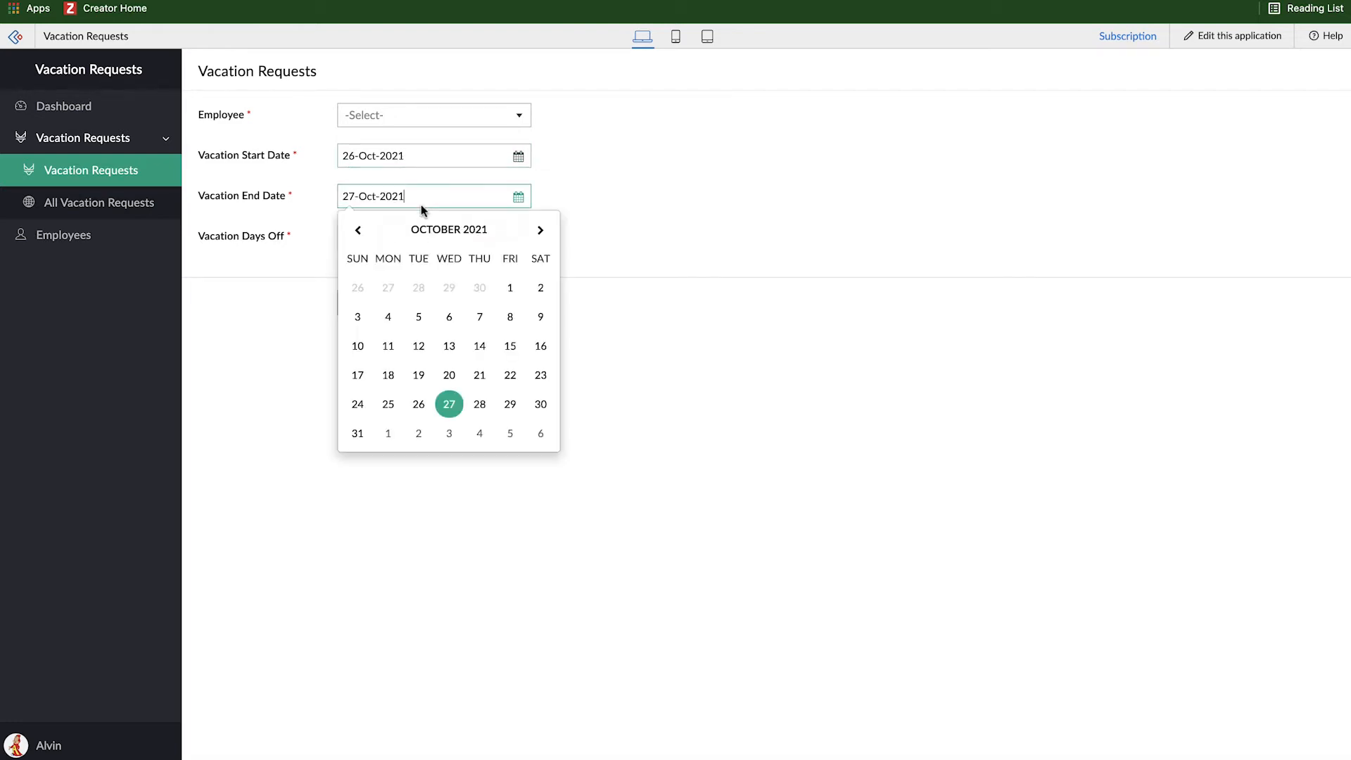
{"action": "left_click", "coordinate": [479, 404]}
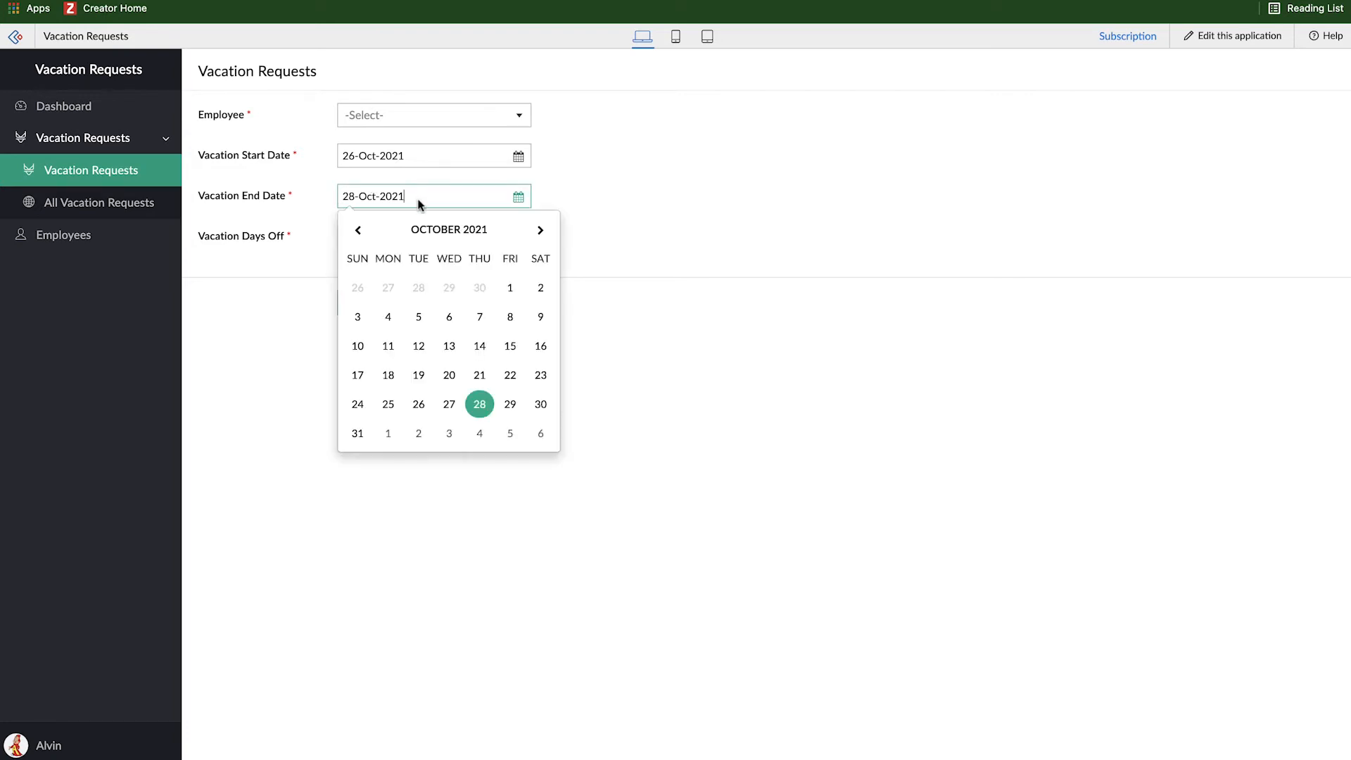
{"action": "left_click", "coordinate": [479, 404]}
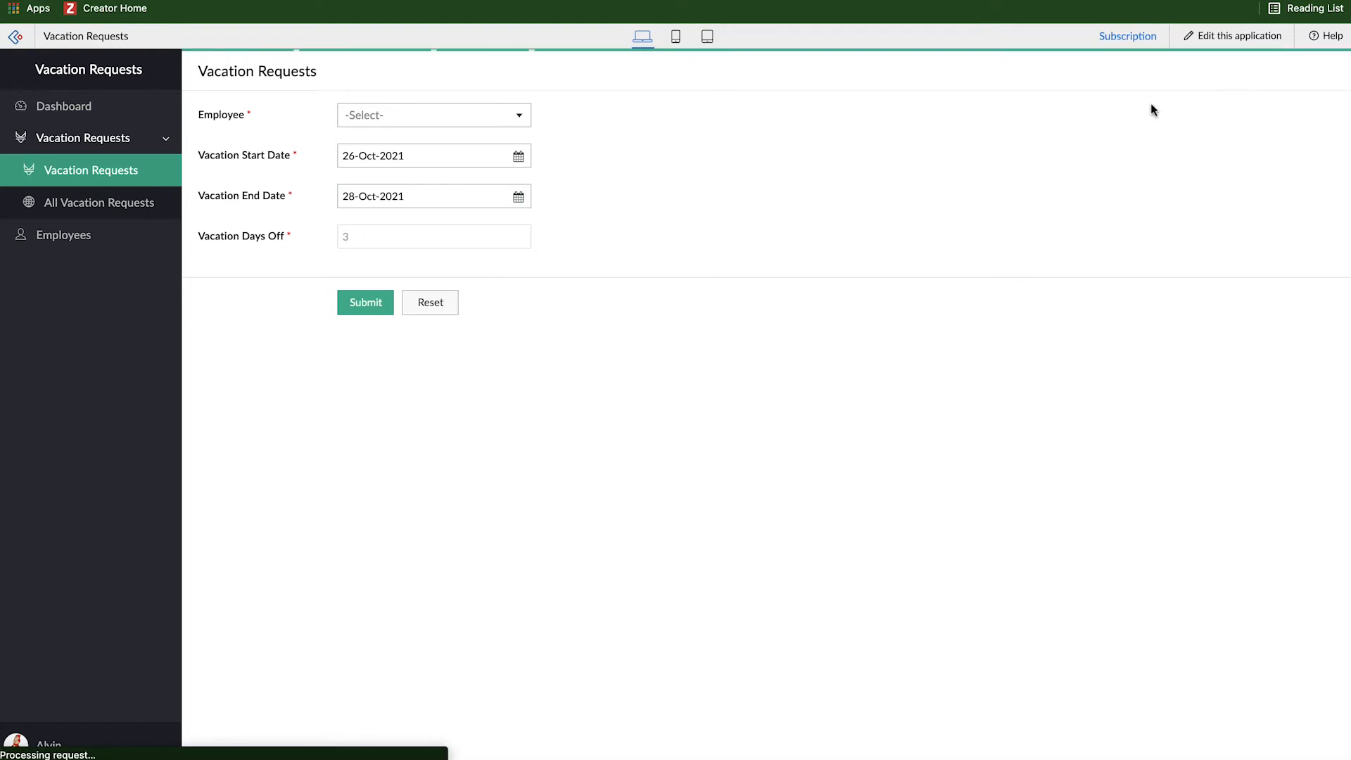
{"action": "left_click", "coordinate": [364, 303]}
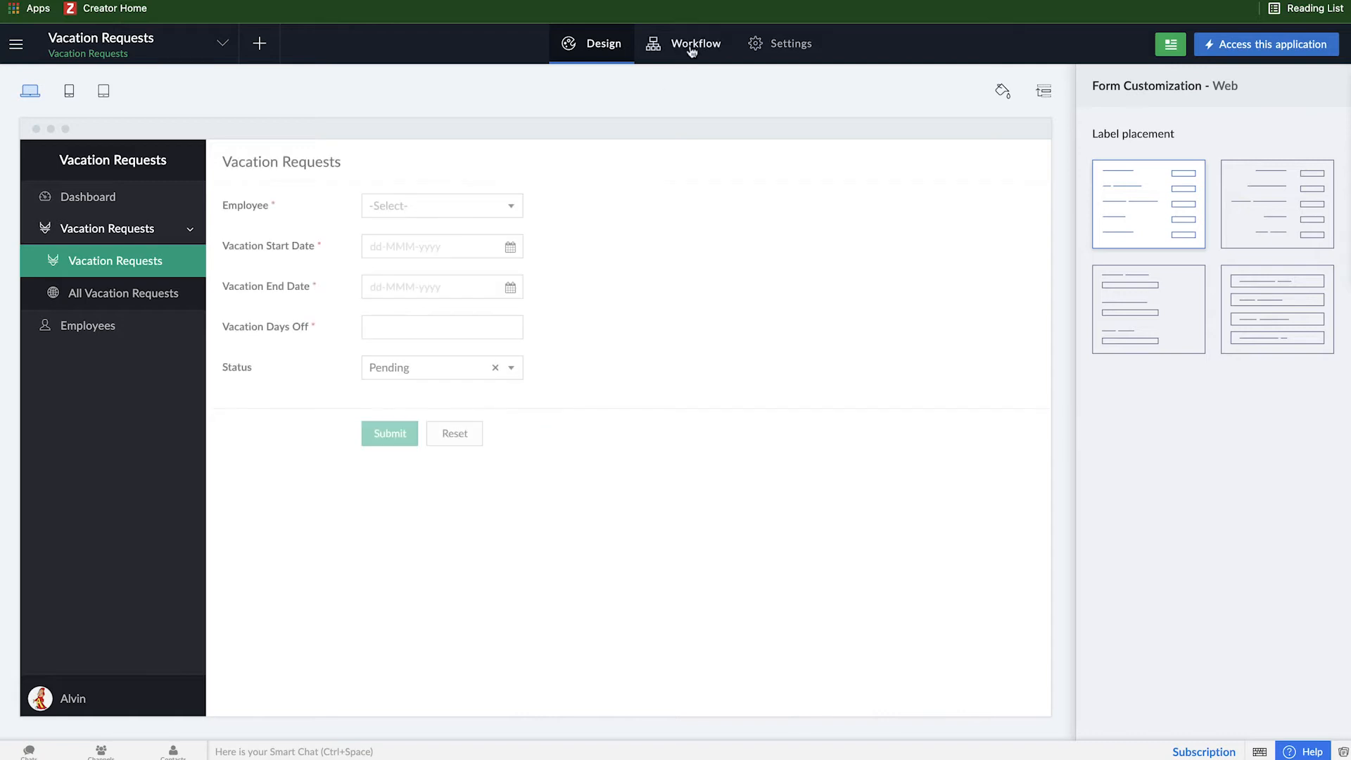
In the end-date Calculate Days Off script, add a comment: only calculate if start and end dates are not empty
{"action": "left_click", "coordinate": [694, 44]}
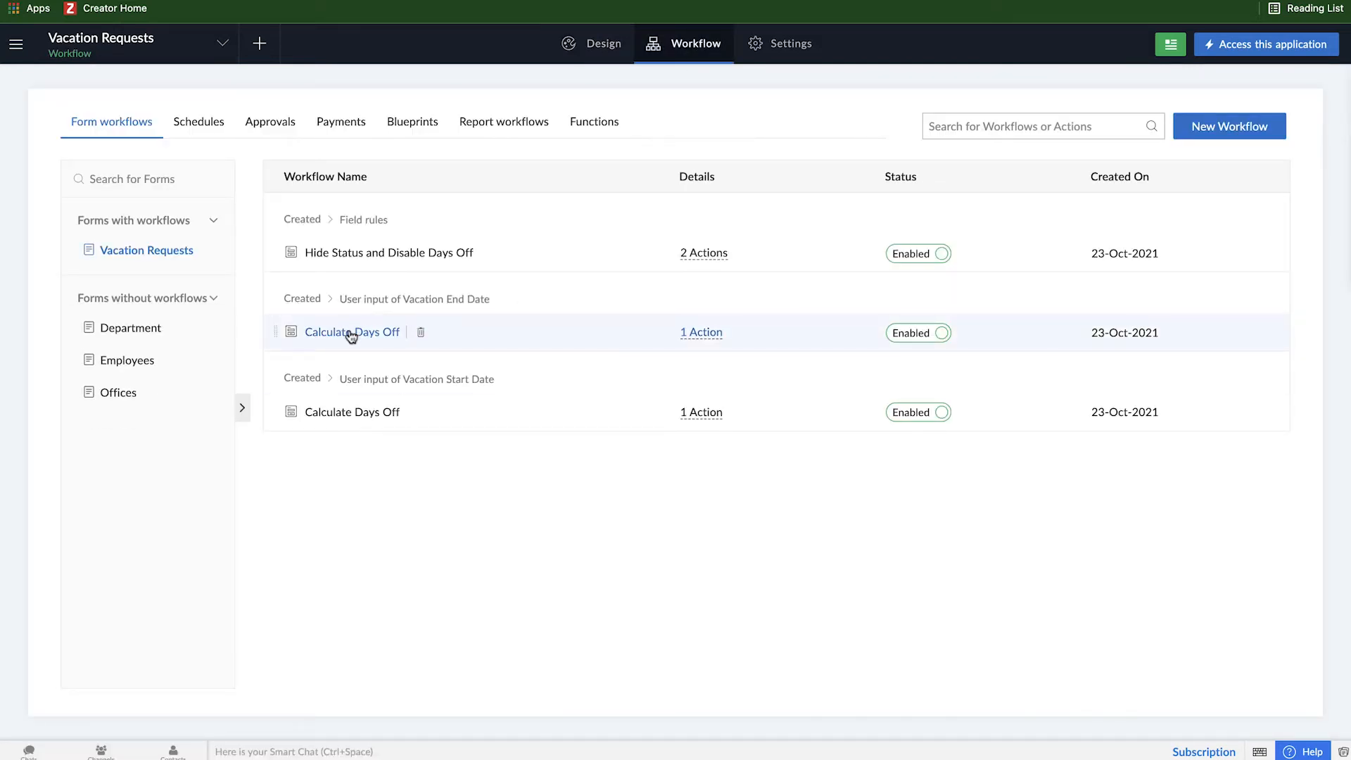
{"action": "left_click", "coordinate": [352, 332]}
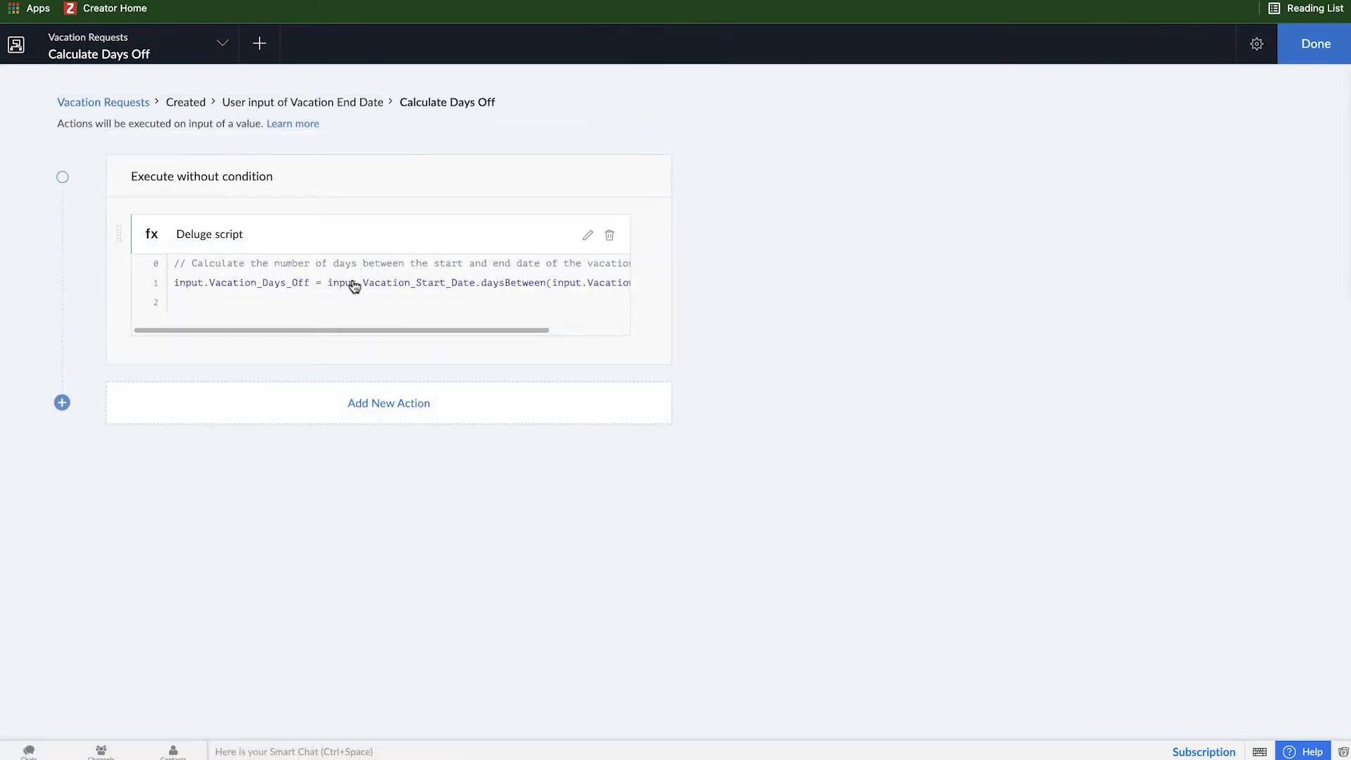
{"action": "left_click", "coordinate": [587, 235]}
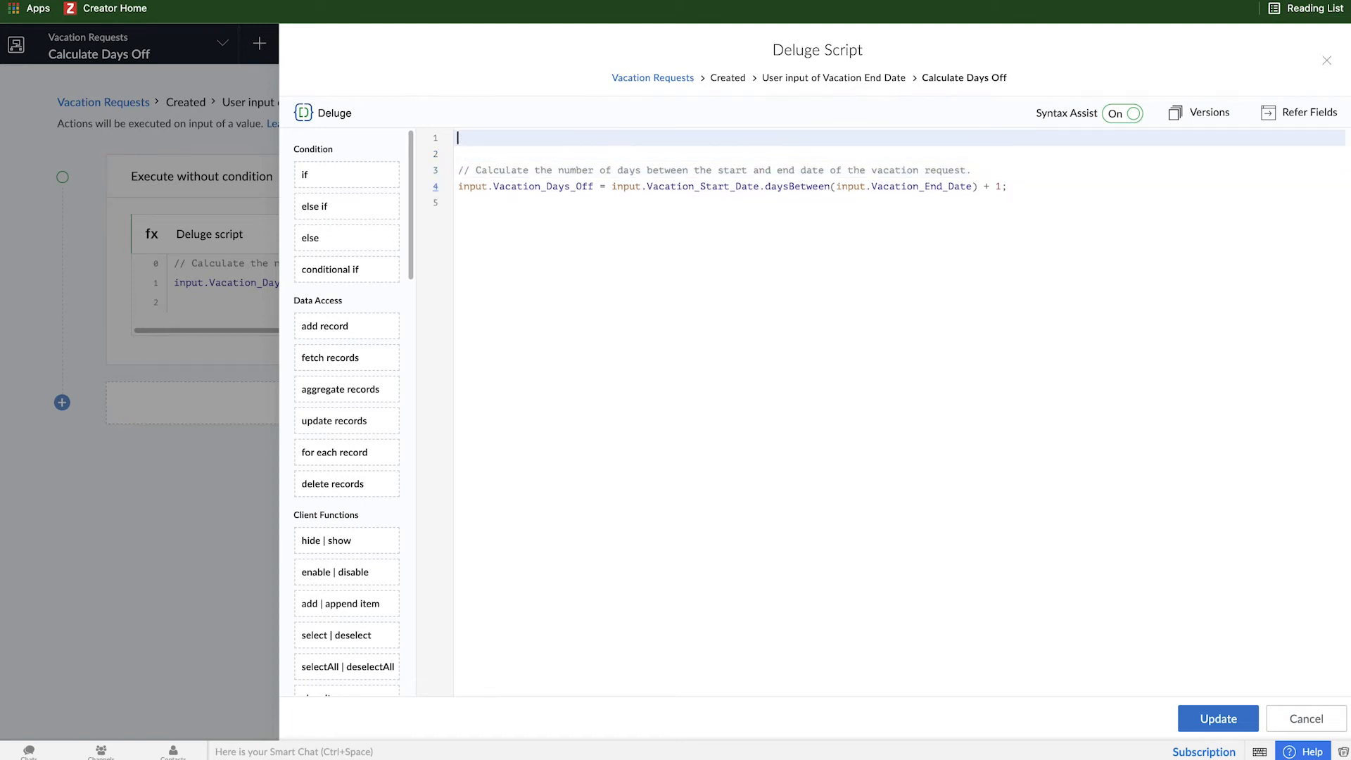
{"action": "type", "text": "// Only calculate if"}
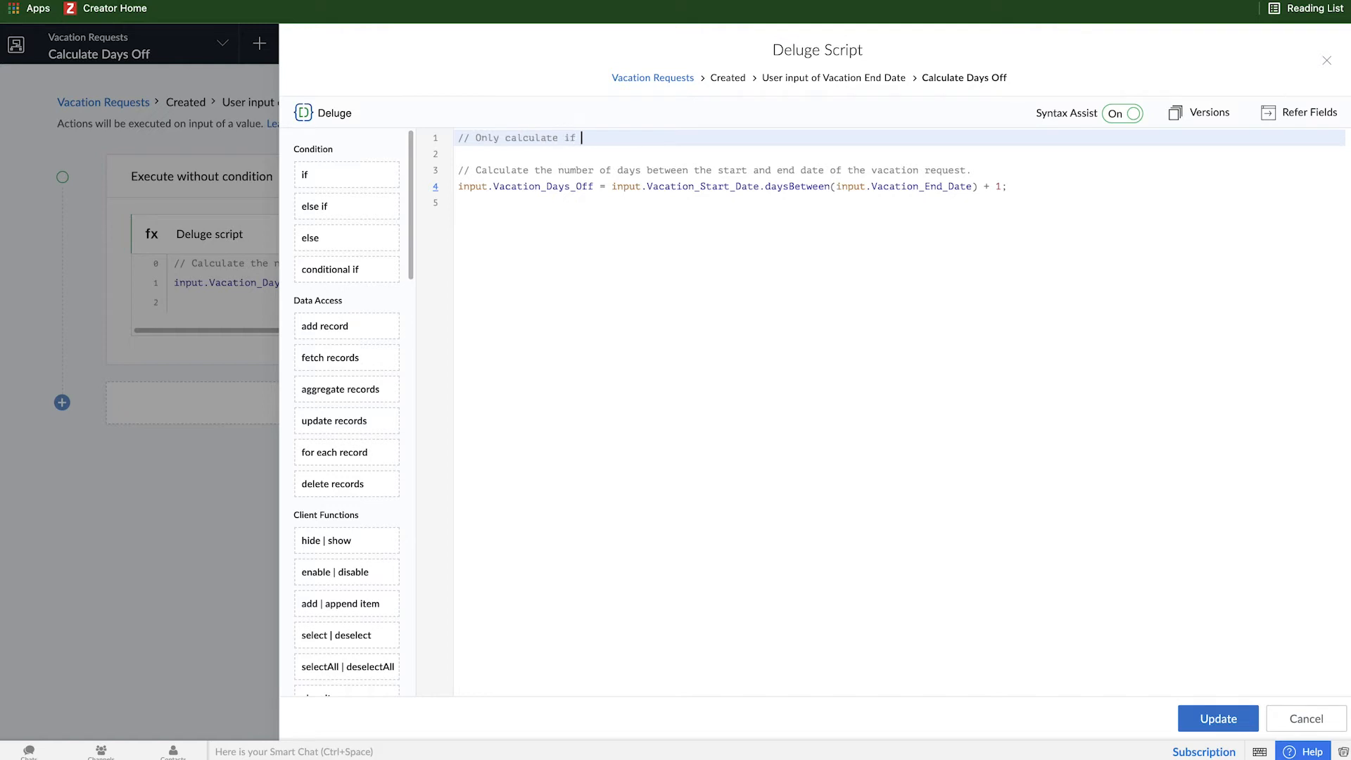
{"action": "type", "text": "starte date and e"}
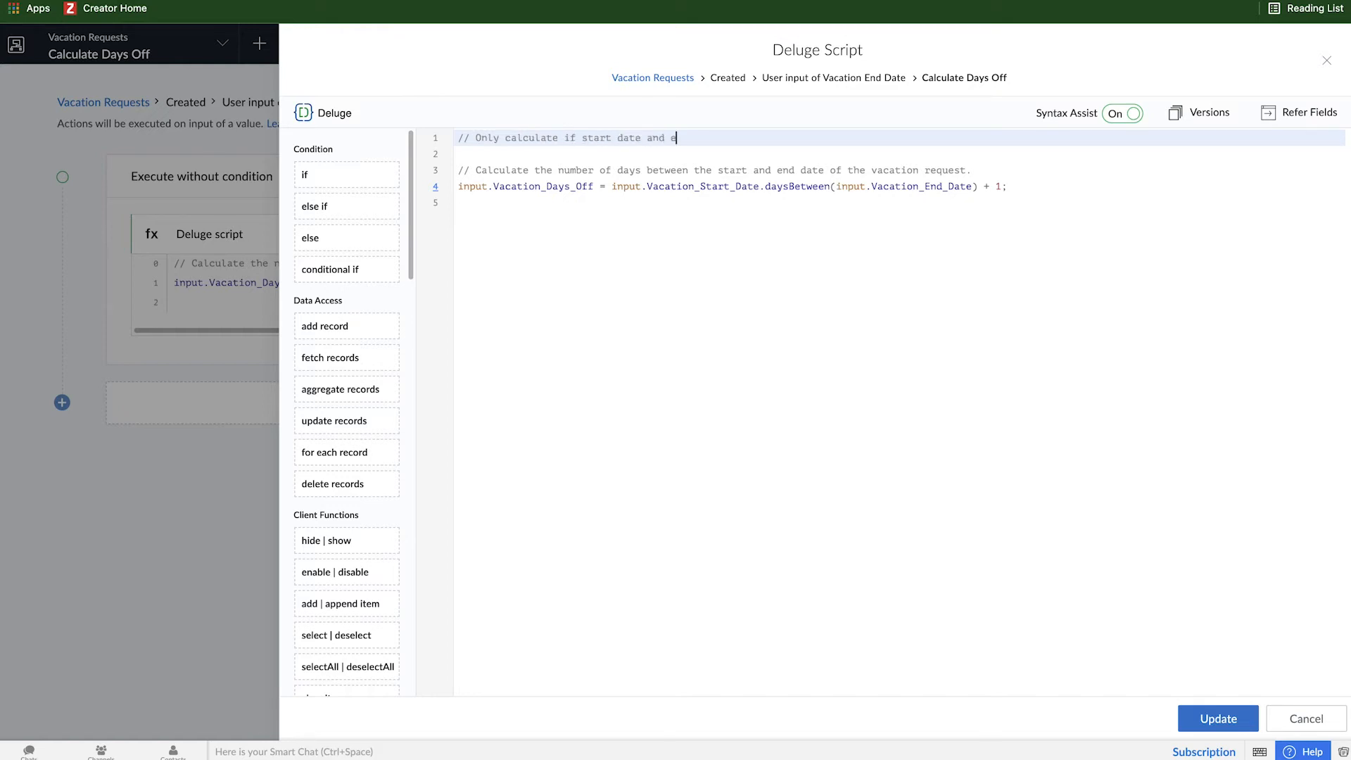
{"action": "type", "text": "nd date are not empty"}
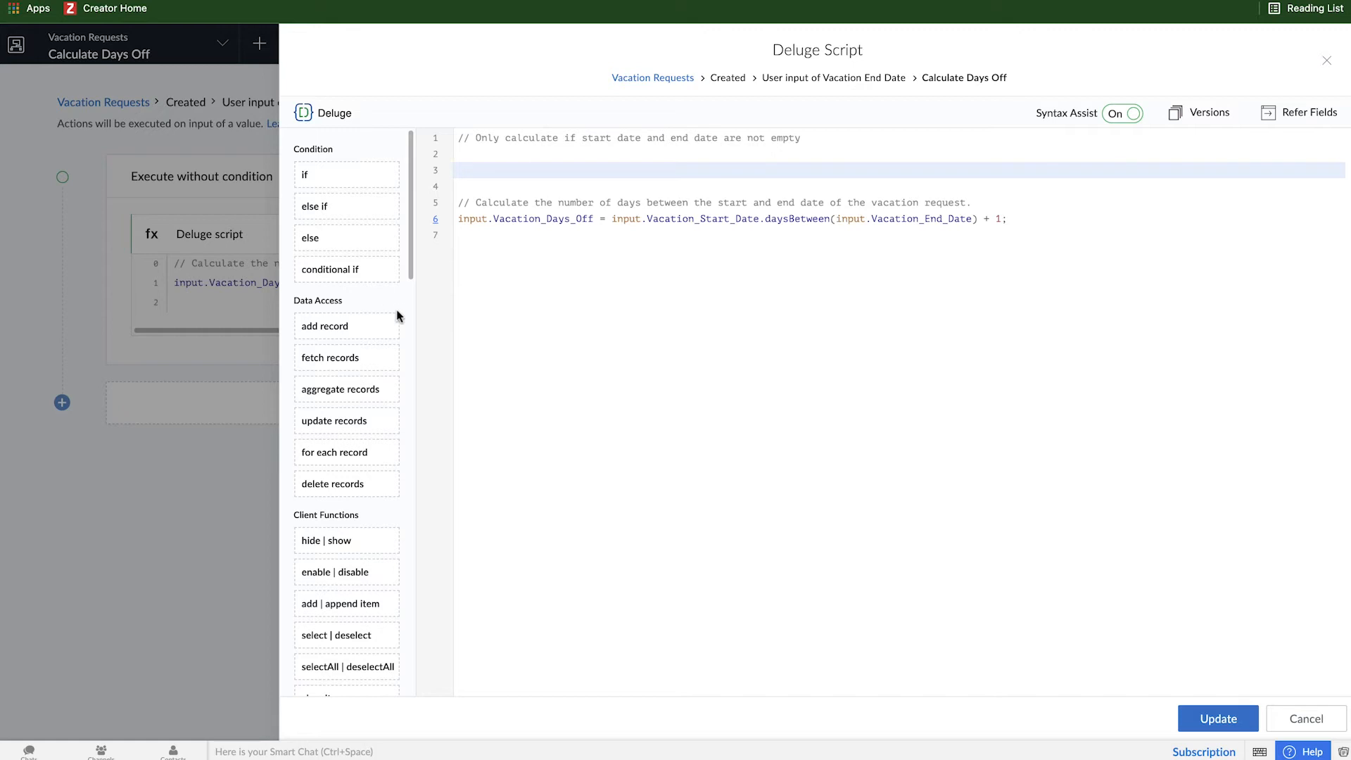
{"action": "mouse_move", "coordinate": [325, 175]}
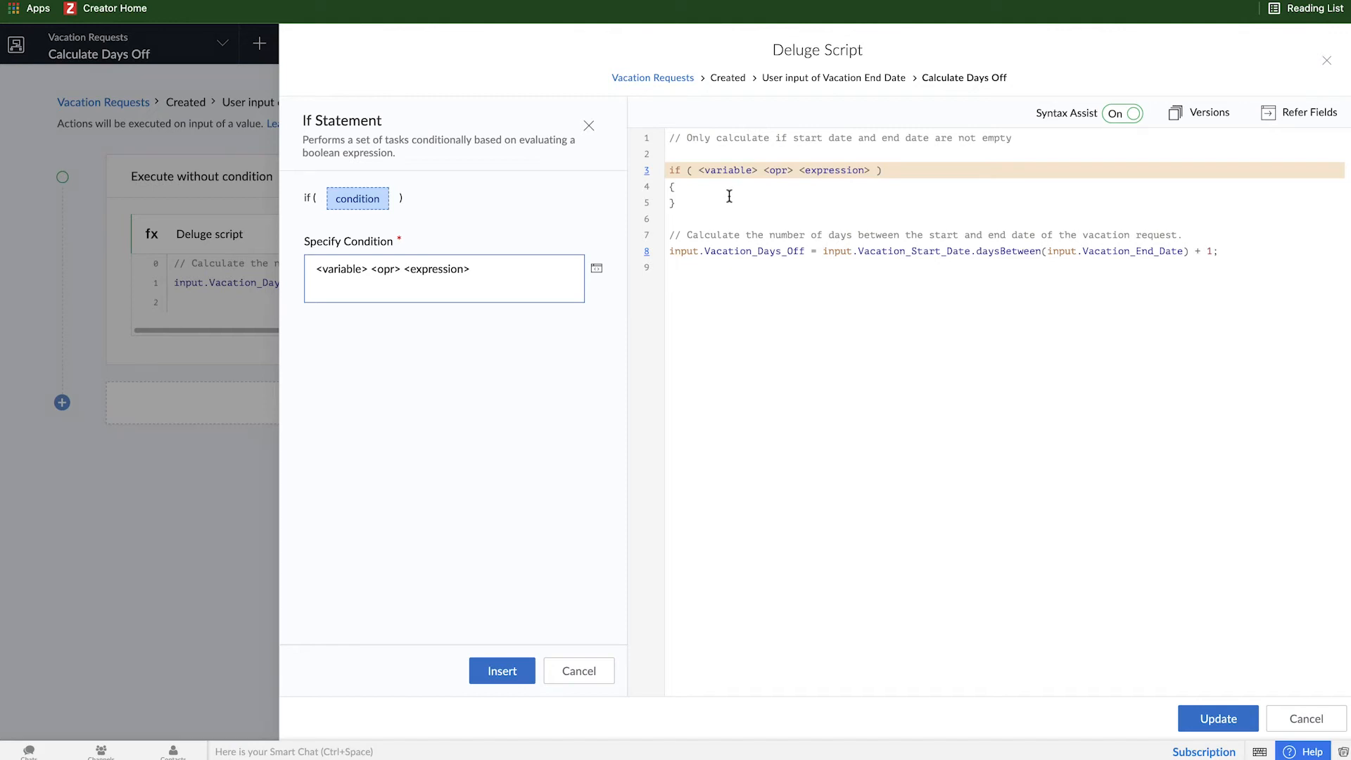
{"action": "mouse_move", "coordinate": [508, 262]}
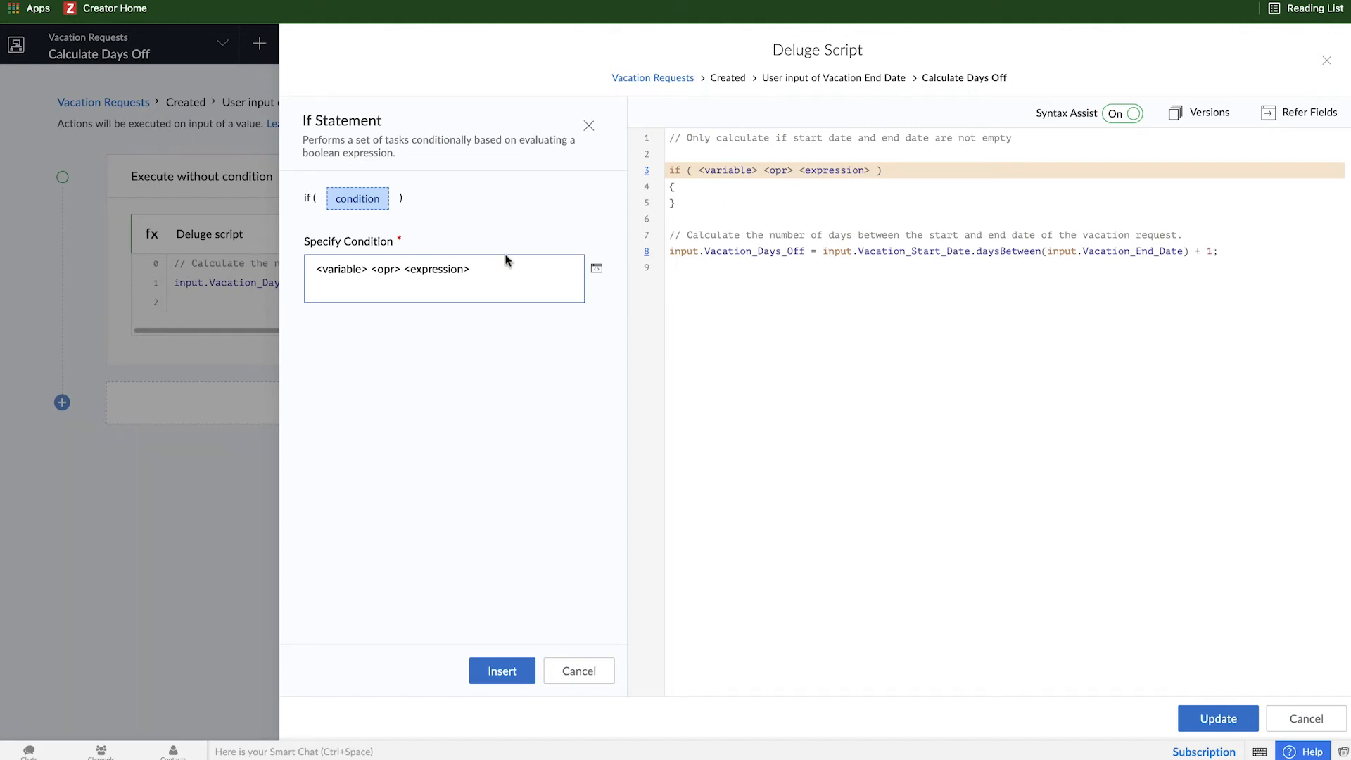
Leave the new if block with an empty condition and blank braces, then show Refer Fields
{"action": "left_click", "coordinate": [444, 277]}
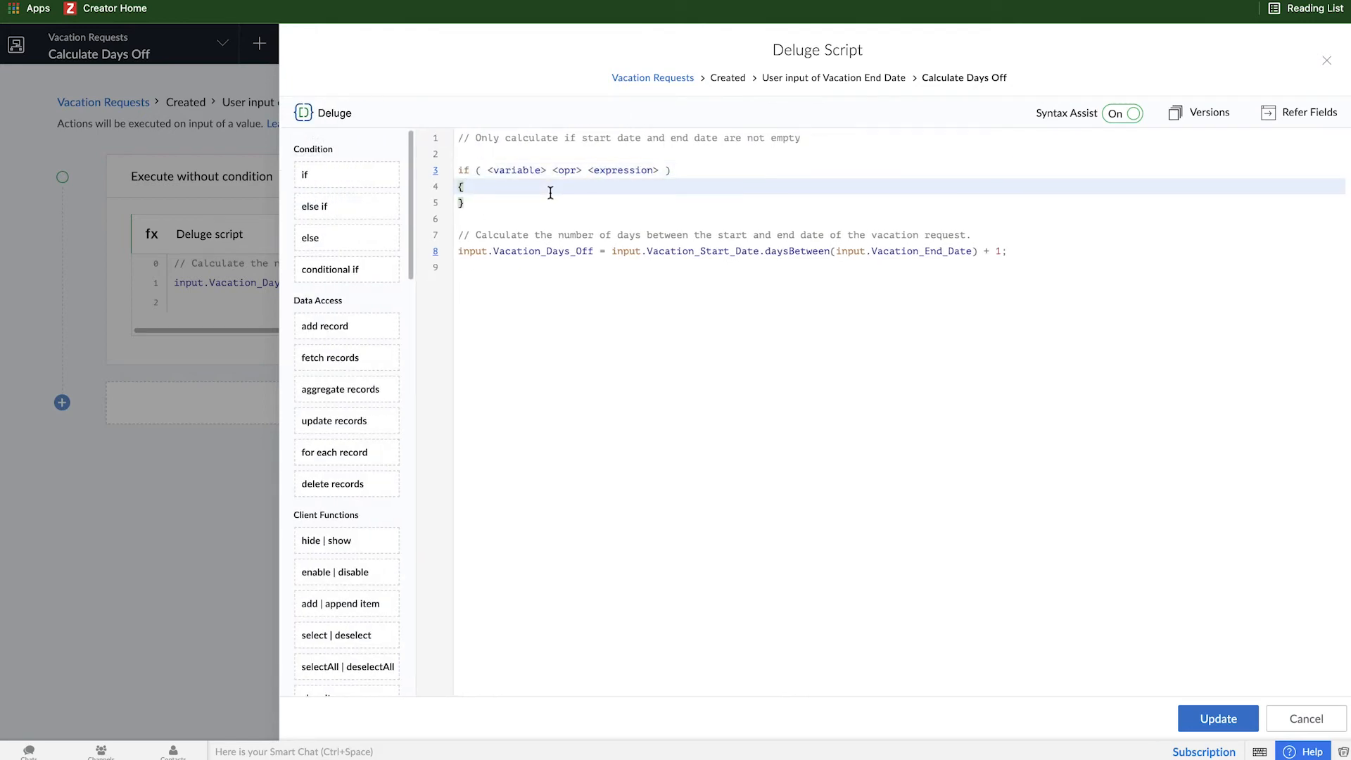
{"action": "key", "text": "enter"}
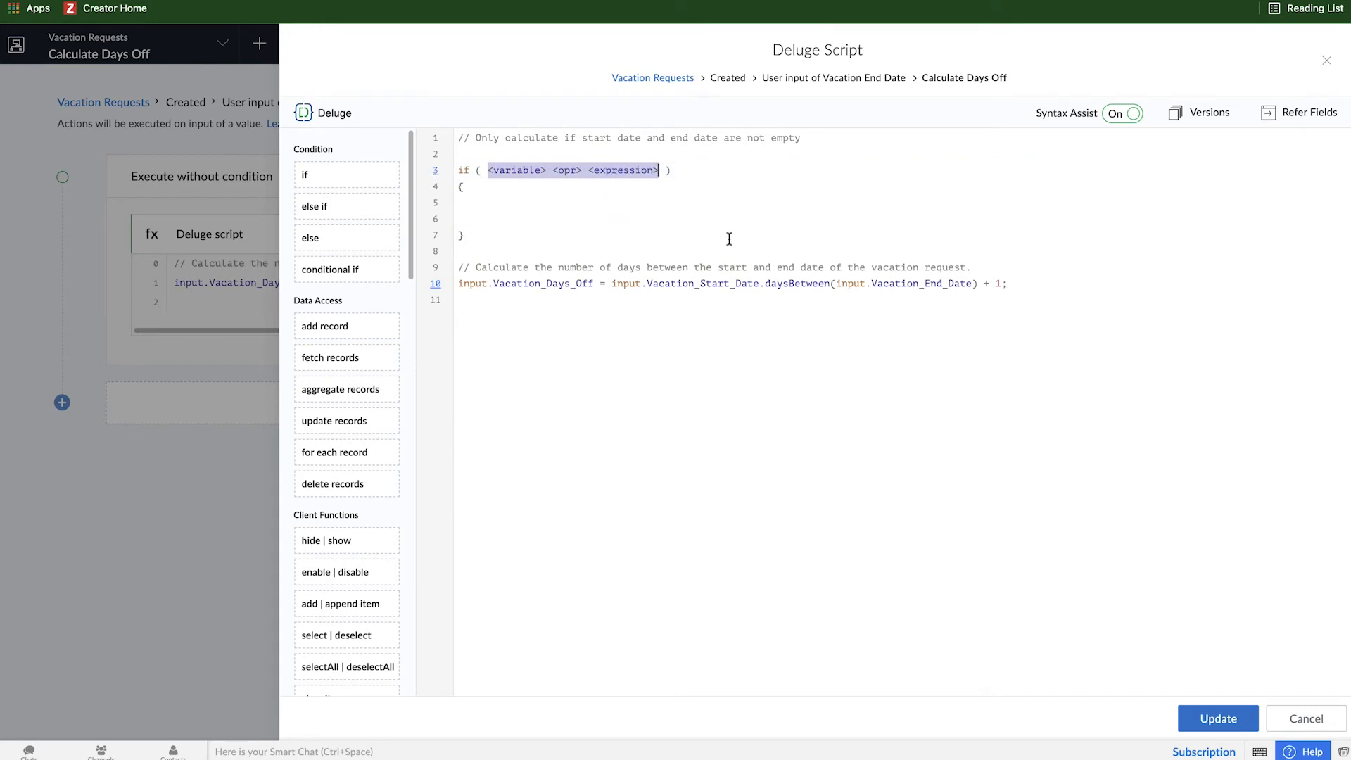
{"action": "key", "text": "Delete"}
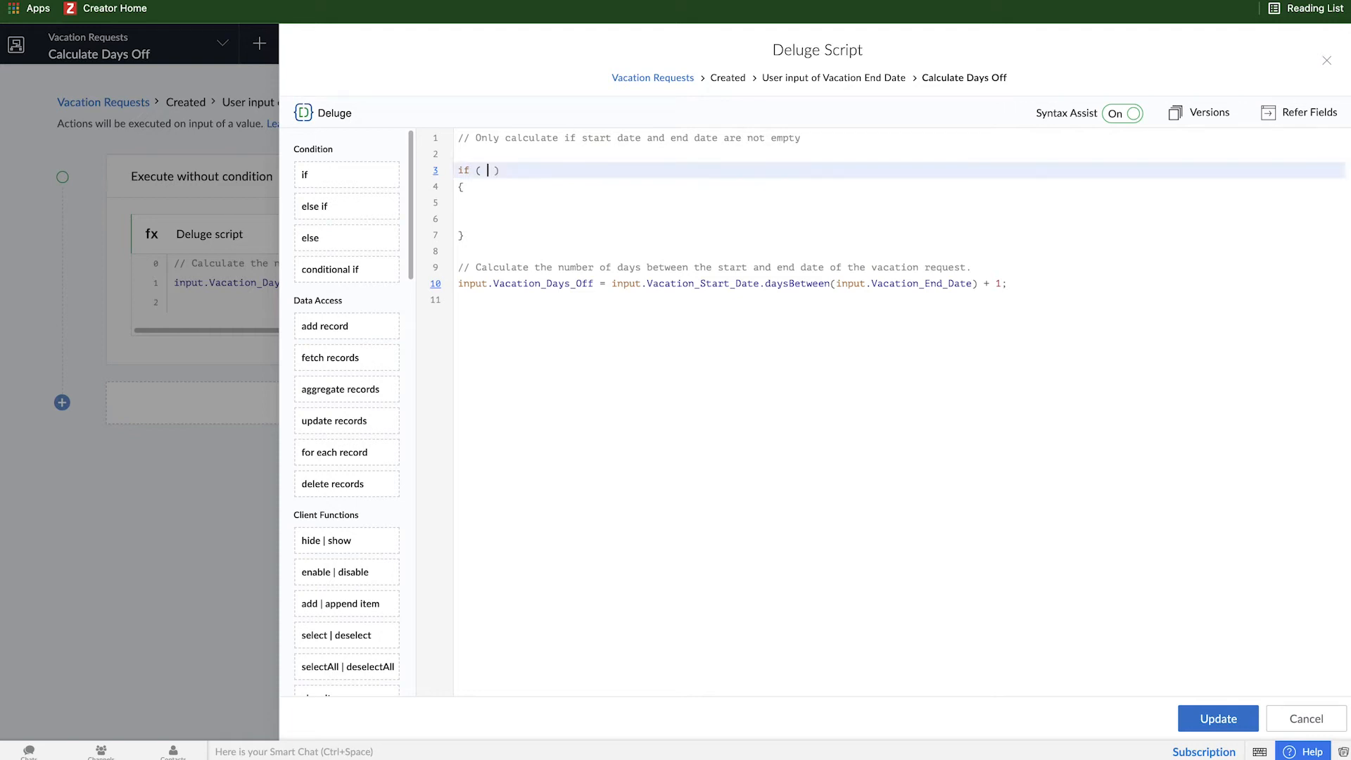
{"action": "left_click", "coordinate": [1303, 113]}
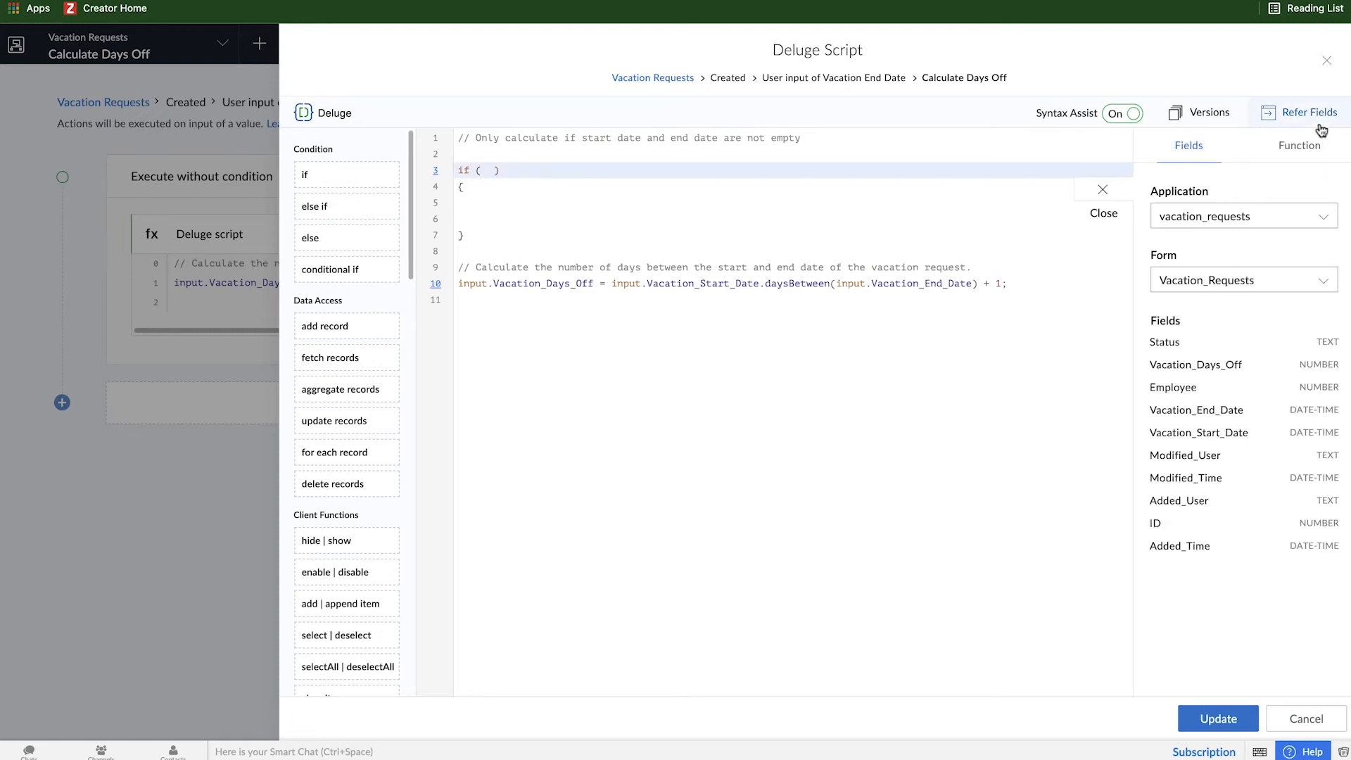
{"action": "mouse_move", "coordinate": [1199, 432]}
{"action": "type", "text": "Vacation_Start_Date != null"}
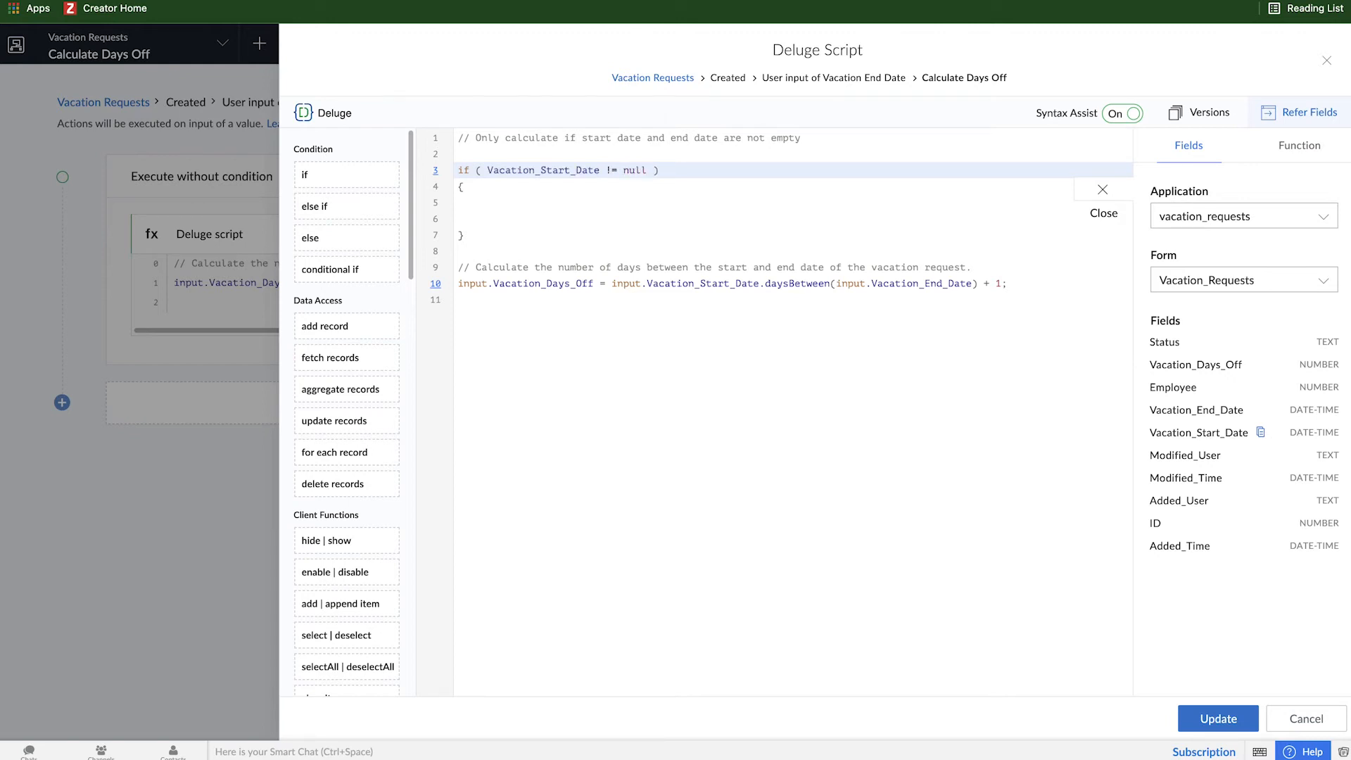
Wrap daysBetween in if (Vacation_Start_Date != null && Vacation_End_Date != null) and update the workflow
{"action": "left_click", "coordinate": [646, 170]}
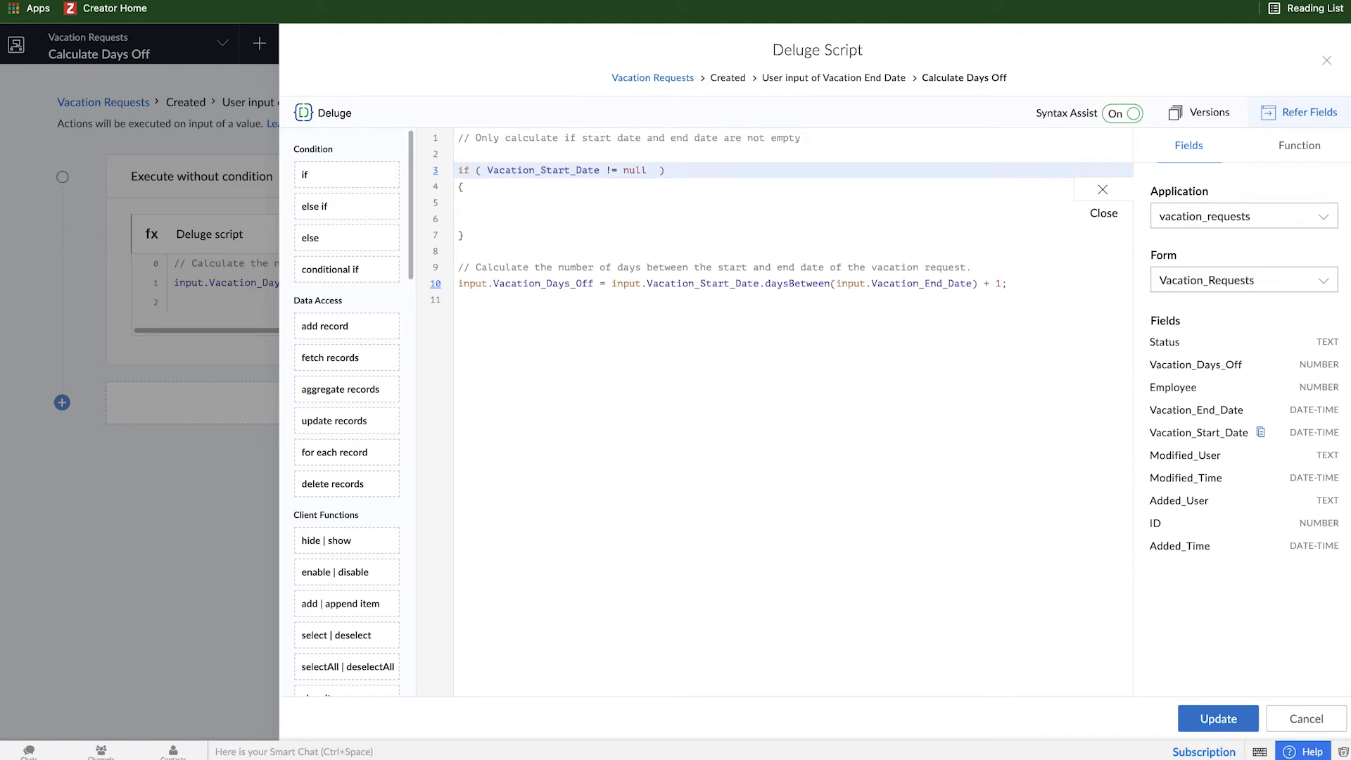
{"action": "type", "text": "&& <variable> <opr> <expression>"}
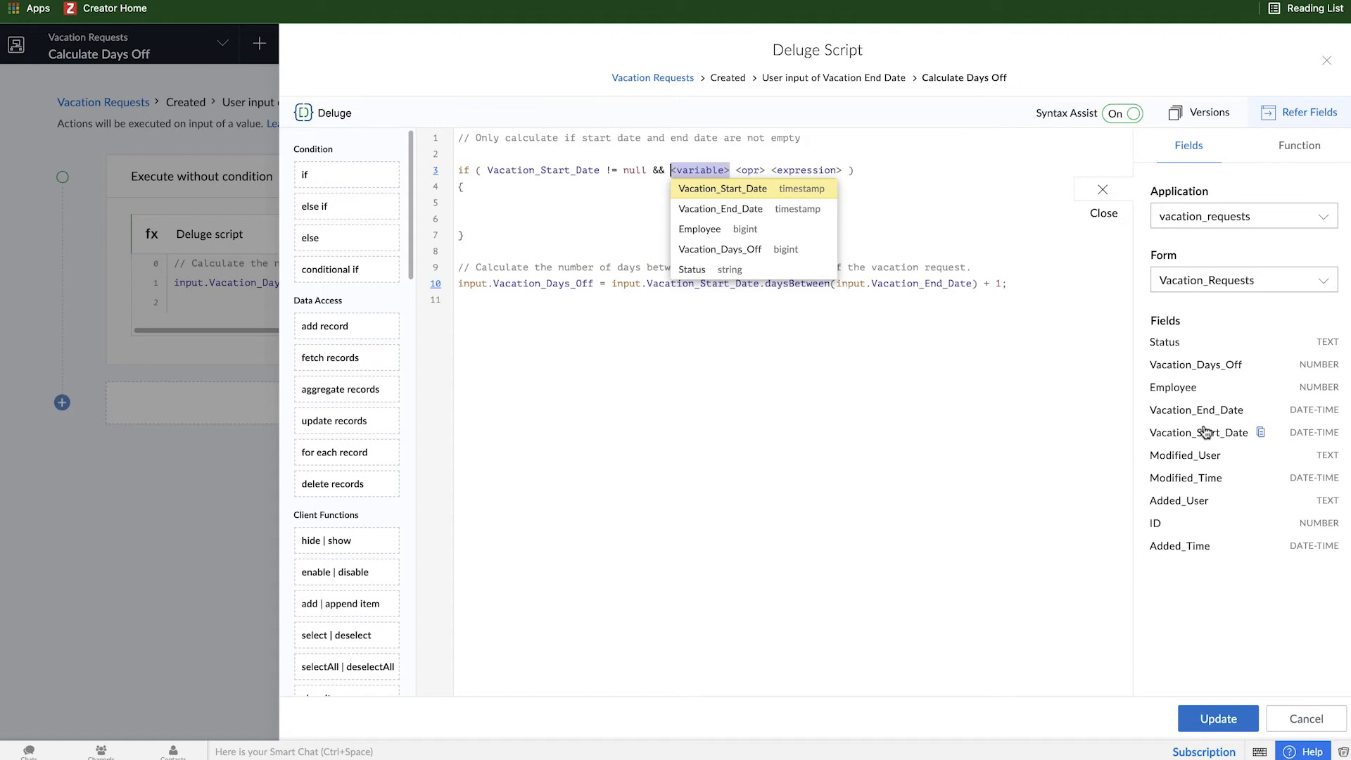
{"action": "left_click", "coordinate": [721, 208]}
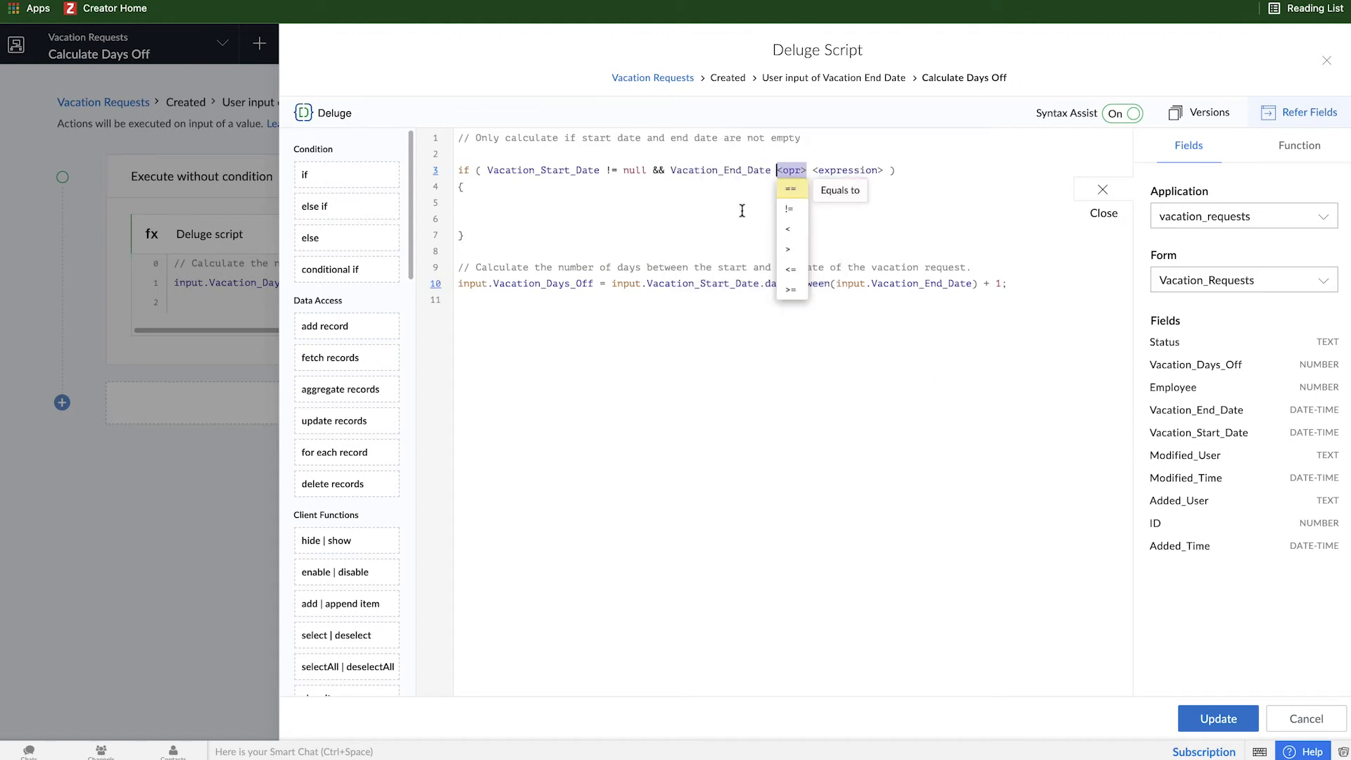
{"action": "left_click", "coordinate": [790, 208]}
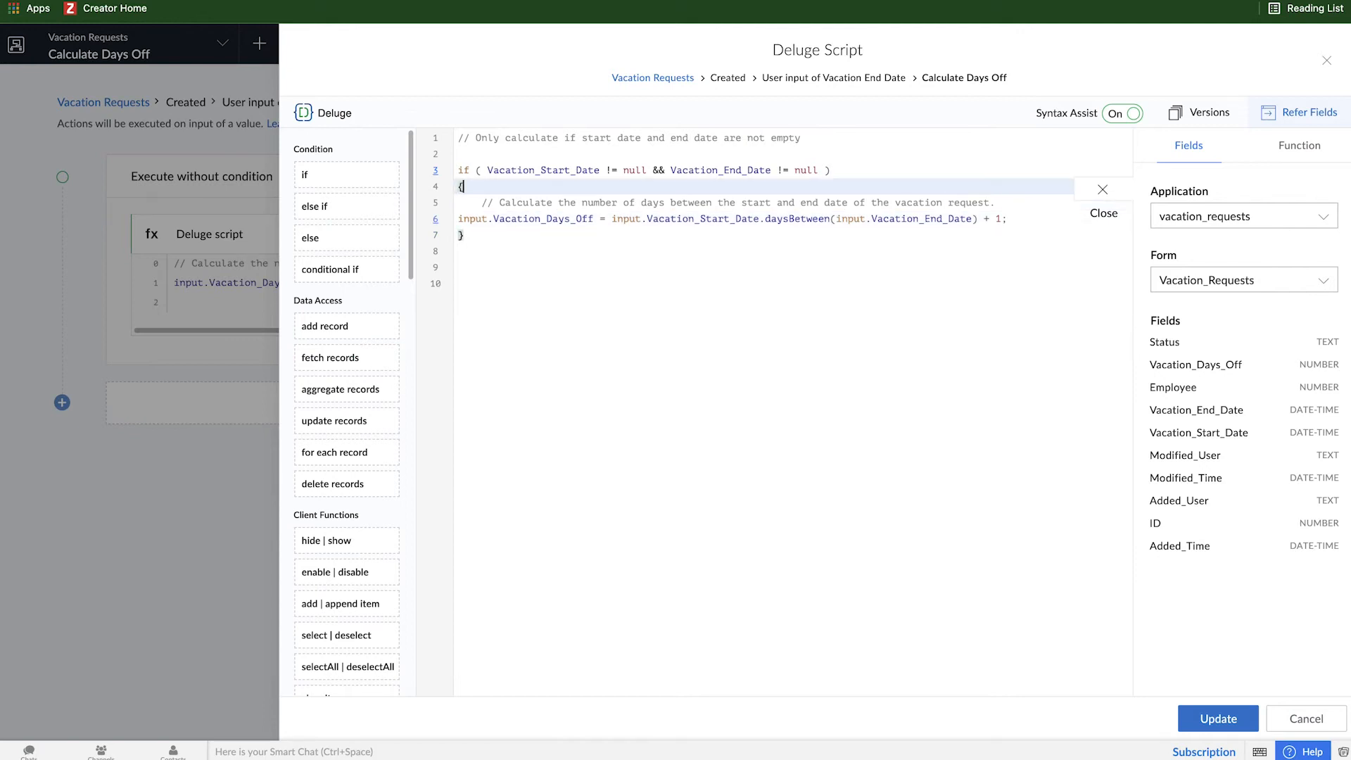
{"action": "left_click", "coordinate": [474, 218]}
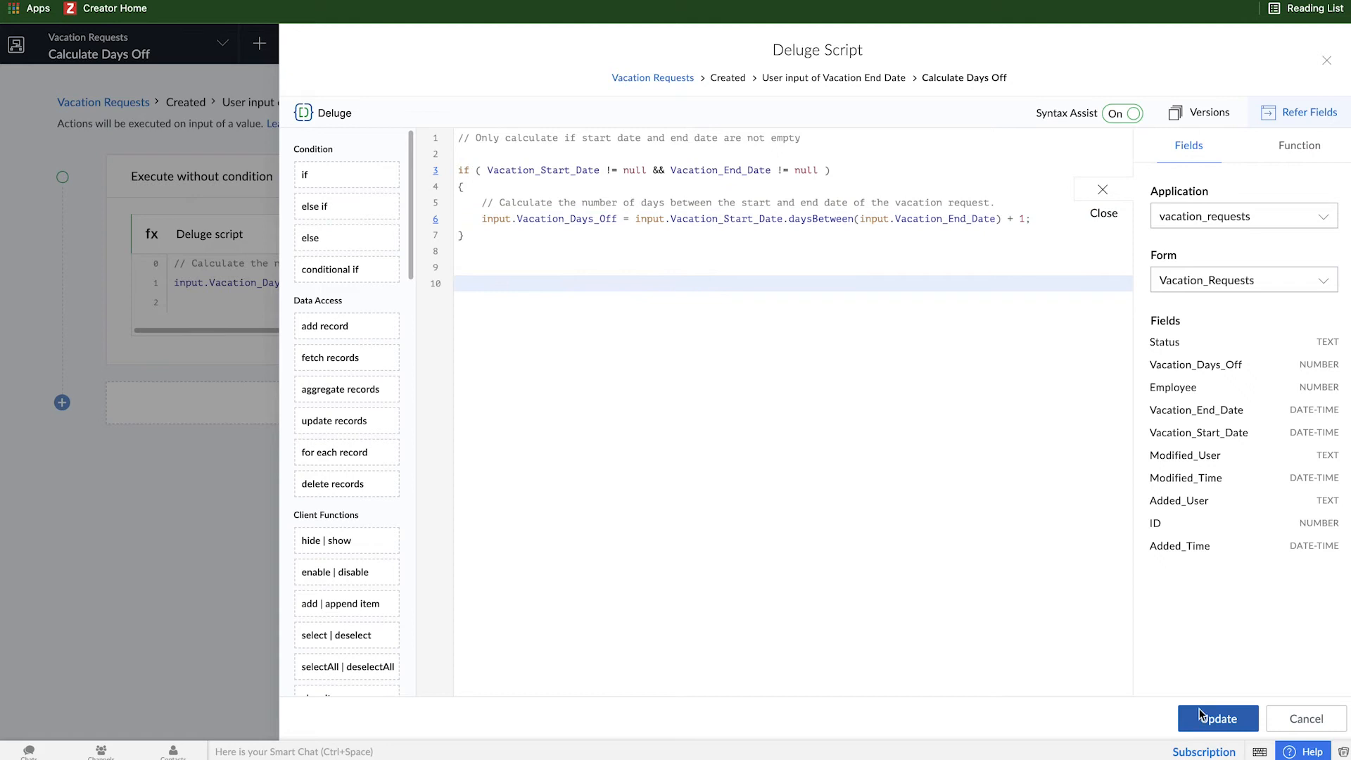
{"action": "left_click", "coordinate": [1218, 719]}
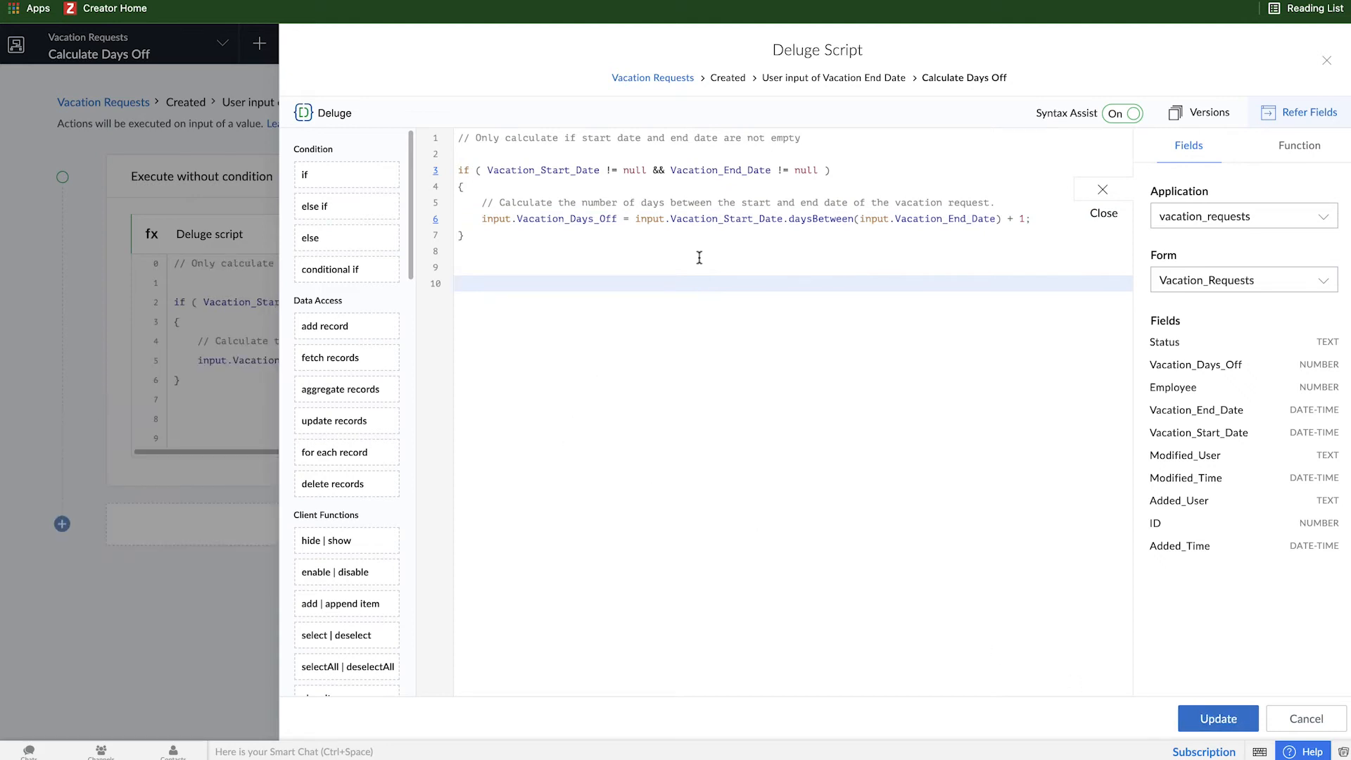
{"action": "mouse_move", "coordinate": [662, 179]}
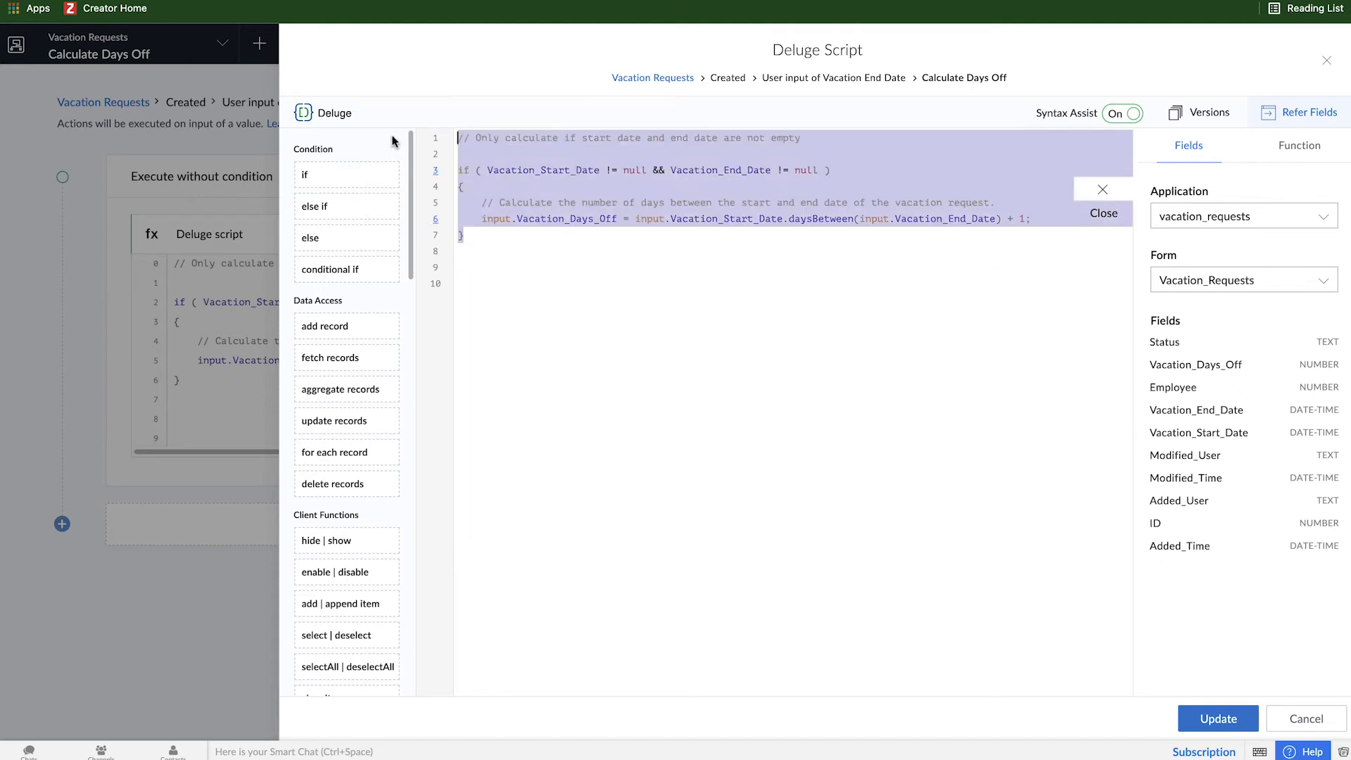
{"action": "mouse_move", "coordinate": [1149, 636]}
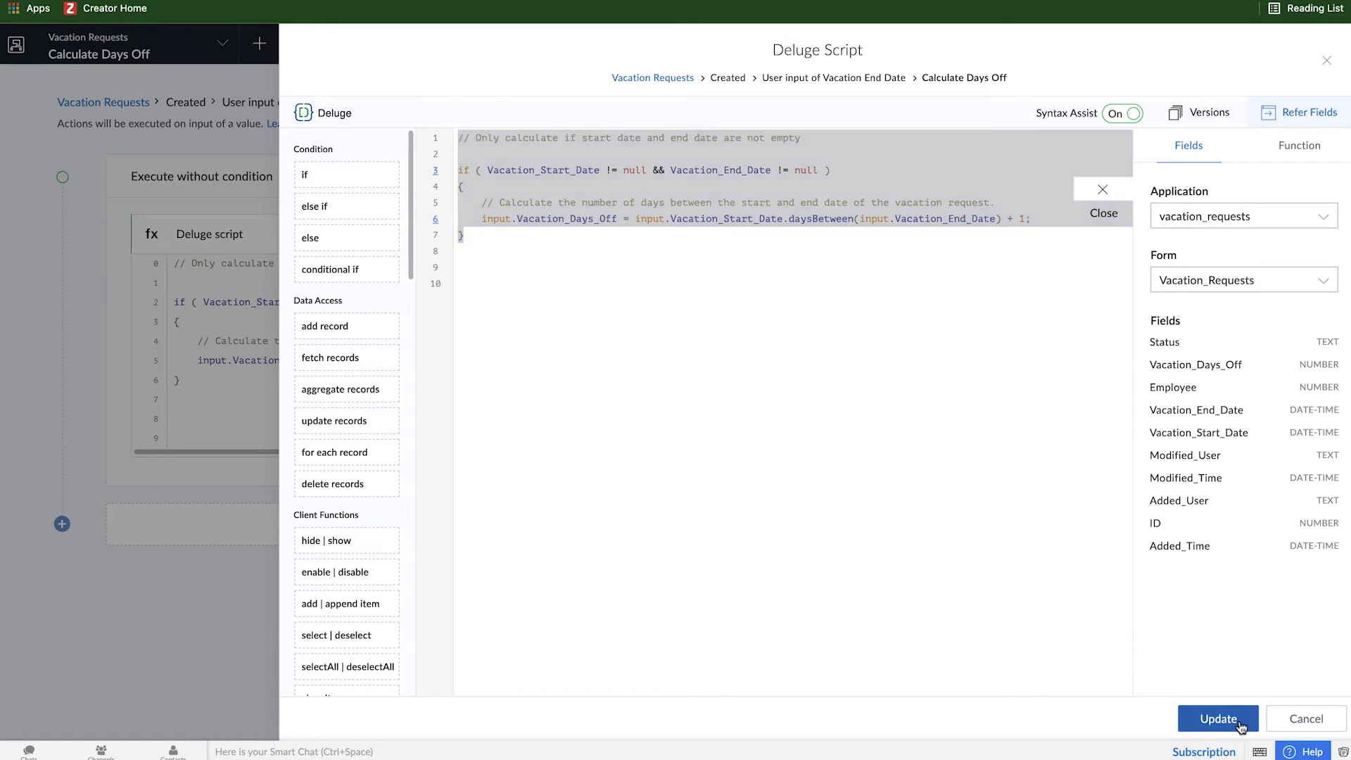
{"action": "left_click", "coordinate": [1216, 719]}
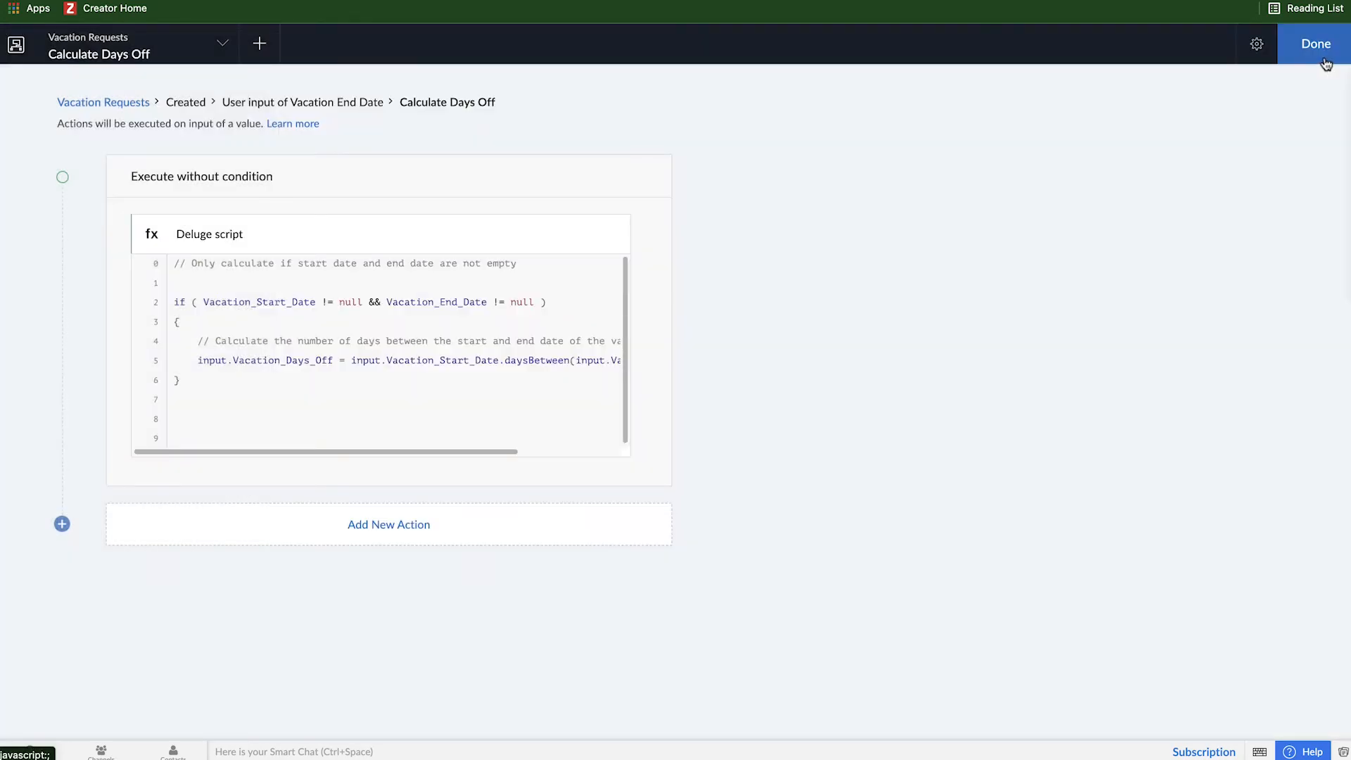
Review the start-date Calculate Days Off workflow, then open the live application dashboard
{"action": "left_click", "coordinate": [1316, 44]}
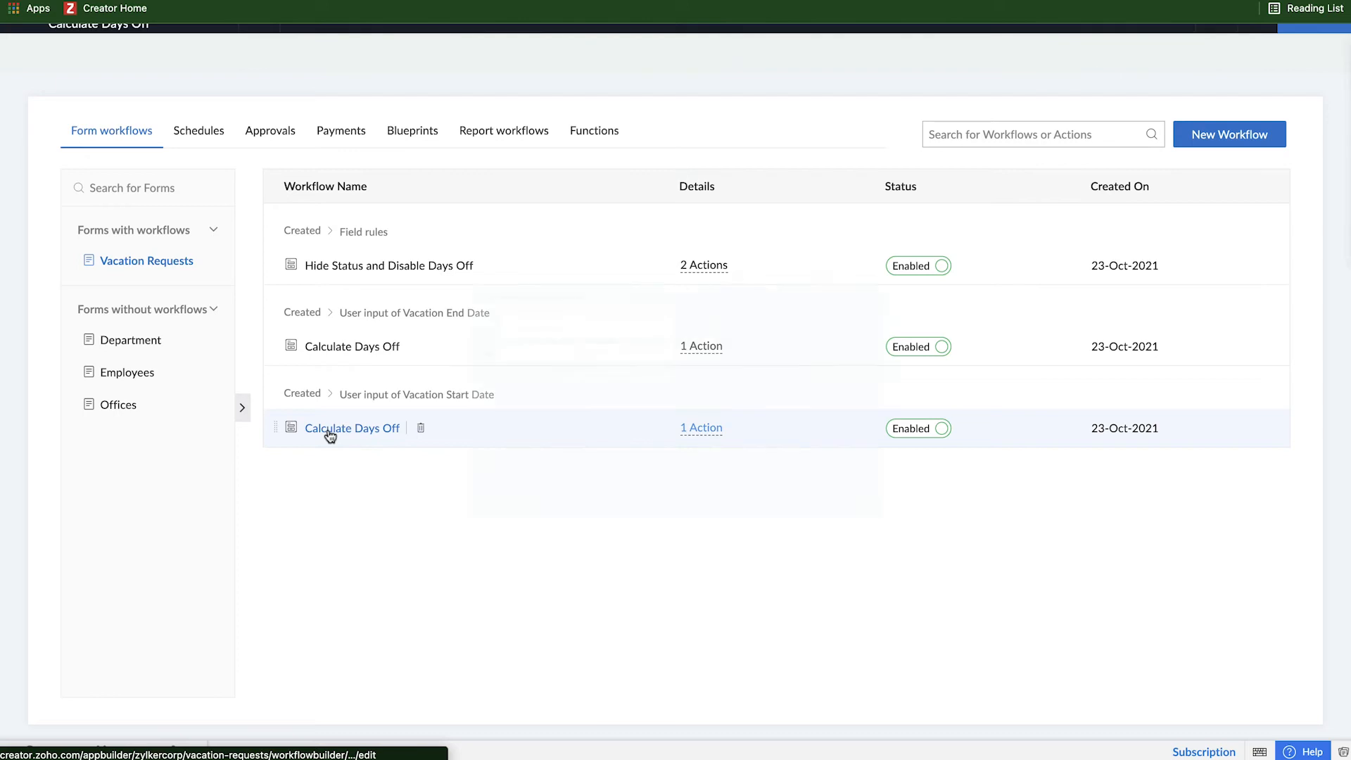
{"action": "left_click", "coordinate": [351, 428]}
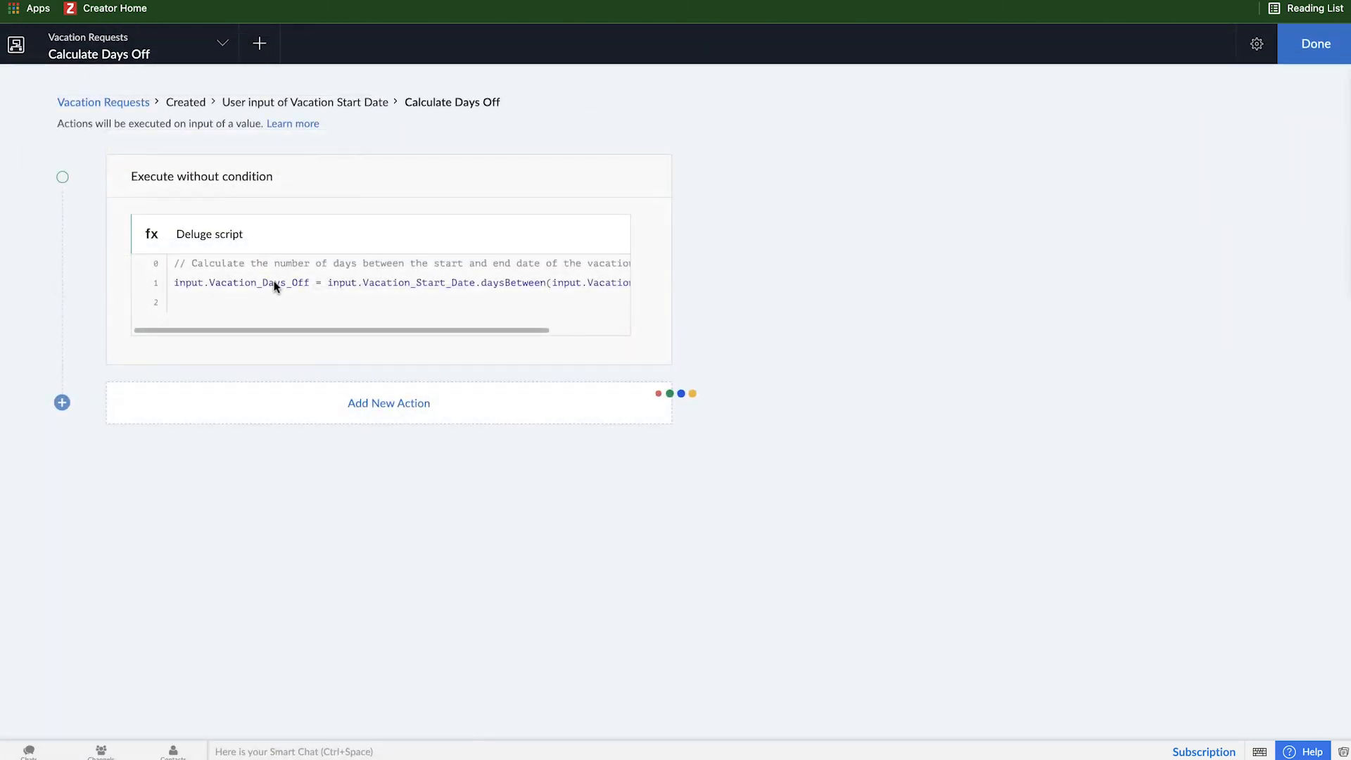
{"action": "left_click", "coordinate": [208, 234]}
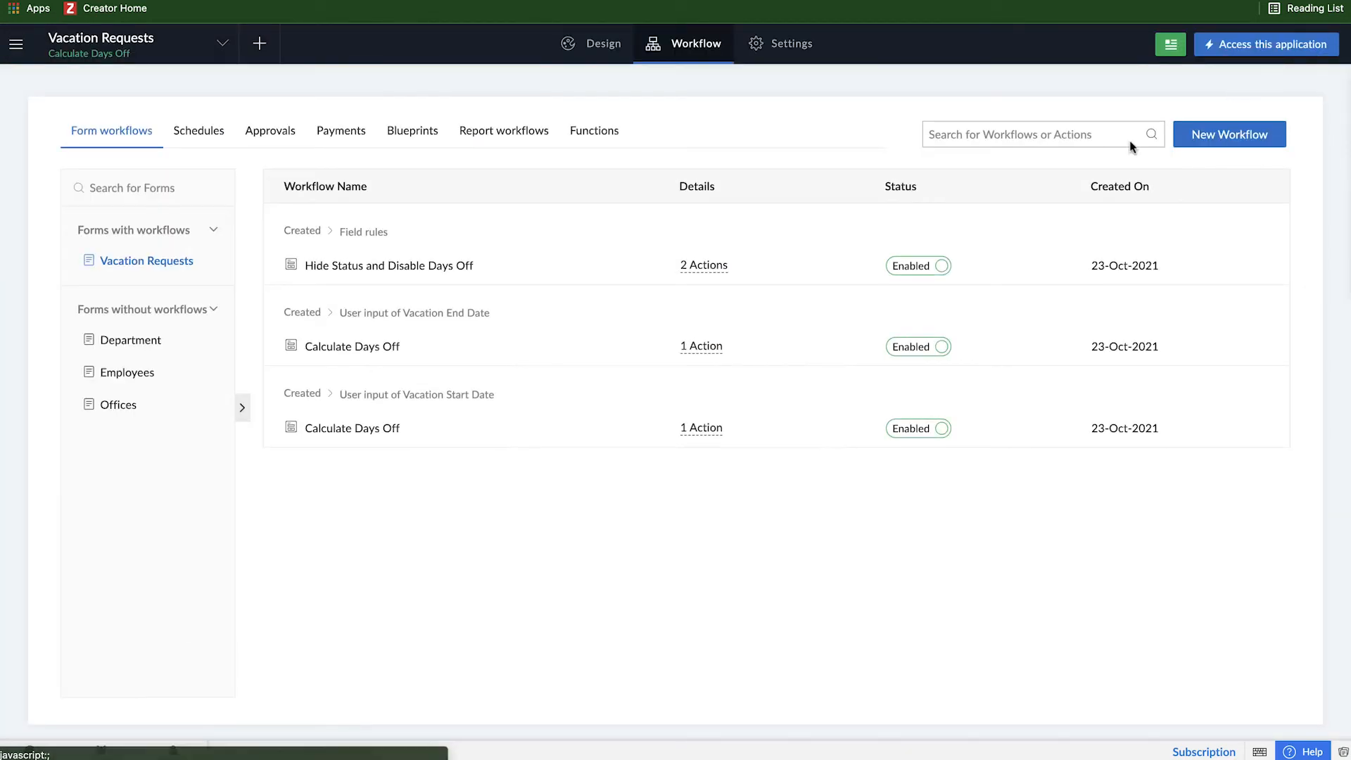
{"action": "left_click", "coordinate": [1265, 44]}
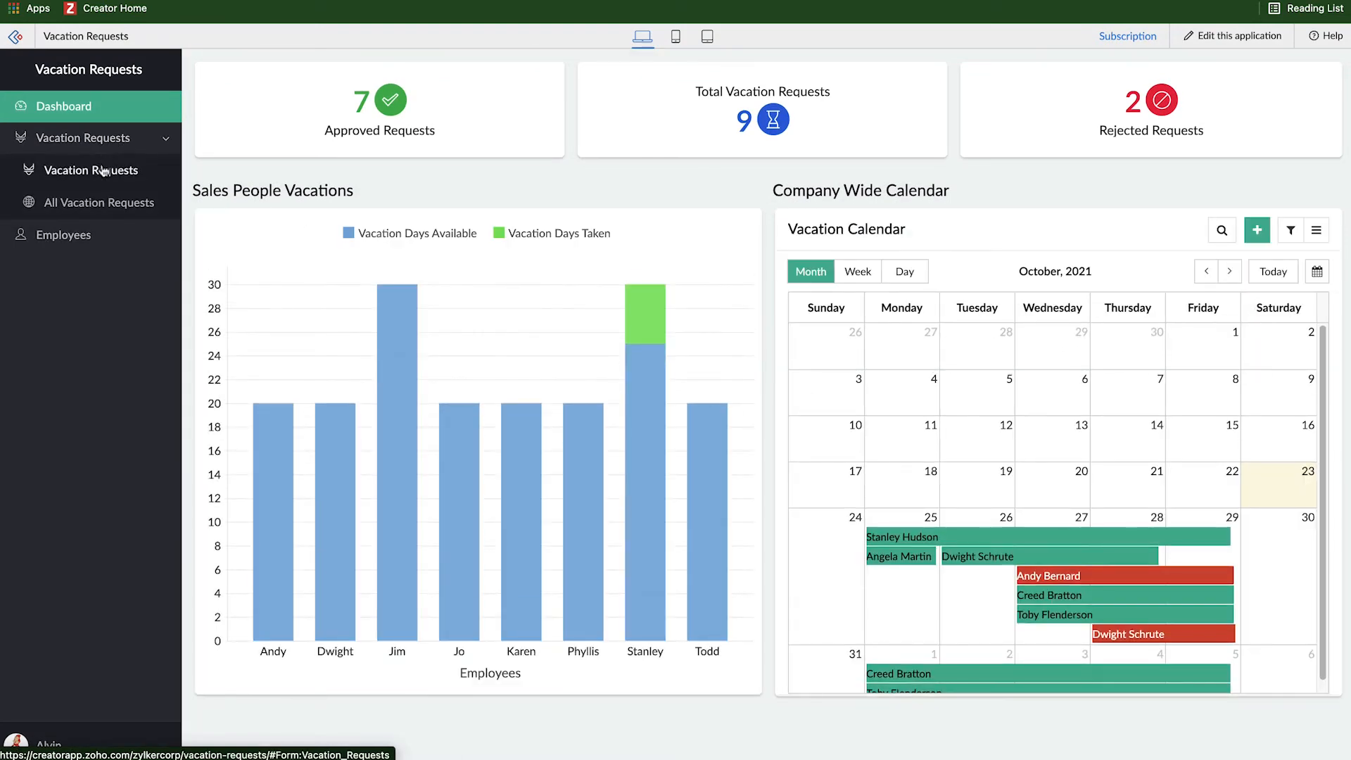
Test dates 25–27 Oct, then 26-Oct to 28-Oct-2021 so Vacation Days Off shows 3
{"action": "left_click", "coordinate": [90, 171]}
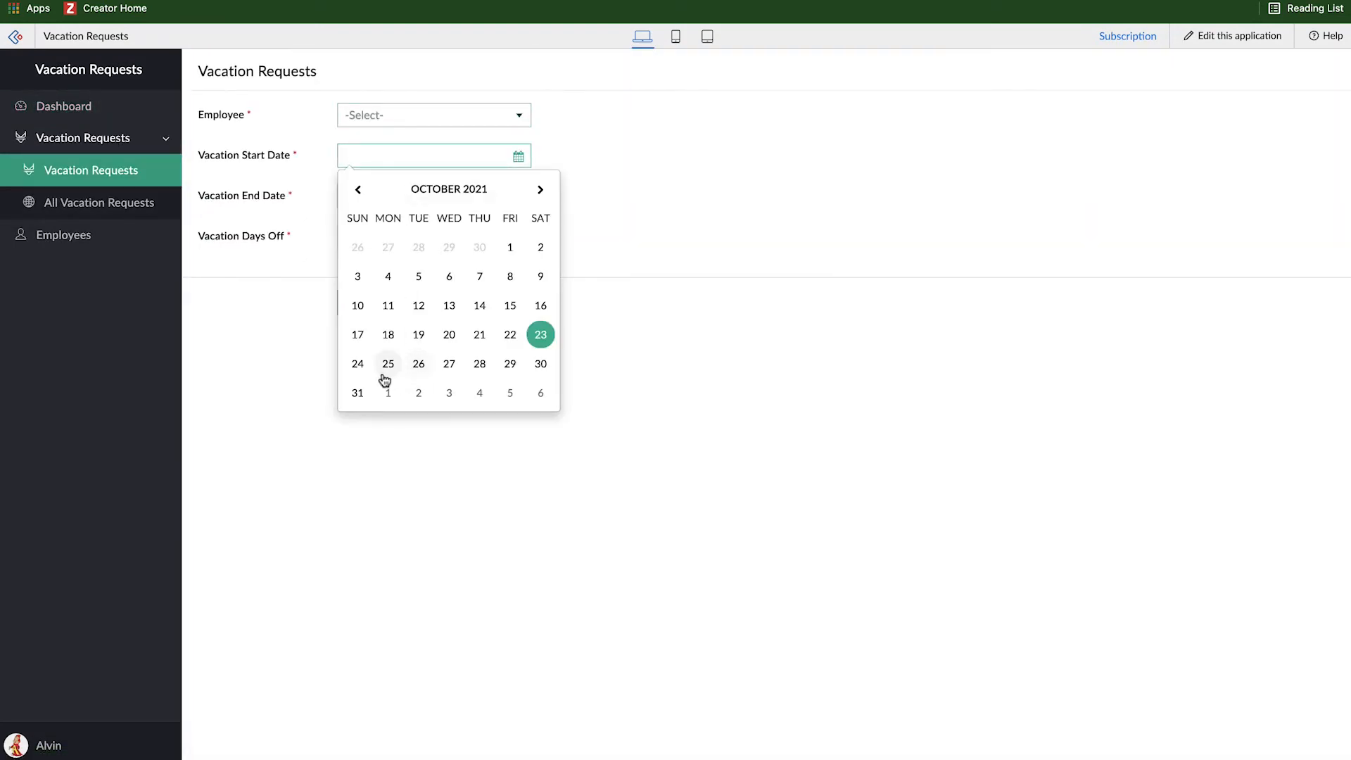
{"action": "left_click", "coordinate": [389, 363]}
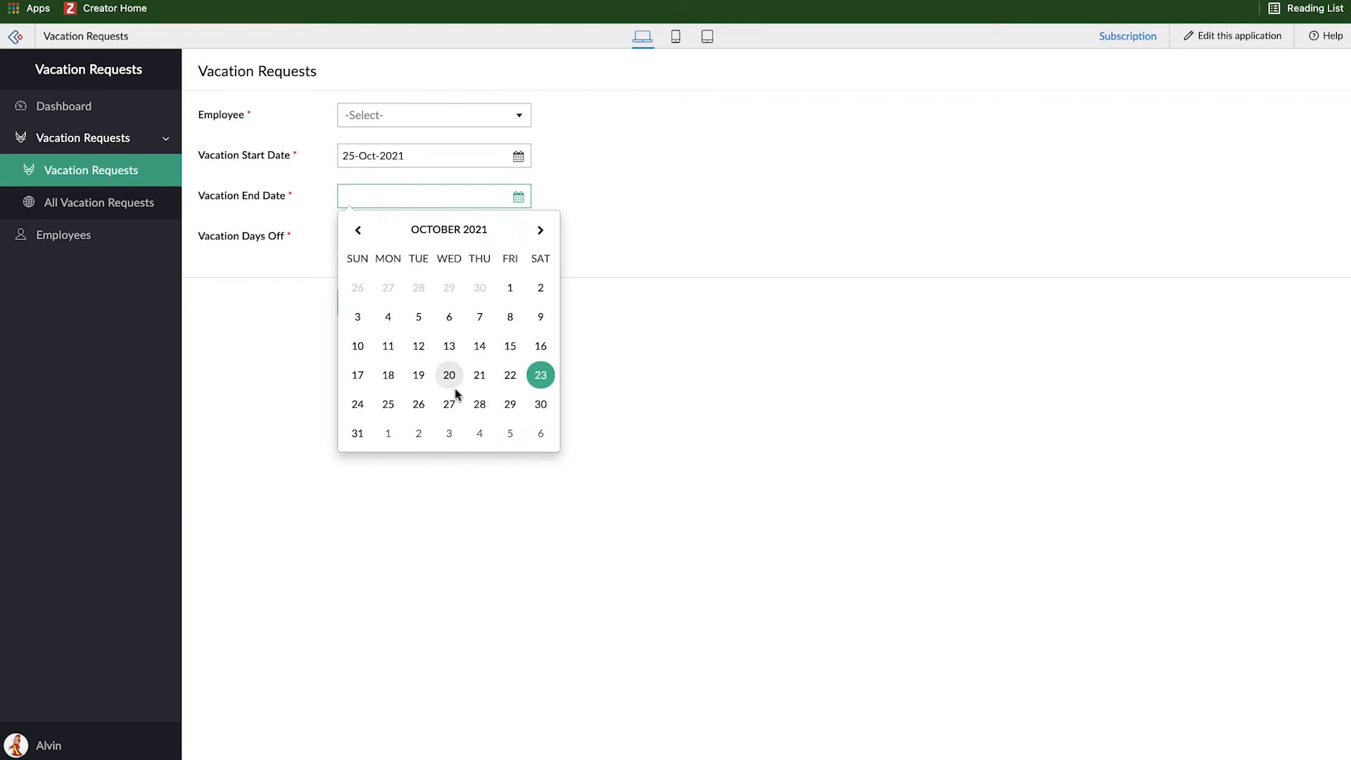
{"action": "left_click", "coordinate": [448, 404]}
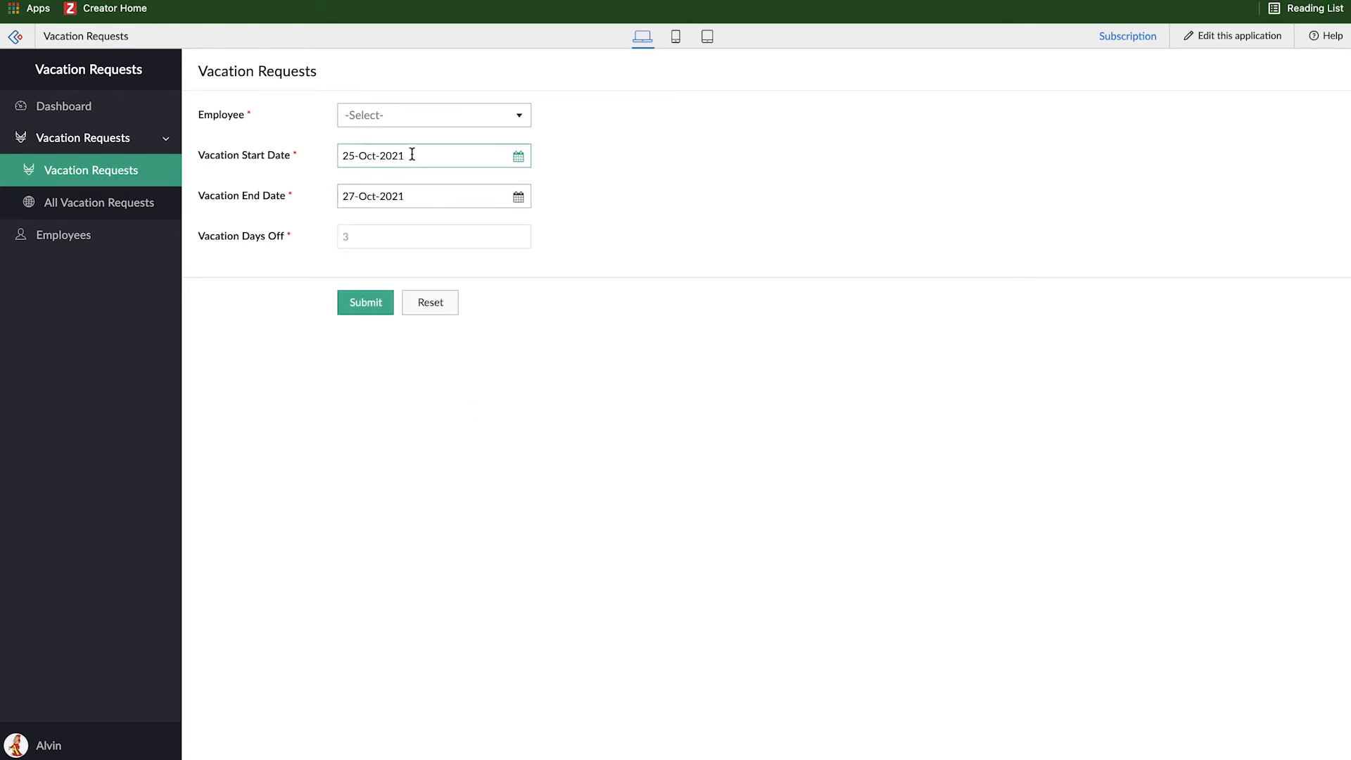
{"action": "type", "text": "26-Oct-2021"}
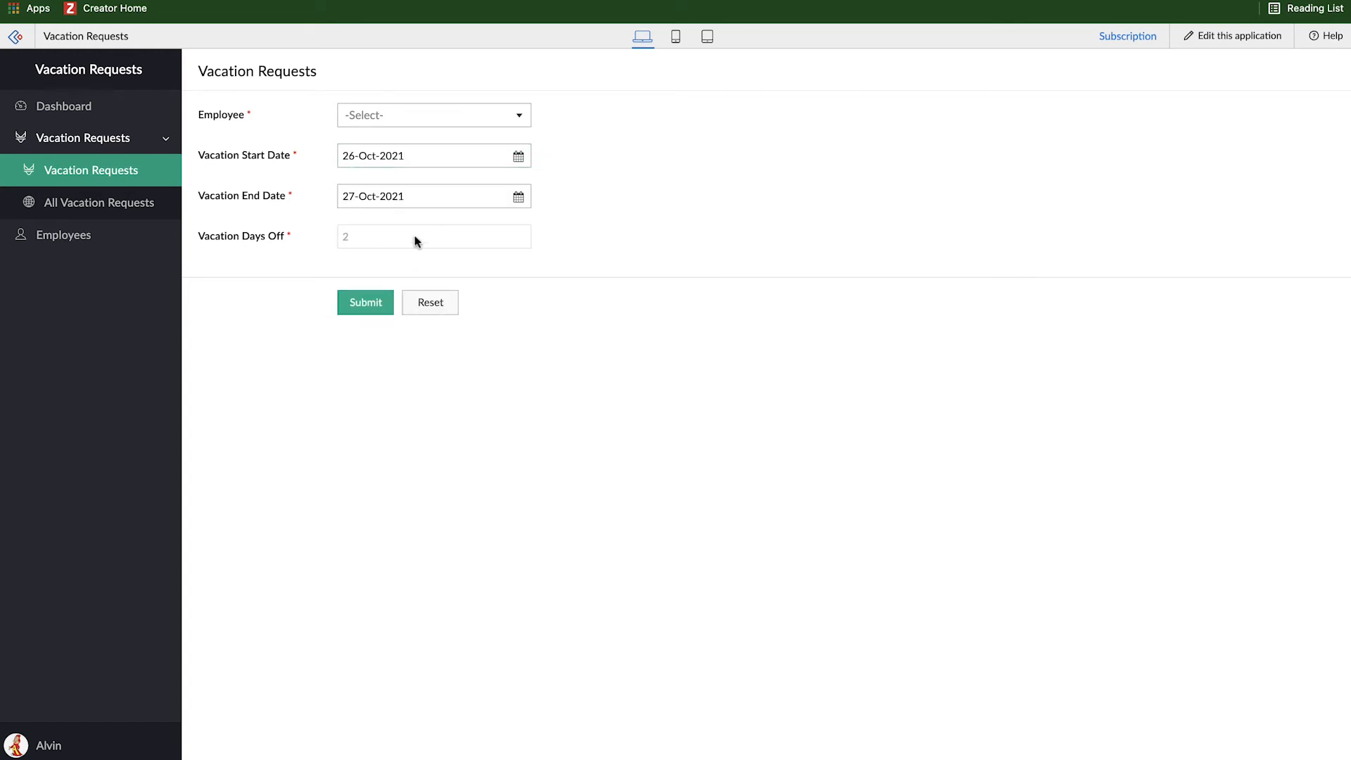
{"action": "left_click", "coordinate": [422, 196]}
{"action": "type", "text": "5"}
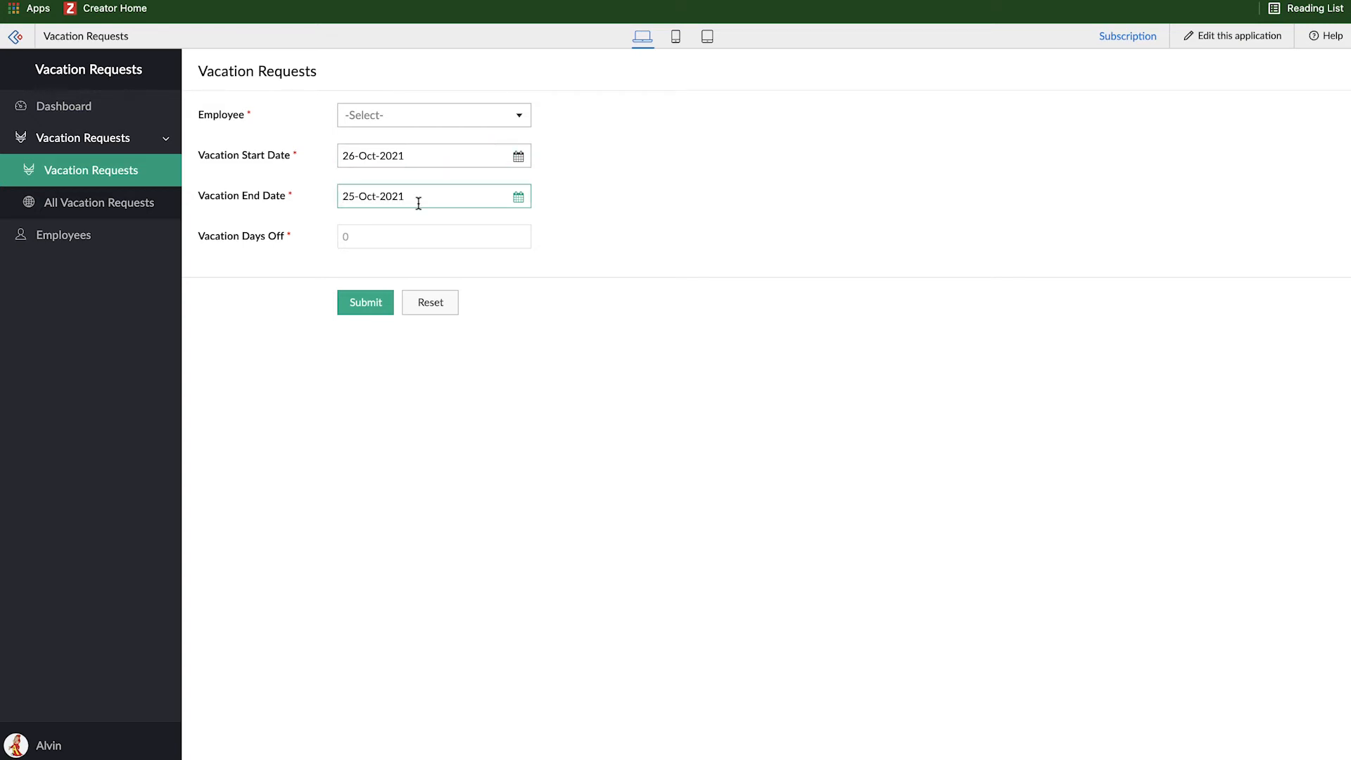
{"action": "mouse_move", "coordinate": [323, 170]}
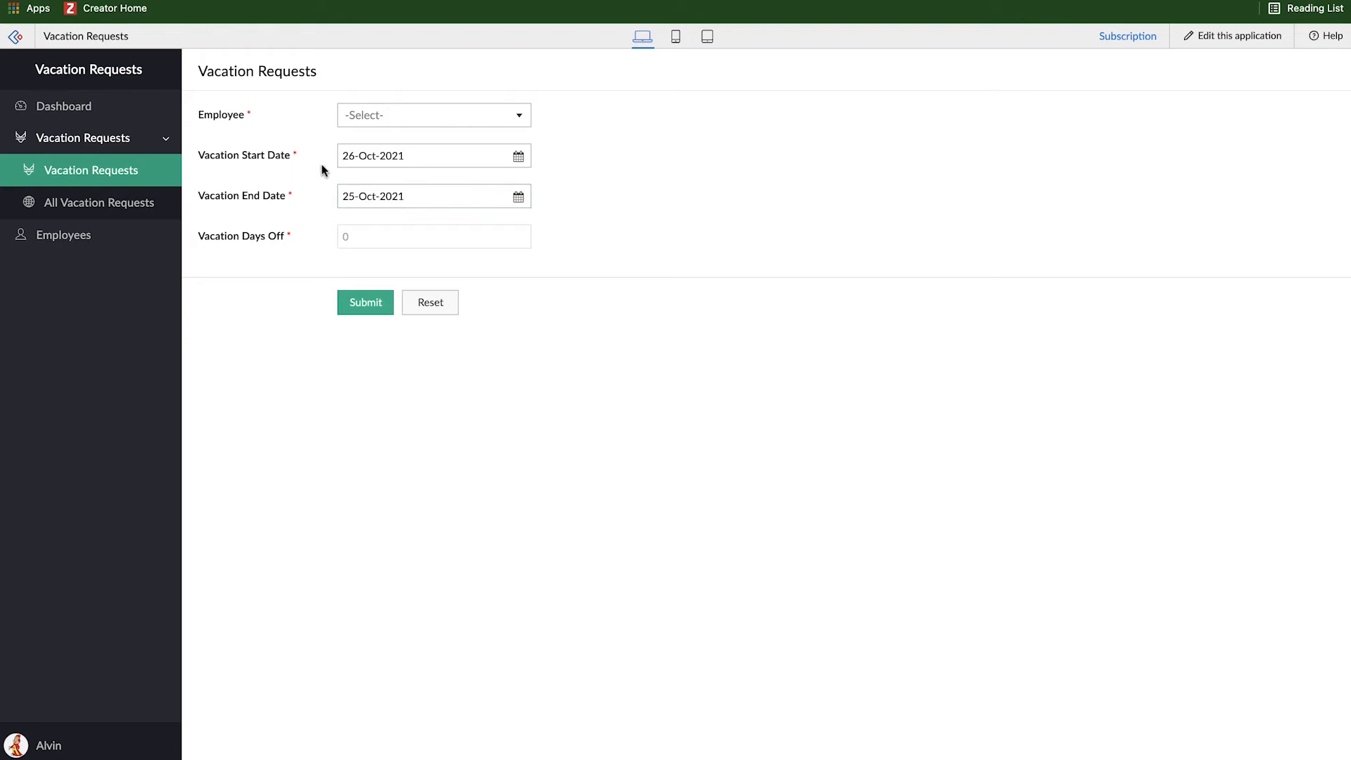
{"action": "mouse_move", "coordinate": [259, 202]}
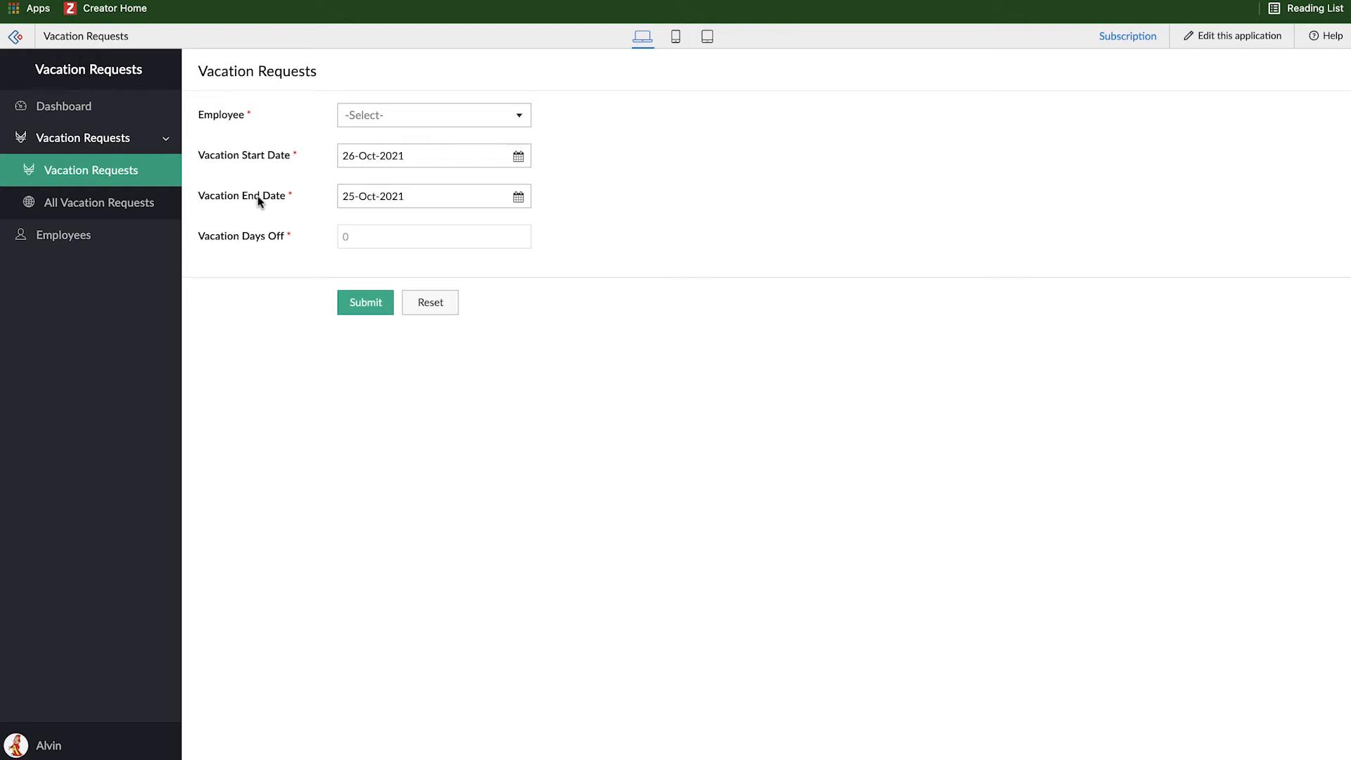
{"action": "mouse_move", "coordinate": [605, 245]}
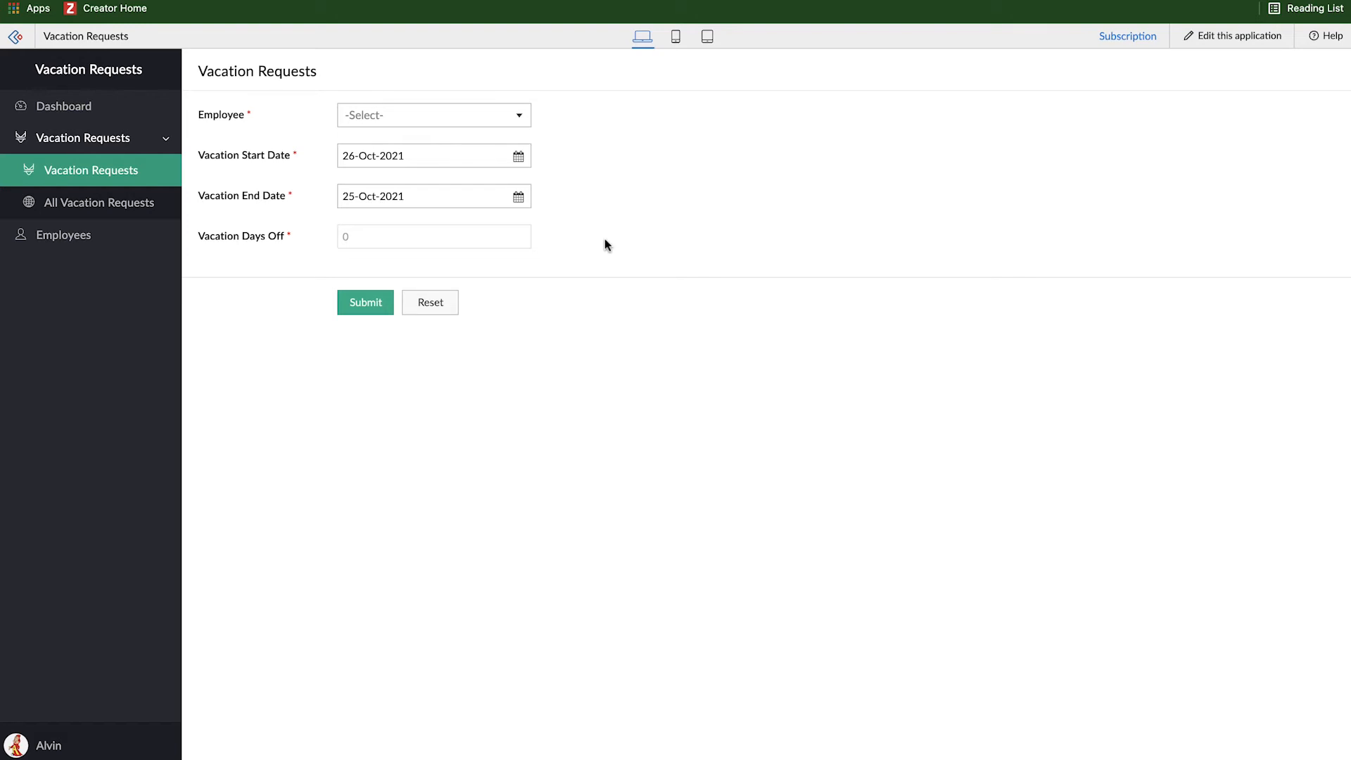
{"action": "mouse_move", "coordinate": [370, 238]}
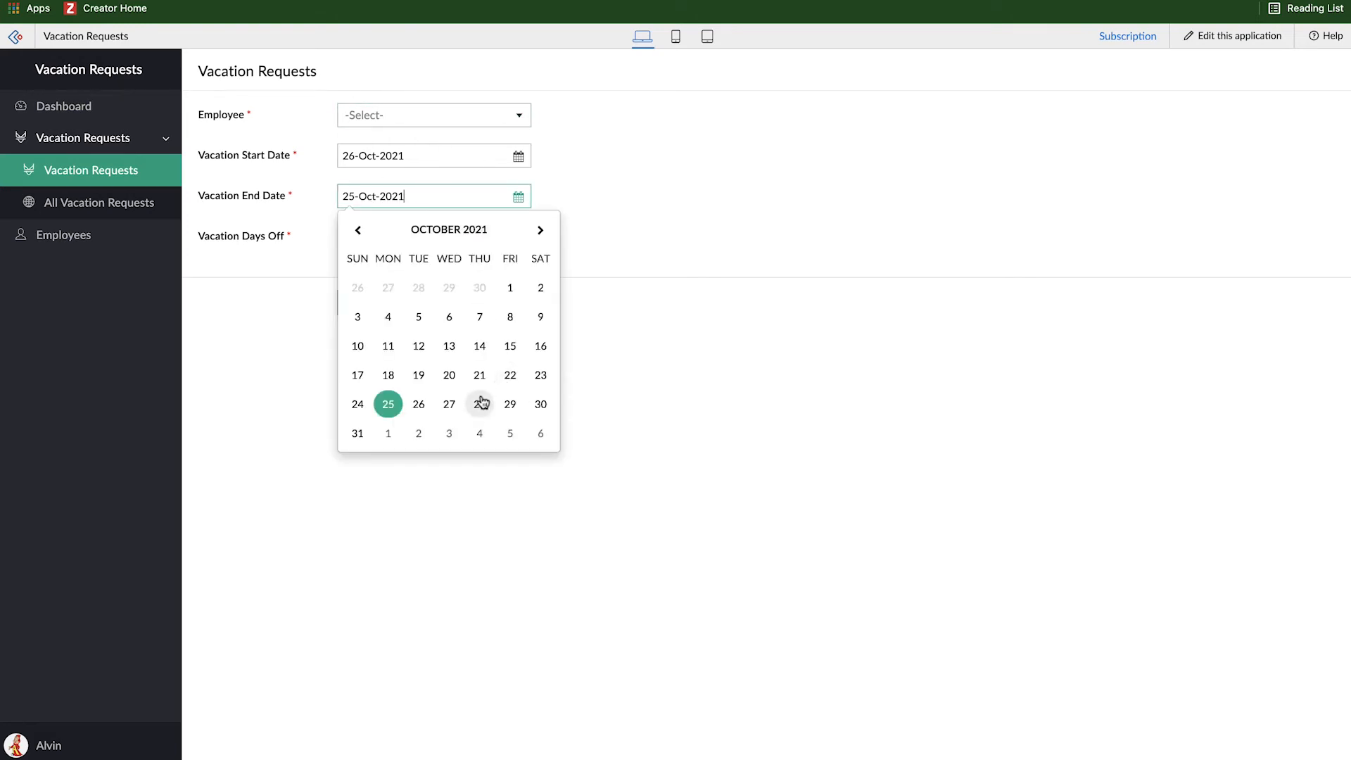
{"action": "left_click", "coordinate": [478, 404]}
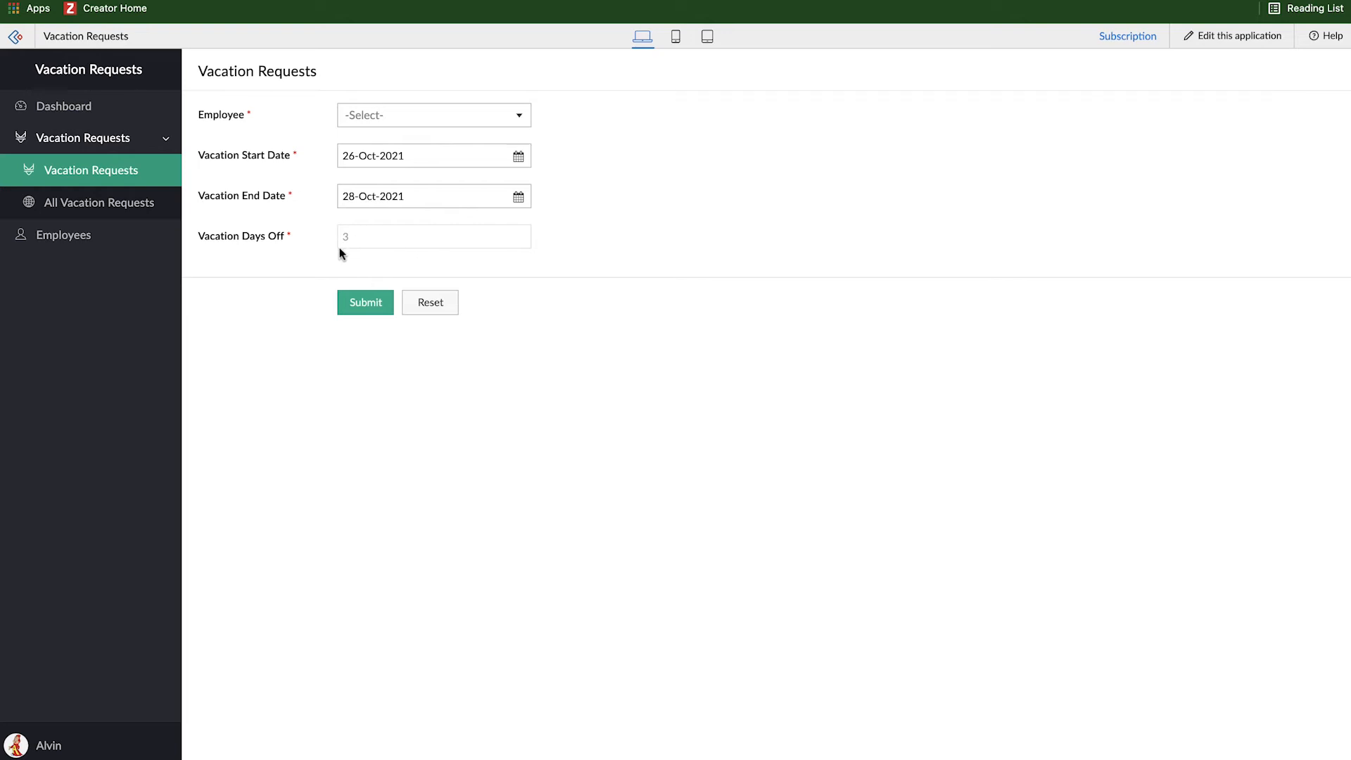
{"action": "mouse_move", "coordinate": [435, 272]}
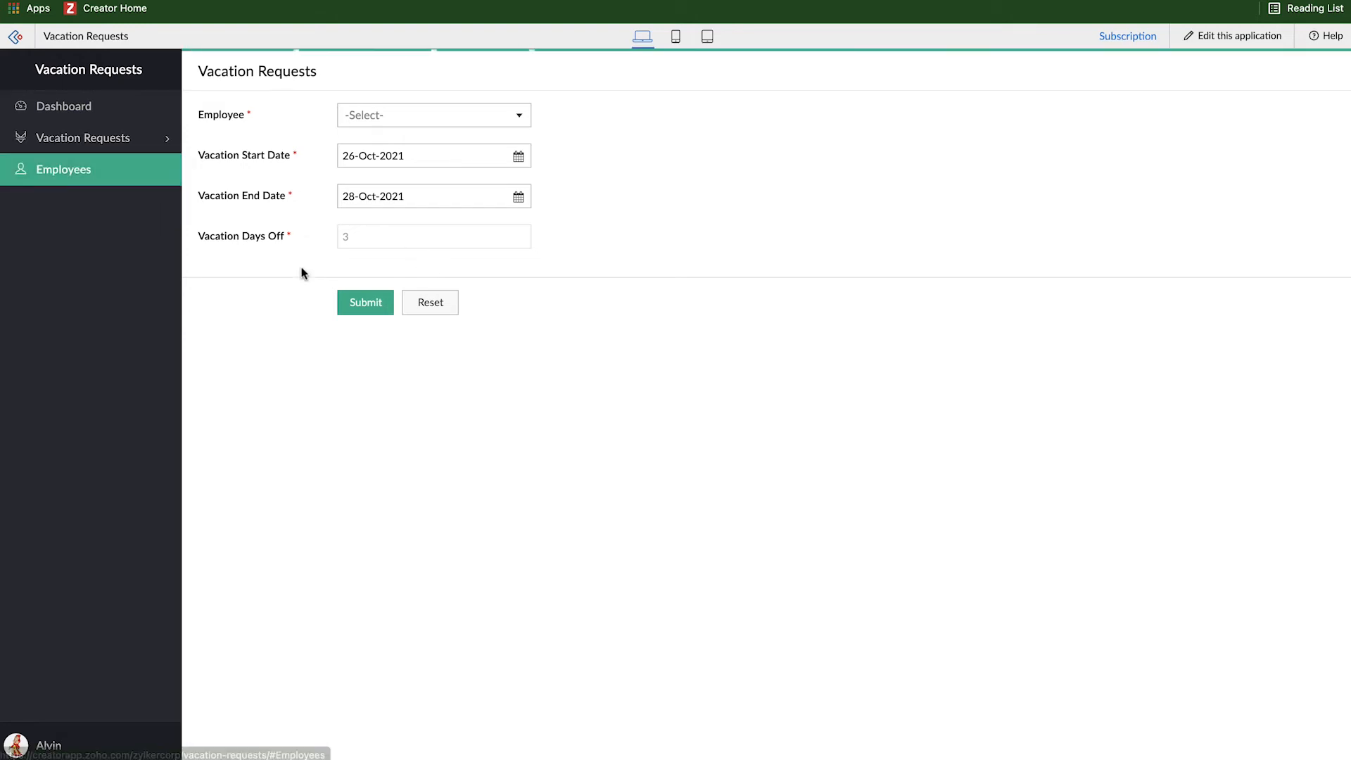
Check the All Employees report's vacation days, then return to the application builder
{"action": "left_click", "coordinate": [63, 169]}
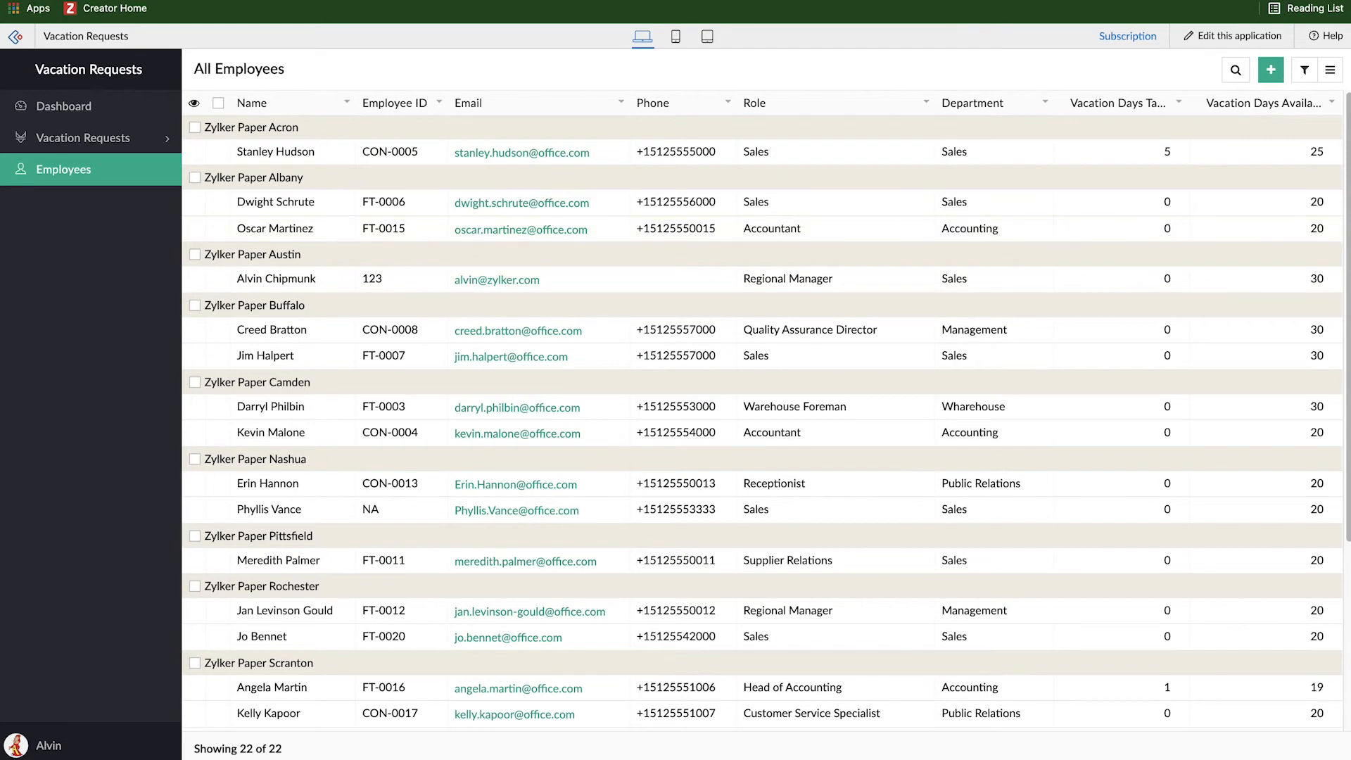
{"action": "mouse_move", "coordinate": [1308, 160]}
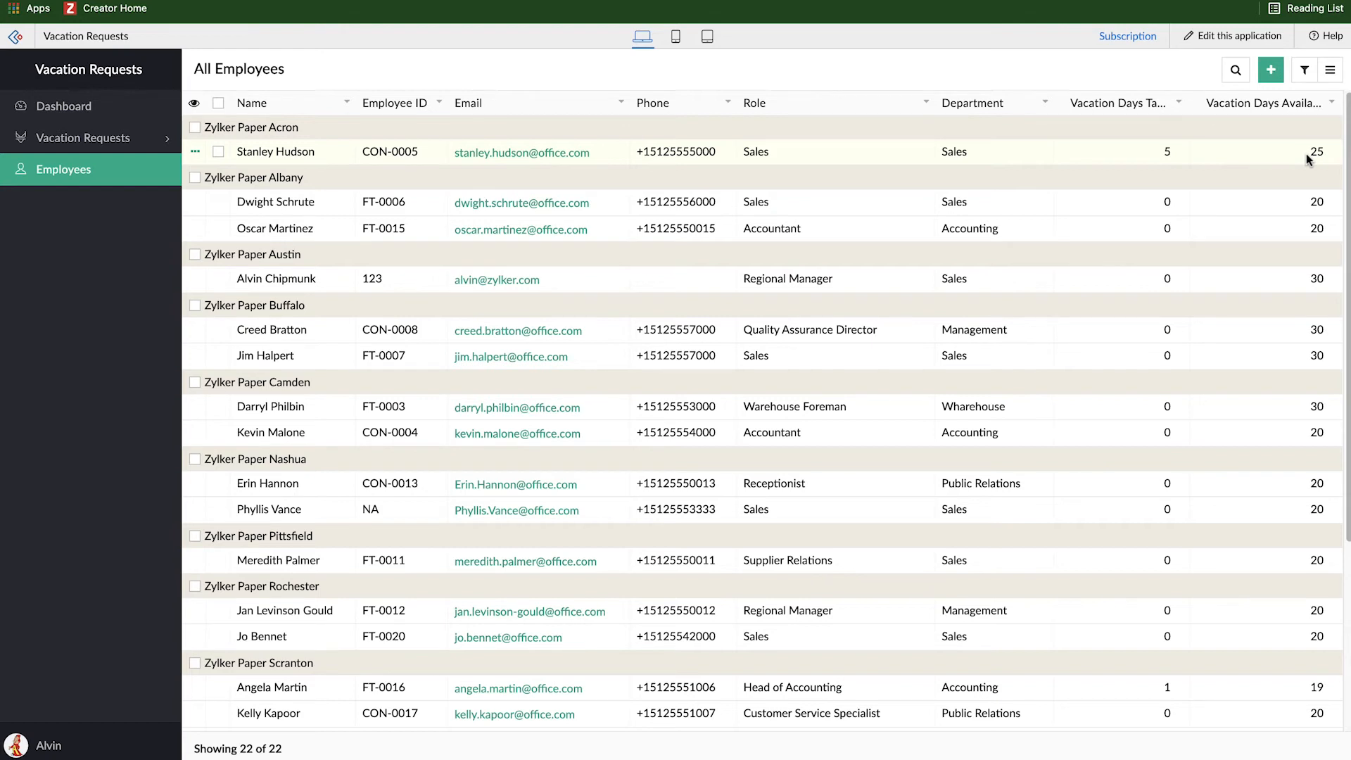
{"action": "left_click", "coordinate": [1238, 36]}
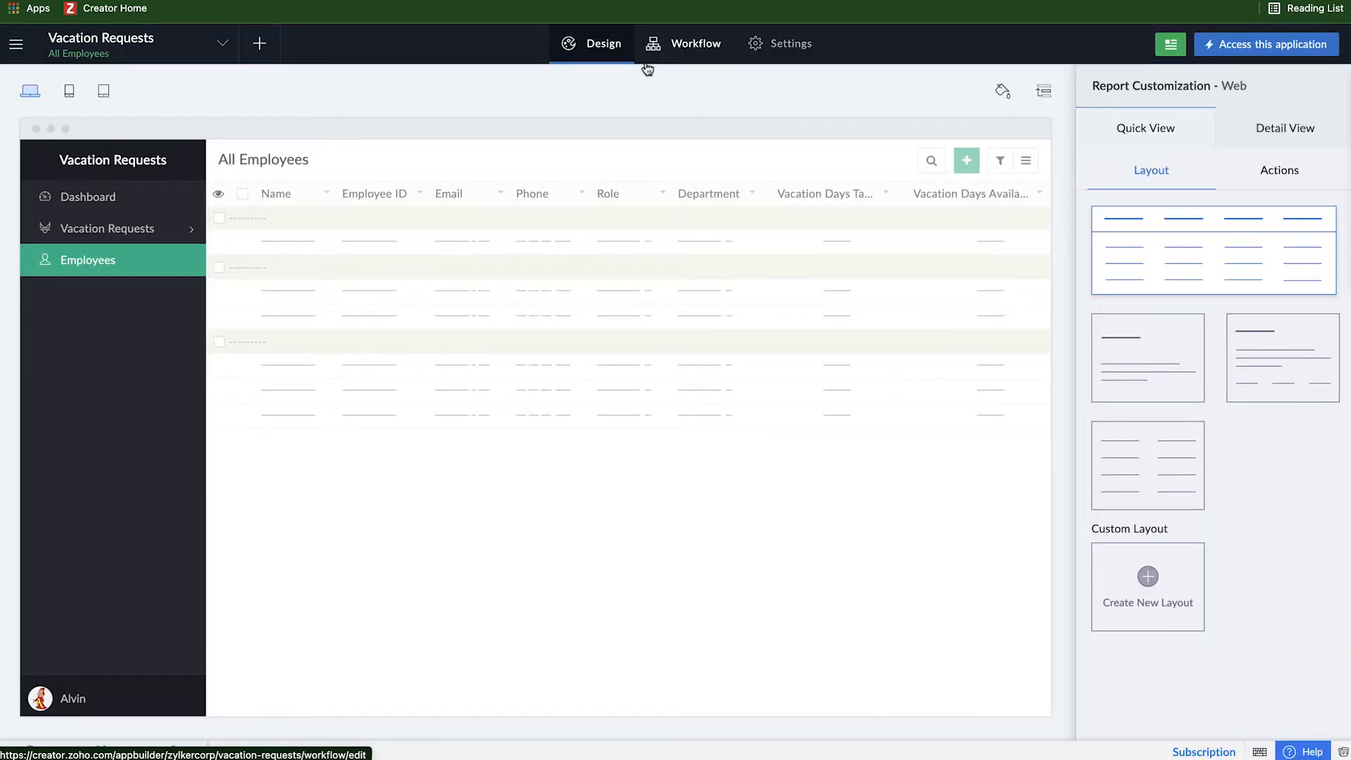
Start a new workflow for the Vacation Requests form from the Workflow section
{"action": "left_click", "coordinate": [694, 44]}
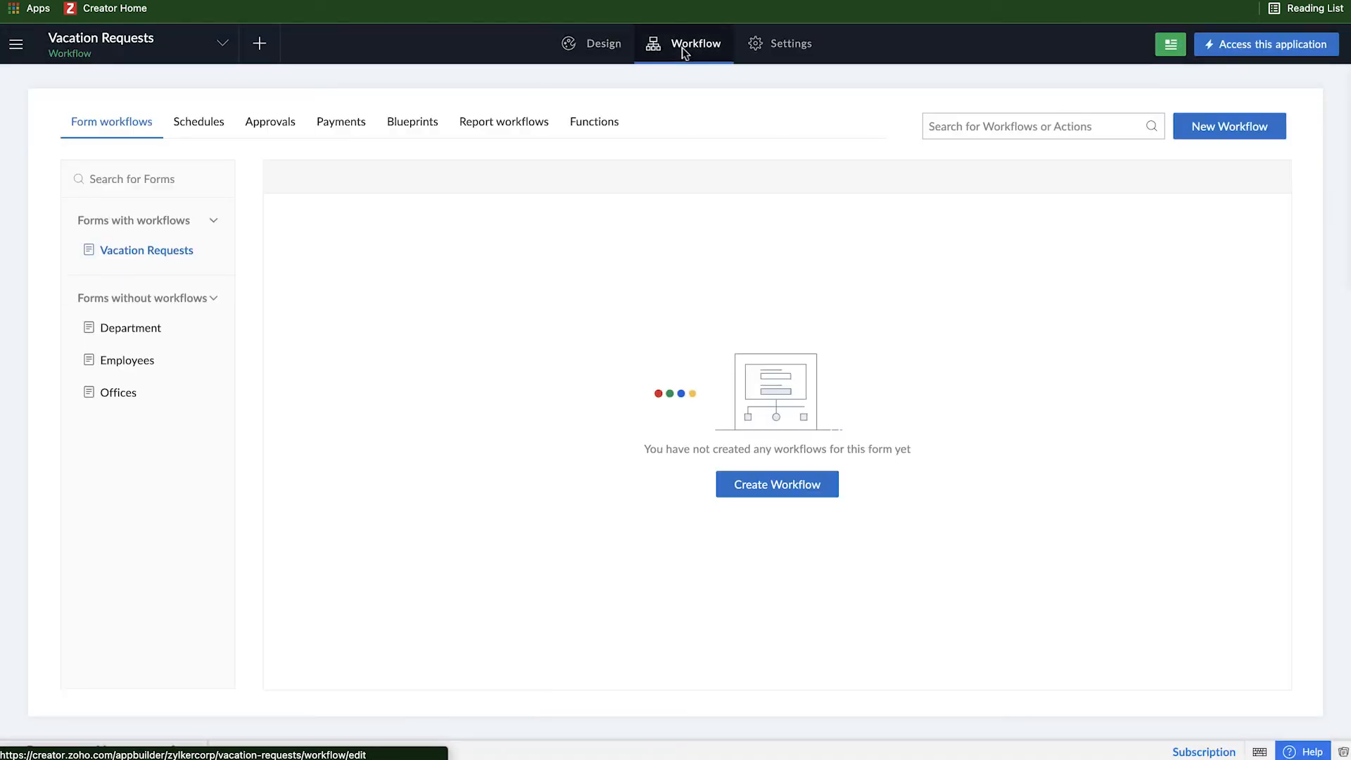
{"action": "left_click", "coordinate": [145, 251]}
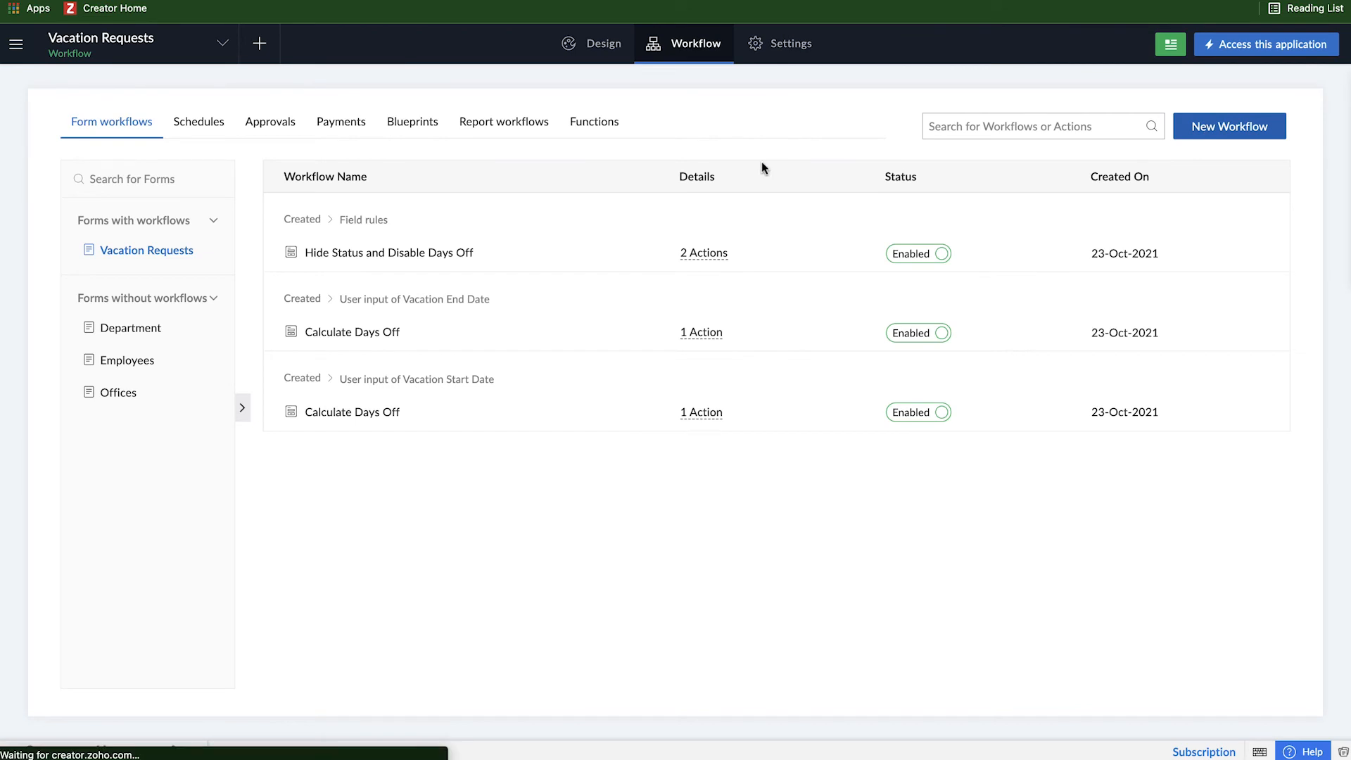
{"action": "left_click", "coordinate": [1228, 125]}
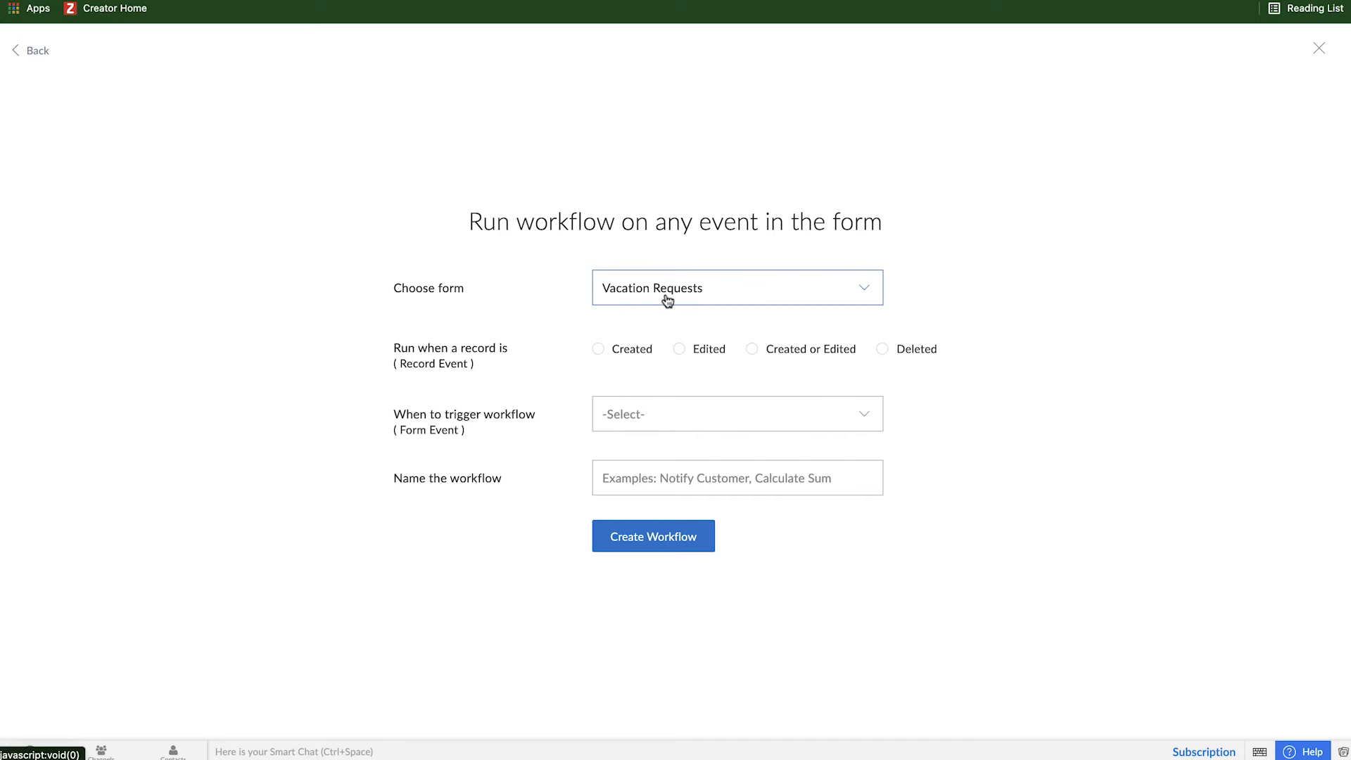
Trigger the workflow on record creation as a validation on form submission
{"action": "left_click", "coordinate": [598, 347]}
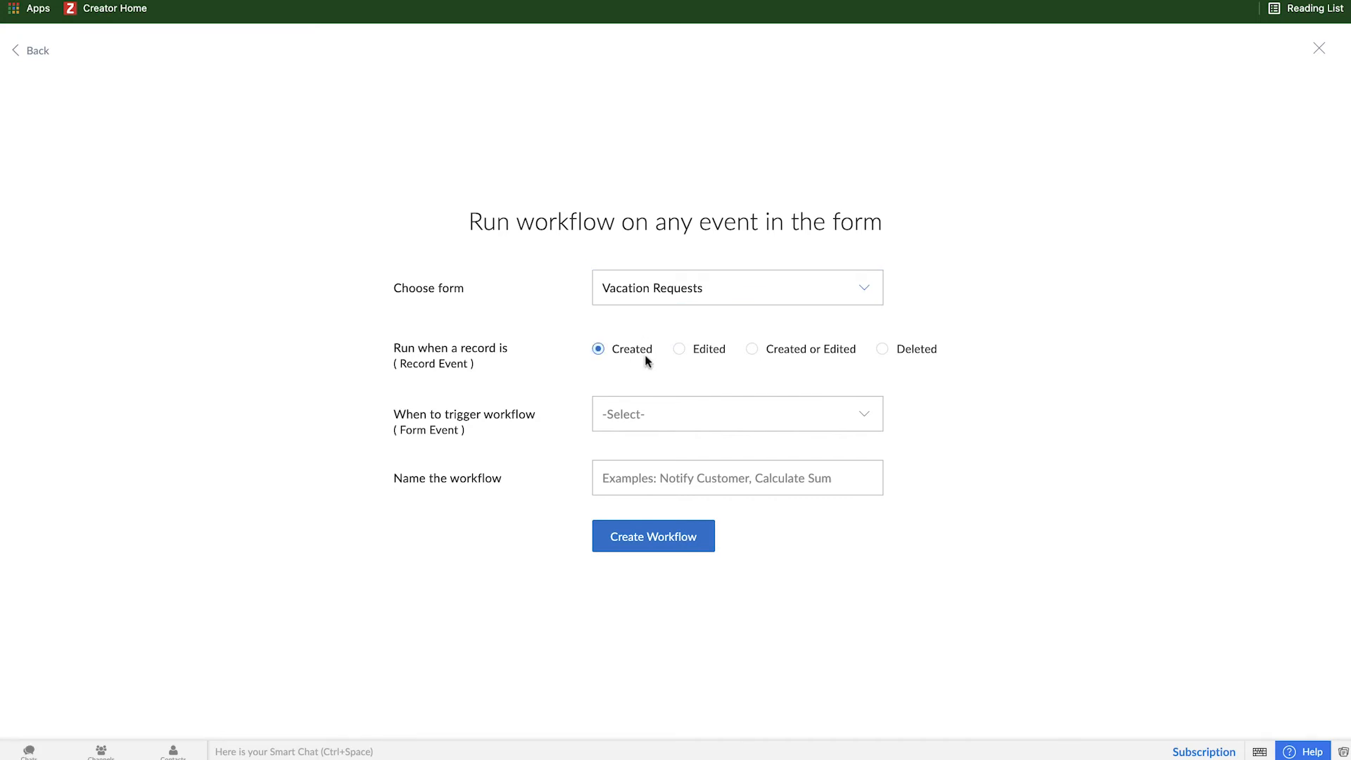
{"action": "left_click", "coordinate": [736, 414]}
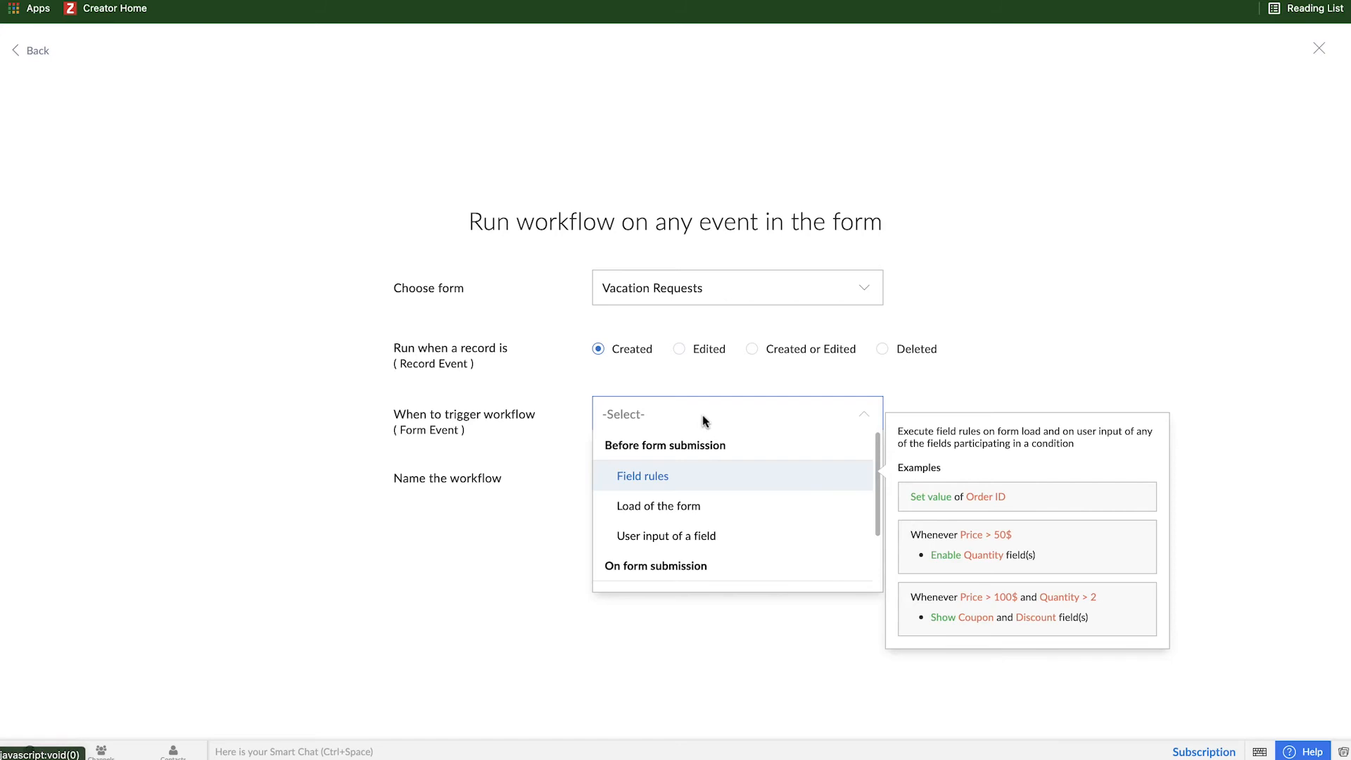
{"action": "scroll", "scroll_direction": "down", "scroll_amount": 3}
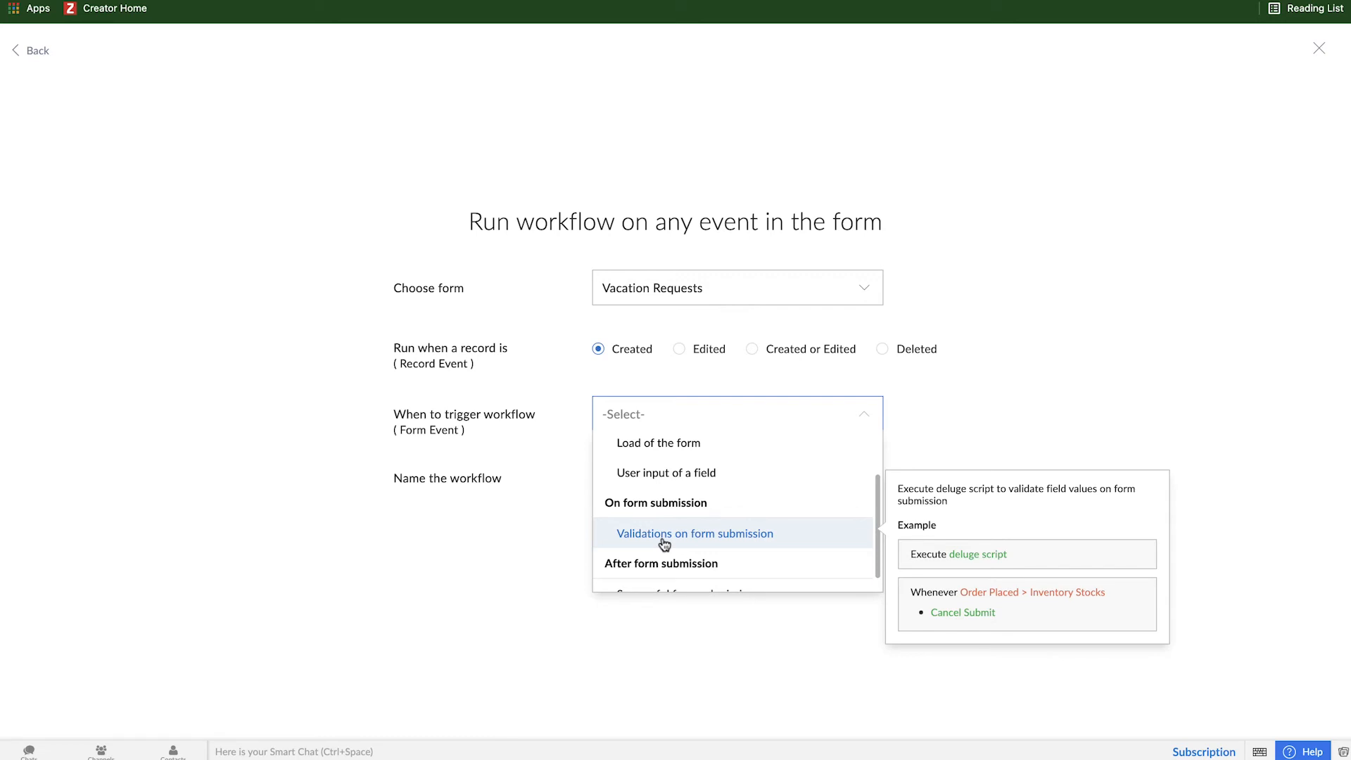
{"action": "left_click", "coordinate": [694, 533]}
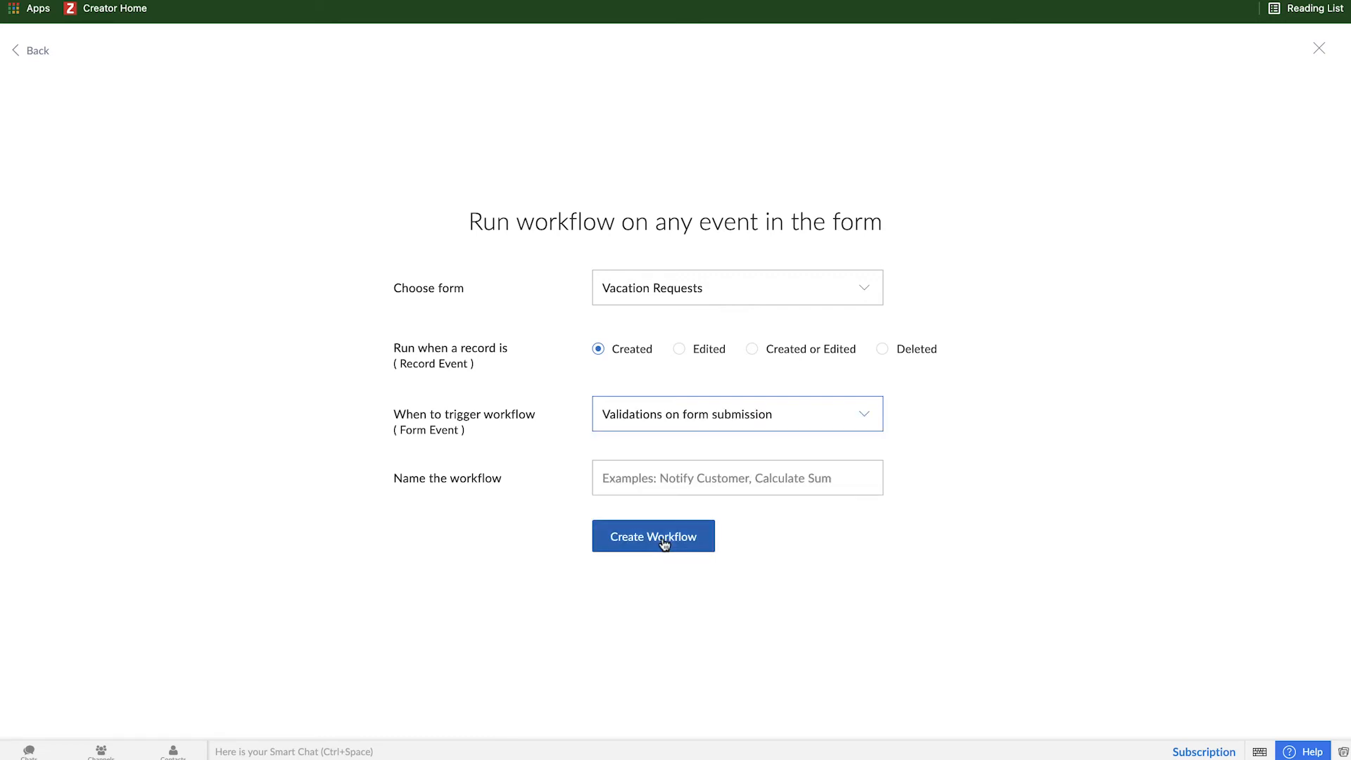
Name the workflow 'Check Available Days Off' and create it
{"action": "left_click", "coordinate": [736, 478]}
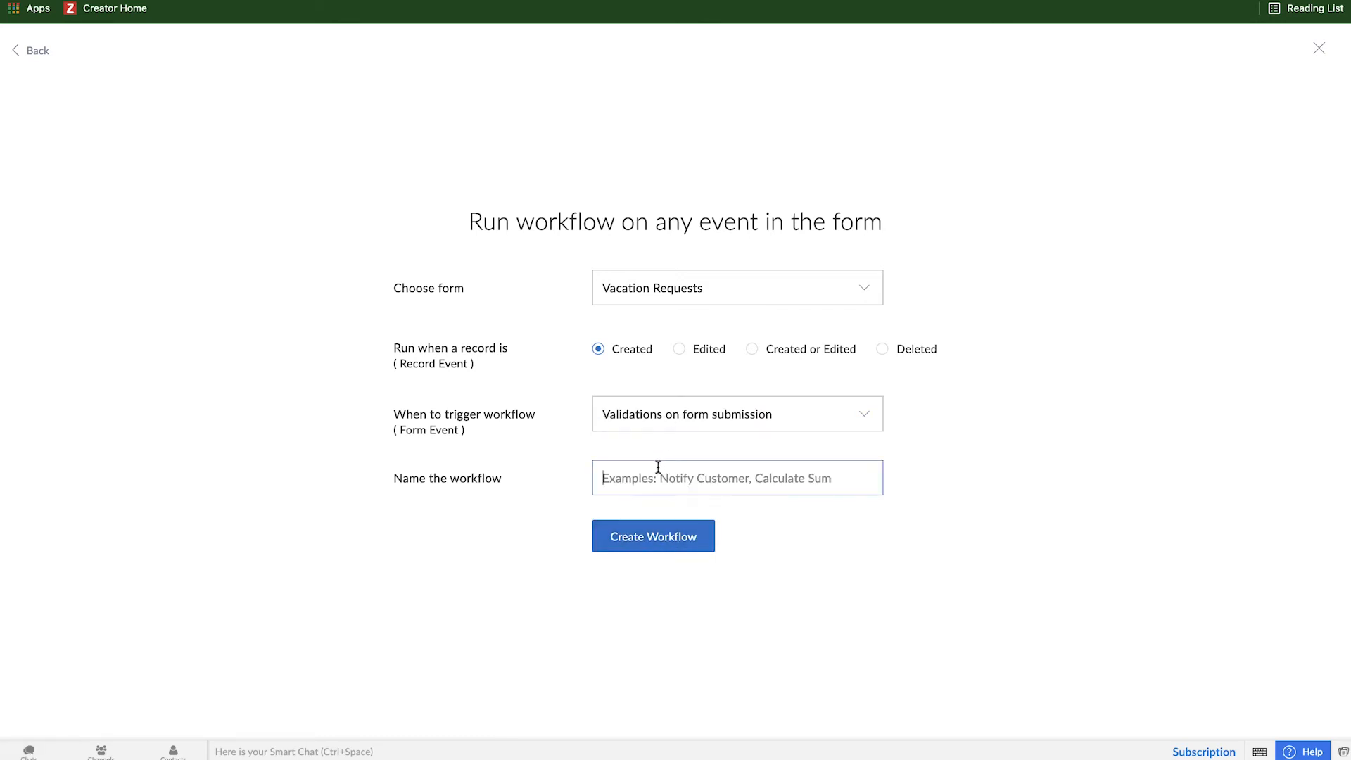
{"action": "type", "text": "Check AVaila"}
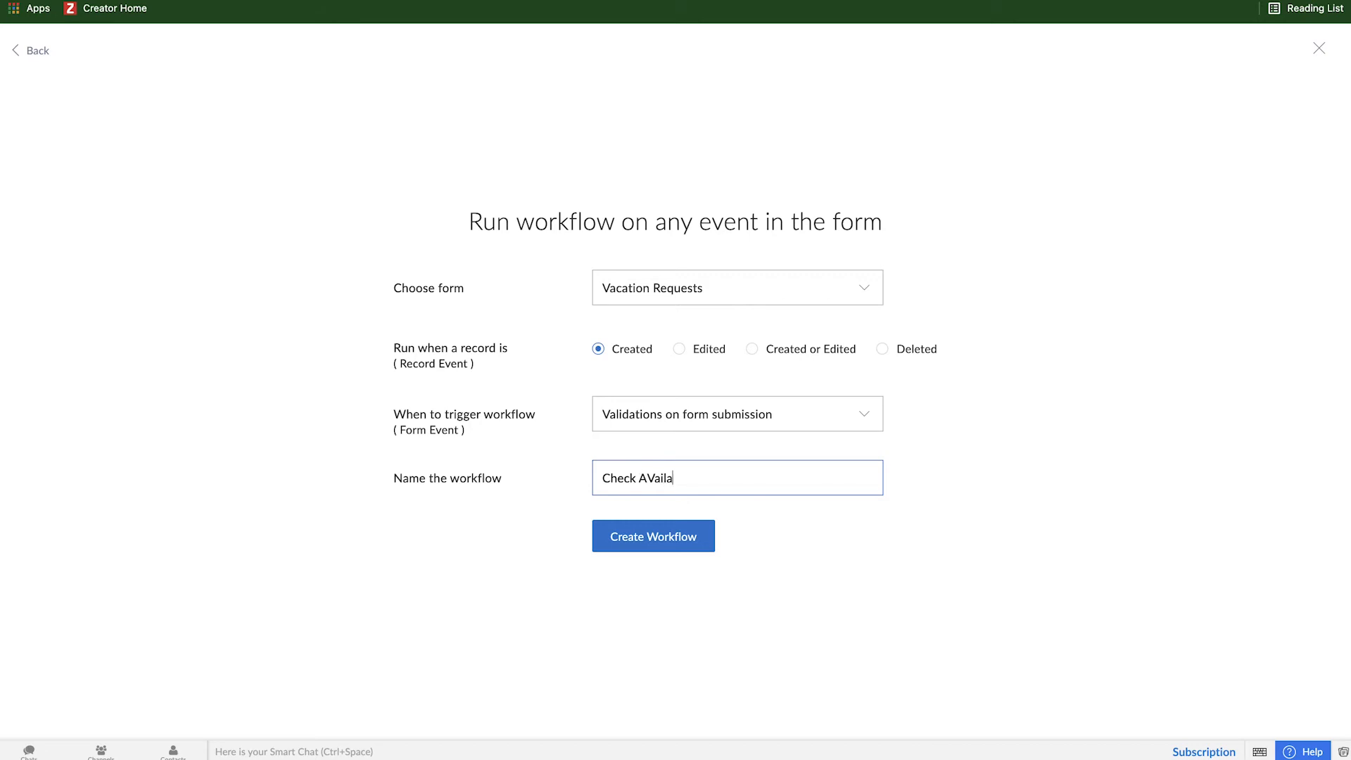
{"action": "key", "text": "Backspace"}
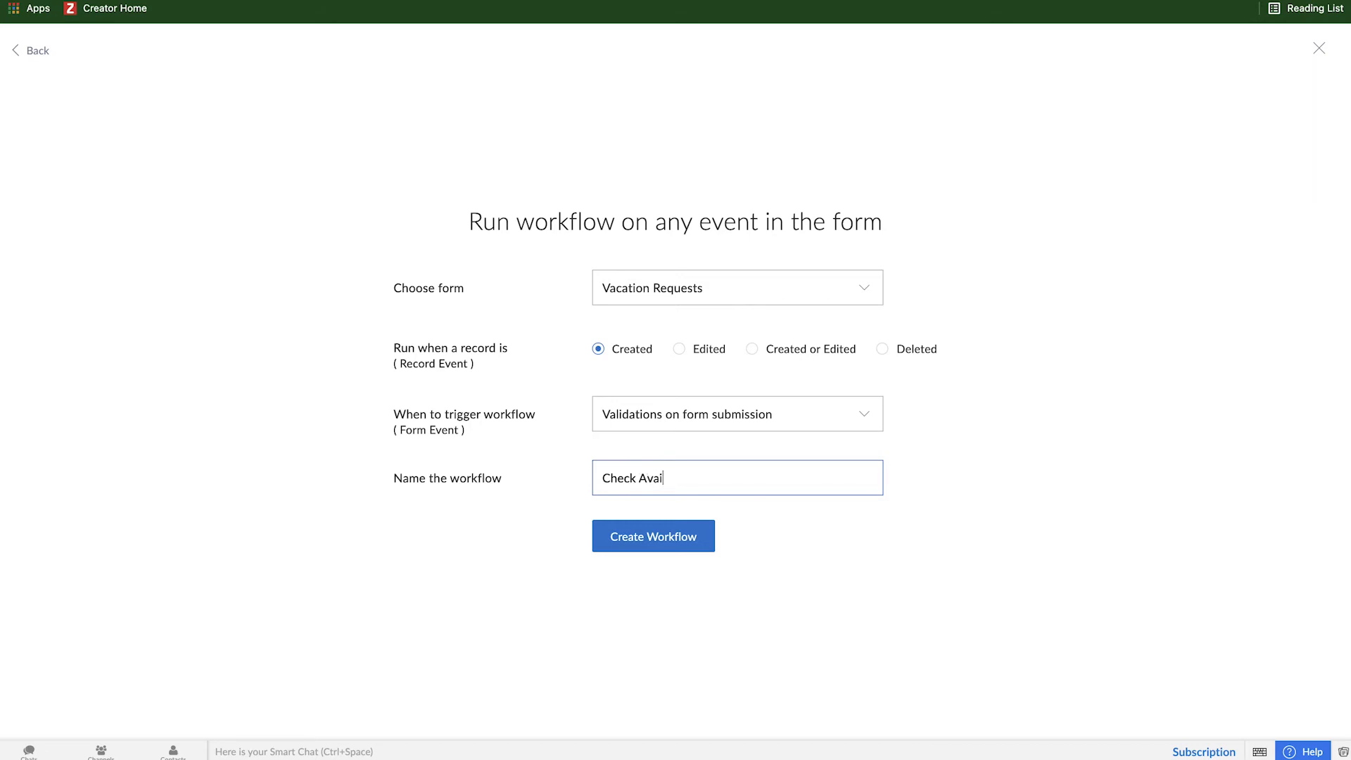
{"action": "type", "text": "lable Days Off"}
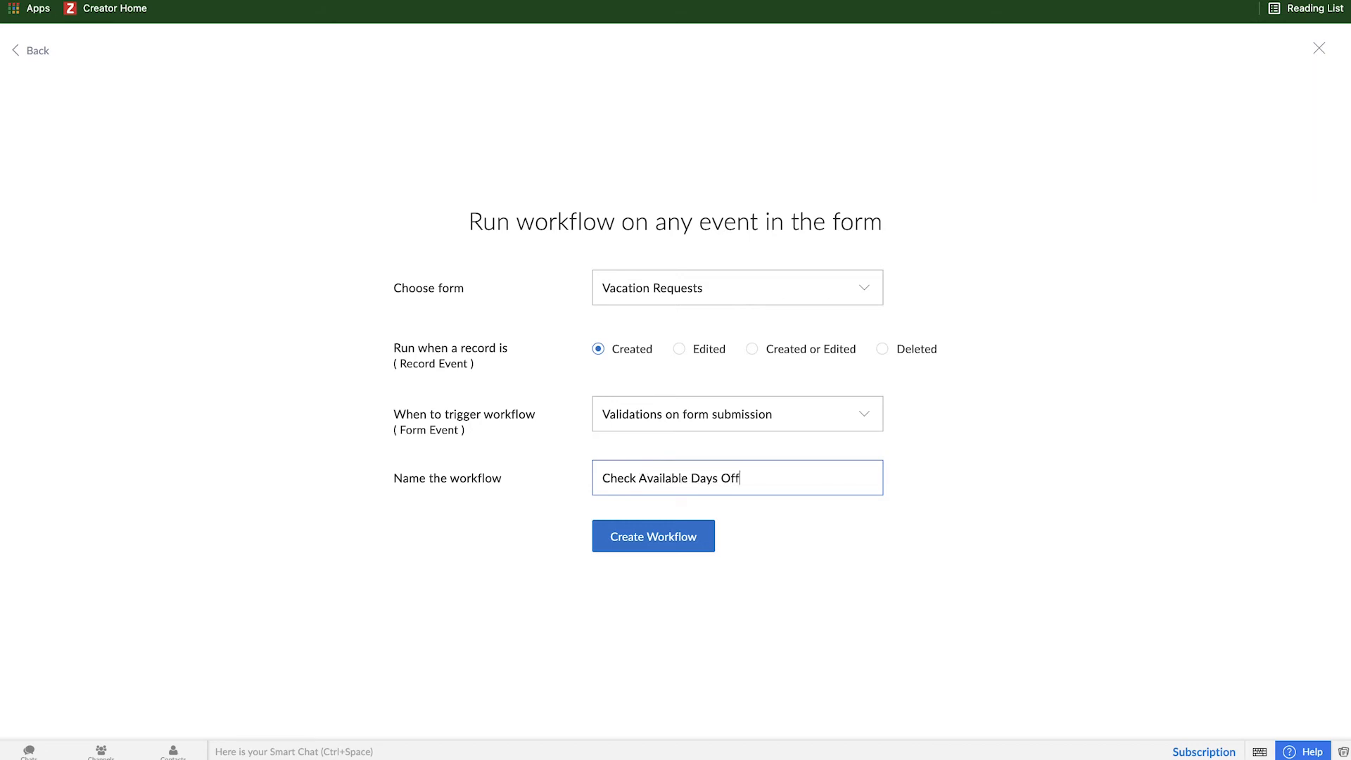
{"action": "left_click", "coordinate": [652, 534]}
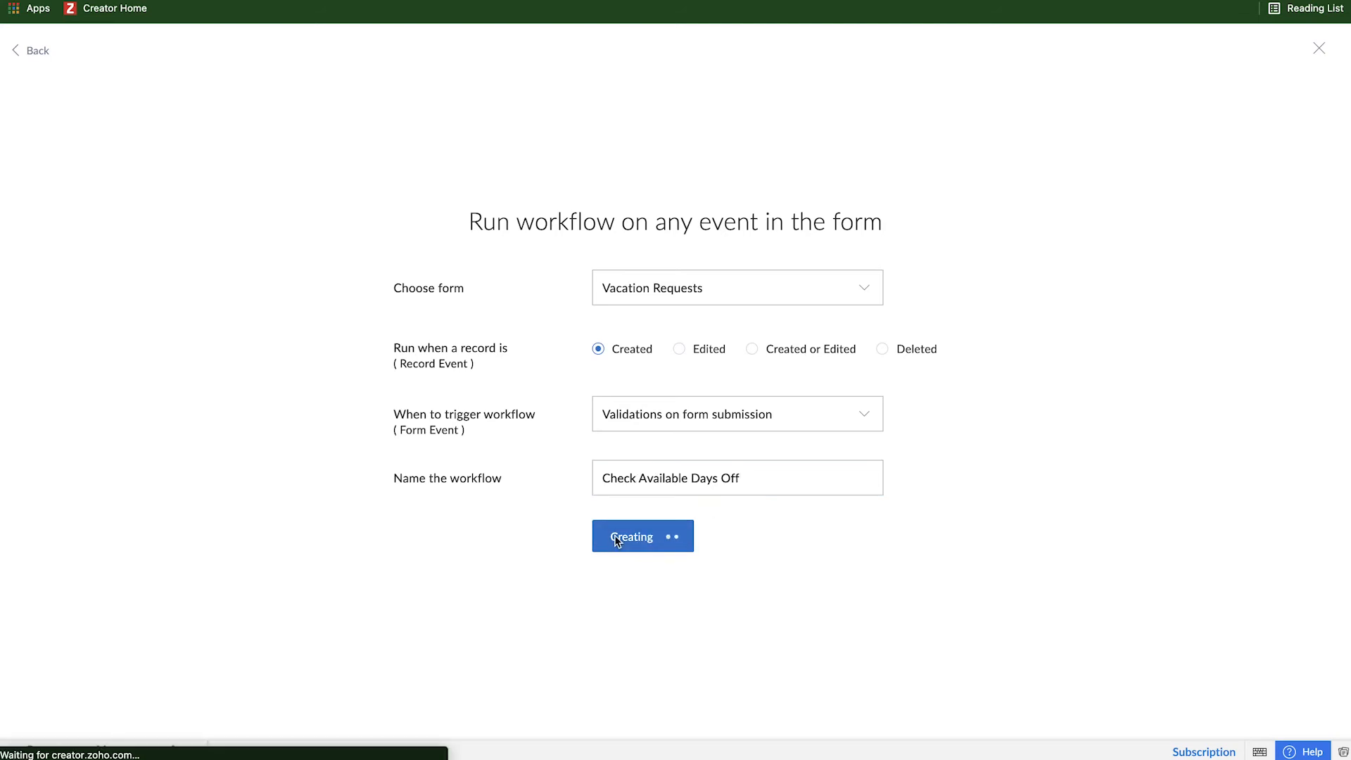
{"action": "left_click", "coordinate": [642, 537]}
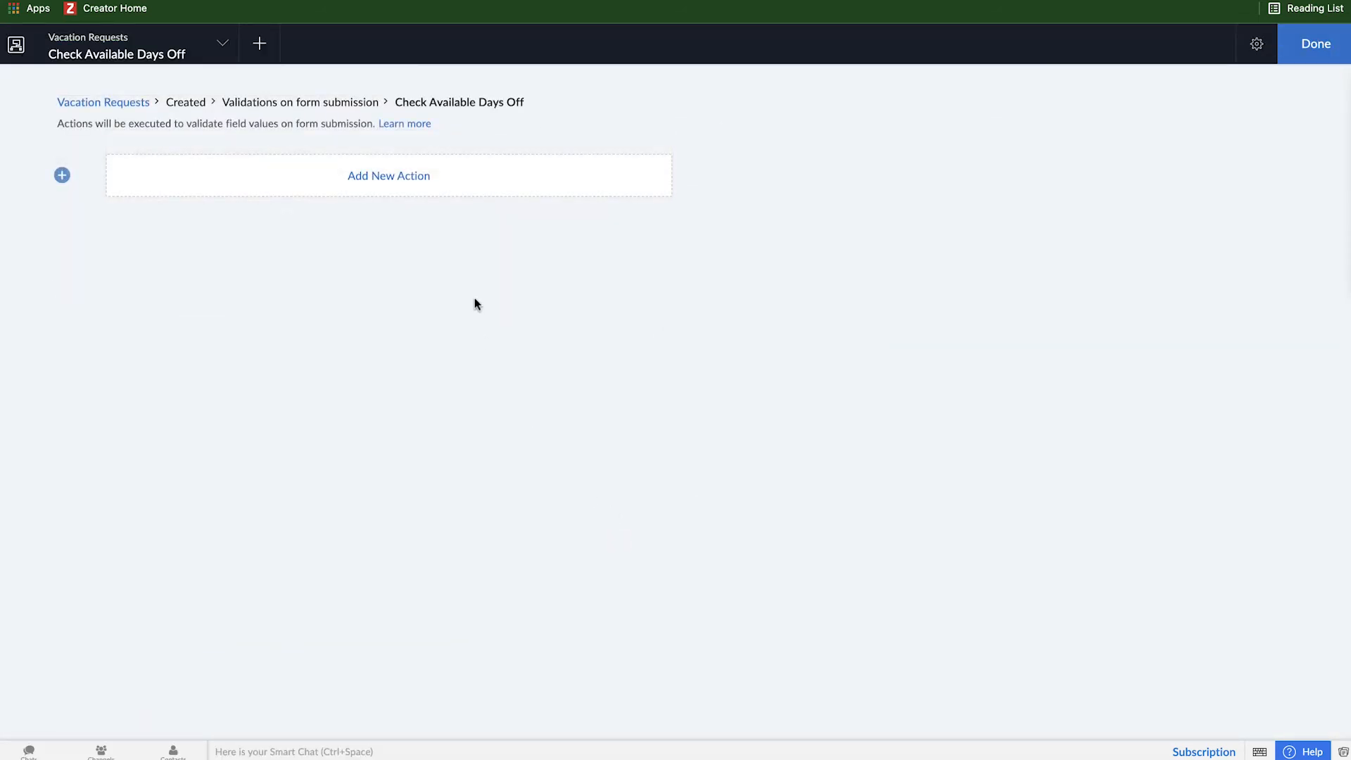
Add a script action and write comment 1: look up the employee making the request
{"action": "left_click", "coordinate": [388, 175]}
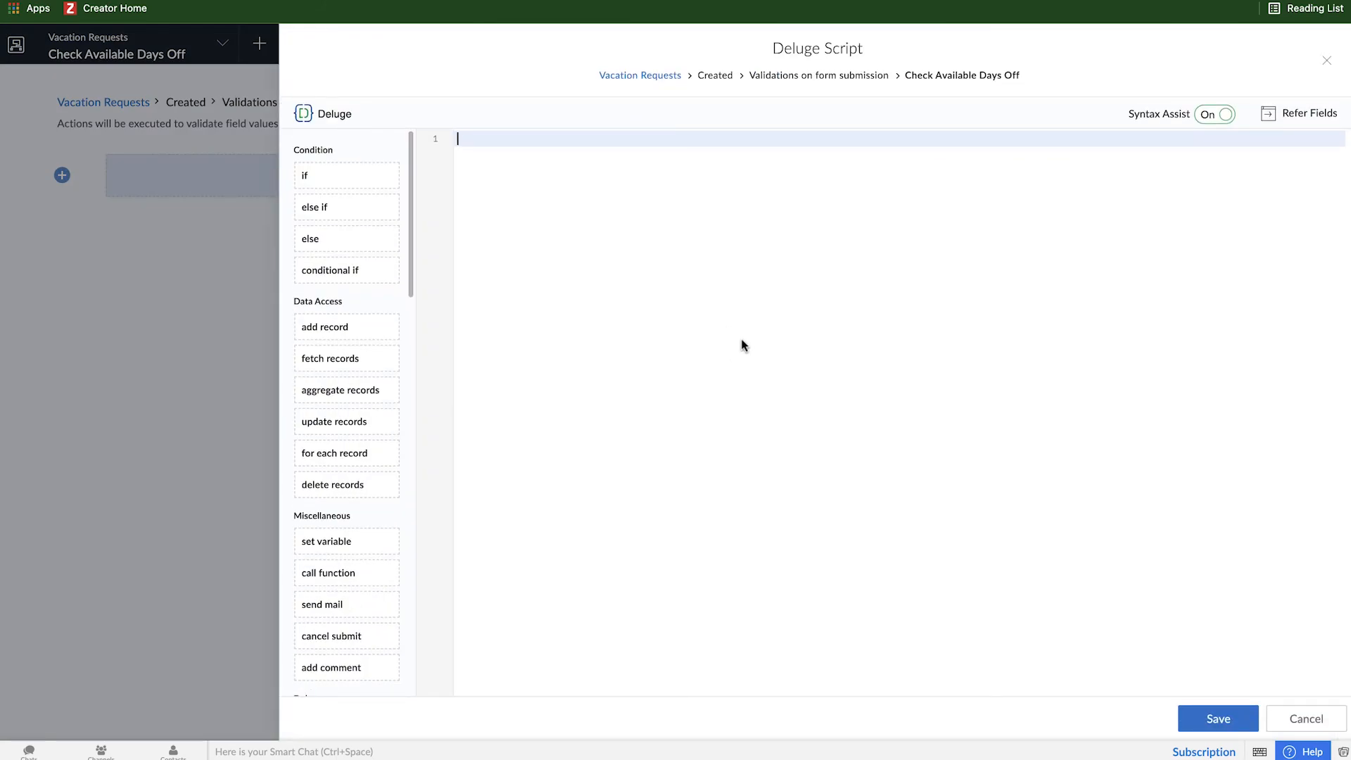
{"action": "type", "text": "//"}
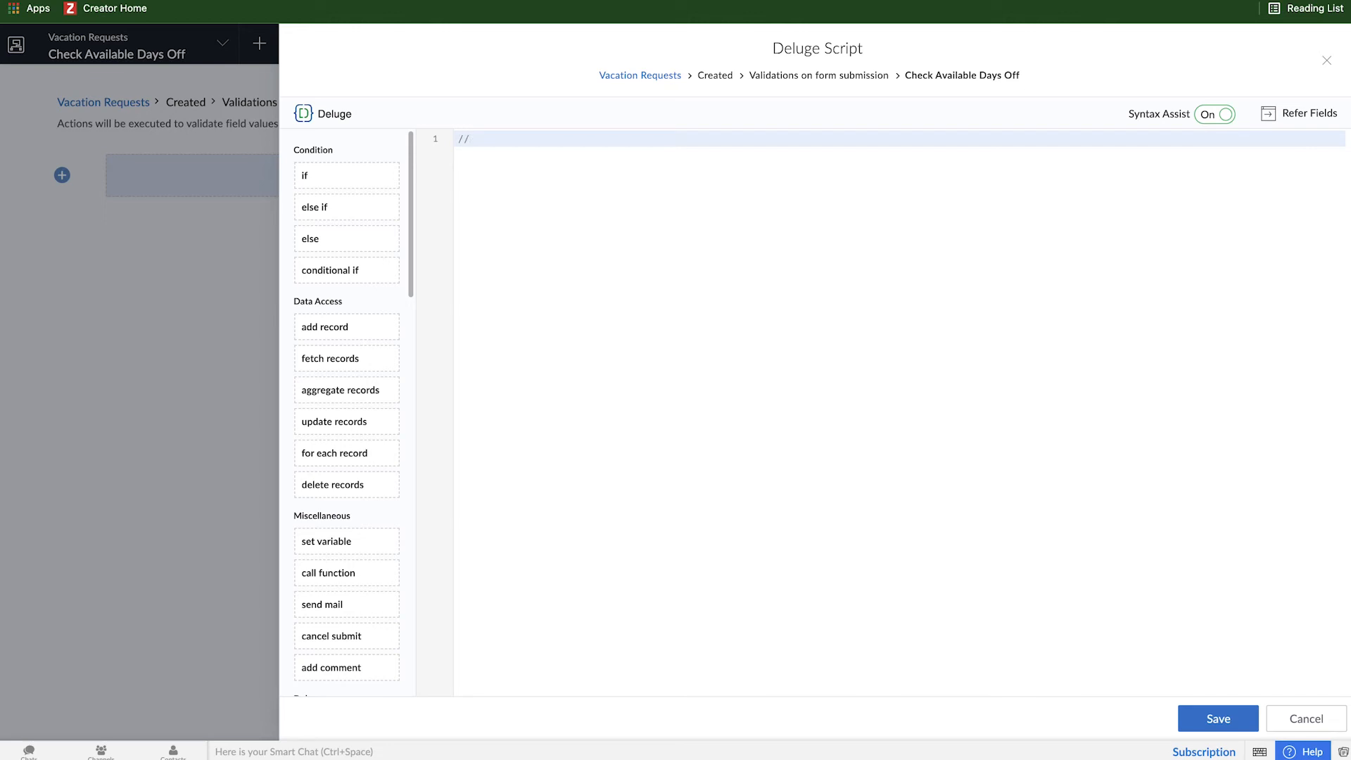
{"action": "type", "text": "1."}
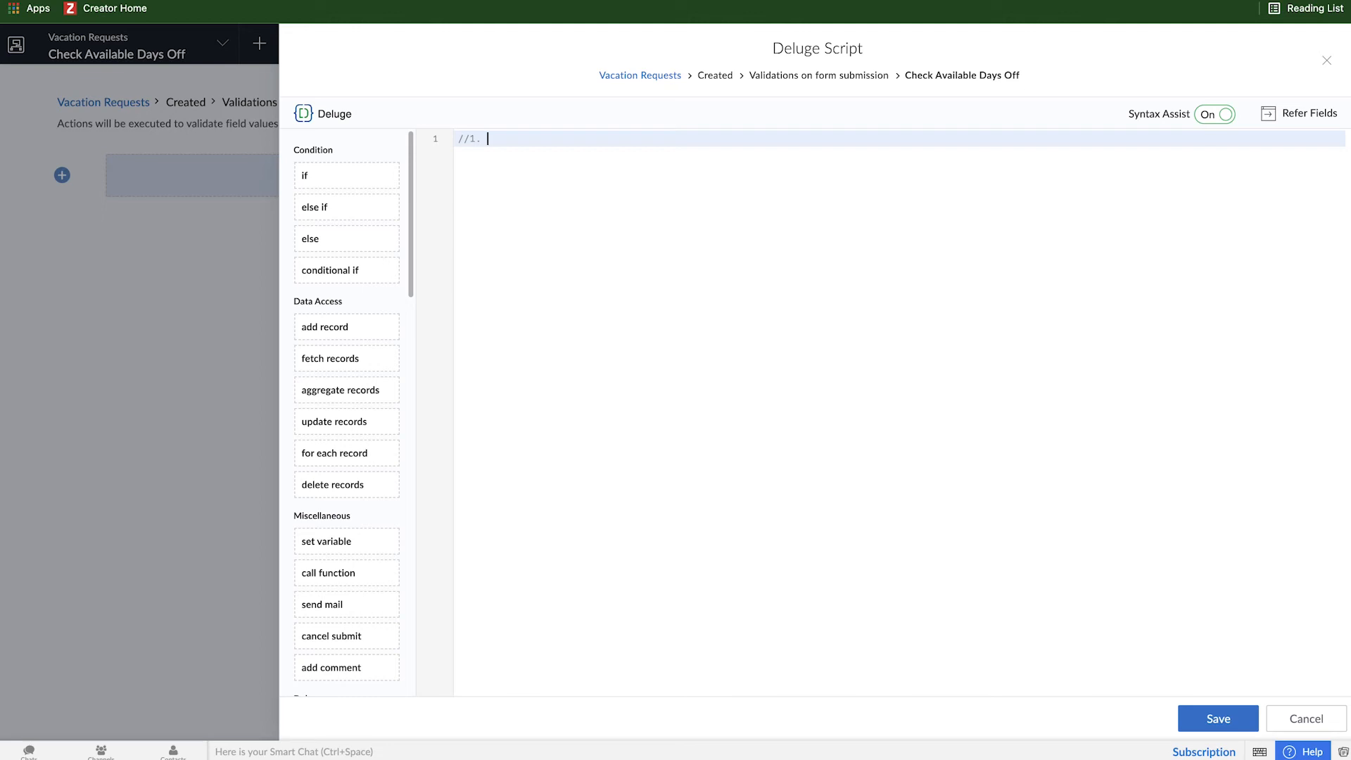
{"action": "type", "text": "Le"}
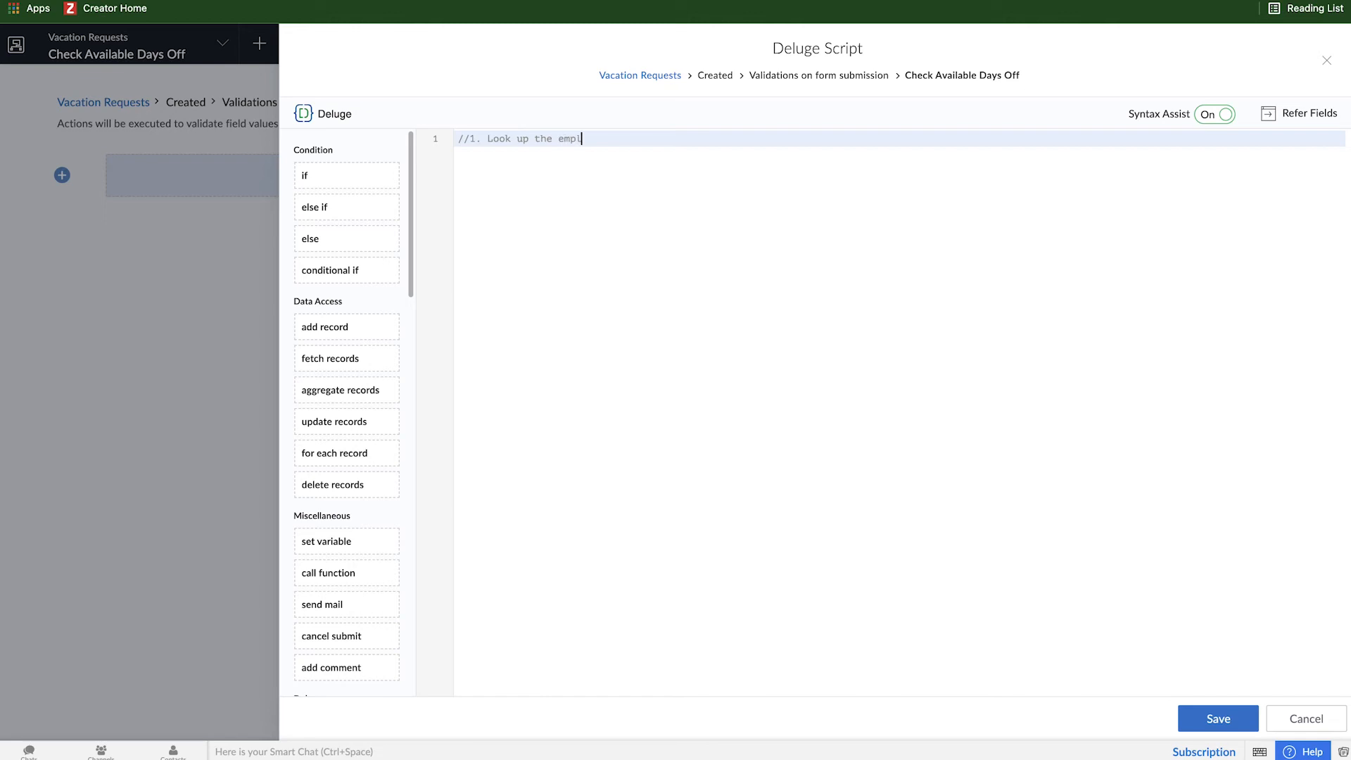
{"action": "type", "text": "oyee making the request"}
{"action": "type", "text": "//"}
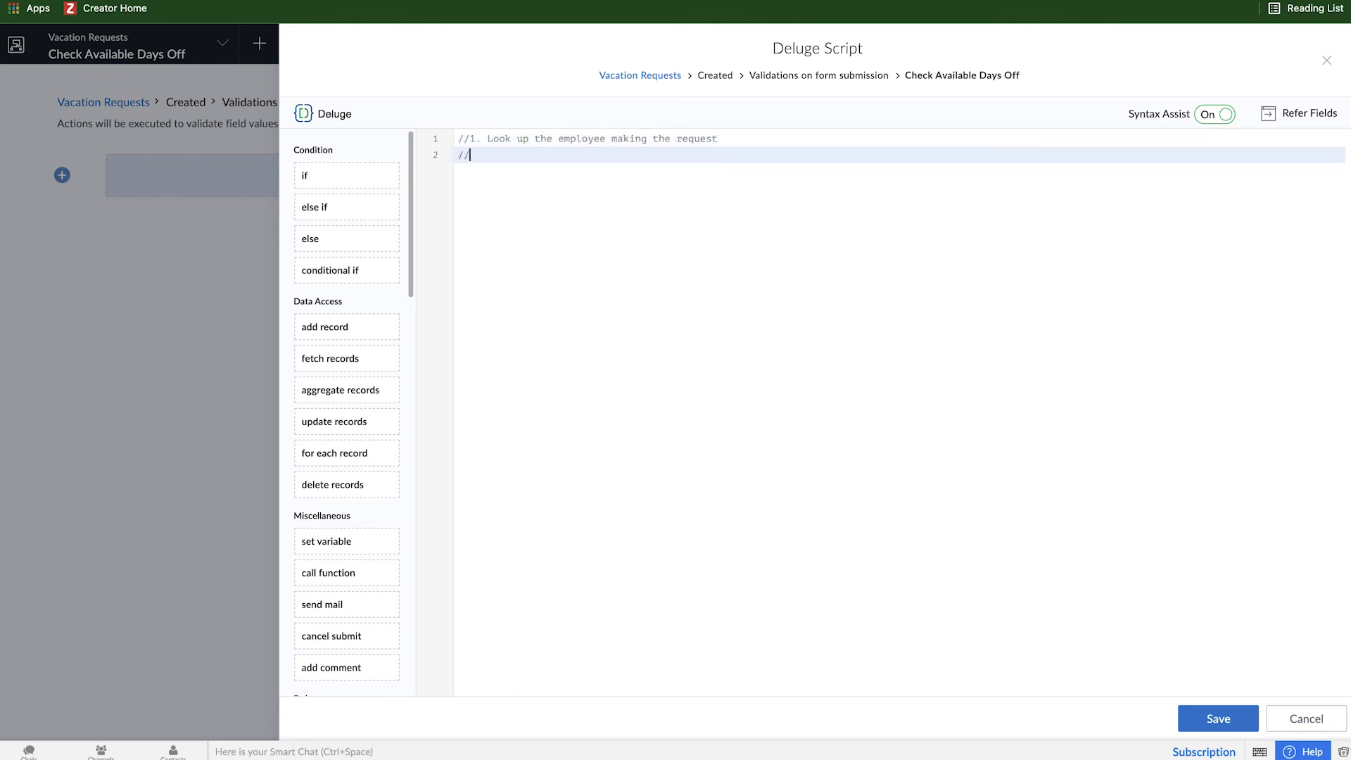
Write comment 2: get that employee's number of vacation days allowed
{"action": "type", "text": "2."}
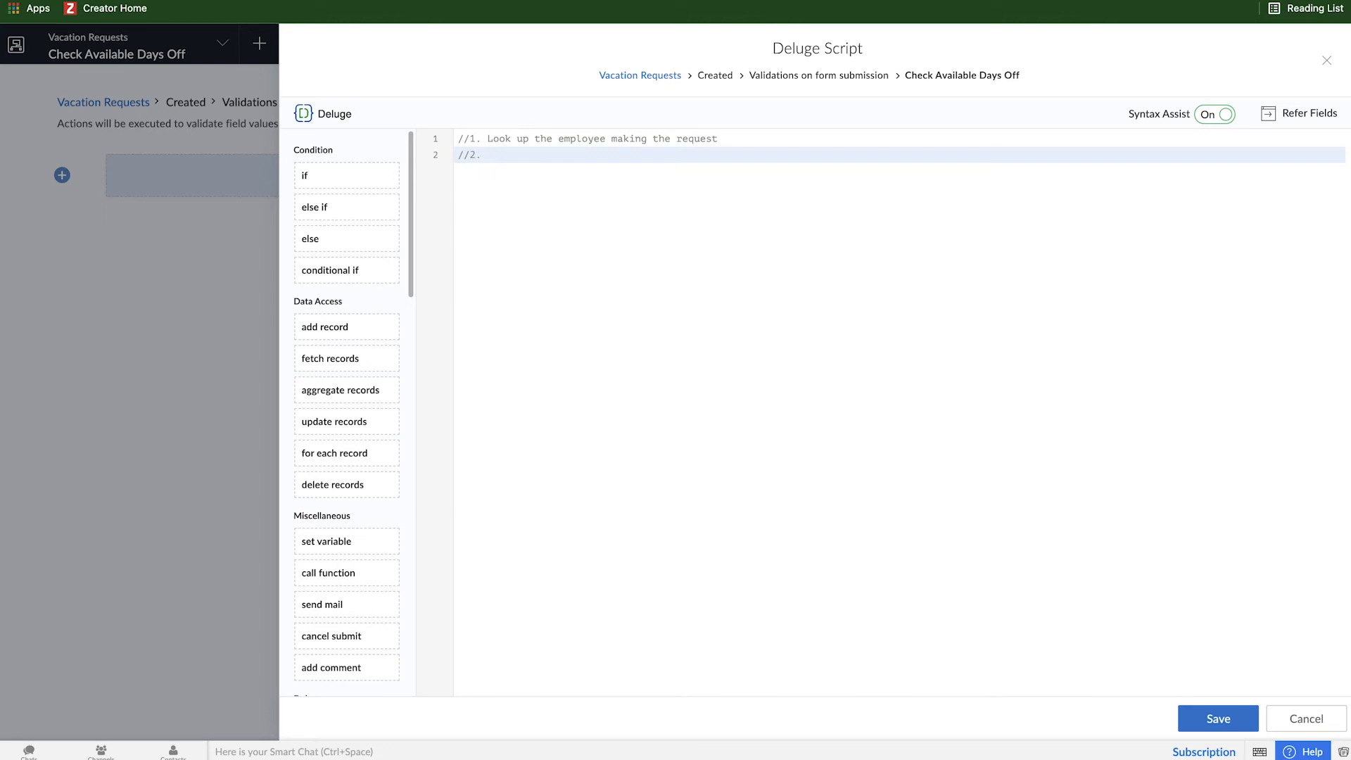
{"action": "type", "text": "Get that employee"}
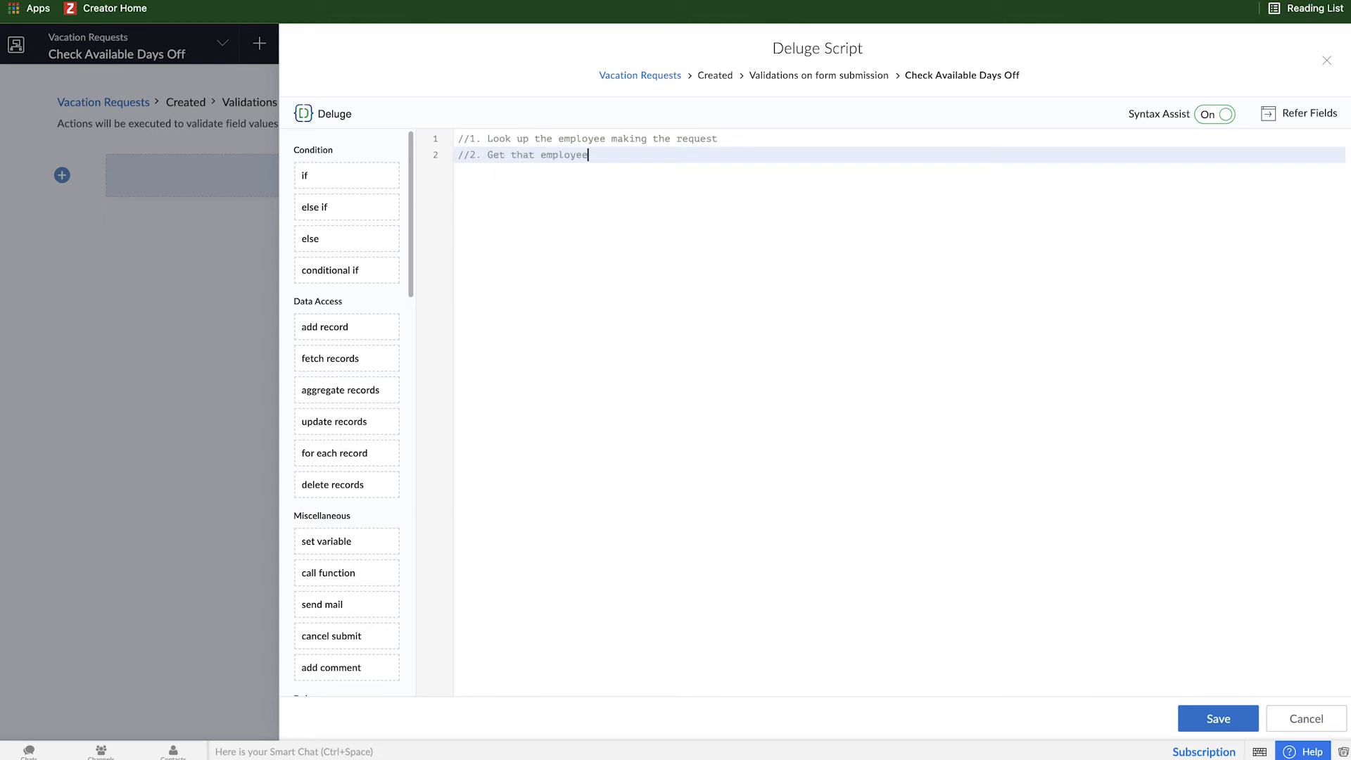
{"action": "type", "text": "'s number"}
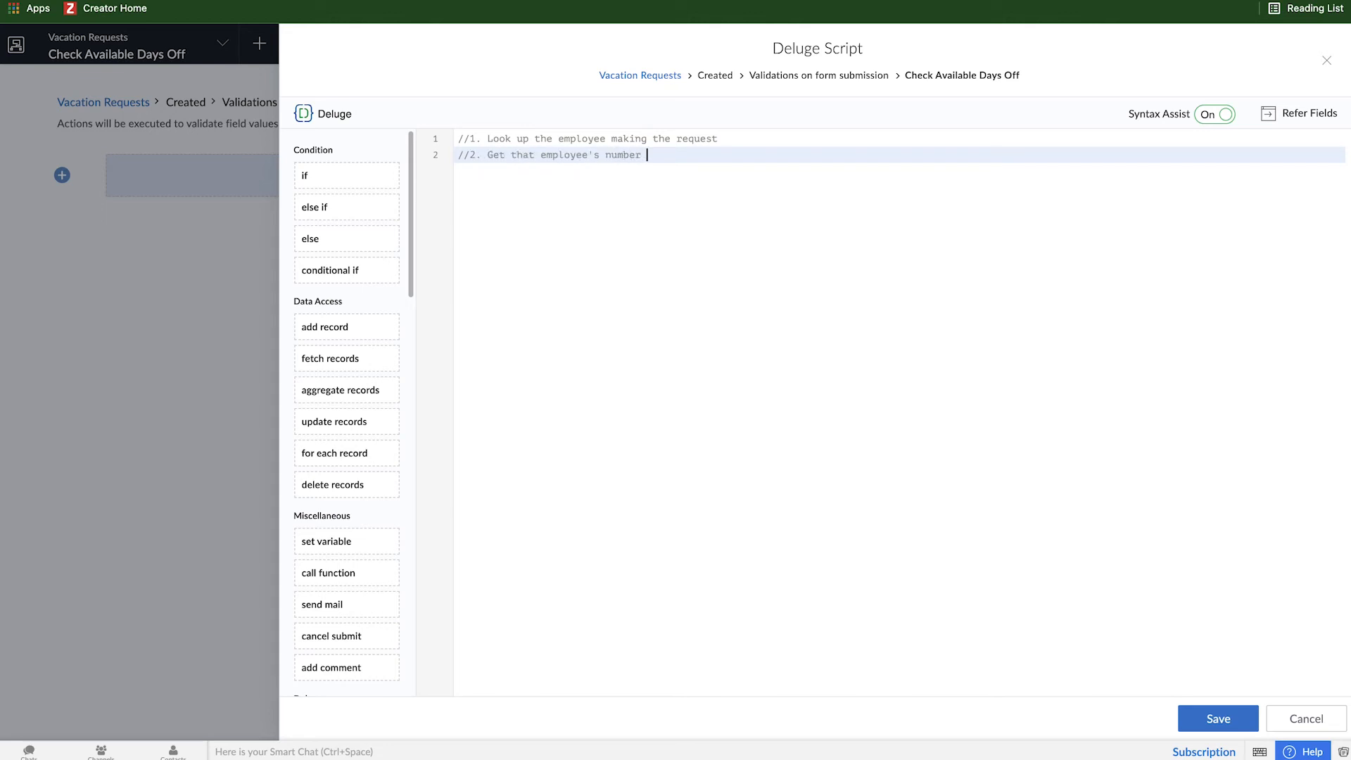
{"action": "type", "text": "of vacation days al"}
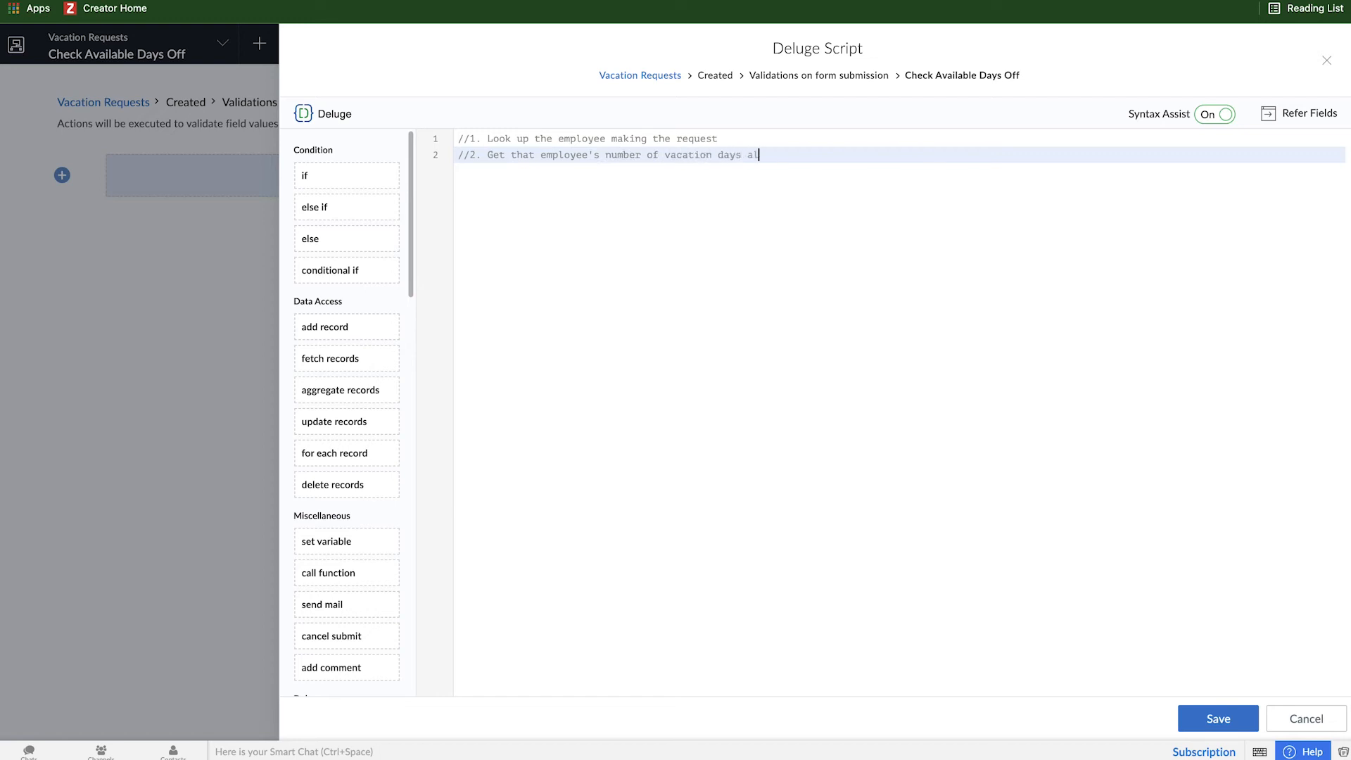
{"action": "type", "text": "lowed"}
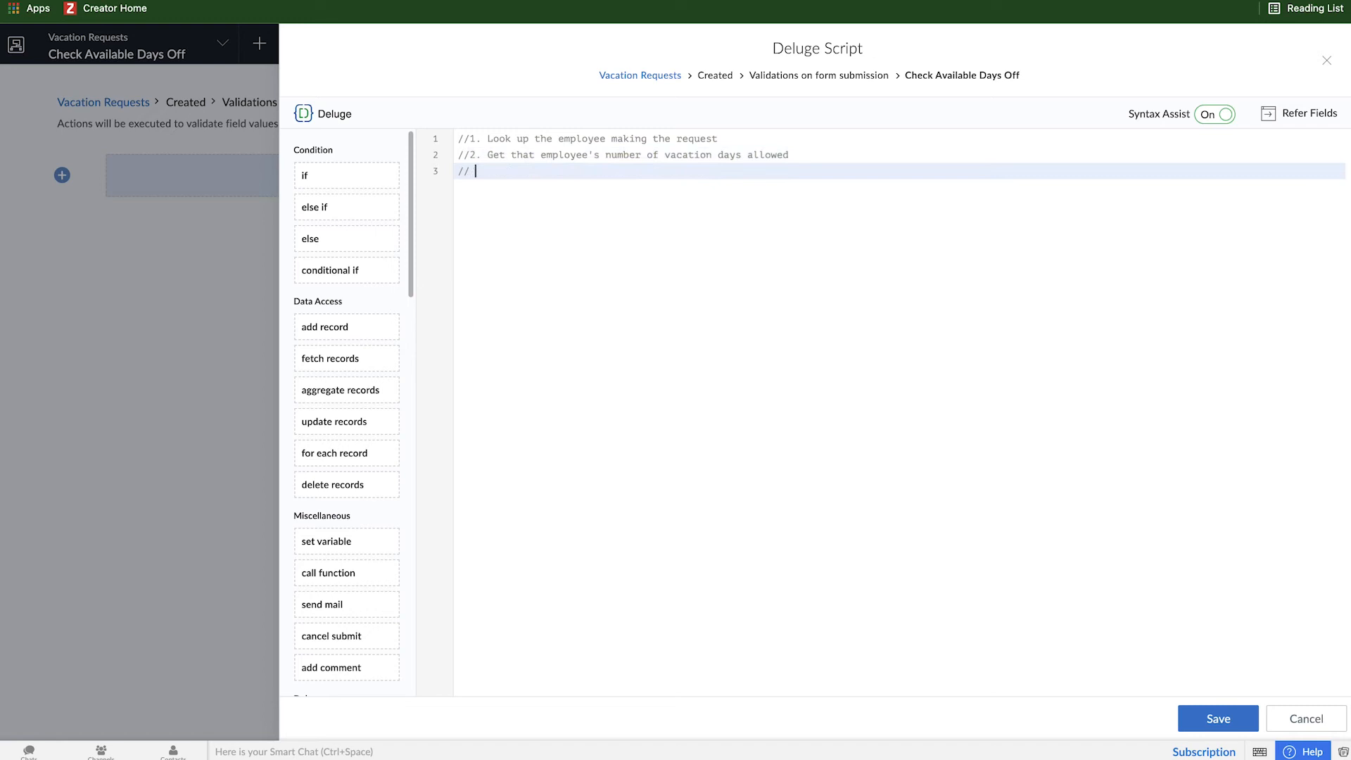
Write comment 3: check the vacation request is less than days allowed, then space the comments
{"action": "type", "text": "3. Check if the curre"}
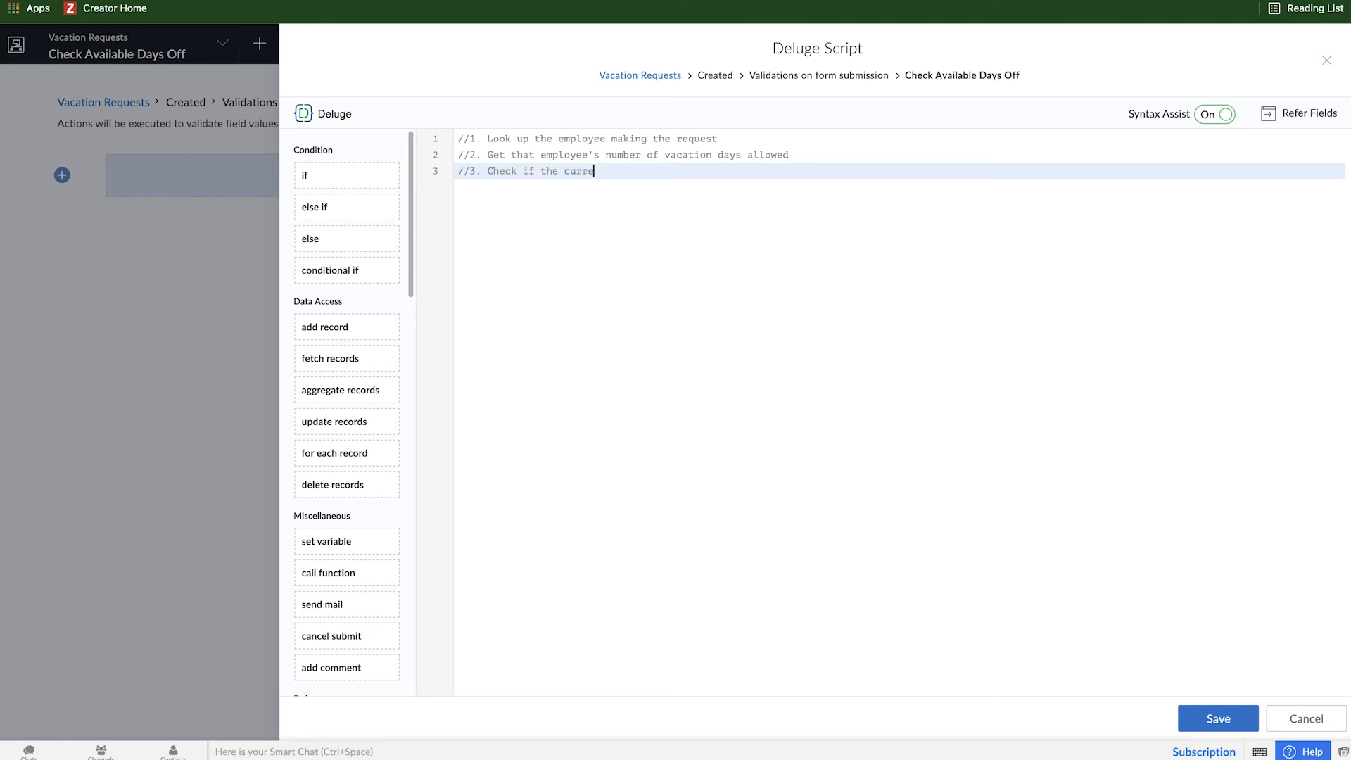
{"action": "type", "text": "nt vacation request i"}
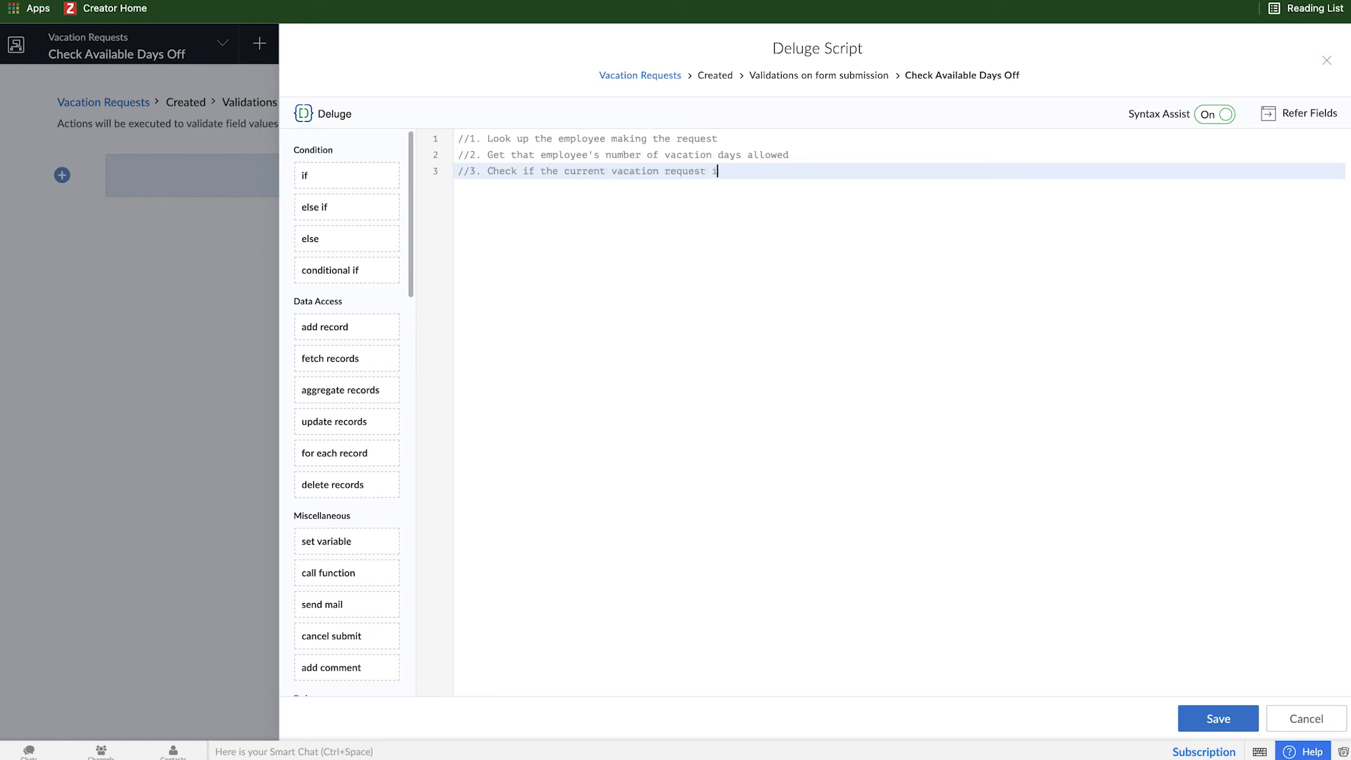
{"action": "type", "text": "is less that"}
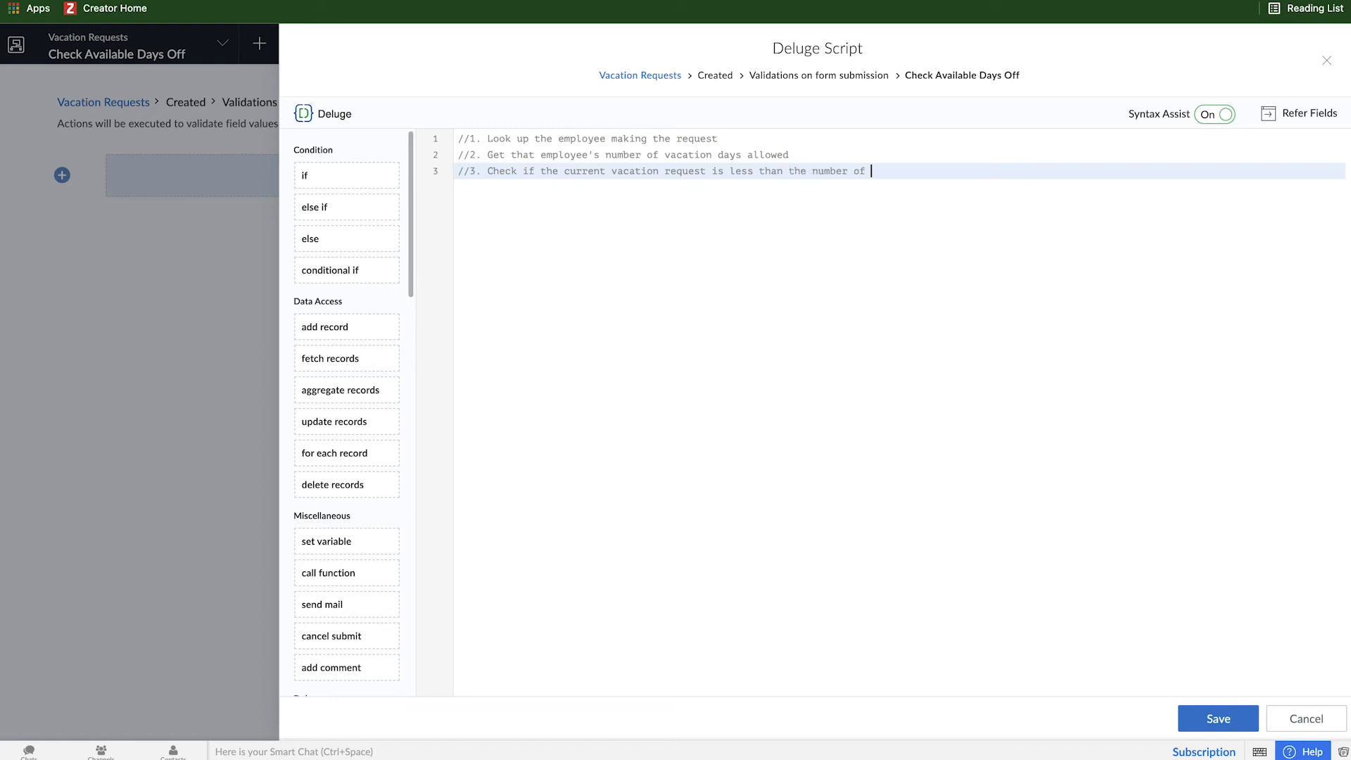
{"action": "type", "text": "days allowed."}
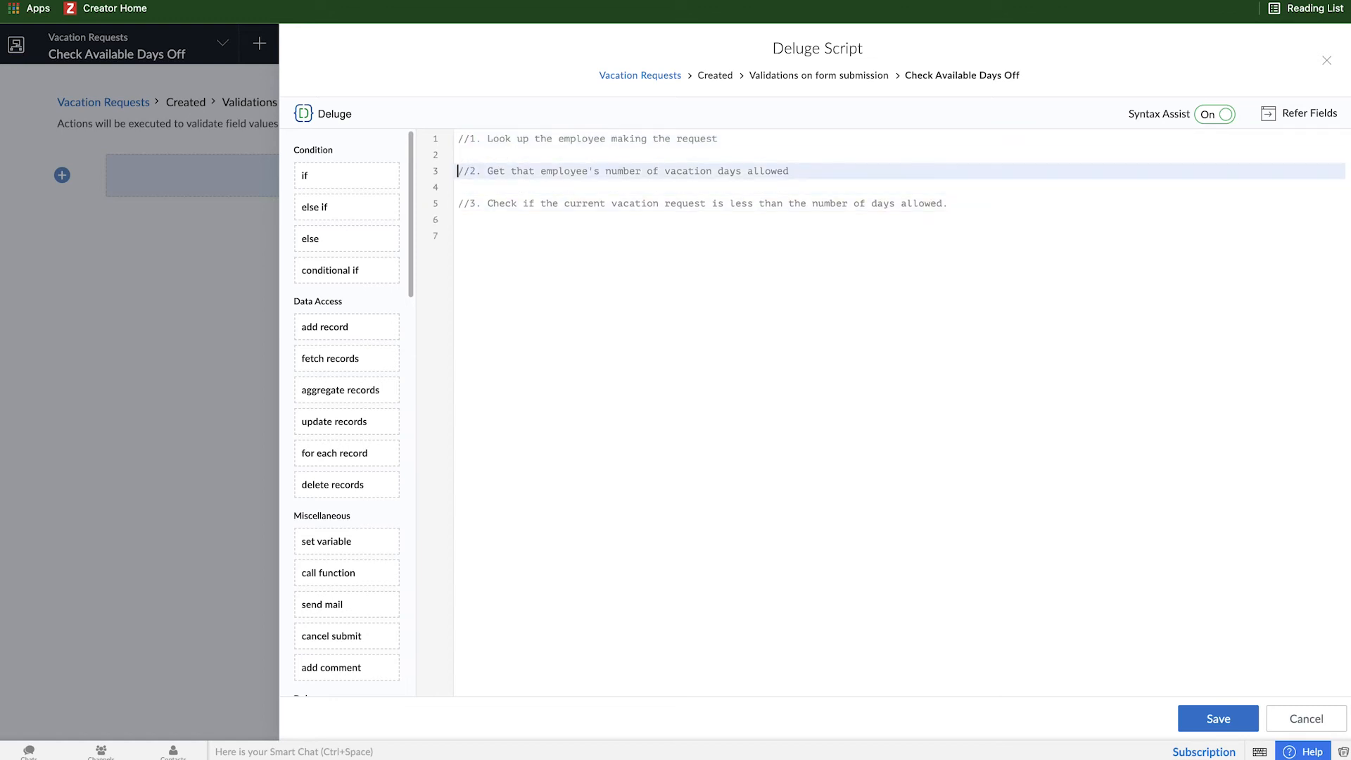
{"action": "key", "text": "Return"}
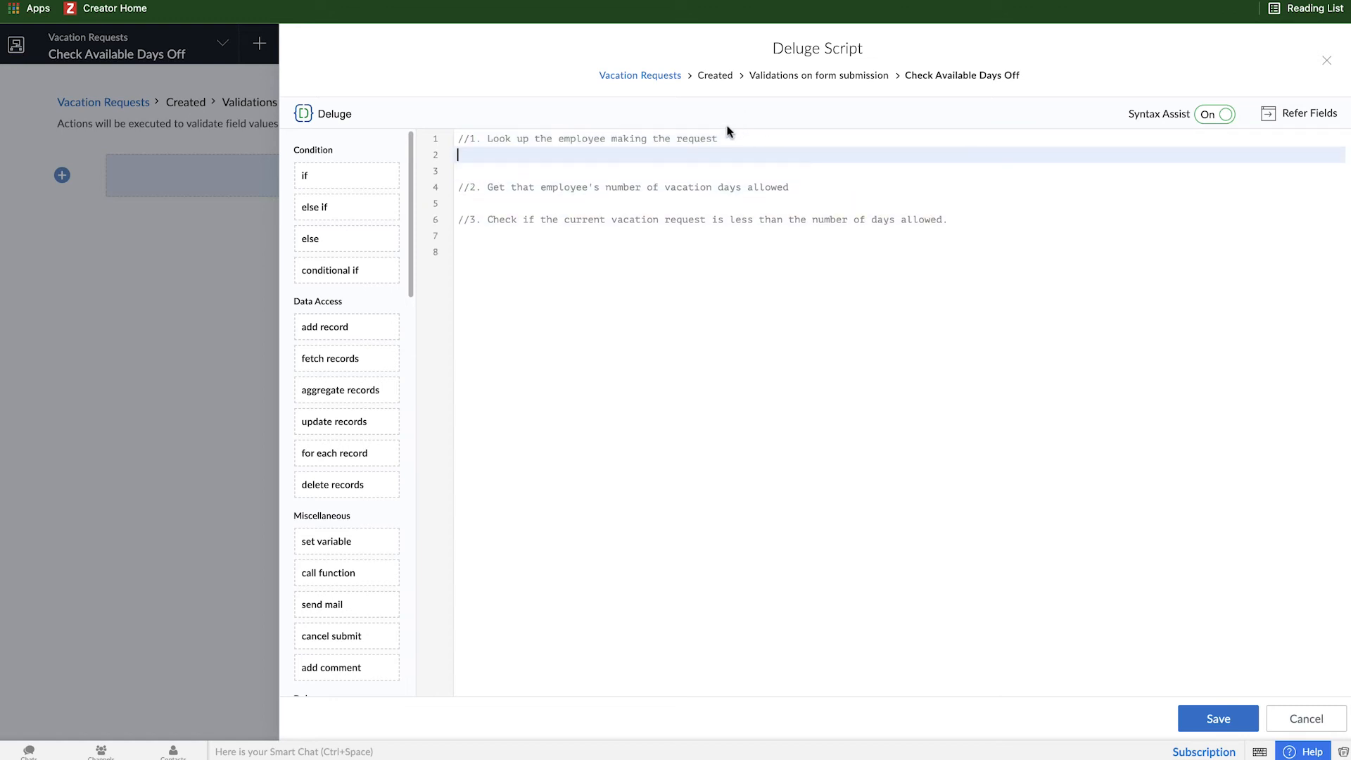
Show the Vacation_Requests form's field list beside the script via Refer Fields
{"action": "left_click", "coordinate": [1306, 112]}
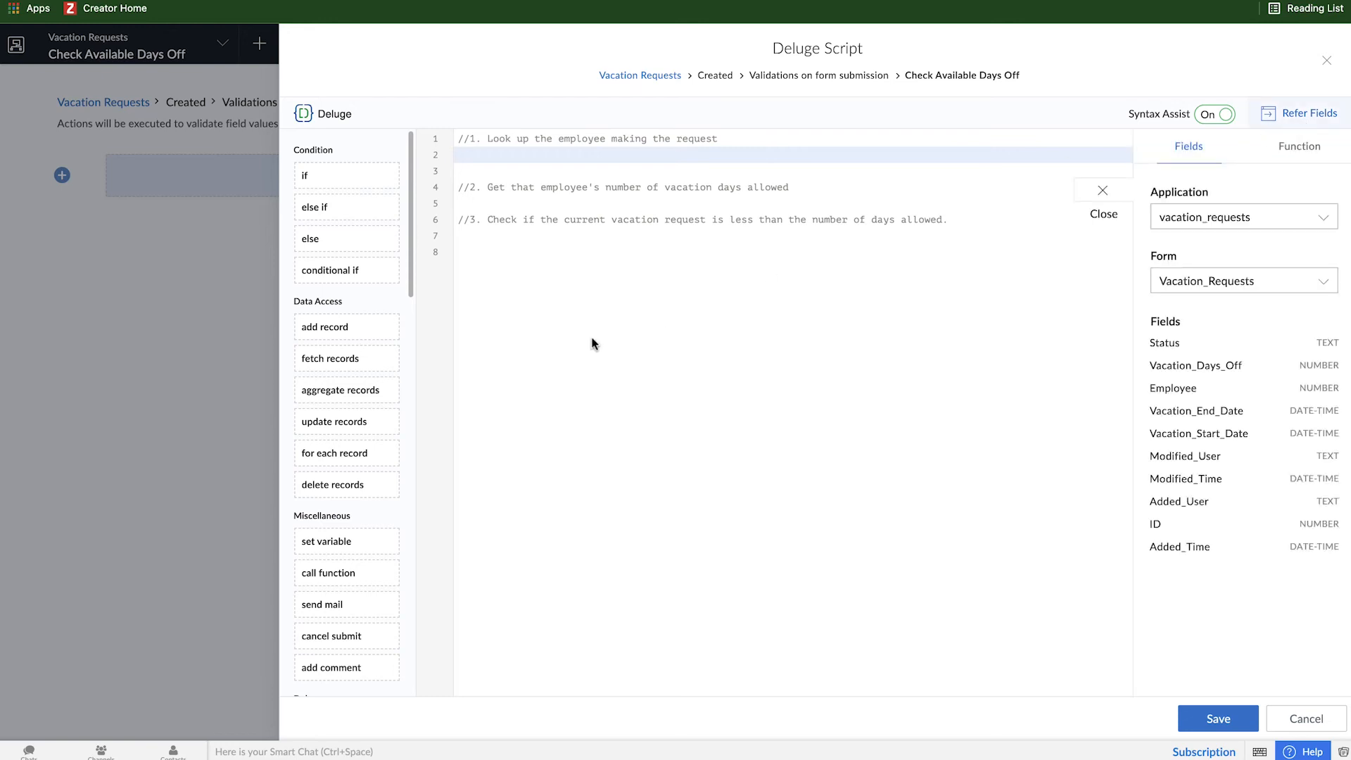
{"action": "mouse_move", "coordinate": [652, 357]}
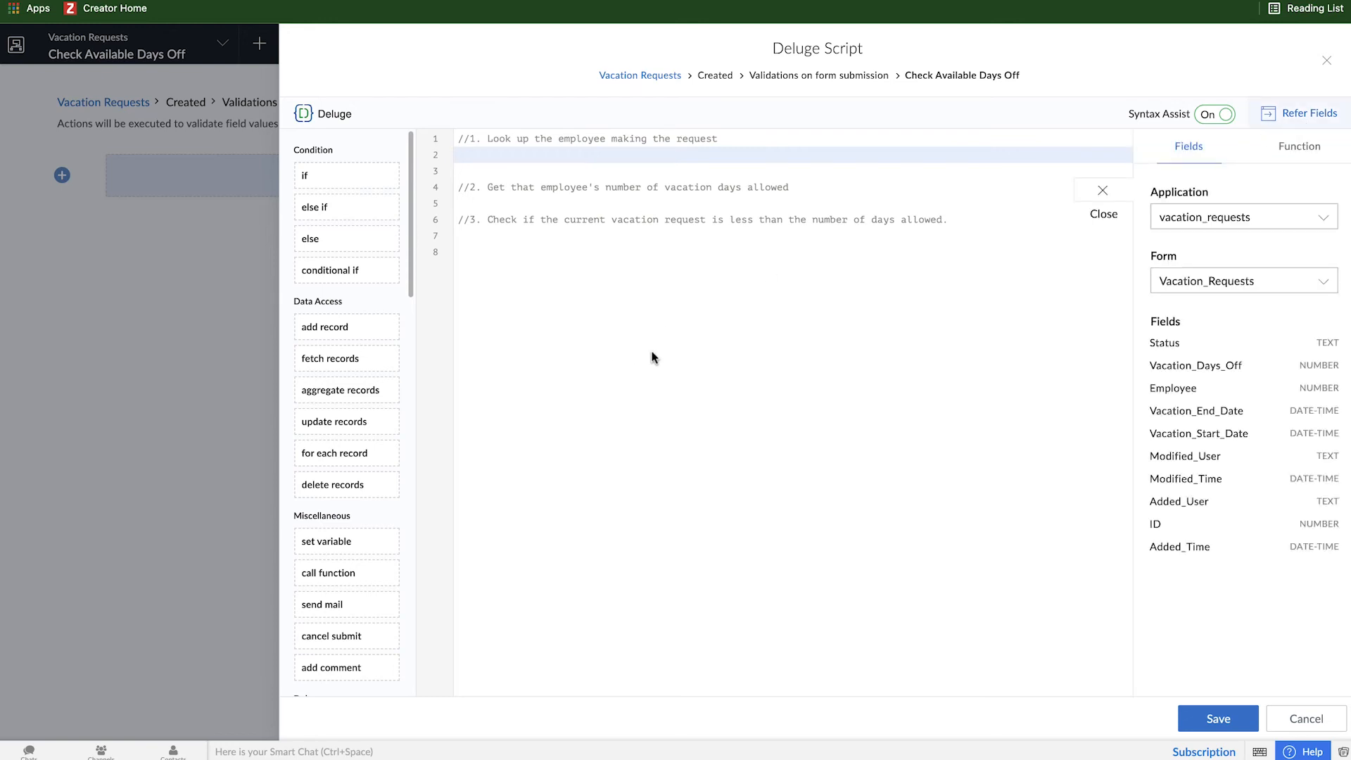
{"action": "mouse_move", "coordinate": [646, 371]}
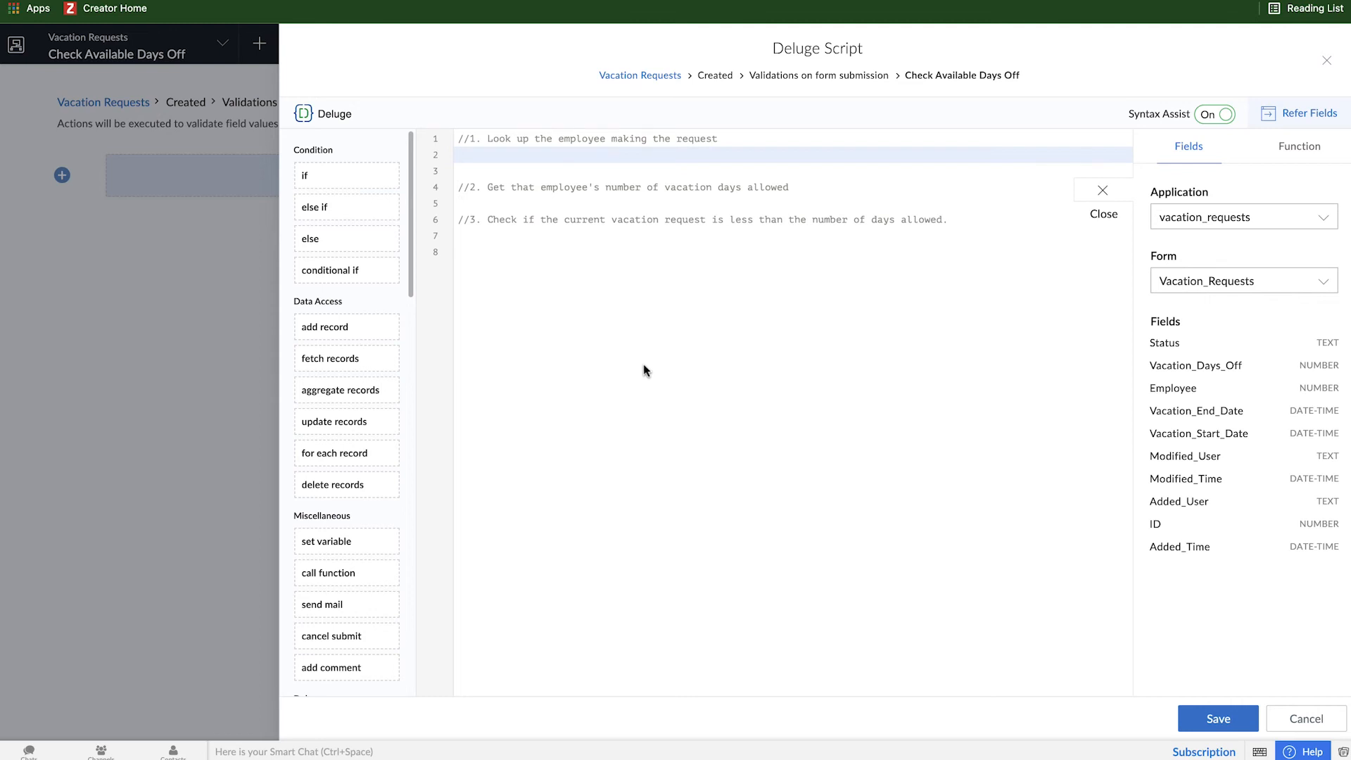
{"action": "mouse_move", "coordinate": [346, 359]}
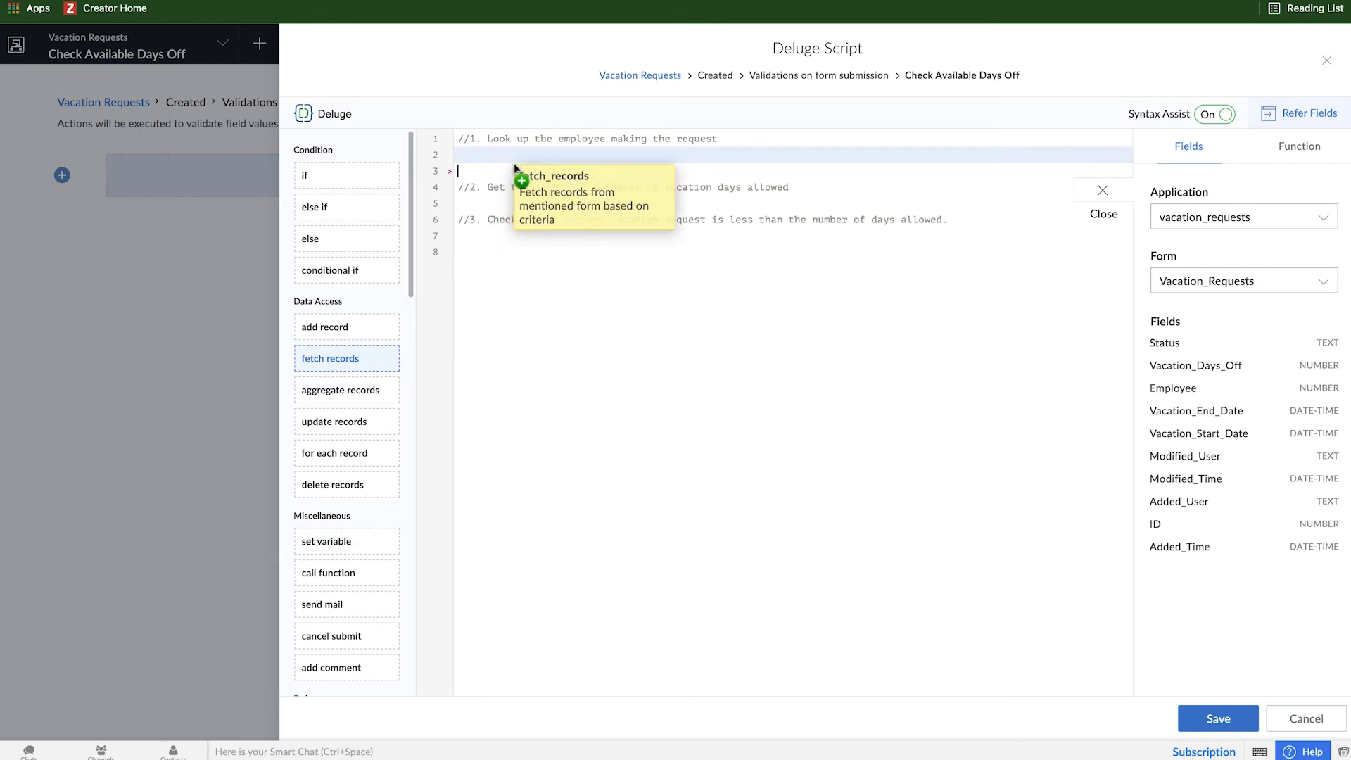
Insert a fetch statement storing Employees records in EmployeeDetails
{"action": "left_click", "coordinate": [329, 359]}
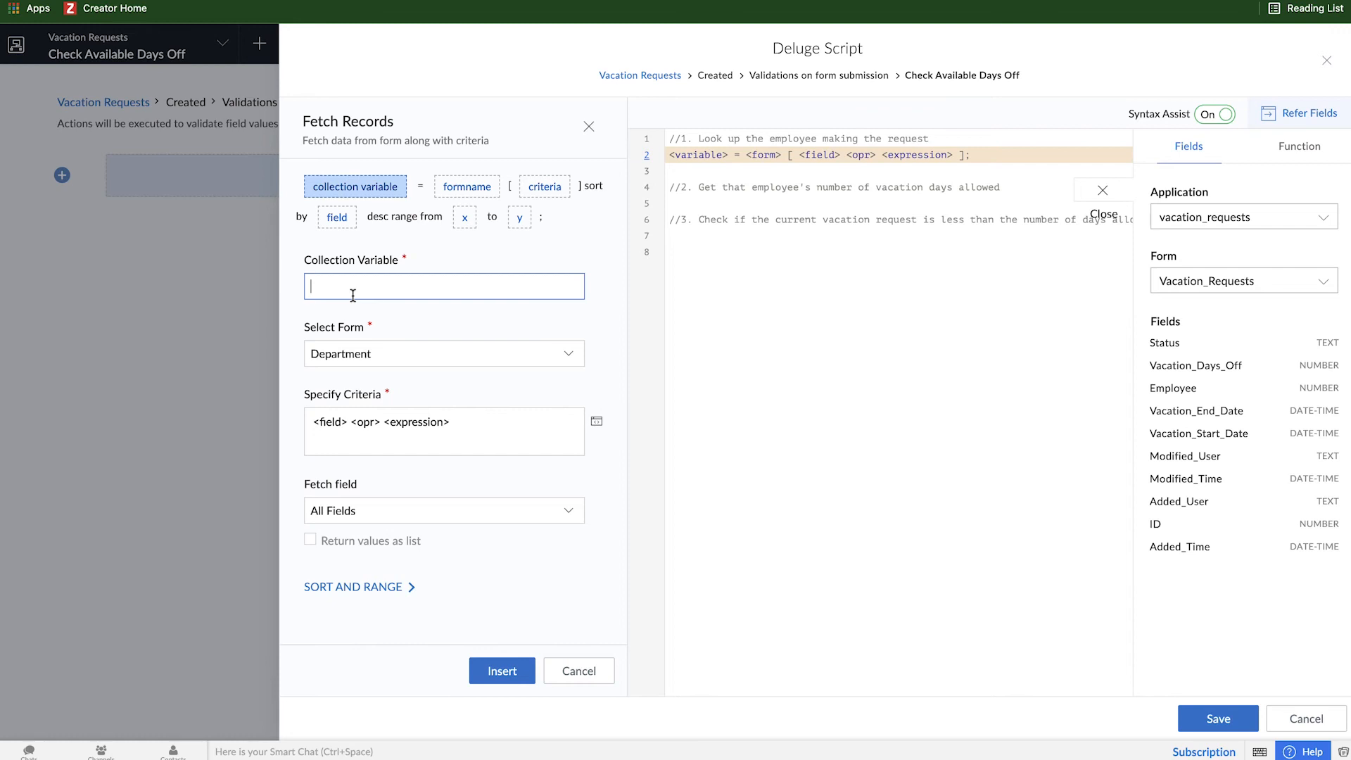
{"action": "type", "text": "EmployeeDetail"}
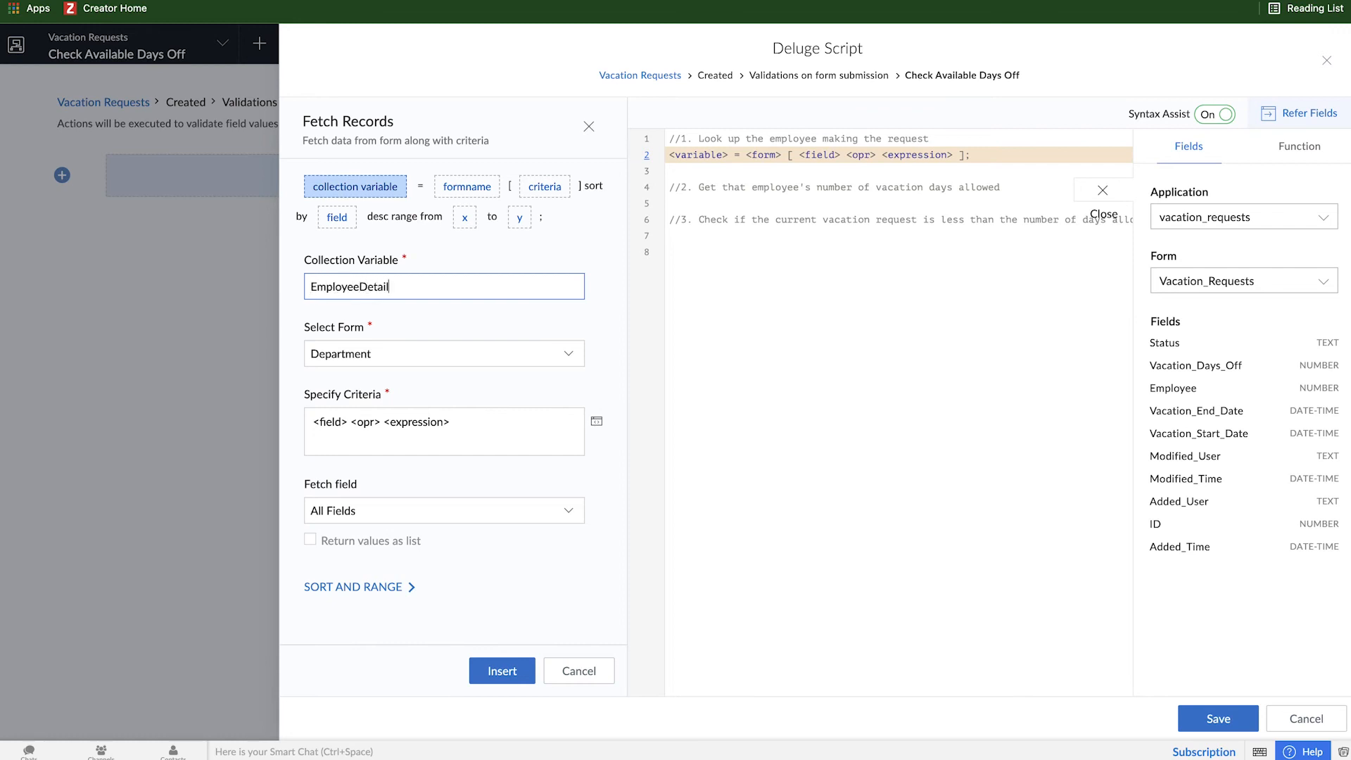
{"action": "left_click", "coordinate": [443, 354]}
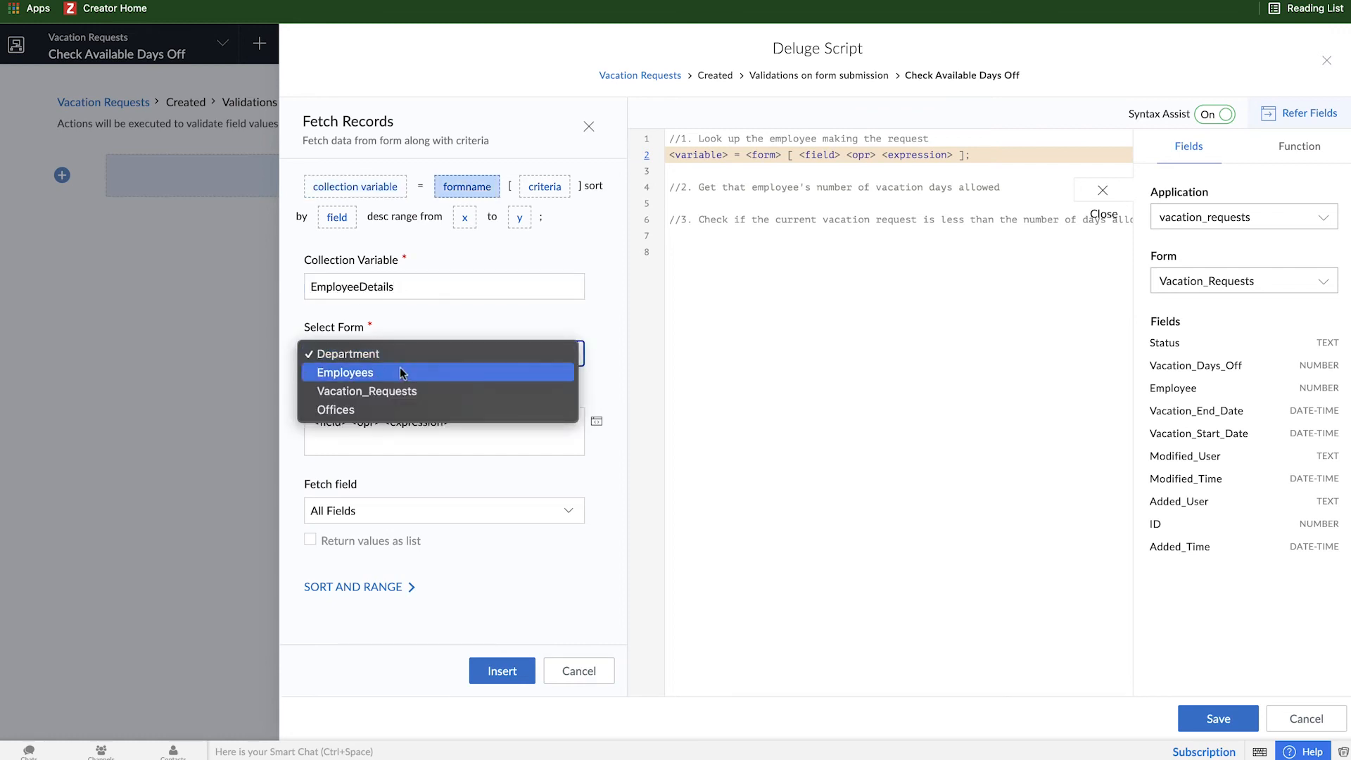
{"action": "left_click", "coordinate": [344, 372]}
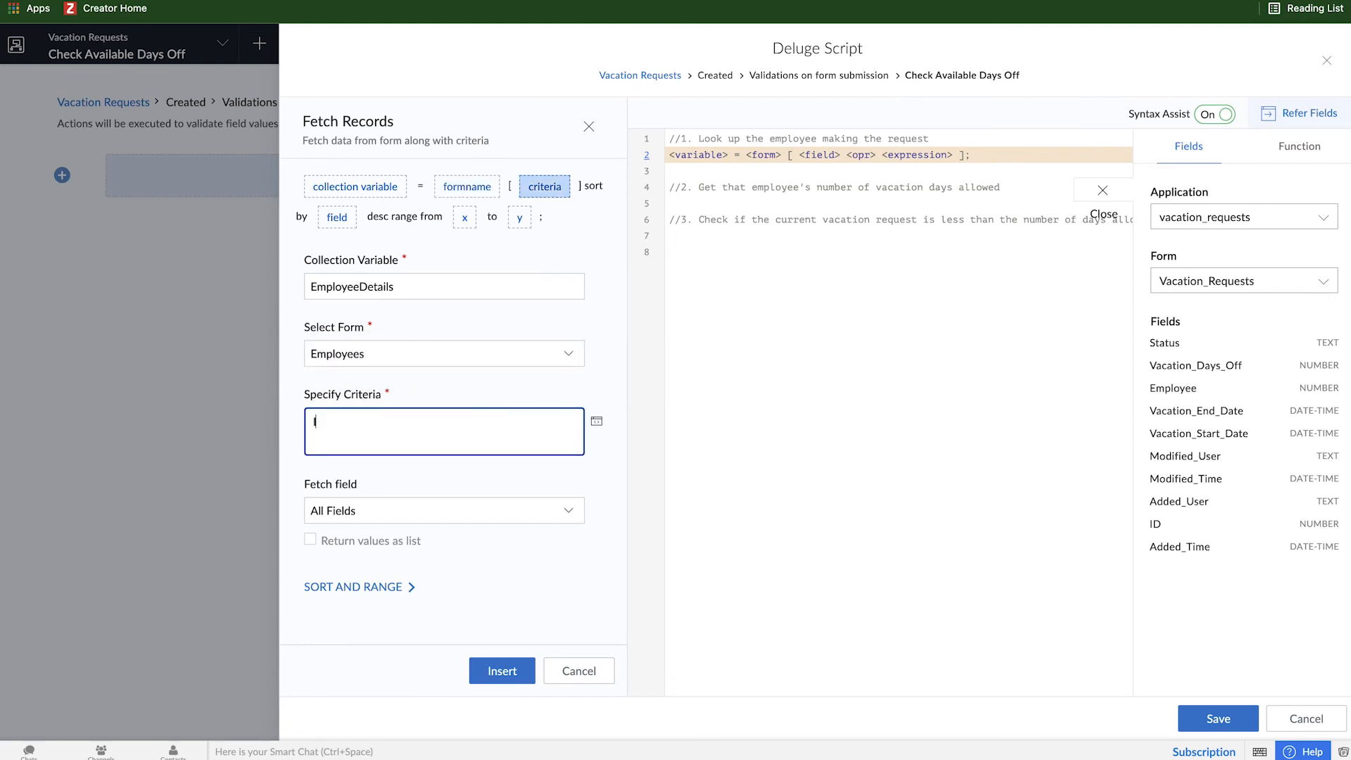
Set the fetch criteria to ID == Employee and finish it
{"action": "type", "text": "ID =="}
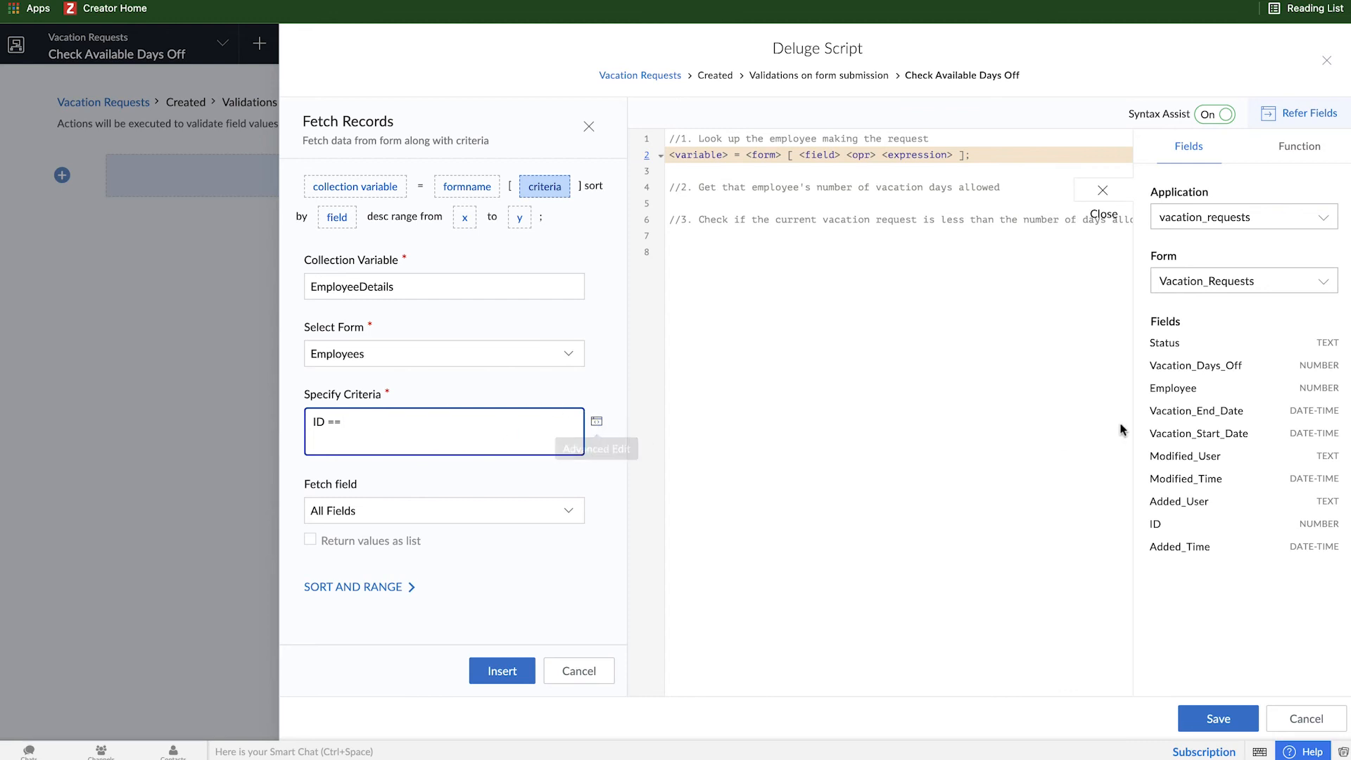
{"action": "mouse_move", "coordinate": [597, 421]}
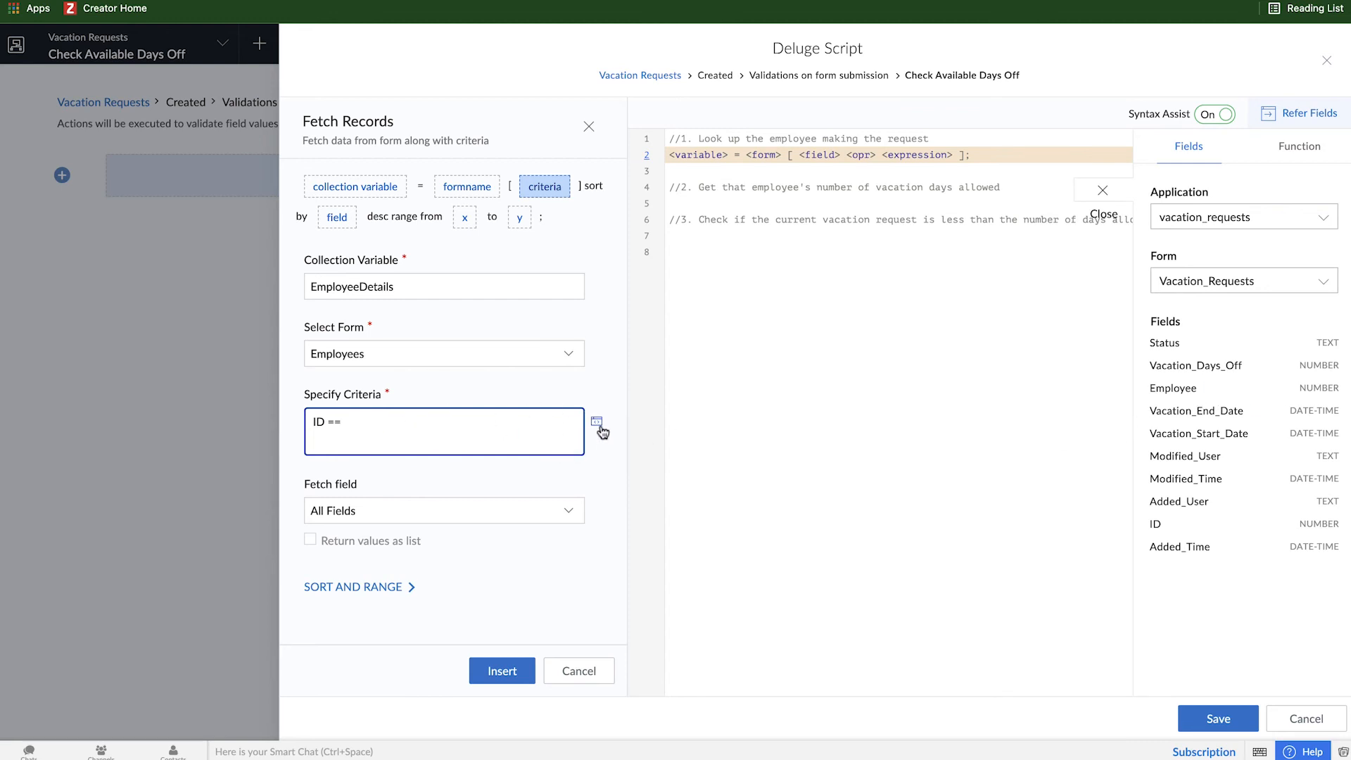
{"action": "left_click", "coordinate": [601, 431]}
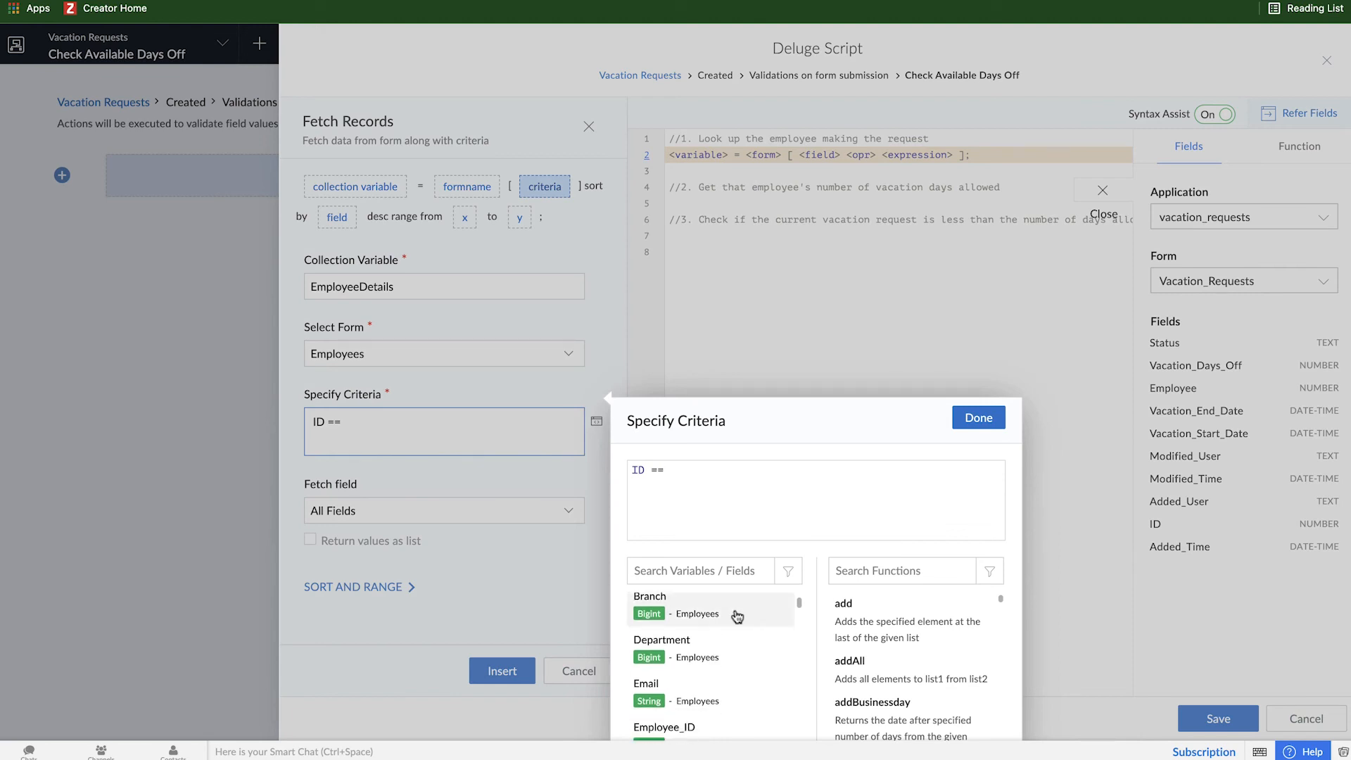
{"action": "scroll", "scroll_direction": "down", "scroll_amount": 3}
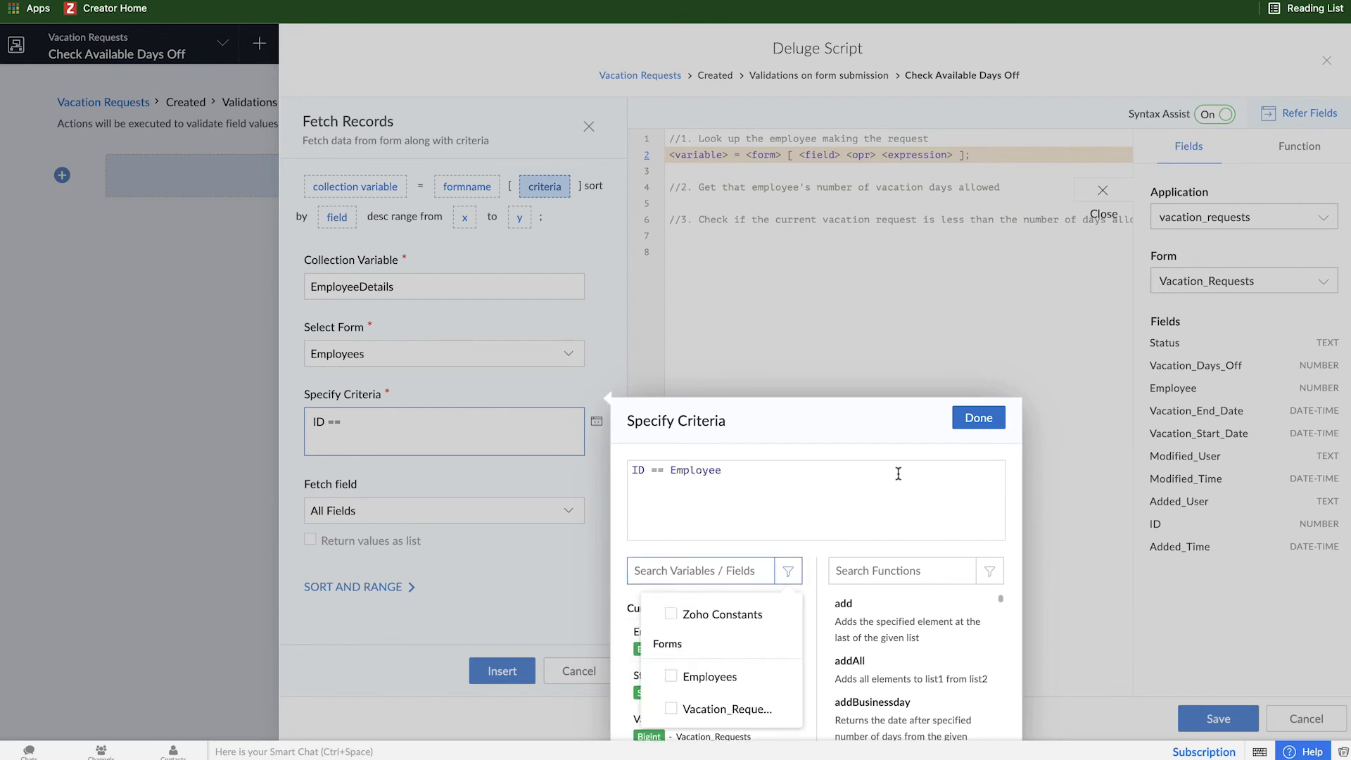
{"action": "left_click", "coordinate": [501, 670]}
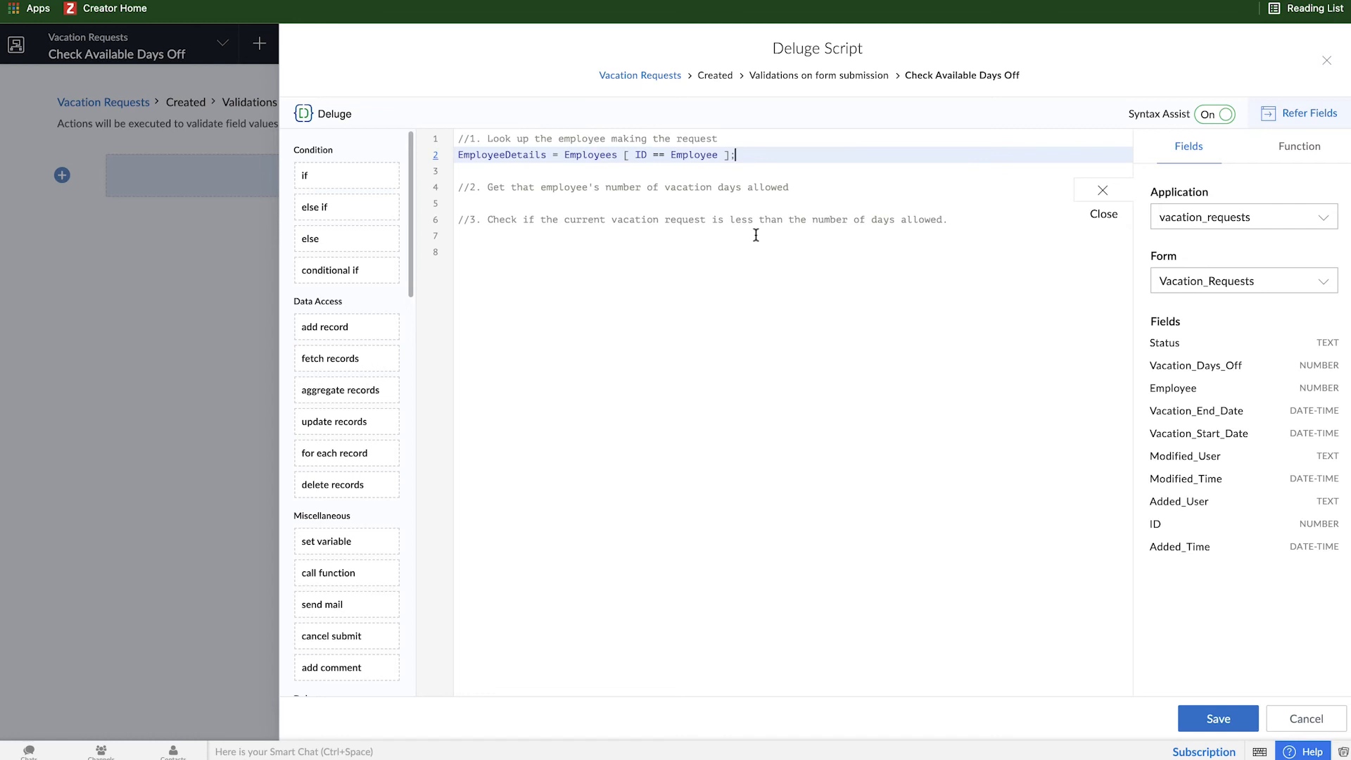
{"action": "mouse_move", "coordinate": [754, 237]}
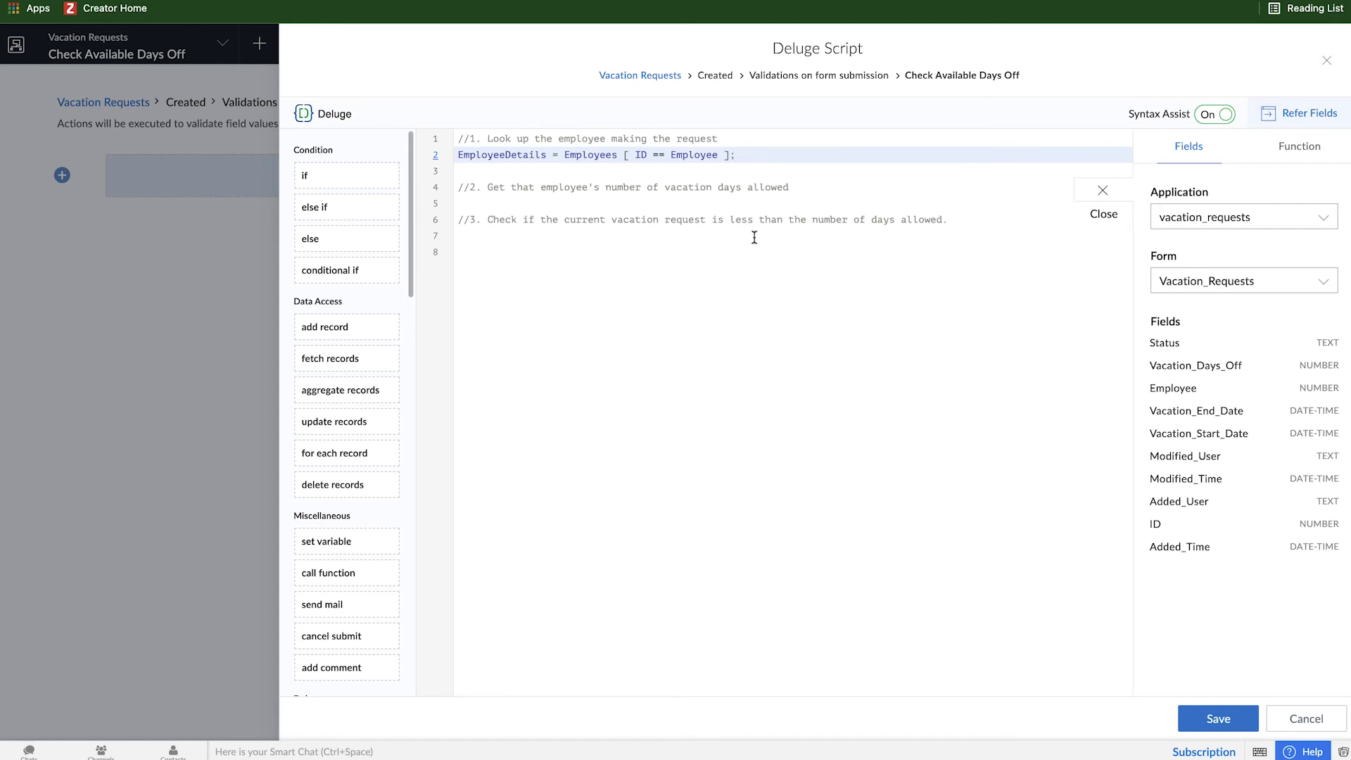
Reference the Employees fields and write availableDays = EmployeeDetails.Vacation_Days_Available under comment 2
{"action": "double_click", "coordinate": [501, 155]}
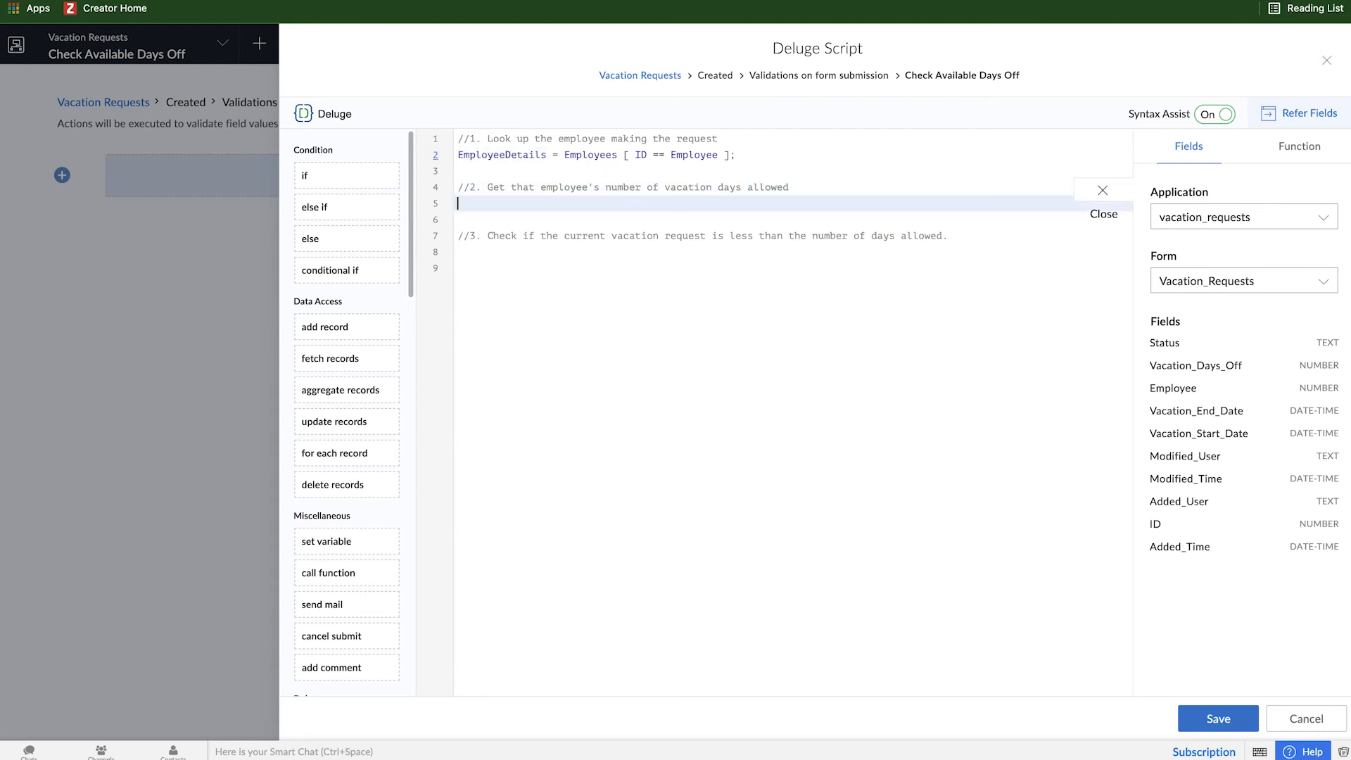
{"action": "left_click", "coordinate": [1243, 280]}
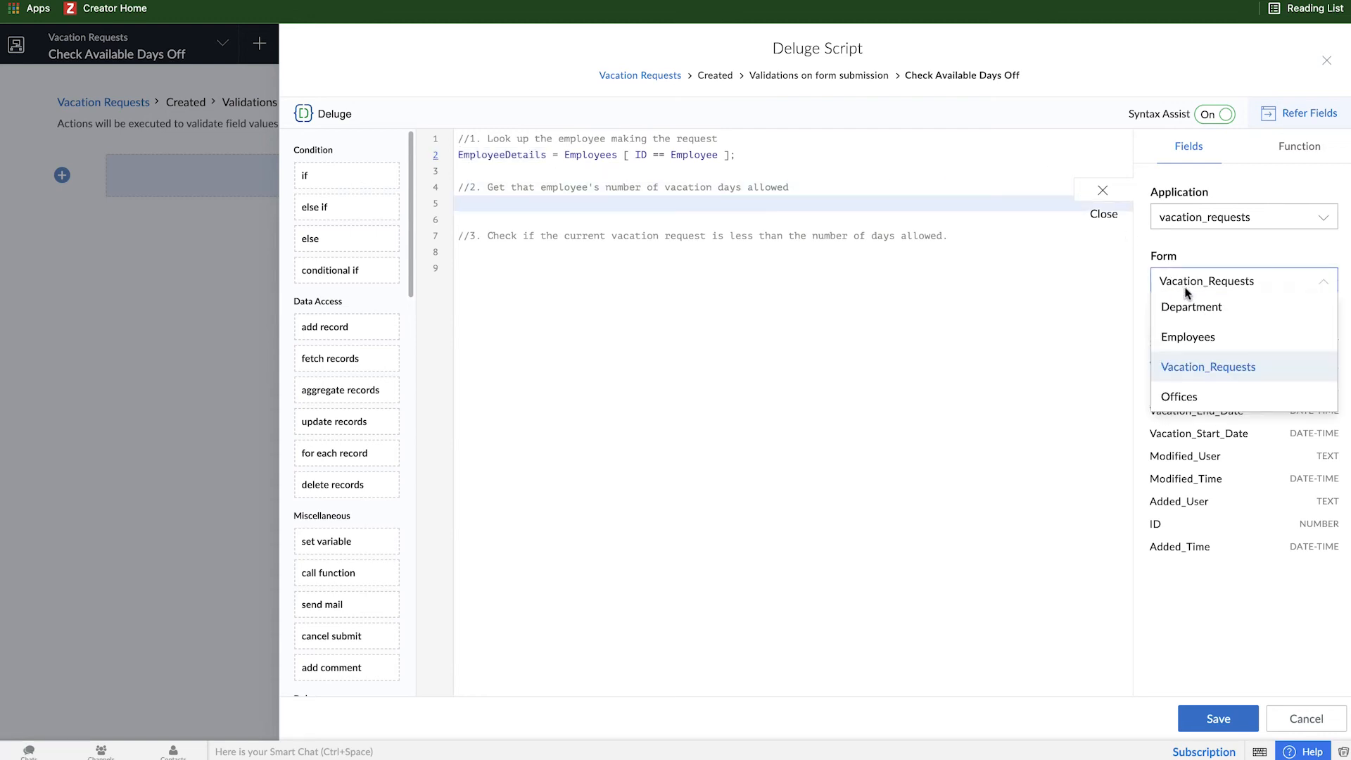
{"action": "left_click", "coordinate": [1187, 337]}
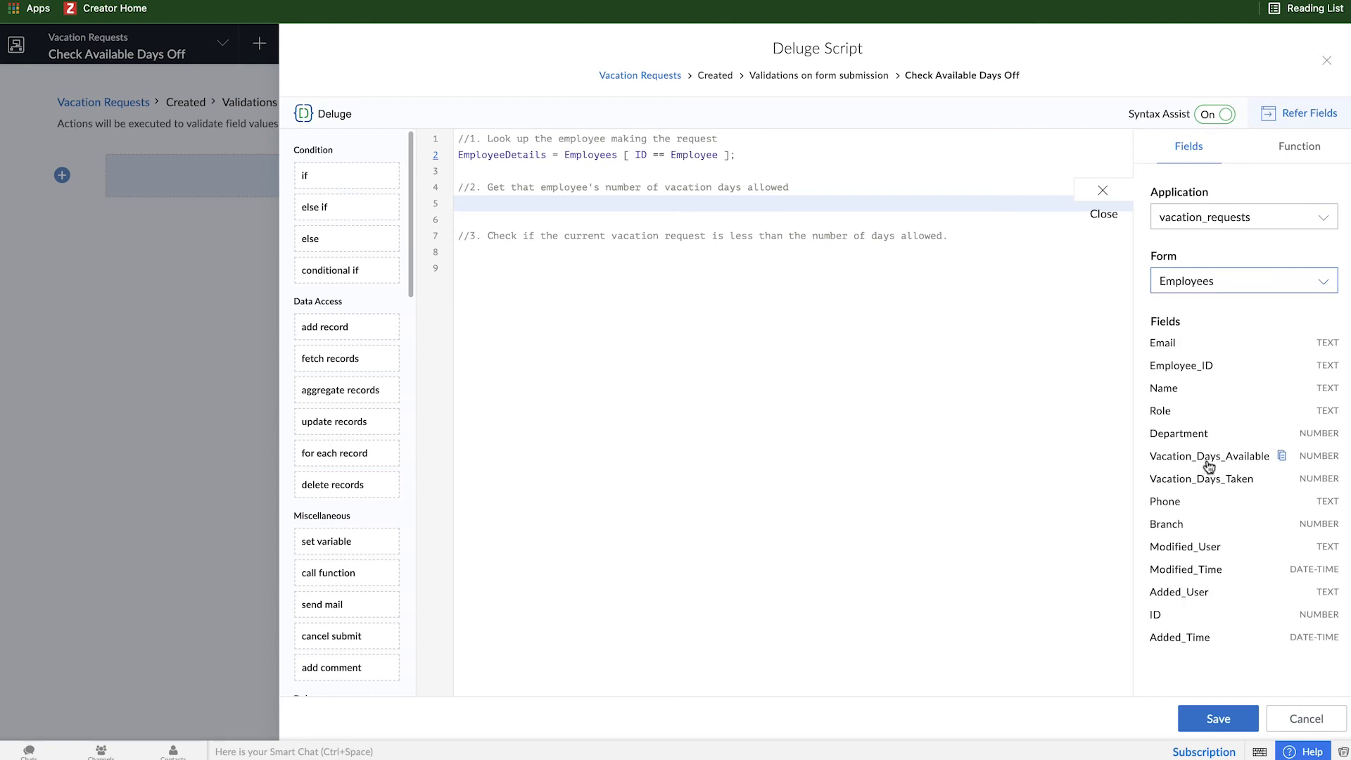
{"action": "mouse_move", "coordinate": [548, 239]}
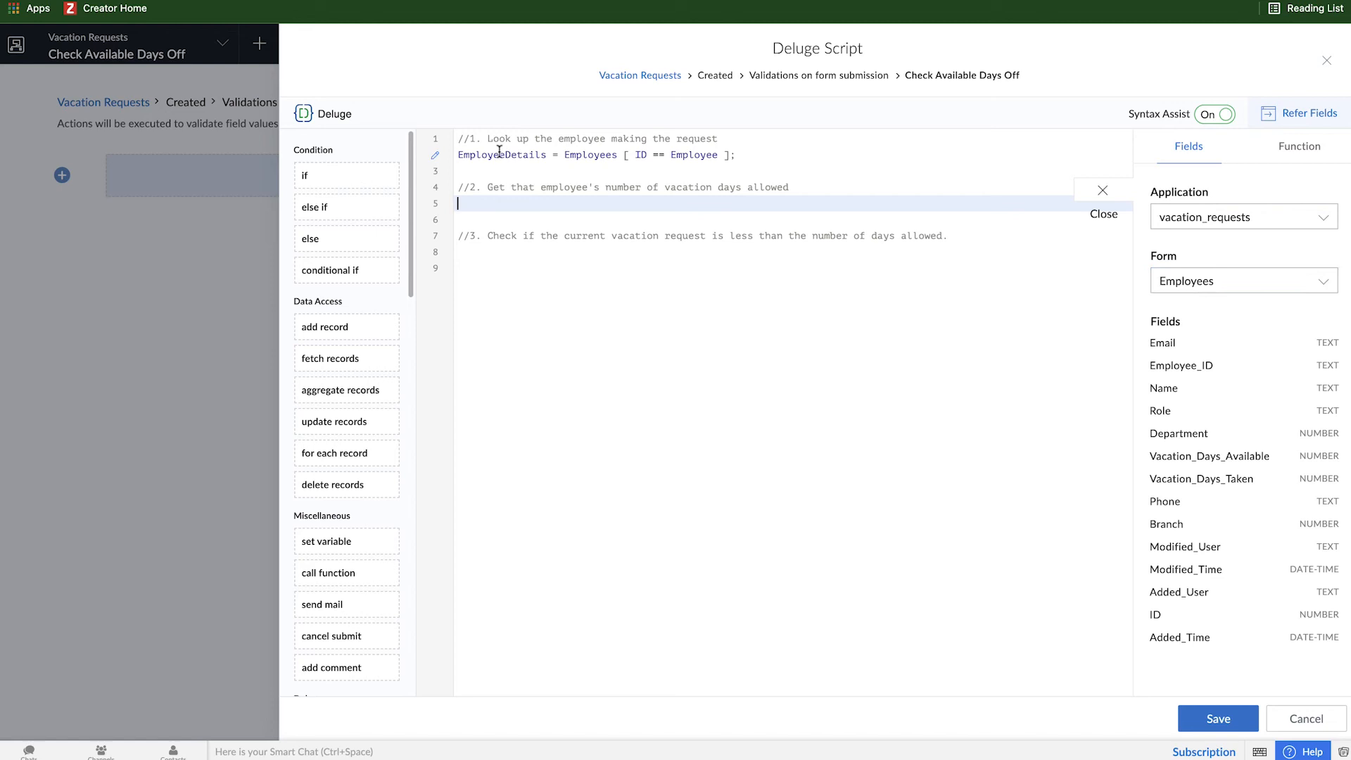
{"action": "left_click", "coordinate": [496, 209]}
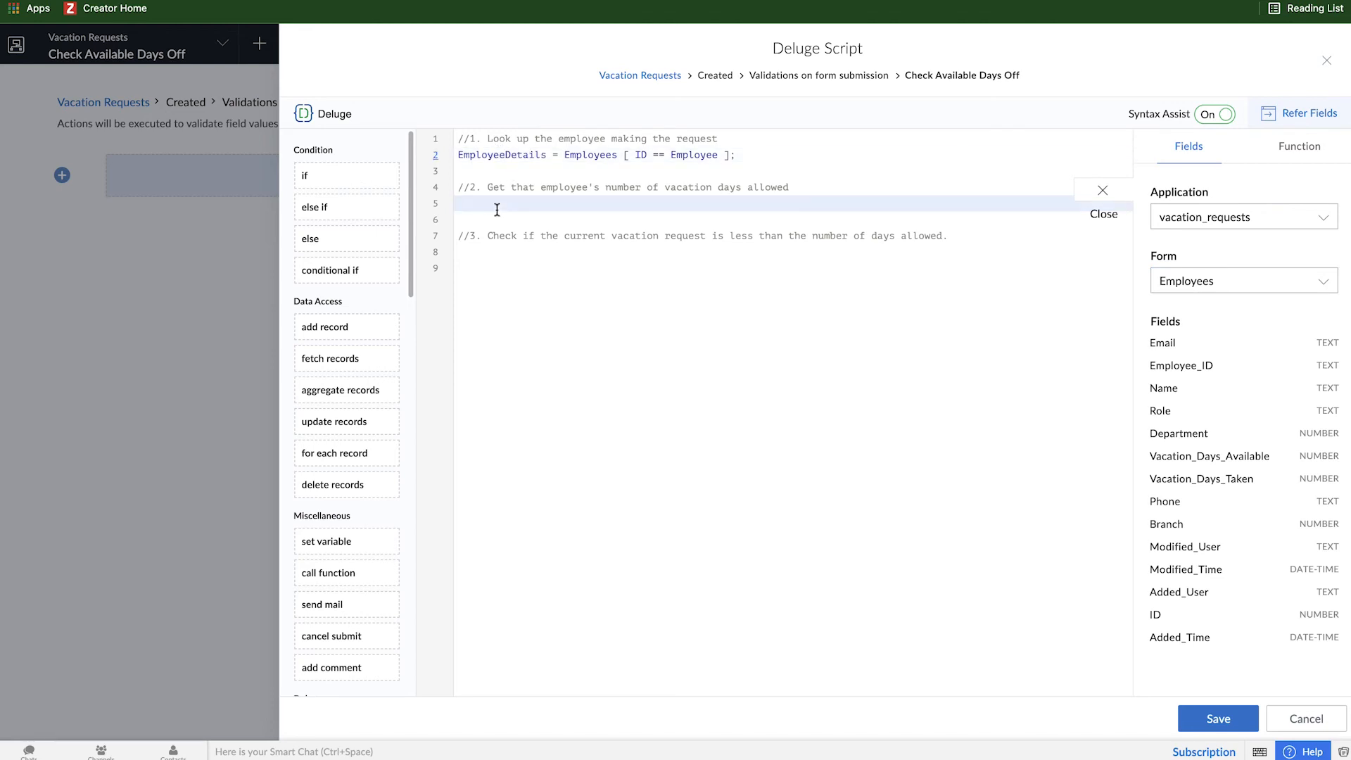
{"action": "type", "text": "availableDays ="}
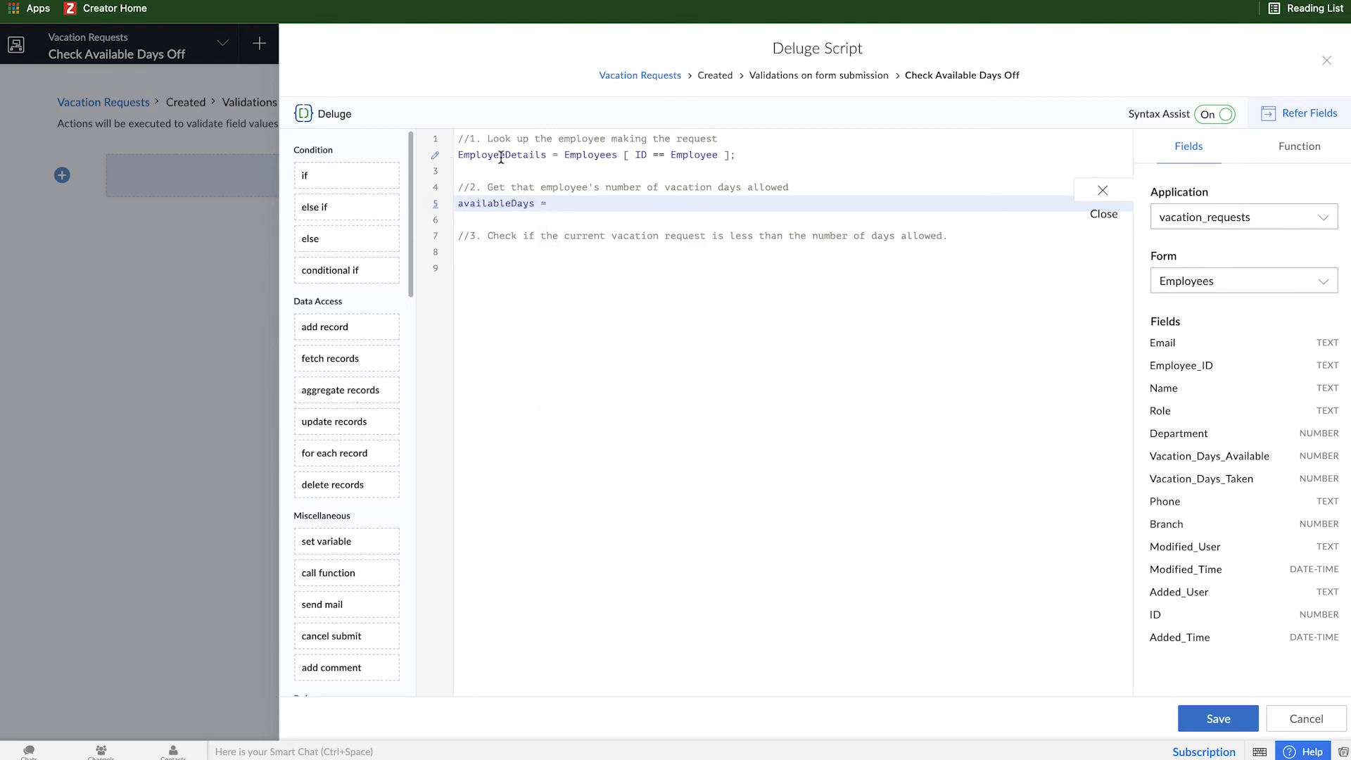
{"action": "type", "text": "EmployeeDetails"}
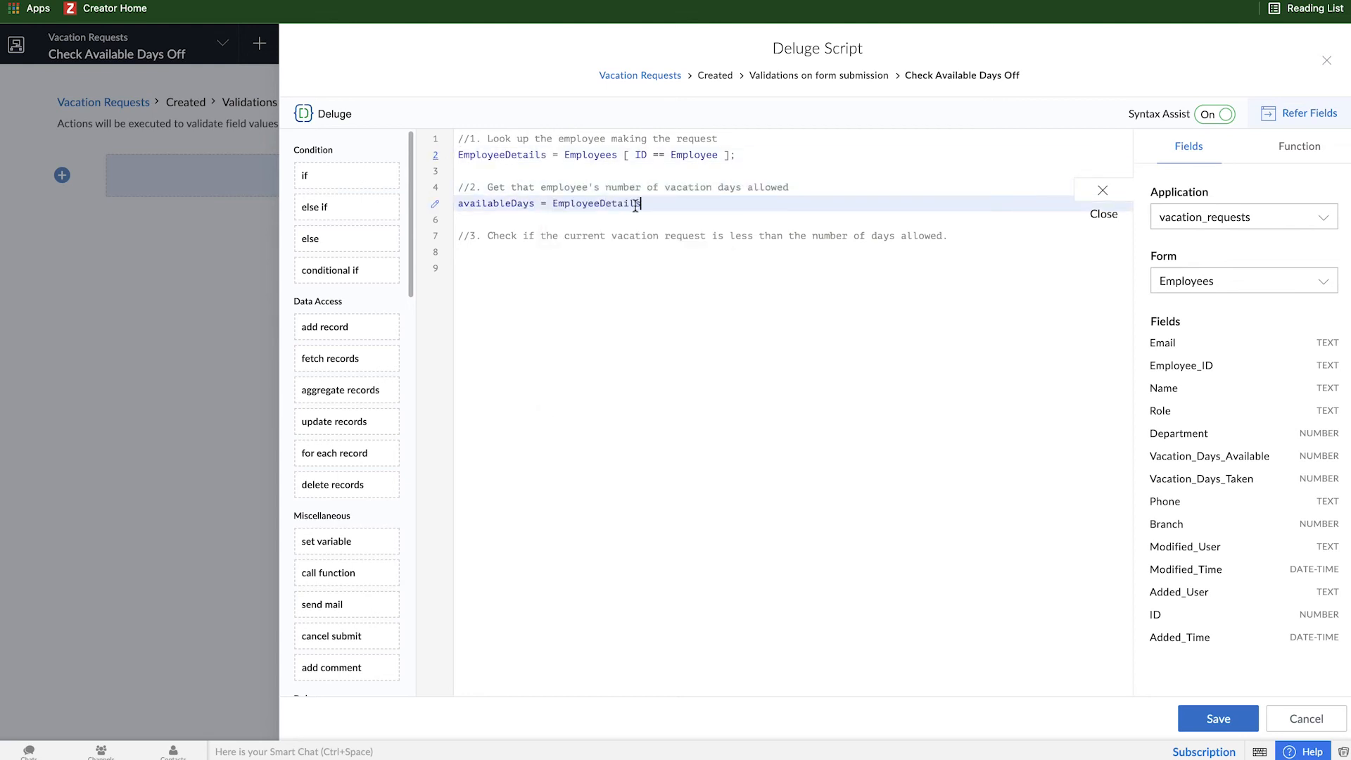
{"action": "type", "text": ".Vacation_Days_Available;"}
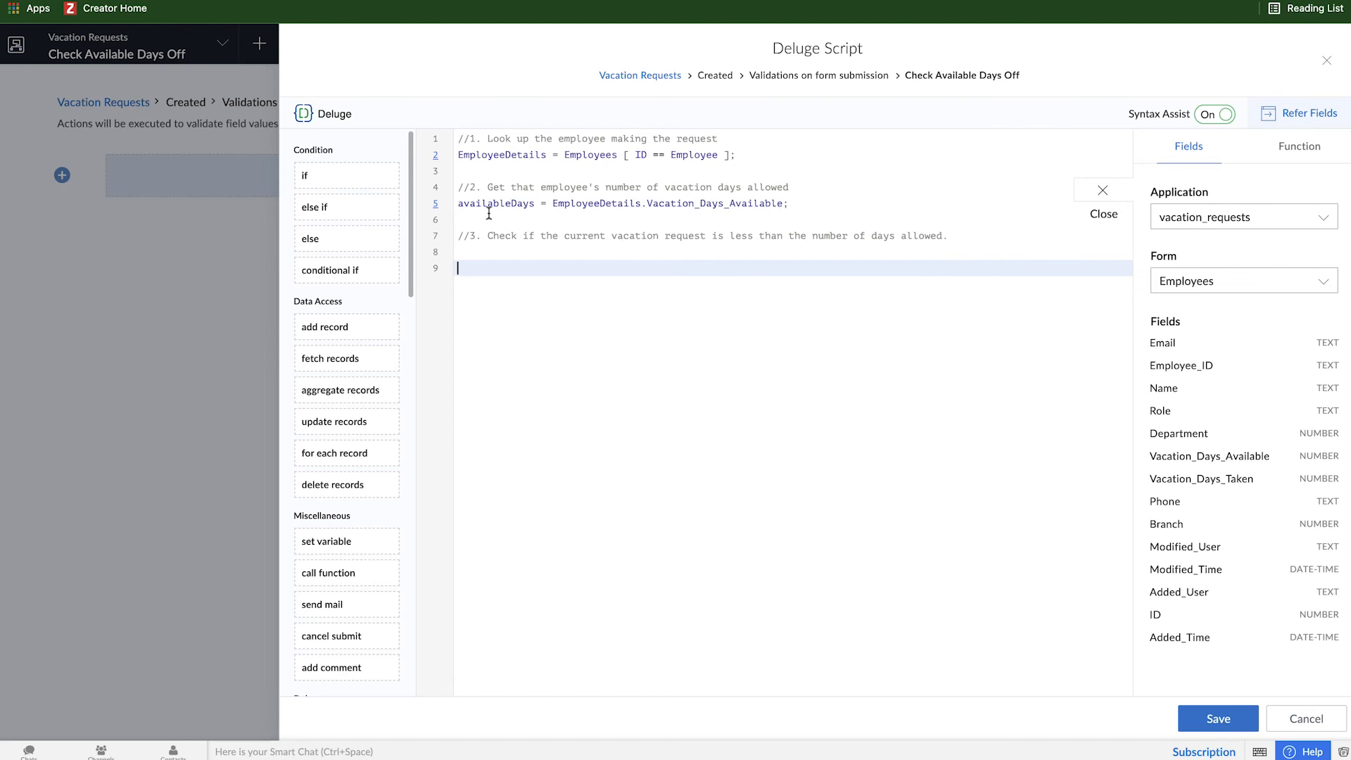
Copy the availableDays name and reword comment 3 to end with 'available.'
{"action": "double_click", "coordinate": [496, 202]}
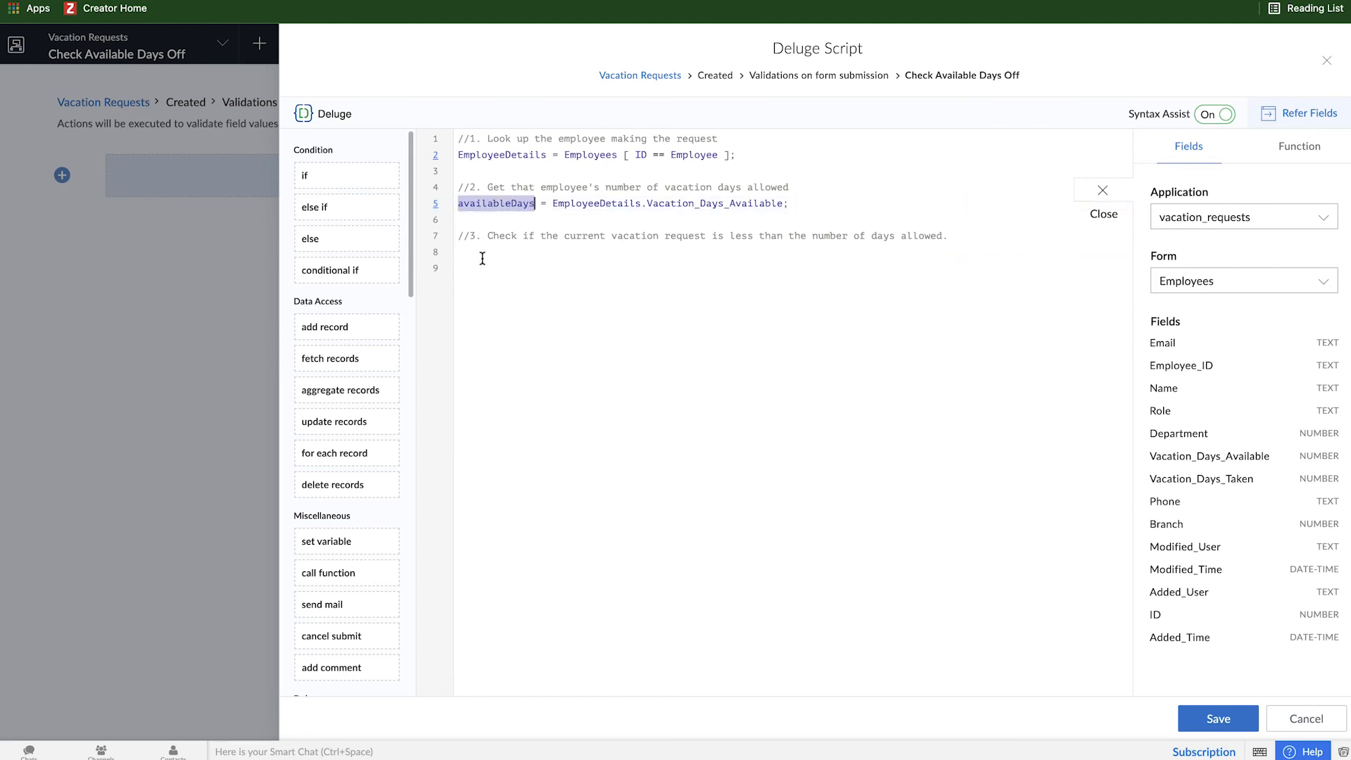
{"action": "left_click", "coordinate": [577, 267]}
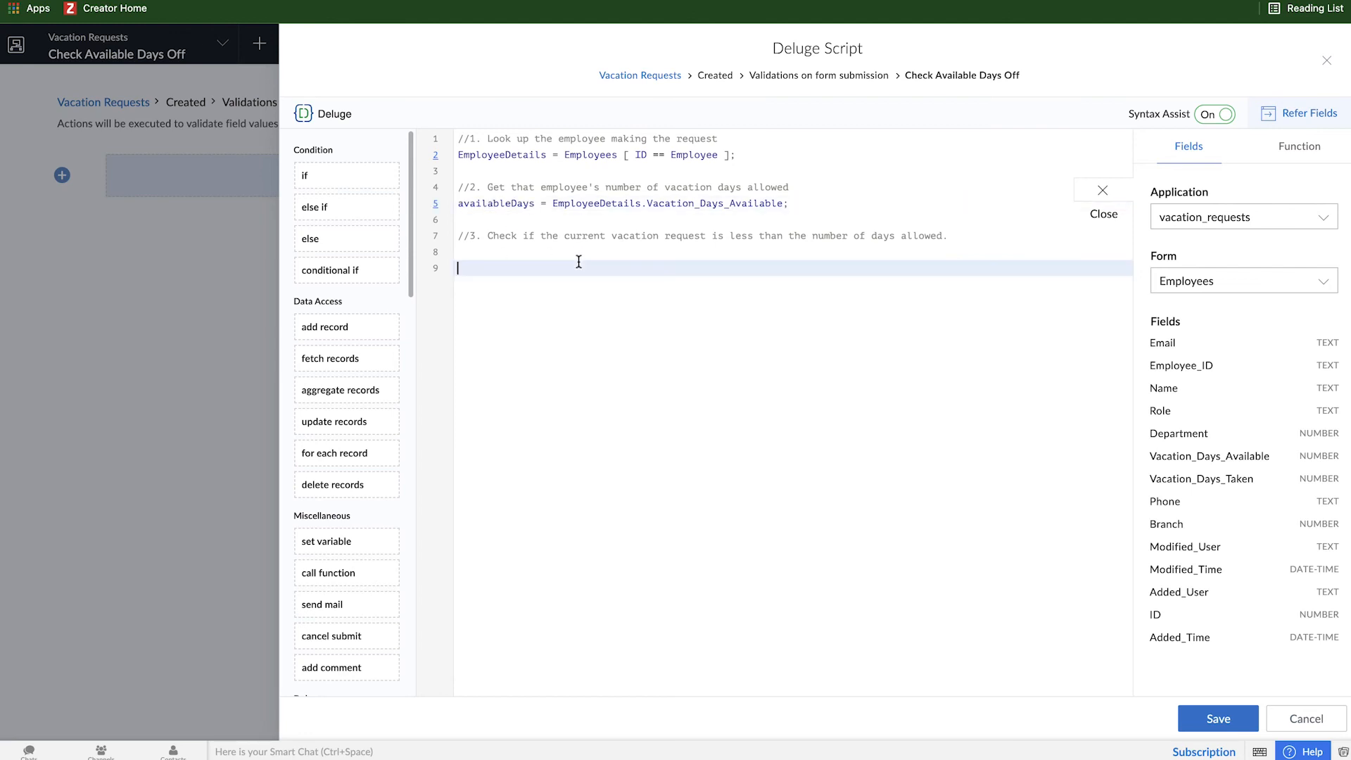
{"action": "mouse_move", "coordinate": [612, 249]}
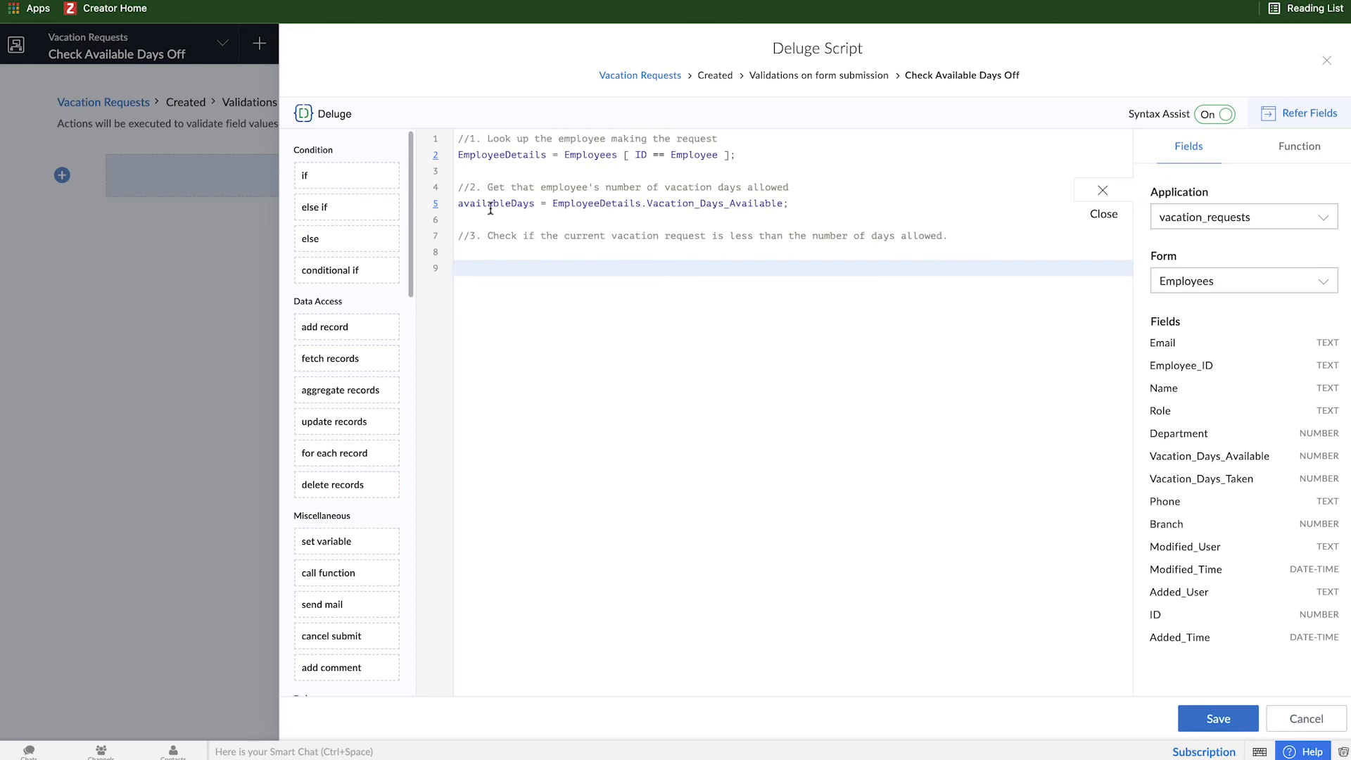
{"action": "left_click", "coordinate": [909, 235]}
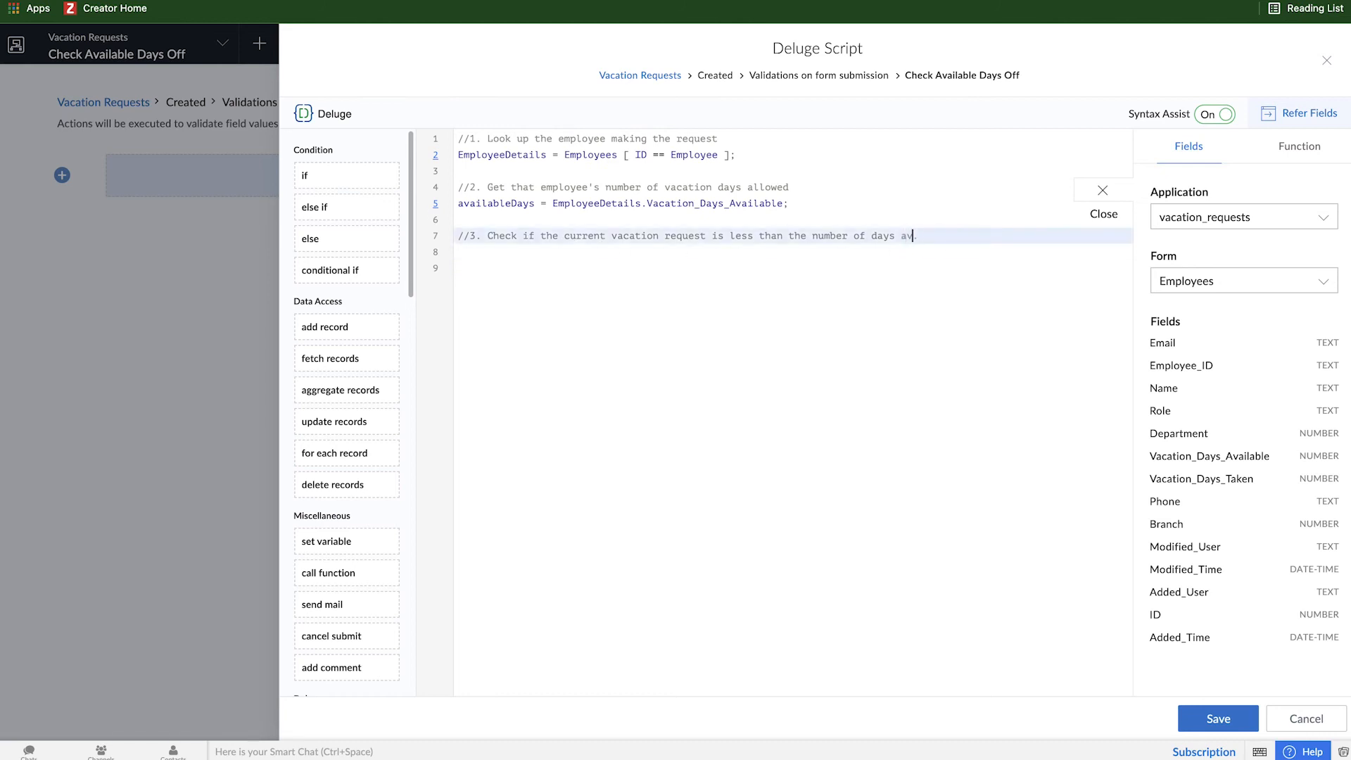
{"action": "type", "text": "ailable."}
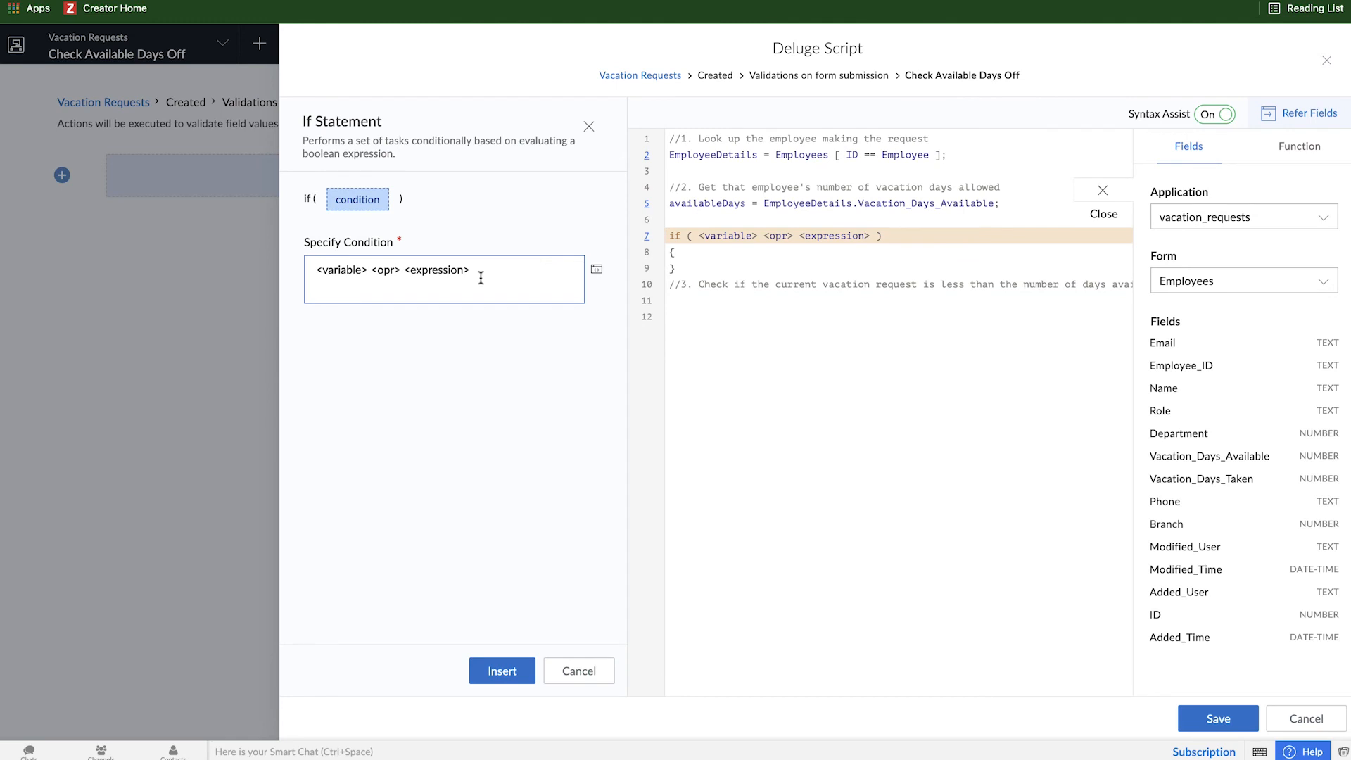
Begin the if condition with availableDays and a less-than comparison
{"action": "left_click", "coordinate": [597, 268]}
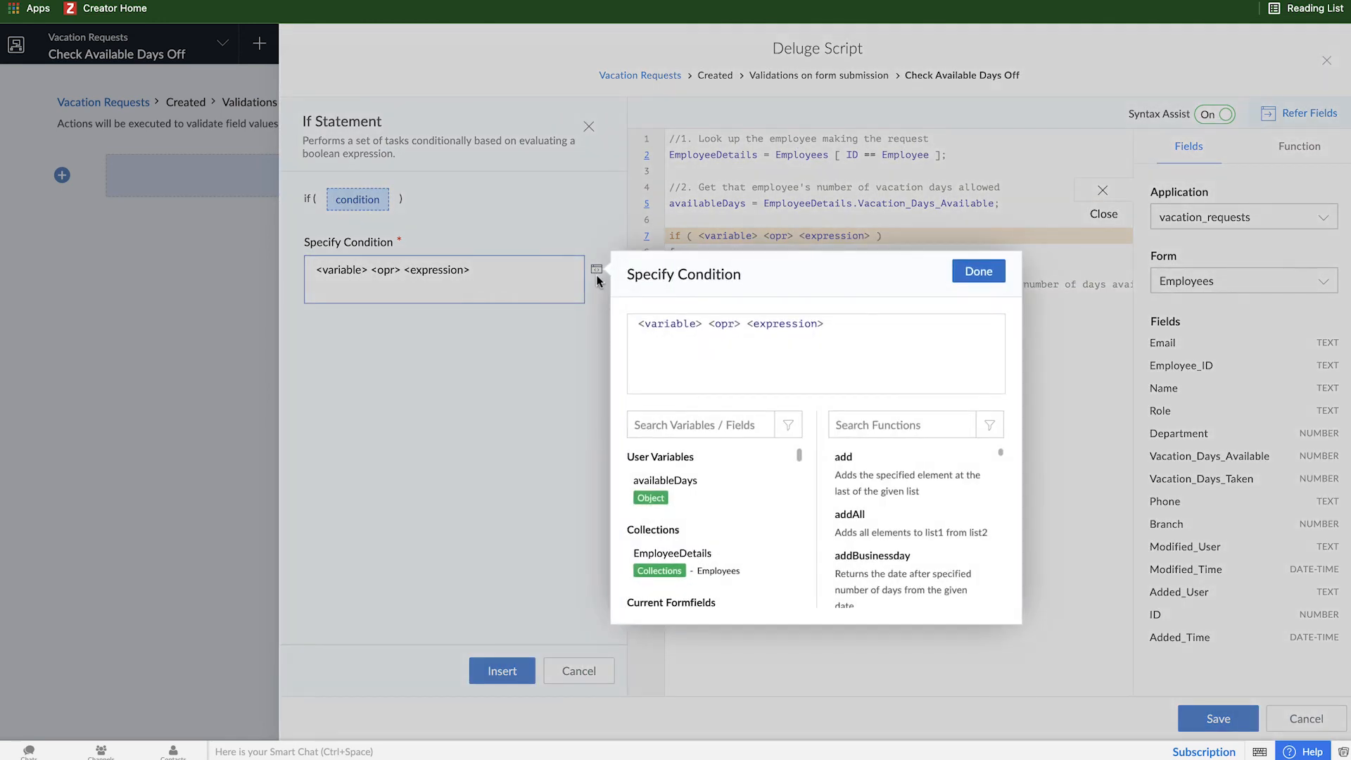
{"action": "triple_click", "coordinate": [729, 324]}
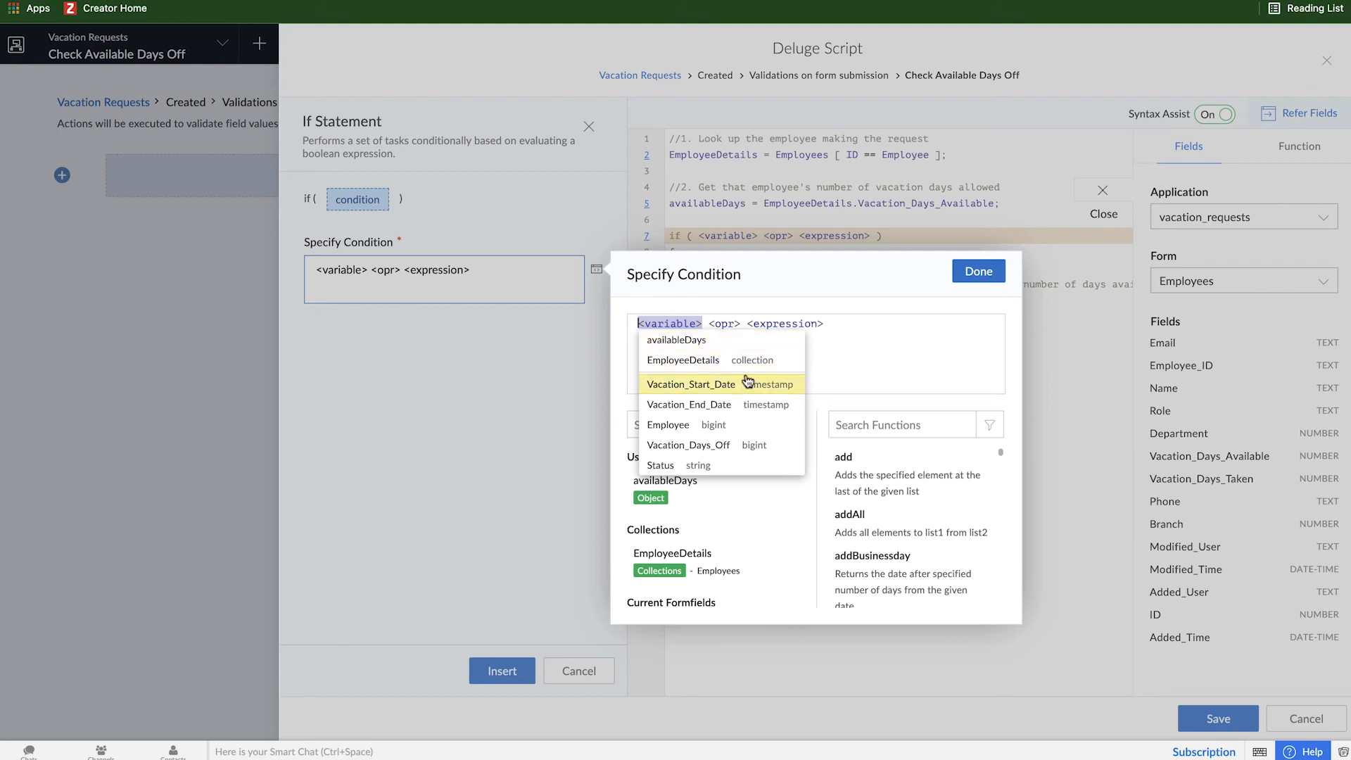
{"action": "left_click", "coordinate": [677, 339]}
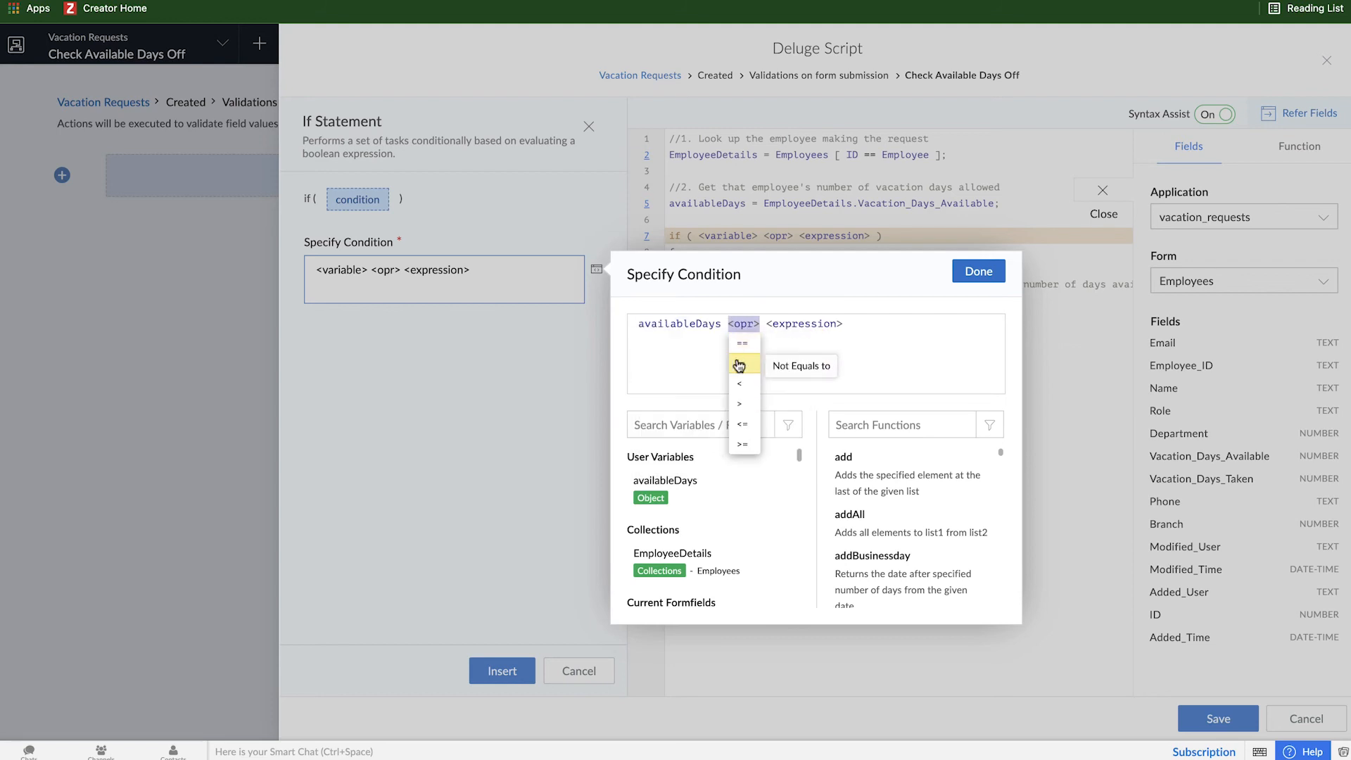
{"action": "left_click", "coordinate": [739, 384]}
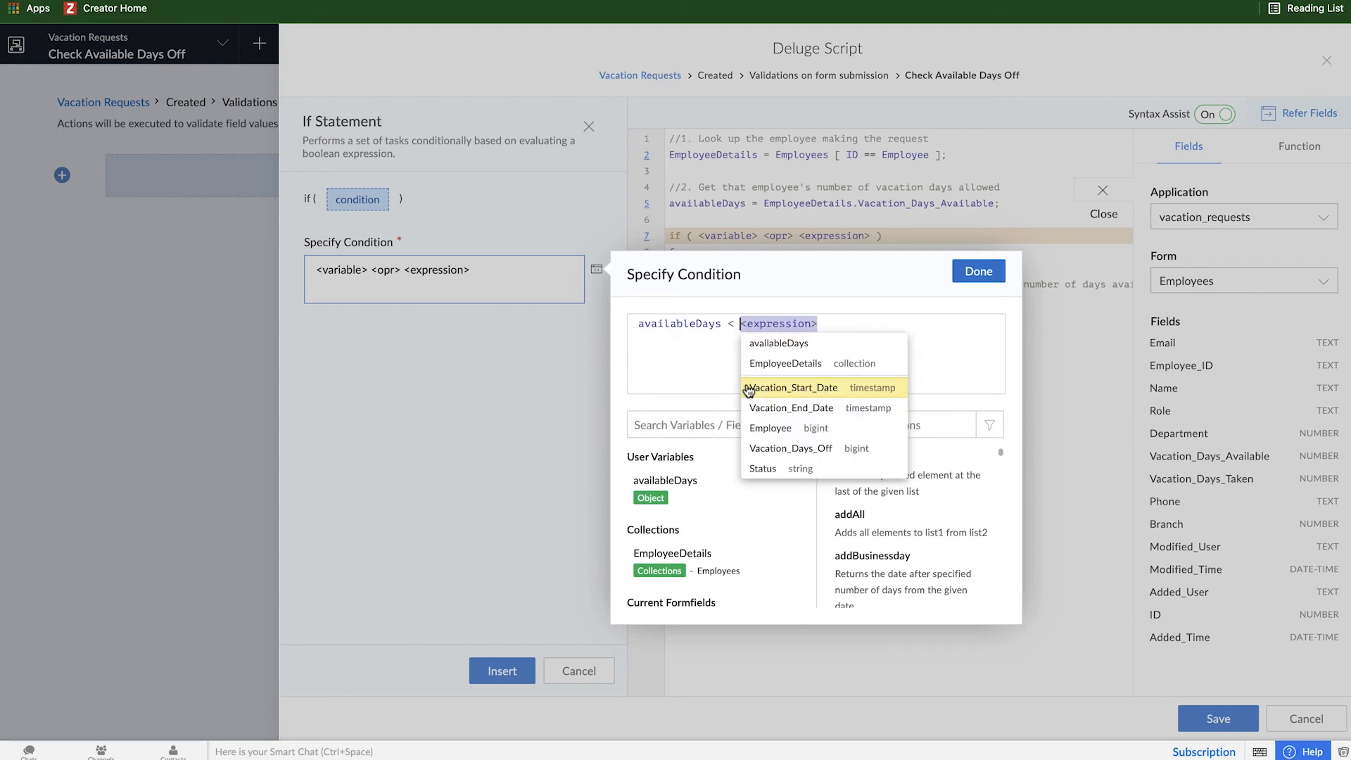
{"action": "mouse_move", "coordinate": [843, 447]}
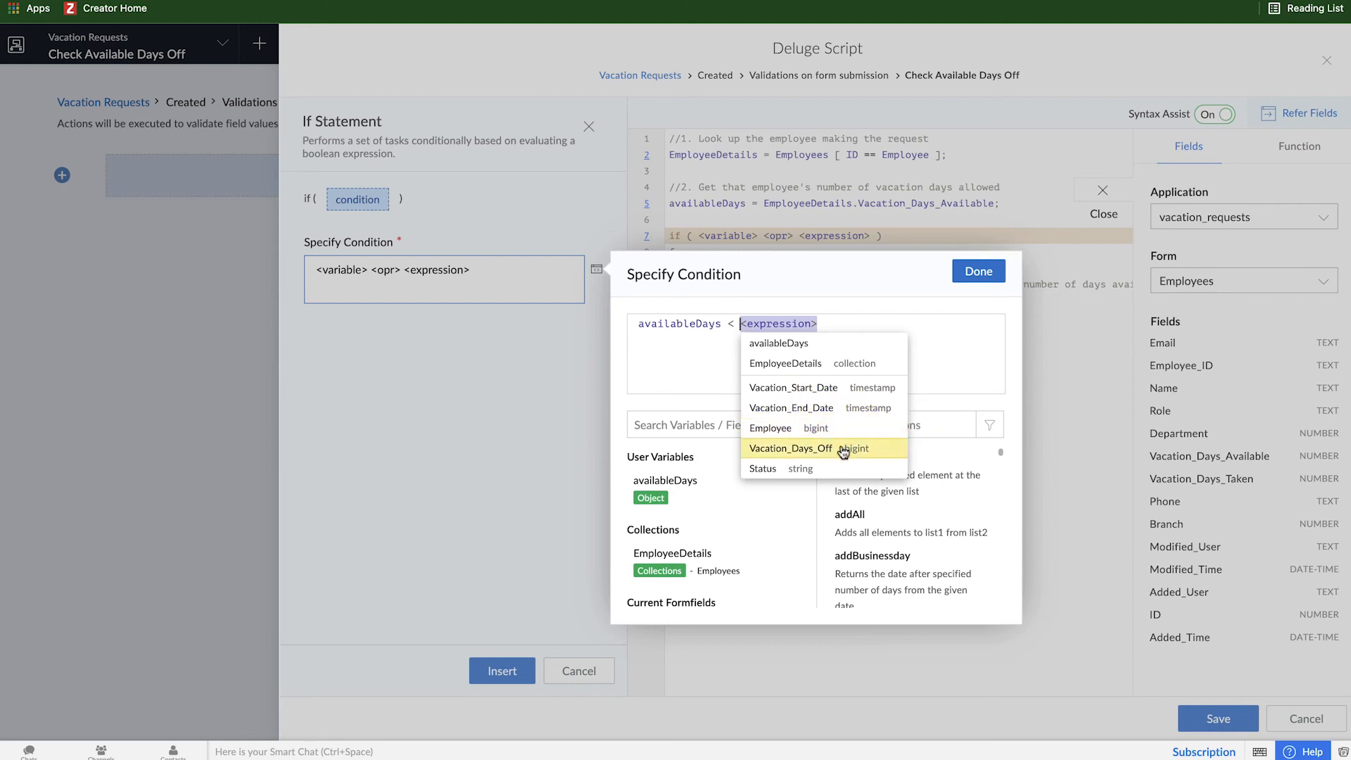
{"action": "left_click", "coordinate": [789, 448]}
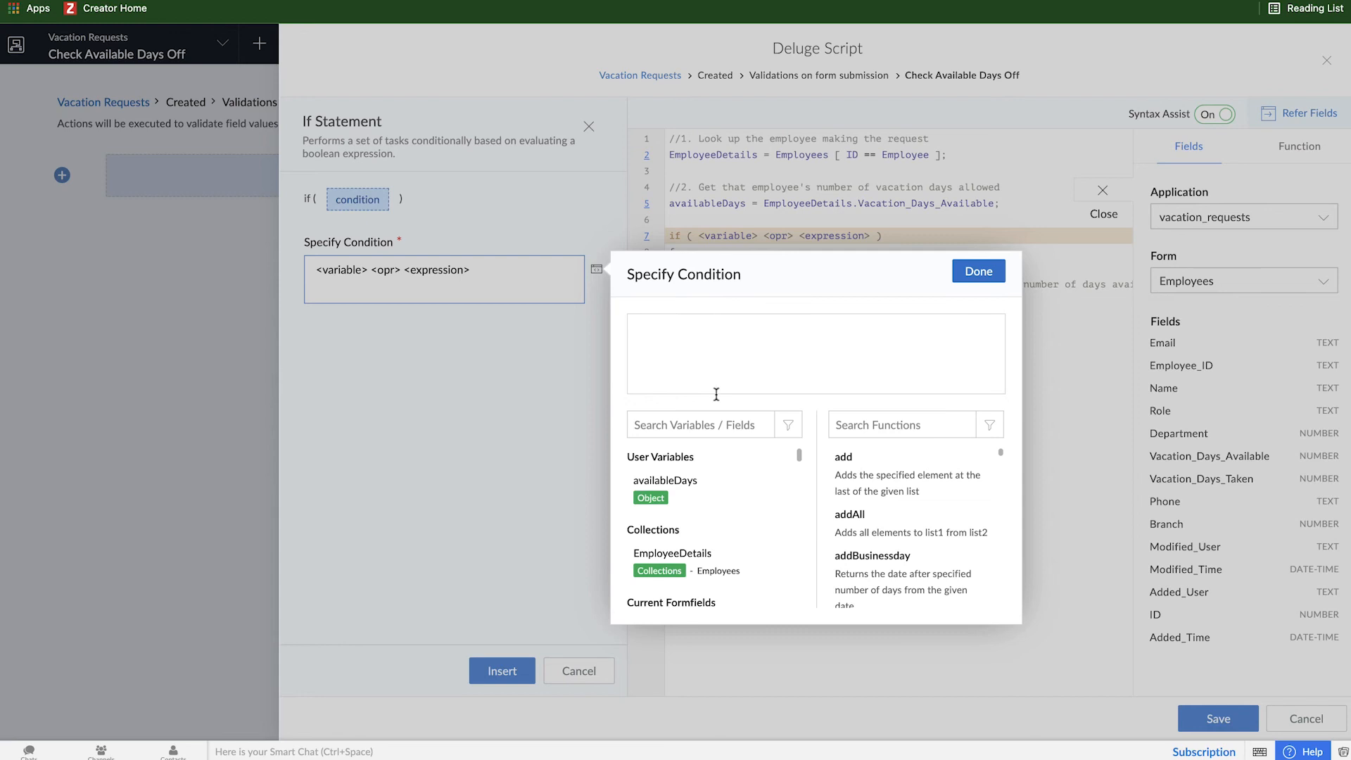
Set the if condition to Vacation_Days_Off < availableDays and insert the block
{"action": "left_click", "coordinate": [696, 424]}
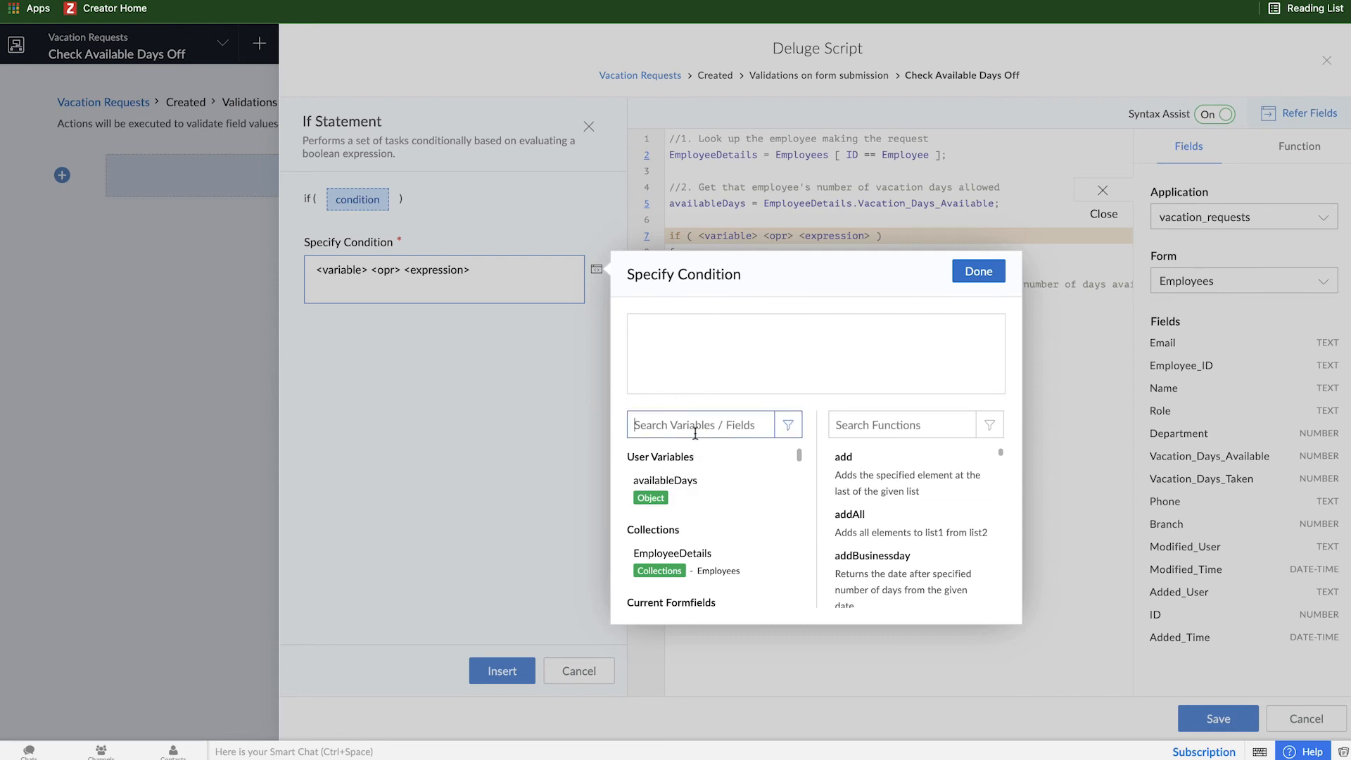
{"action": "type", "text": "vaca"}
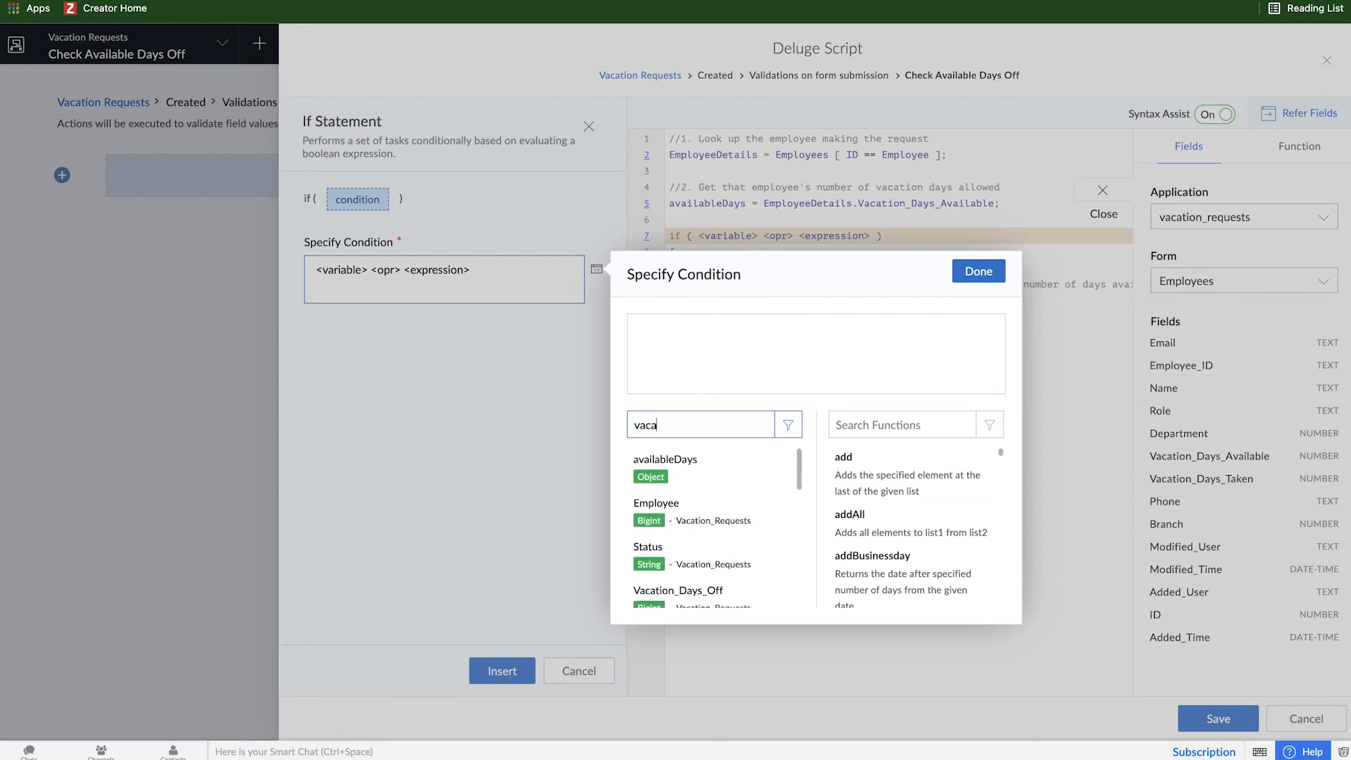
{"action": "type", "text": "tion_days"}
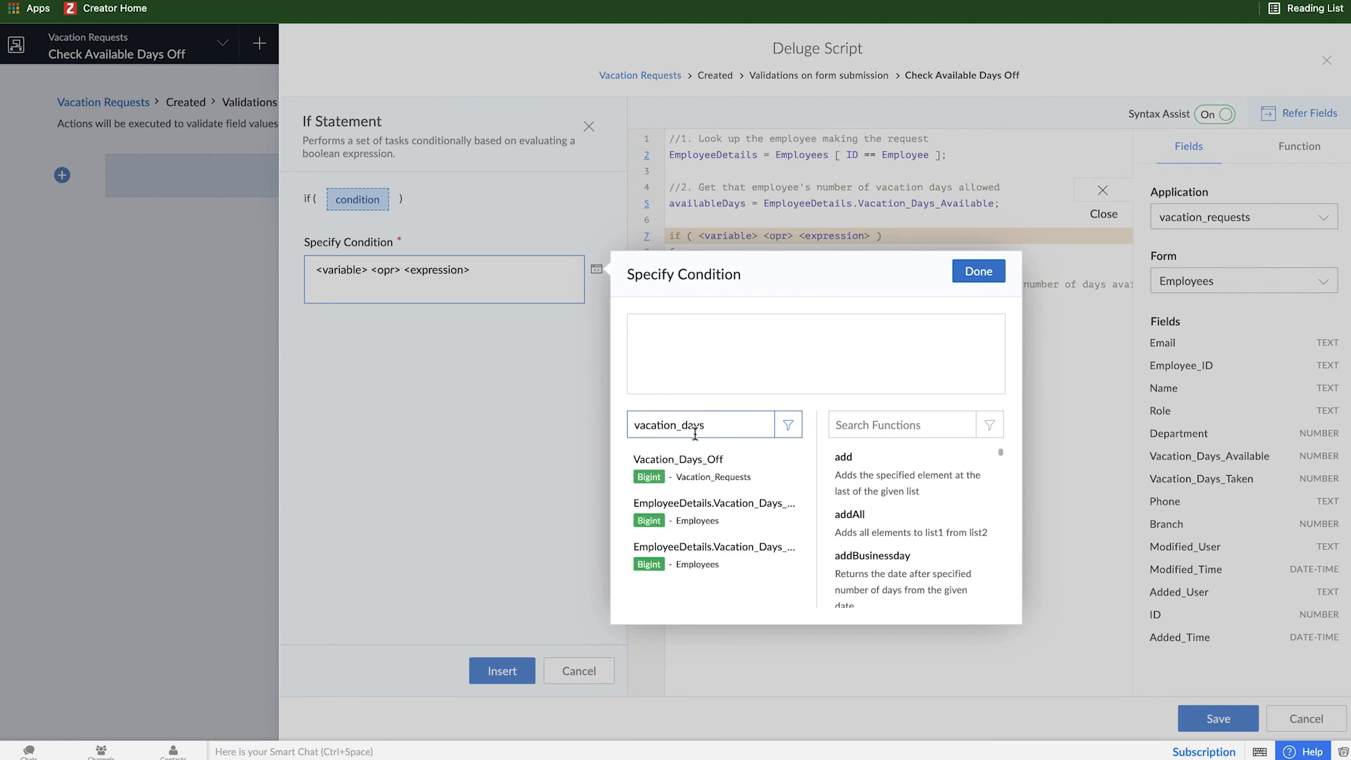
{"action": "left_click", "coordinate": [678, 459]}
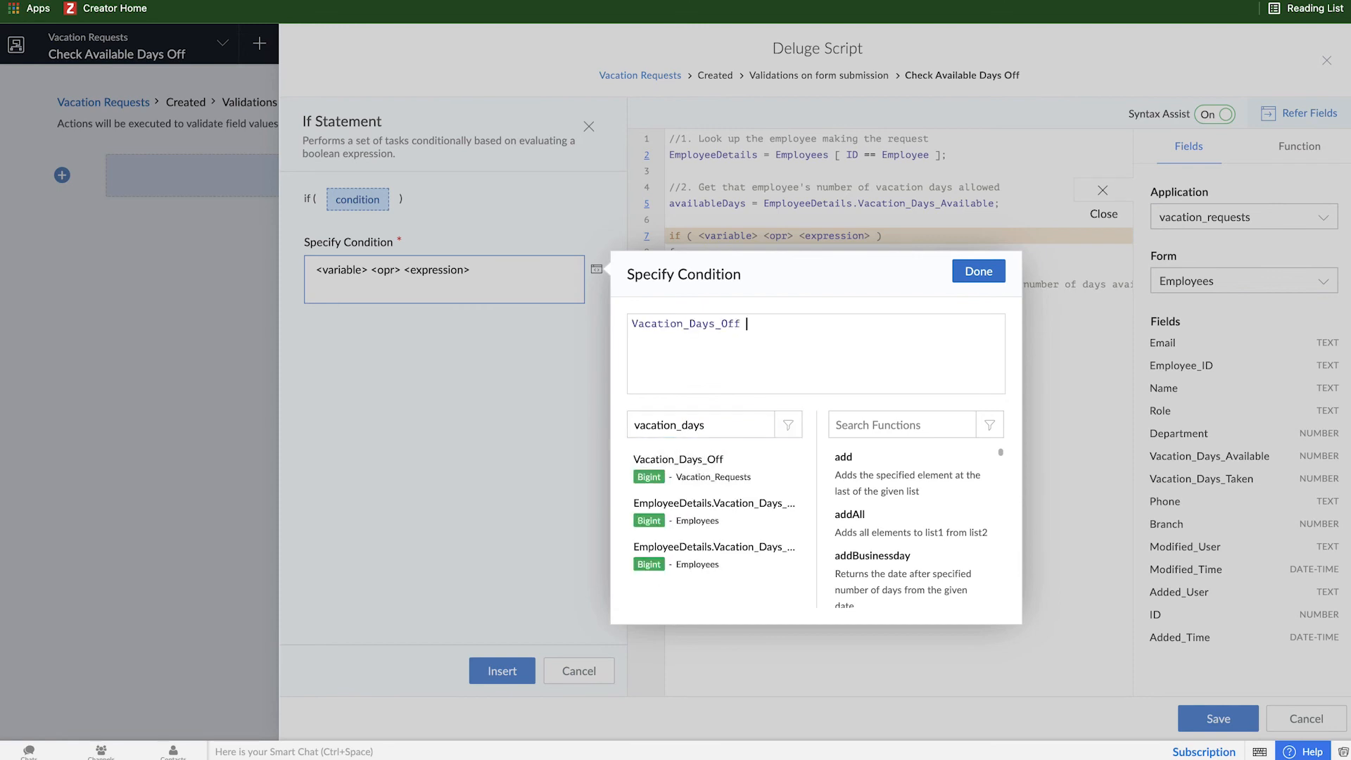
{"action": "type", "text": "<"}
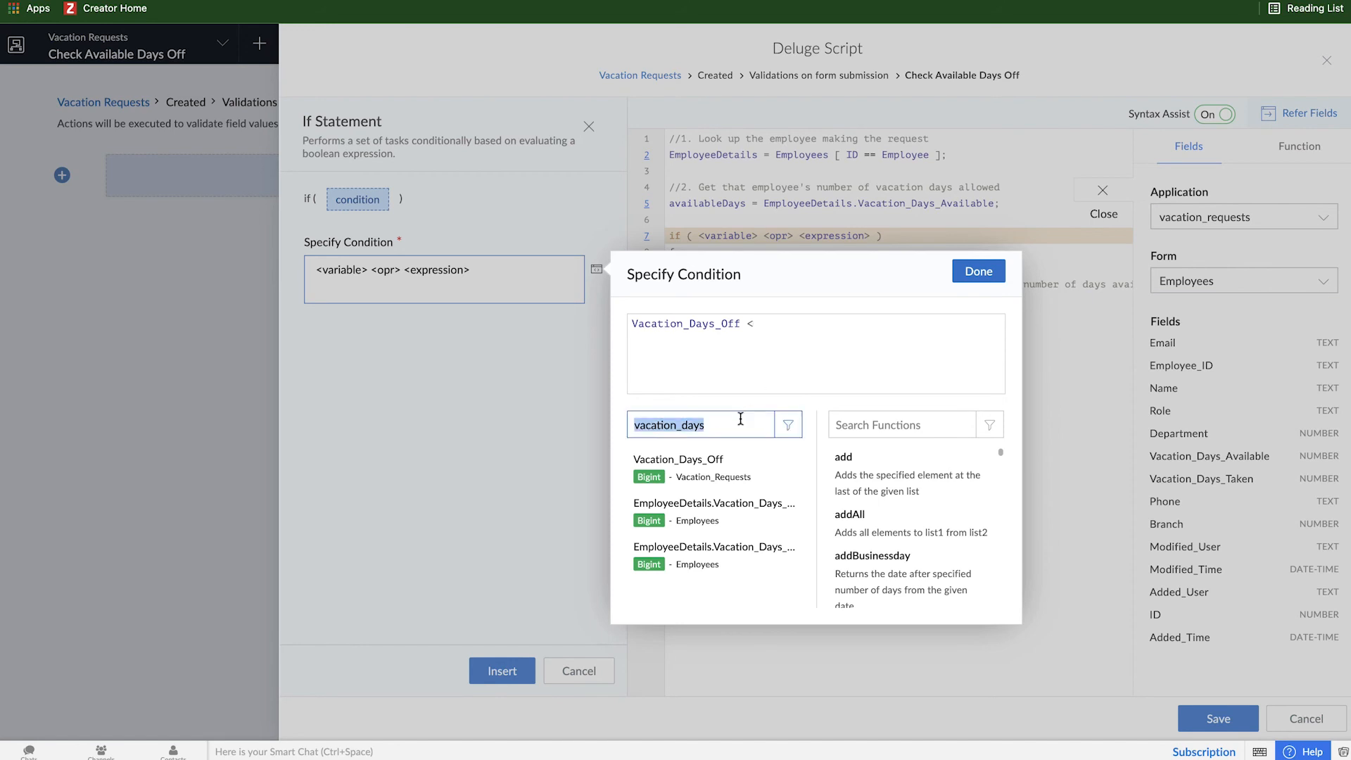
{"action": "left_click", "coordinate": [664, 480]}
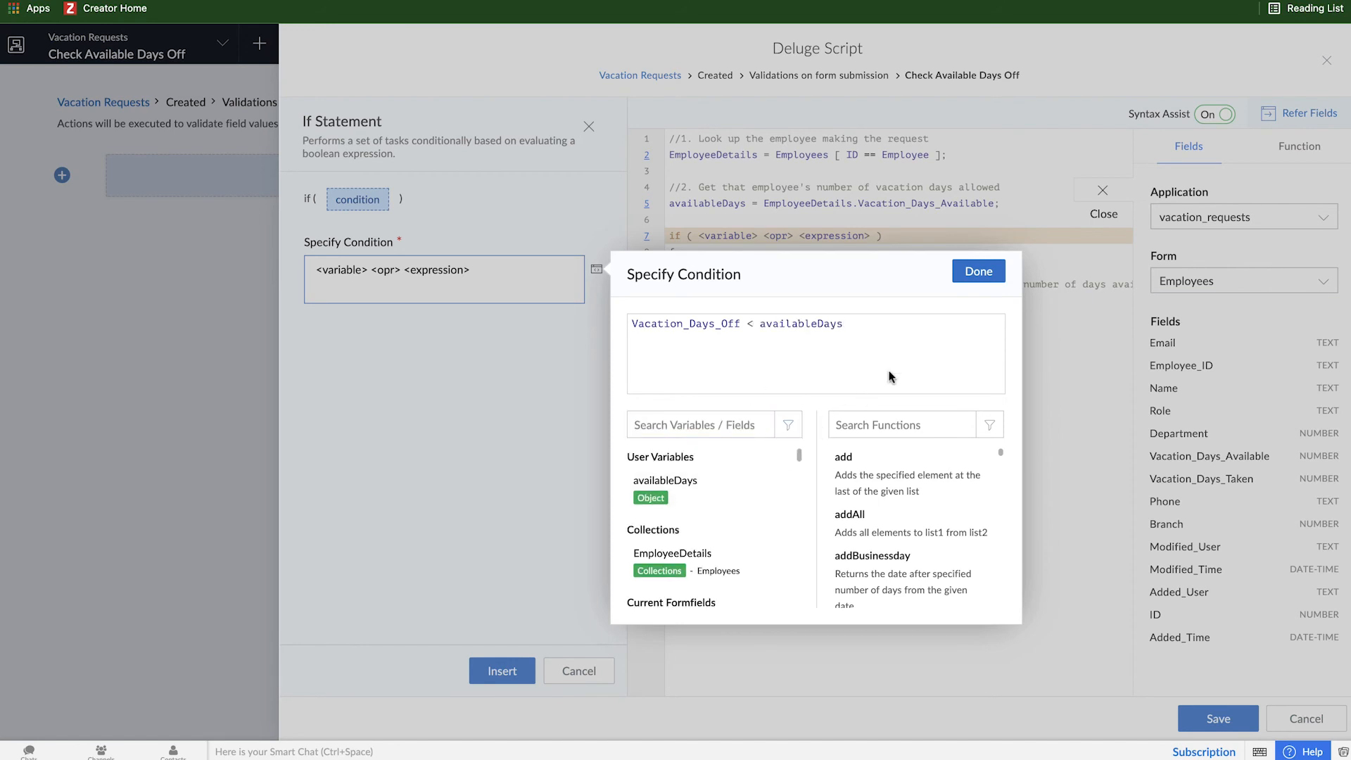
{"action": "left_click", "coordinate": [978, 270]}
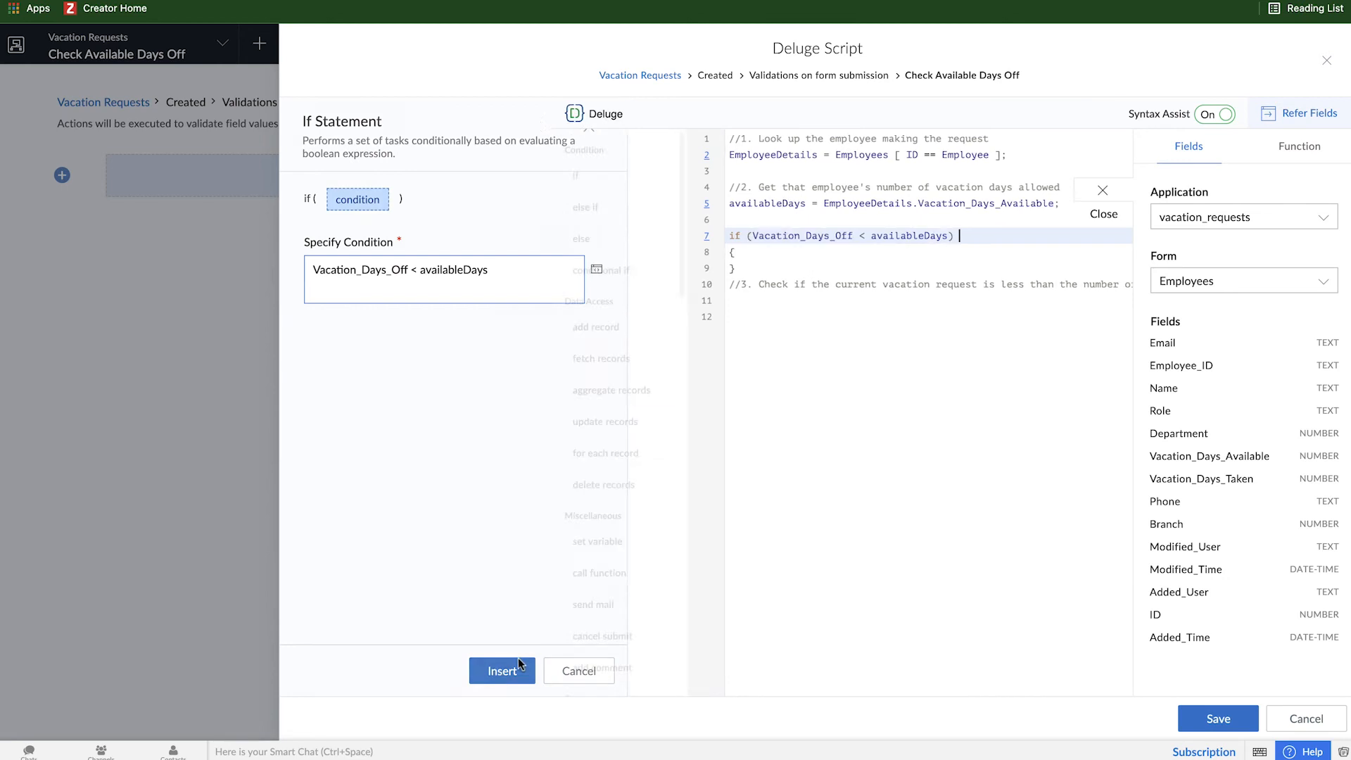
{"action": "left_click", "coordinate": [501, 670]}
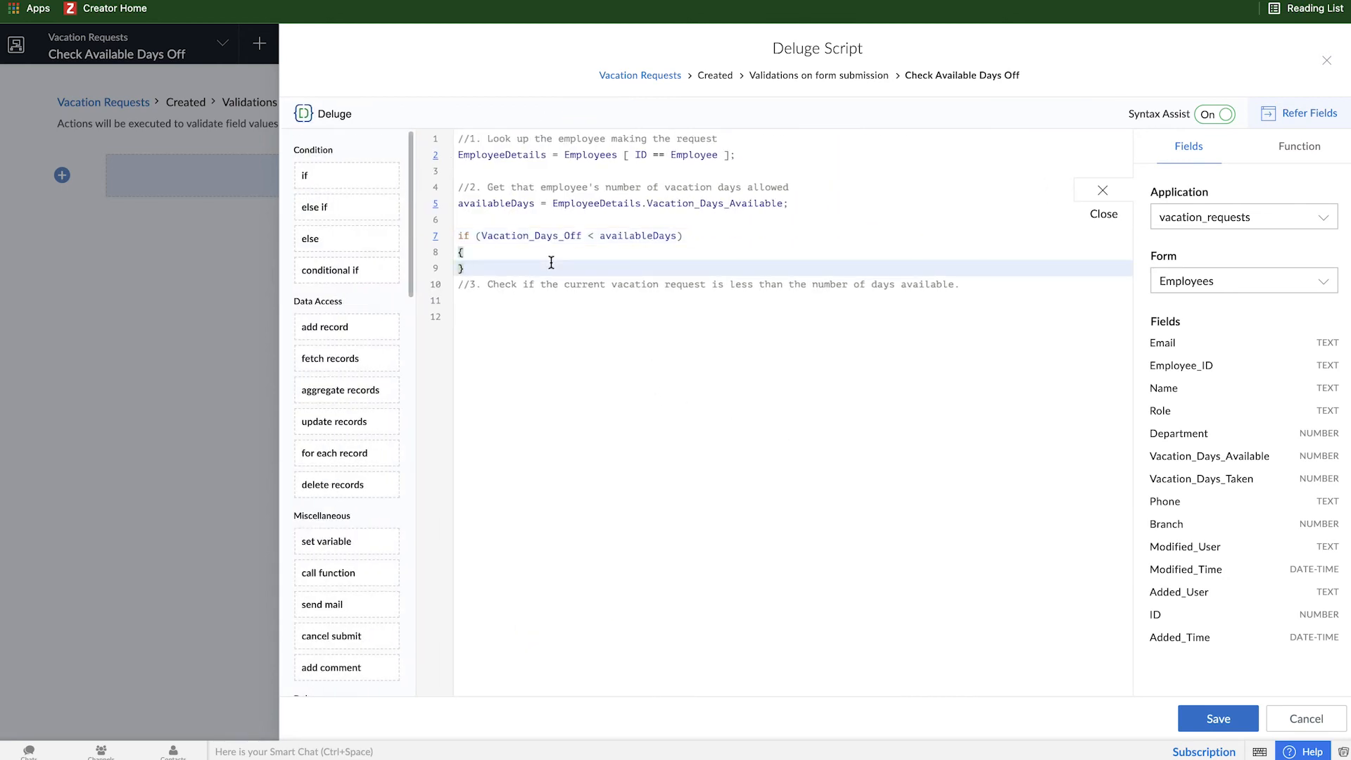
Add a '// do nothing' comment inside the if braces
{"action": "key", "text": "enter"}
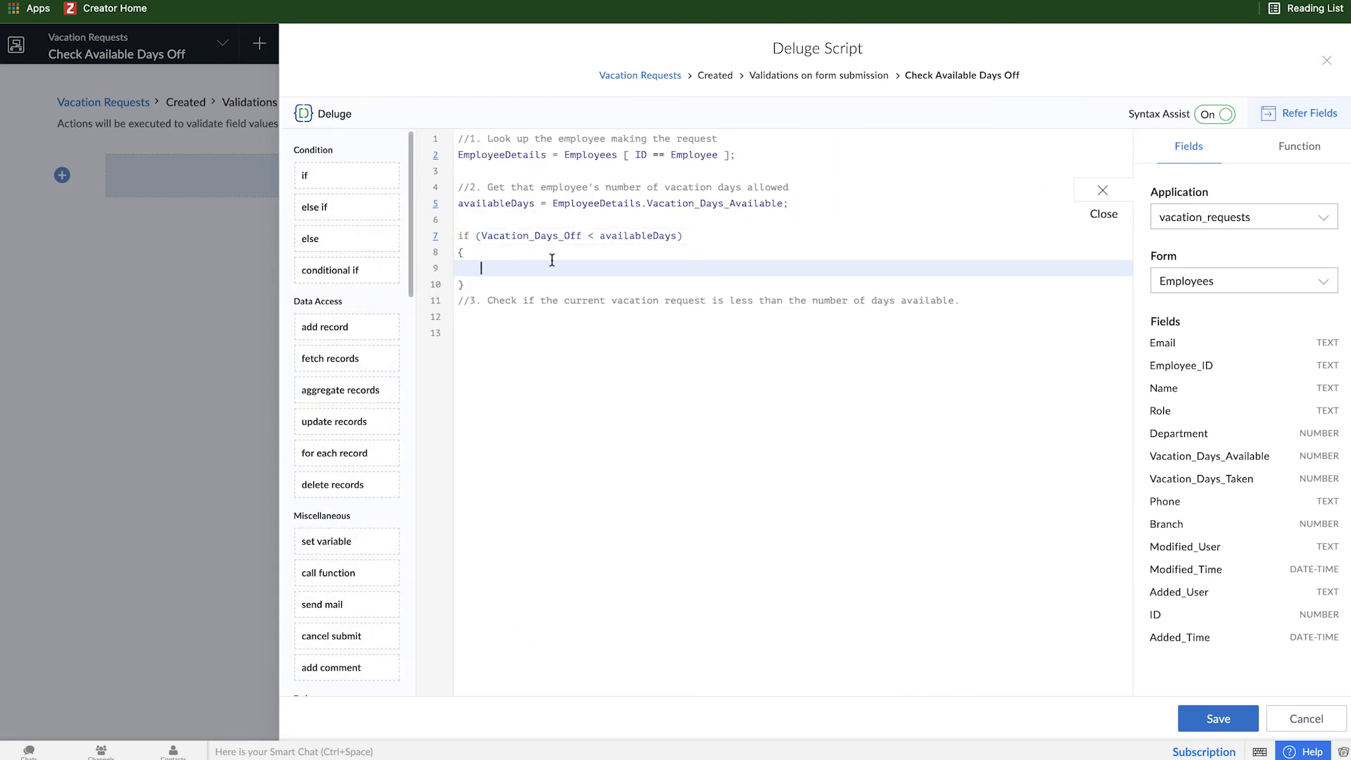
{"action": "type", "text": "//"}
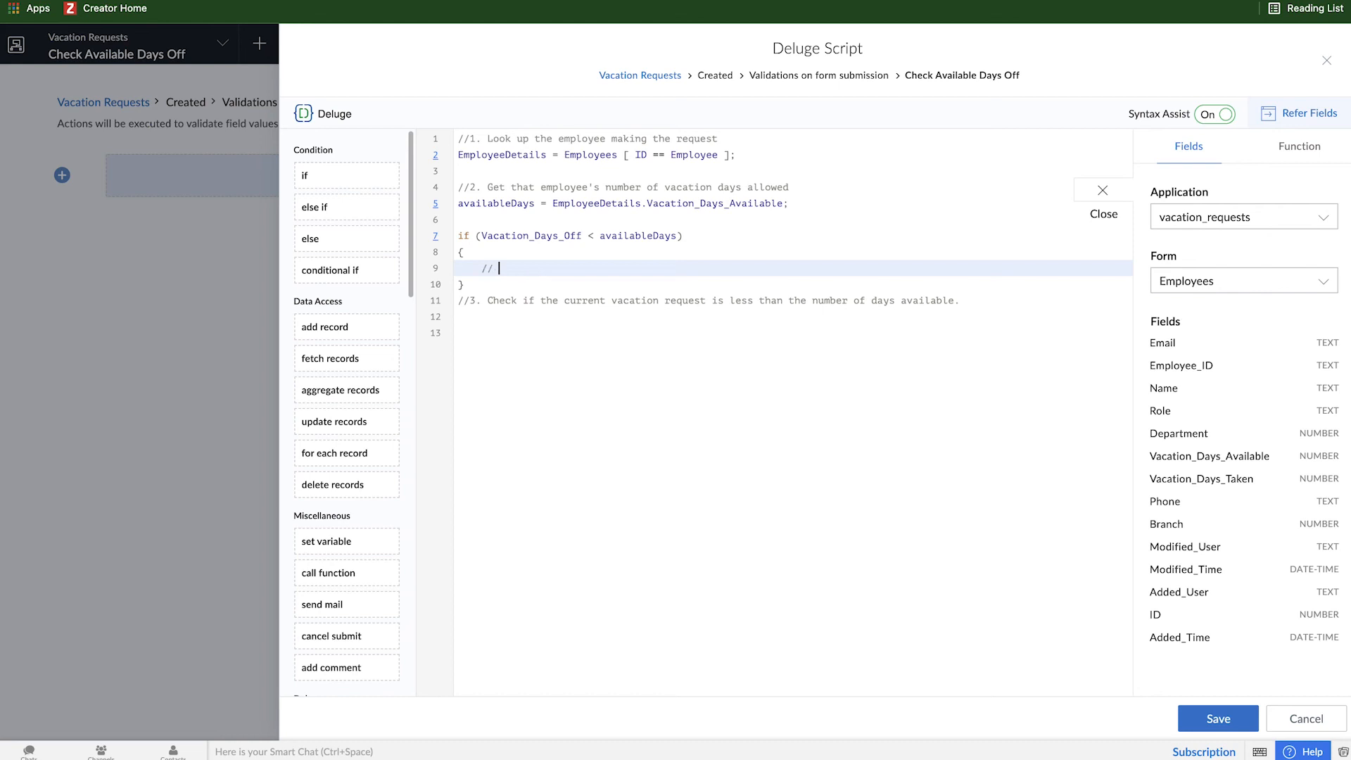
{"action": "type", "text": "do nothing"}
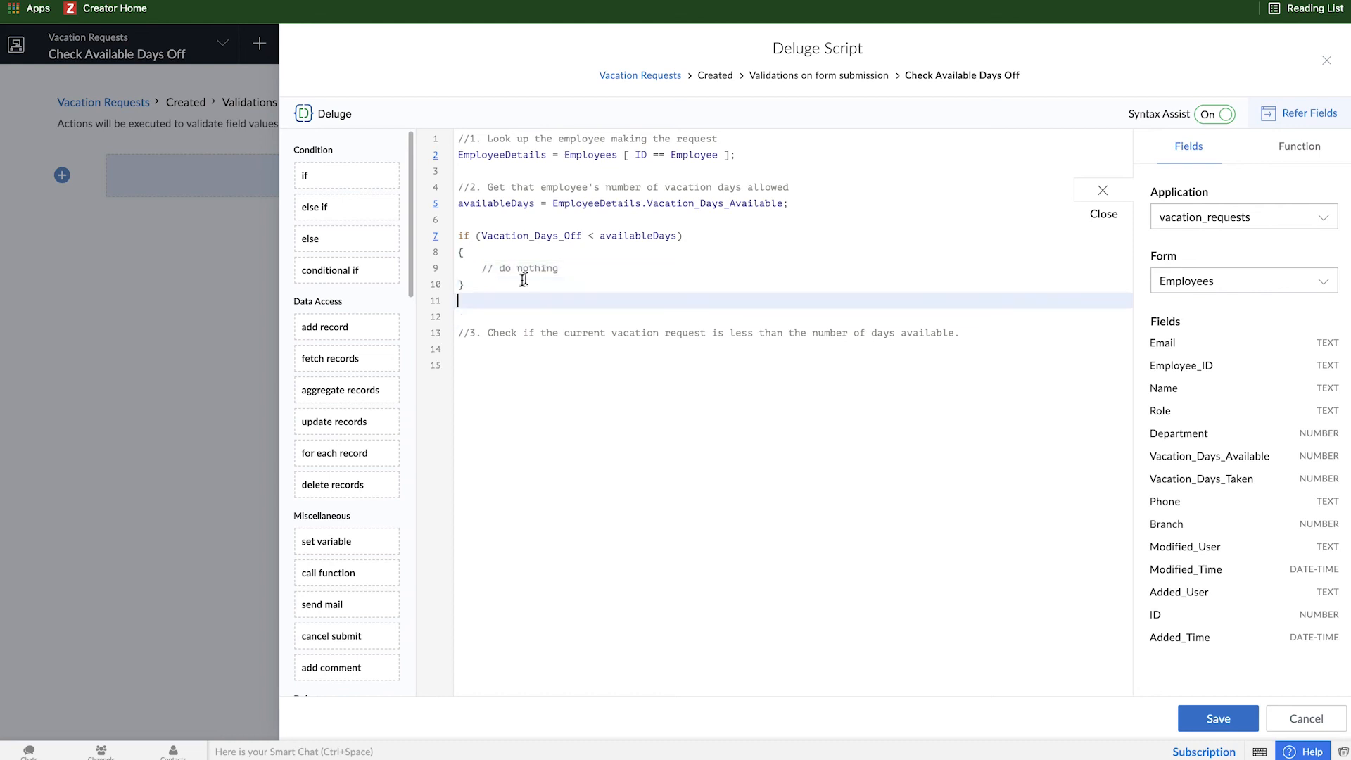
Add an else-if branch testing Vacation_Days_Off > availableDays
{"action": "left_click", "coordinate": [346, 207]}
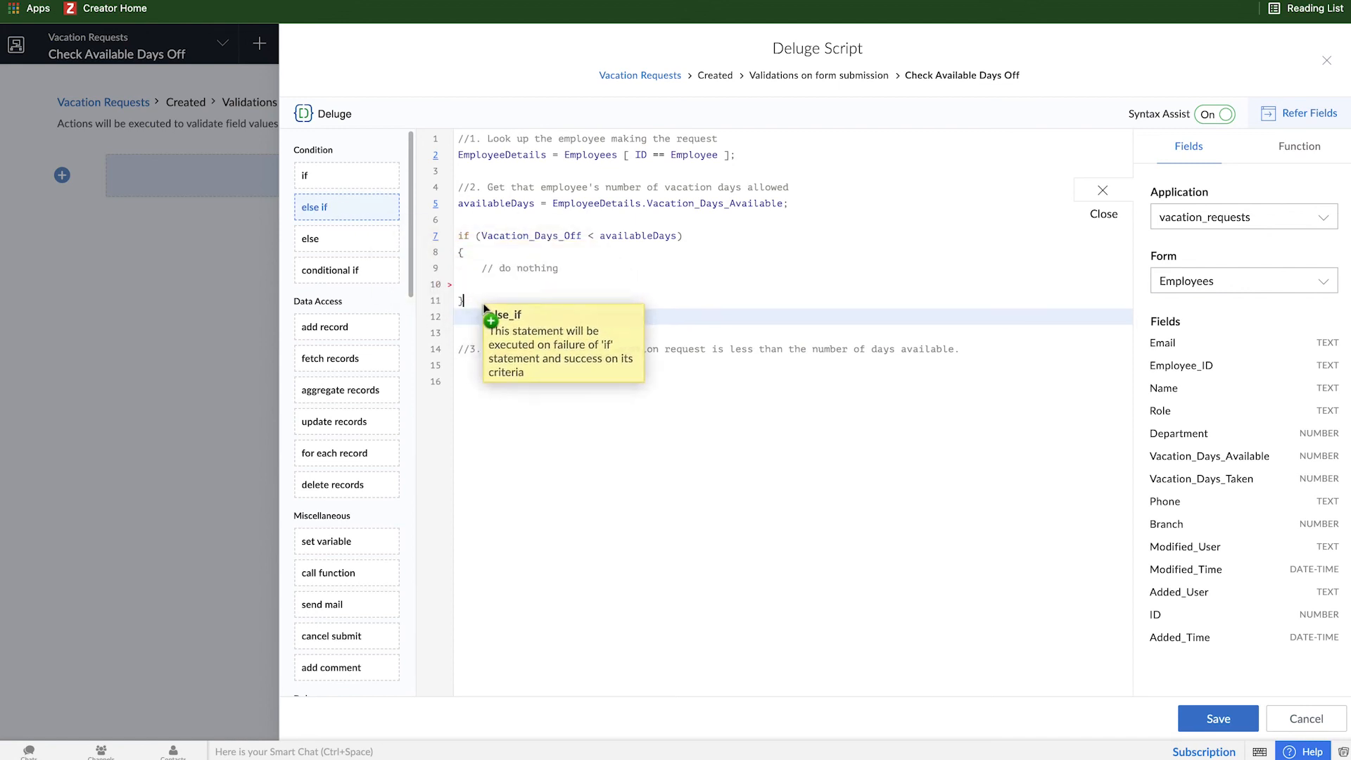
{"action": "left_click", "coordinate": [314, 207]}
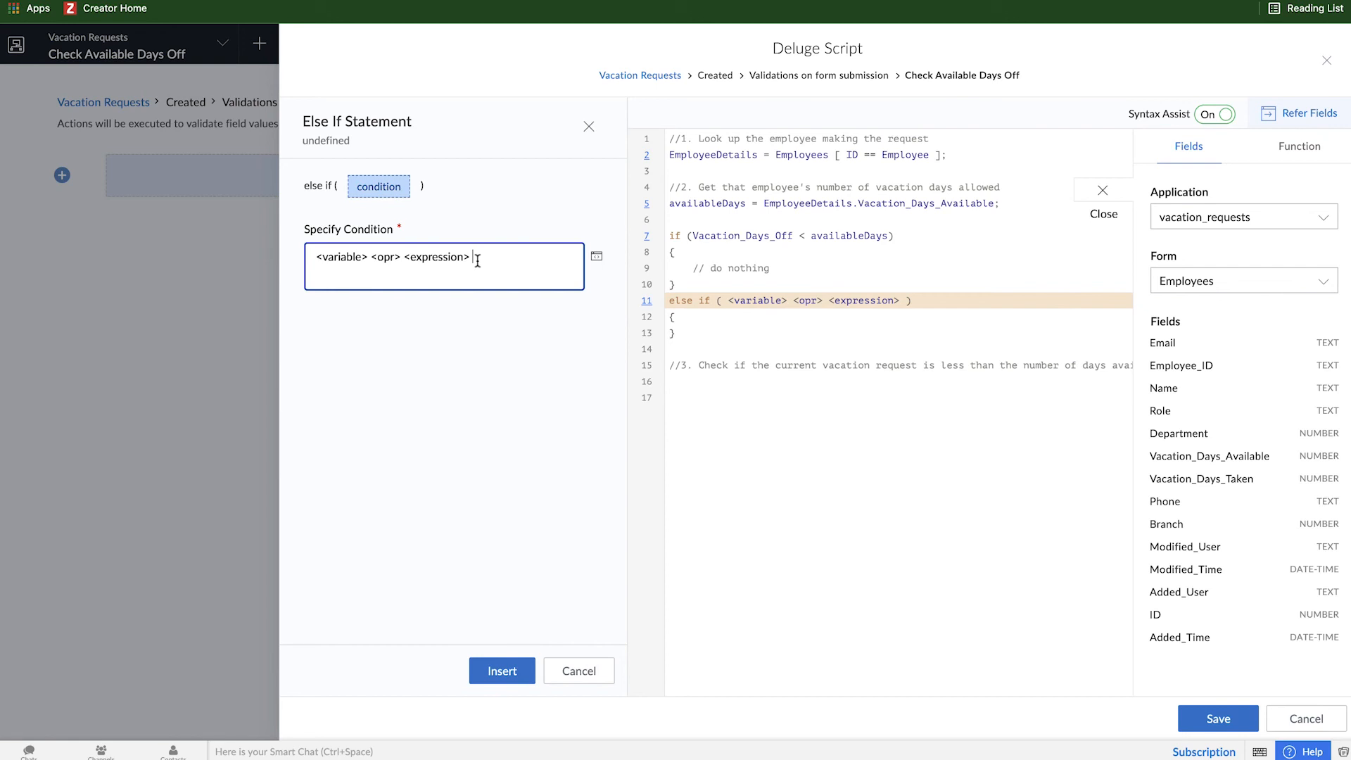
{"action": "type", "text": "\\"}
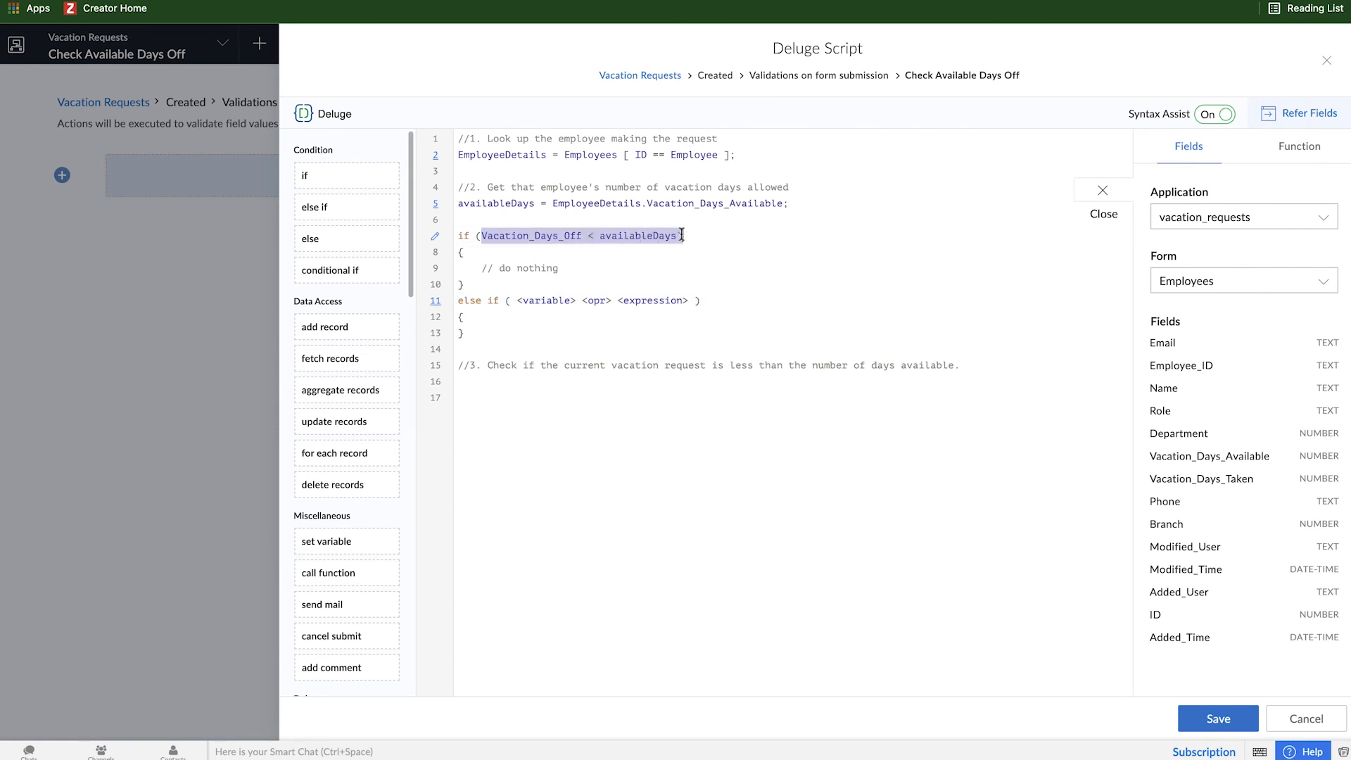
{"action": "left_click", "coordinate": [546, 300]}
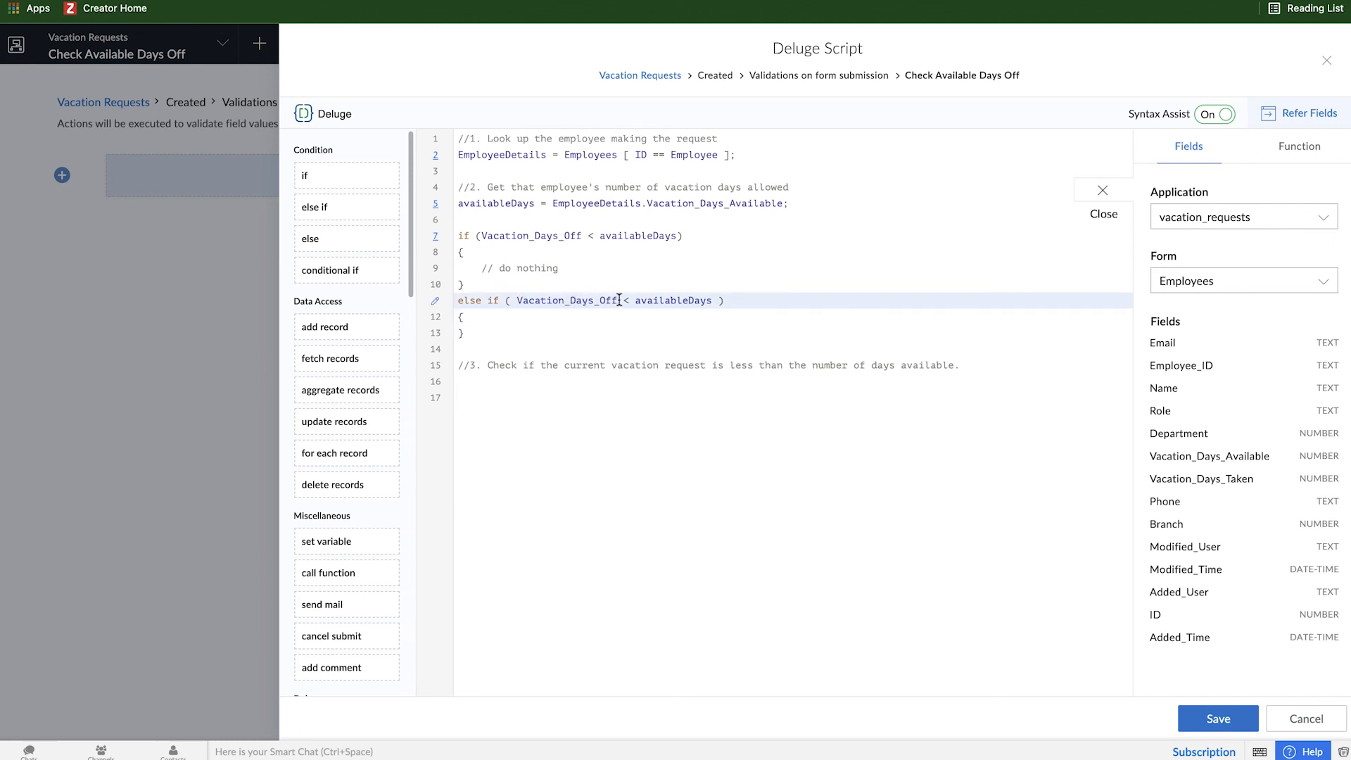
{"action": "type", "text": ">"}
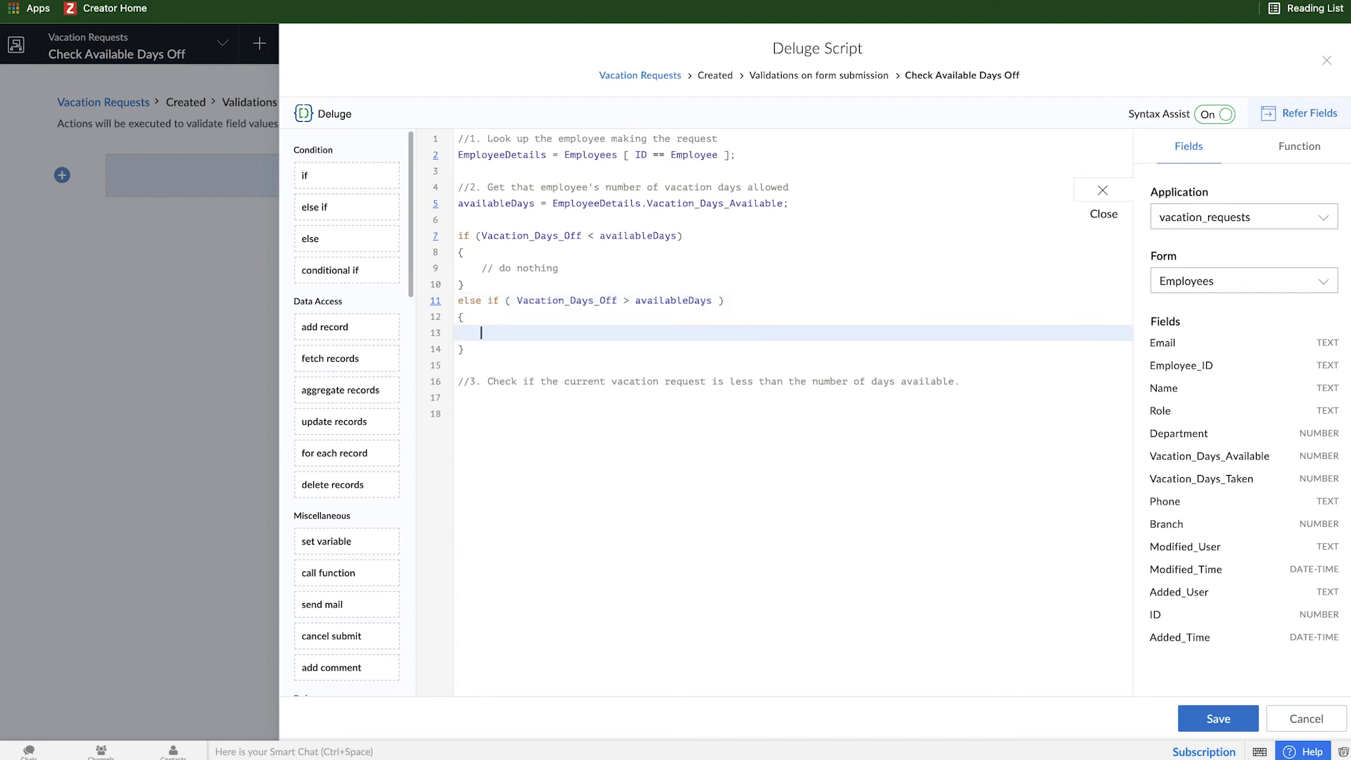
{"action": "mouse_move", "coordinate": [597, 390]}
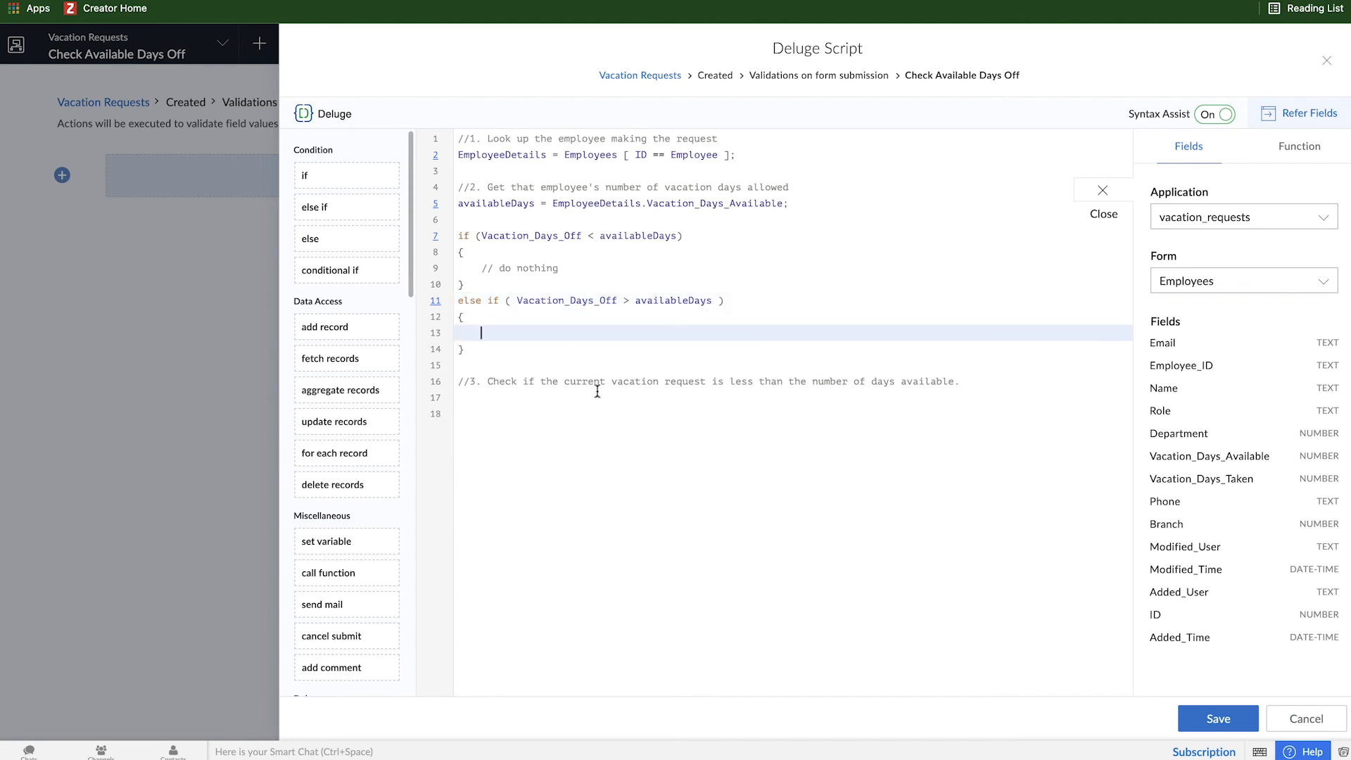
{"action": "scroll", "scroll_direction": "down", "scroll_amount": 3}
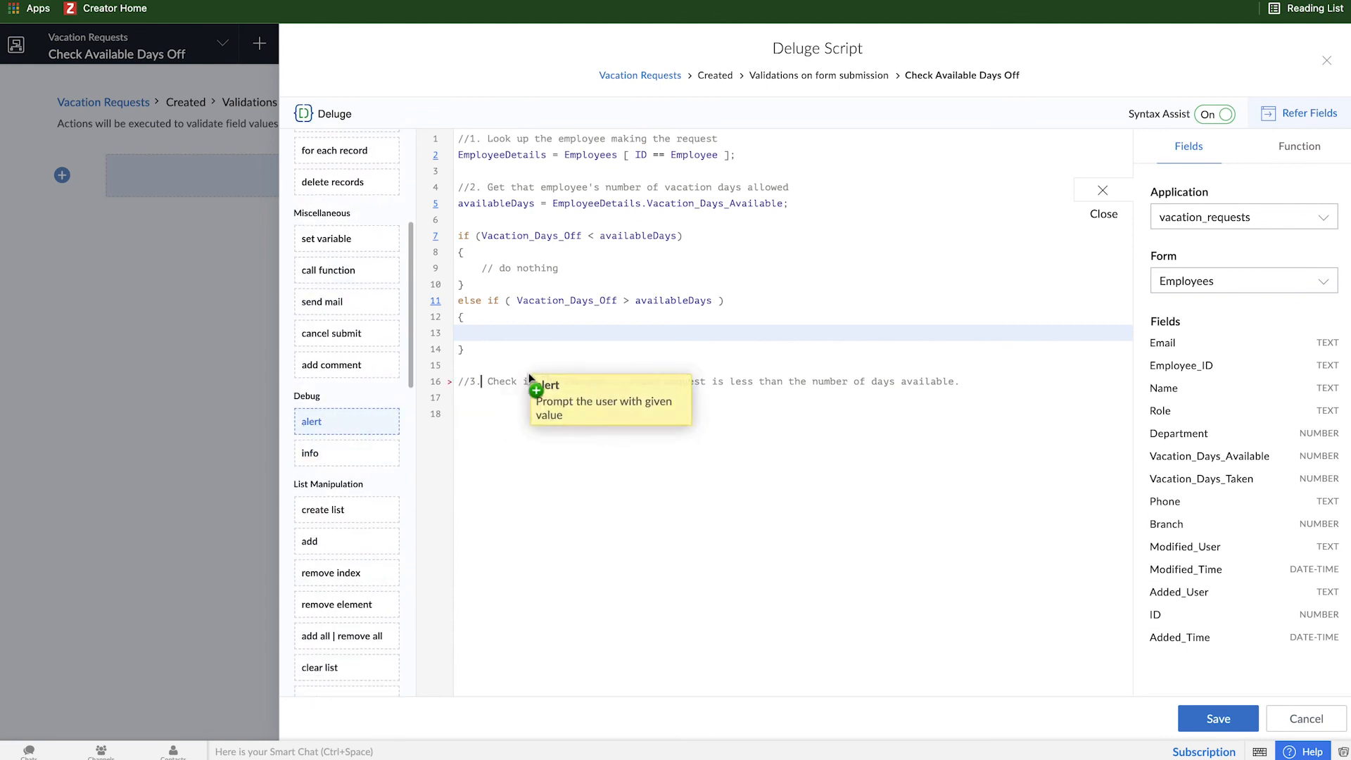
Add an alert starting 'Sorry! You only have ' + availableDays + in the else-if branch
{"action": "left_click", "coordinate": [312, 421]}
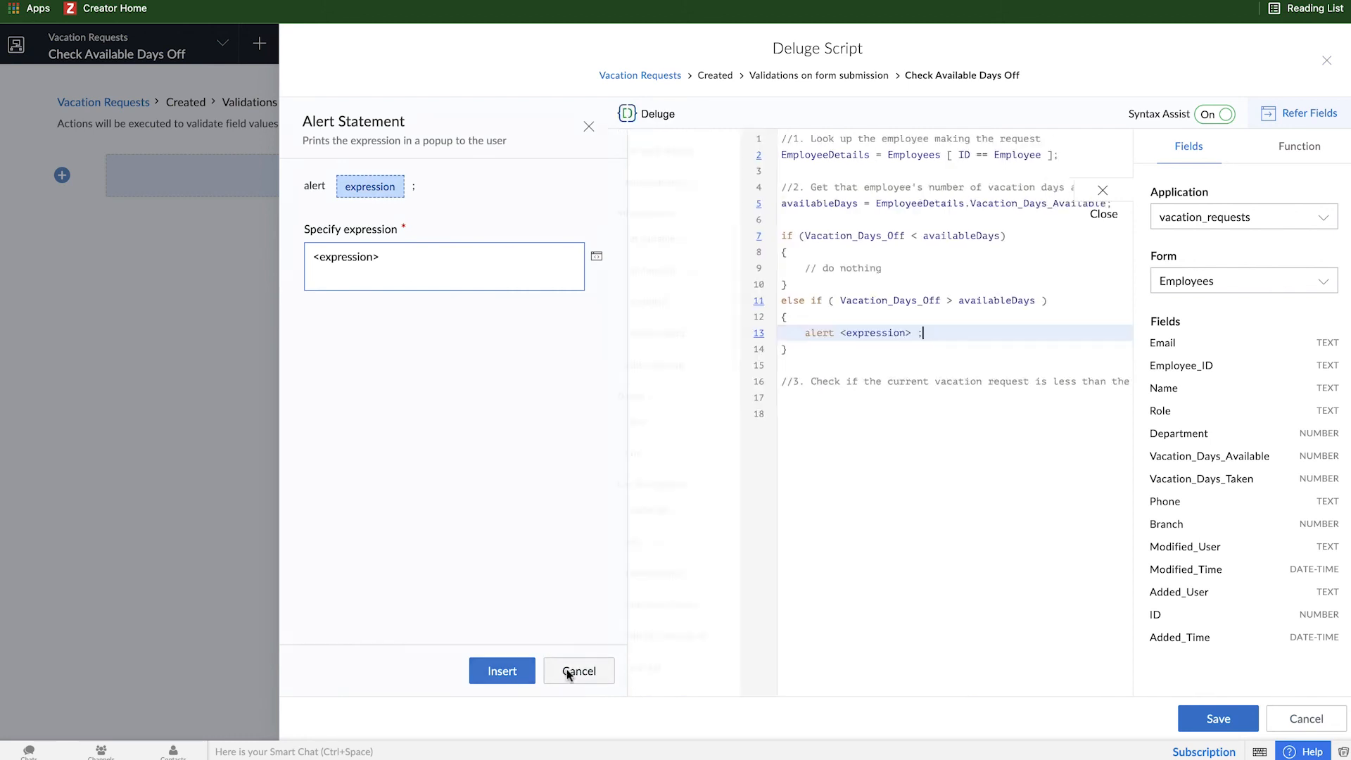
{"action": "left_click", "coordinate": [578, 670]}
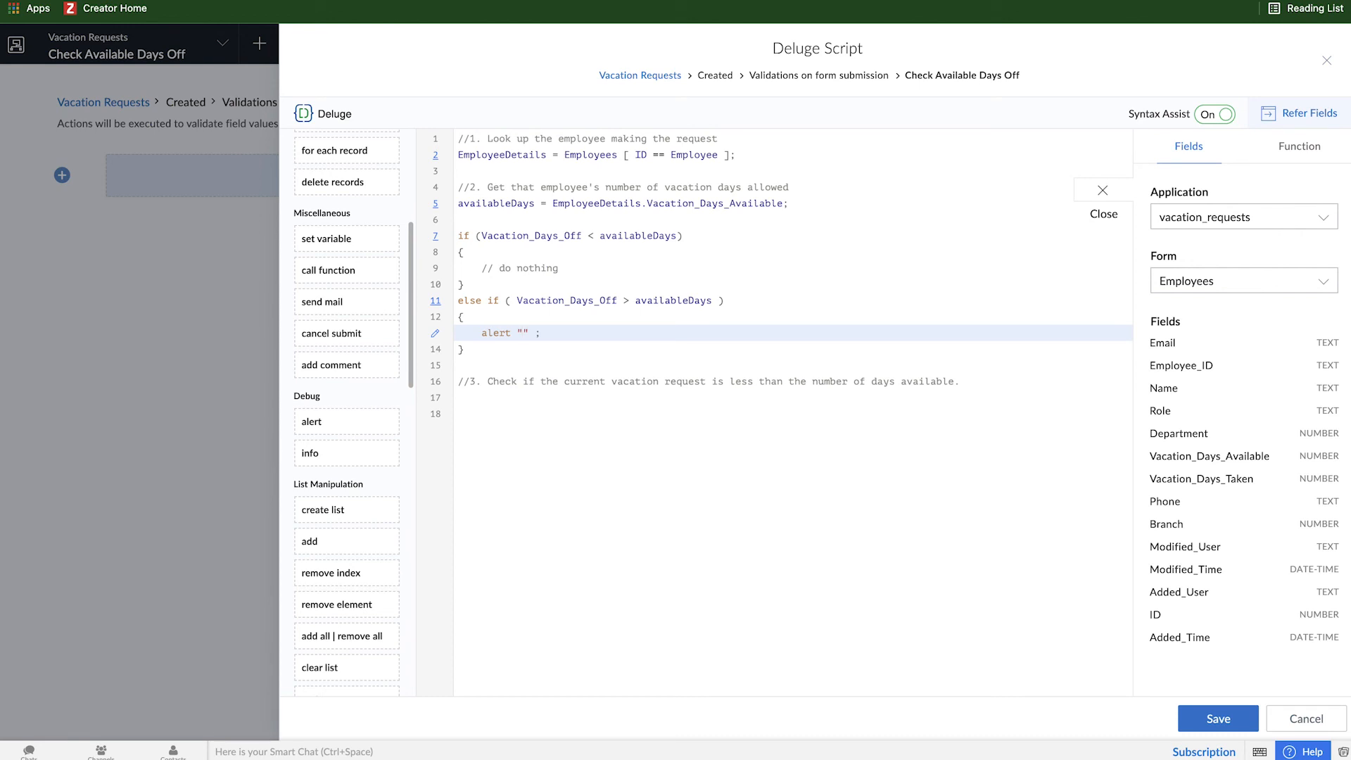
{"action": "type", "text": "Sorry"}
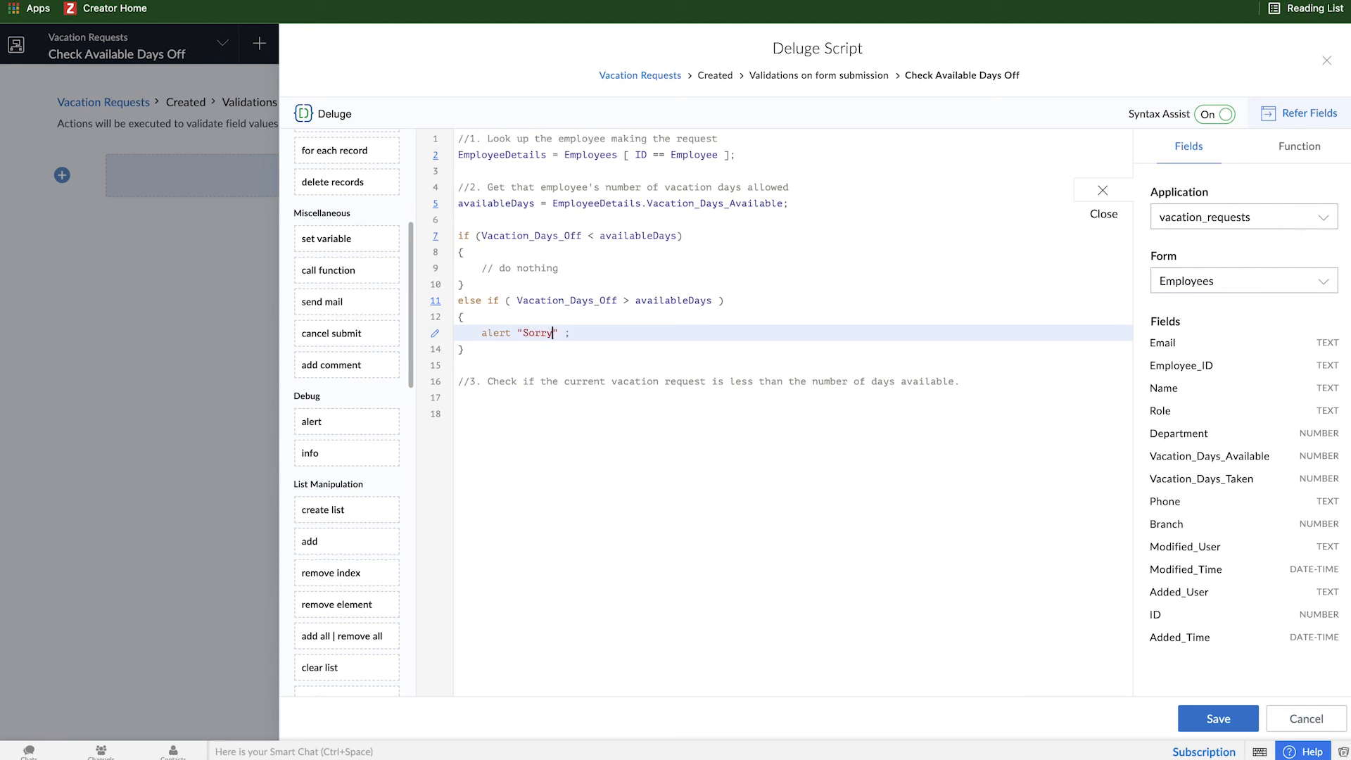
{"action": "type", "text": "! You"}
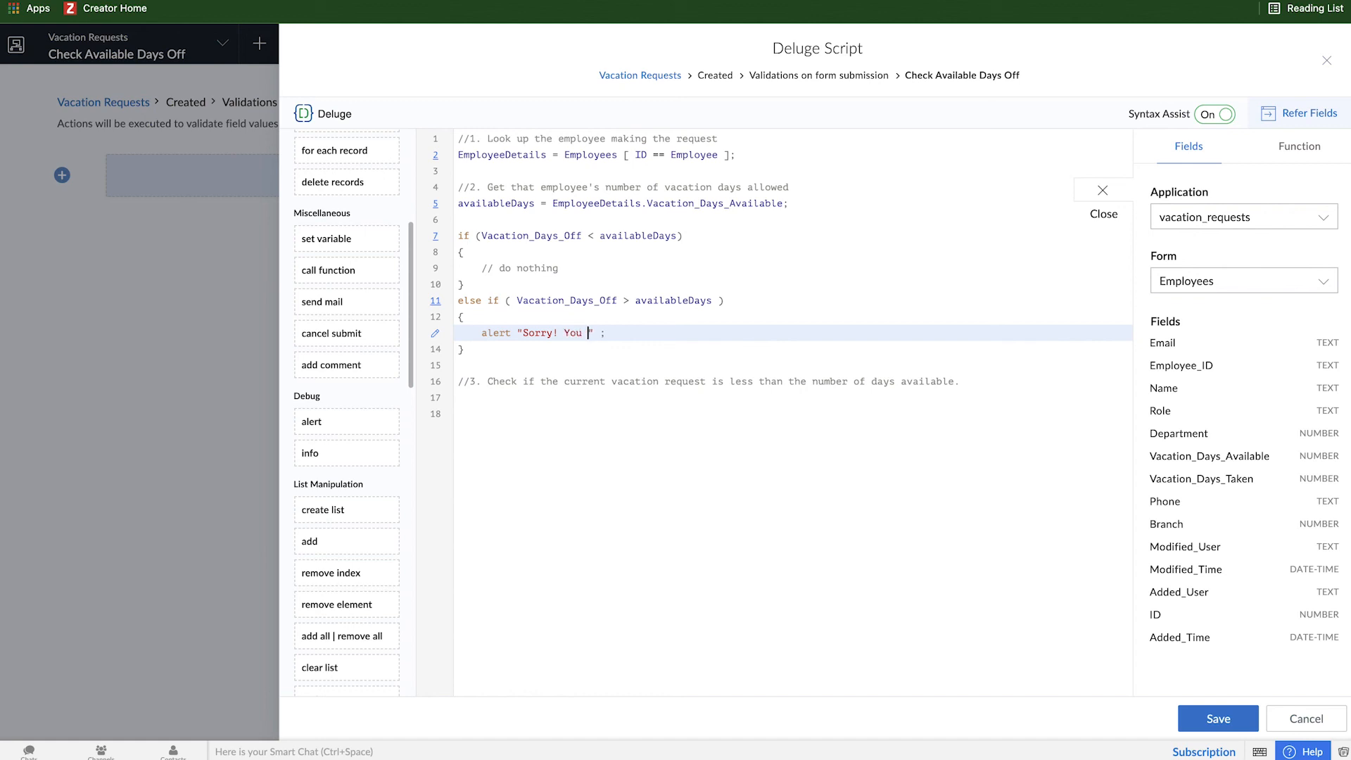
{"action": "type", "text": "only have"}
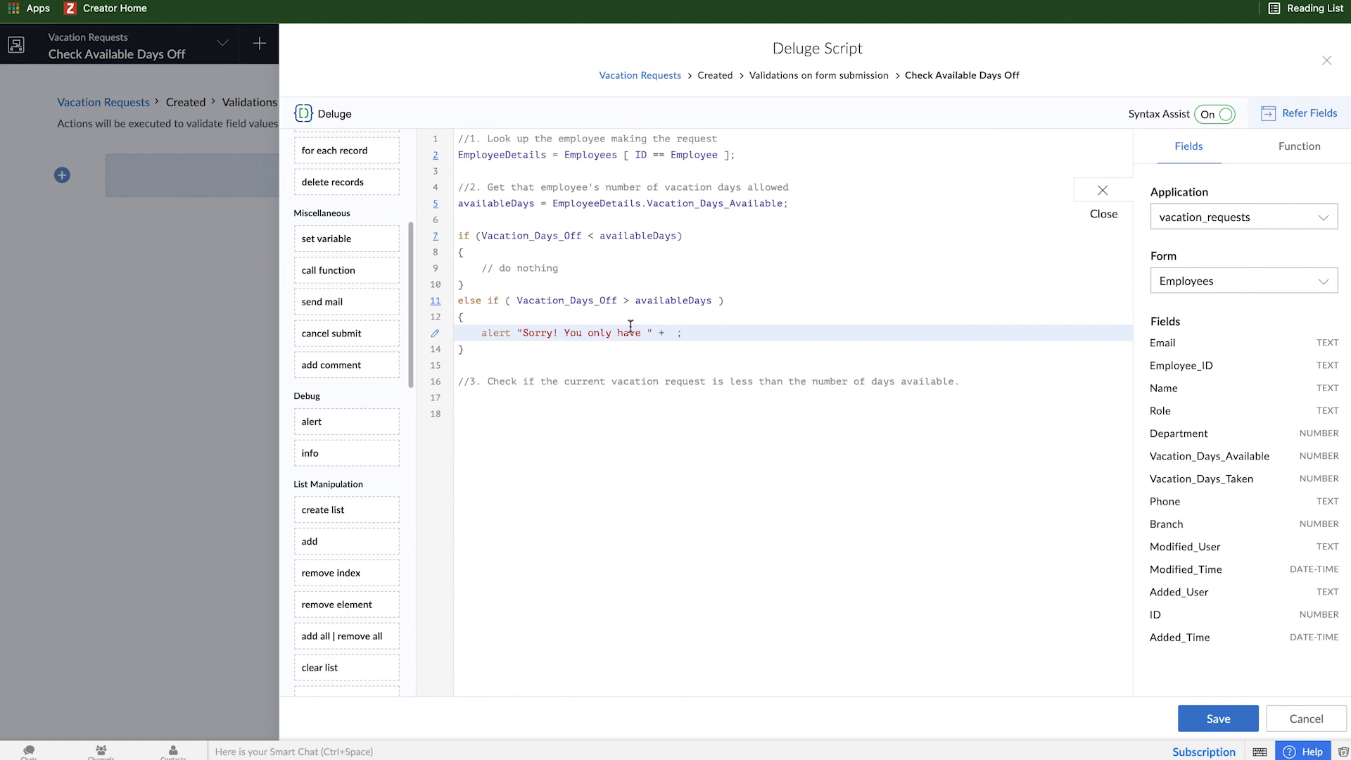
{"action": "double_click", "coordinate": [497, 203]}
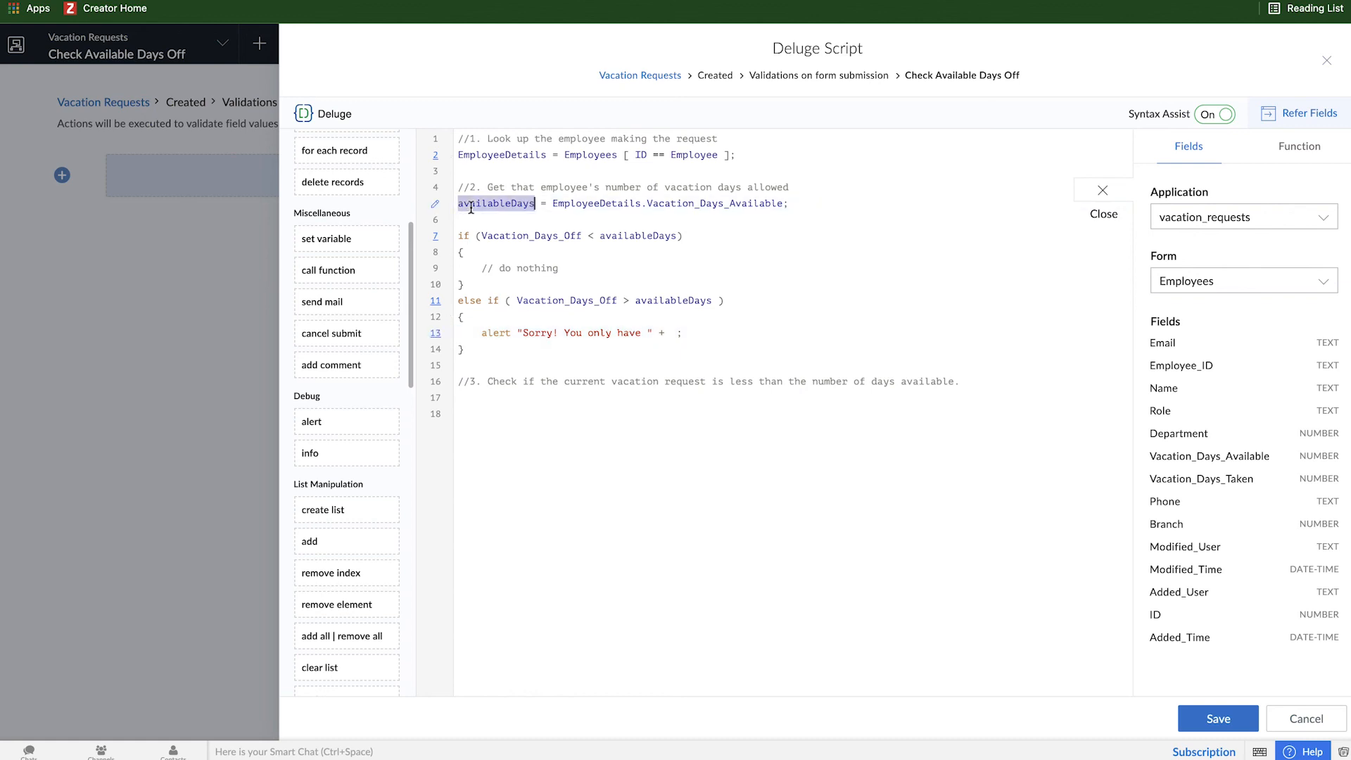
{"action": "type", "text": "availableDays"}
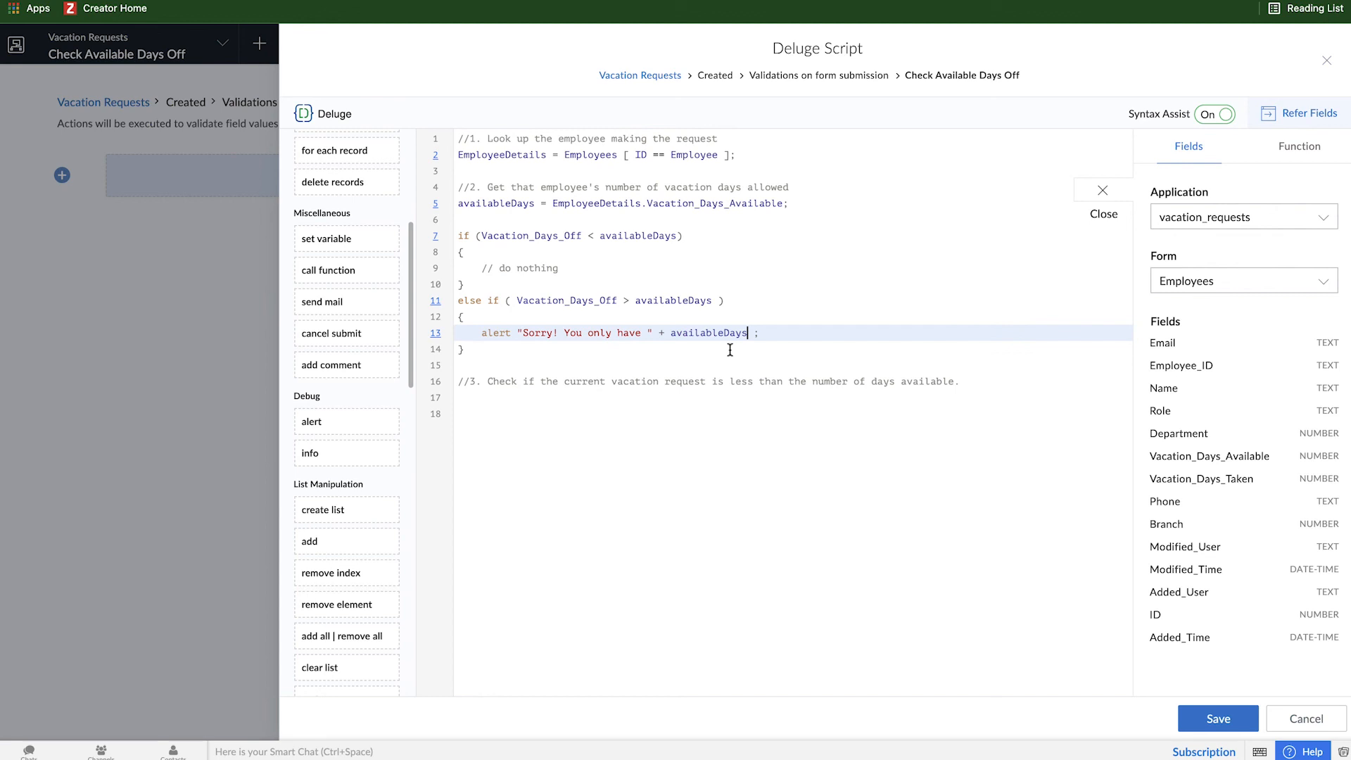
{"action": "type", "text": "+ \" days left. So you c"}
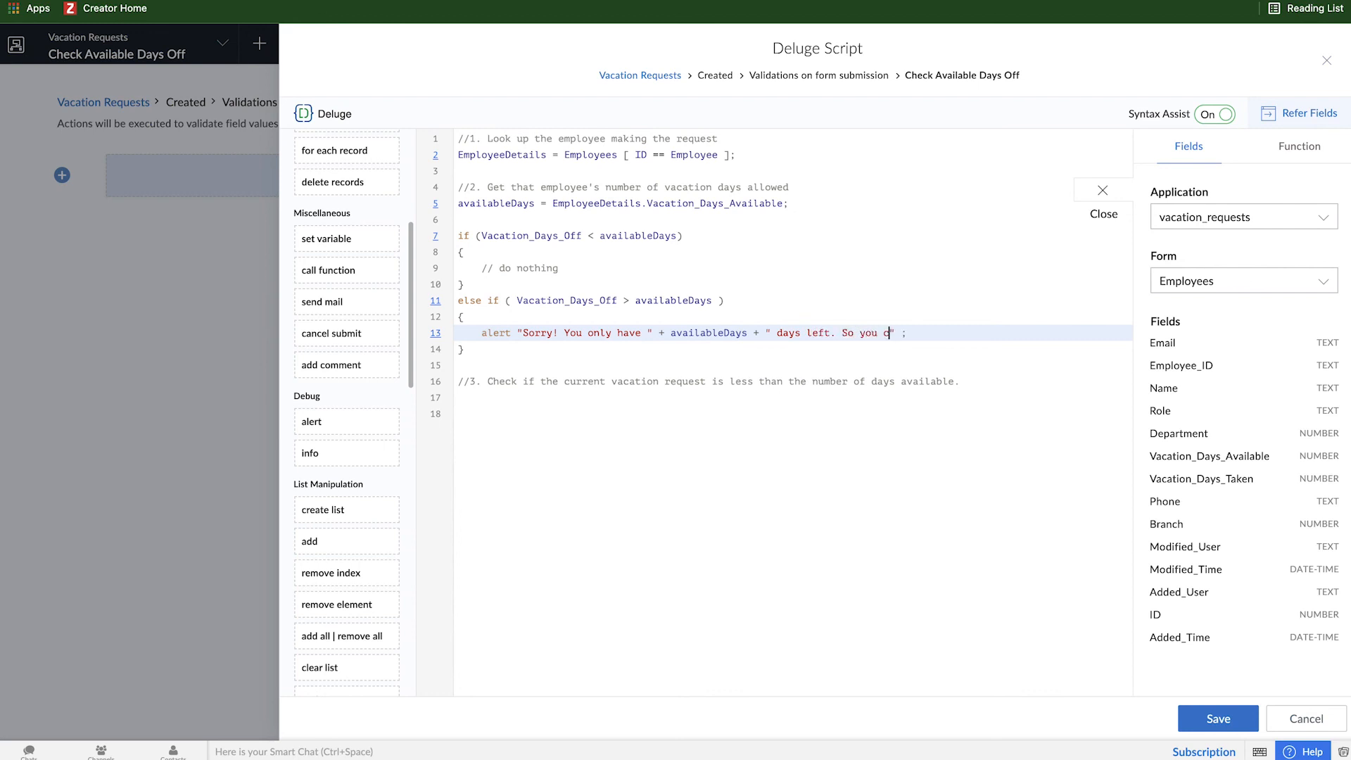
Finish the message with 'Making this request would put you over your limit' and save the script
{"action": "type", "text": "an't make this request"}
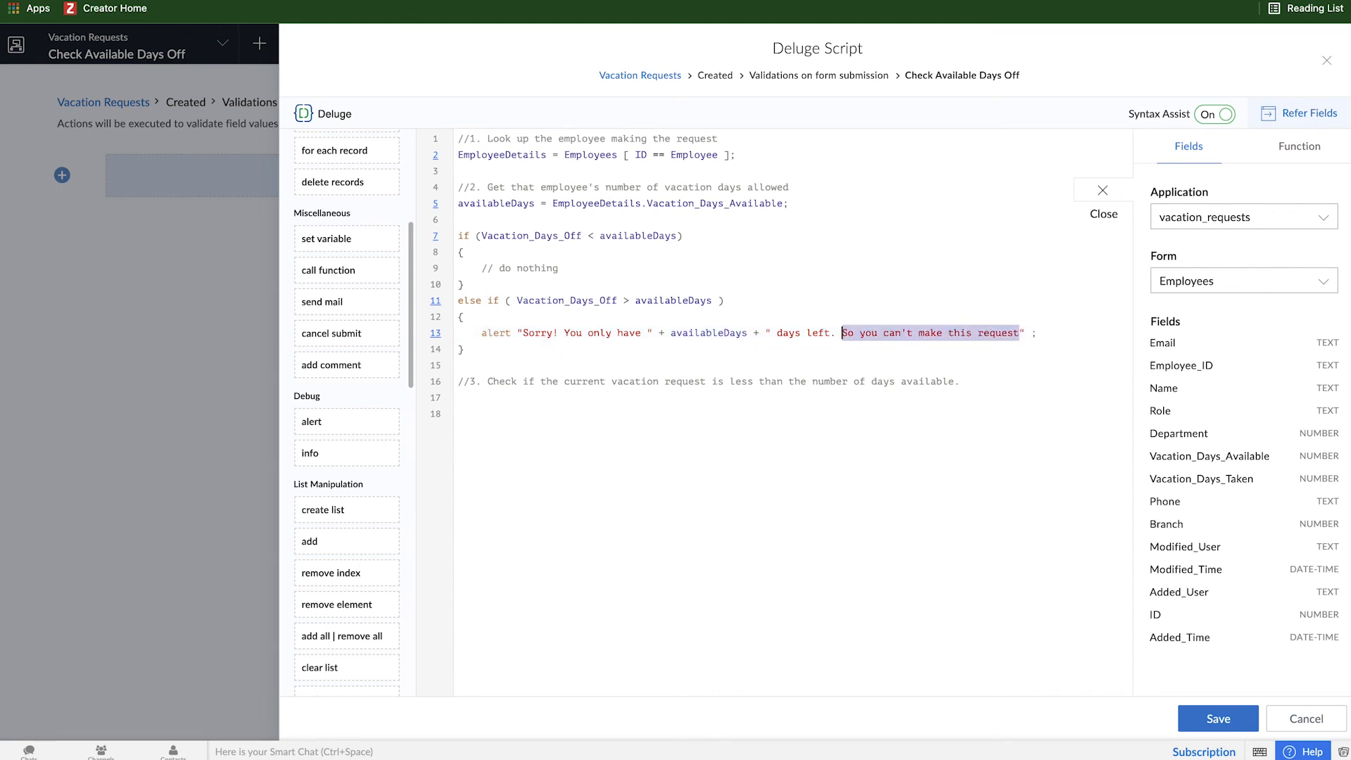
{"action": "type", "text": "Making t"}
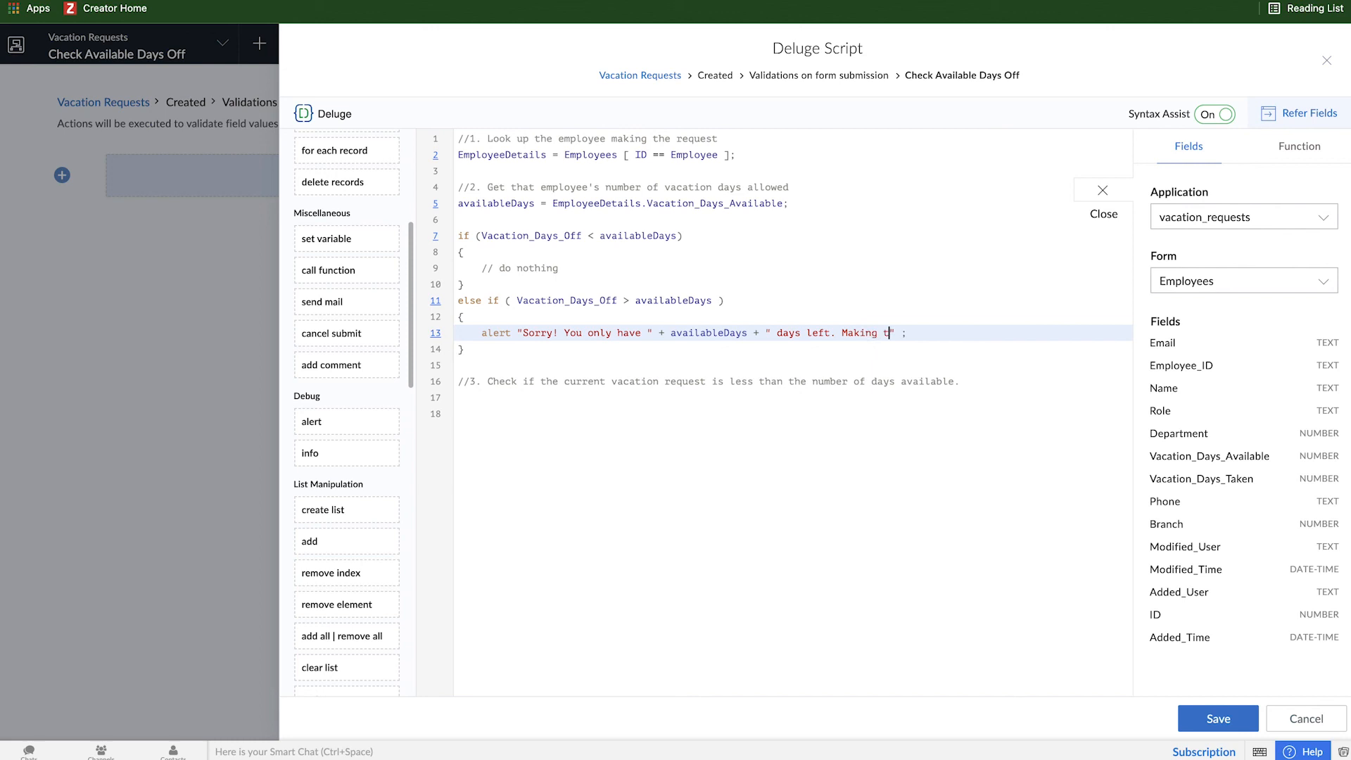
{"action": "type", "text": "his request would"}
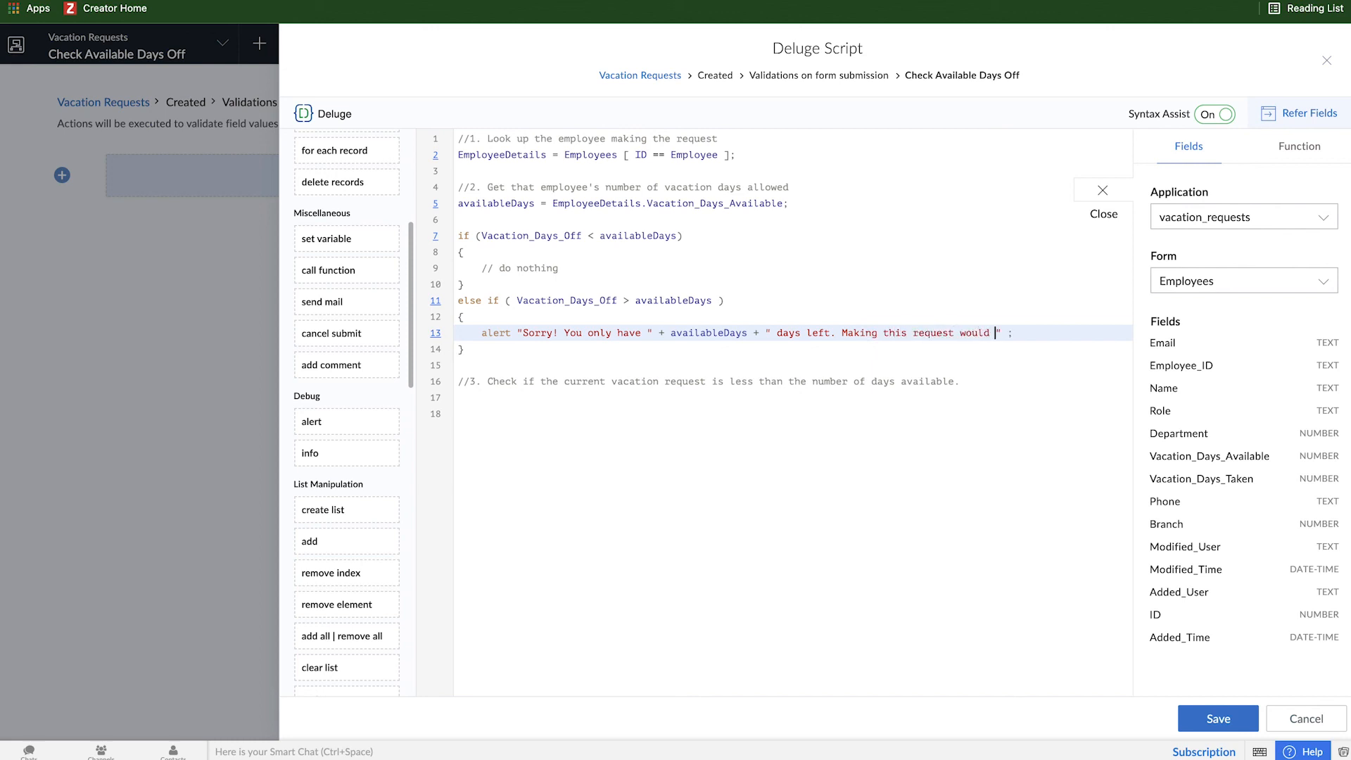
{"action": "type", "text": "put you o"}
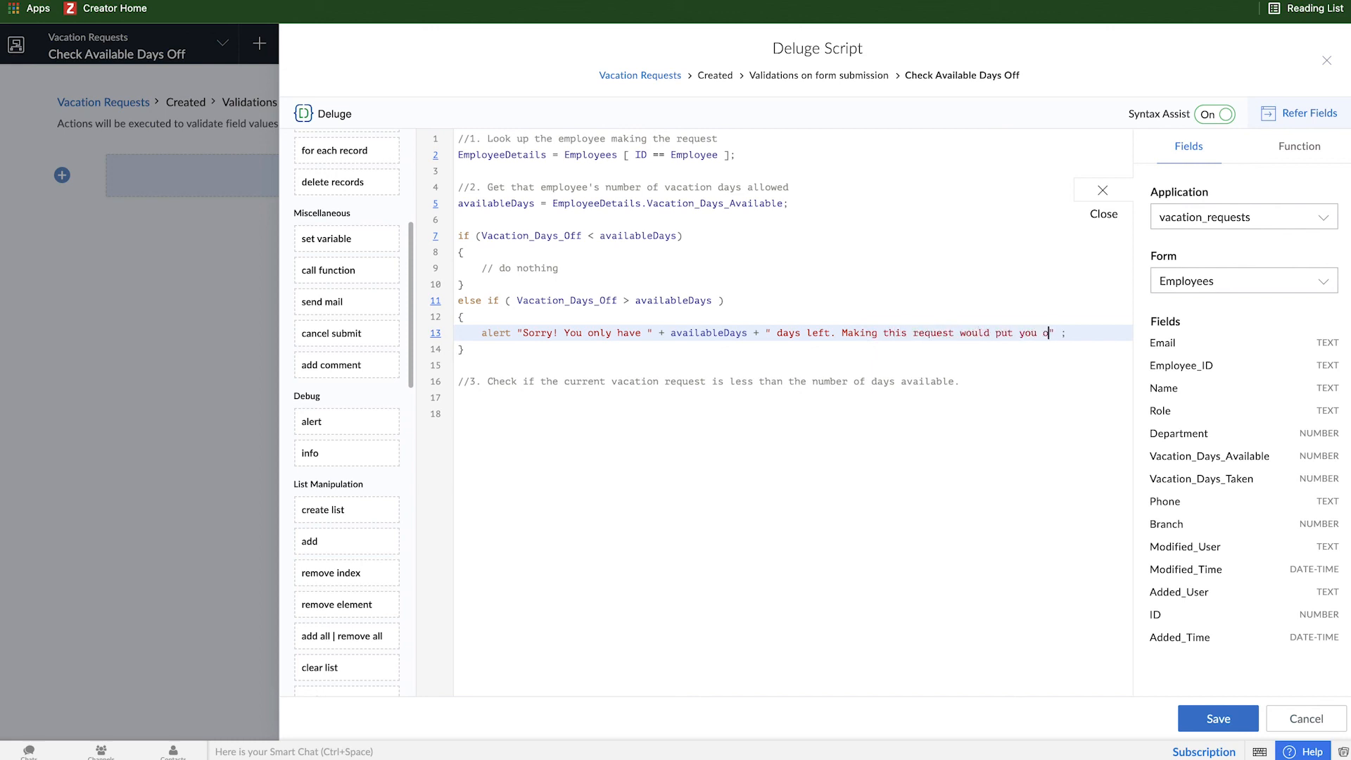
{"action": "type", "text": "ver your limit"}
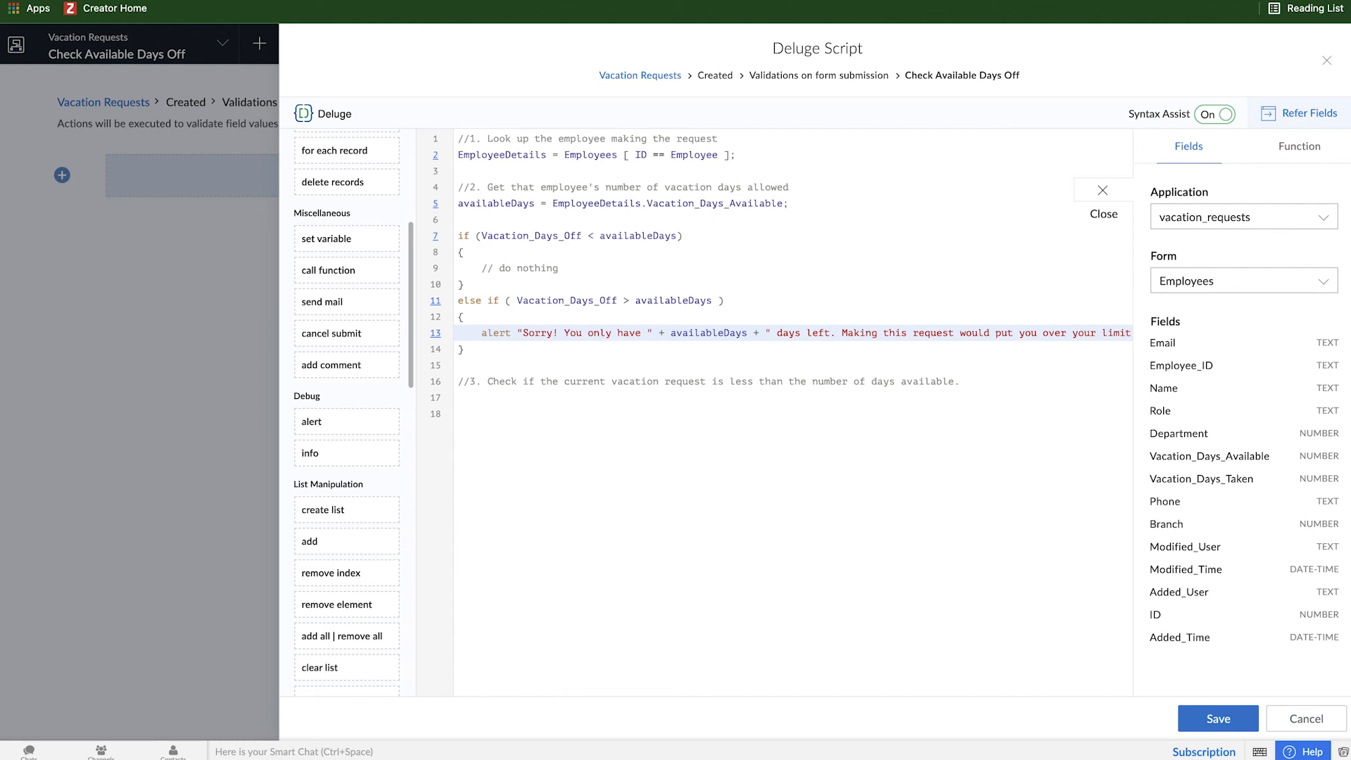
{"action": "left_click", "coordinate": [1100, 190]}
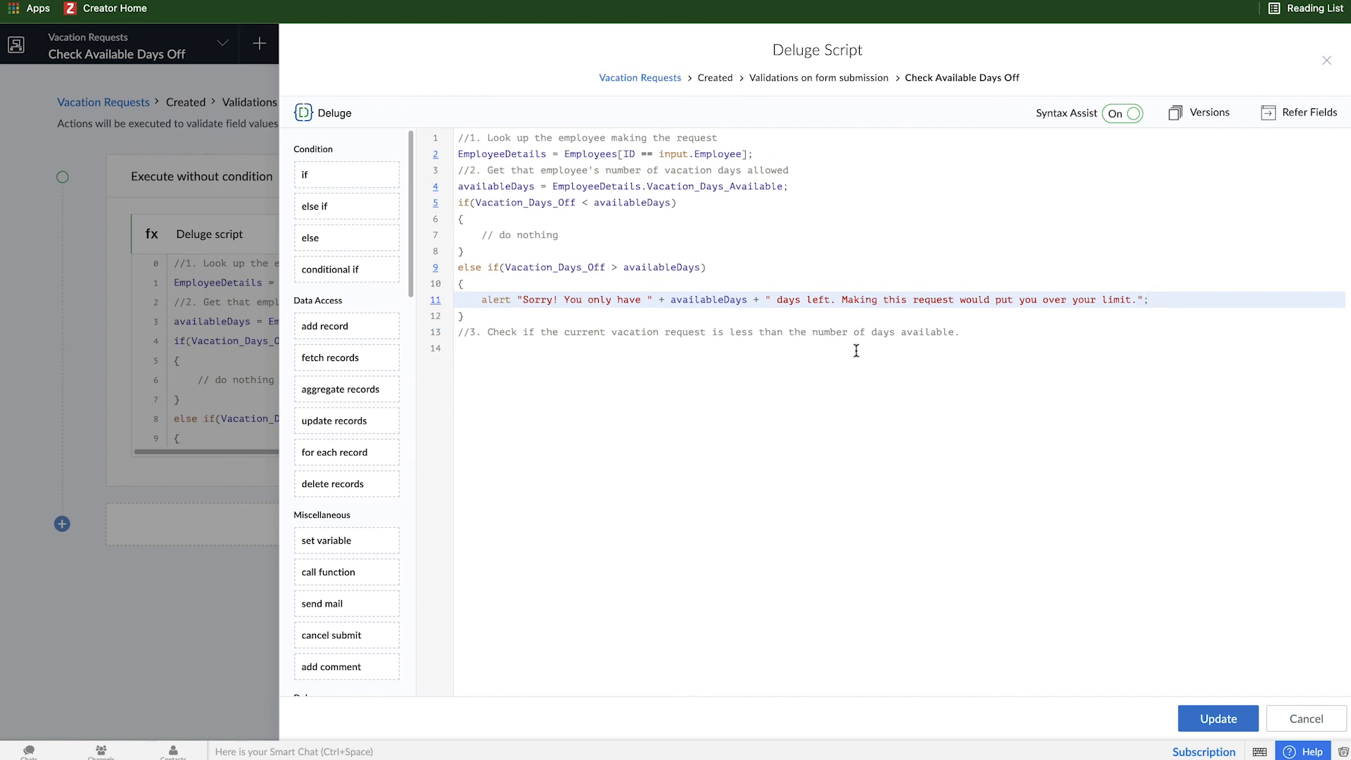
{"action": "mouse_move", "coordinate": [346, 357]}
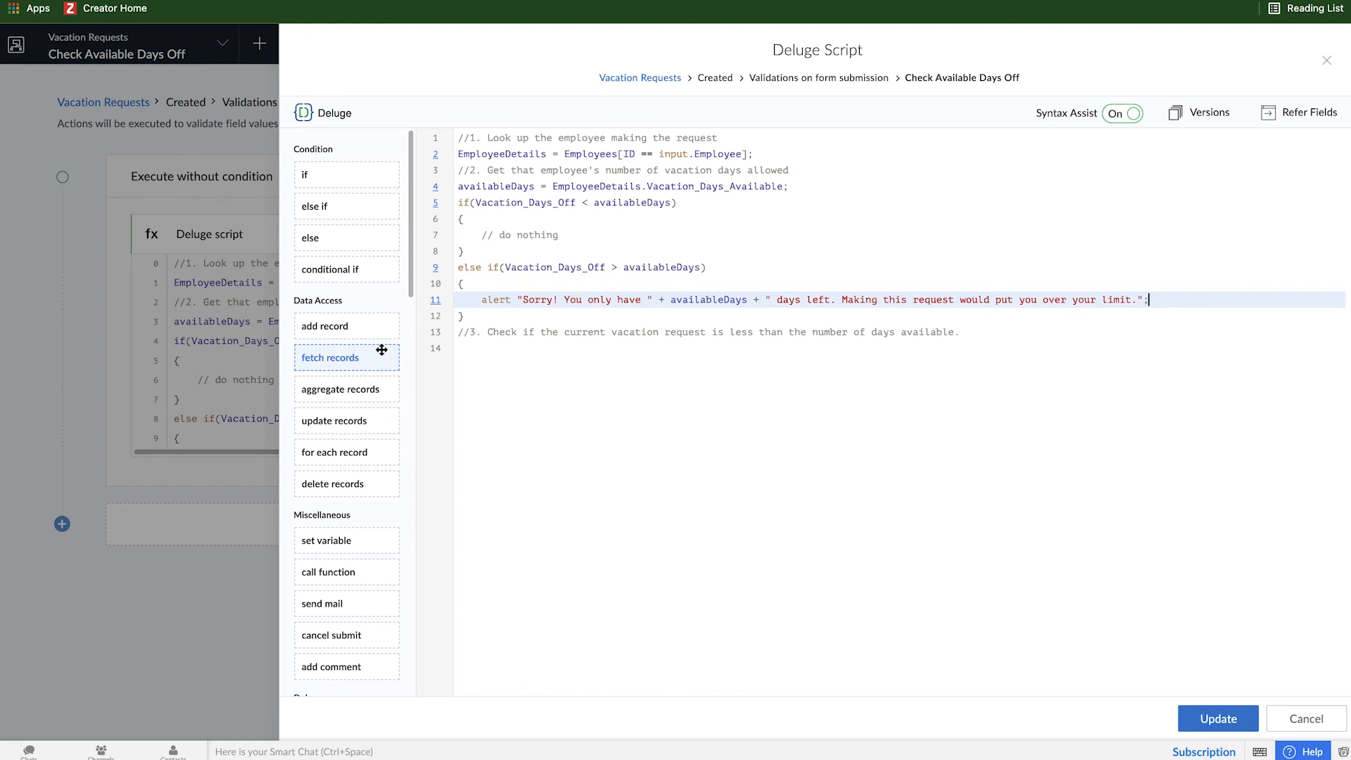
Tidy the else-if branch so cancel submit follows the days-left alert before its closing brace
{"action": "scroll", "scroll_direction": "down", "scroll_amount": 3}
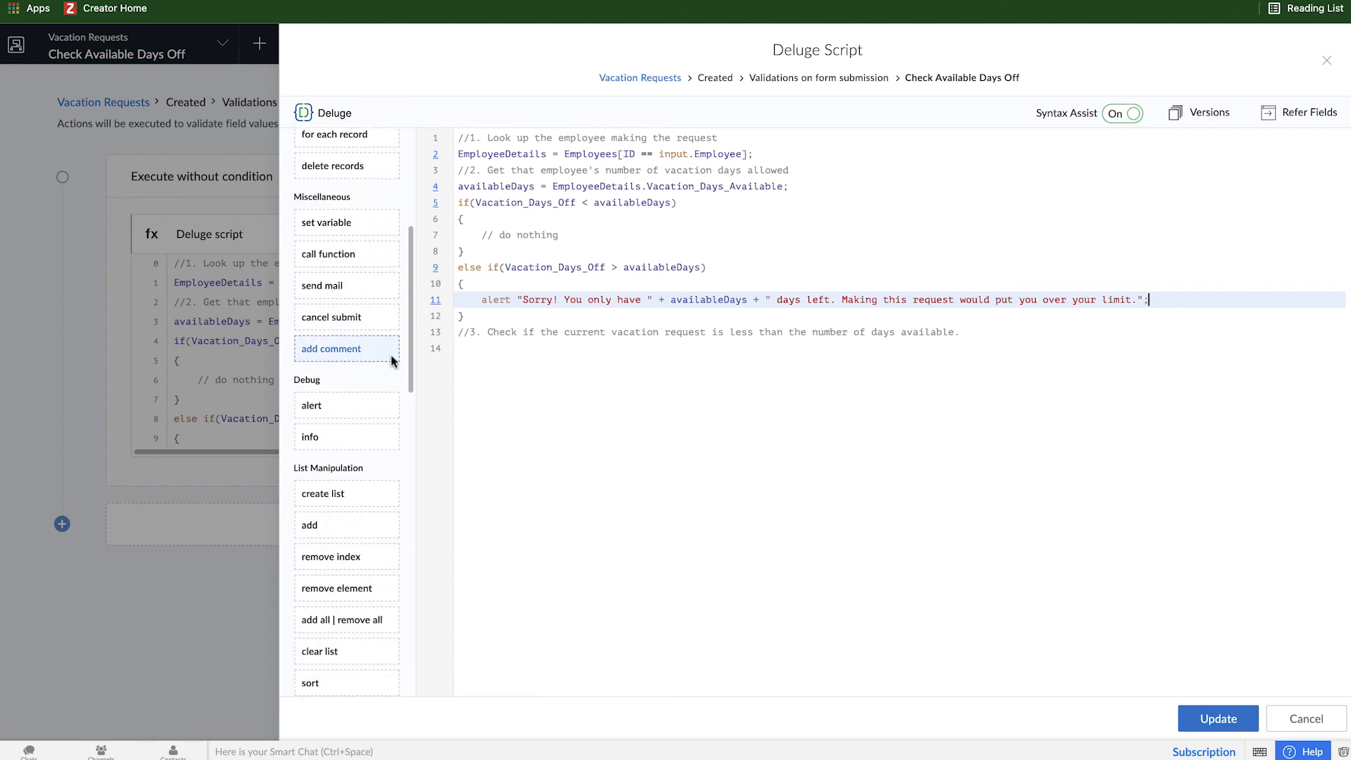
{"action": "scroll", "scroll_direction": "down", "scroll_amount": 3}
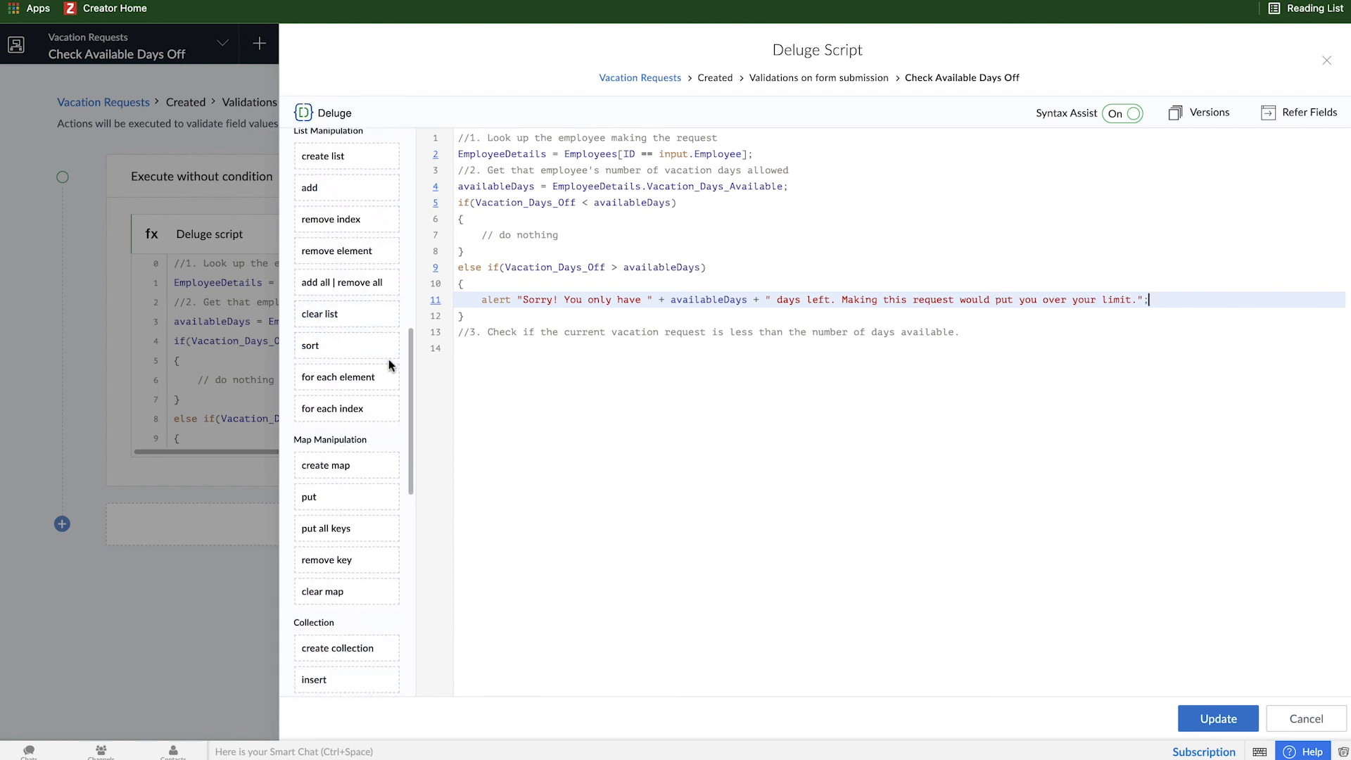
{"action": "scroll", "scroll_direction": "down", "scroll_amount": 3}
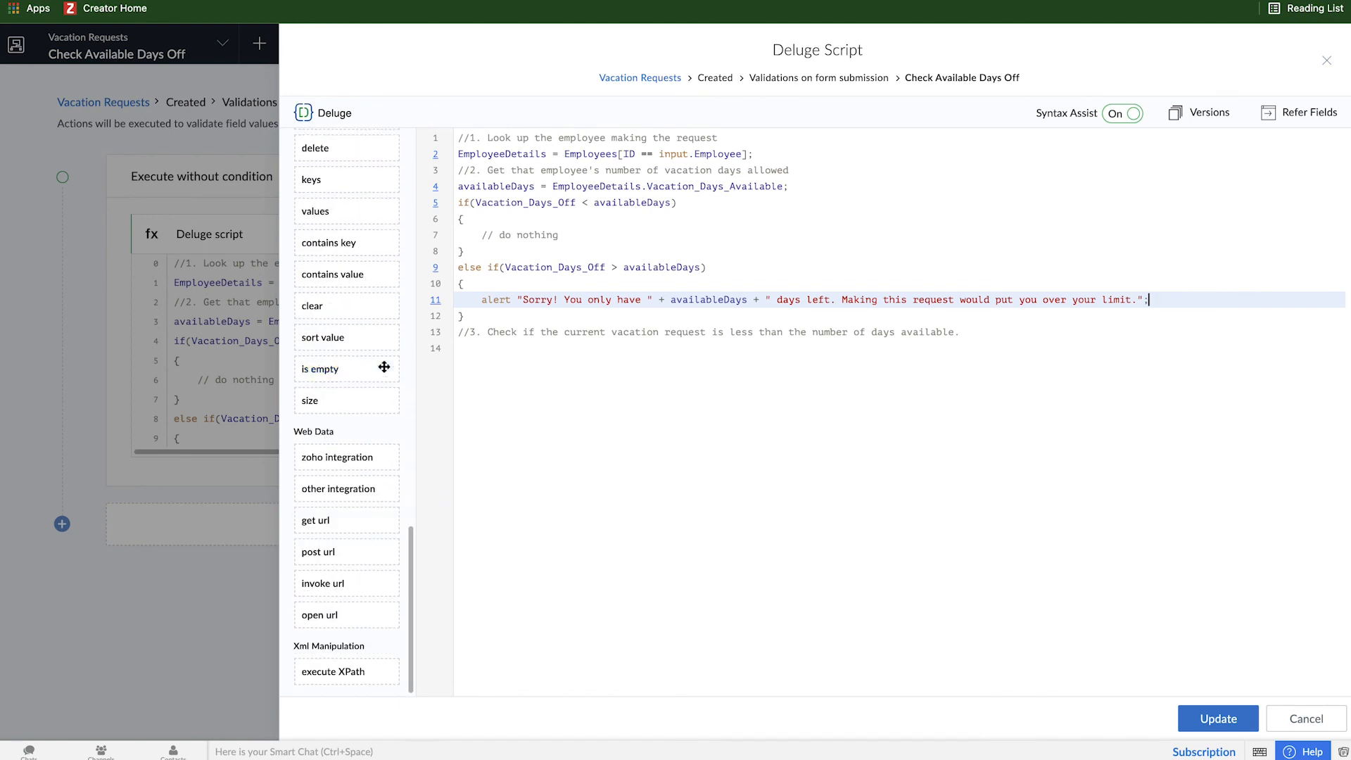
{"action": "scroll", "scroll_direction": "up", "scroll_amount": 3}
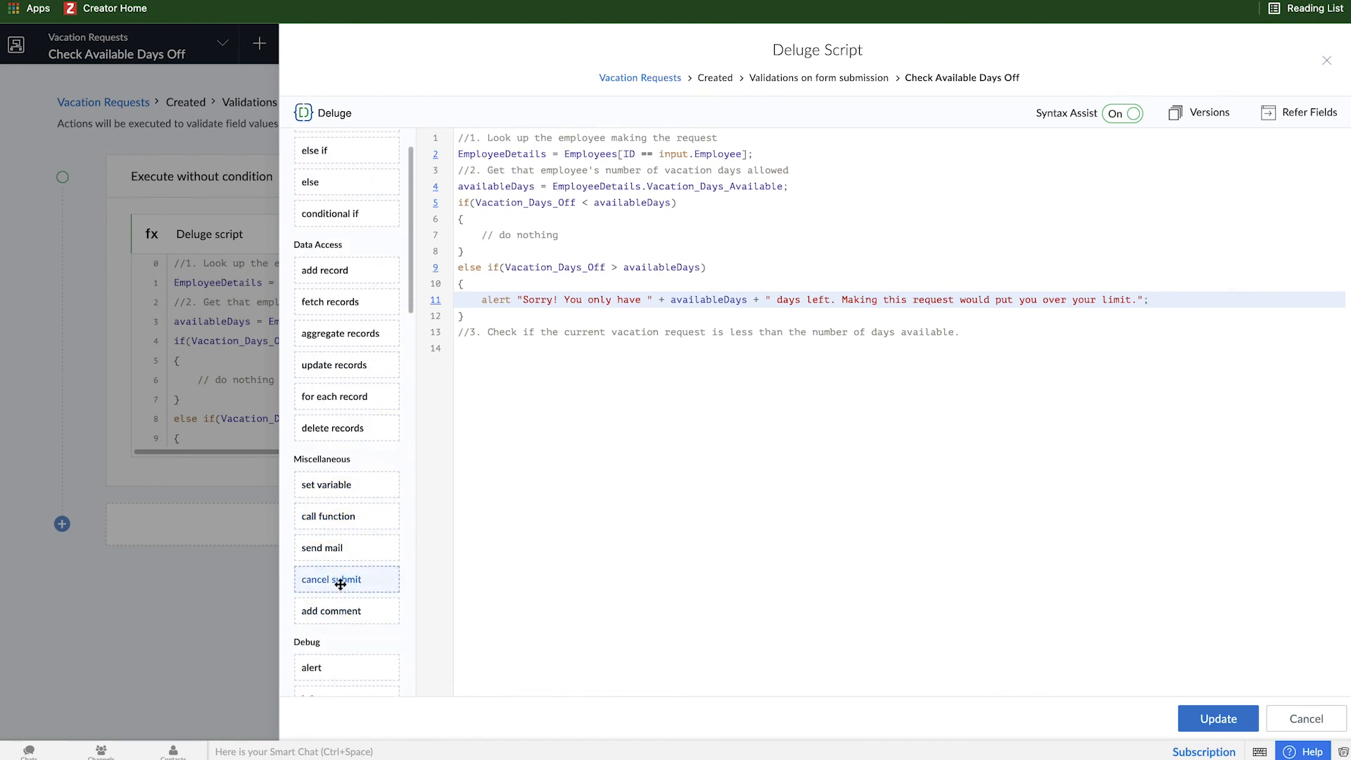
{"action": "left_click", "coordinate": [331, 579]}
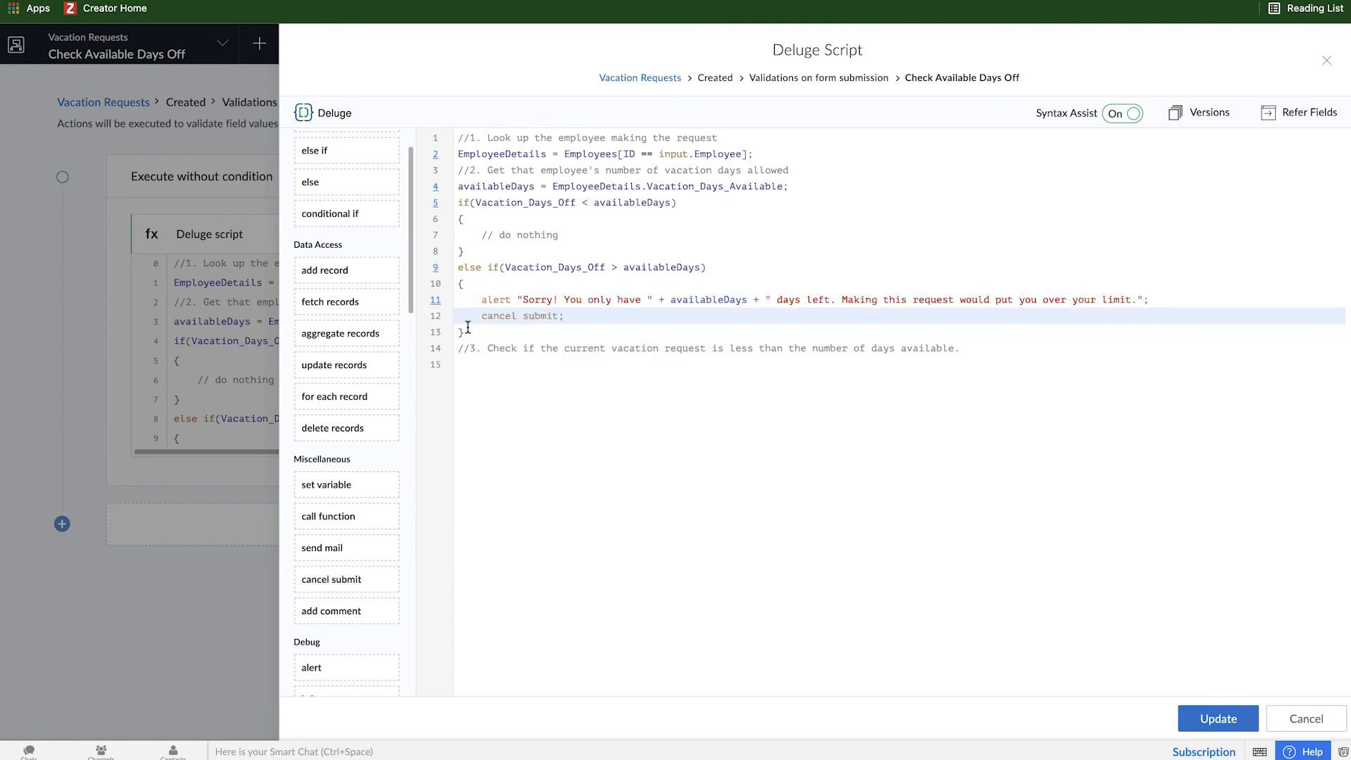
{"action": "left_click", "coordinate": [568, 363]}
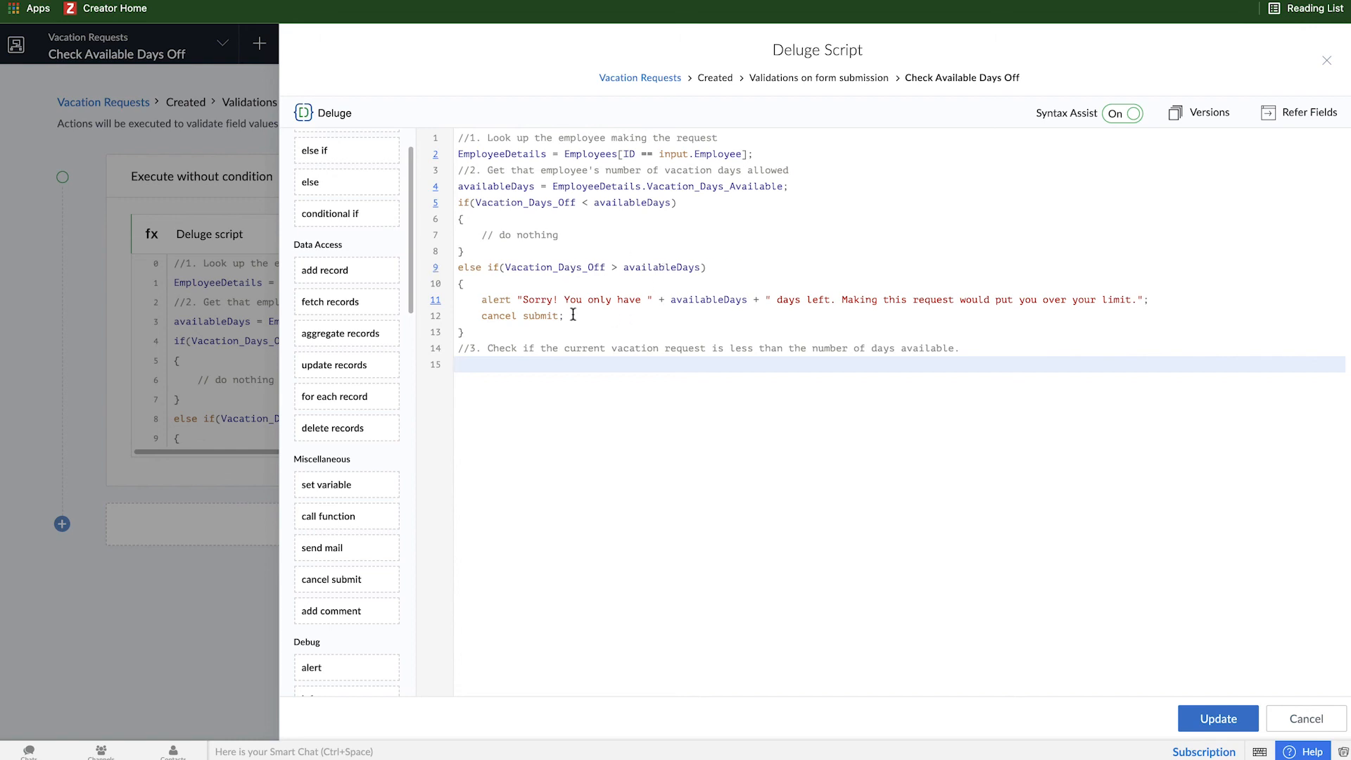
{"action": "mouse_move", "coordinate": [600, 316]}
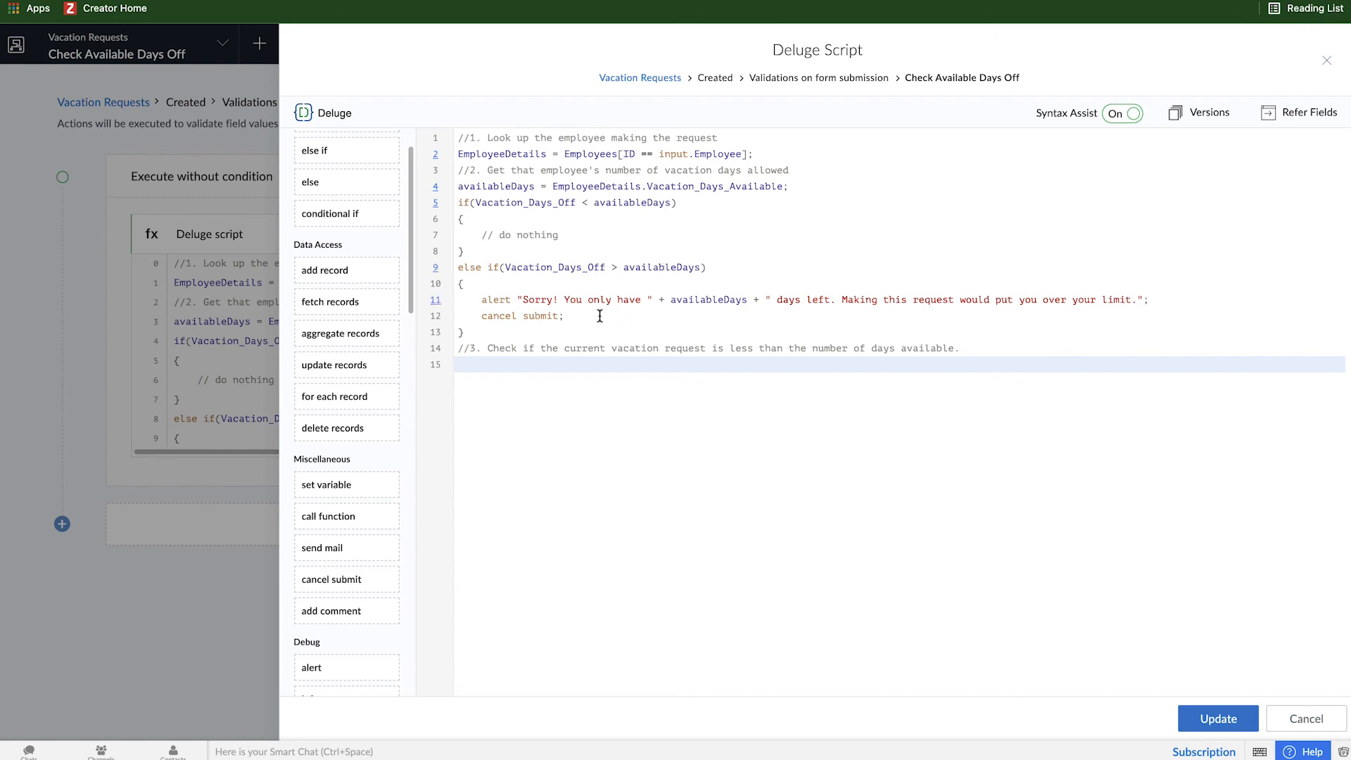
{"action": "mouse_move", "coordinate": [1100, 643]}
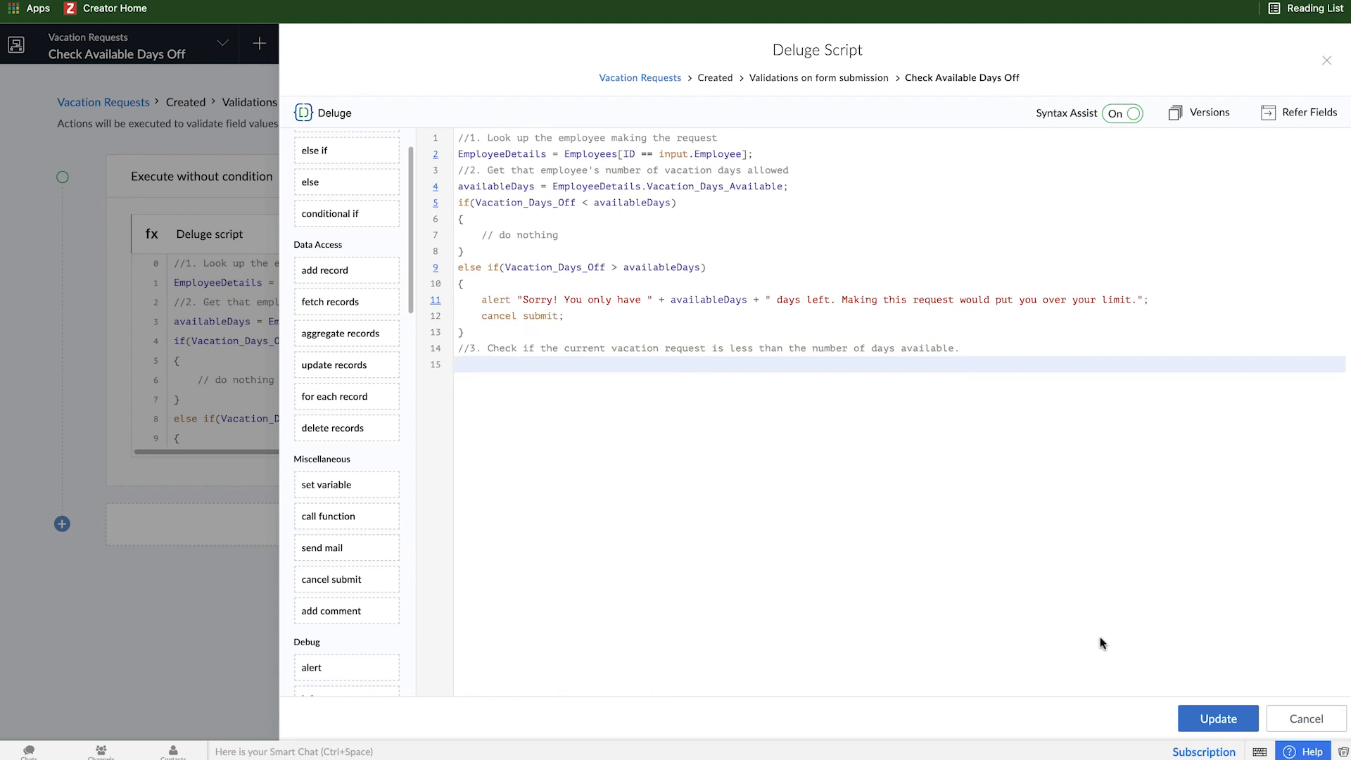
{"action": "mouse_move", "coordinate": [1163, 653]}
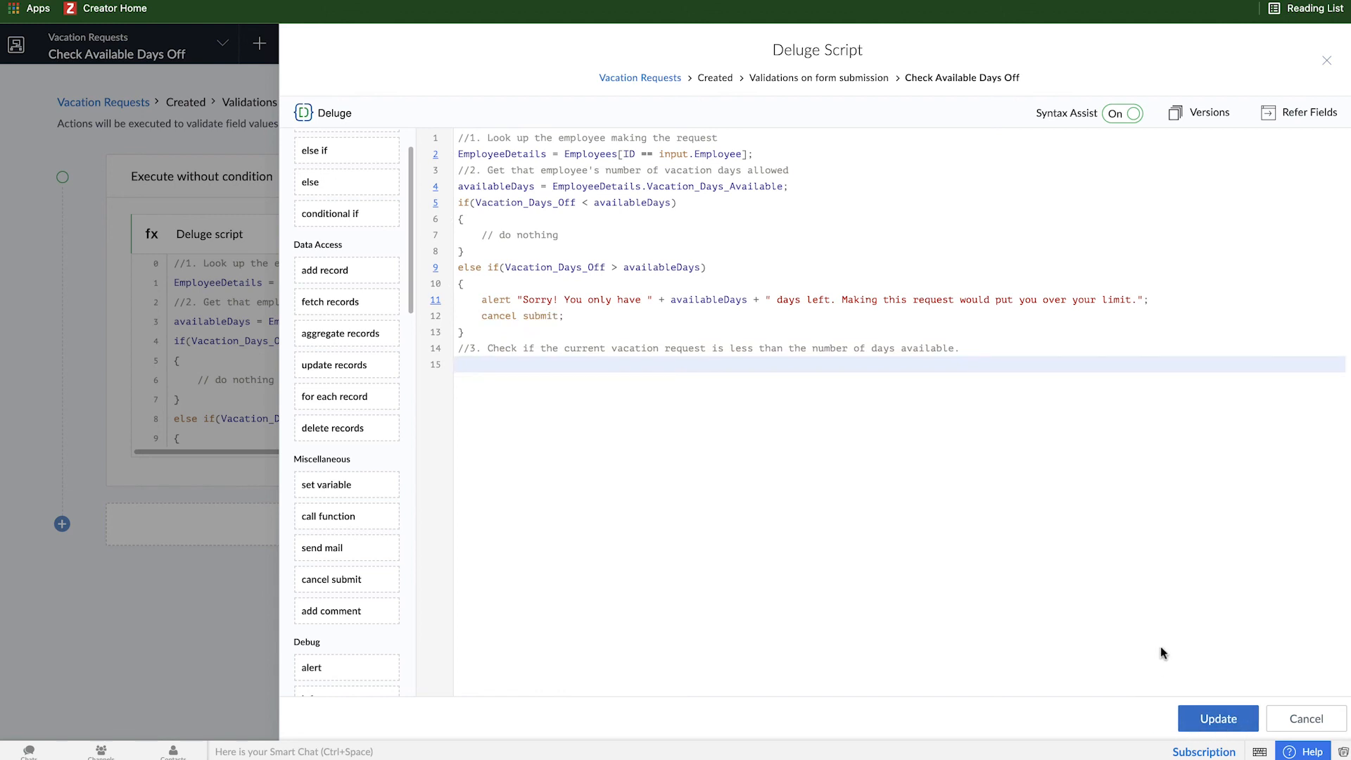
Update the script, finish editing, and show the All Employees list in the live app
{"action": "left_click", "coordinate": [1216, 718]}
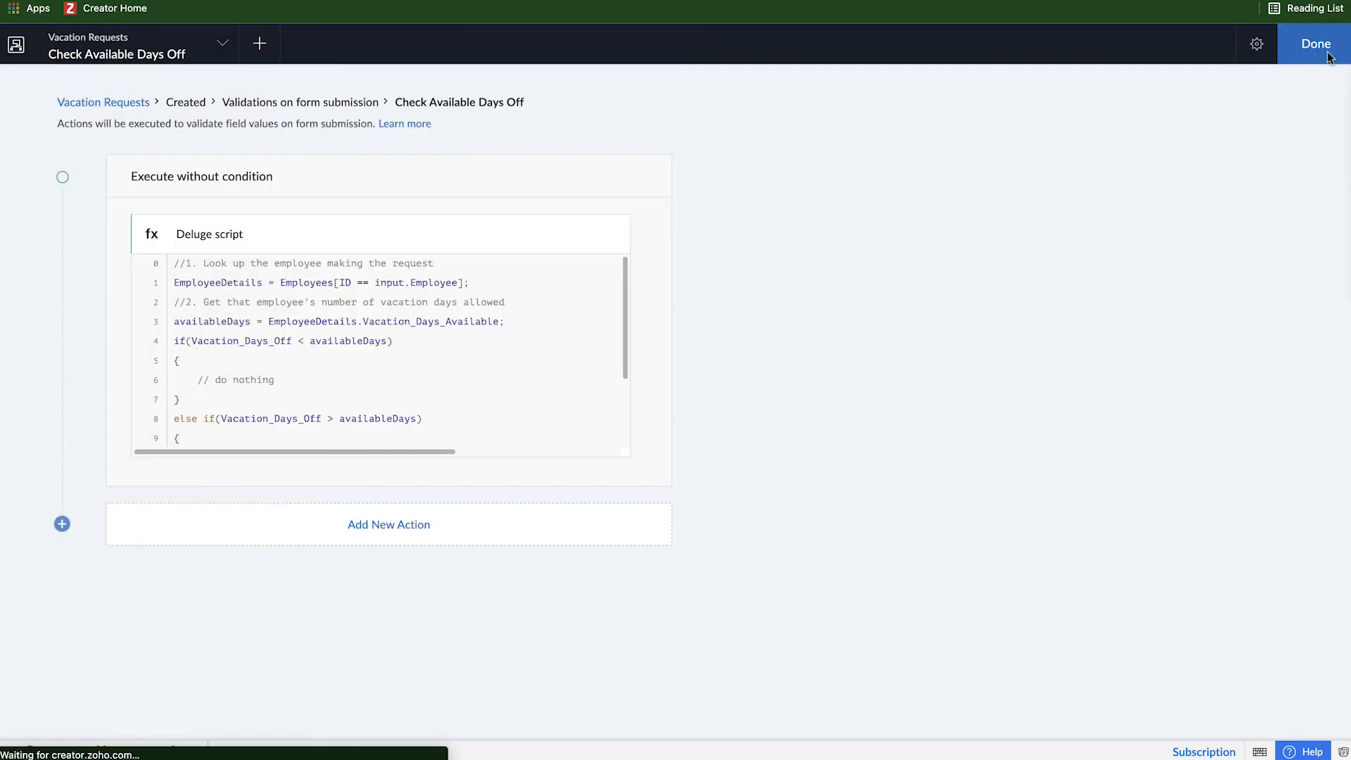
{"action": "left_click", "coordinate": [1316, 43]}
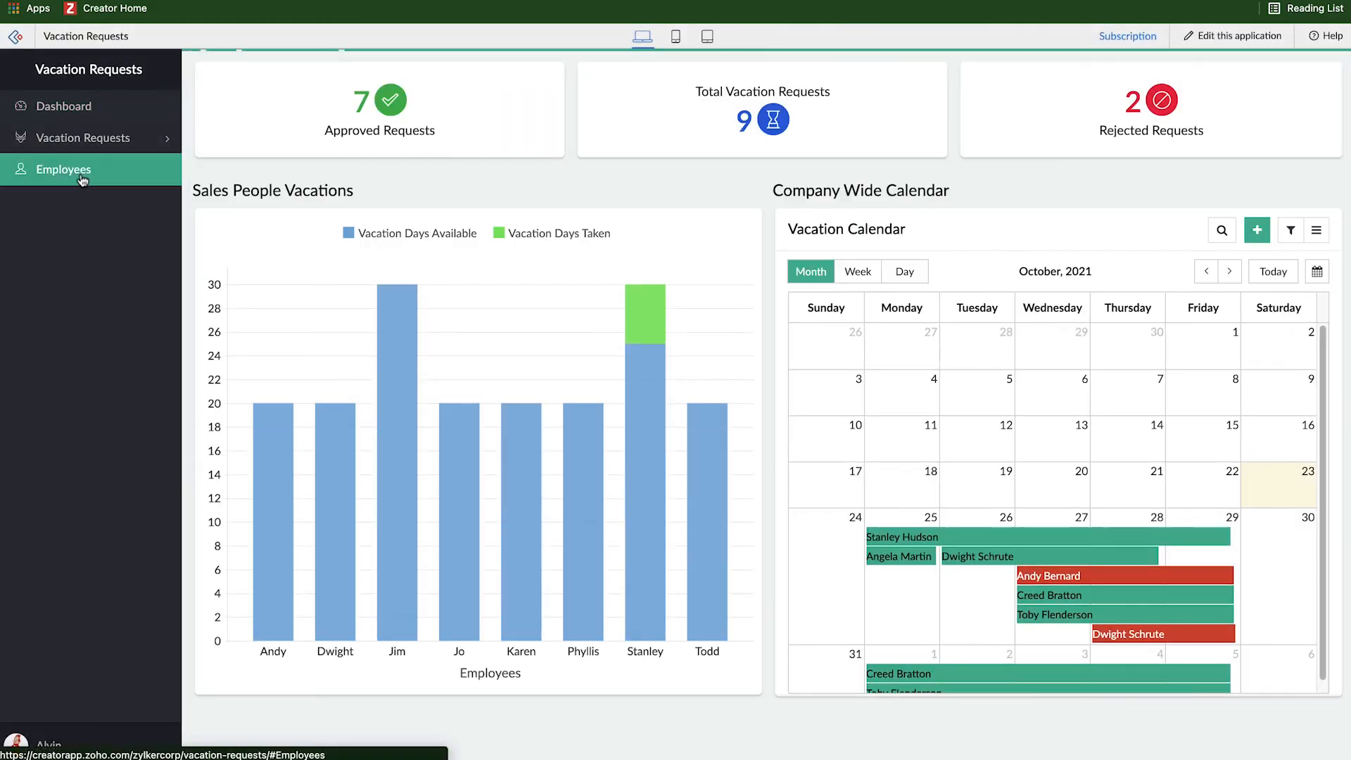
{"action": "left_click", "coordinate": [63, 169]}
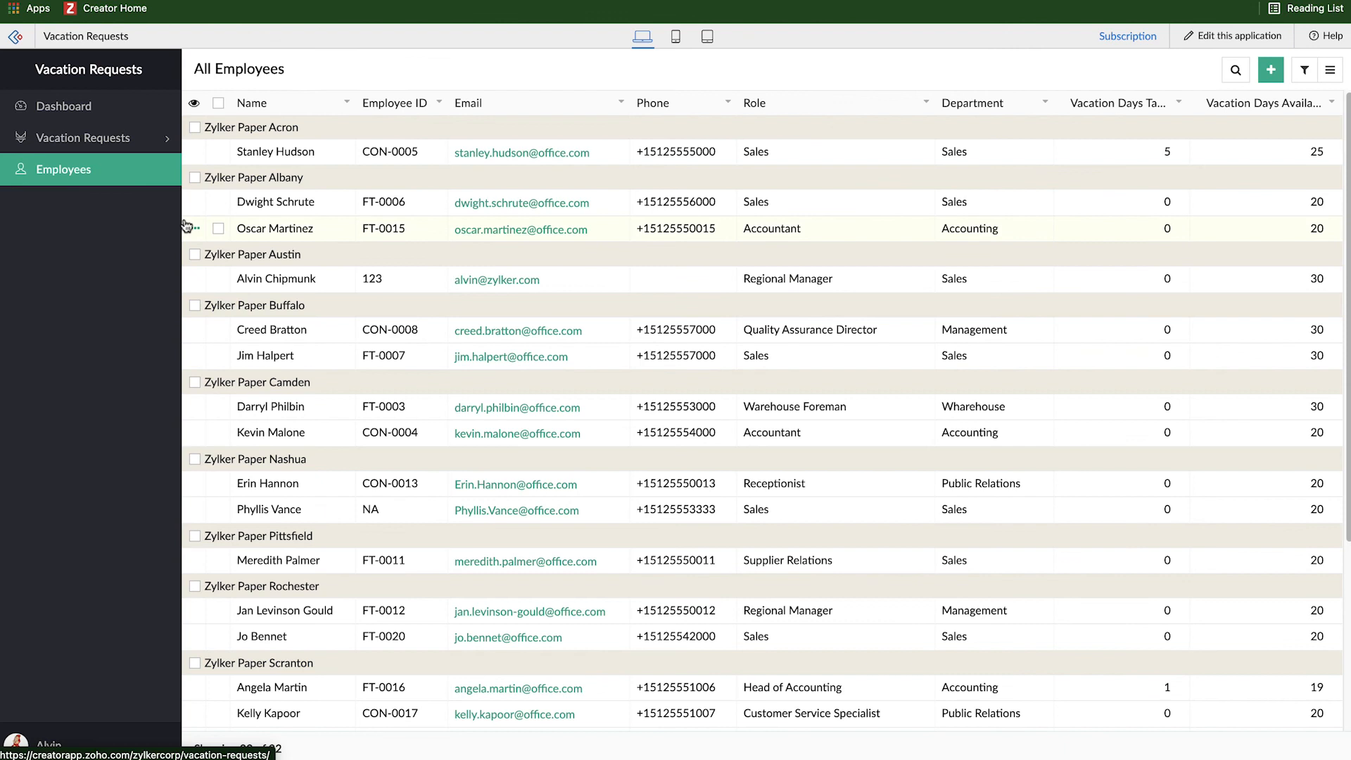
{"action": "mouse_move", "coordinate": [1192, 242]}
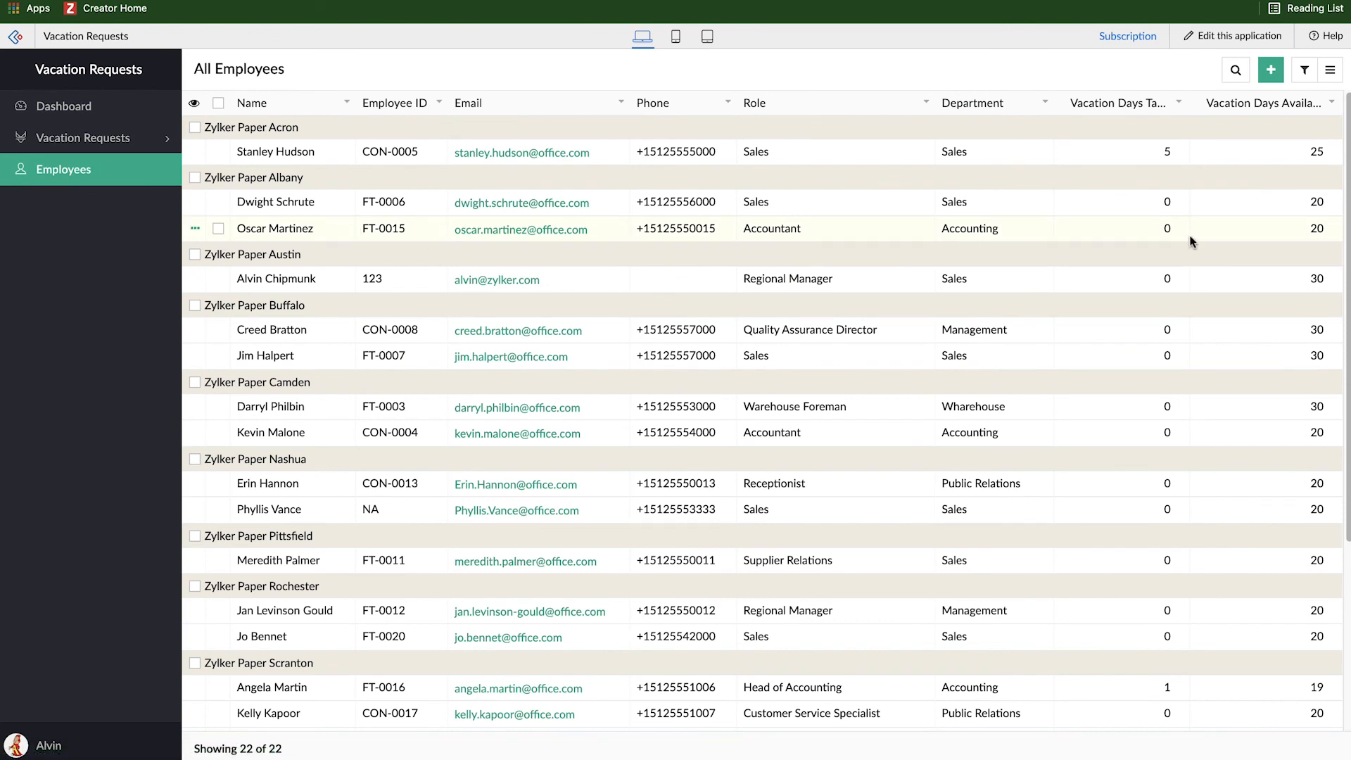
{"action": "mouse_move", "coordinate": [1145, 252]}
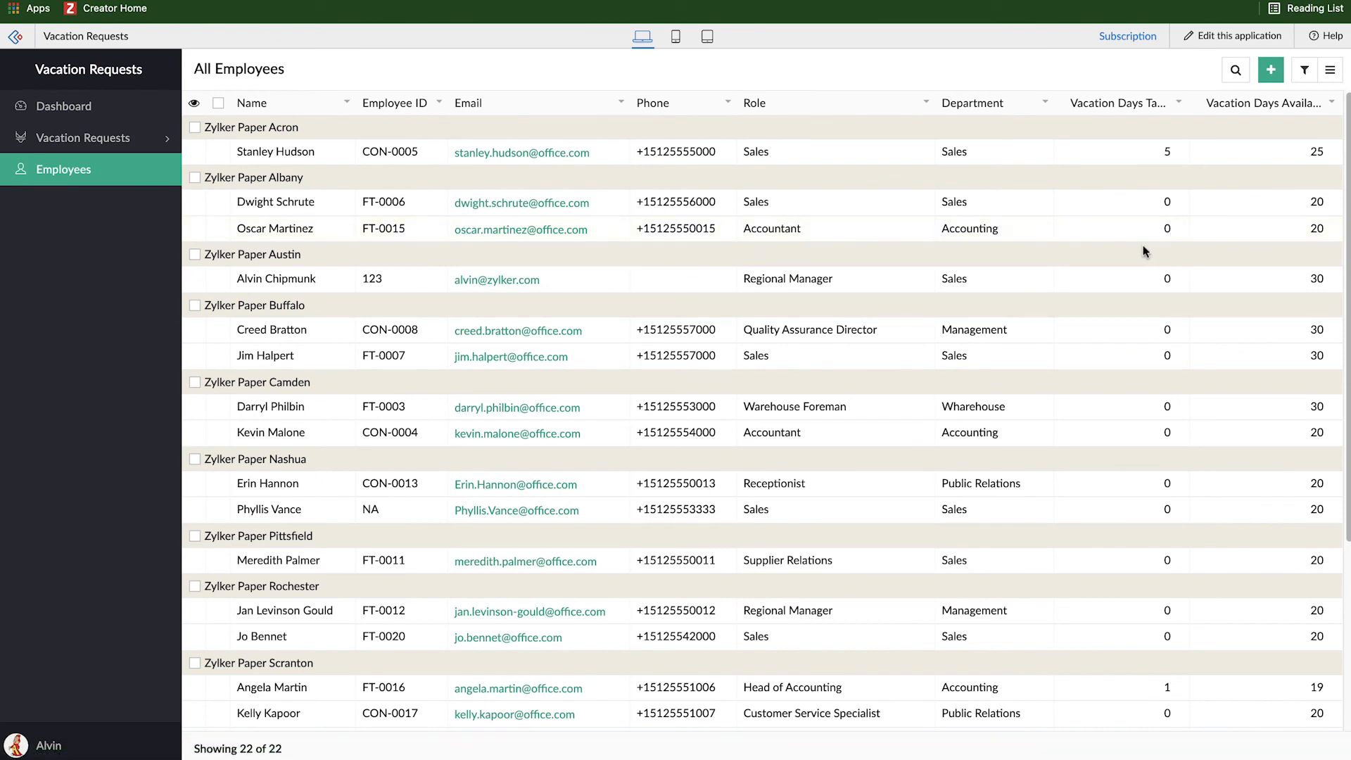
{"action": "mouse_move", "coordinate": [86, 106]}
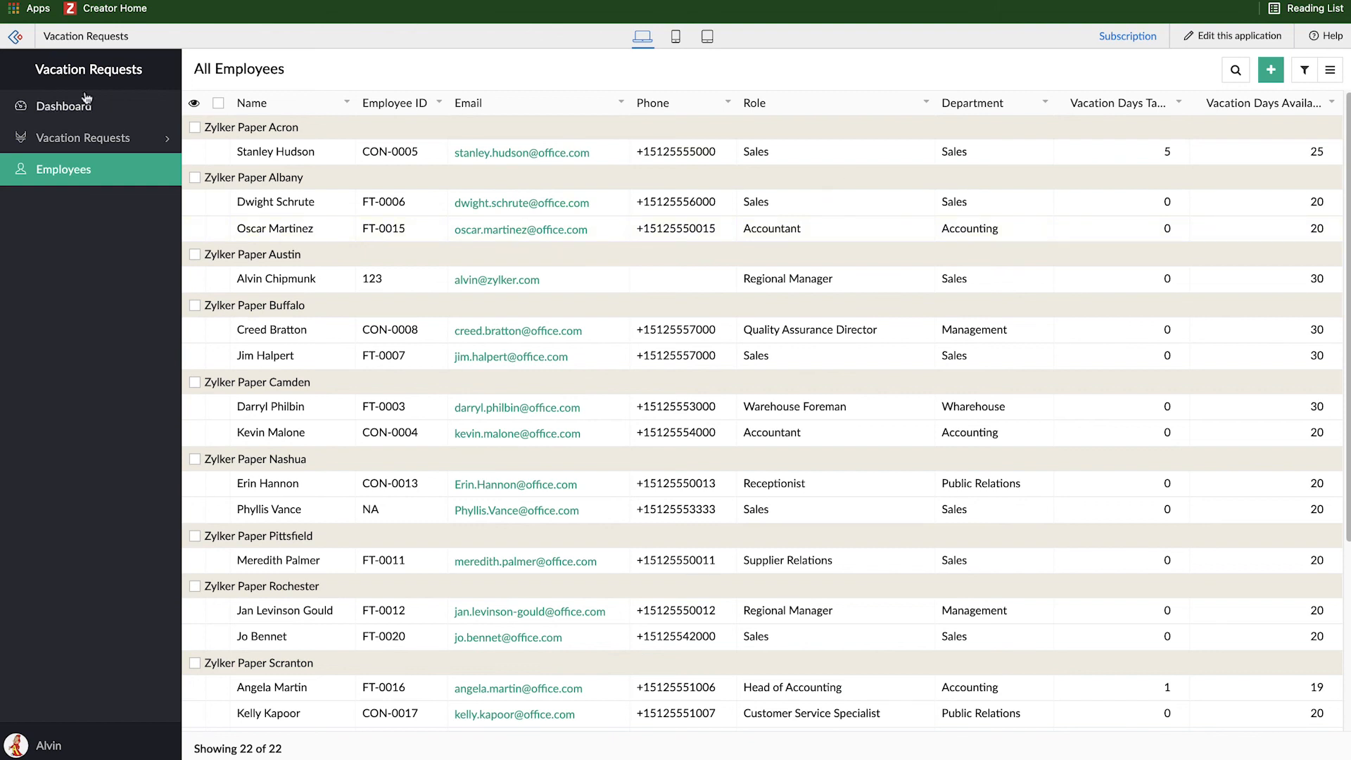
Submit a Vacation Request for Oscar Martinez ending 30-Nov-2021, triggering the 'only 20 days left' alert
{"action": "left_click", "coordinate": [83, 136]}
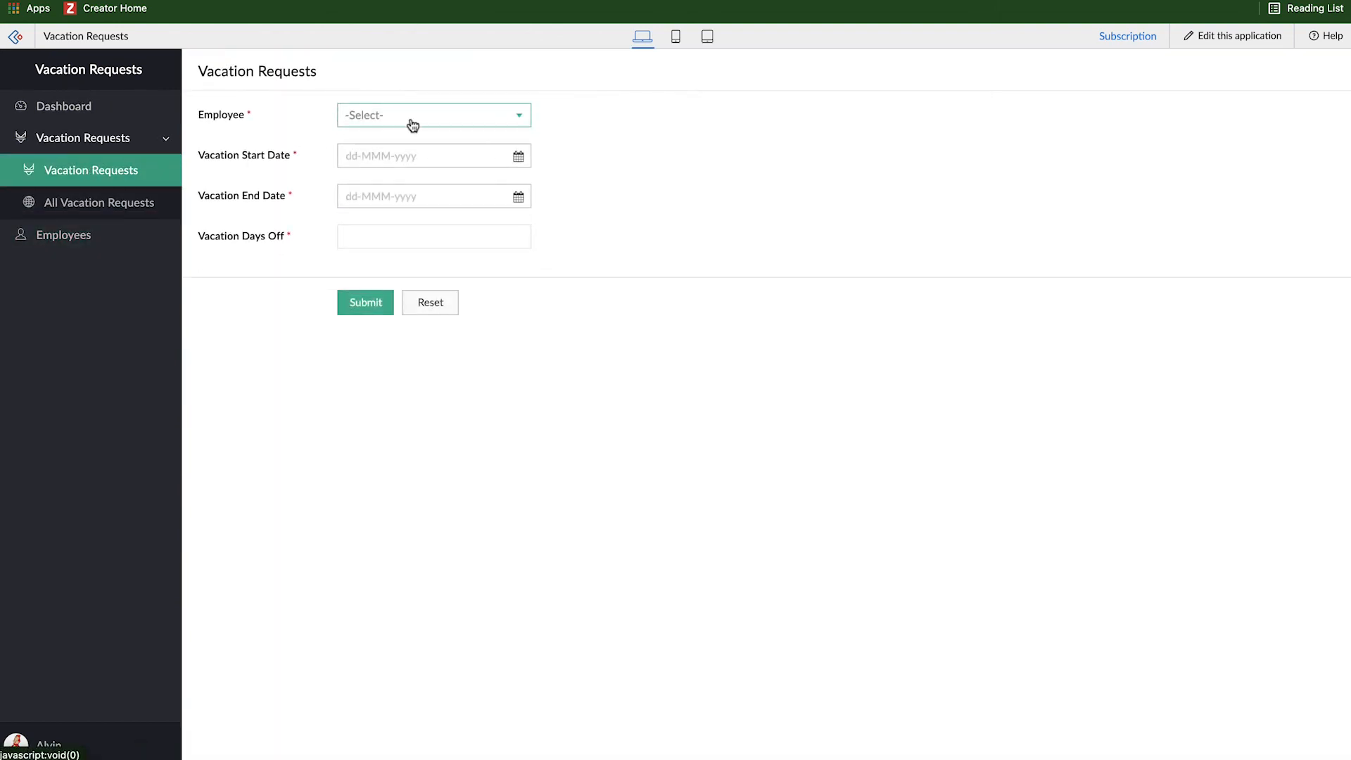
{"action": "type", "text": "osc"}
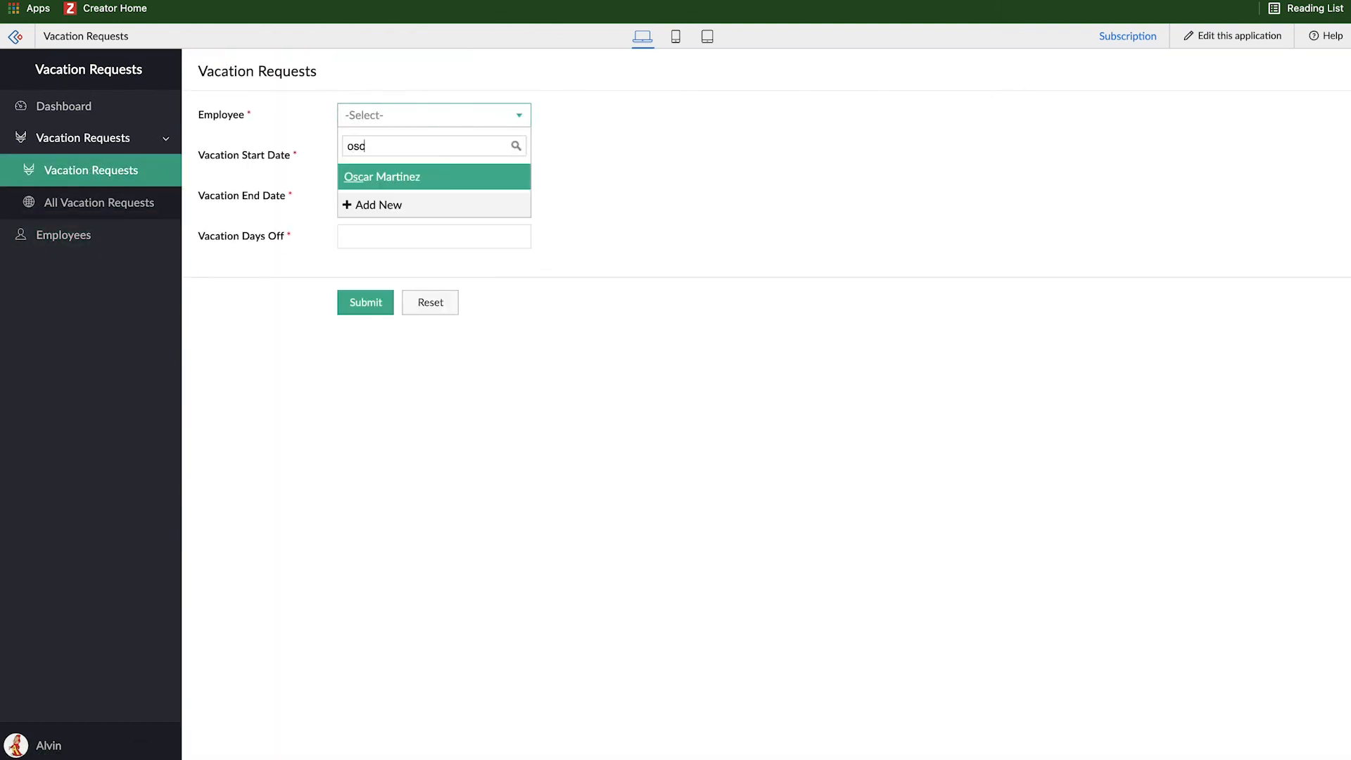
{"action": "left_click", "coordinate": [426, 156]}
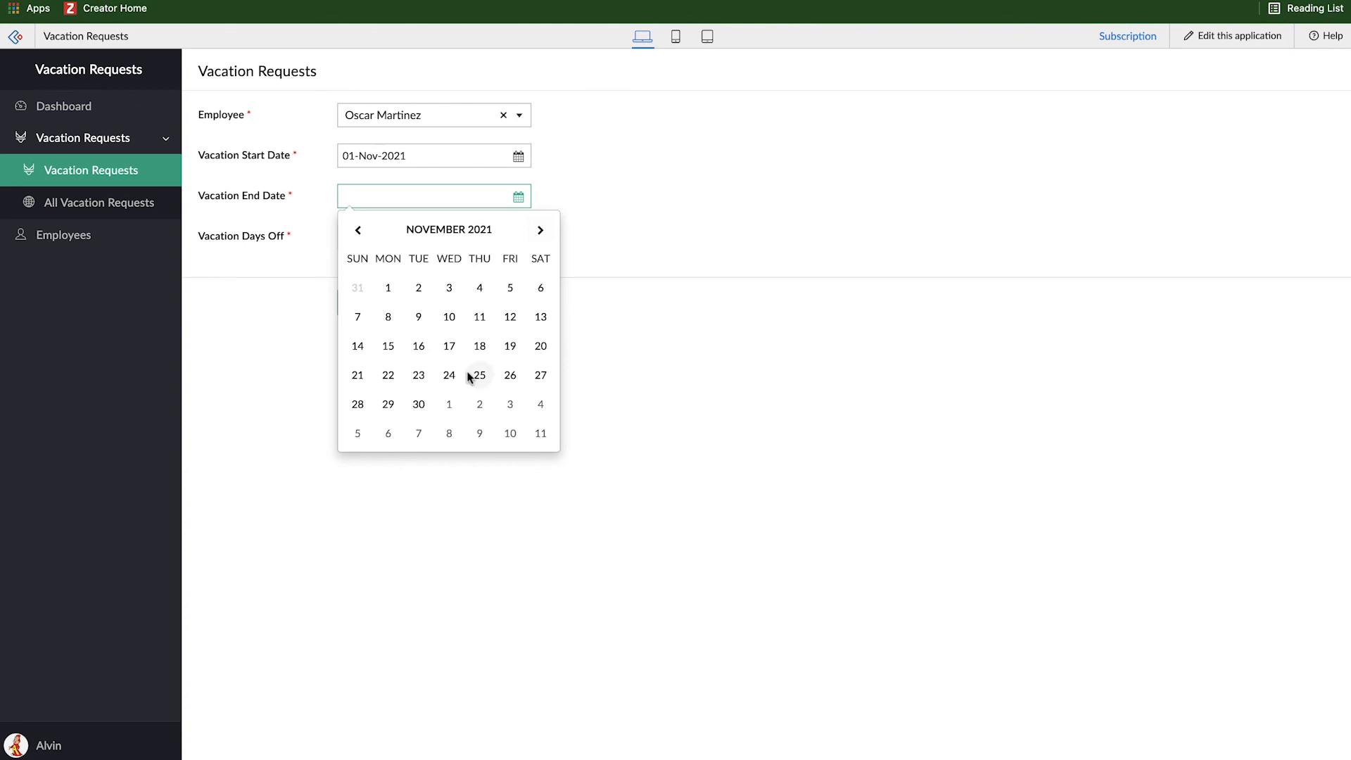
{"action": "left_click", "coordinate": [418, 404]}
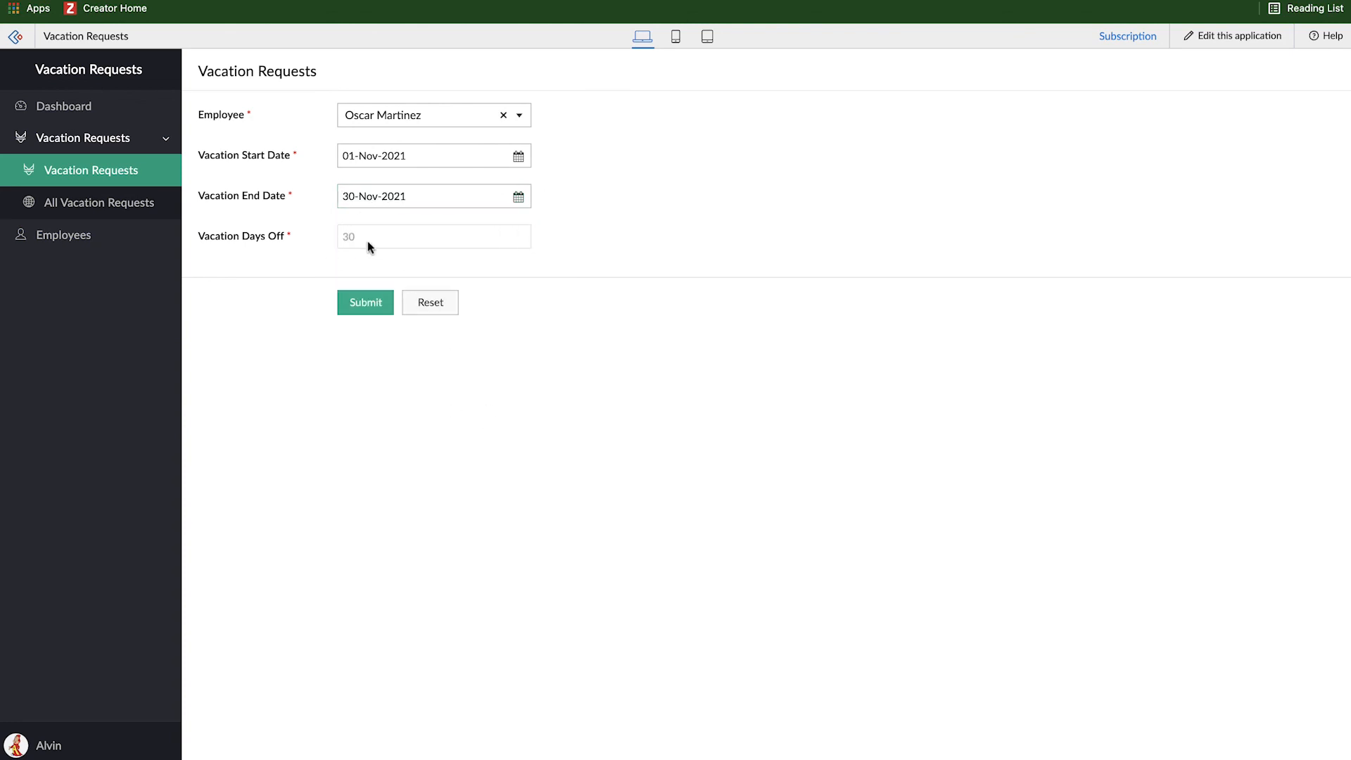
{"action": "left_click", "coordinate": [364, 302]}
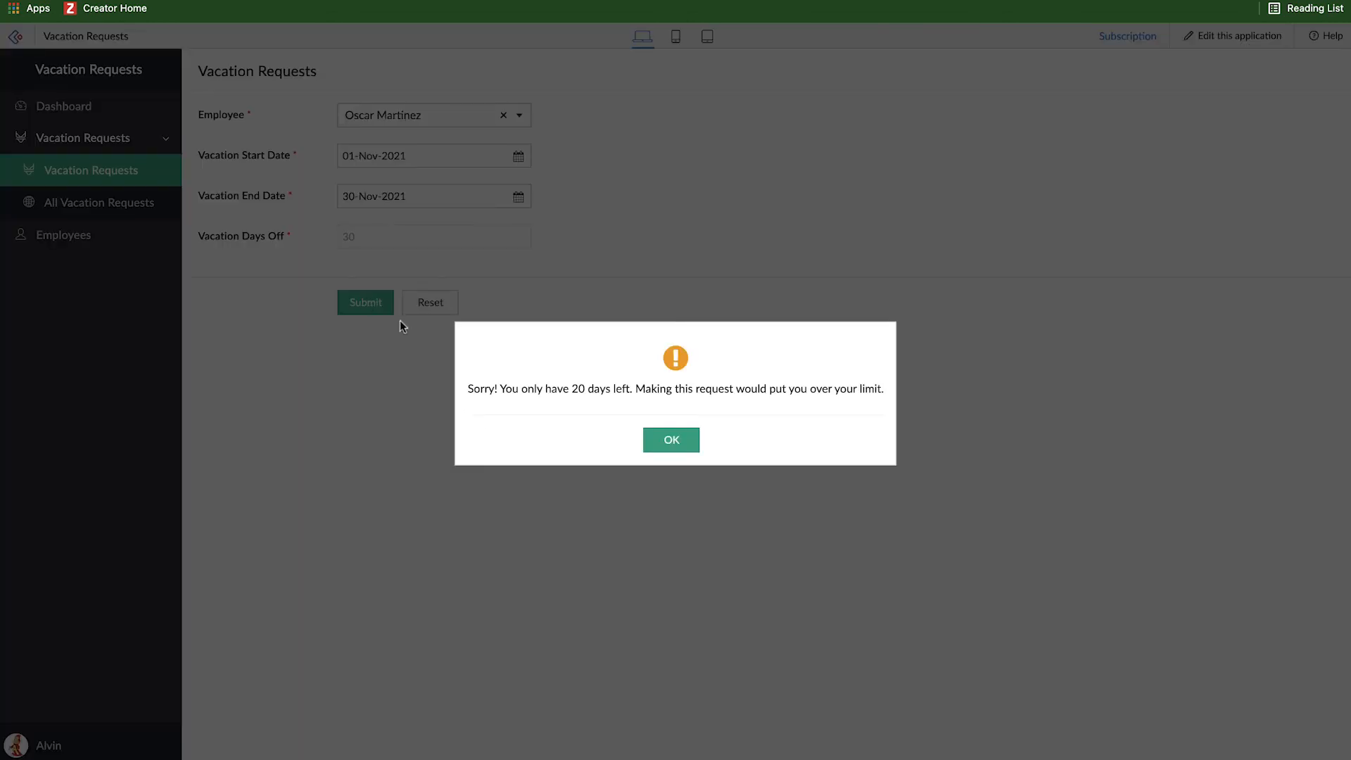
{"action": "mouse_move", "coordinate": [510, 392]}
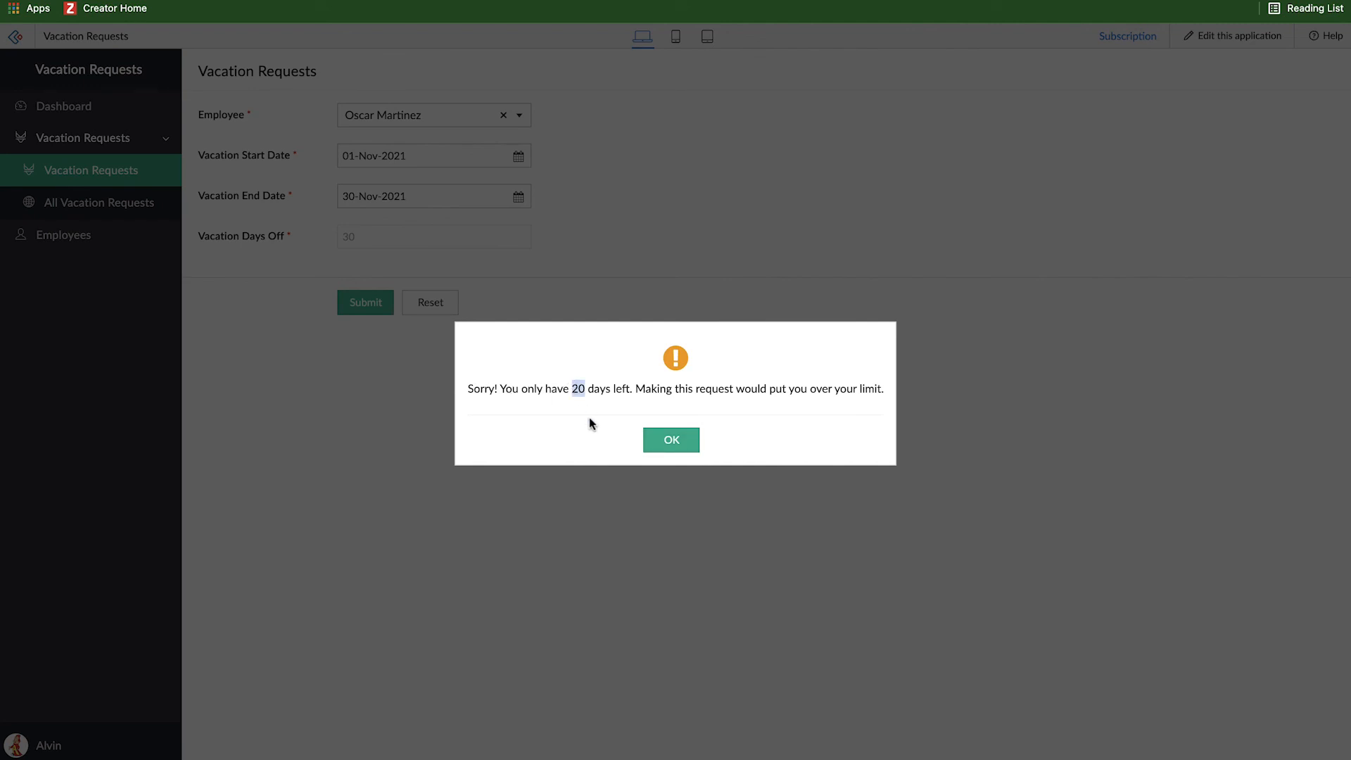
{"action": "mouse_move", "coordinate": [703, 393]}
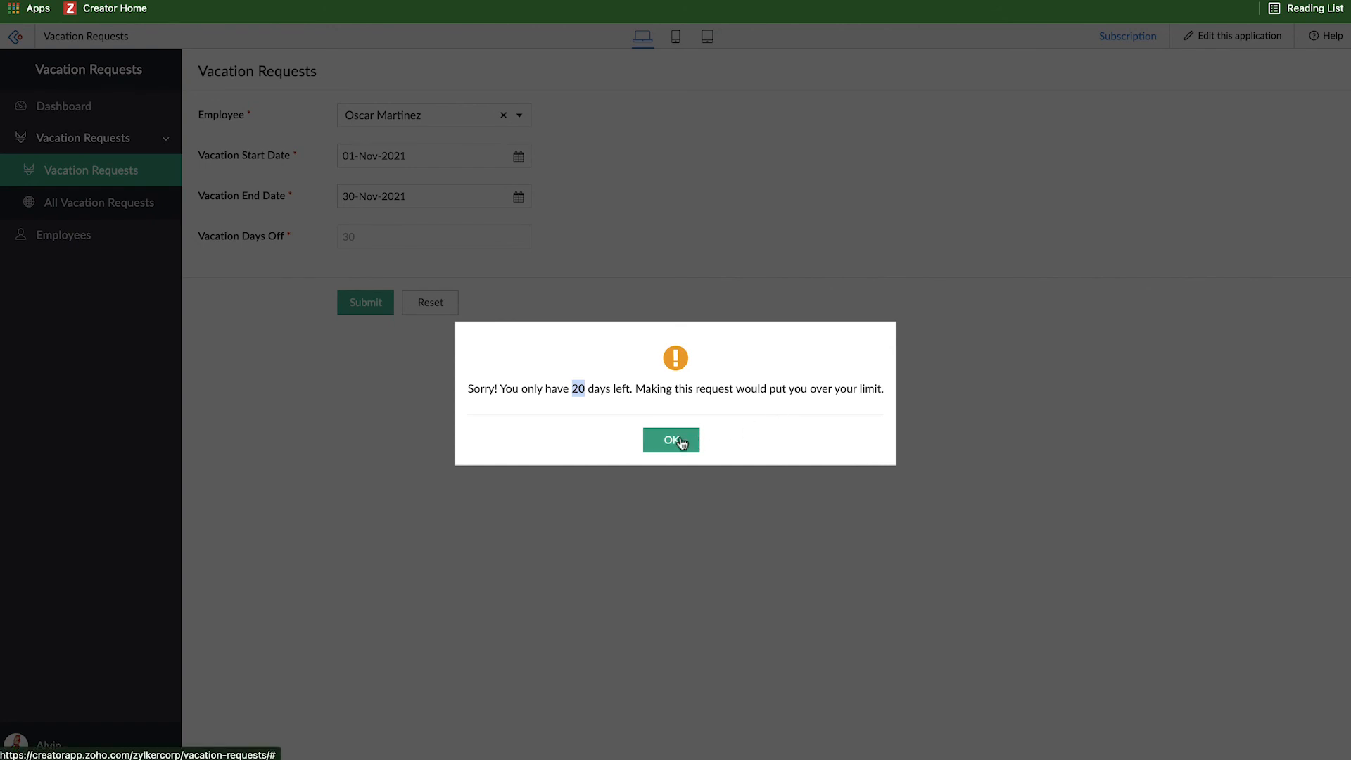
Dismiss the 'only 20 days left' alert, leaving the 30-day request unsubmitted
{"action": "left_click", "coordinate": [670, 439]}
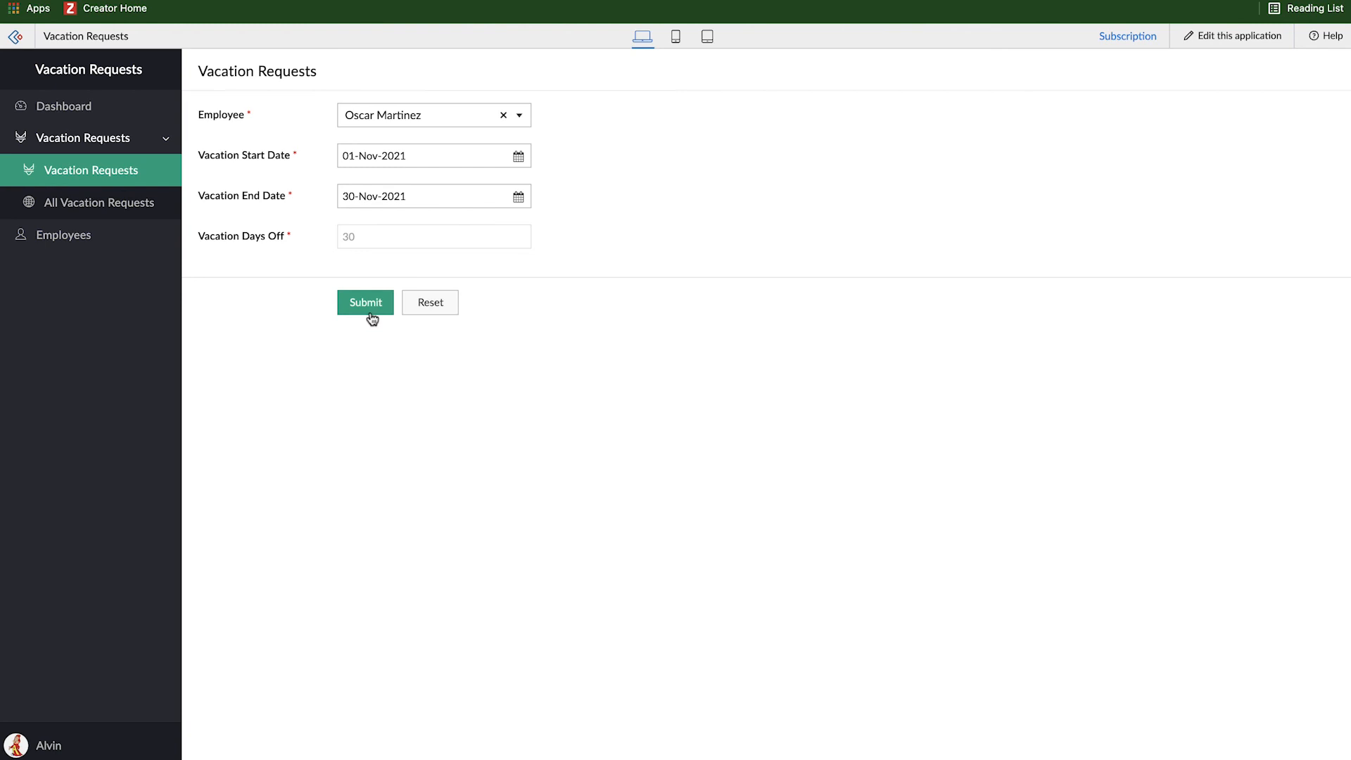
{"action": "mouse_move", "coordinate": [592, 469]}
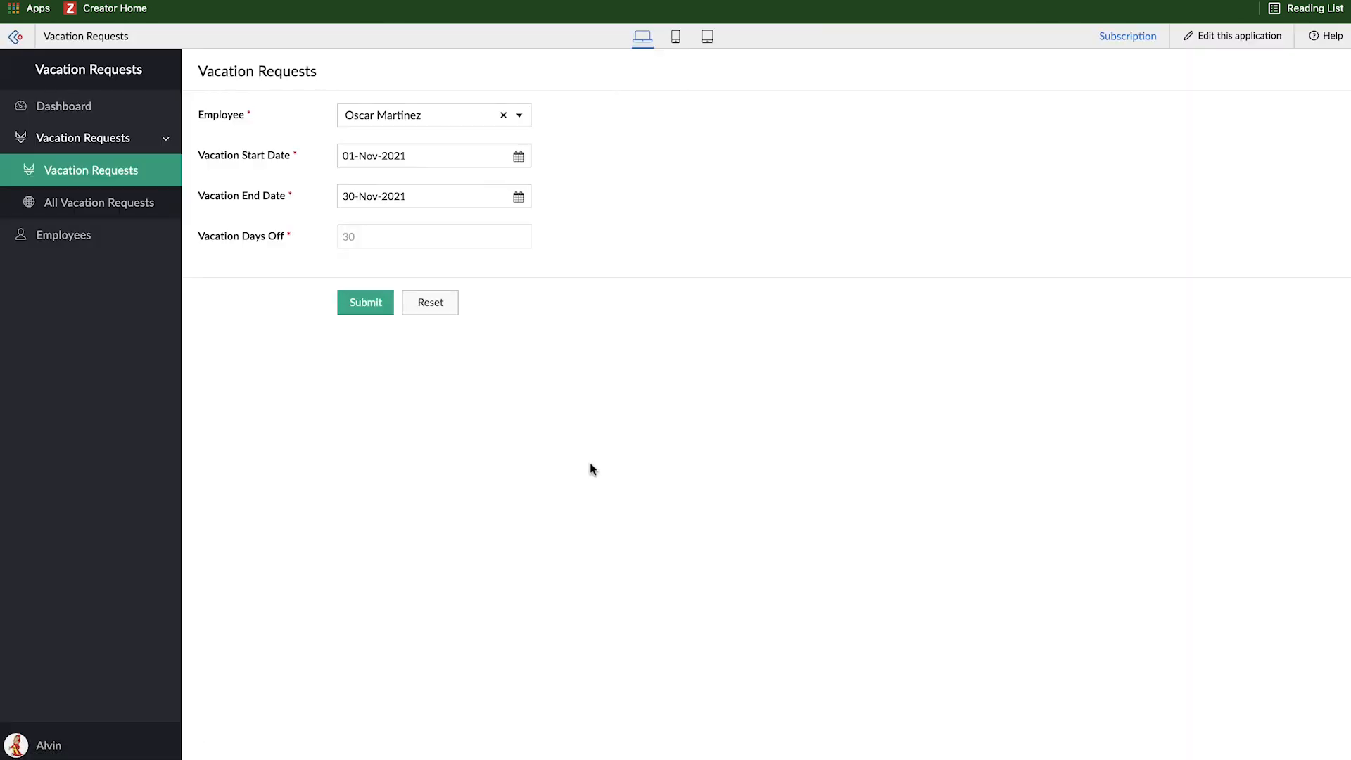
Change Oscar Martinez's vacation end date to 19 November and submit the 19-day request
{"action": "left_click", "coordinate": [518, 196]}
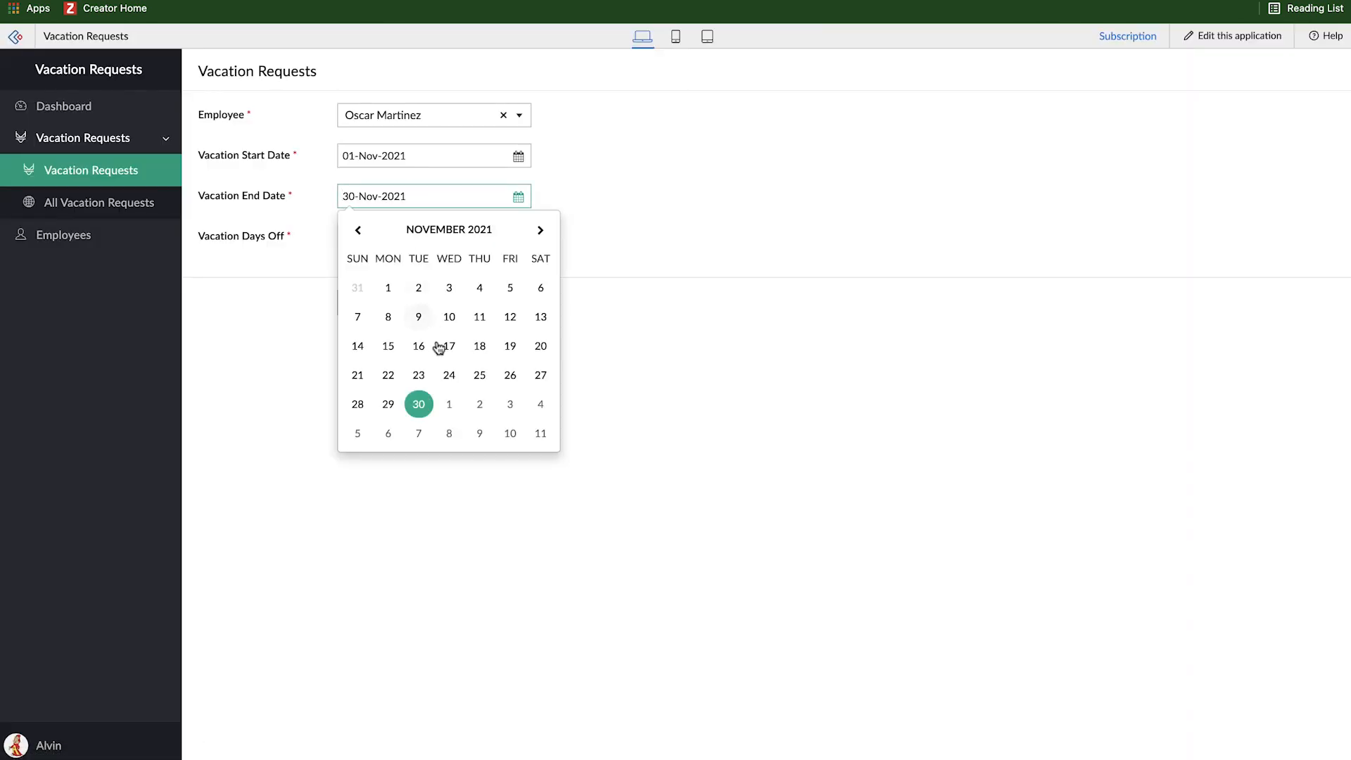
{"action": "mouse_move", "coordinate": [509, 346]}
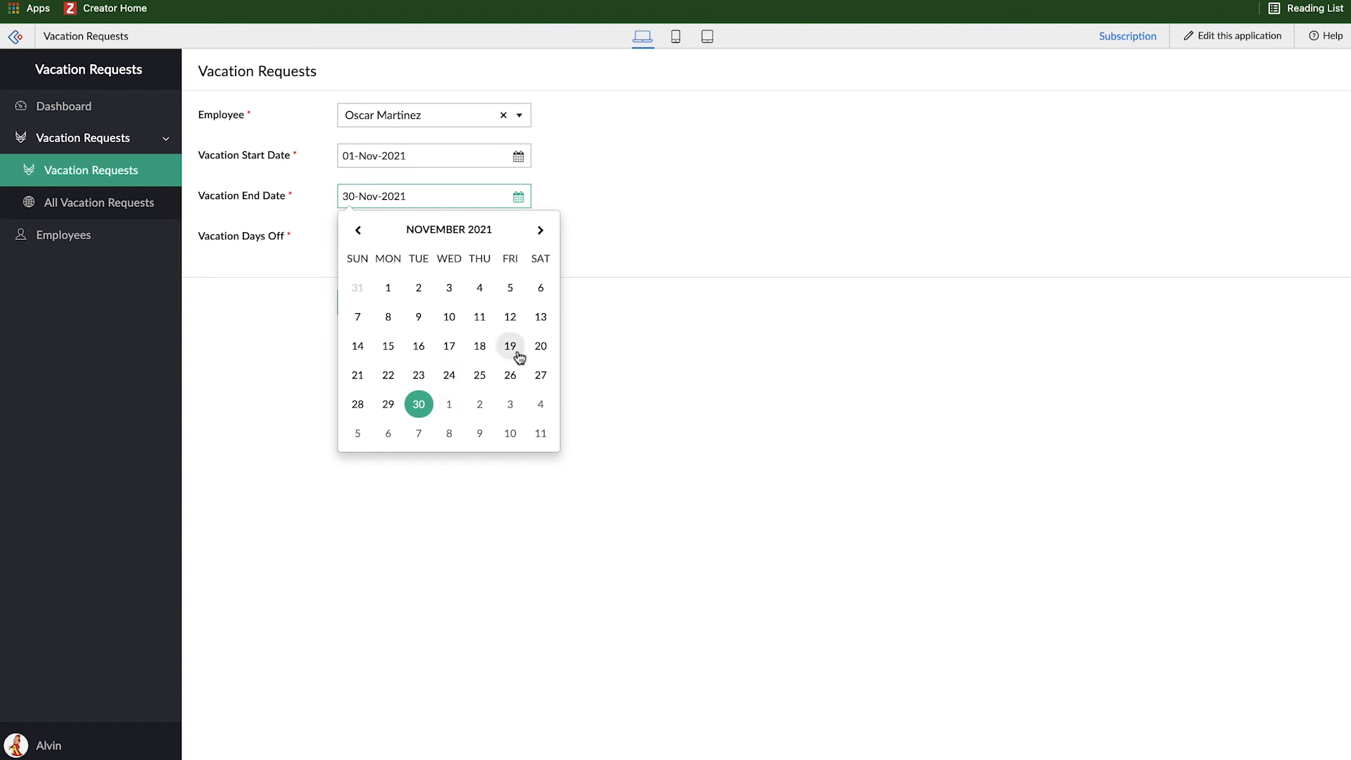
{"action": "left_click", "coordinate": [509, 347]}
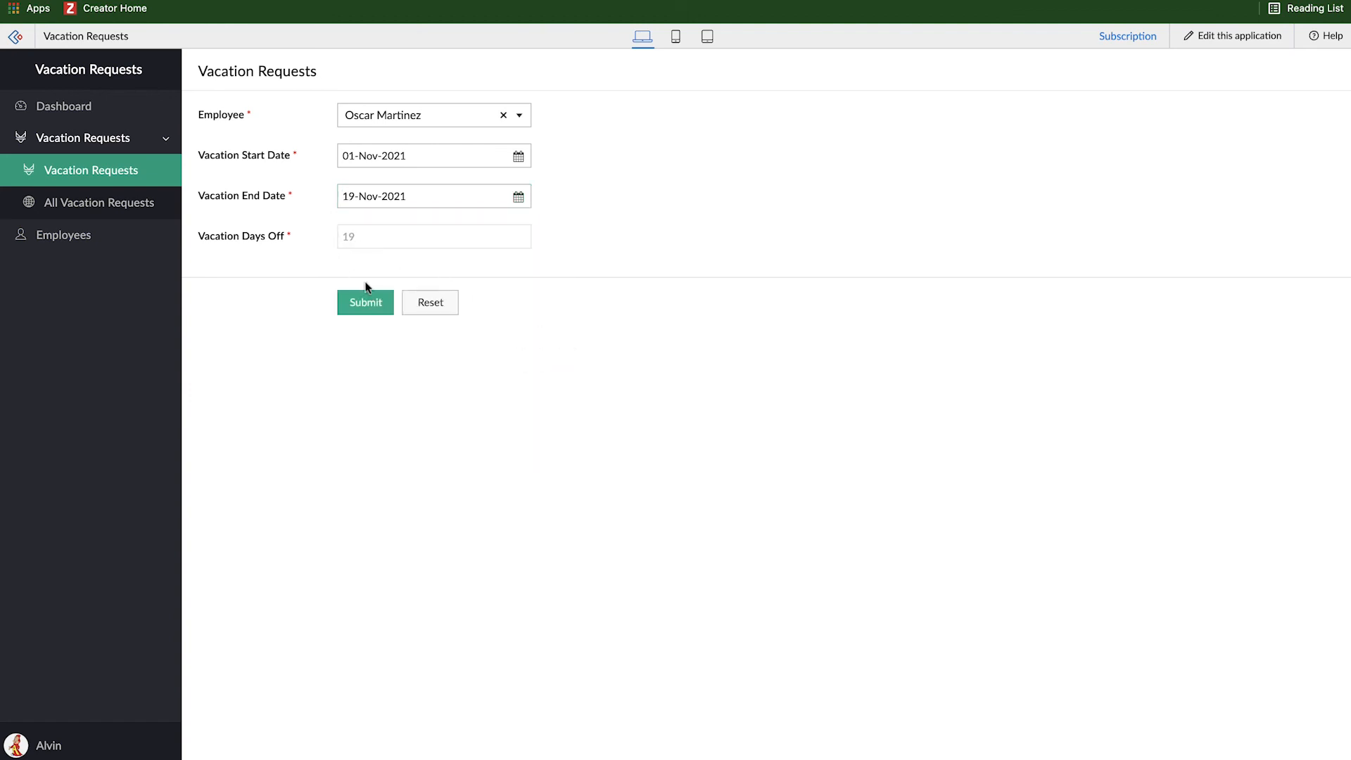
{"action": "left_click", "coordinate": [365, 303]}
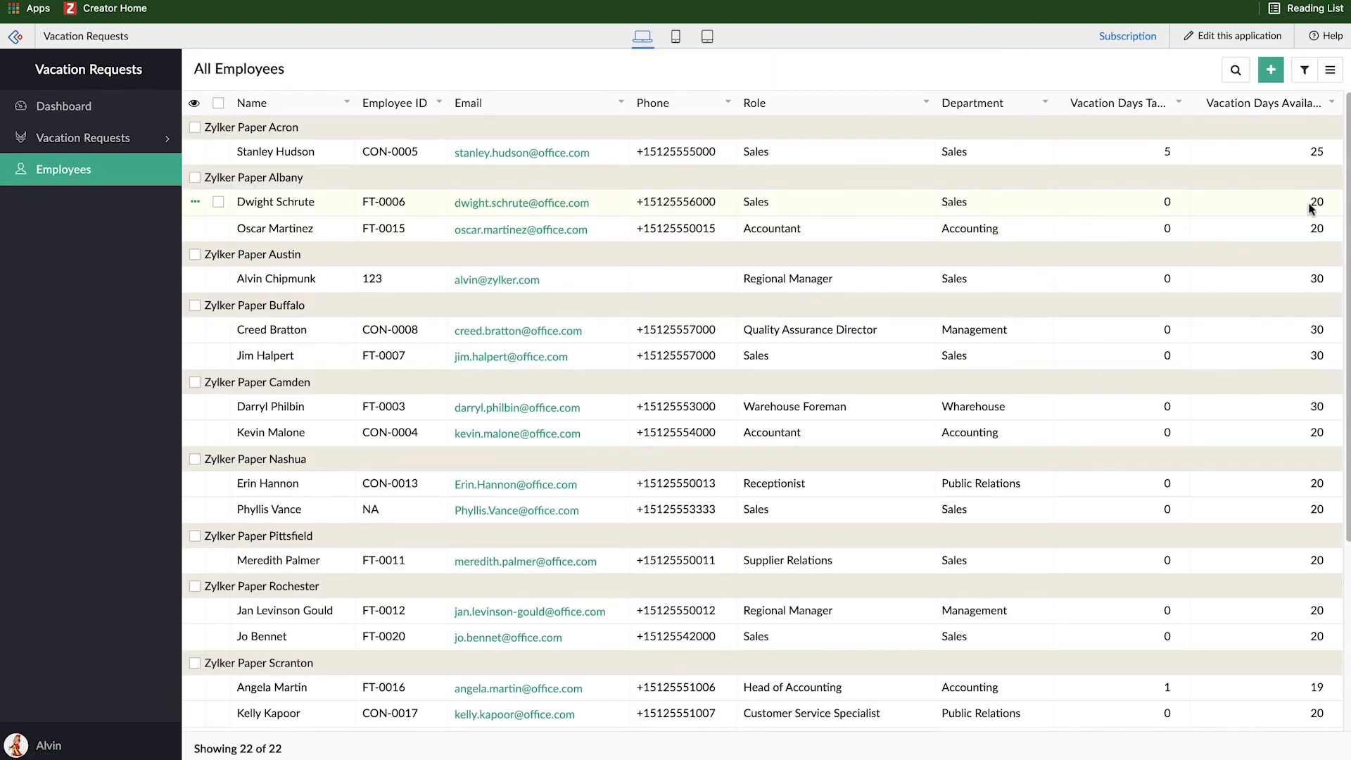
{"action": "mouse_move", "coordinate": [599, 251]}
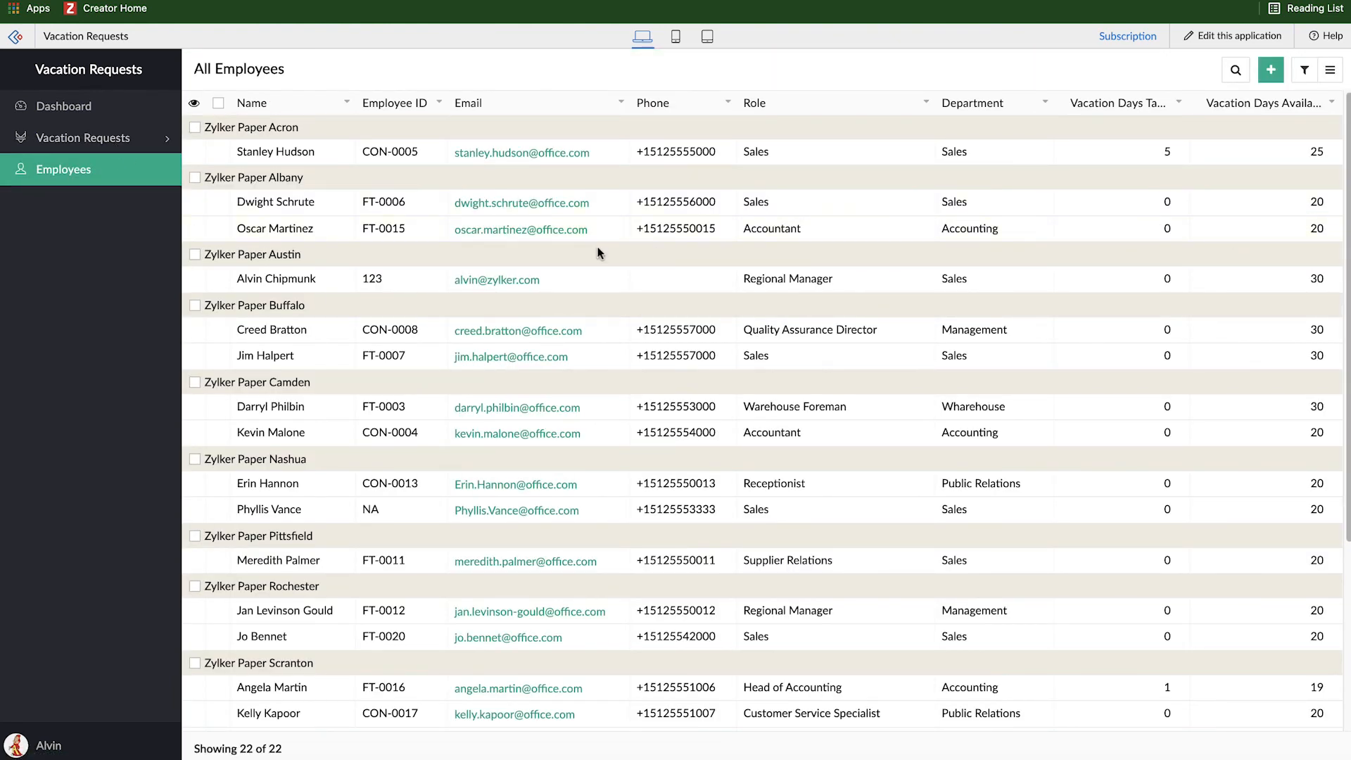
{"action": "mouse_move", "coordinate": [1319, 248]}
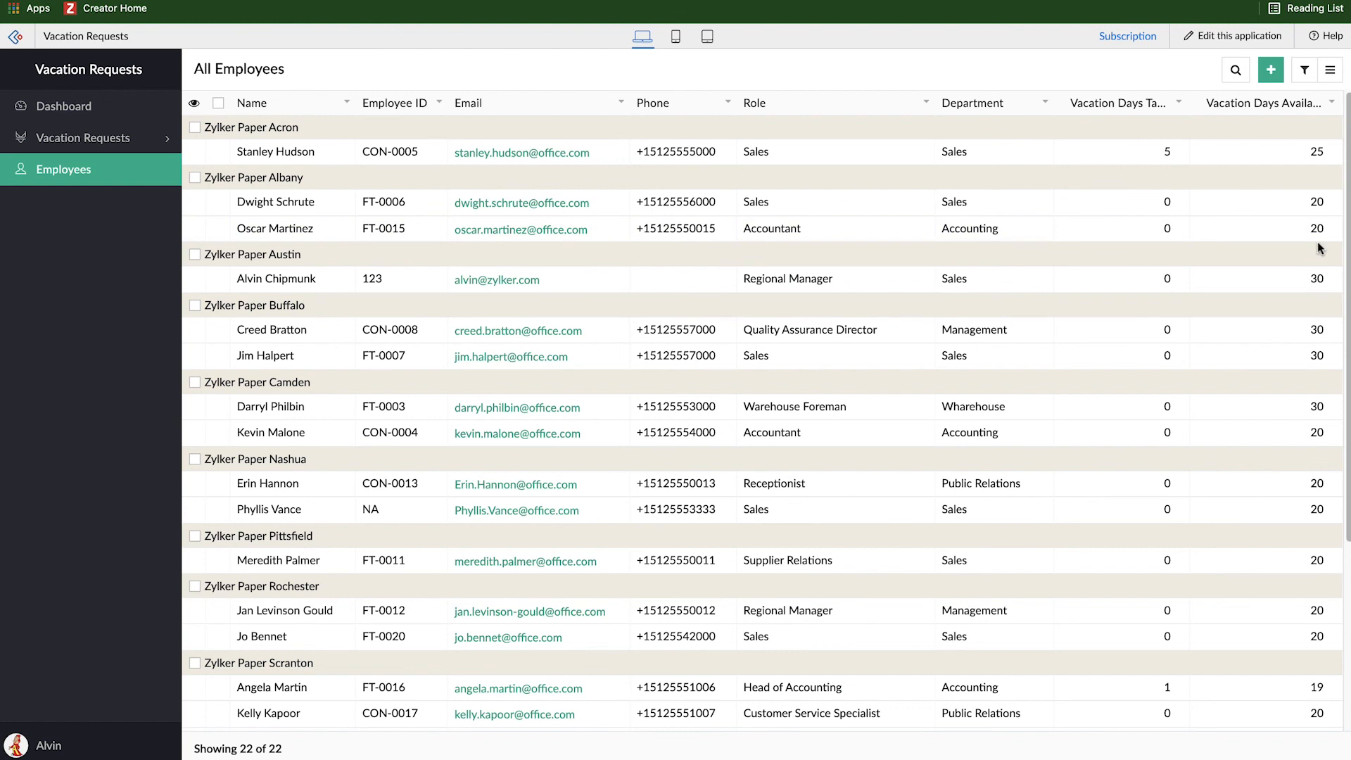